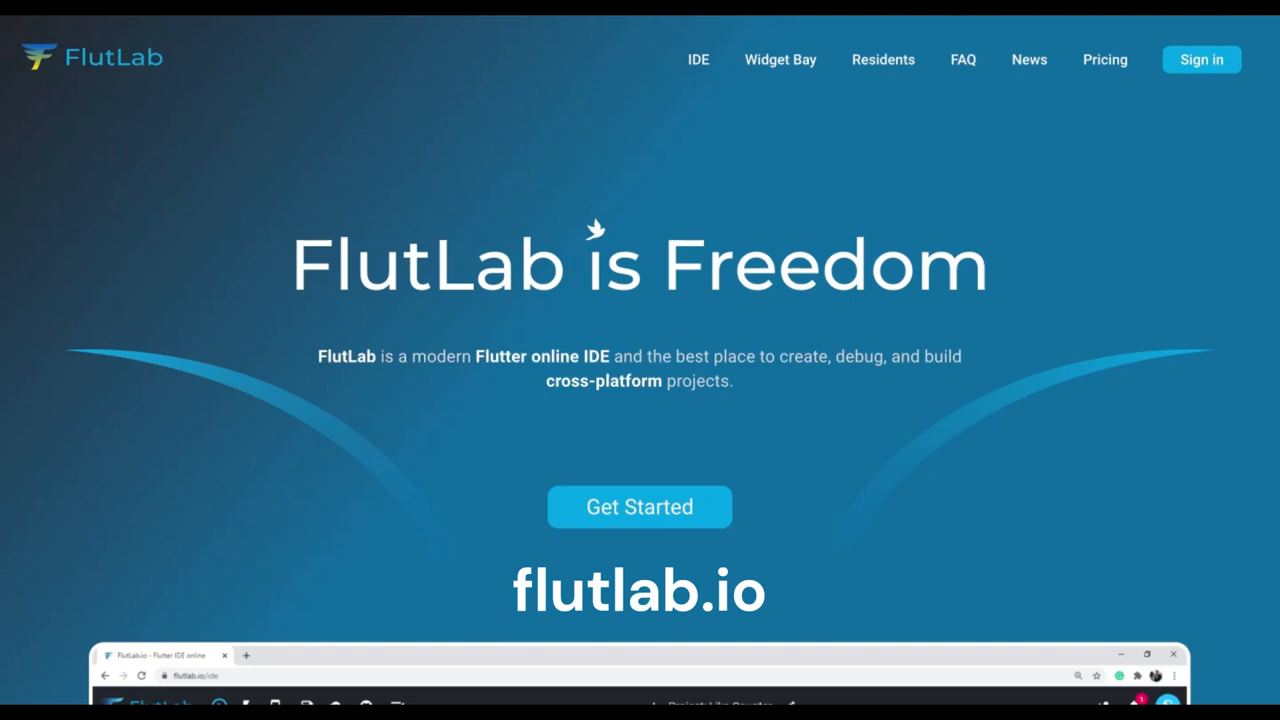
Sign in to FlutLab from the landing page and reach the empty workspace
left_click(1200, 60)
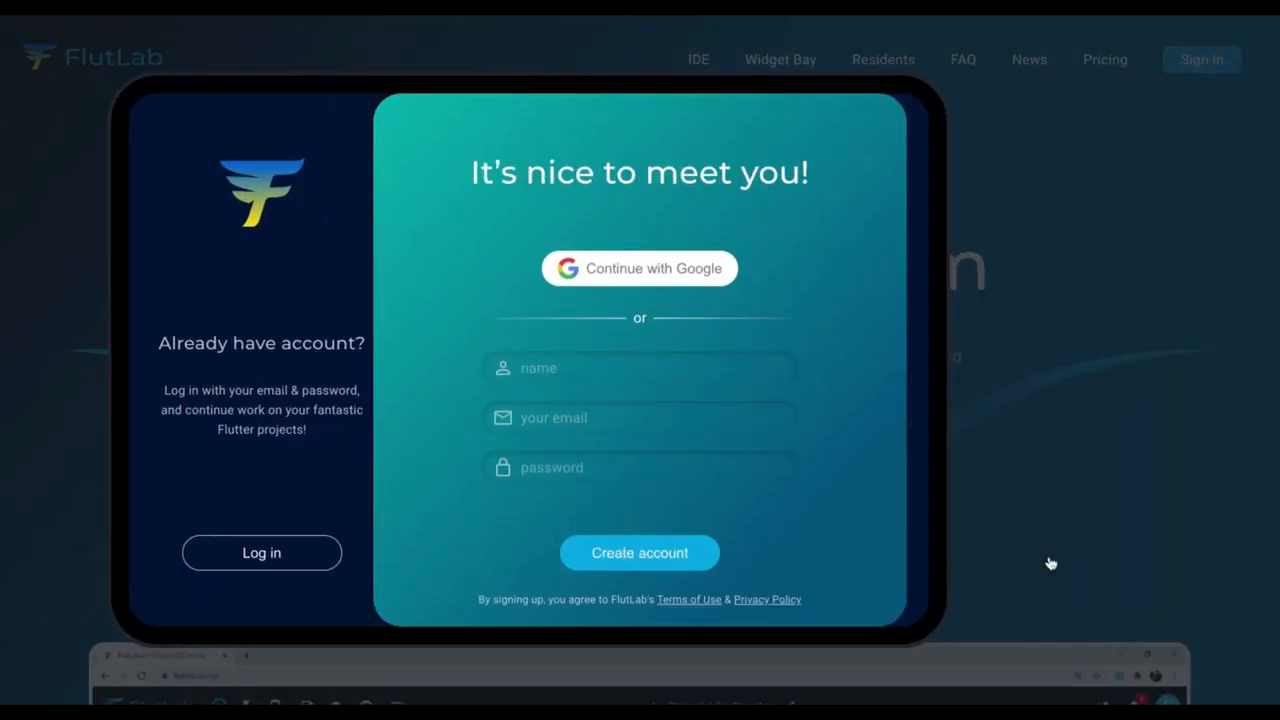
left_click(640, 268)
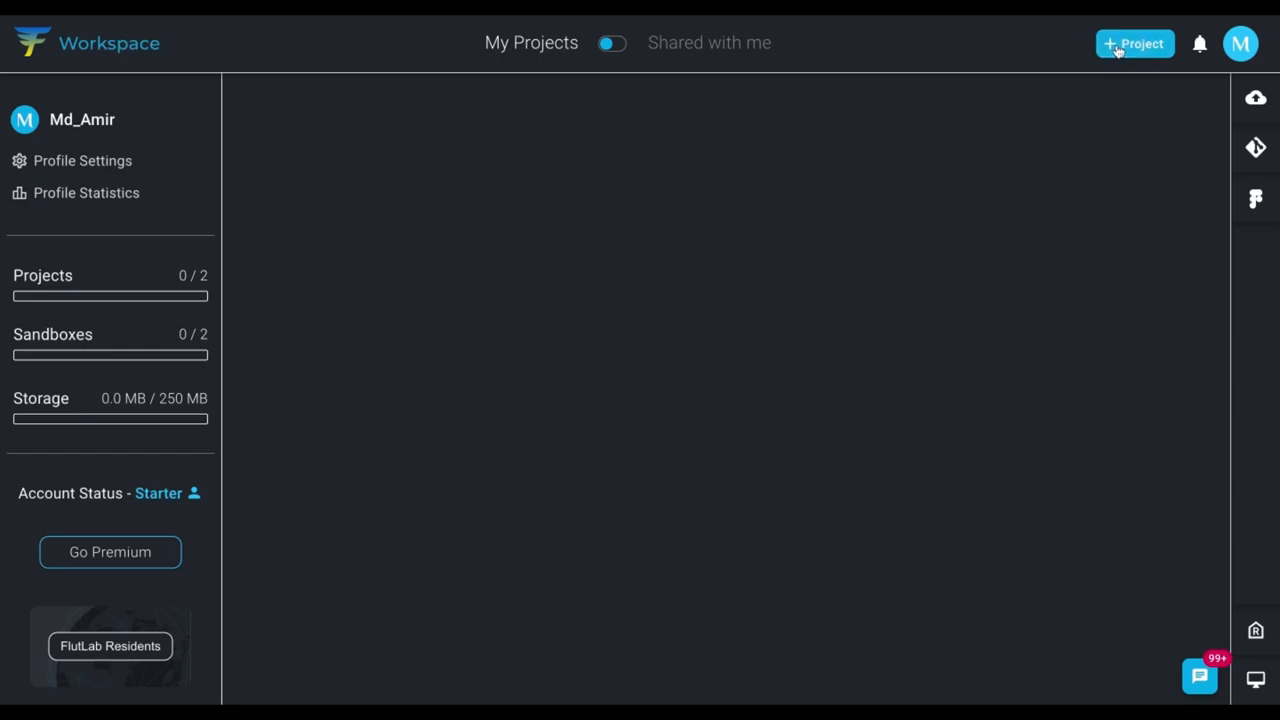
Create the fluttertutorial project from the Stateful Click Counter starter
left_click(1134, 44)
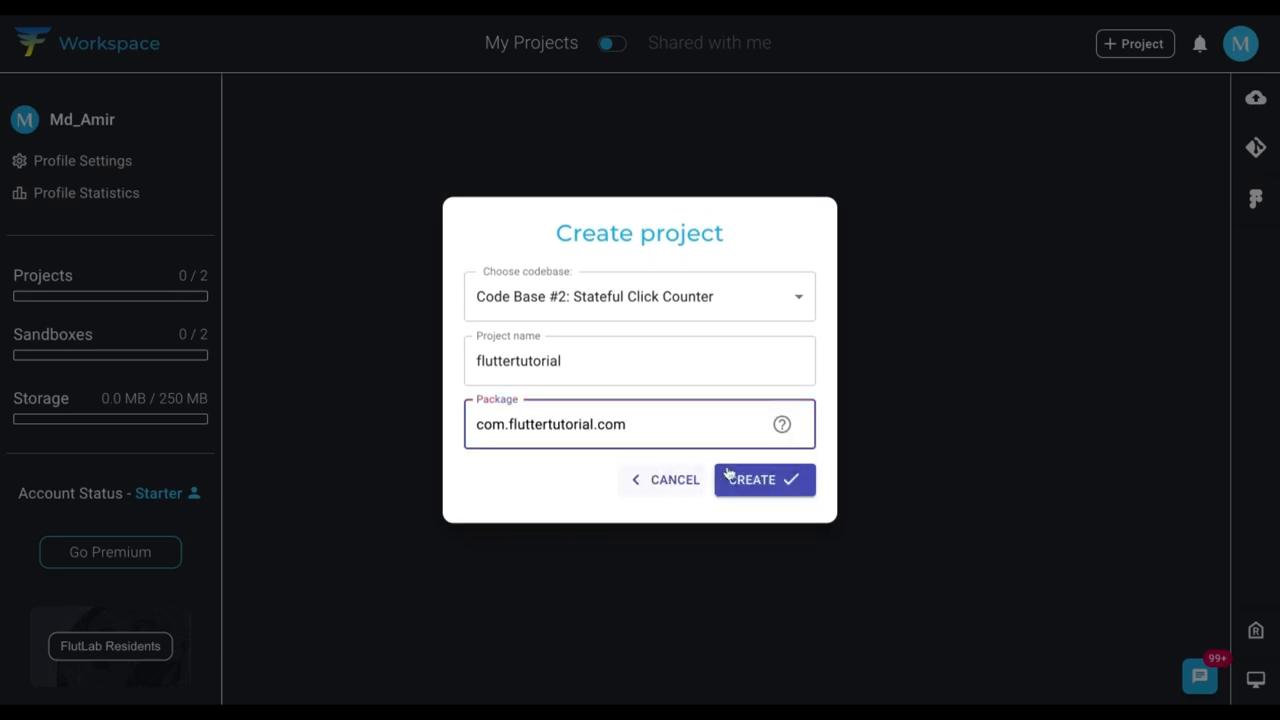
left_click(764, 480)
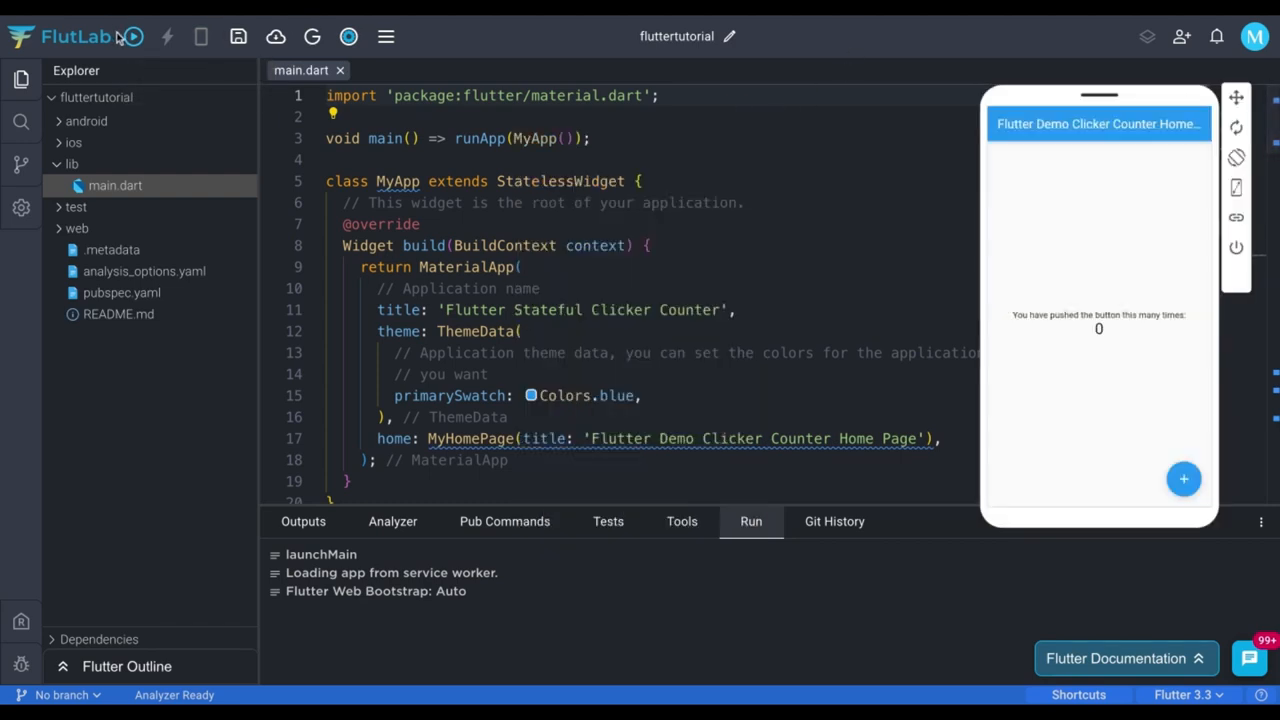
Begin editing main.dart to clear out the demo counter code
left_click(132, 36)
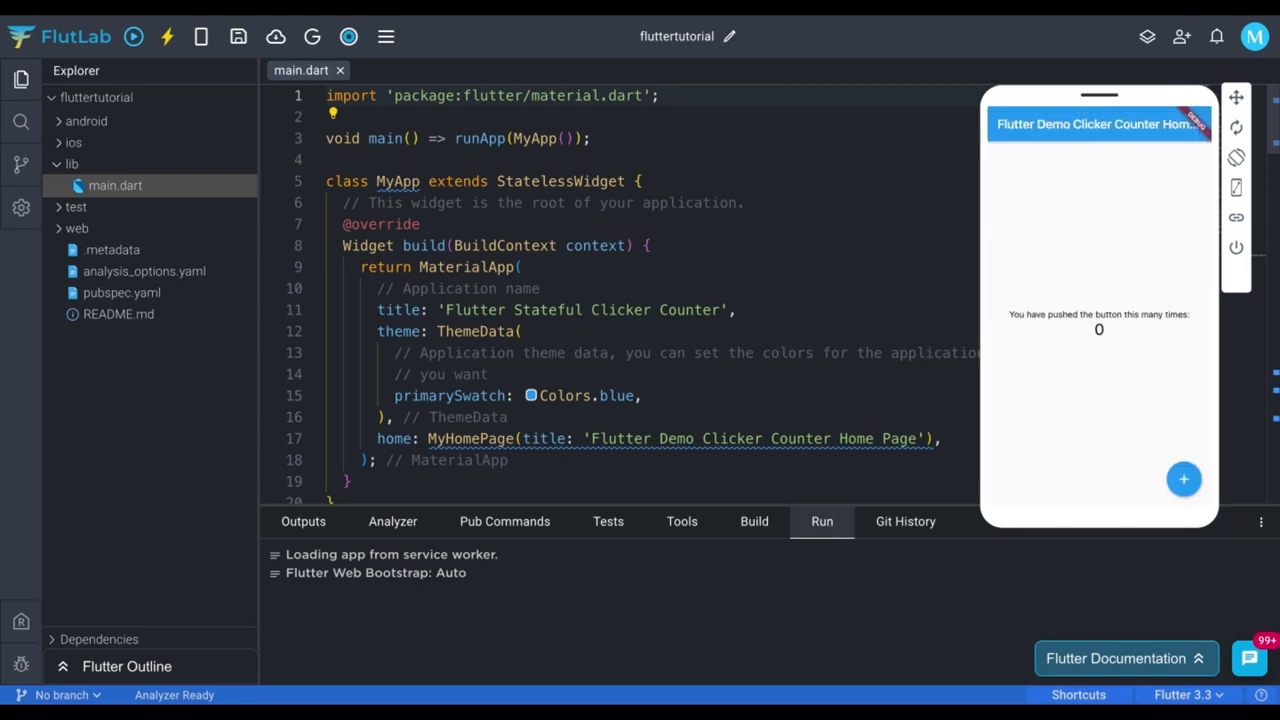
mouse_move(1184, 480)
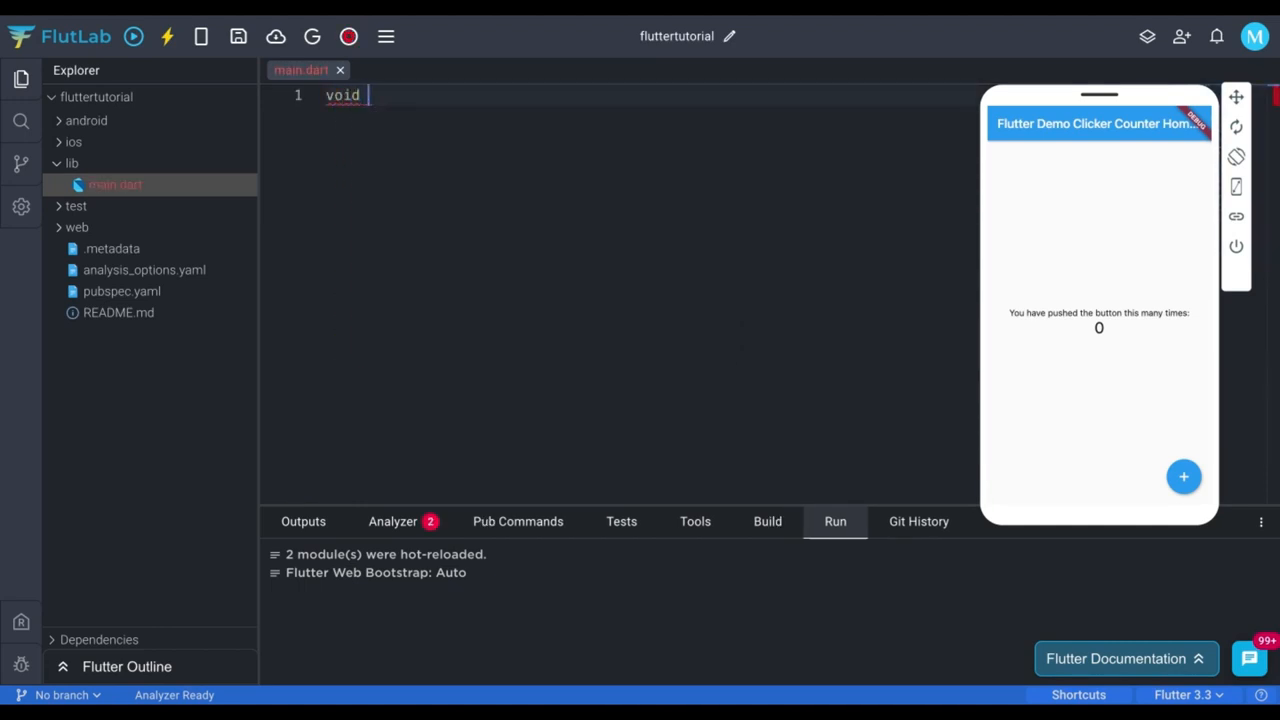
Write main() that prints 'Flutter From Scratch 2023' to the console
type("main(){")
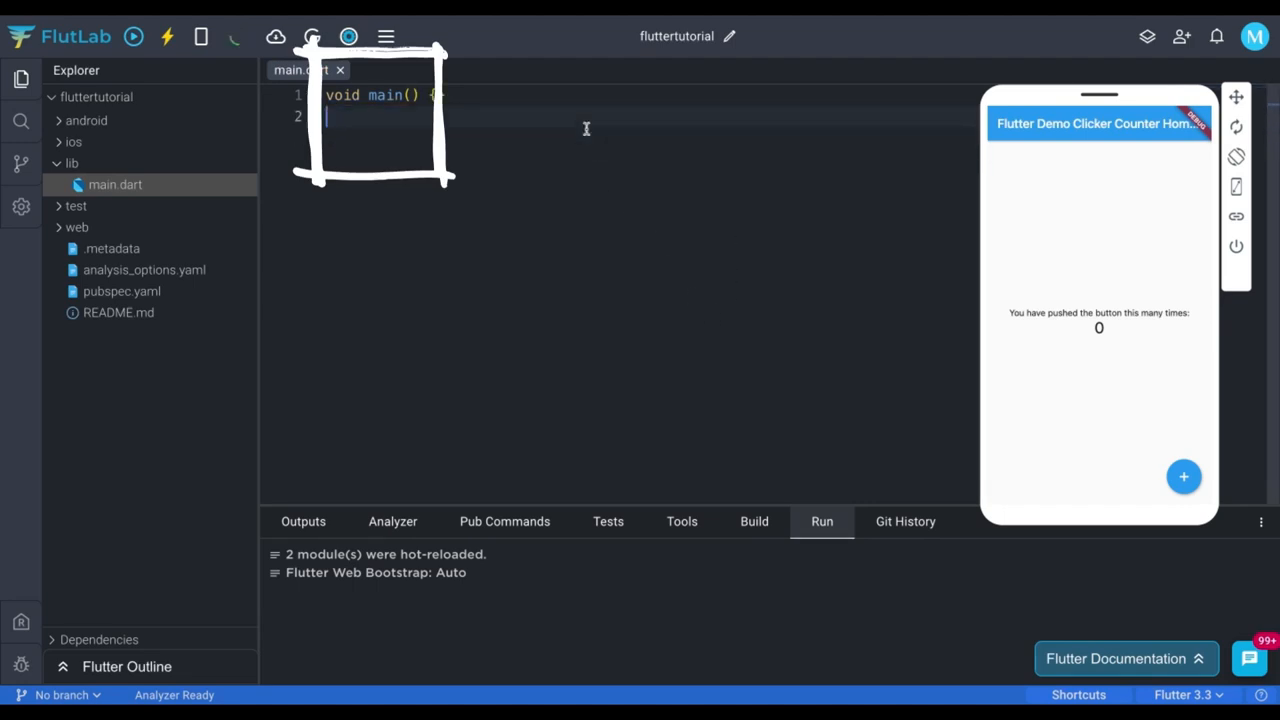
type("print('')")
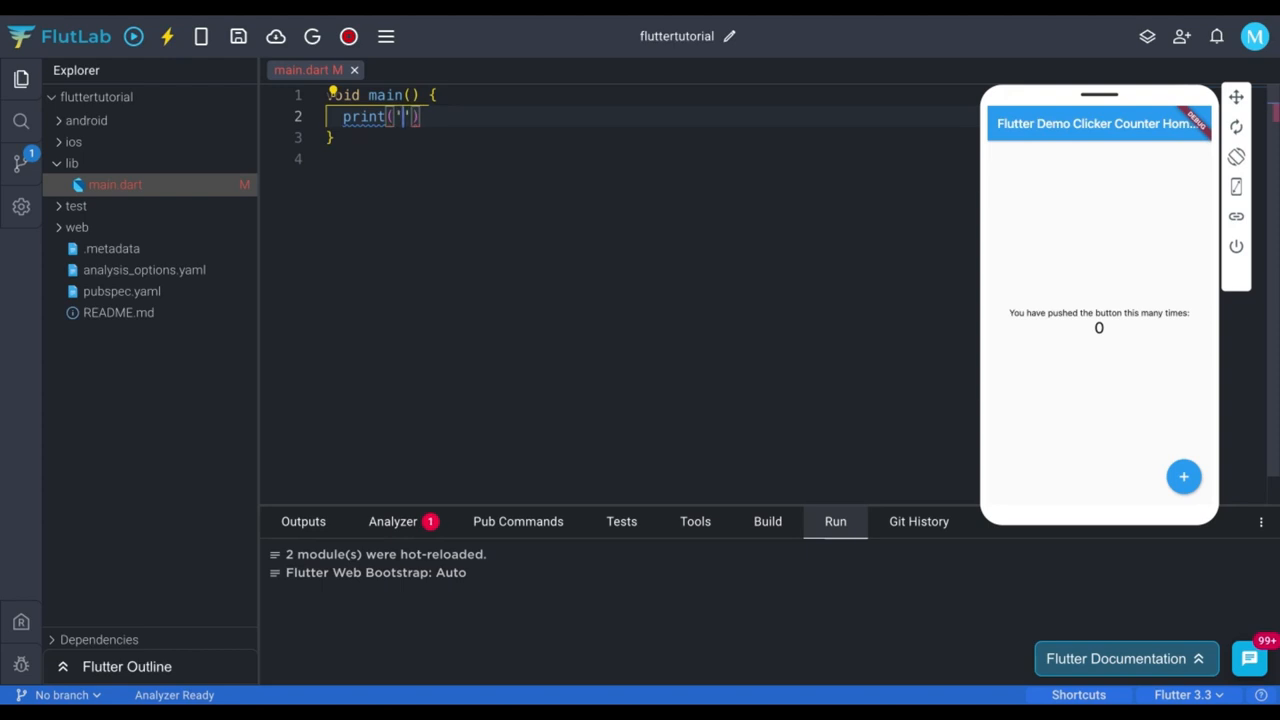
type("Flutter From Scratch @0")
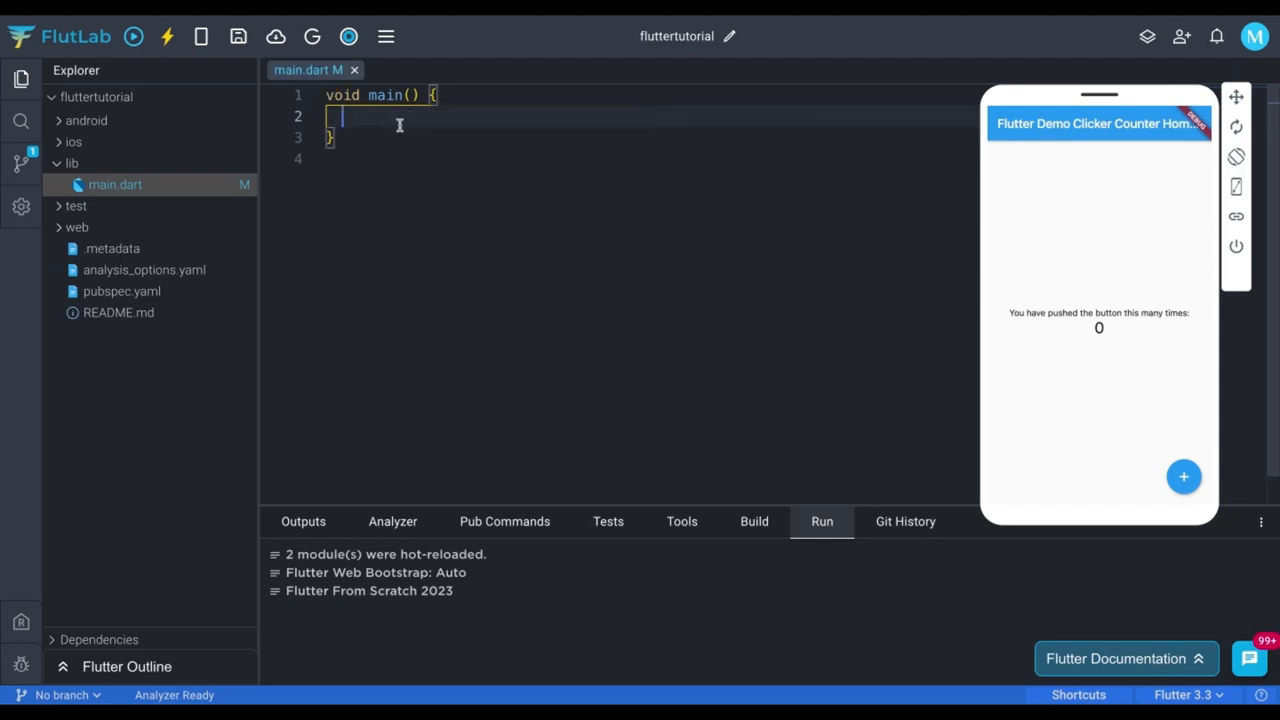
Have main call runApp(MyApp()) with a stateless MyApp returning a Container, then hot reload
type("runApp(app)")
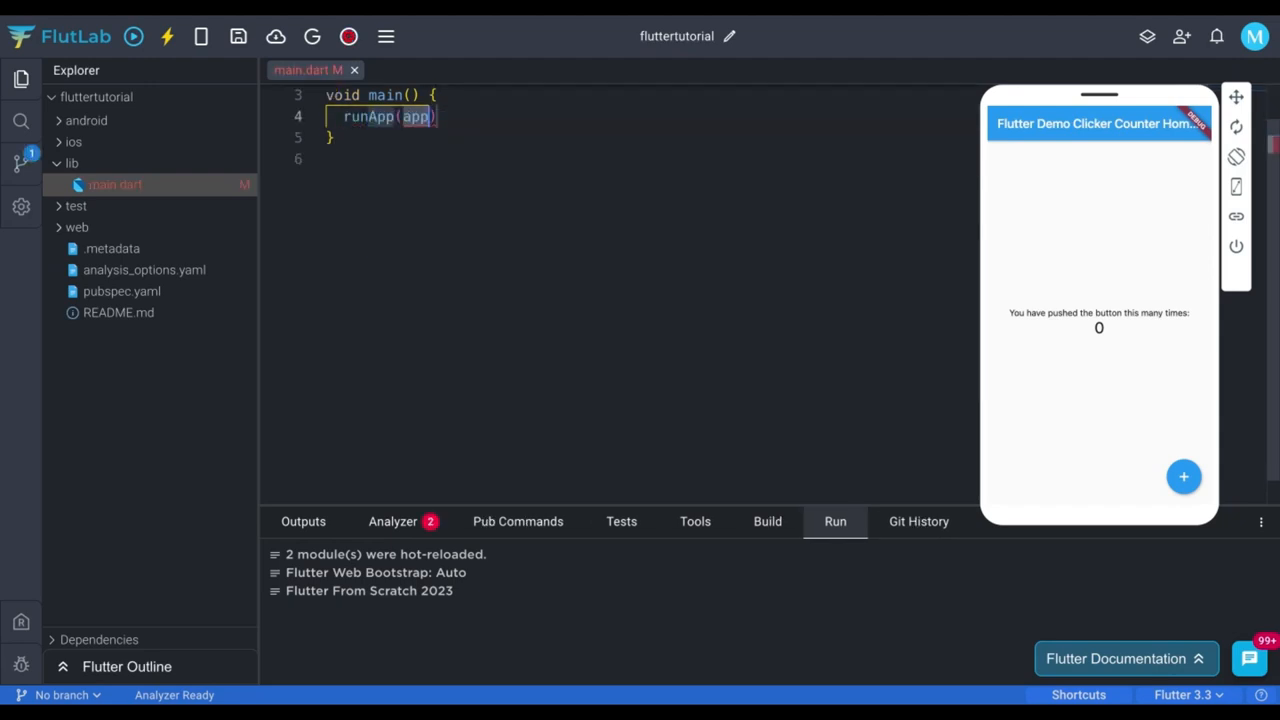
type("M")
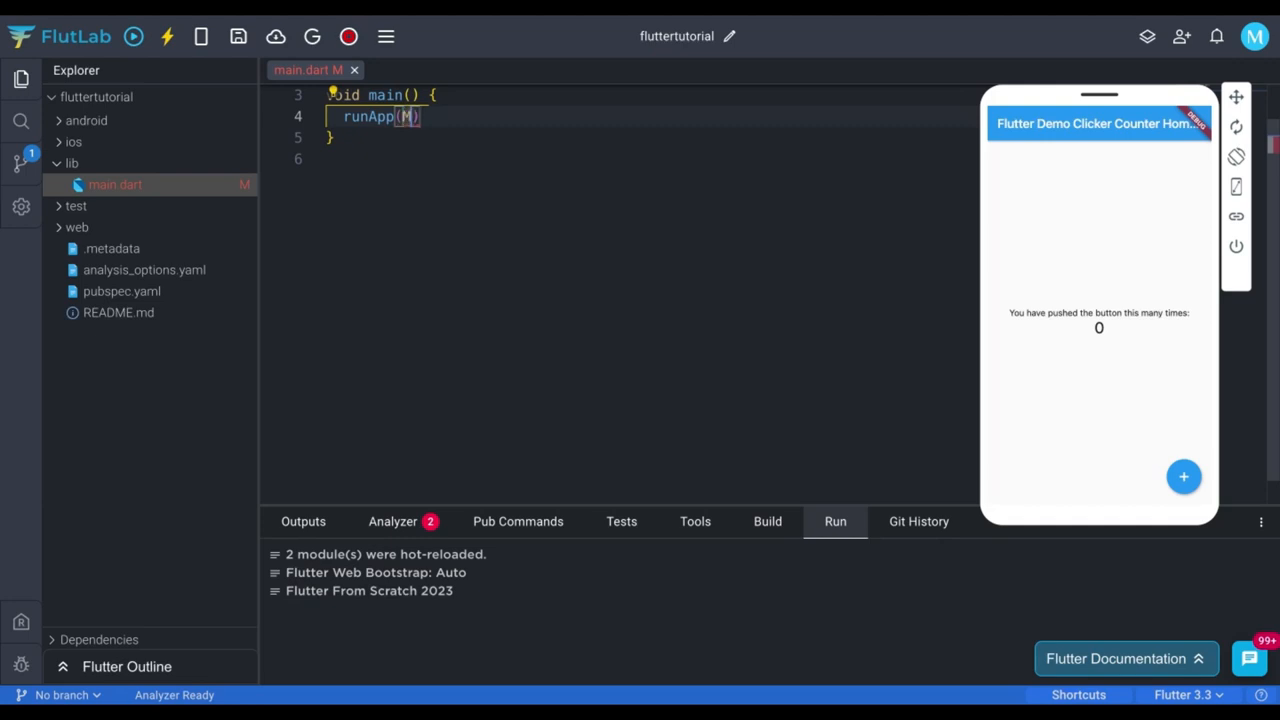
type("yApp(")
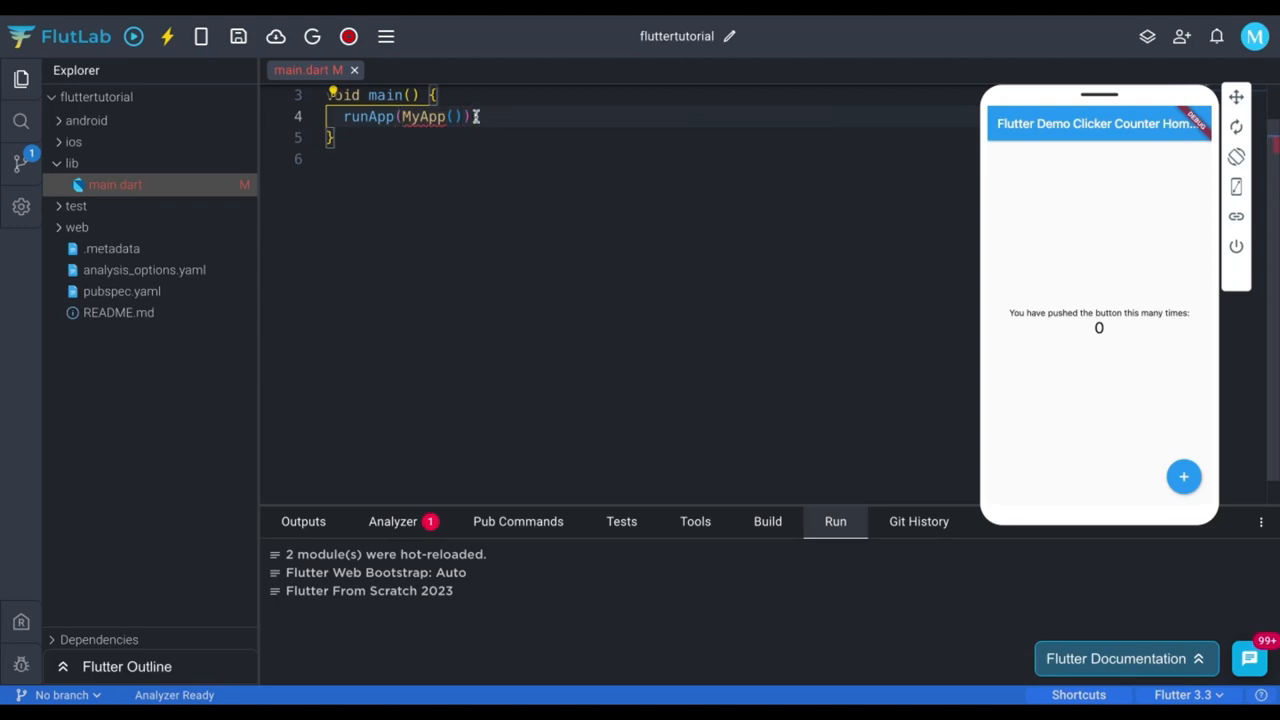
type("stless")
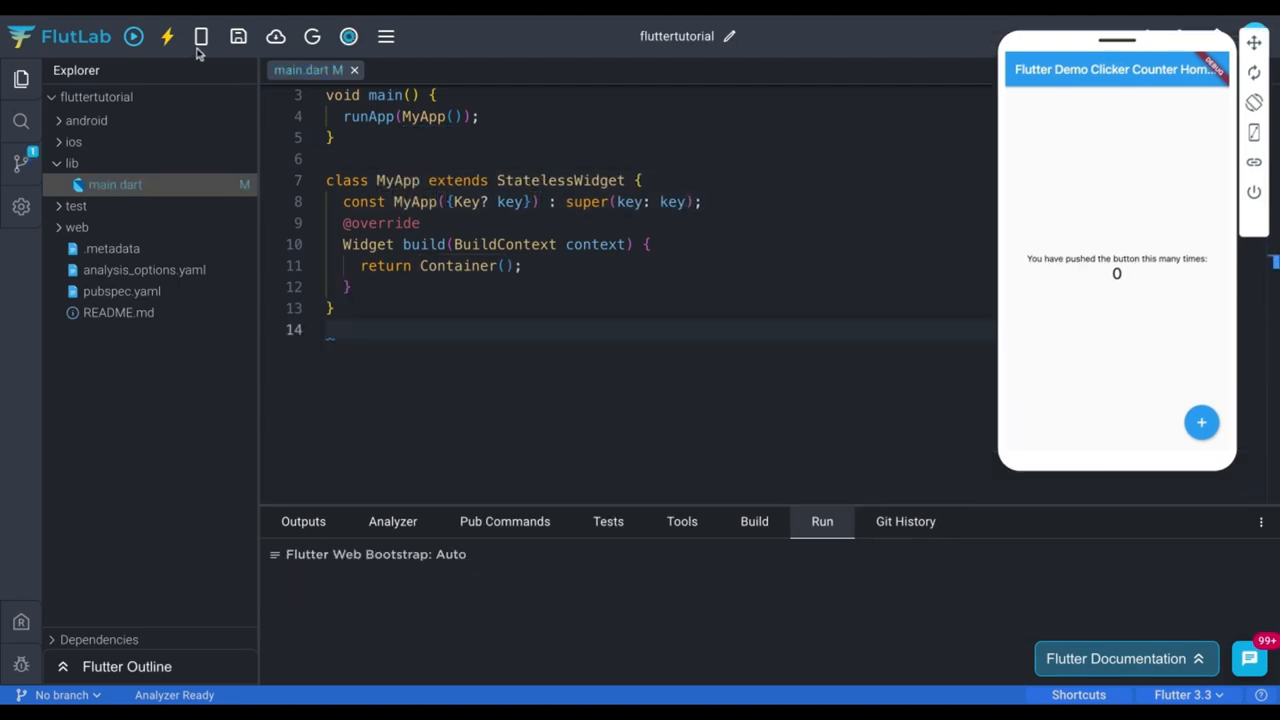
left_click(132, 36)
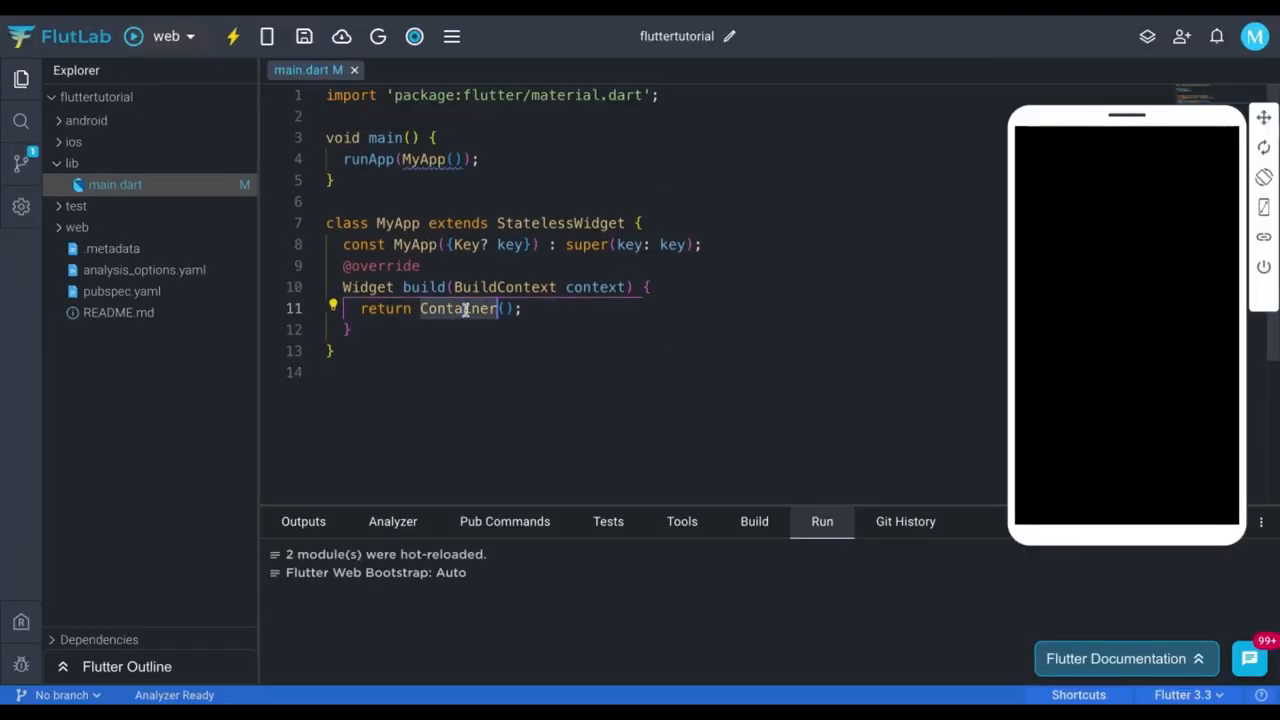
Return MaterialApp(home: HomePage()) from MyApp, with stateless HomePage returning a Scaffold, and hot reload
type("Material")
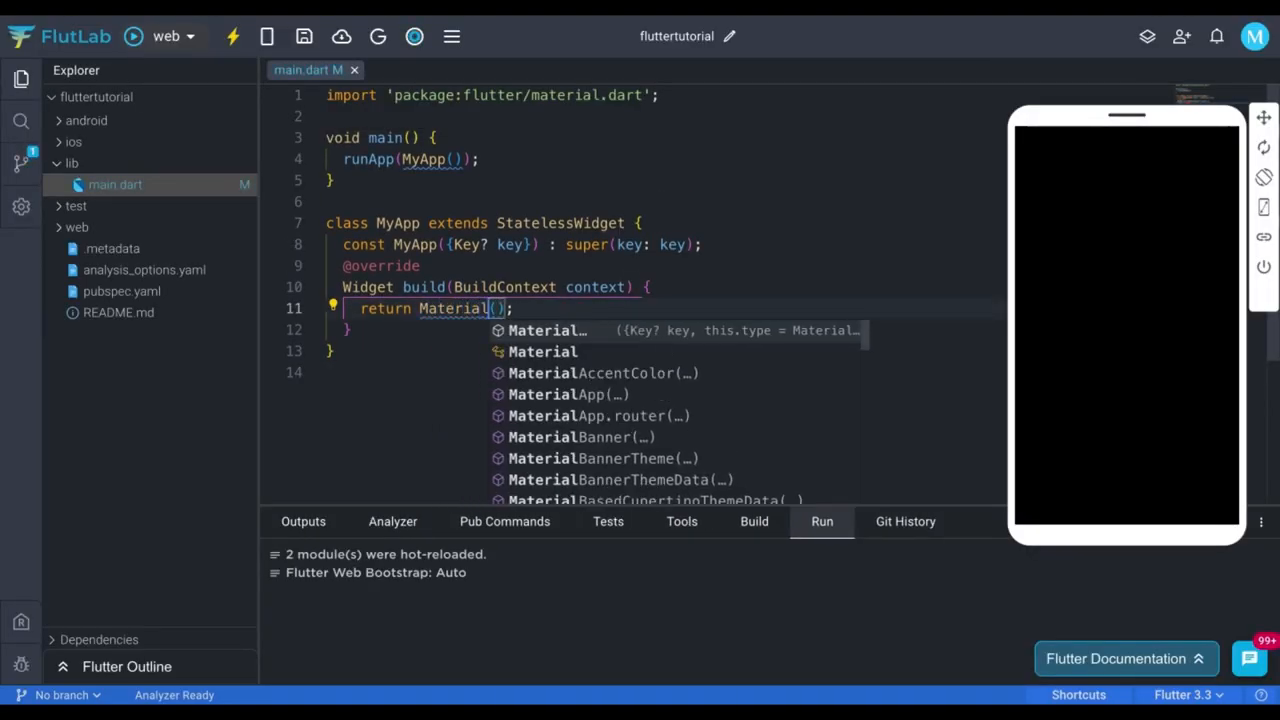
type("App")
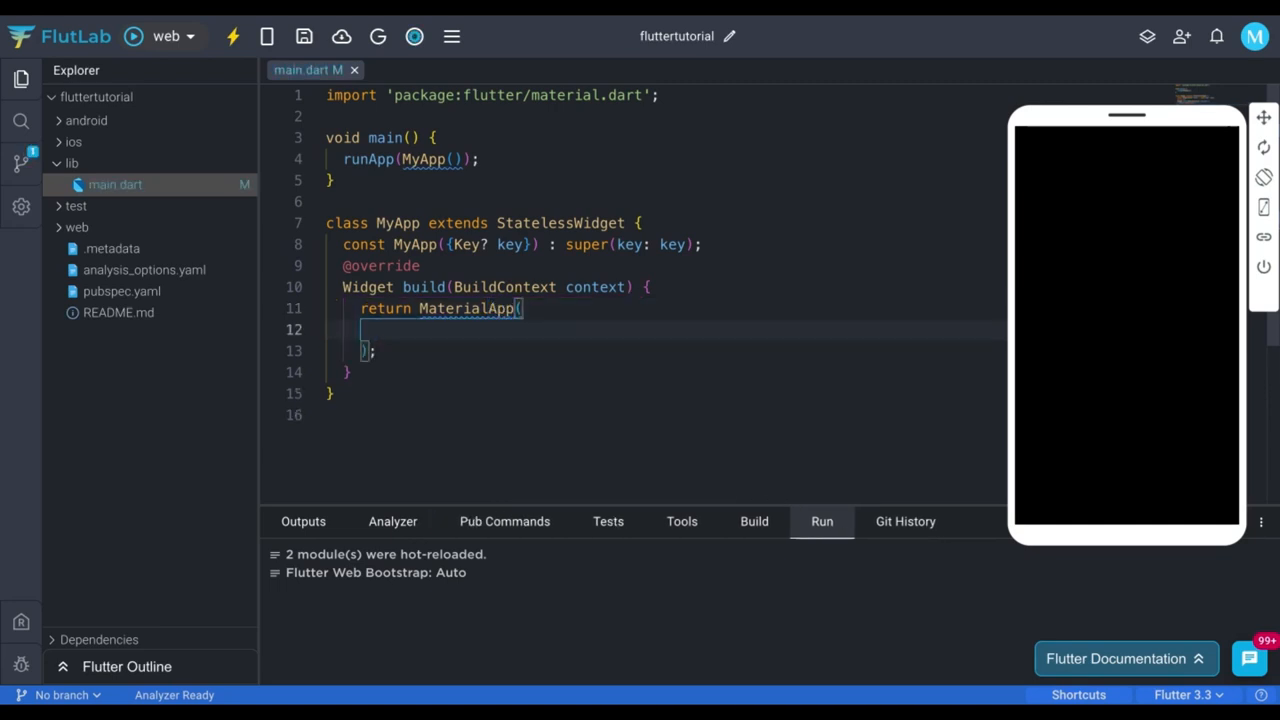
type("home: HomePage(),")
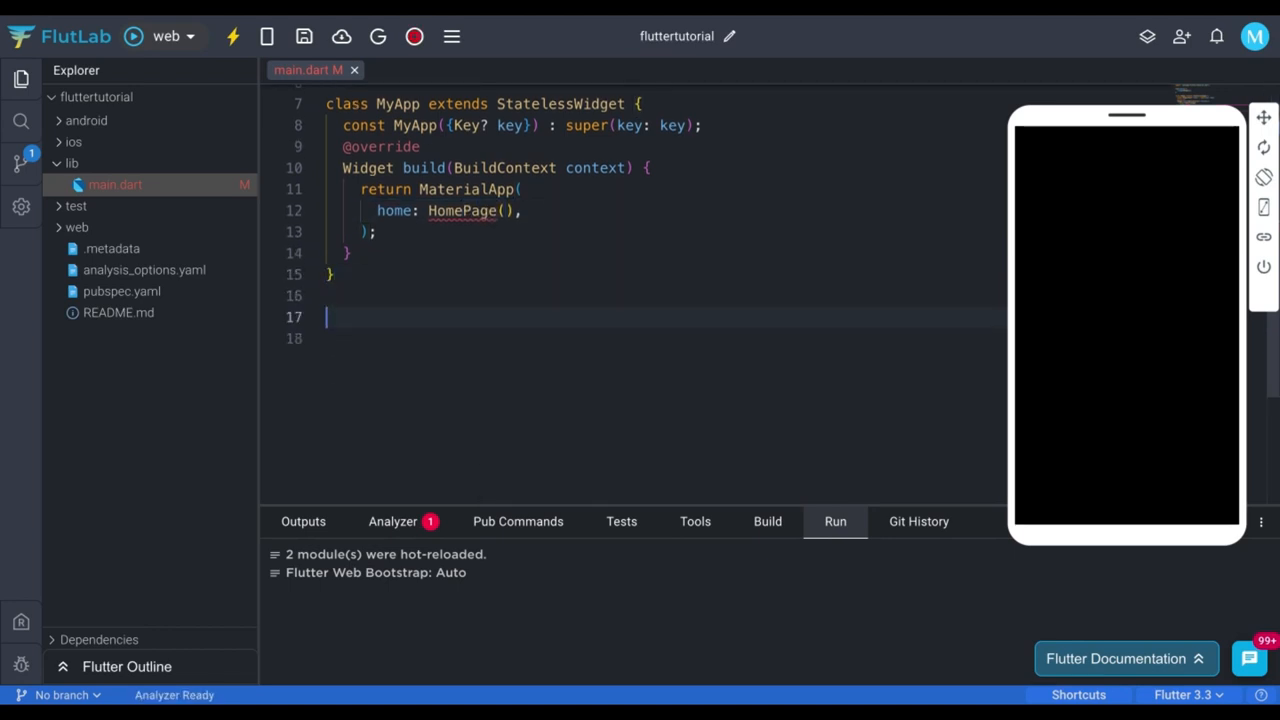
type("stles")
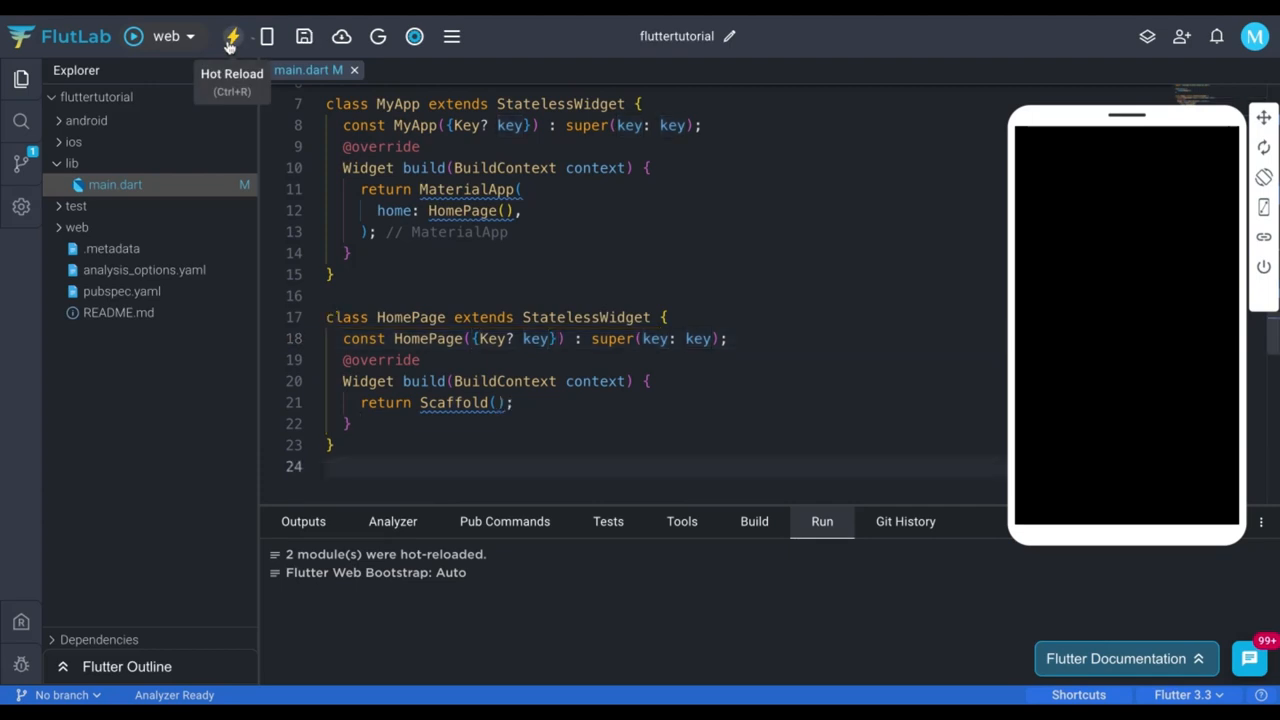
left_click(232, 36)
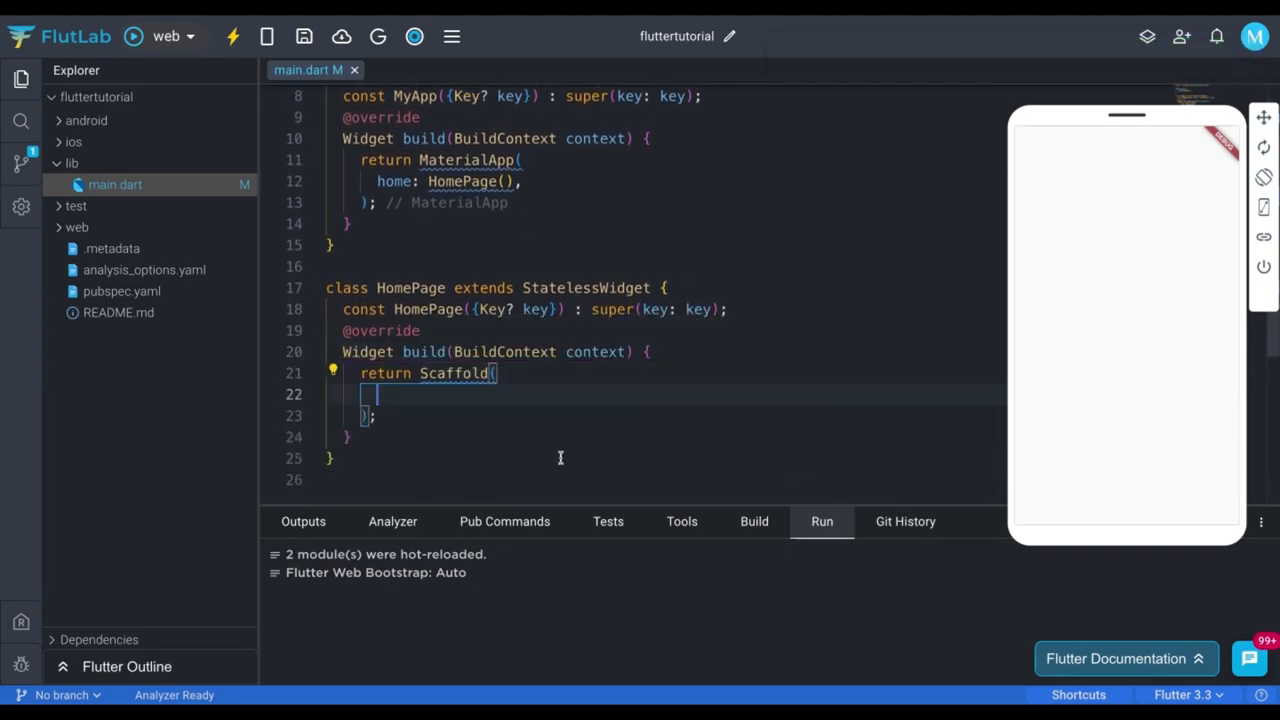
Give the Scaffold body: Center(child: Text('This is Our App'))
type("body: Center,")
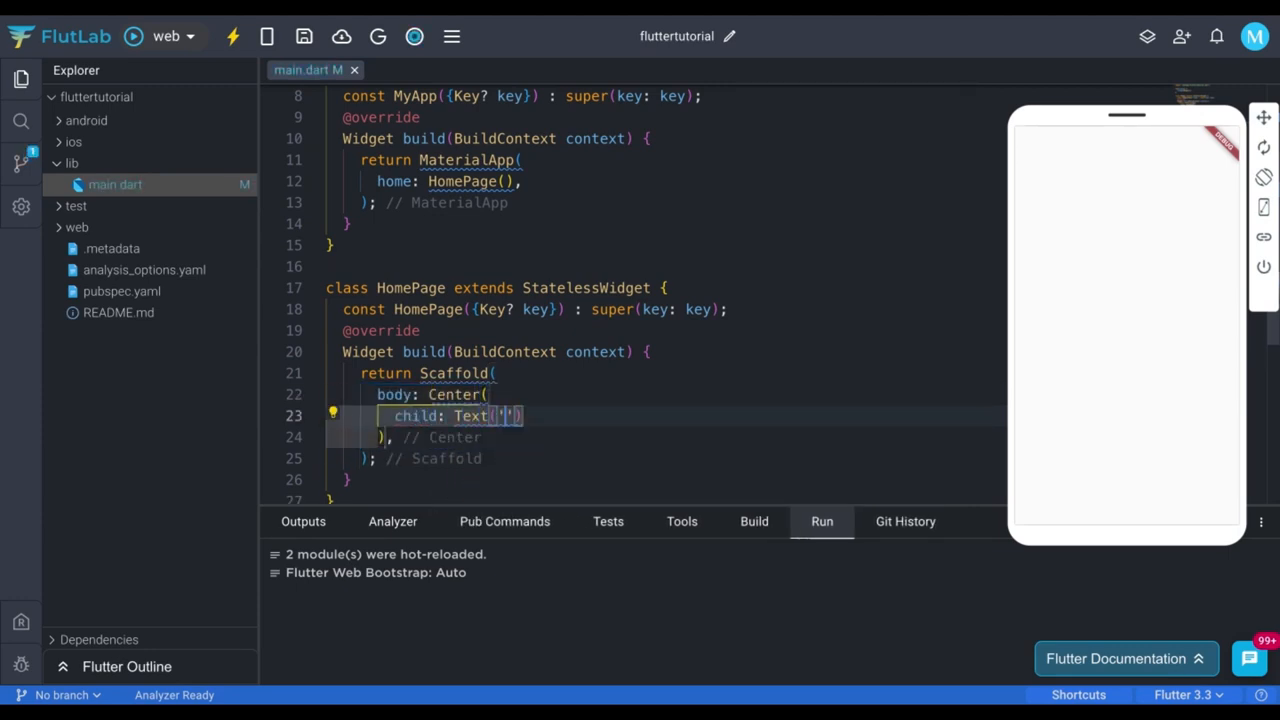
type("This is Our App")
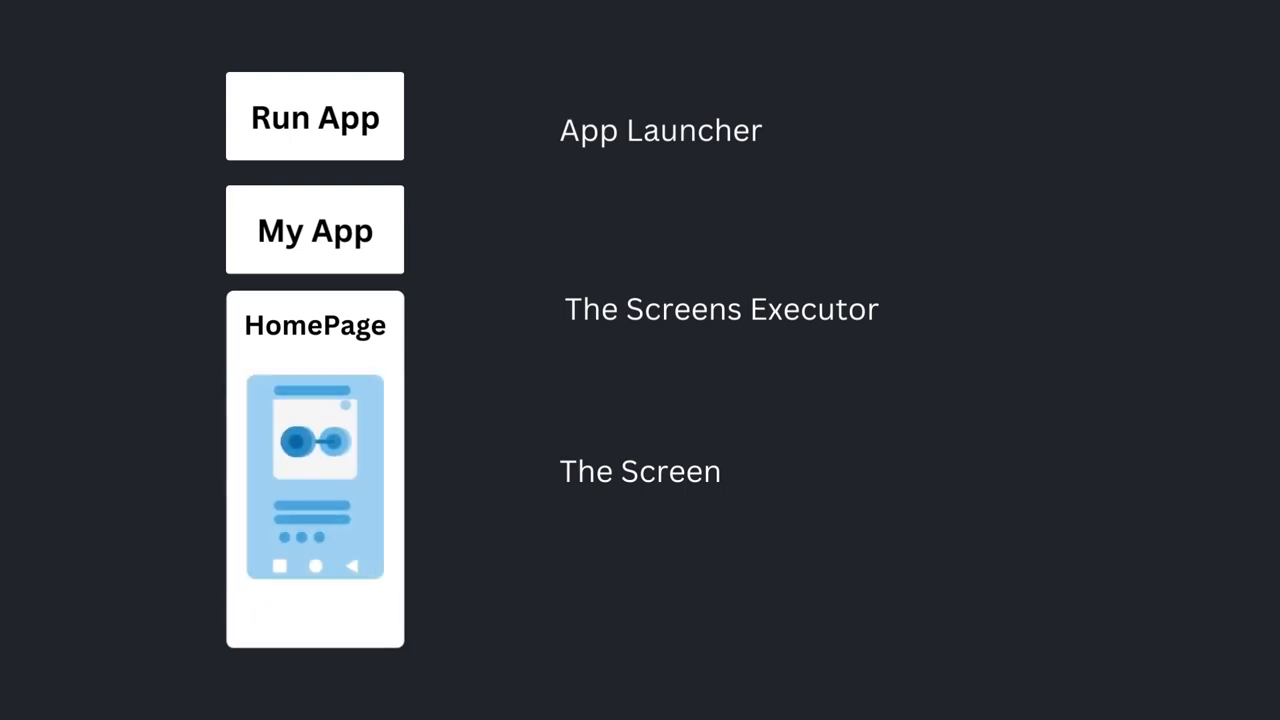
left_click(314, 116)
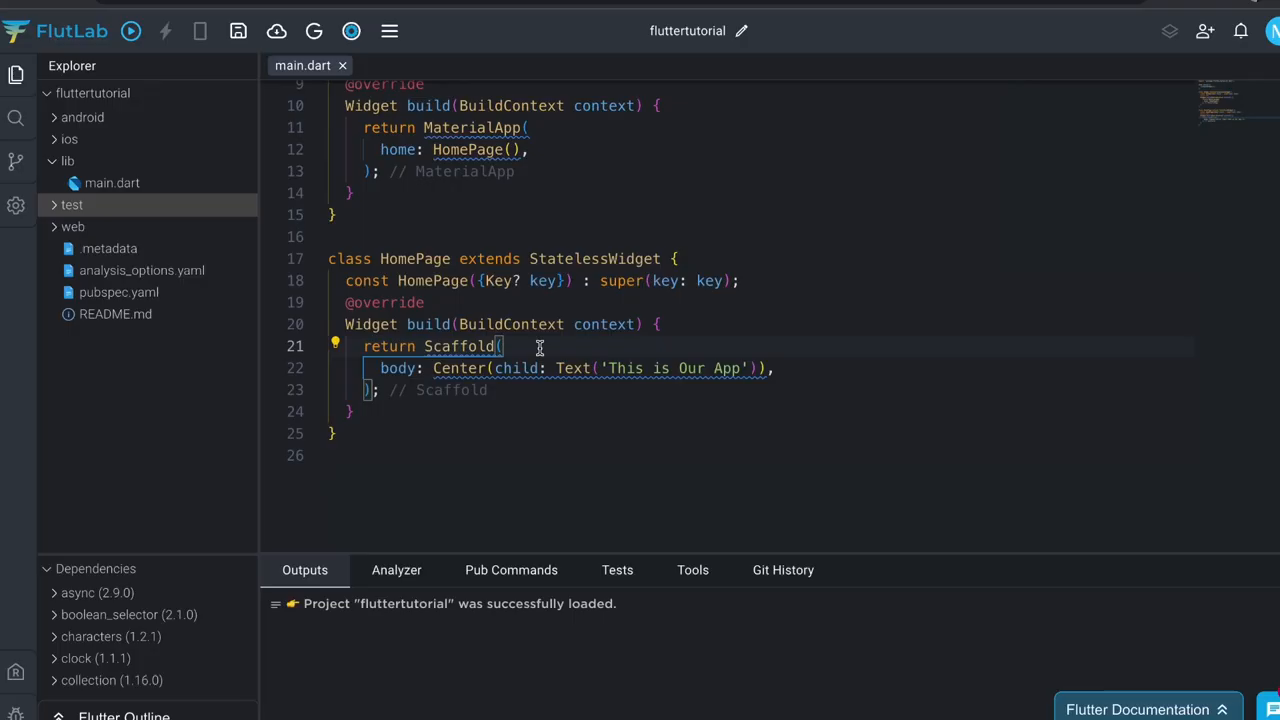
Add an AppBar titled 'Todo App' with backgroundColor Color(0xff052c4d) and hot reload
type("appBar: AppBar(")
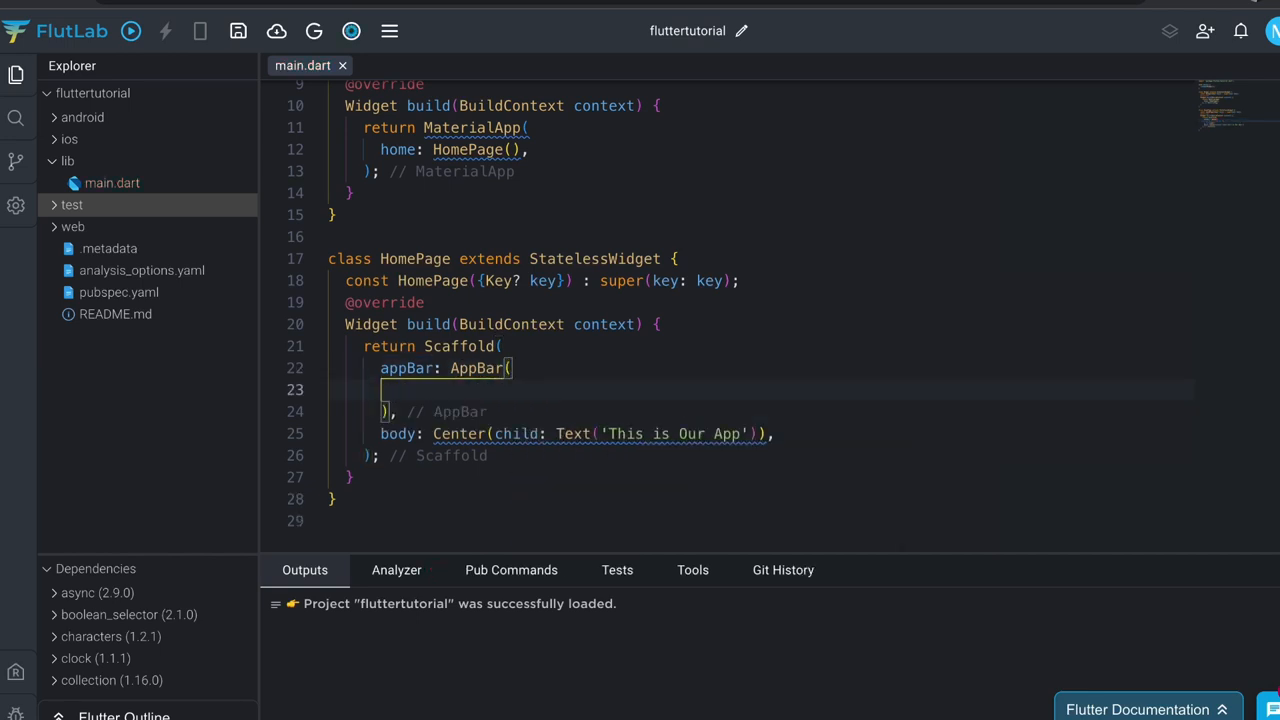
type("title: Text('To'),")
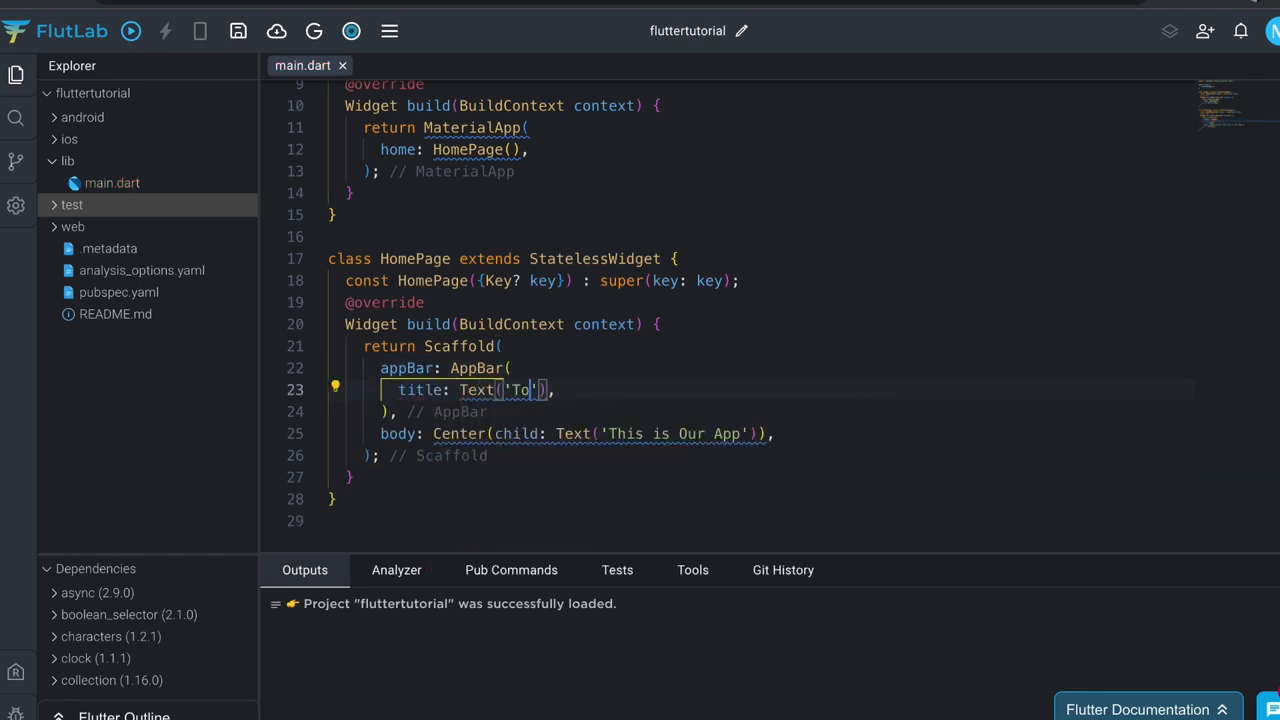
left_click(130, 32)
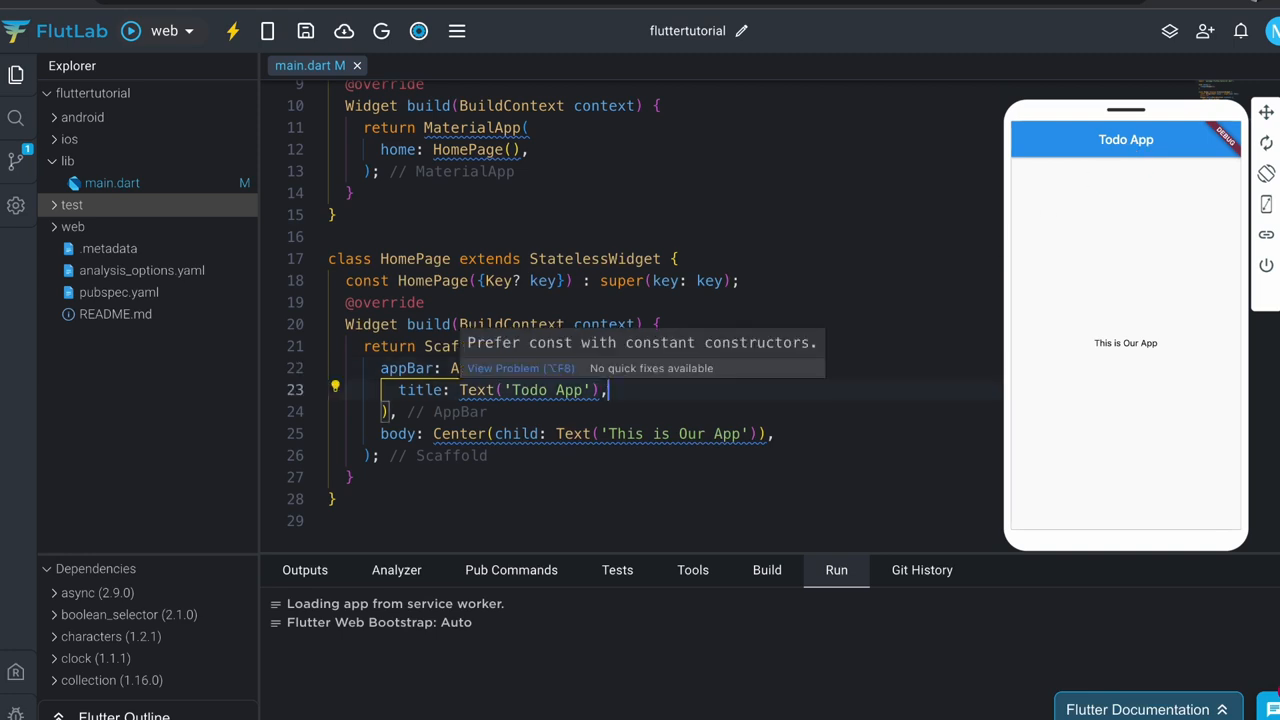
type("backgroundColor: Colors")
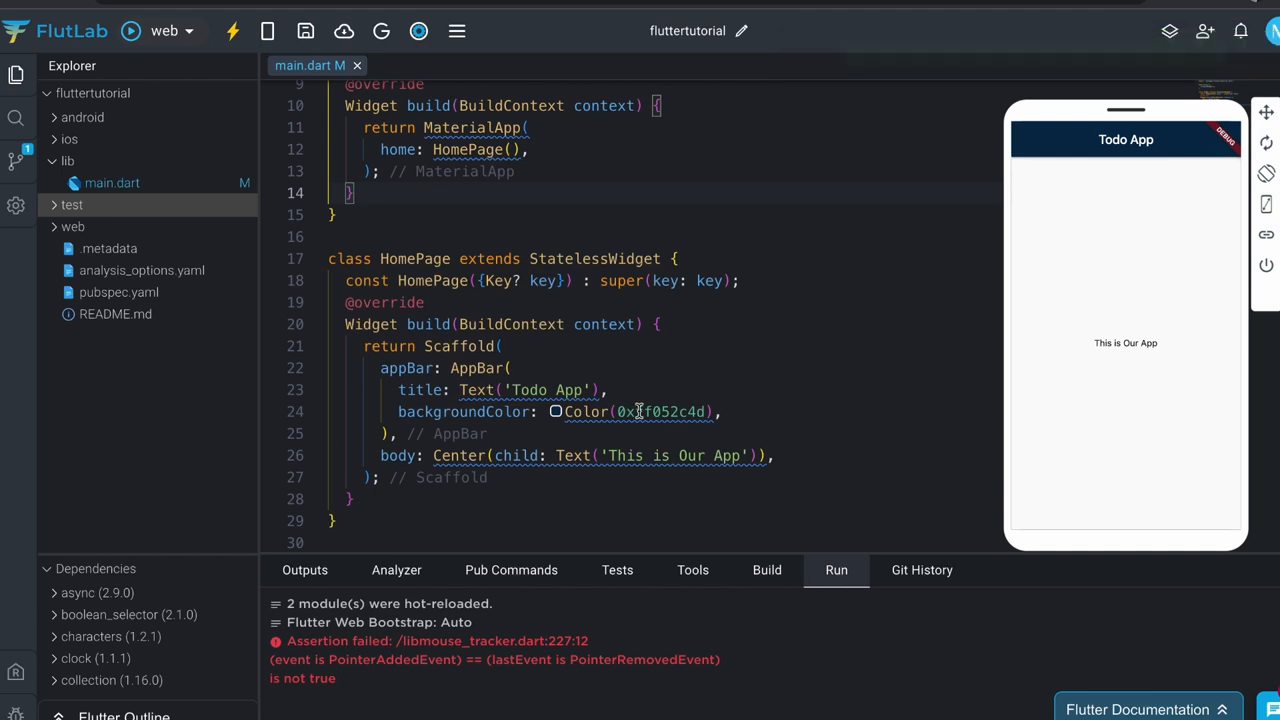
type("ce")
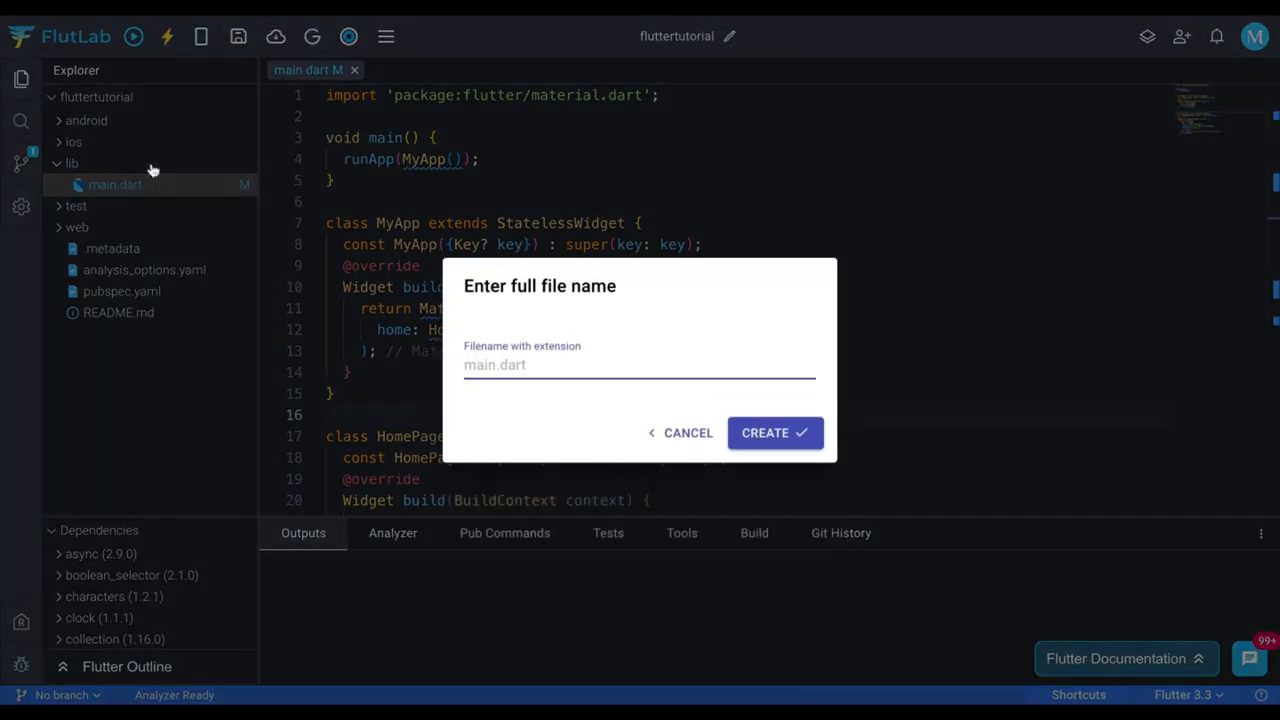
Create a new classes.dart file in the lib folder and open it
type("classes.dart")
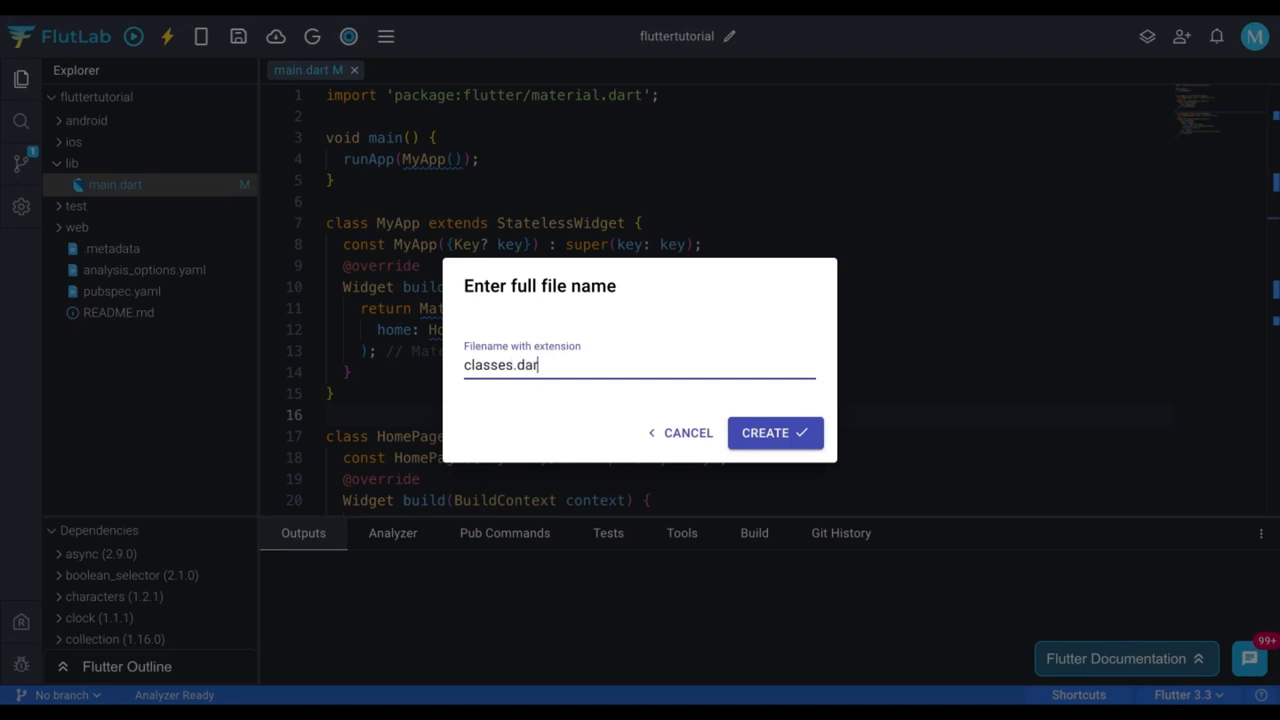
left_click(764, 432)
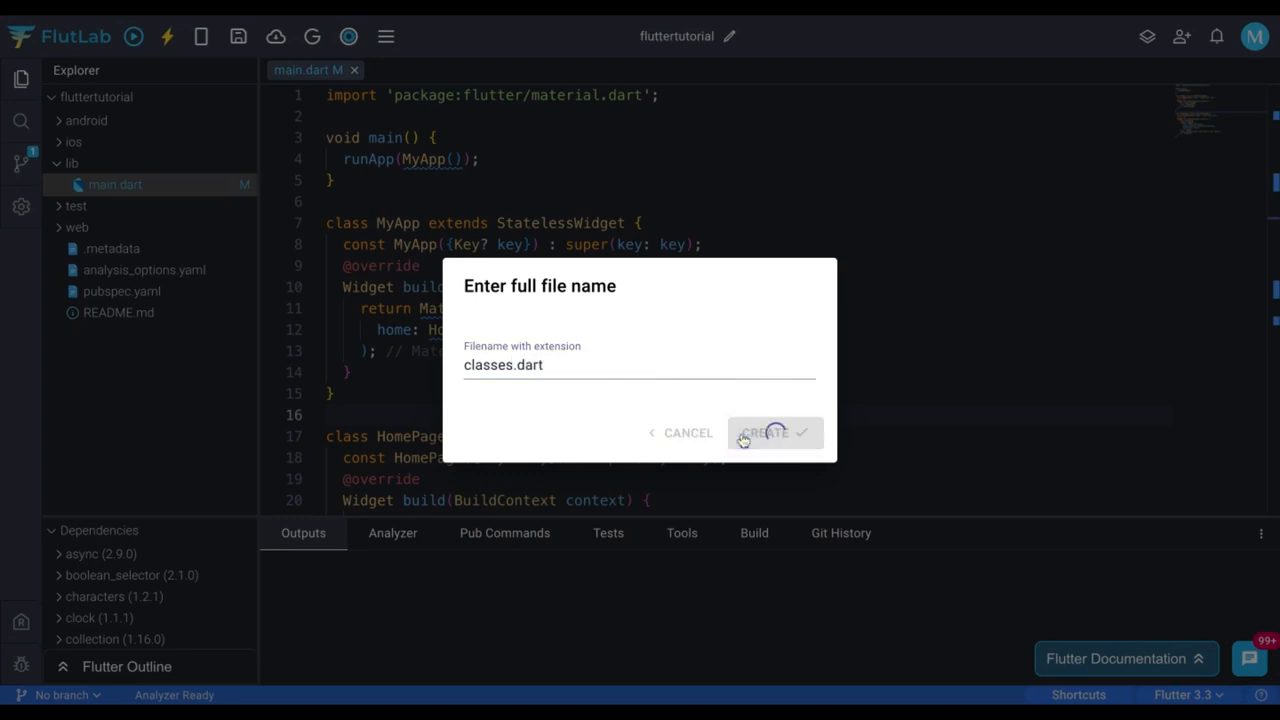
left_click(770, 432)
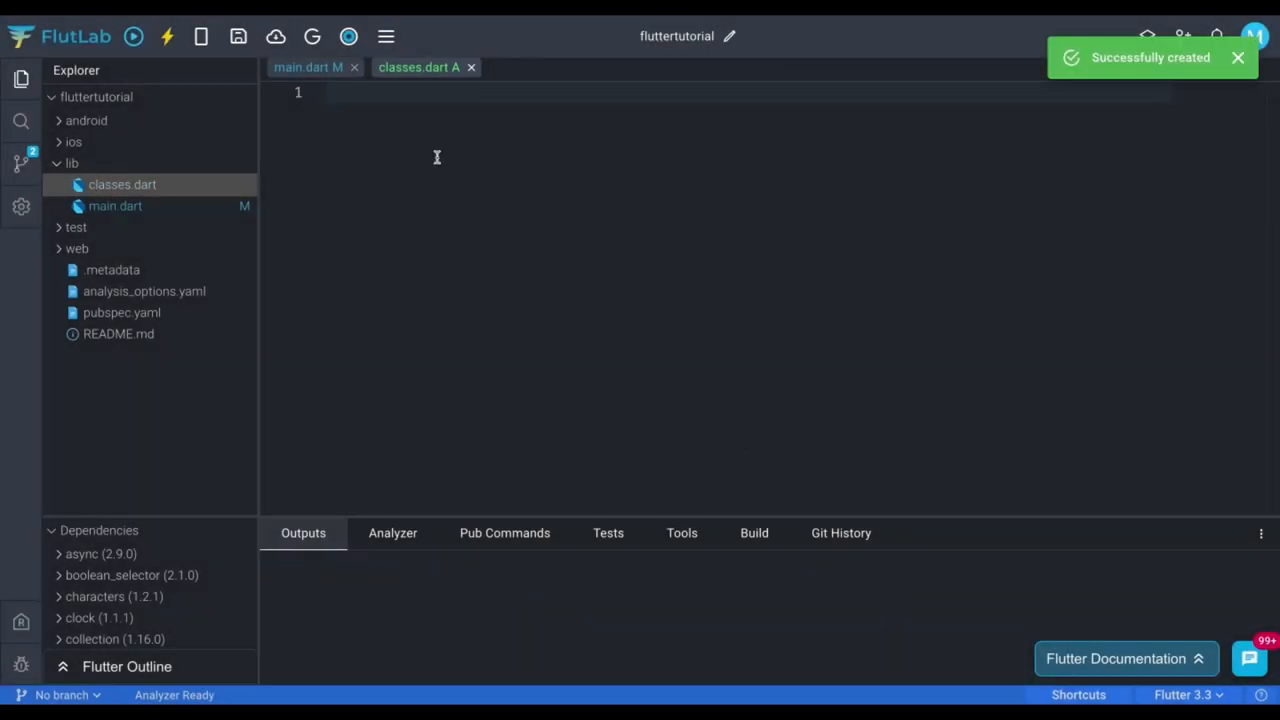
Define class ToDo with a String title field and required-title constructor
type("class")
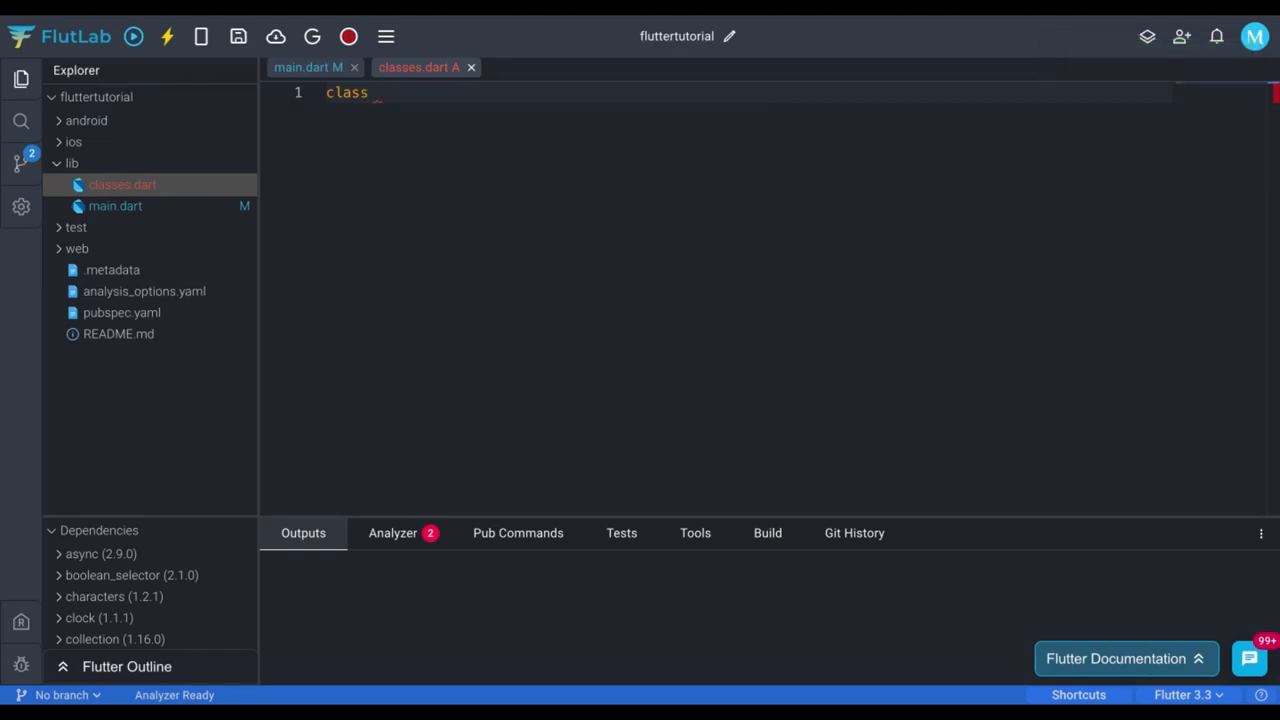
type("ToDo{")
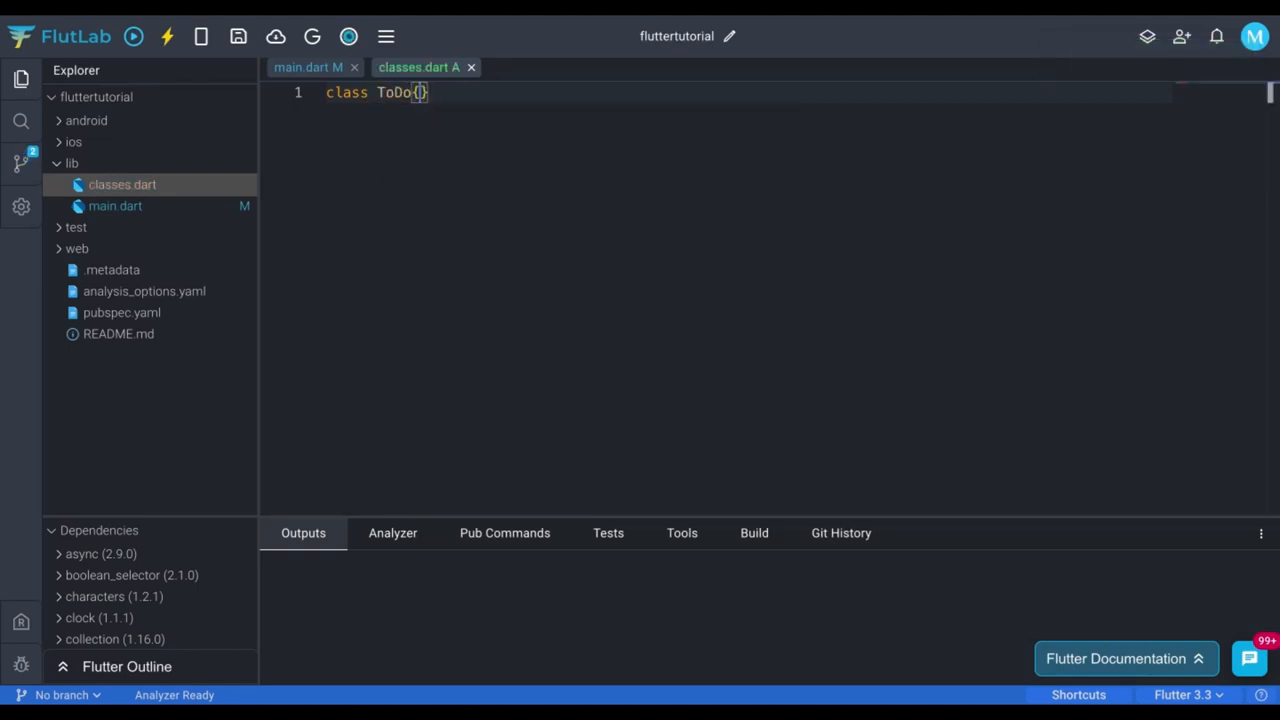
key("Enter")
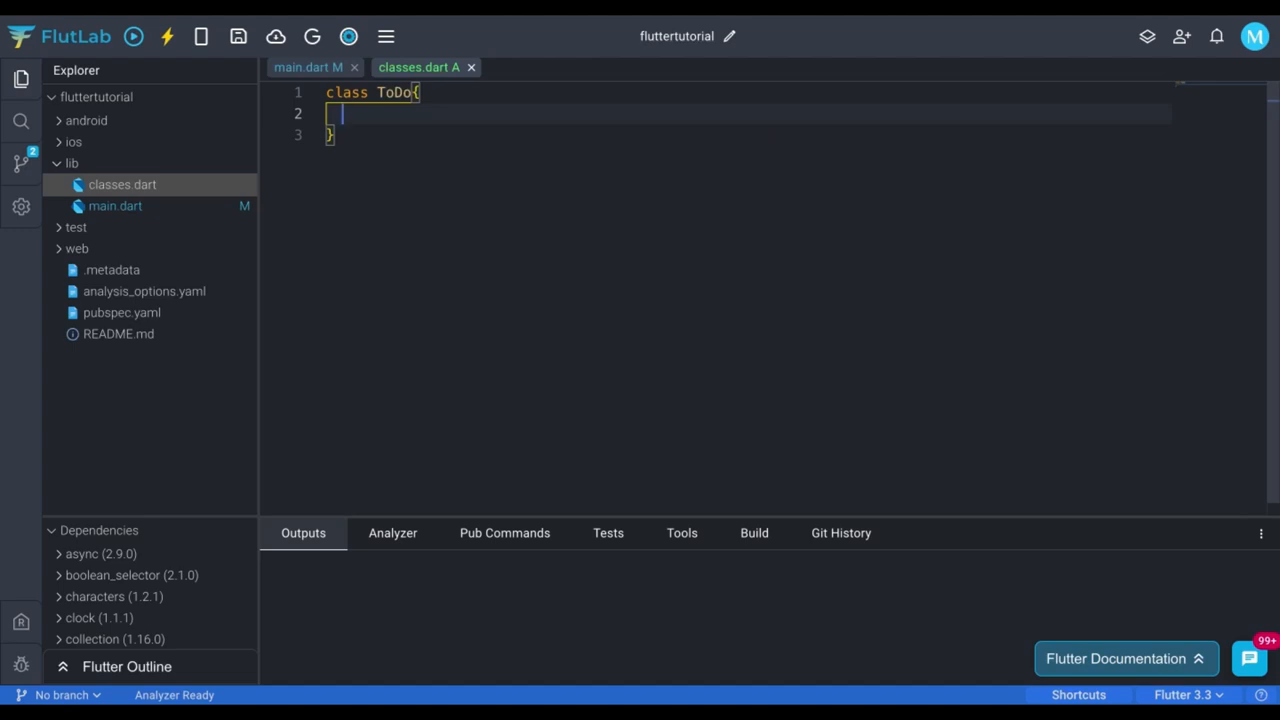
type("String")
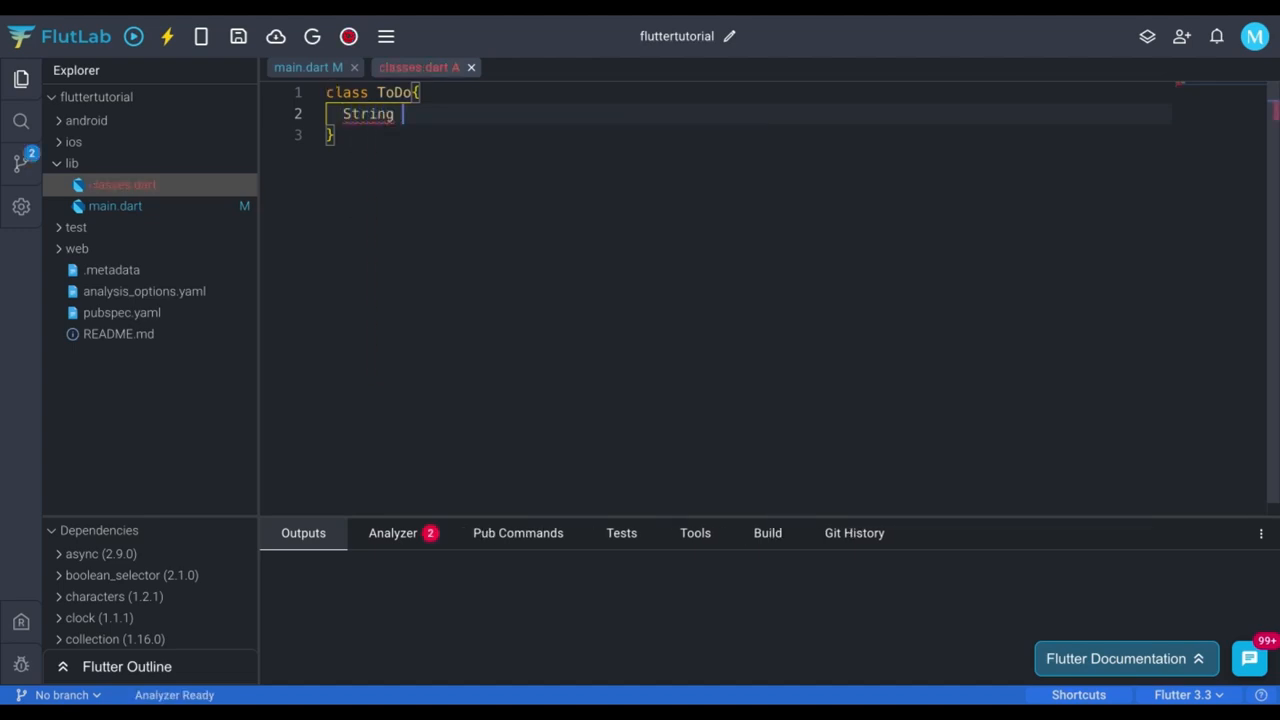
type("title;")
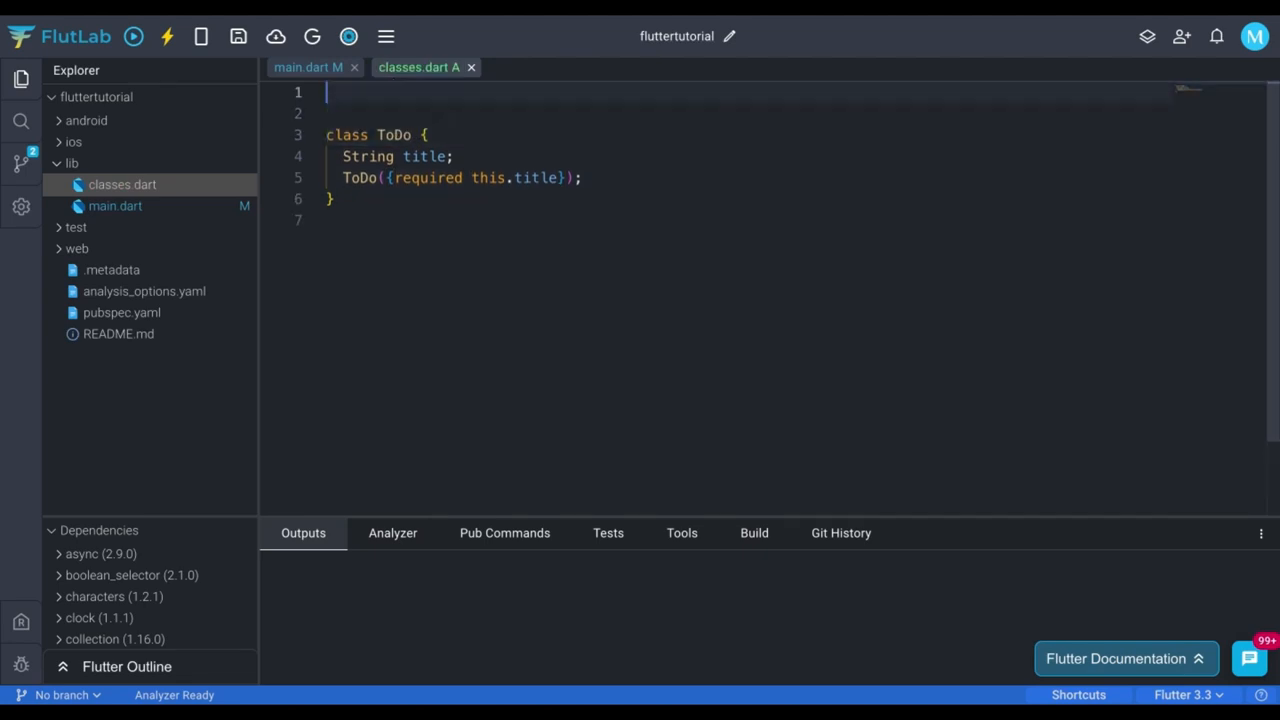
Start a test() function stub above the ToDo class
type("test(){")
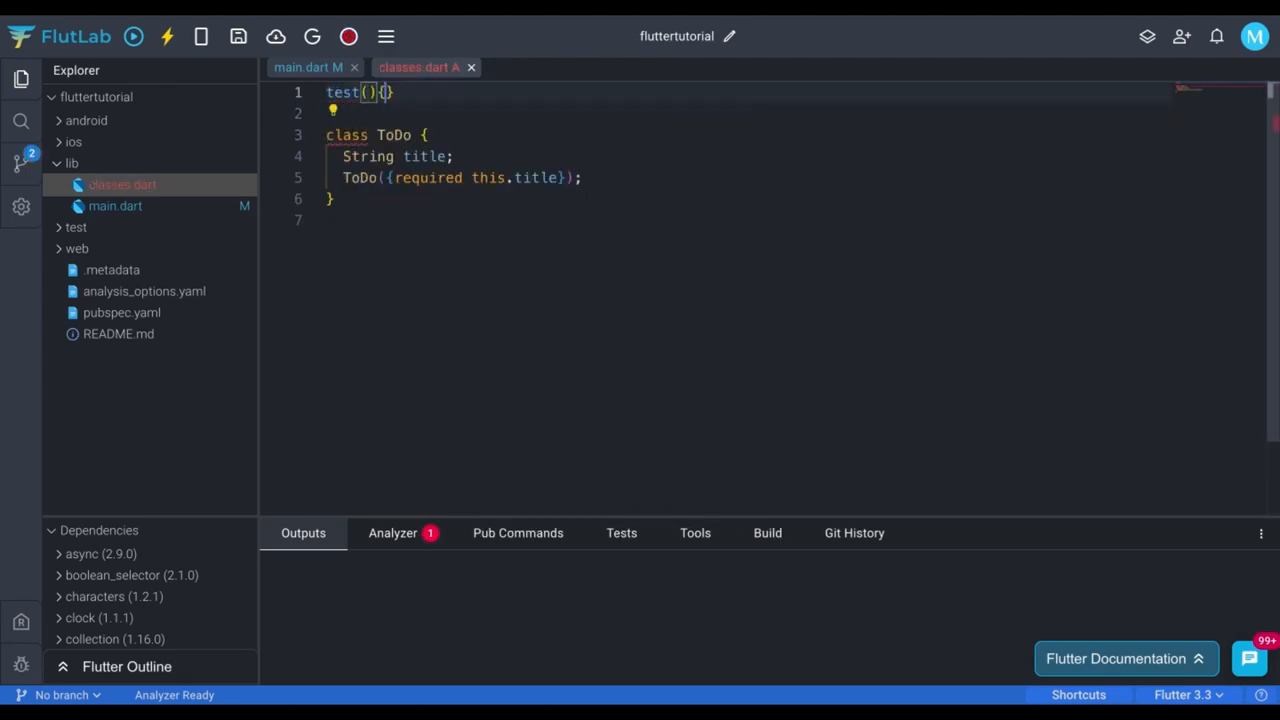
key("Enter")
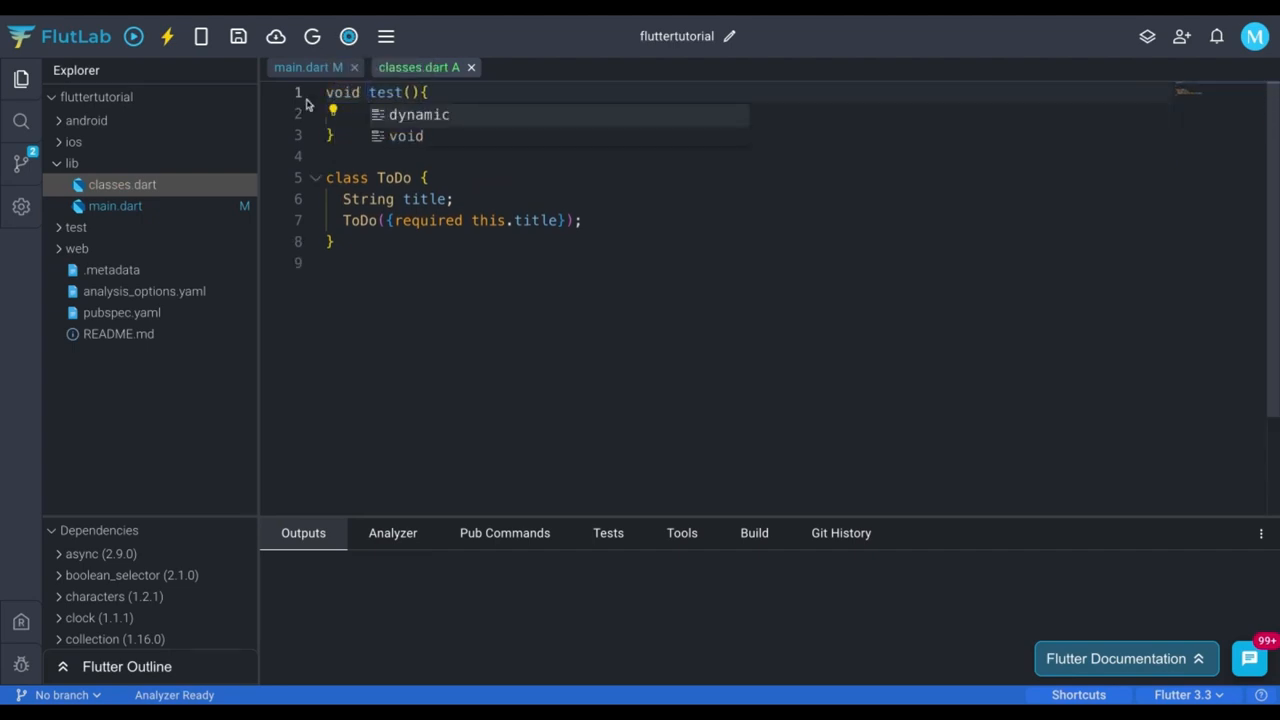
Have test() declare ToDo todo = ToDo(title: '') via autocomplete
type("T")
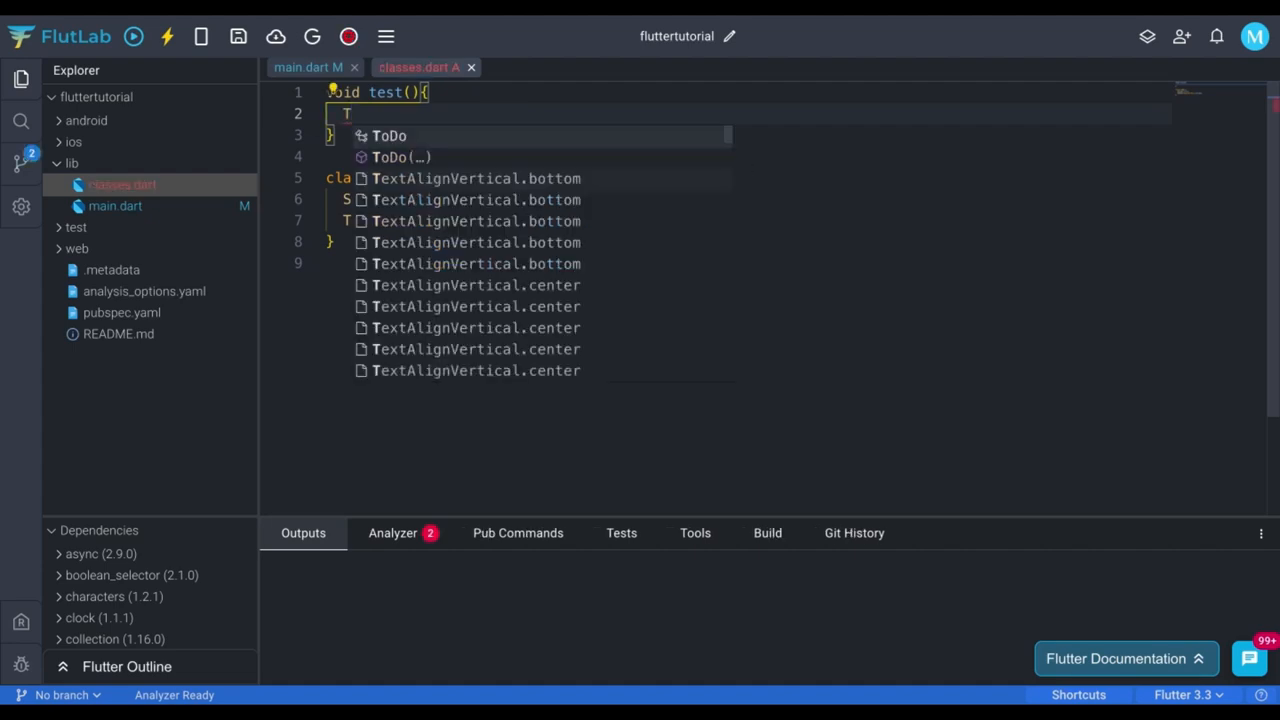
type("oDo todo = Tod")
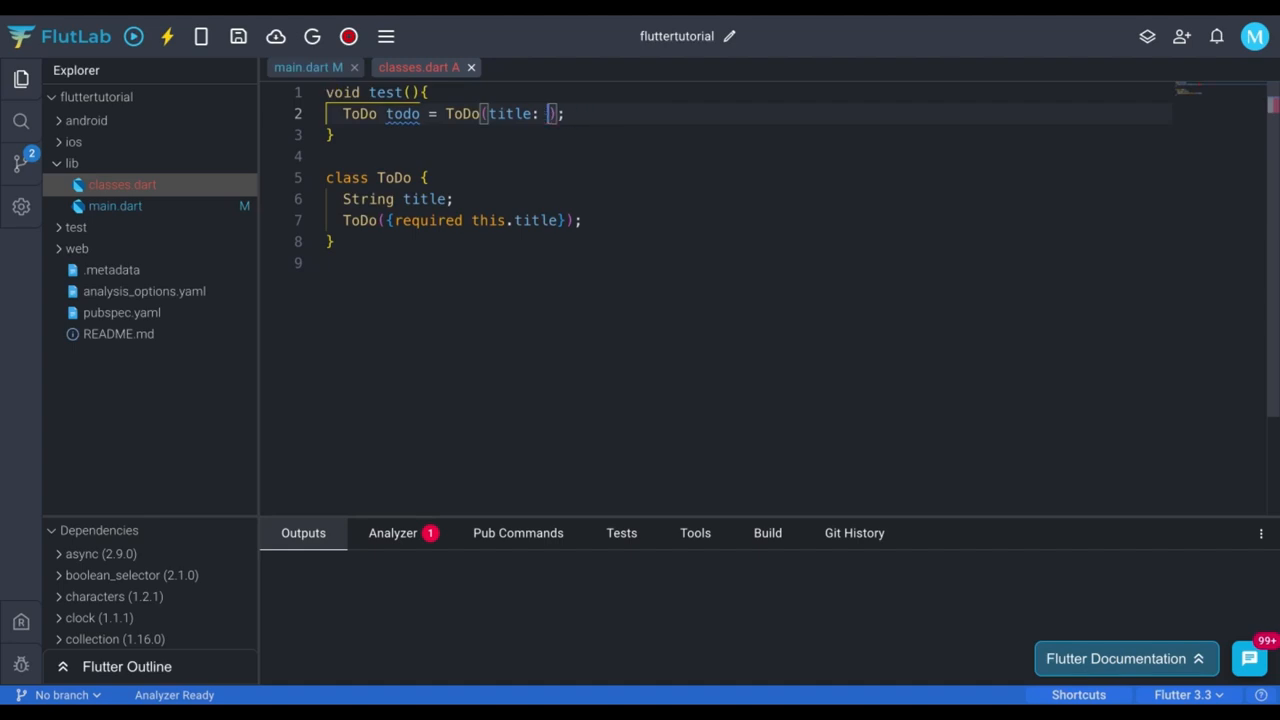
type("'")
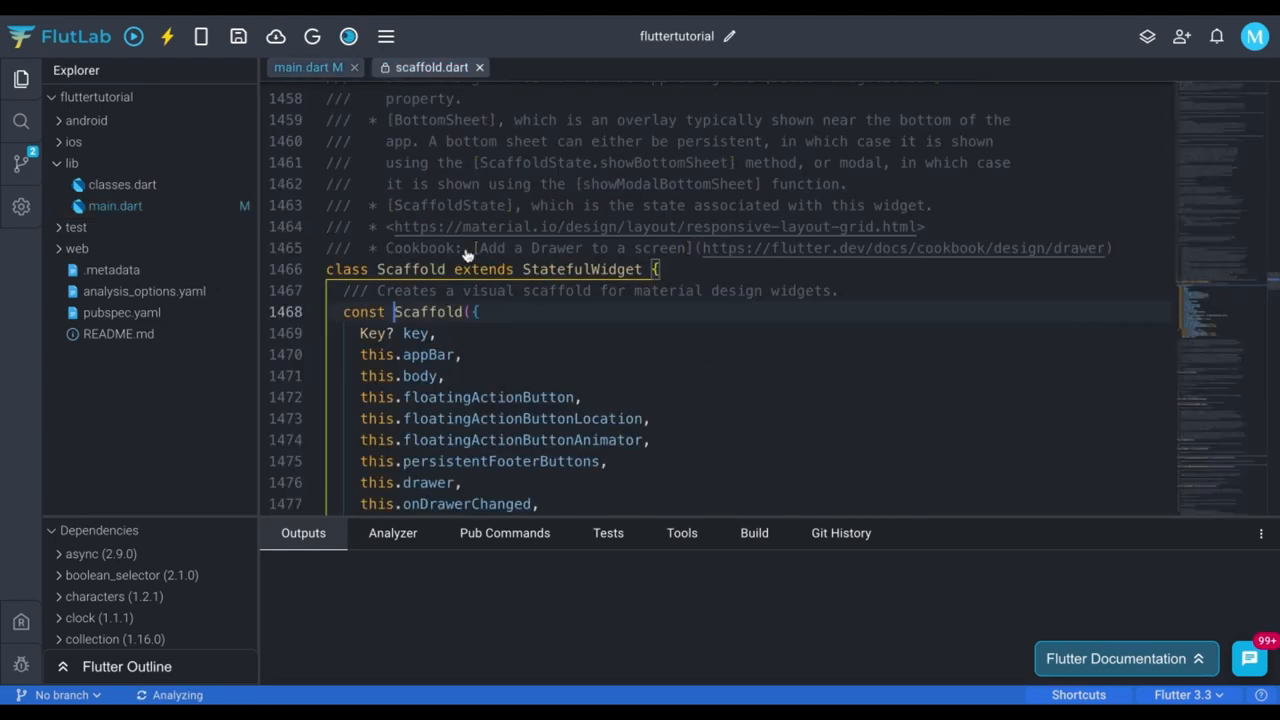
Scroll through the Scaffold constructor parameters in scaffold.dart
scroll("down", 3)
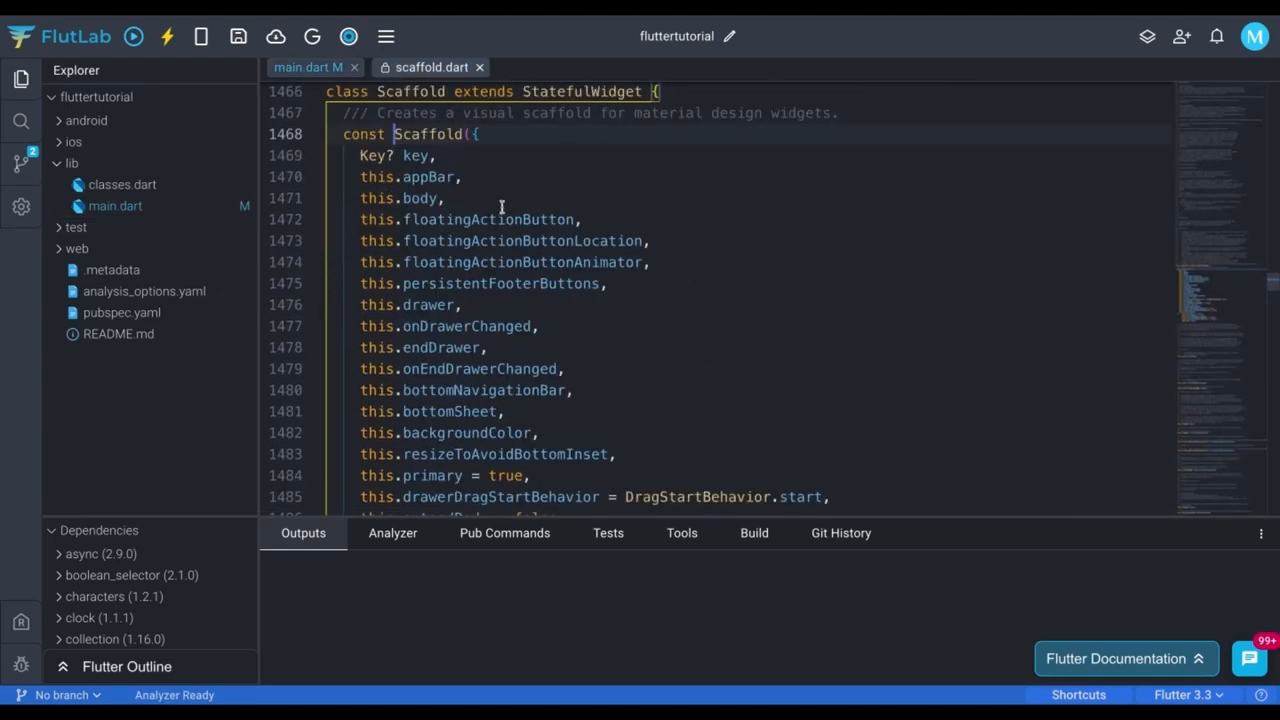
scroll("down", 3)
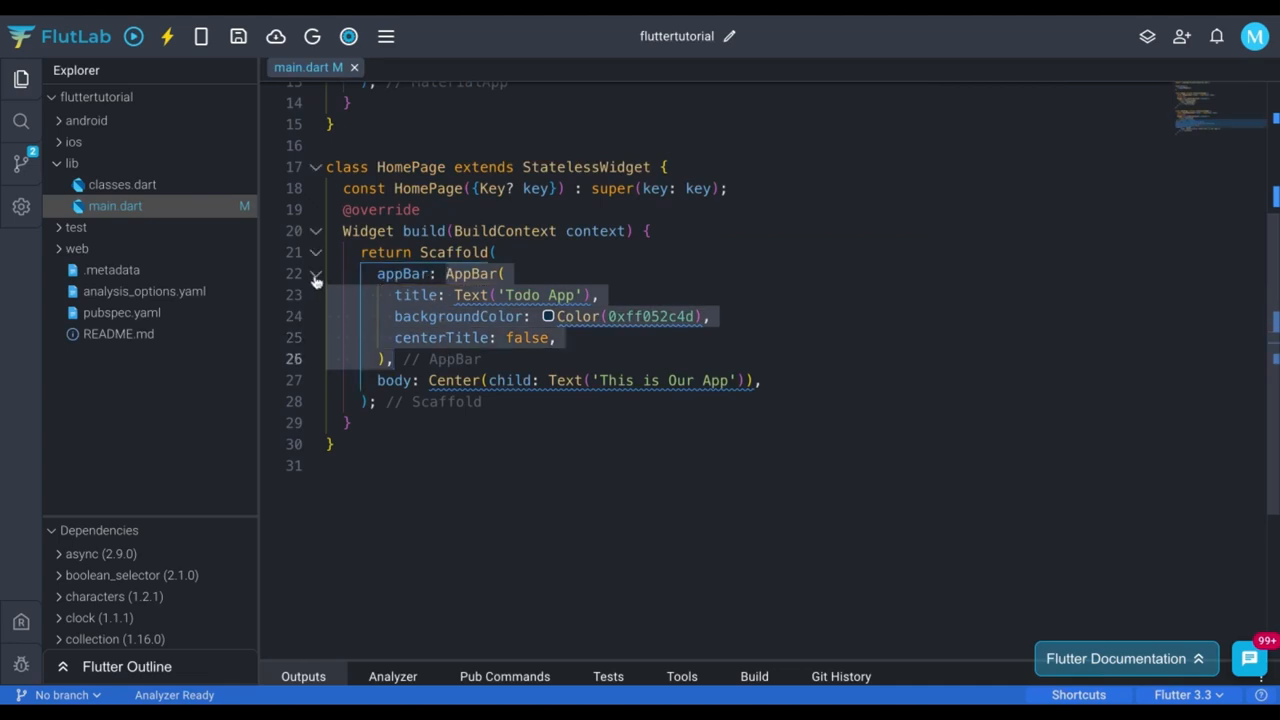
Collapse the Scaffold's AppBar block, then jump to the AppBar source definition
left_click(316, 272)
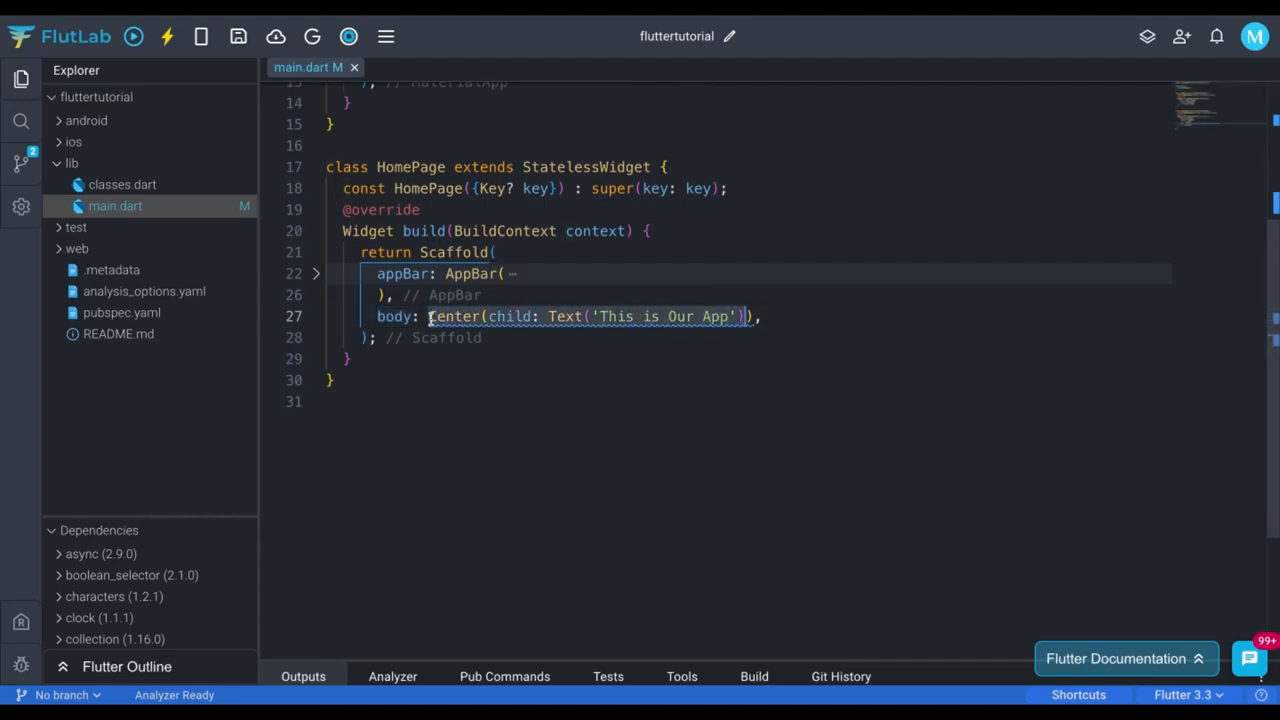
left_click(316, 272)
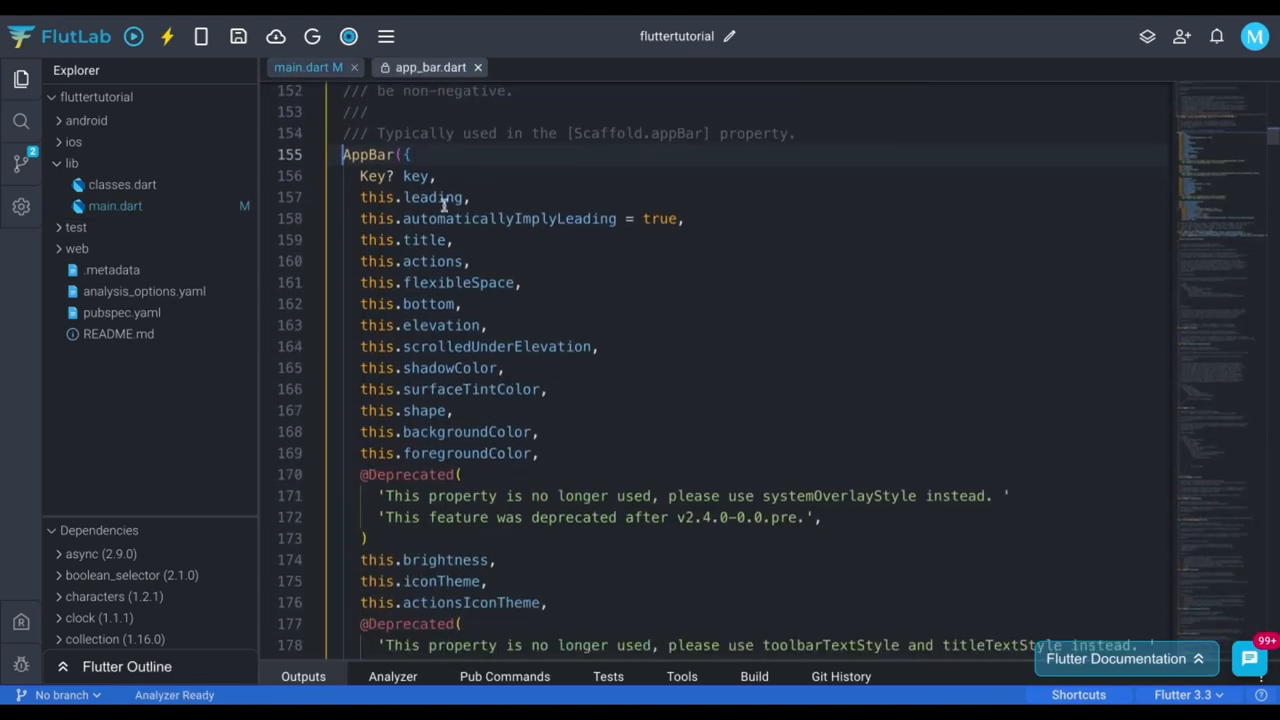
Look up the Text and Color source definitions, then return to main.dart
left_click(476, 68)
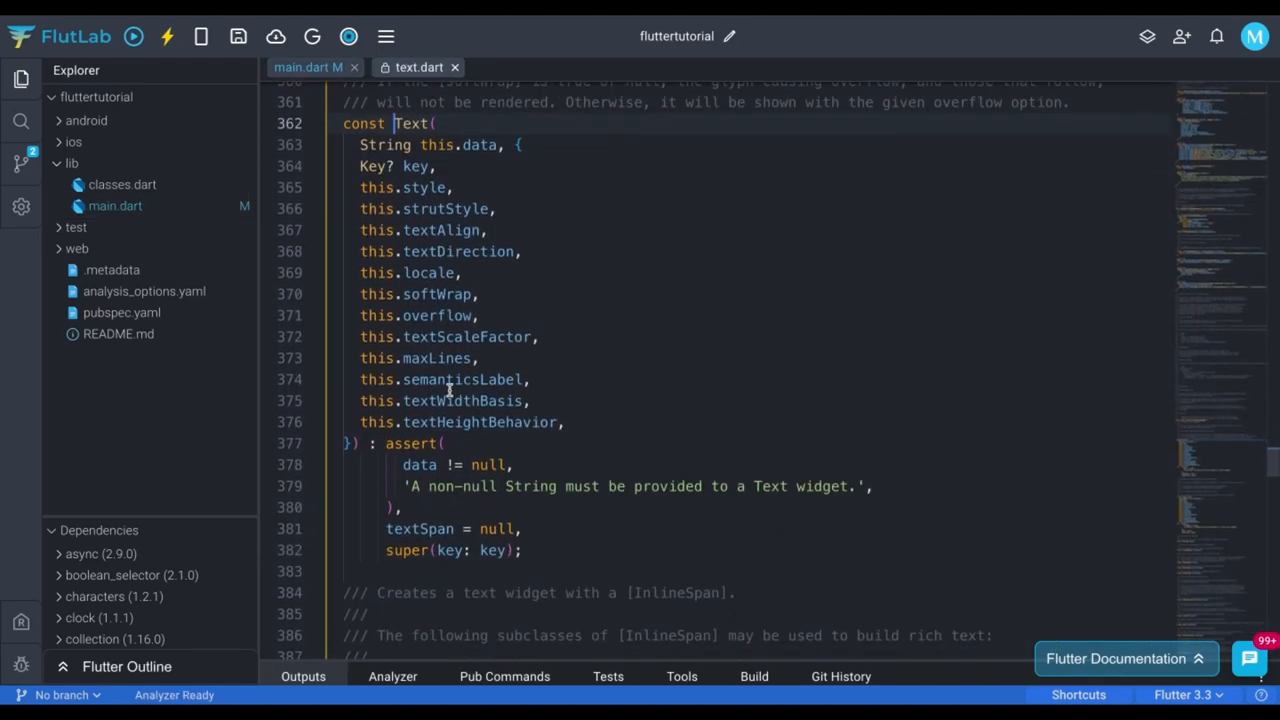
left_click(454, 68)
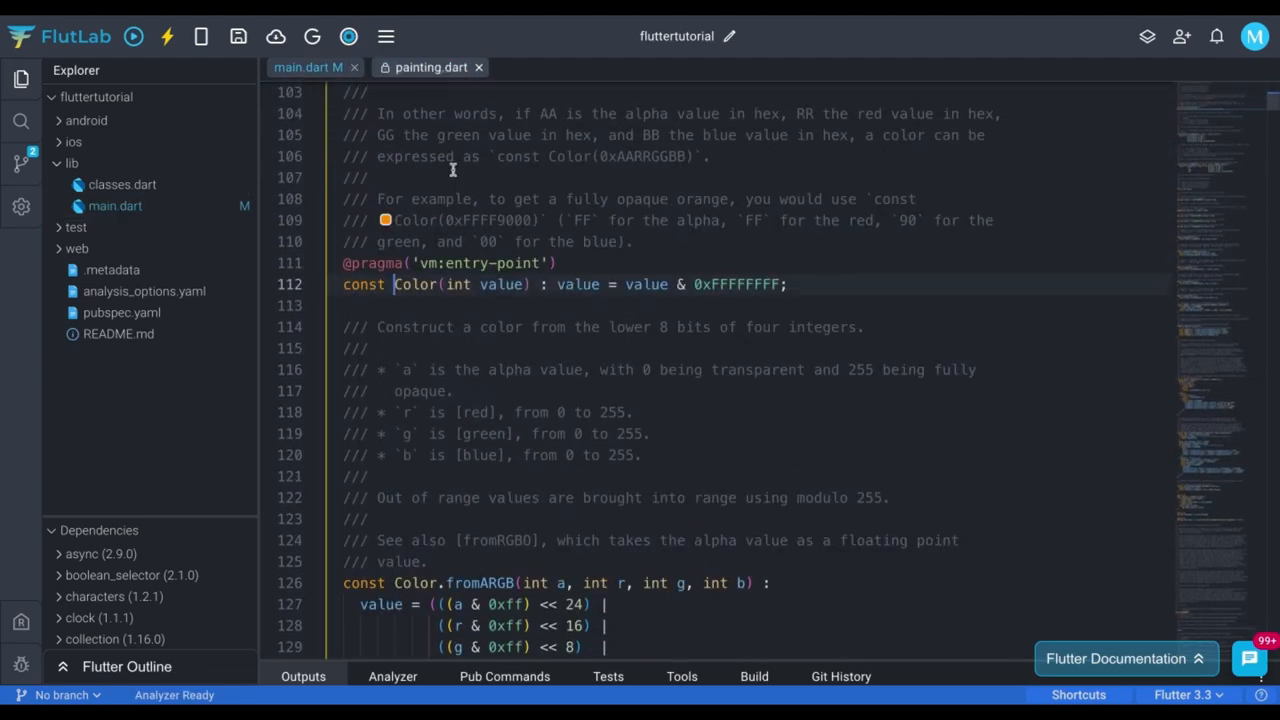
left_click(478, 68)
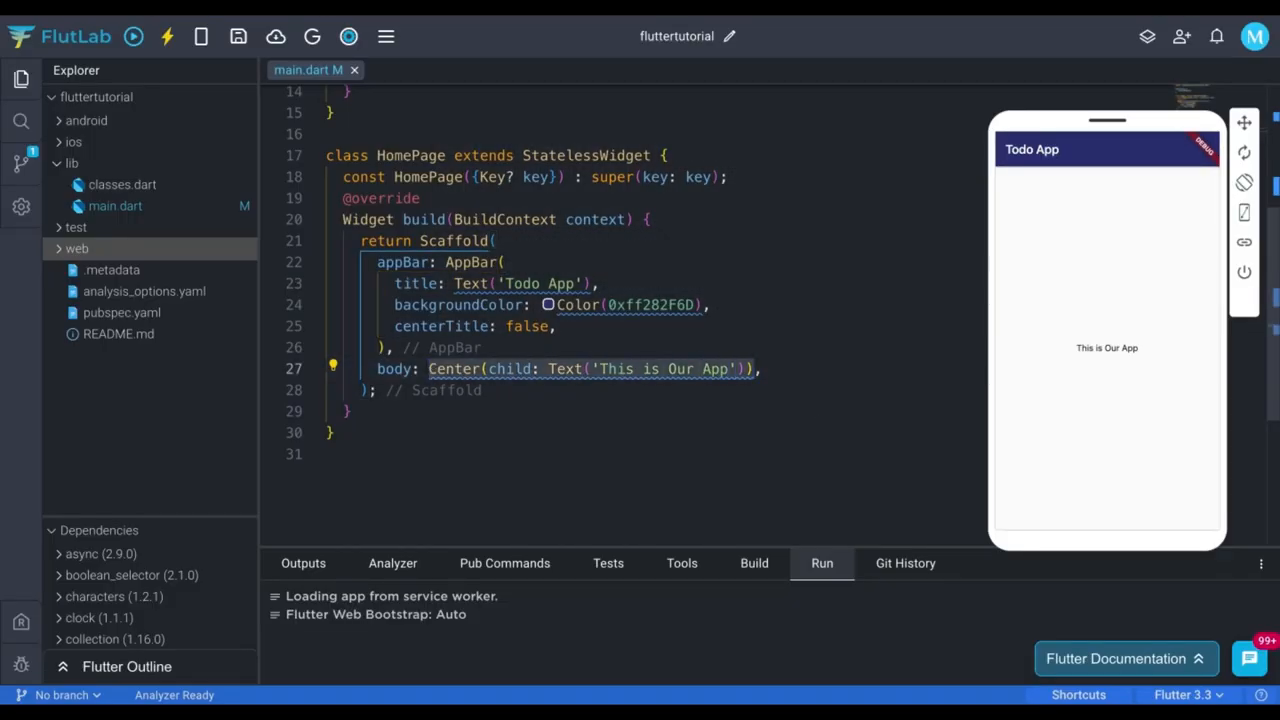
Make the body a Column with mainAxisAlignment: MainAxisAlignment.start and hot-reload the preview
type("Column(")
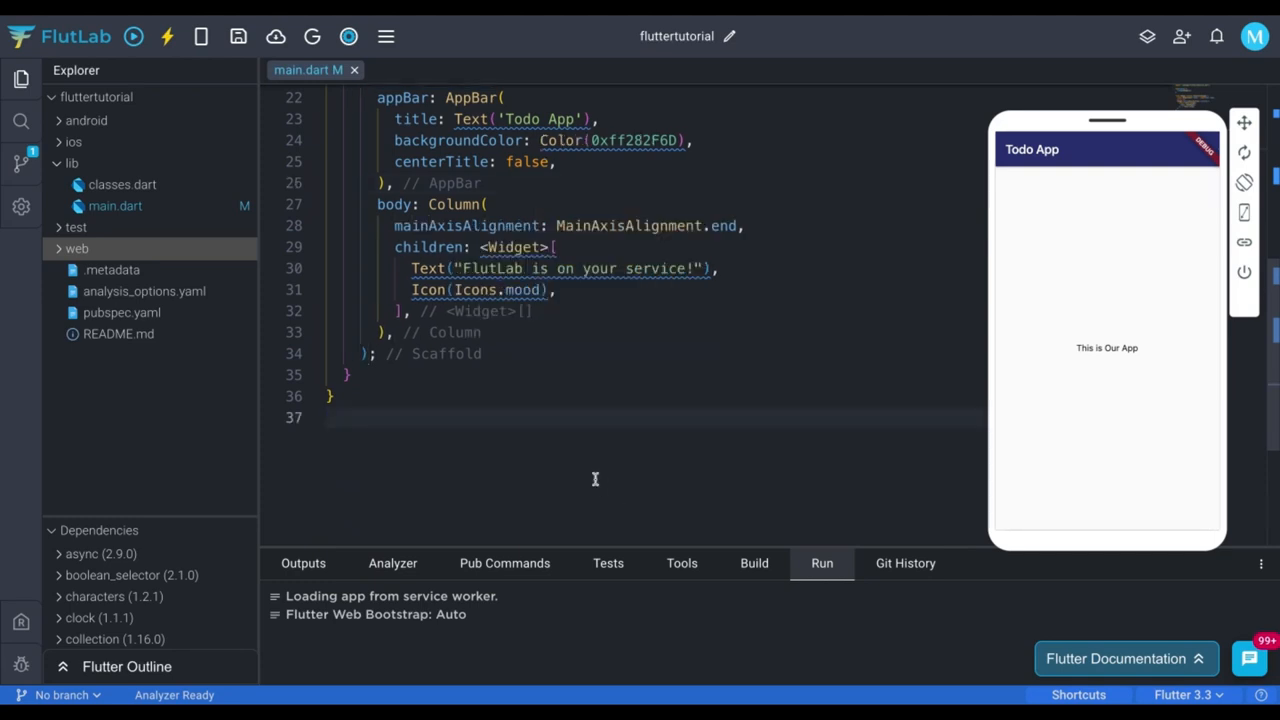
left_click(618, 310)
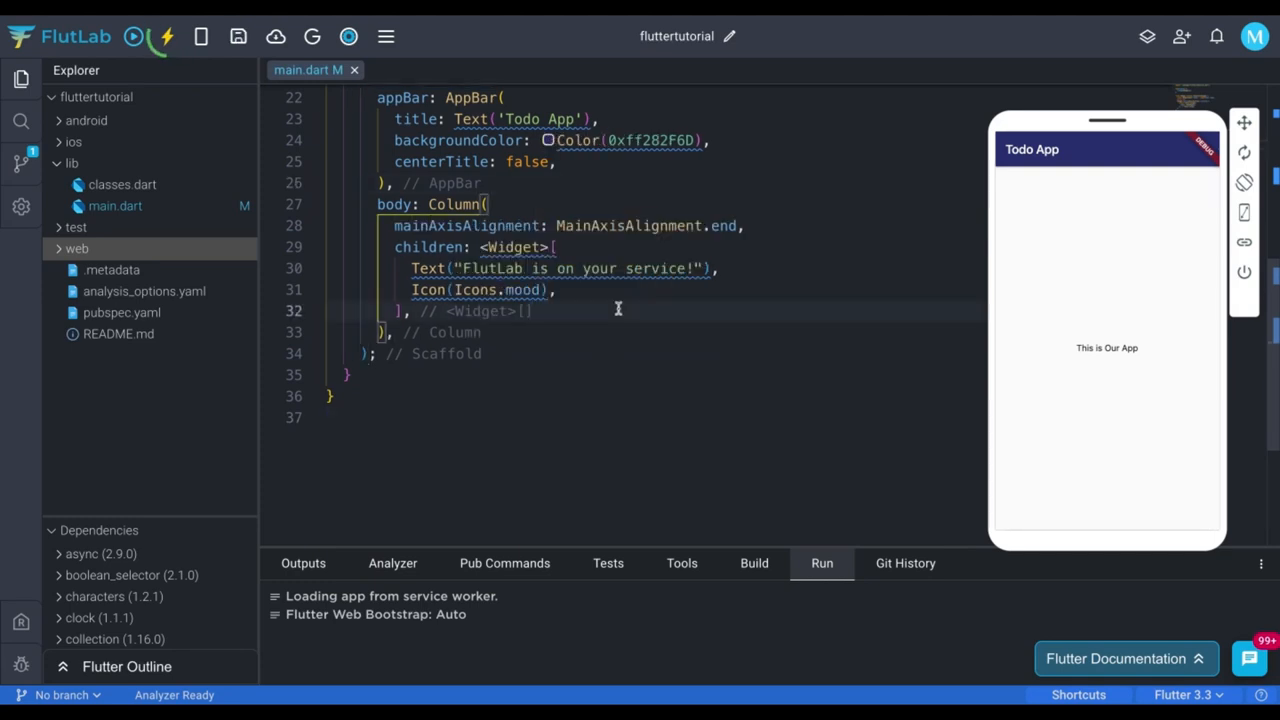
left_click(168, 36)
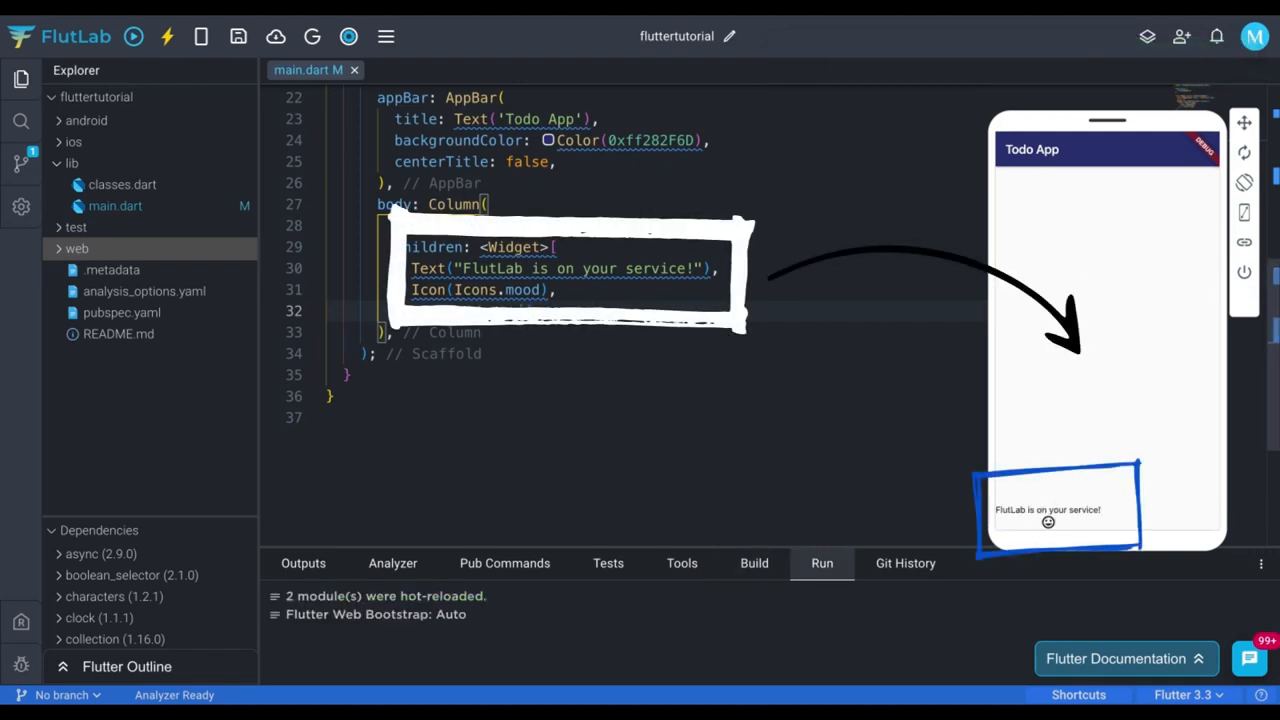
type("mainAxisAlignment: MainAxisAlignment.start,")
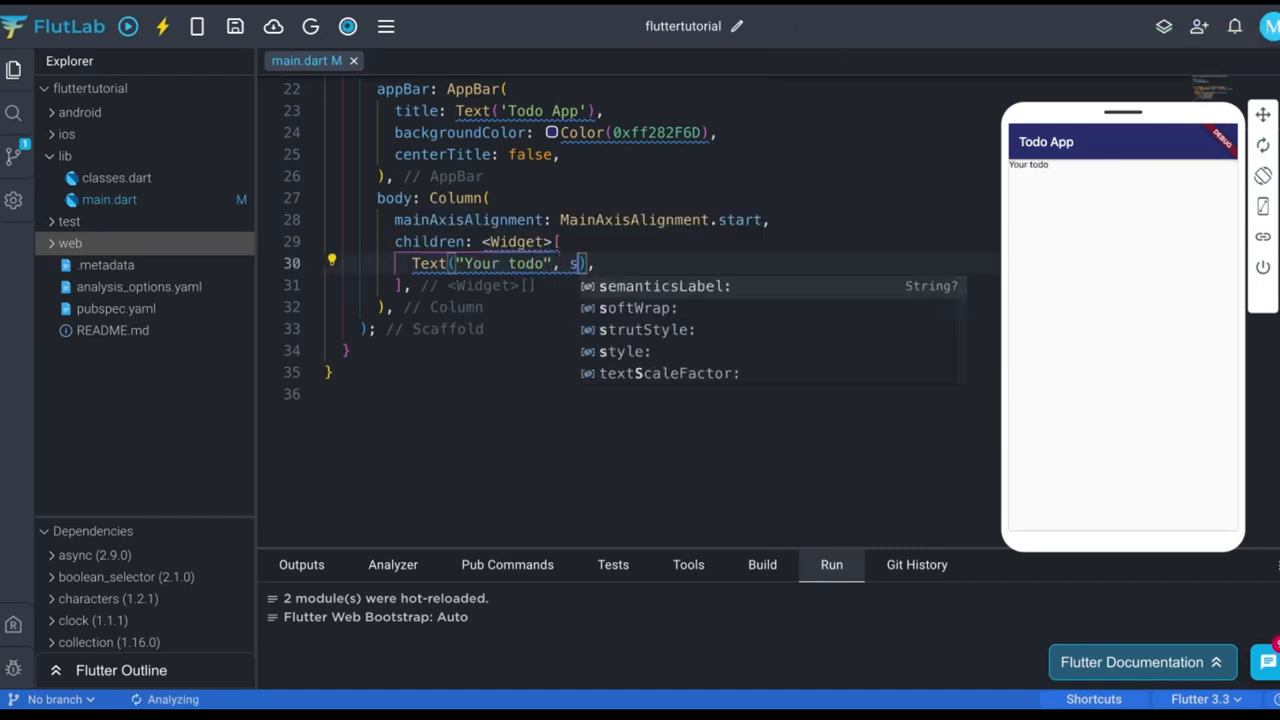
Style the 'Your todo' Text with a TextStyle including a color entry for 0xff282F6D
type("tyle: TextStyle(")
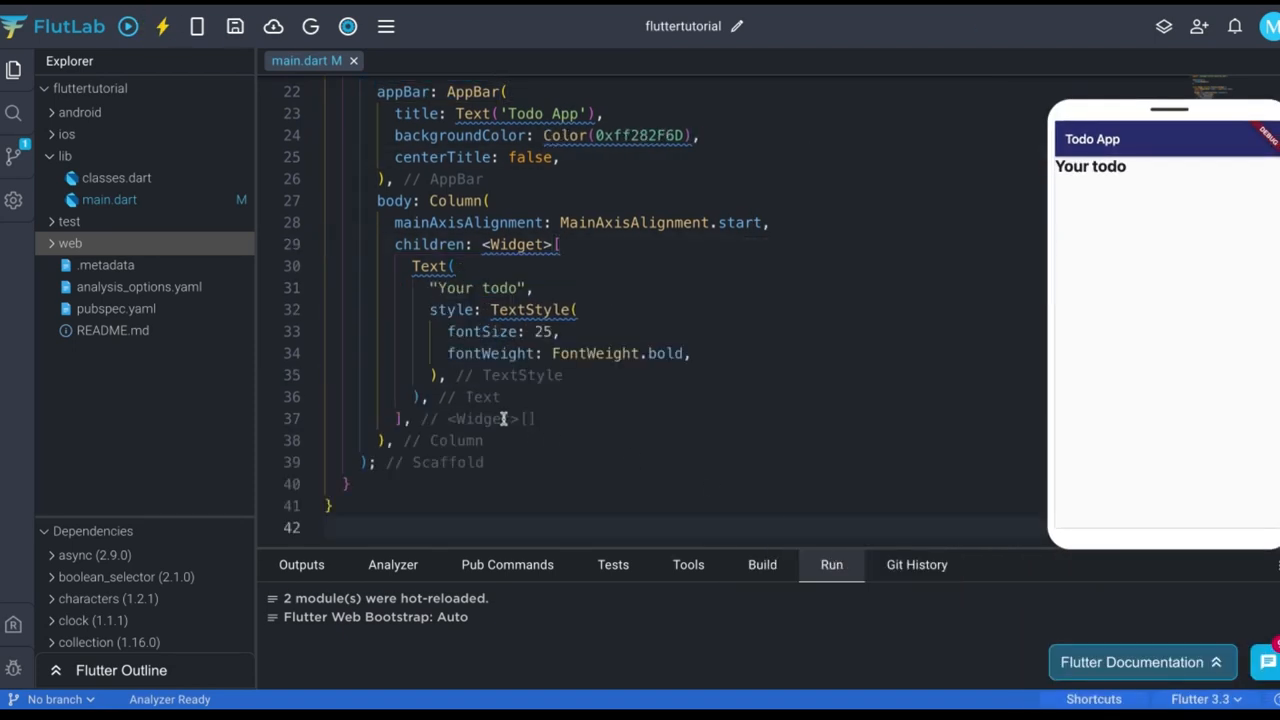
left_click(700, 352)
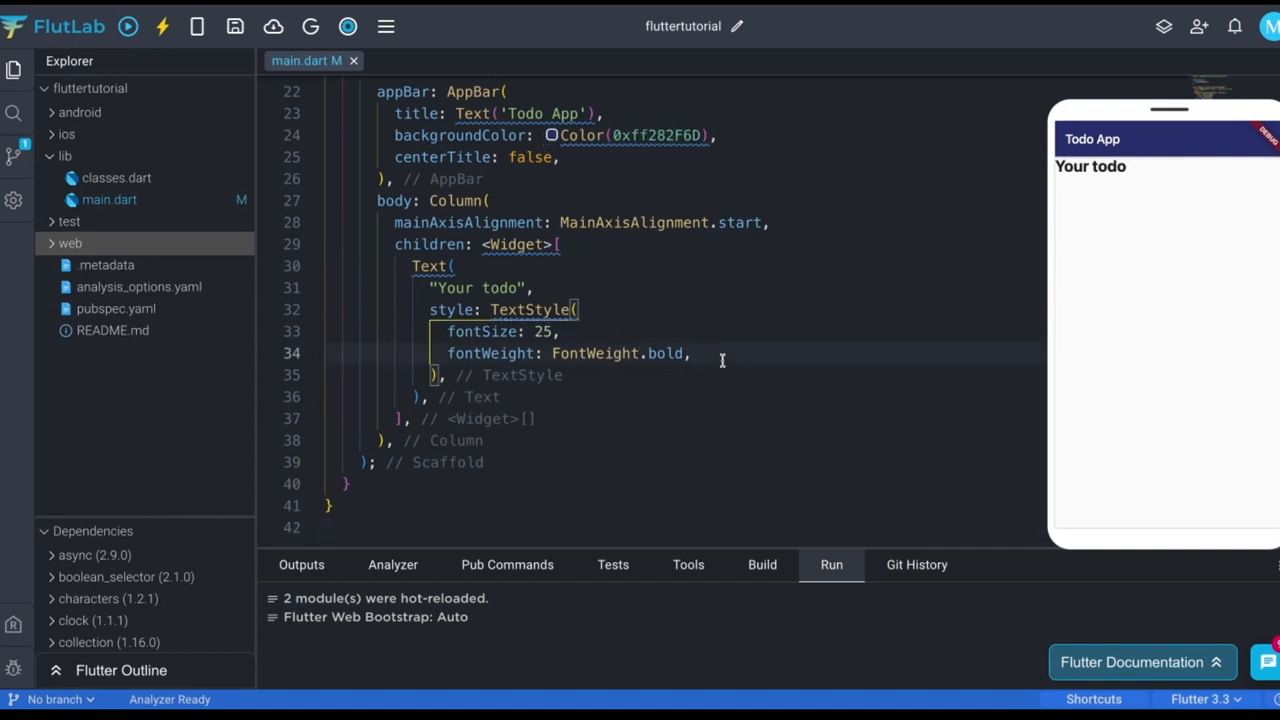
type("color:")
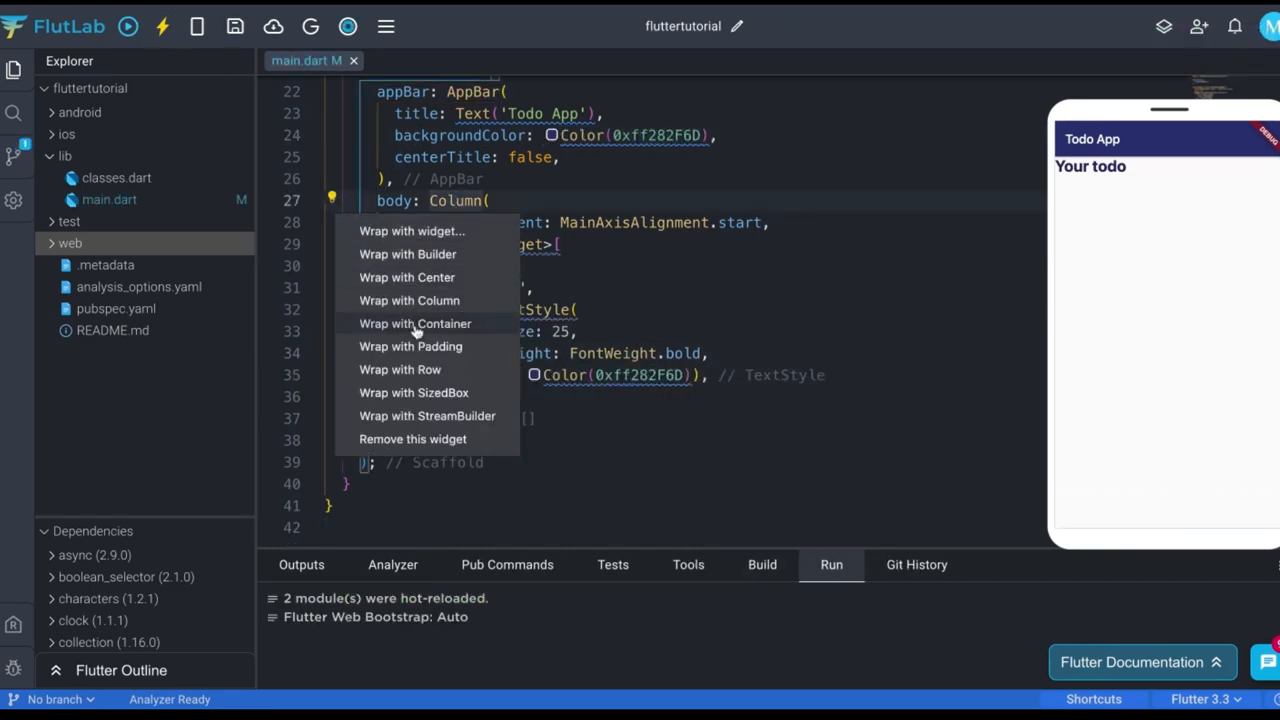
Wrap the Column in a padded container and add an Expanded ListView child
left_click(416, 324)
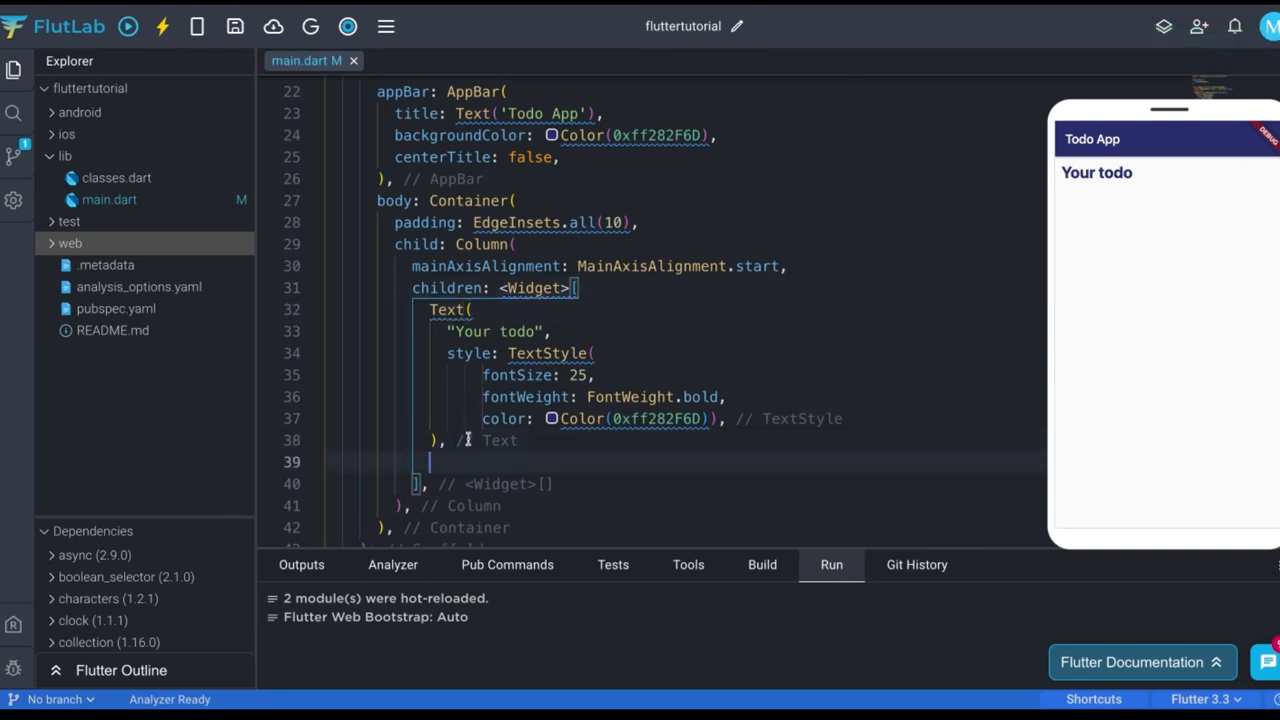
type("Expanded(child:")
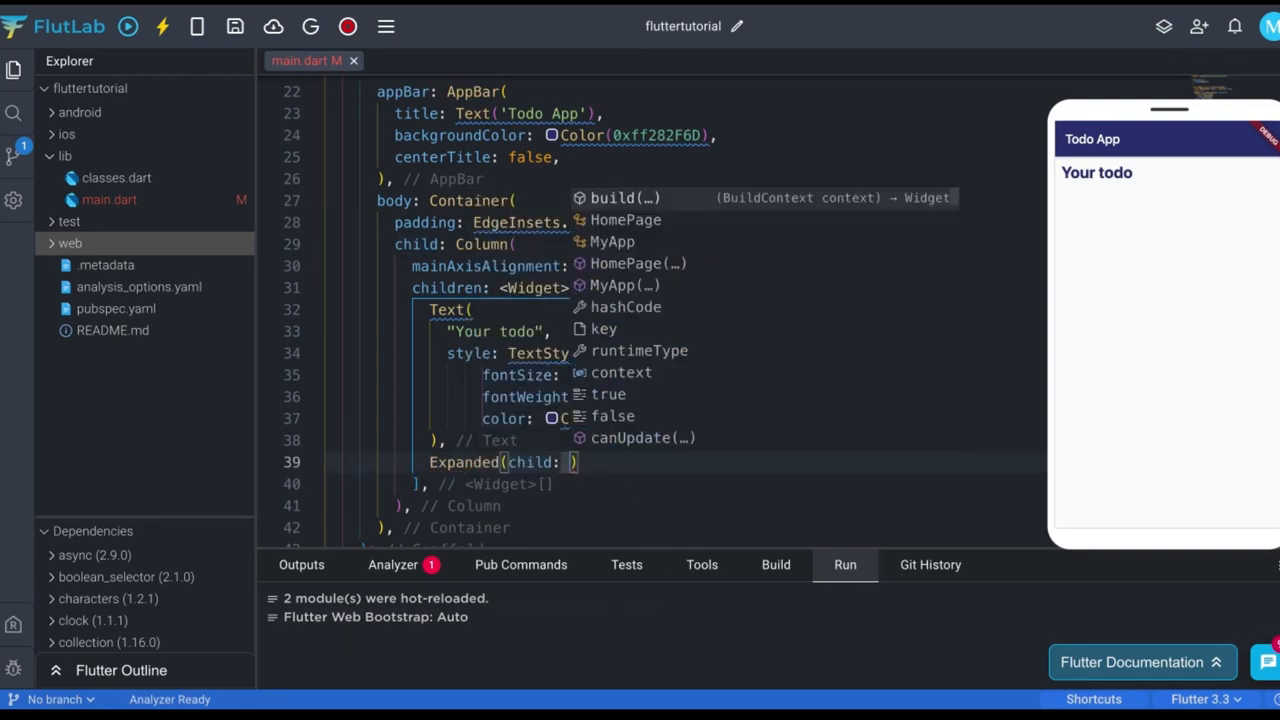
type("ListView(")
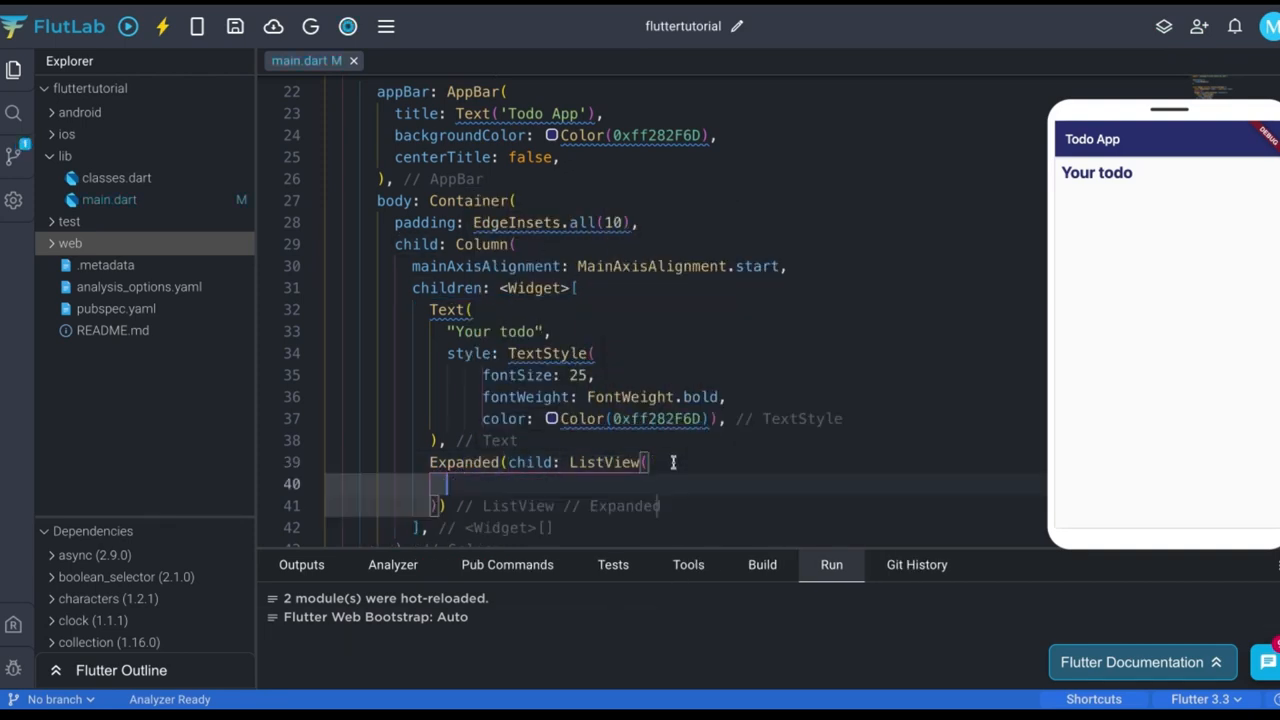
type("children: [")
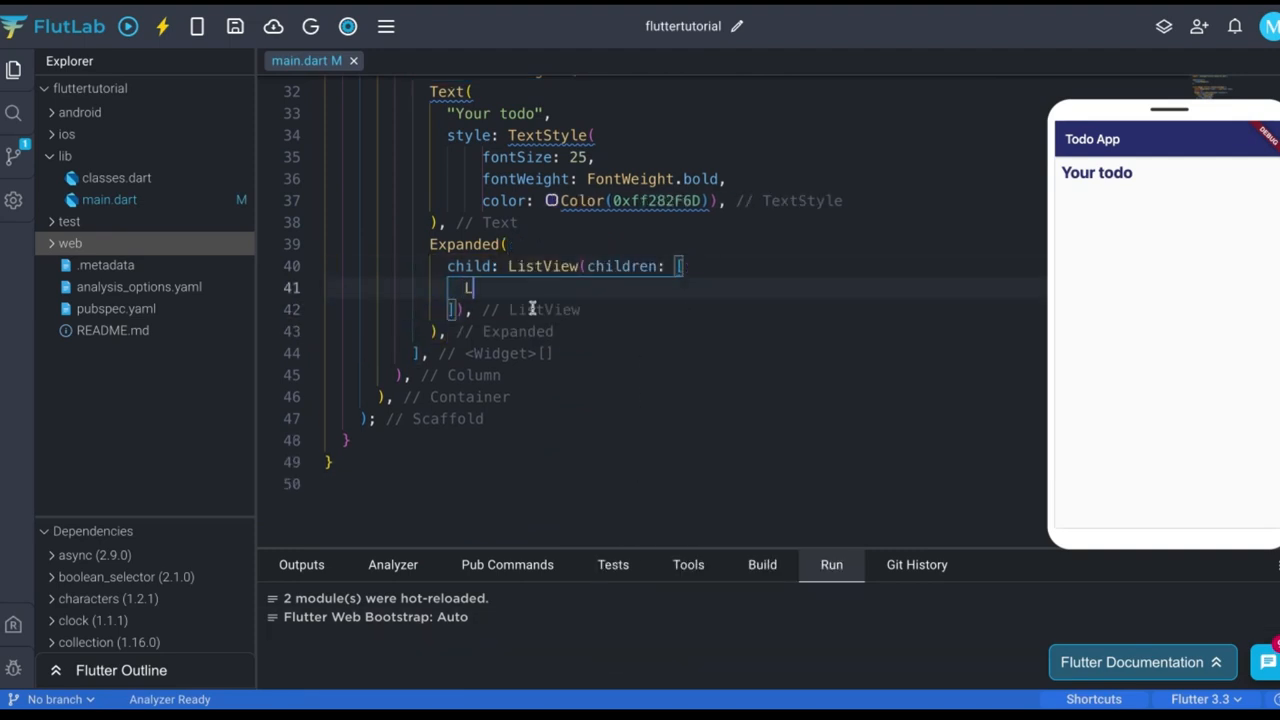
Add a ListTile with a leading CircleAvatar and title Text 'Do Homework'
type("istTile(")
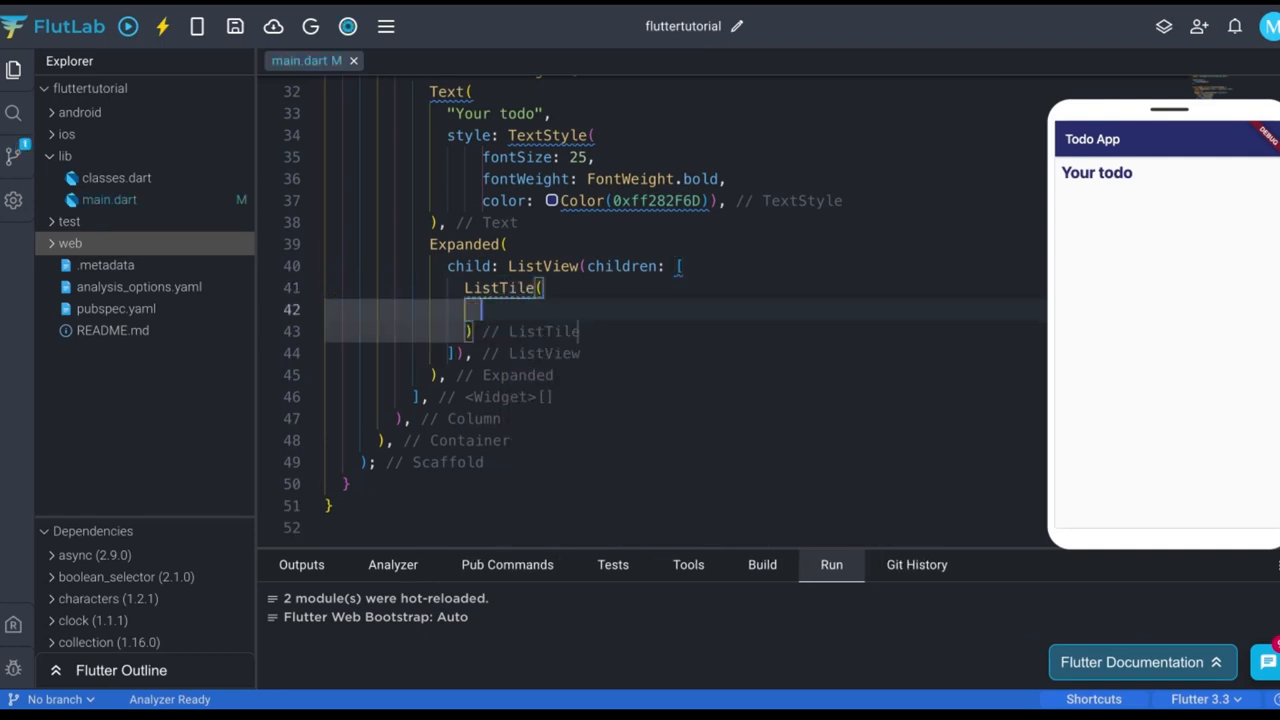
type("leading: CircleAvatar(")
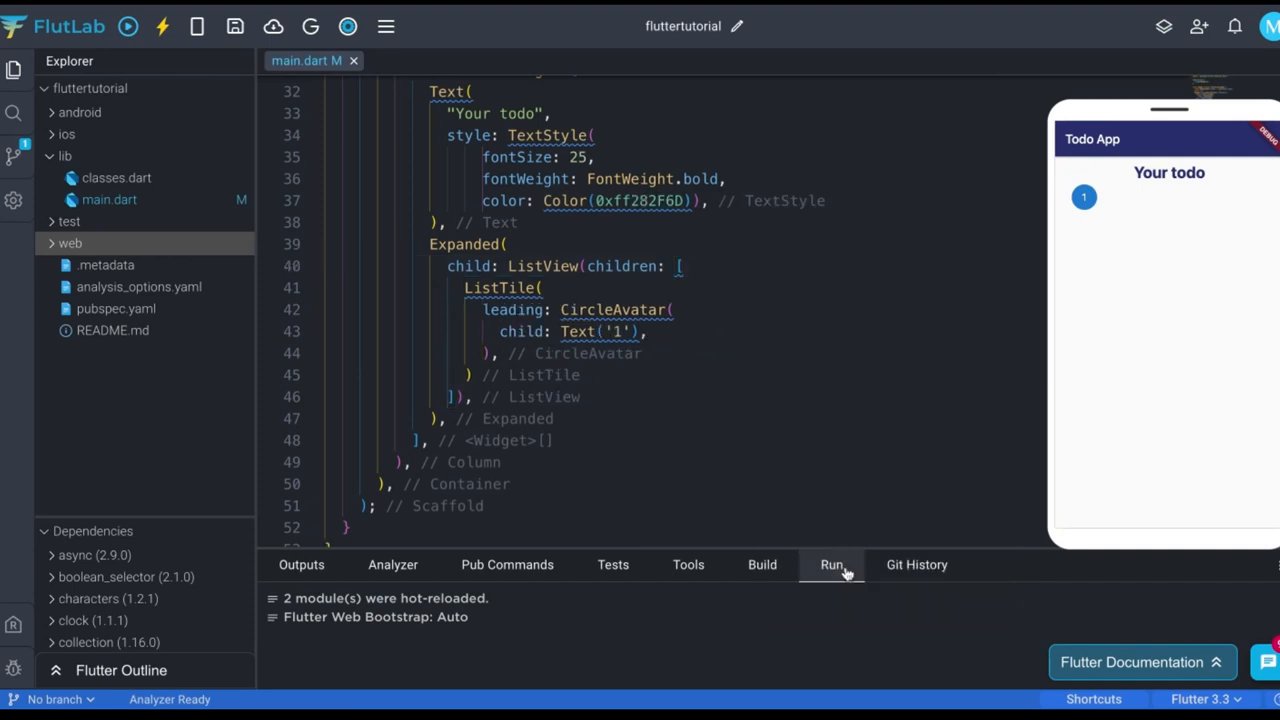
type("title: ,")
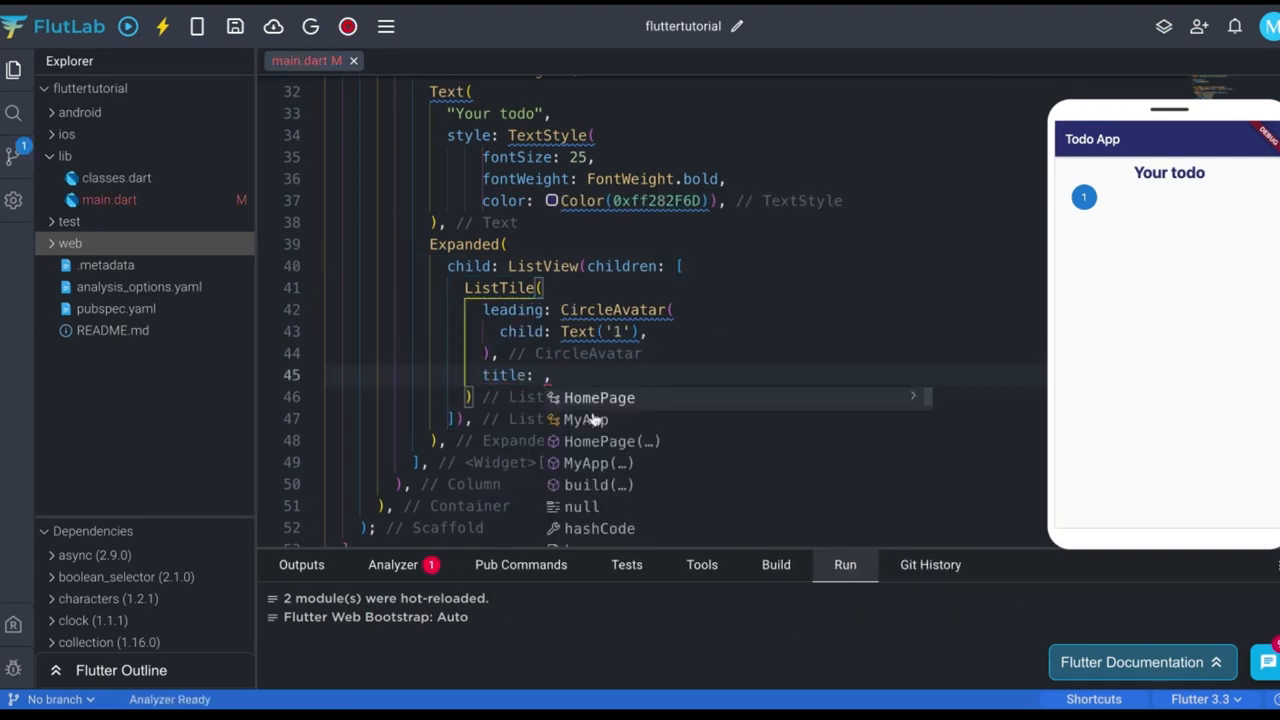
type("Text('Do Ho')")
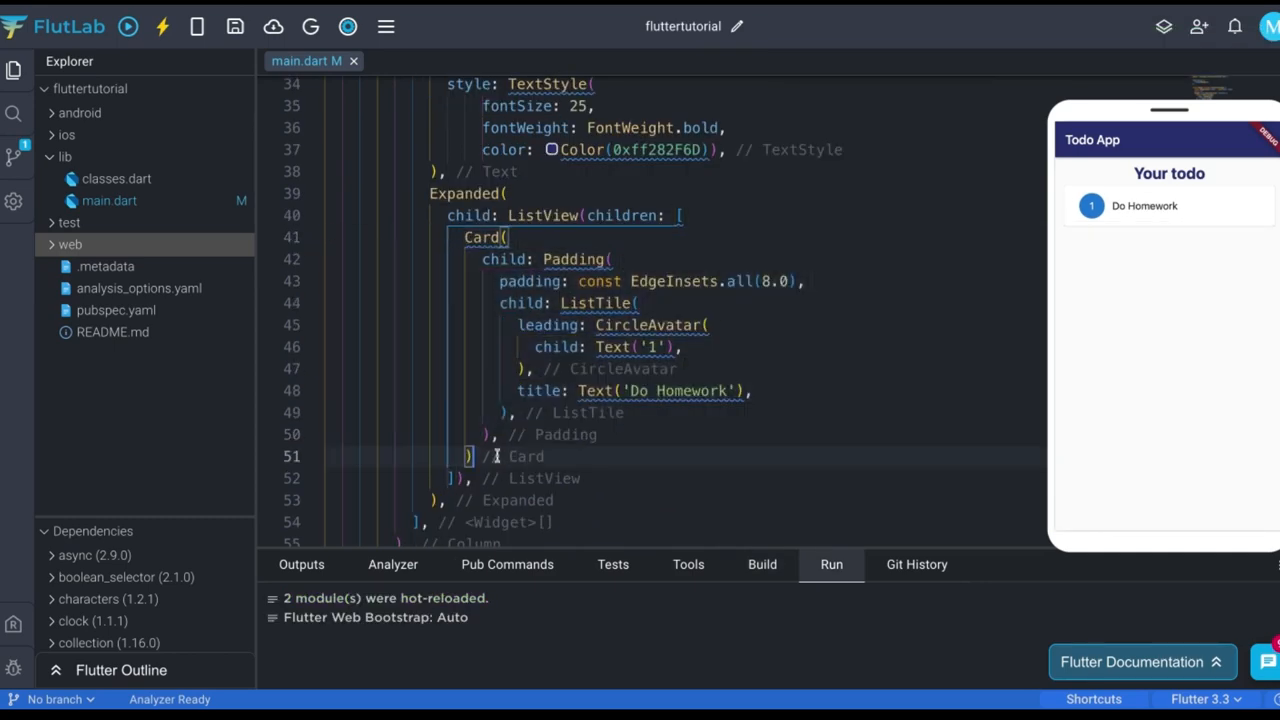
Wrap the ListView in Padding using EdgeInsets.only(top: ...) via the quick-fix menu
key("Enter")
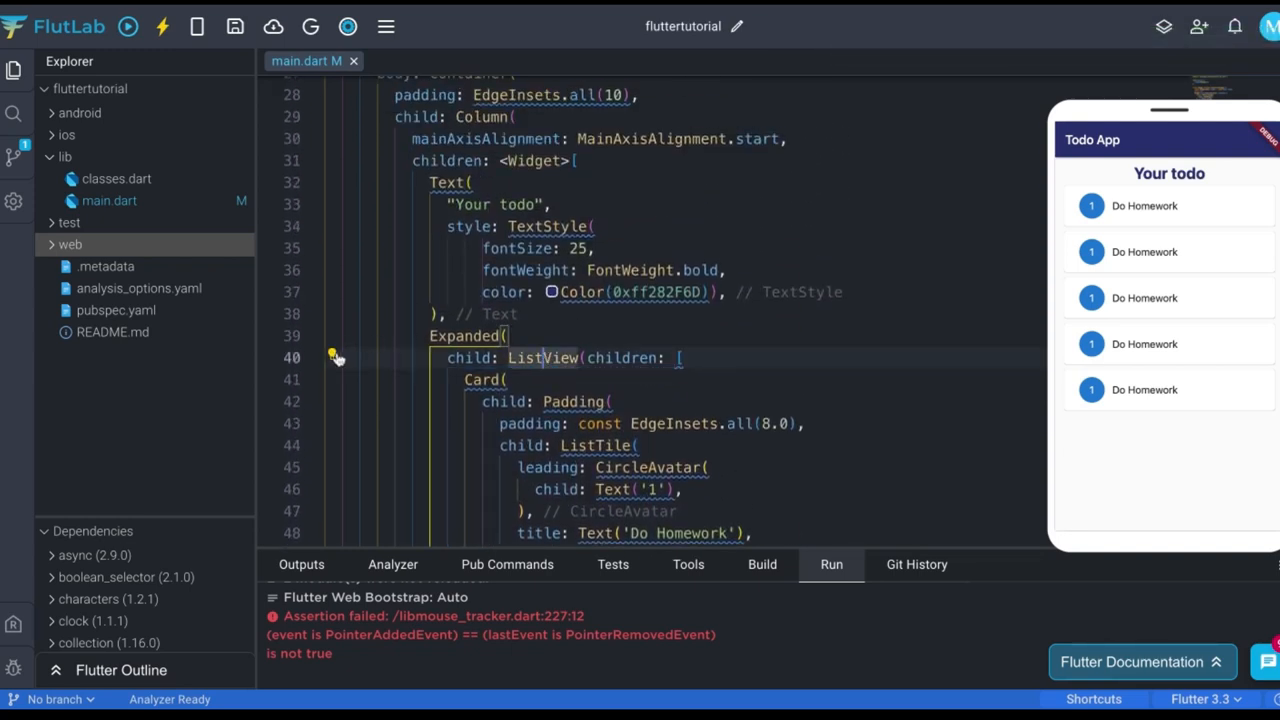
left_click(336, 358)
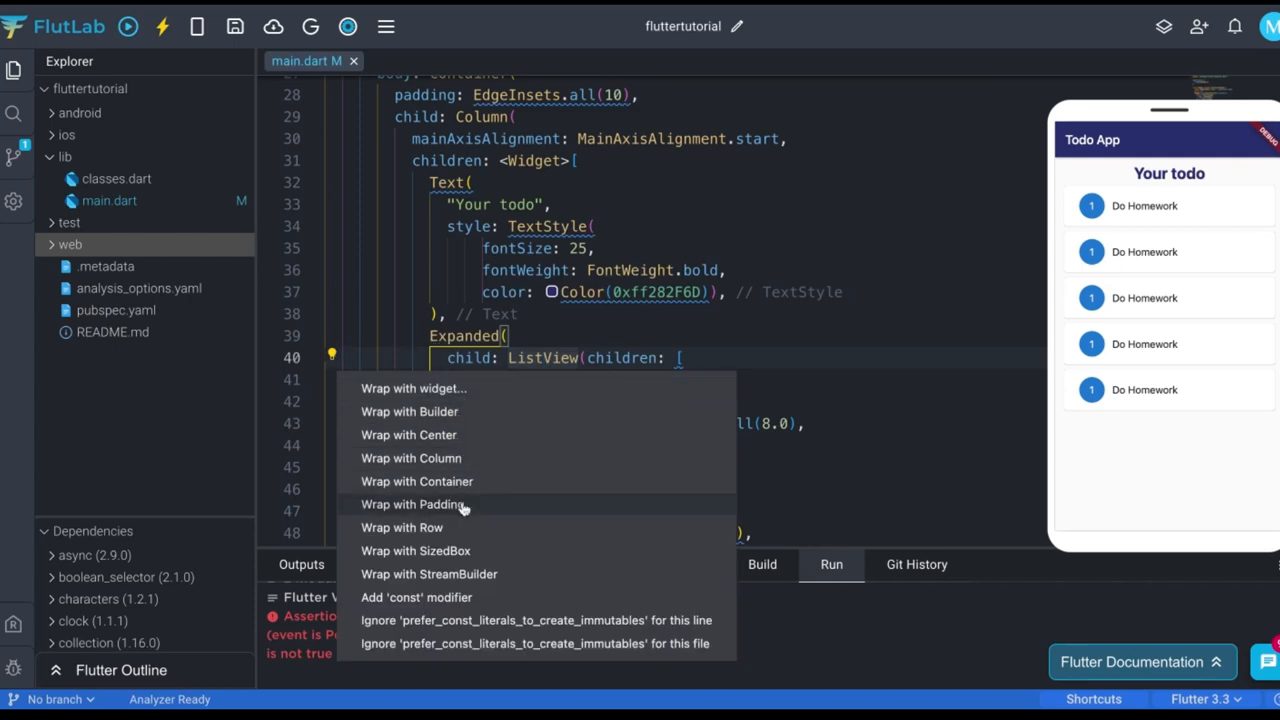
left_click(412, 504)
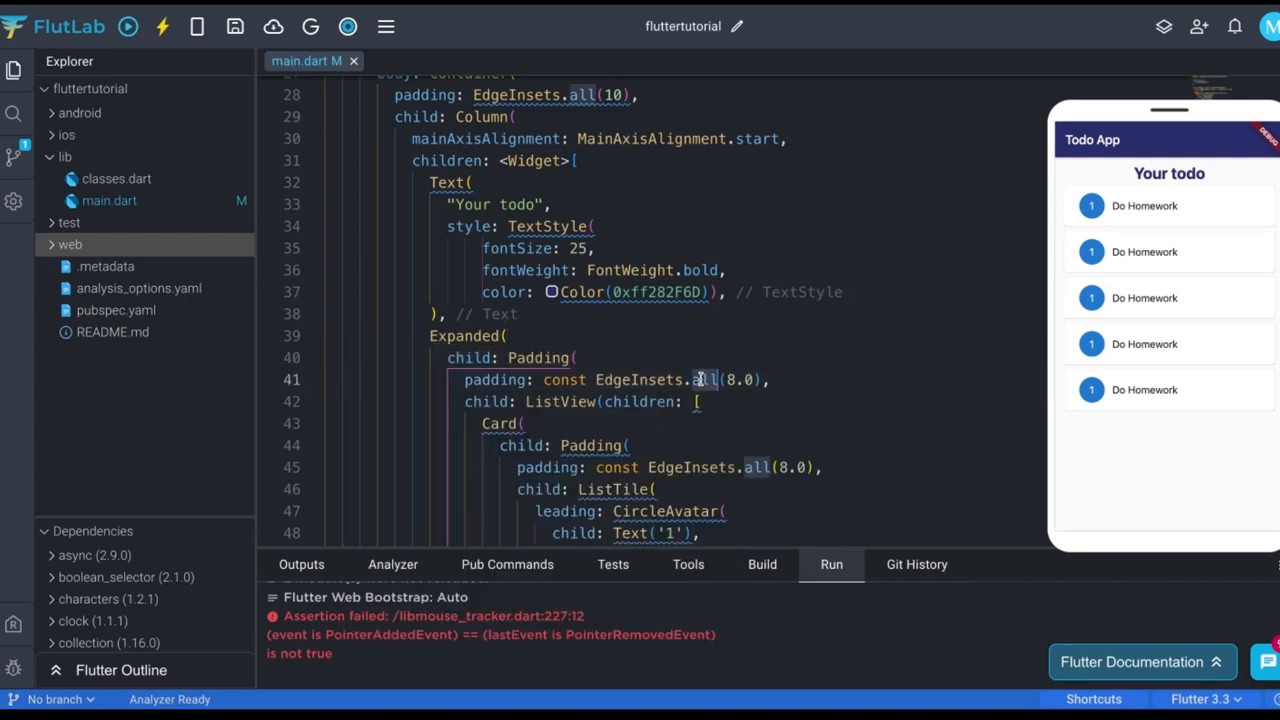
type("only(top:8.0")
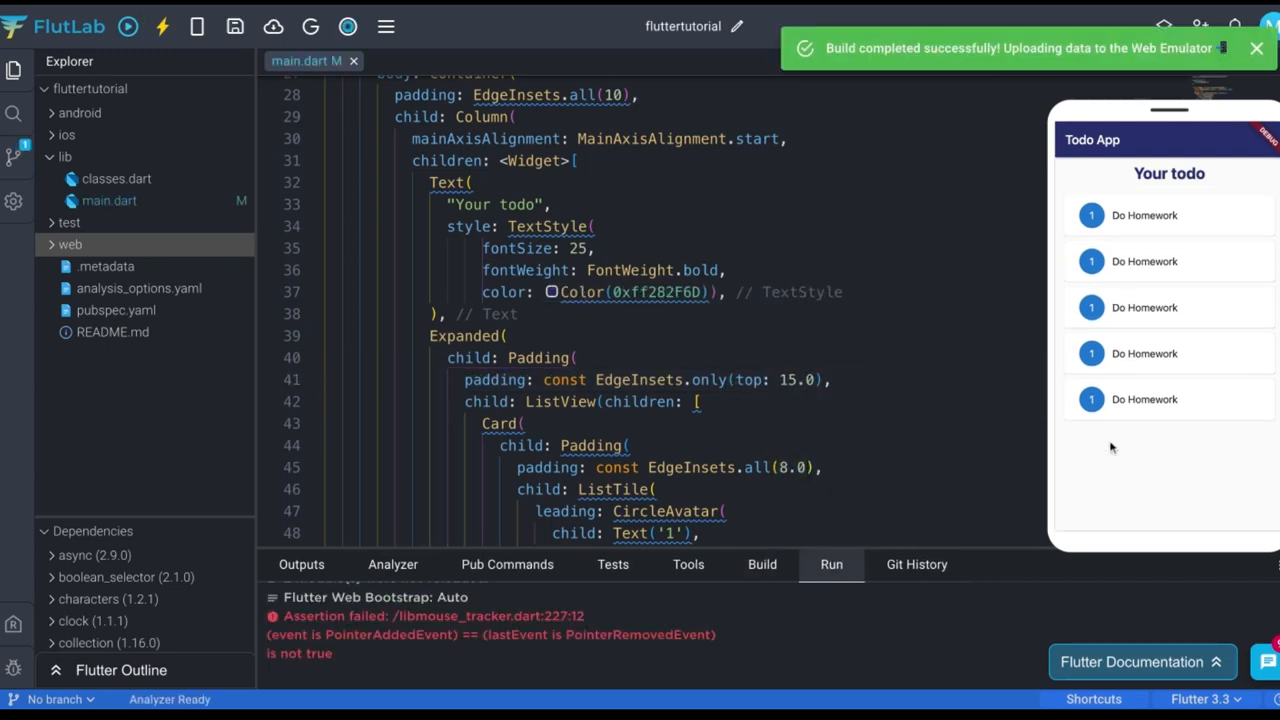
left_click(600, 380)
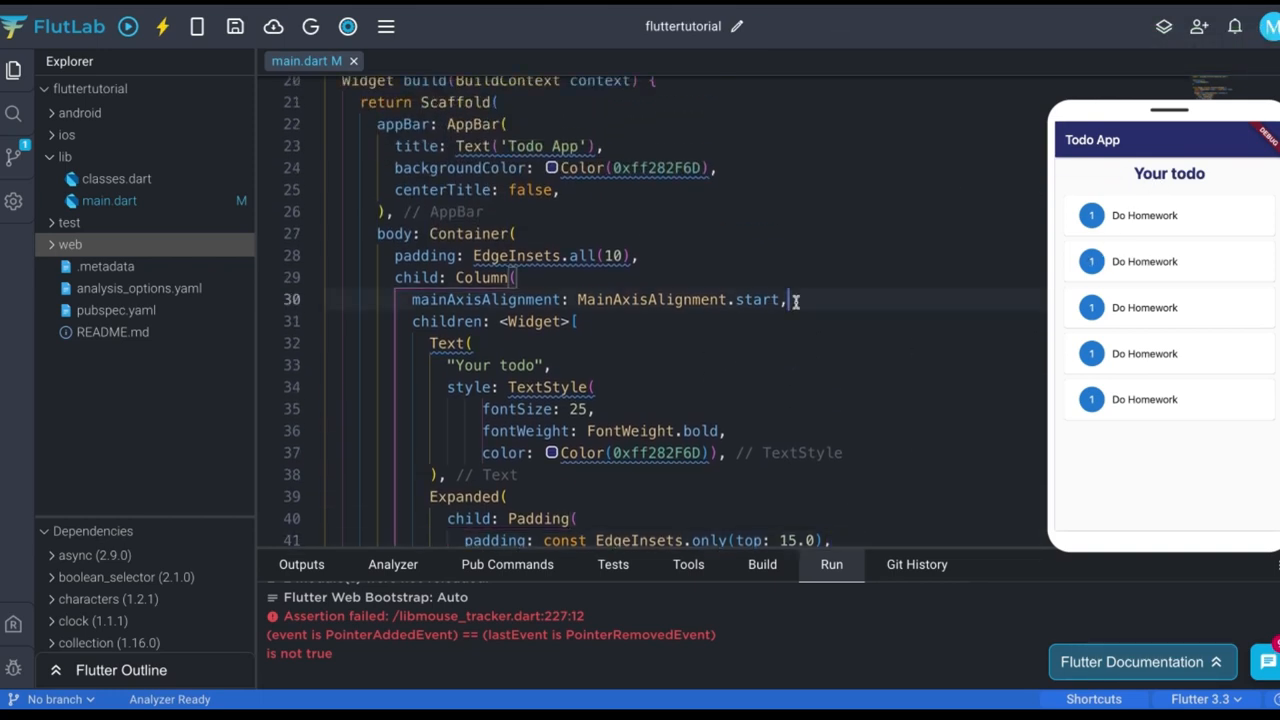
Set crossAxisAlignment.start on the Column and wrap the heading in symmetric vertical: 10 padding
type("crossAxisAlignment: C,")
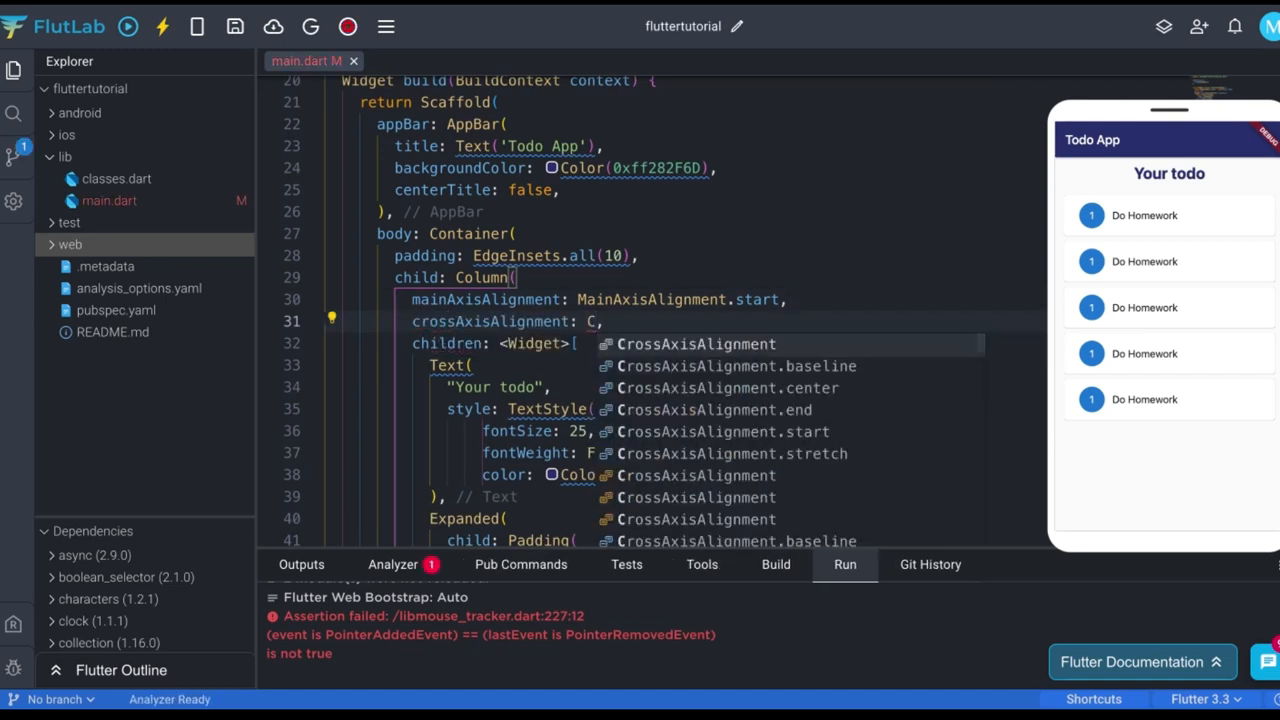
left_click(728, 432)
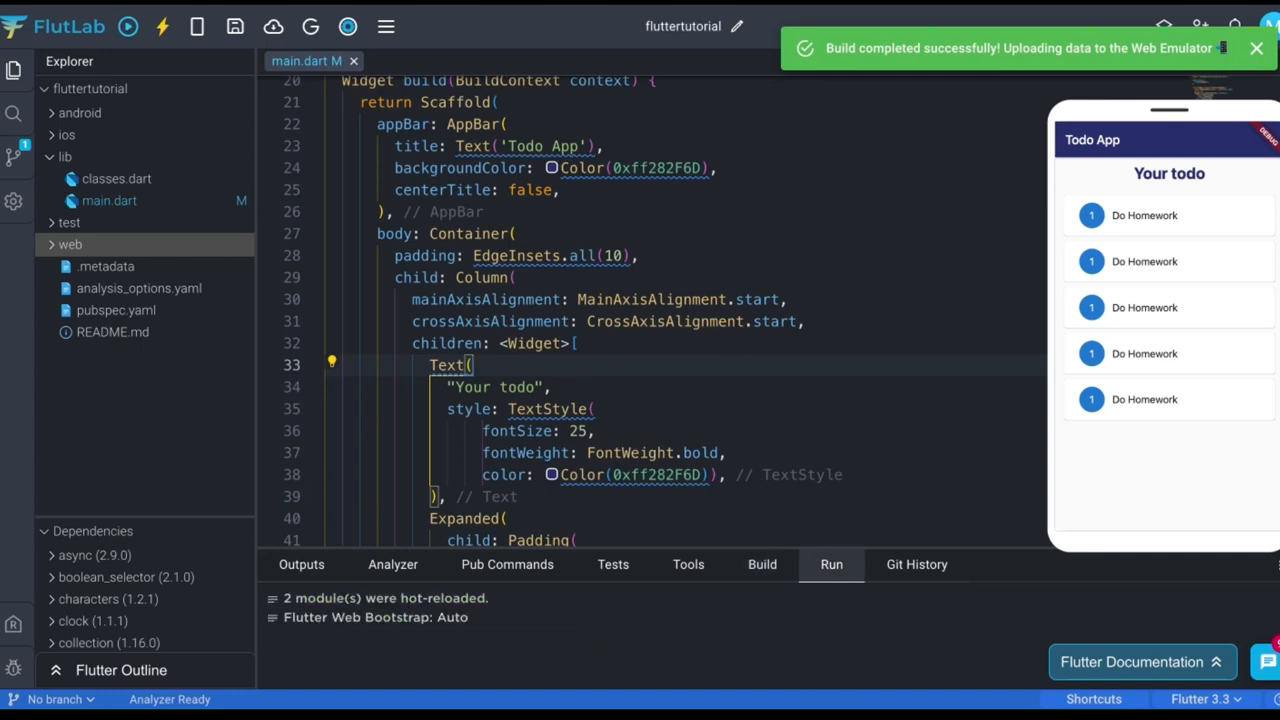
scroll("down", 3)
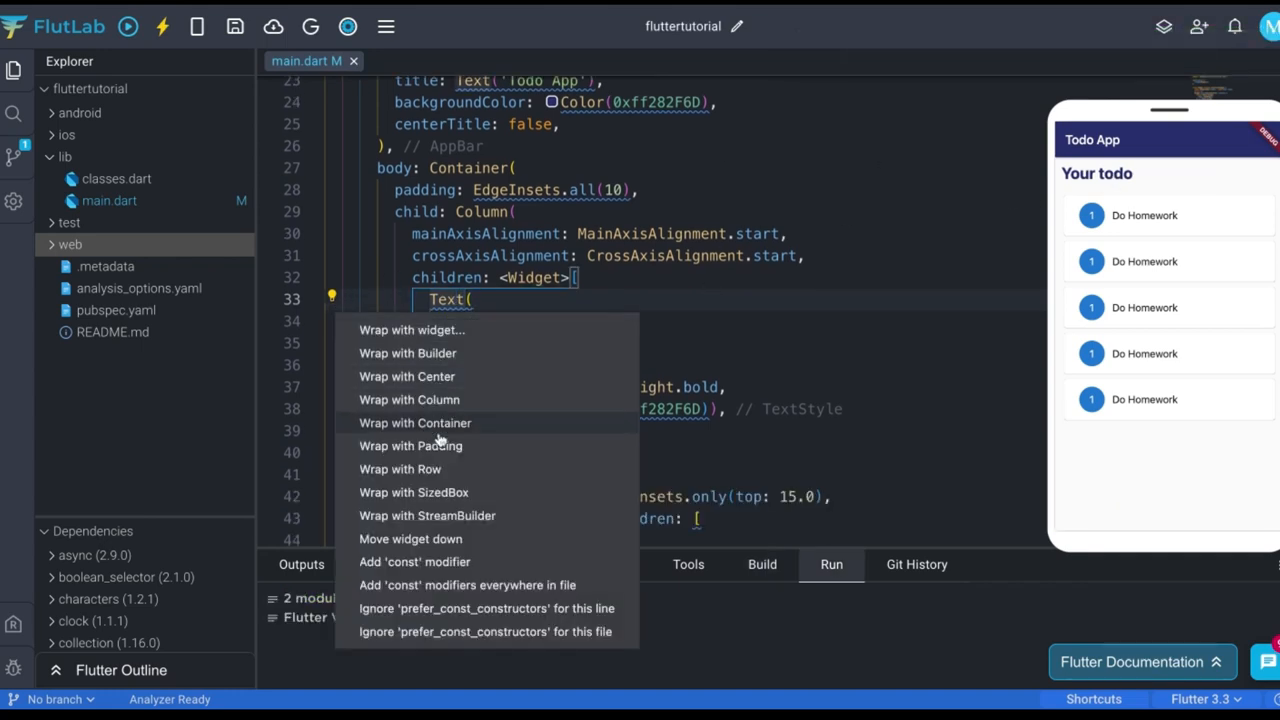
left_click(410, 444)
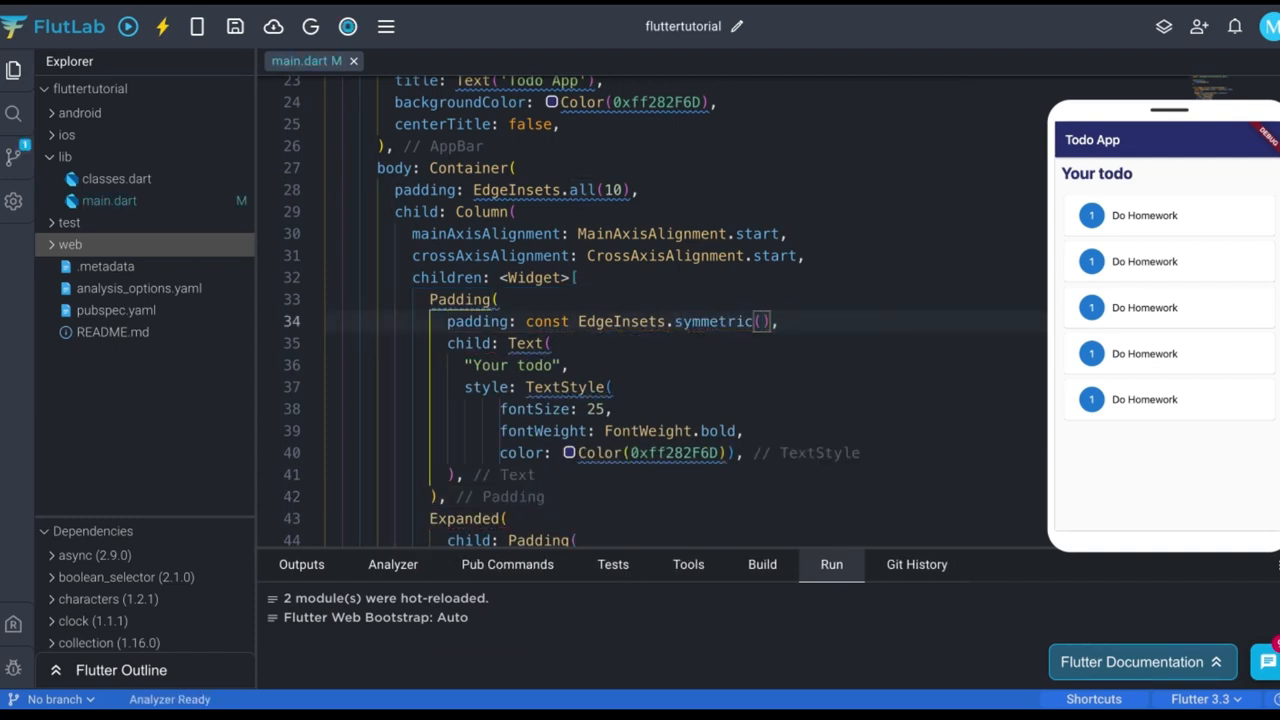
type("vertical: 10")
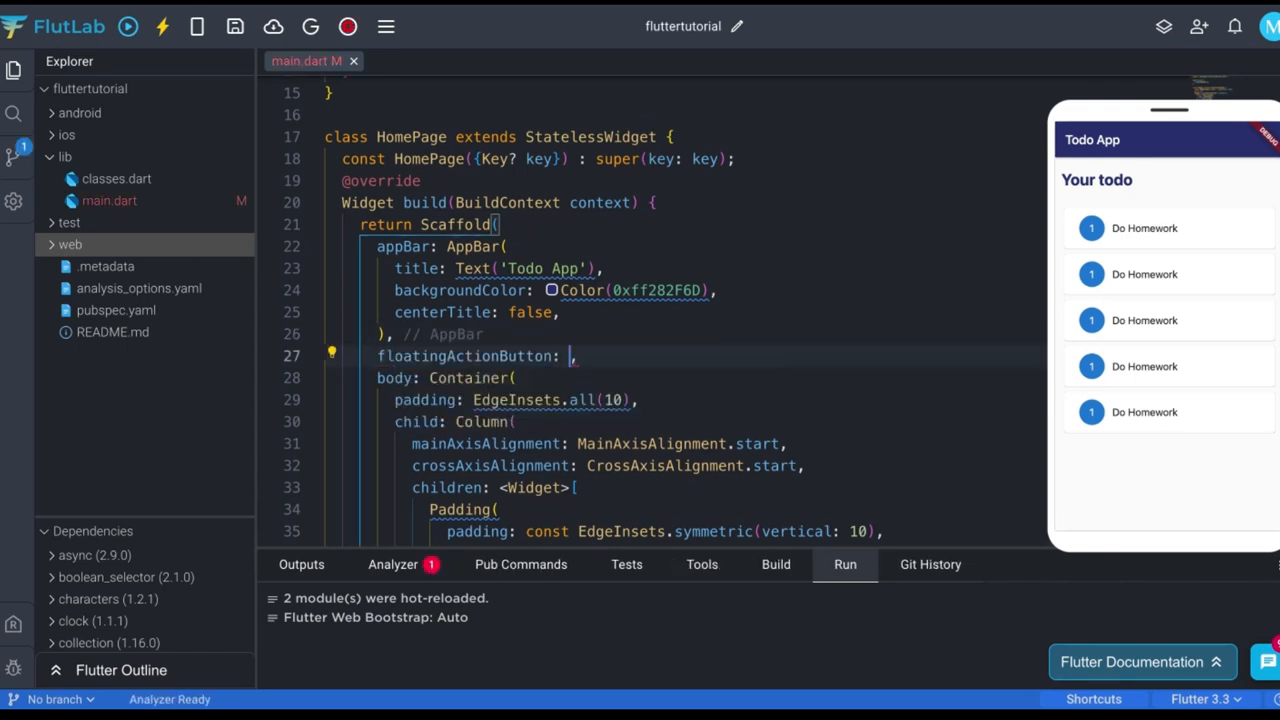
Add floatingActionButton: FloatingActionButton(child: Icon(Icons.add)) to the Scaffold
type("FloatingActionButton(")
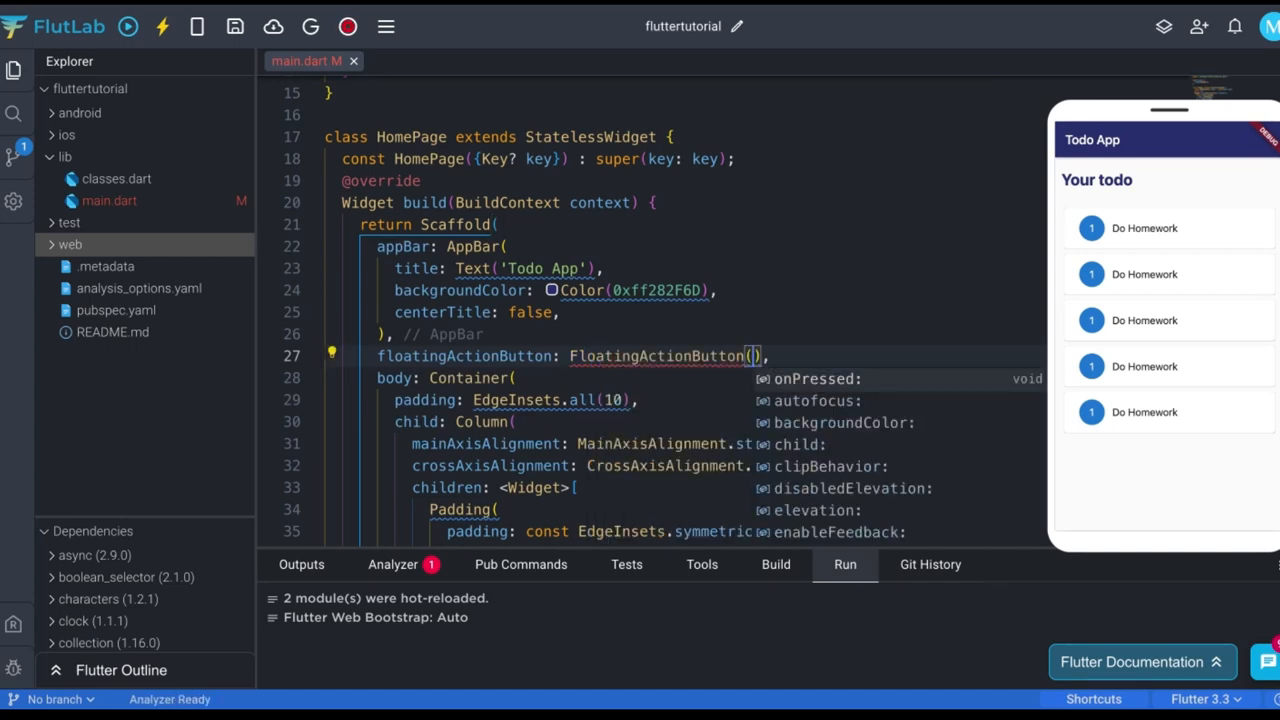
type("child:")
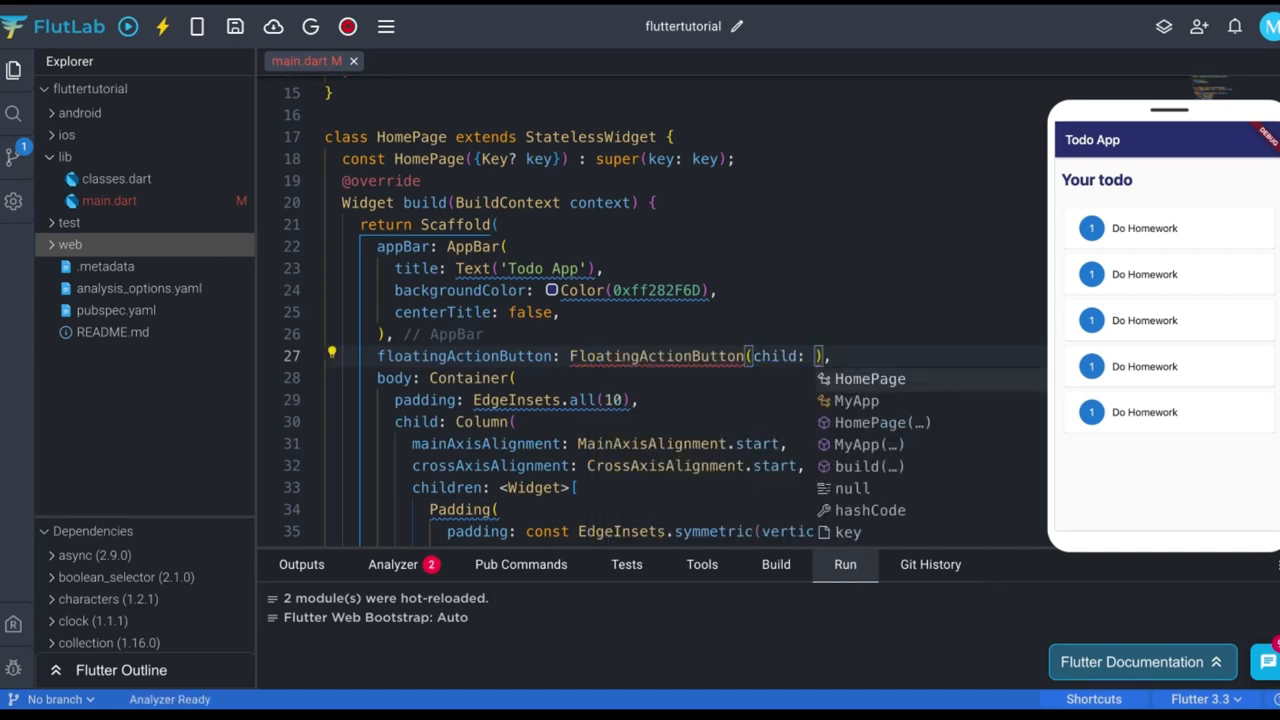
type("Icon")
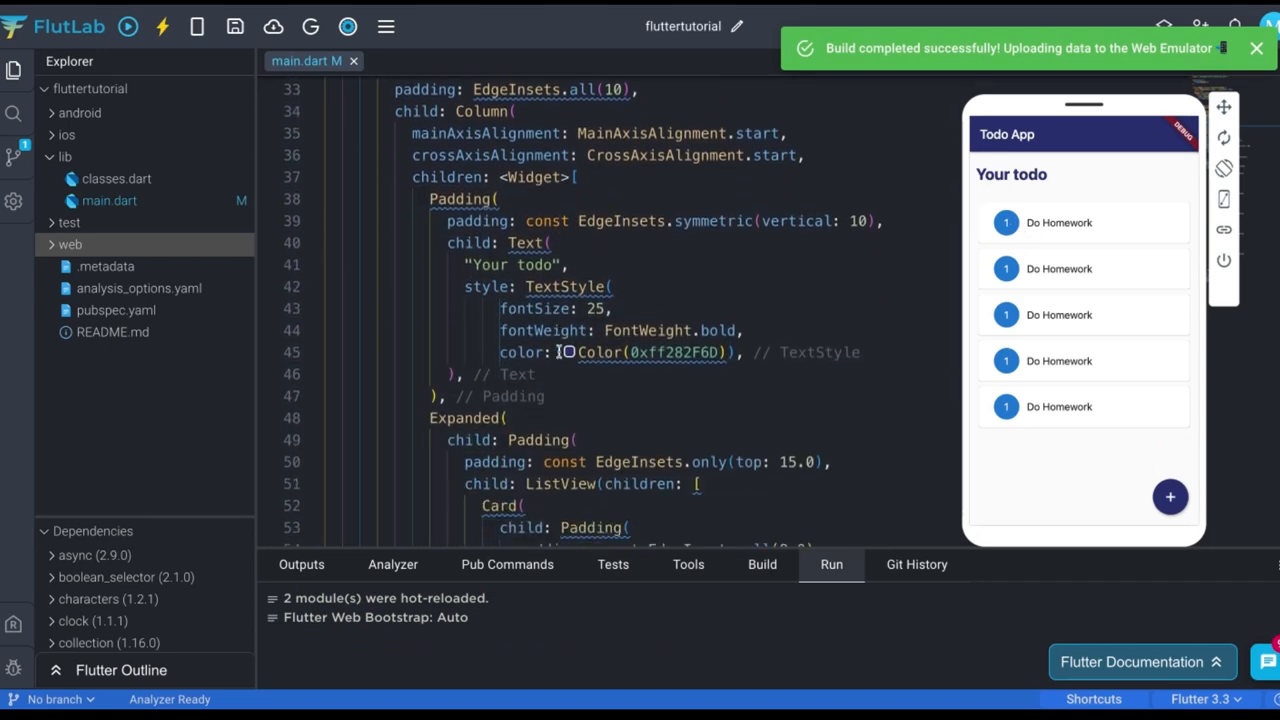
scroll("down", 3)
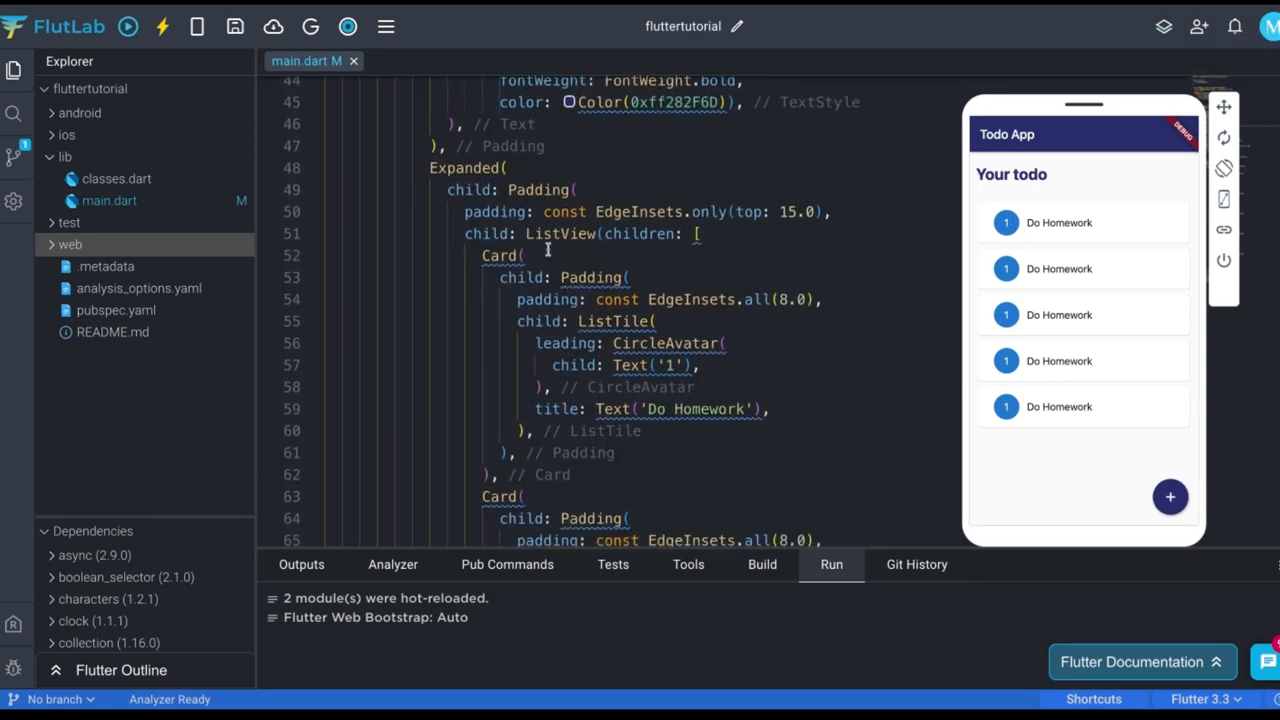
Set the first Card's color to Color(0xffe8e8e8) and its CircleAvatar backgroundColor to Colors.white
type("color: Colors,")
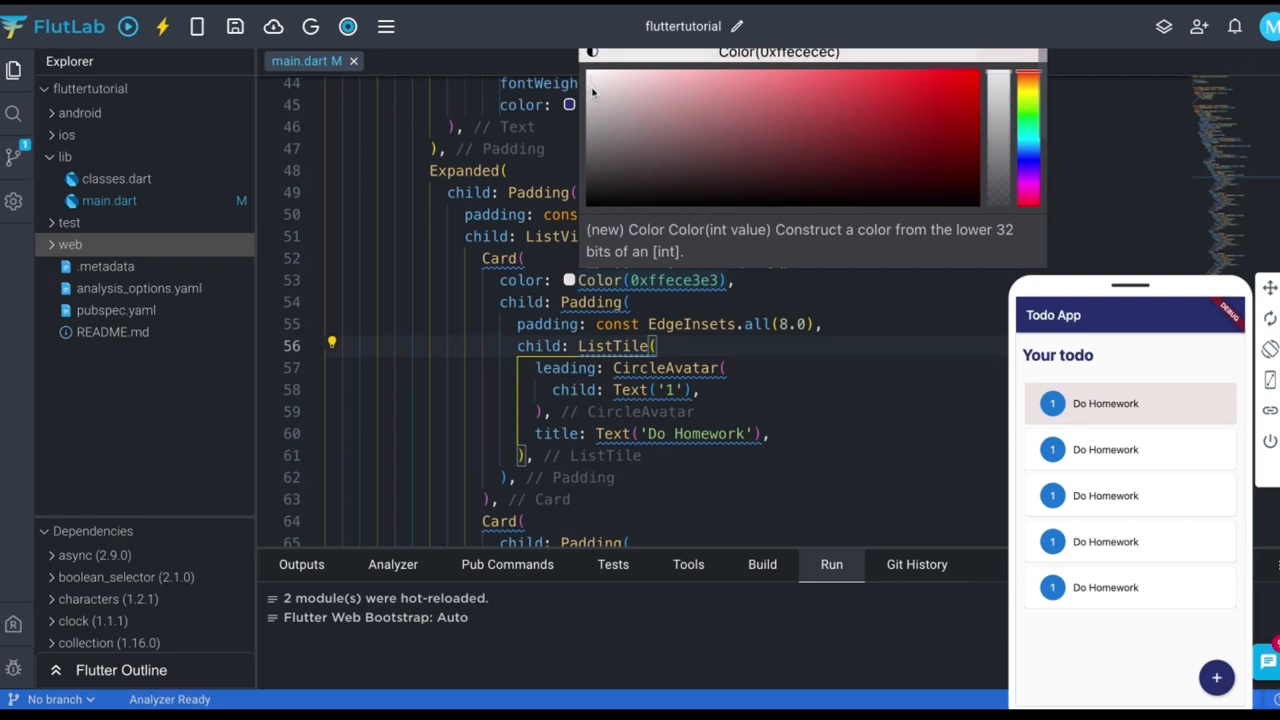
type("backgroundColor: Colors.white,")
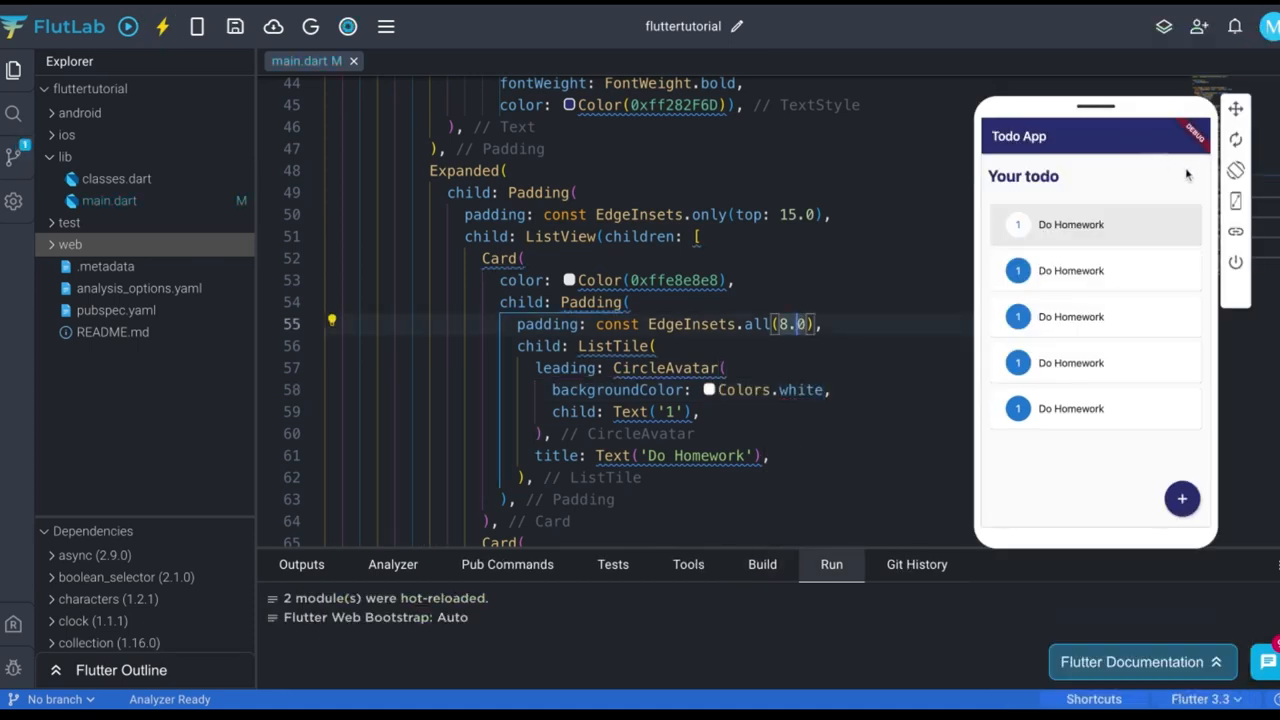
mouse_move(1012, 176)
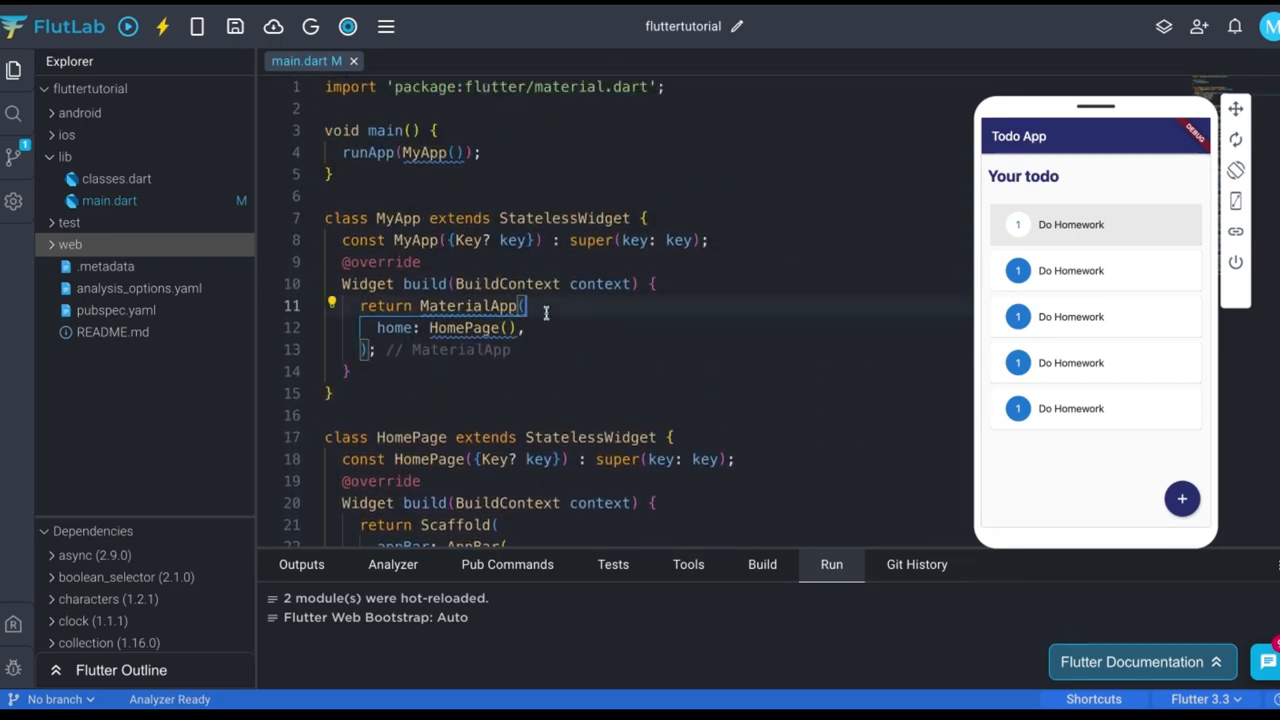
type("sho")
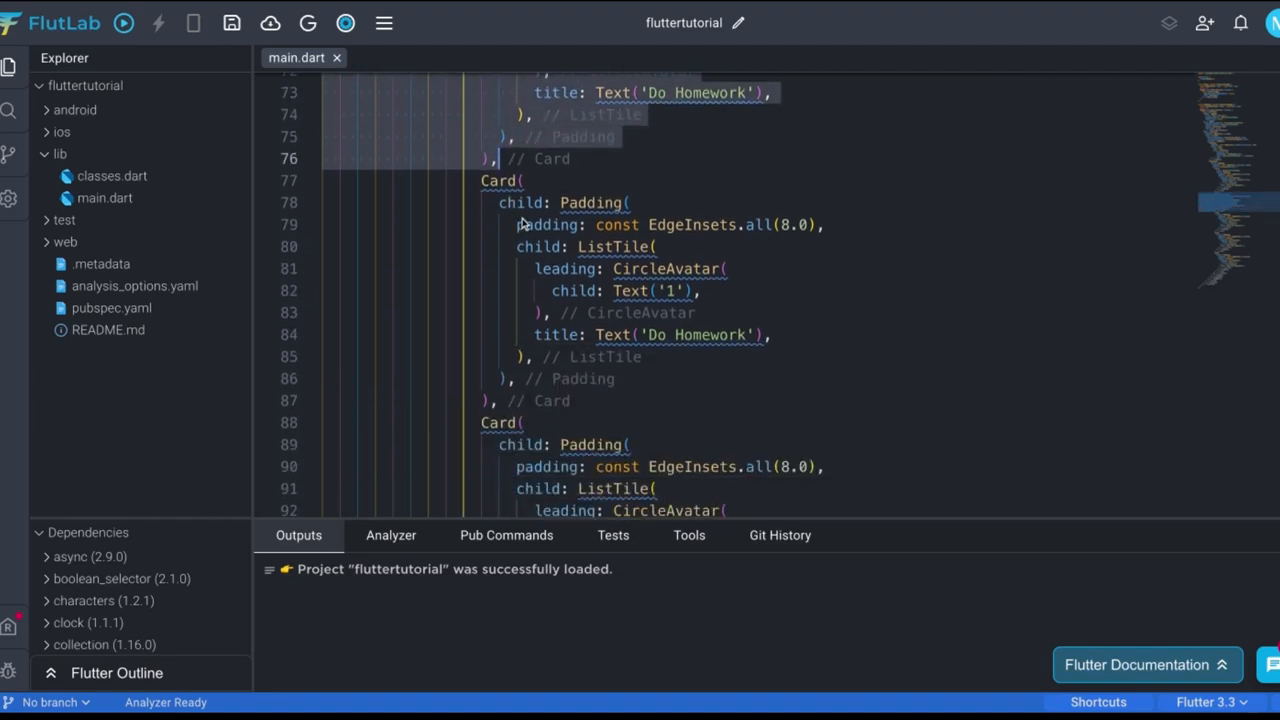
Create a stateless InfoCard class via stless and move a Card block into its build method
scroll("down", 3)
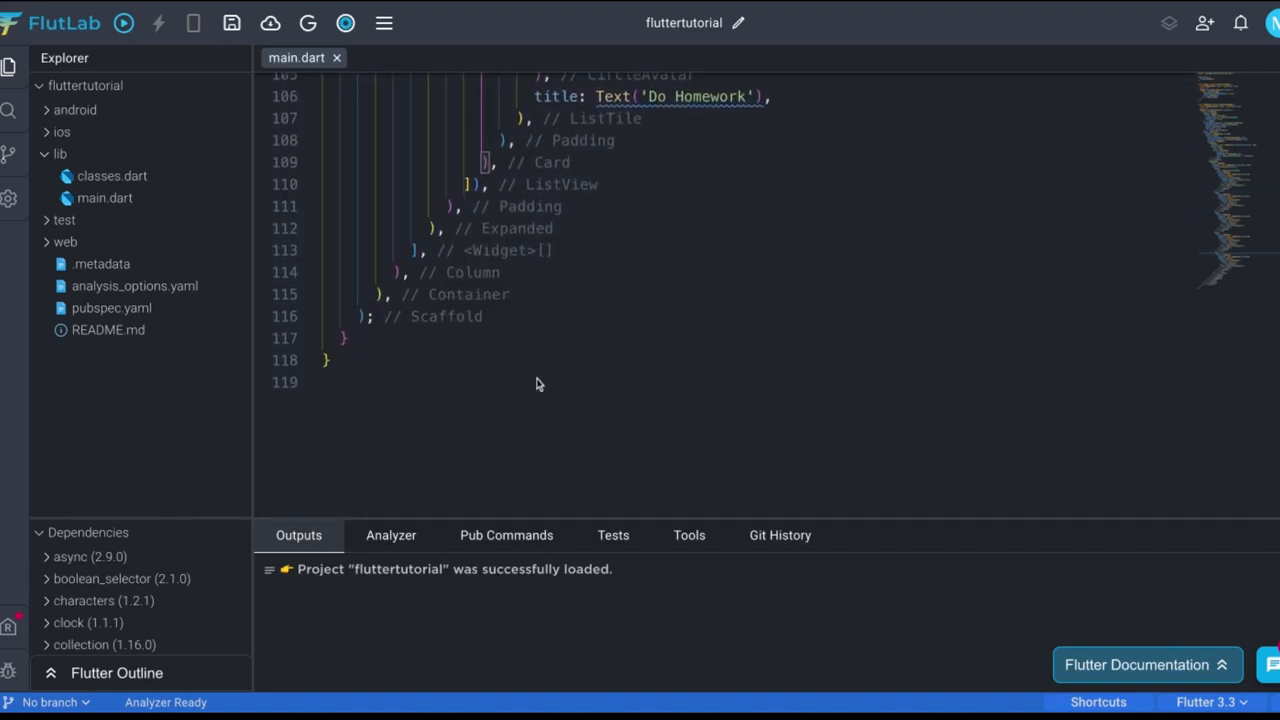
scroll("down", 3)
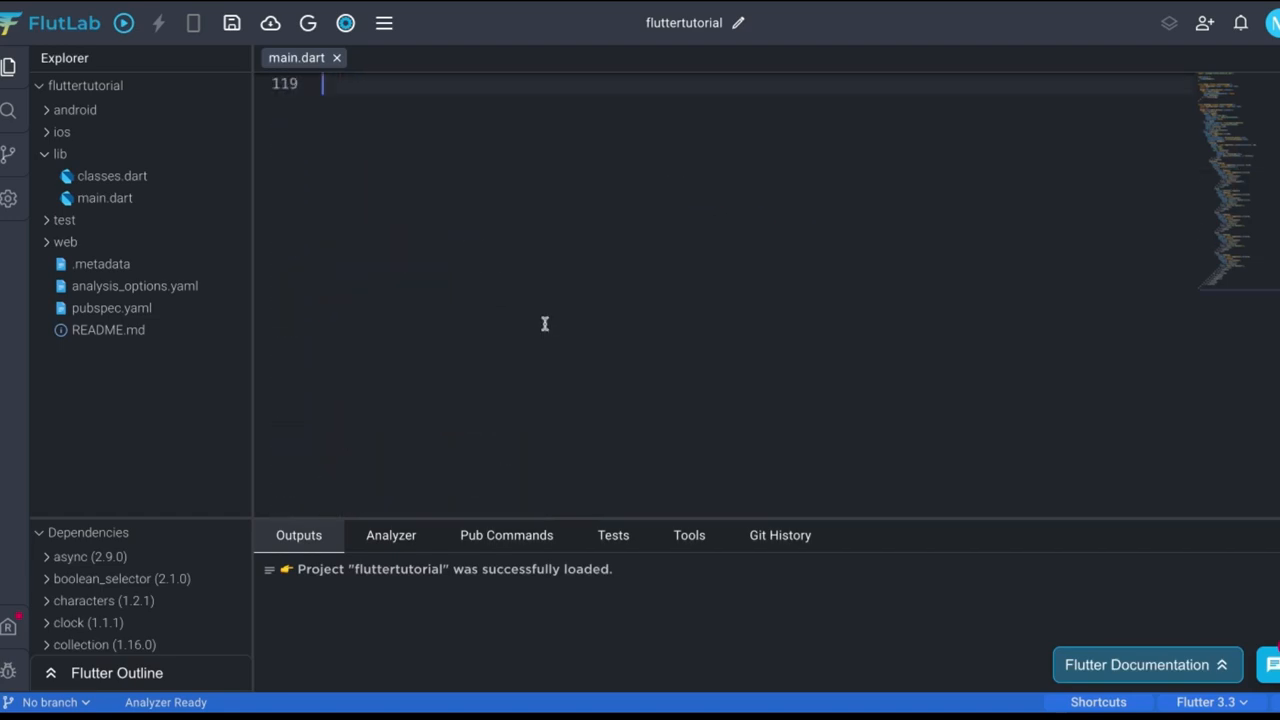
type("stle")
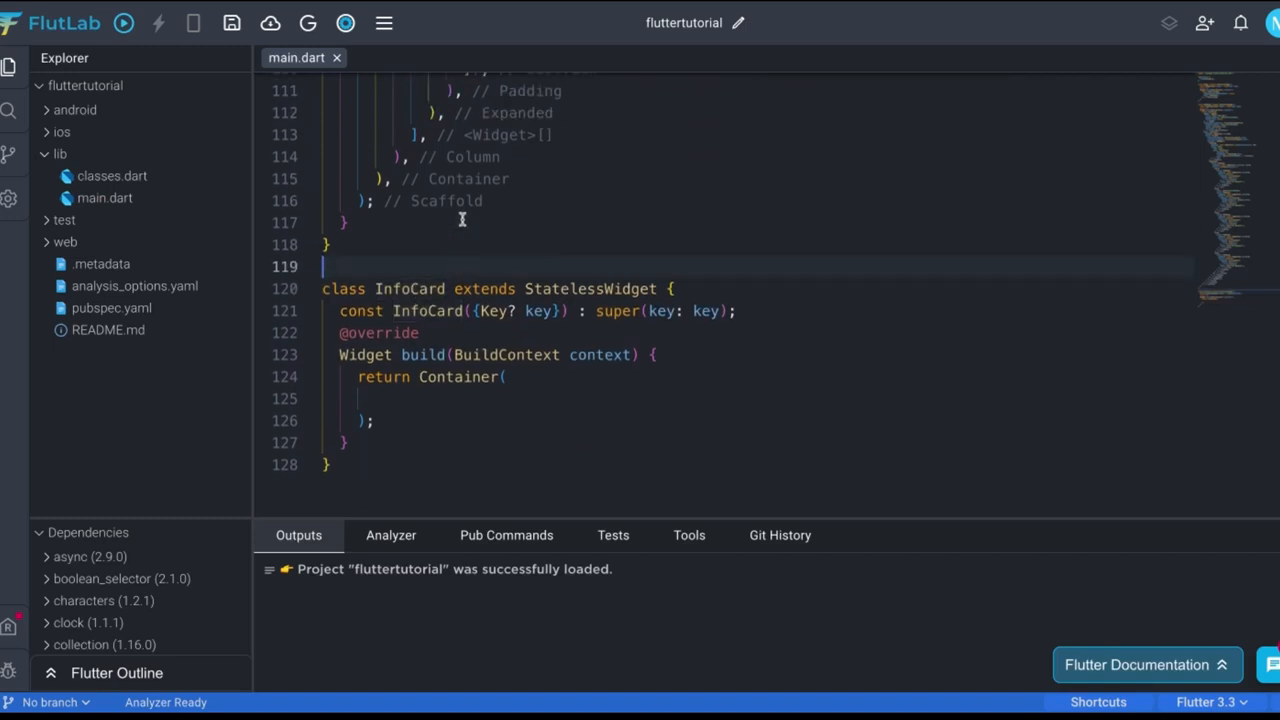
scroll("down", 3)
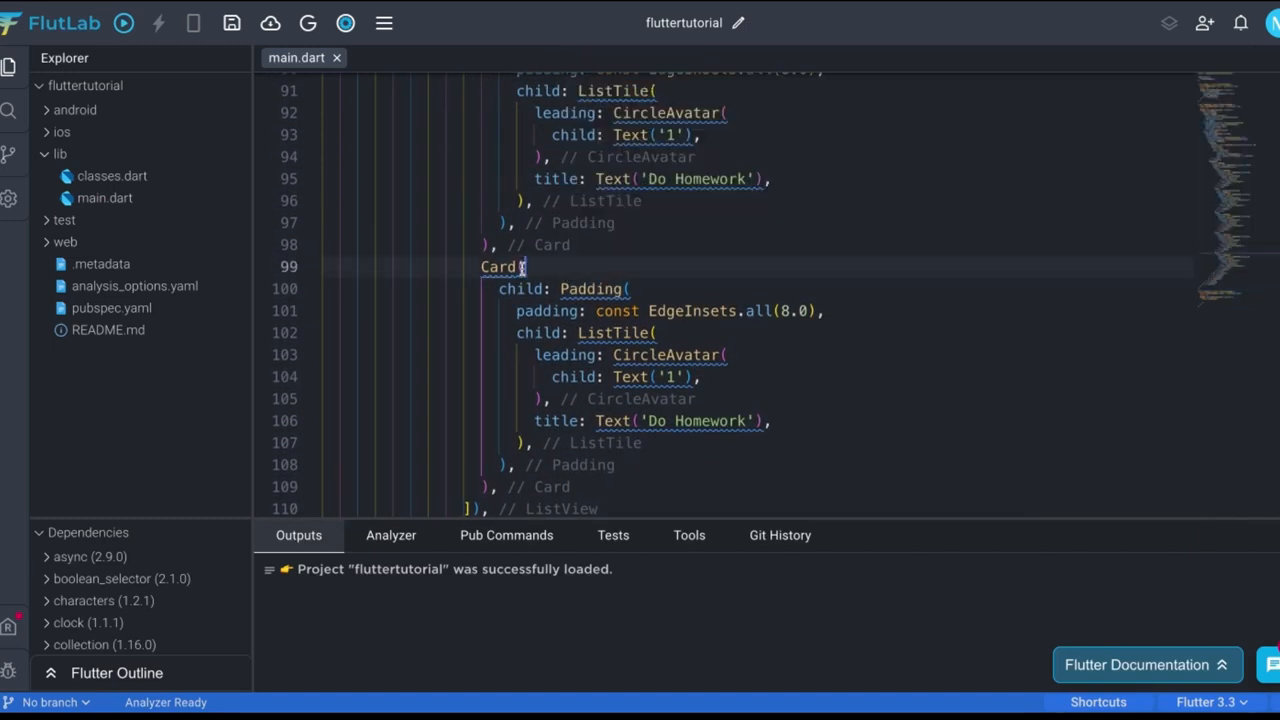
left_click_drag(524, 266, 490, 488)
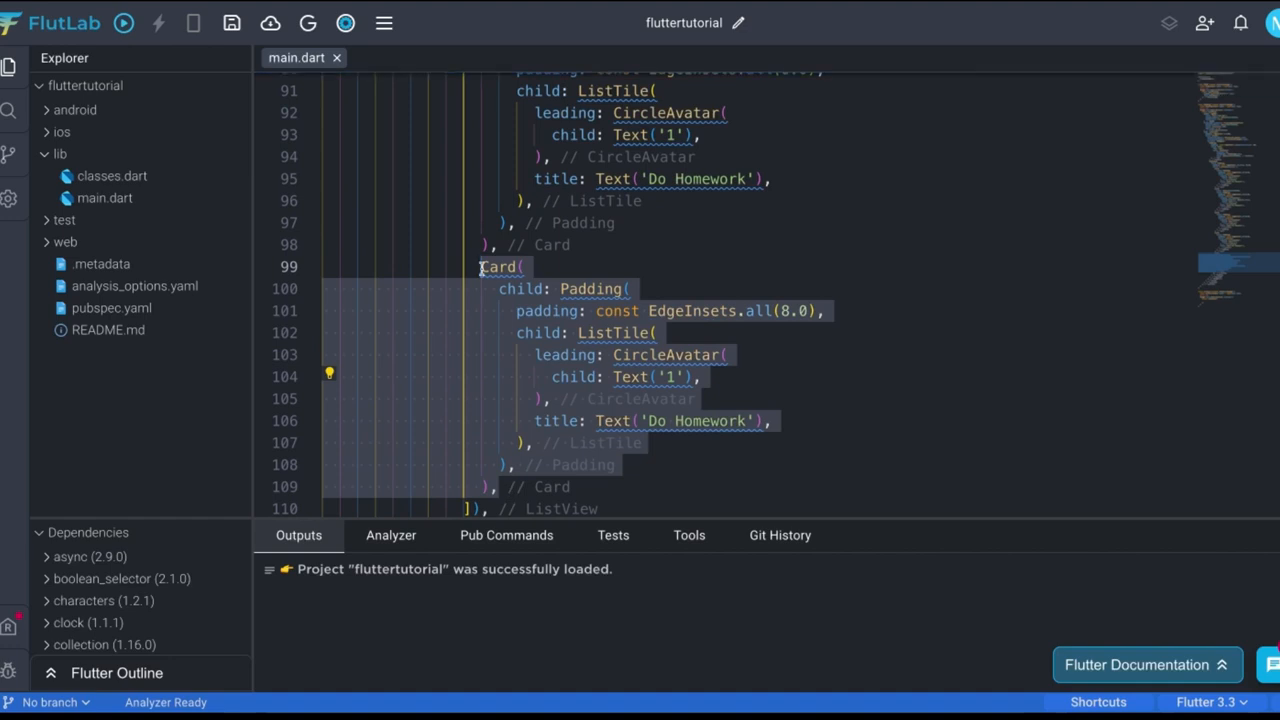
scroll("down", 3)
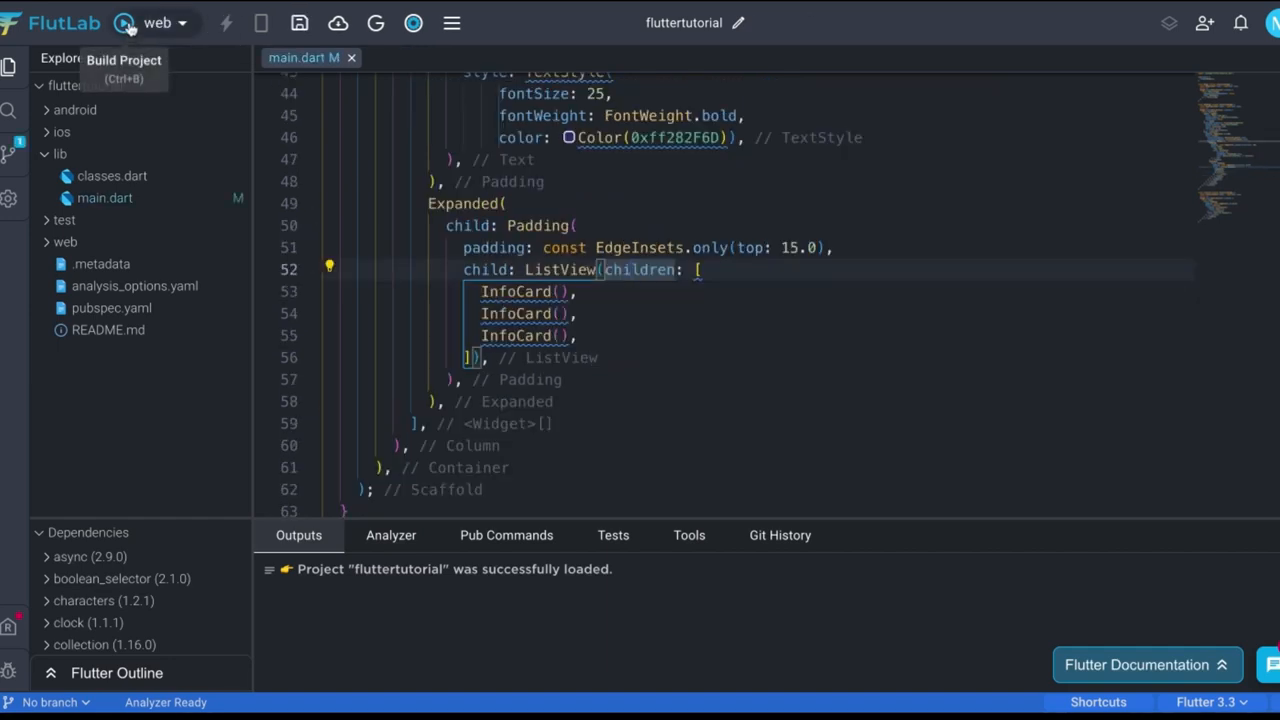
Build and run the app so the preview shows the InfoCard todo items
left_click(124, 24)
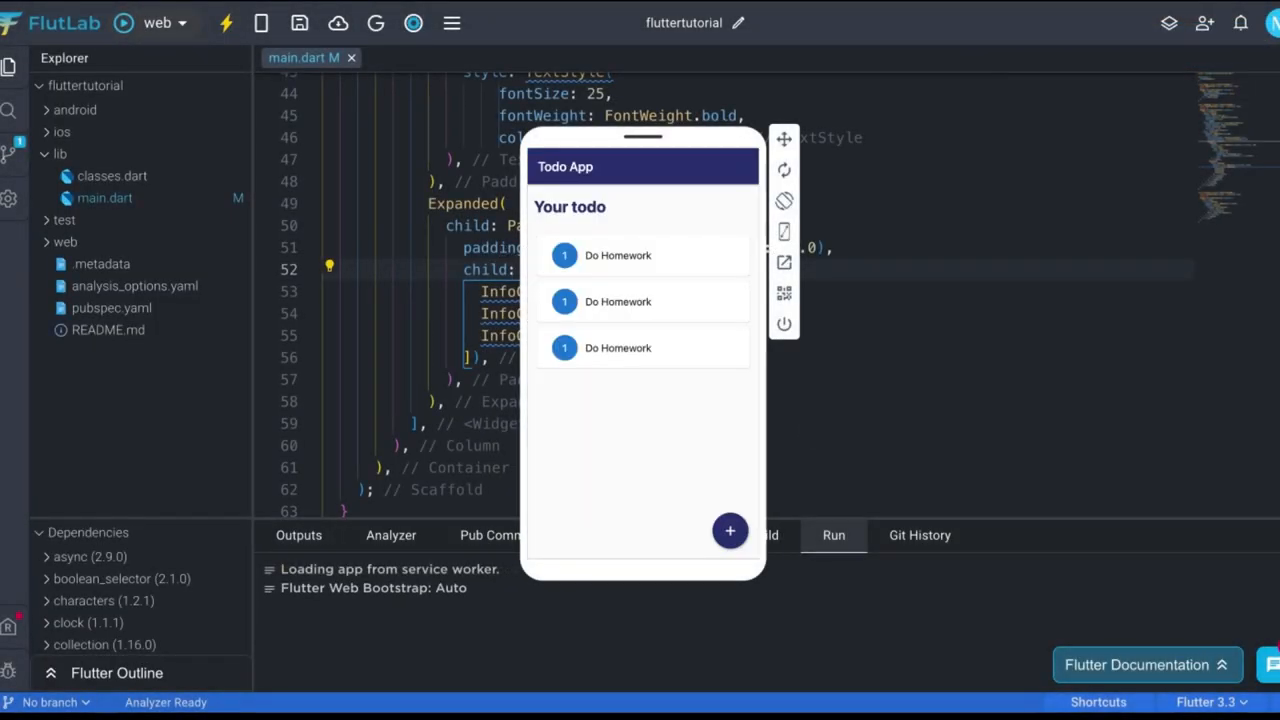
mouse_move(664, 210)
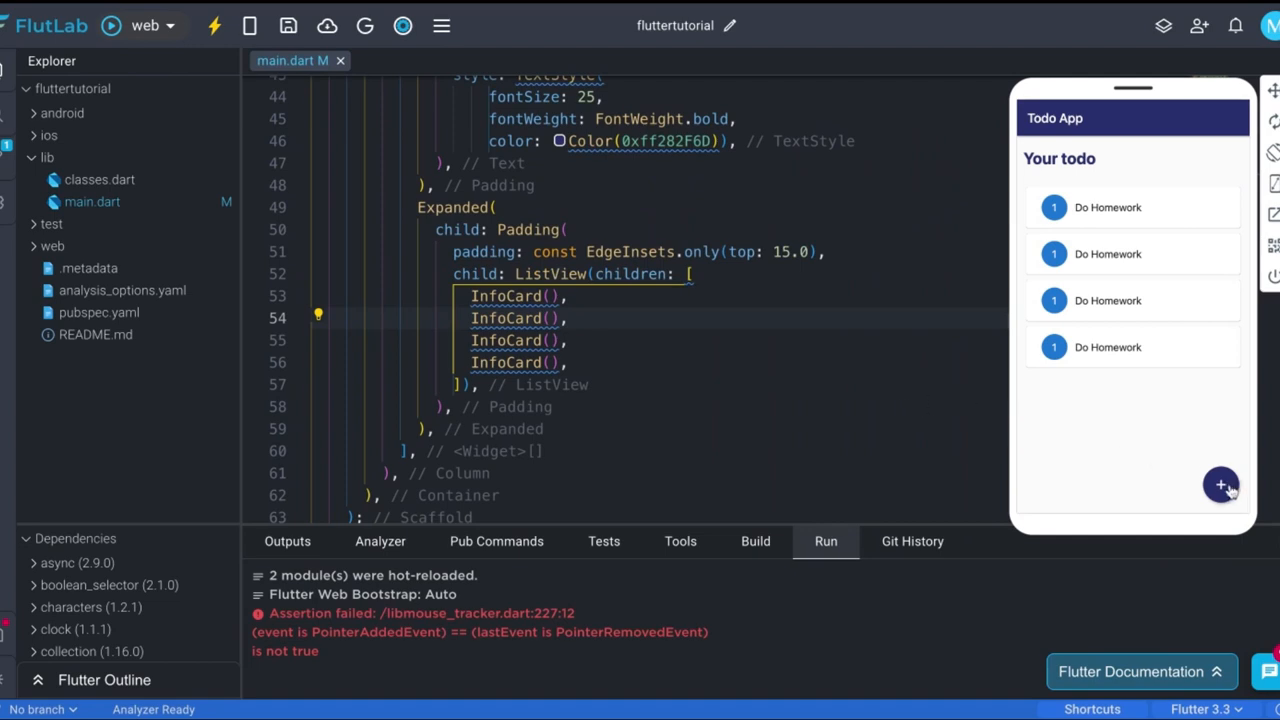
mouse_move(1116, 390)
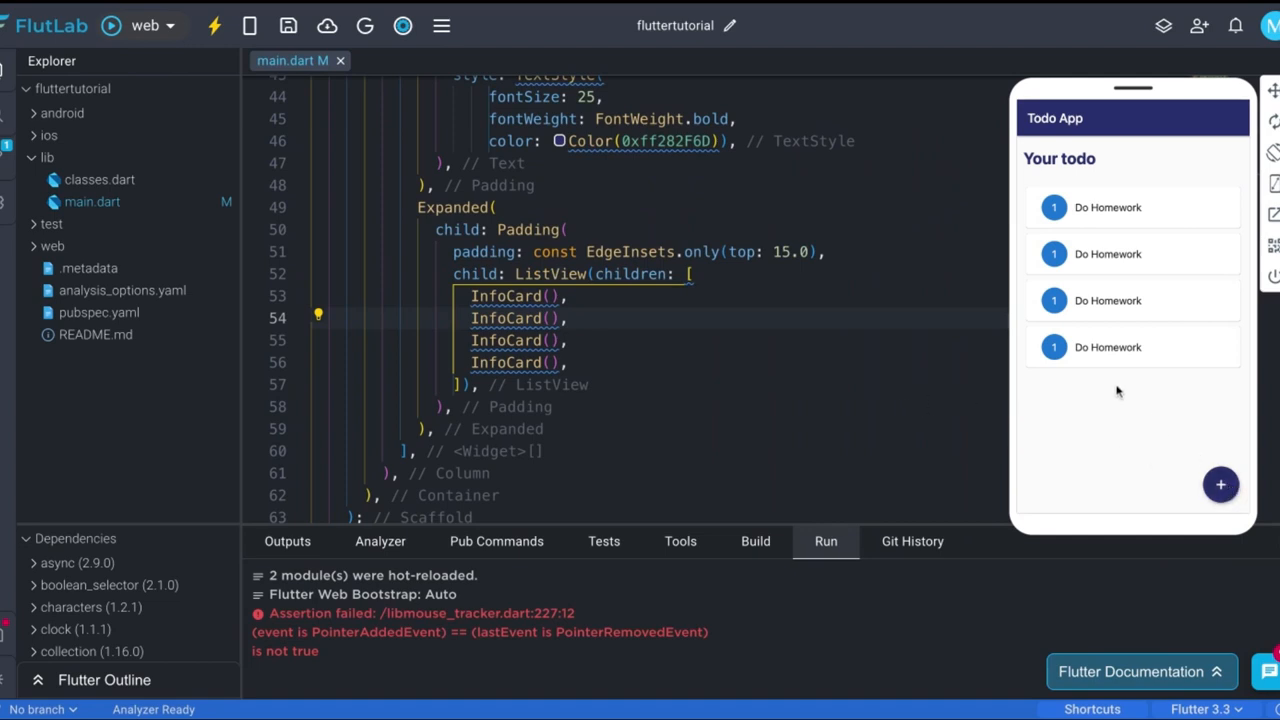
mouse_move(1078, 206)
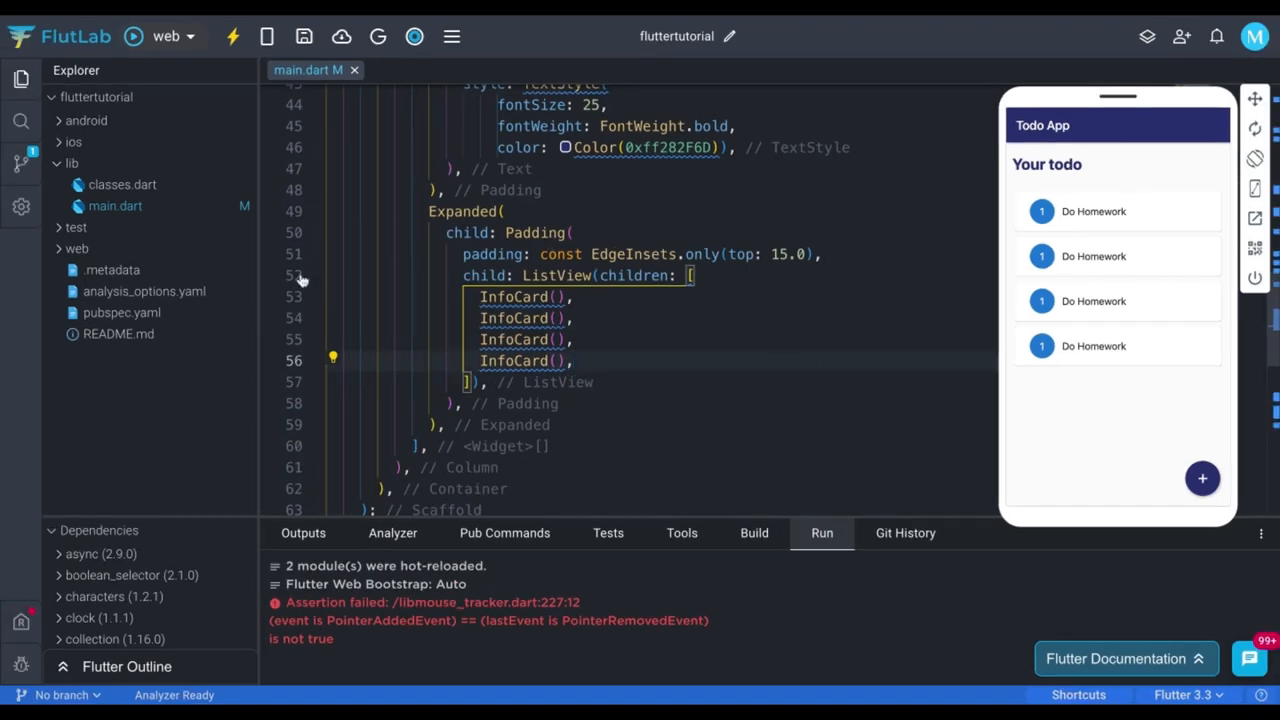
Rename classes.dart to brain.dart and start a class Brain inside it
left_click(122, 184)
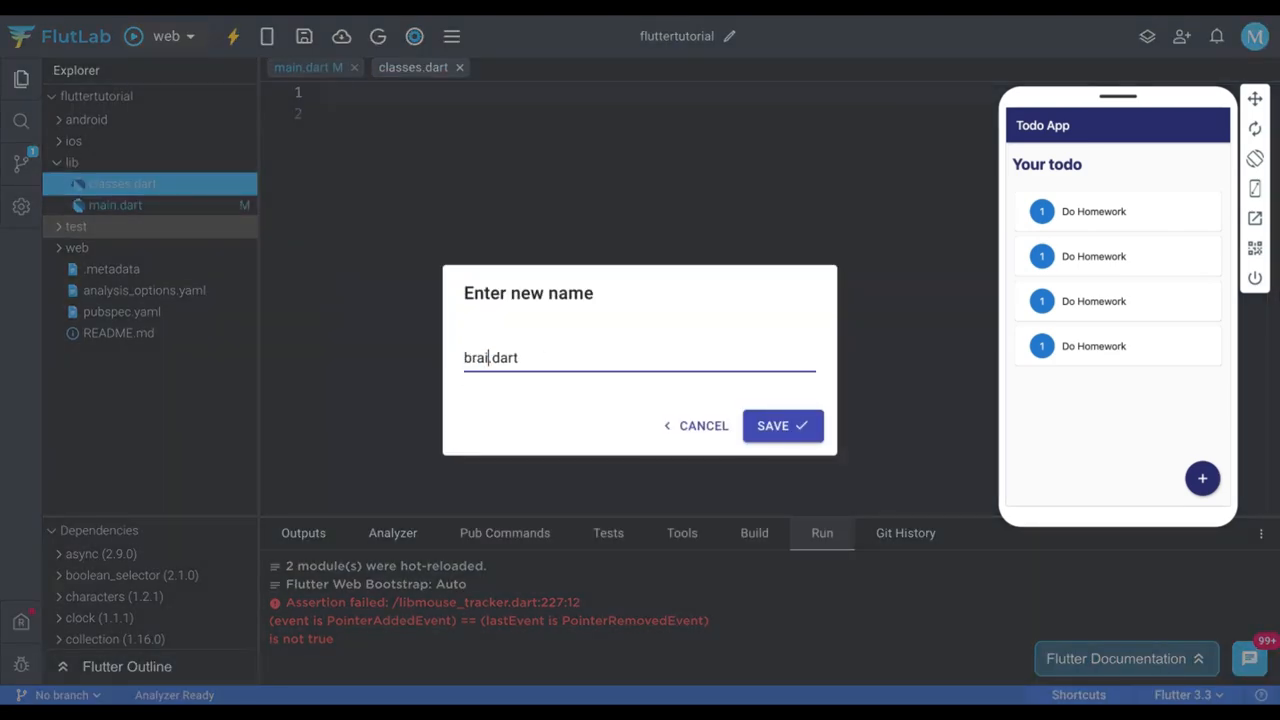
left_click(782, 424)
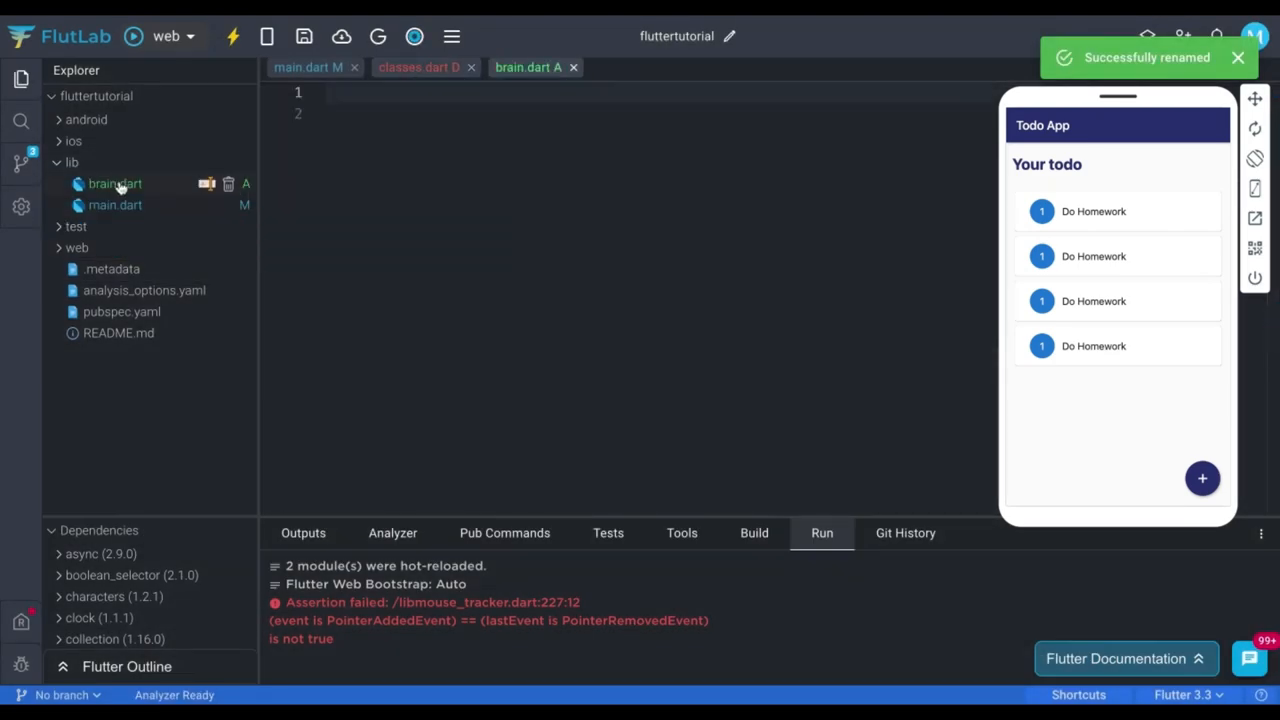
type("class Brain")
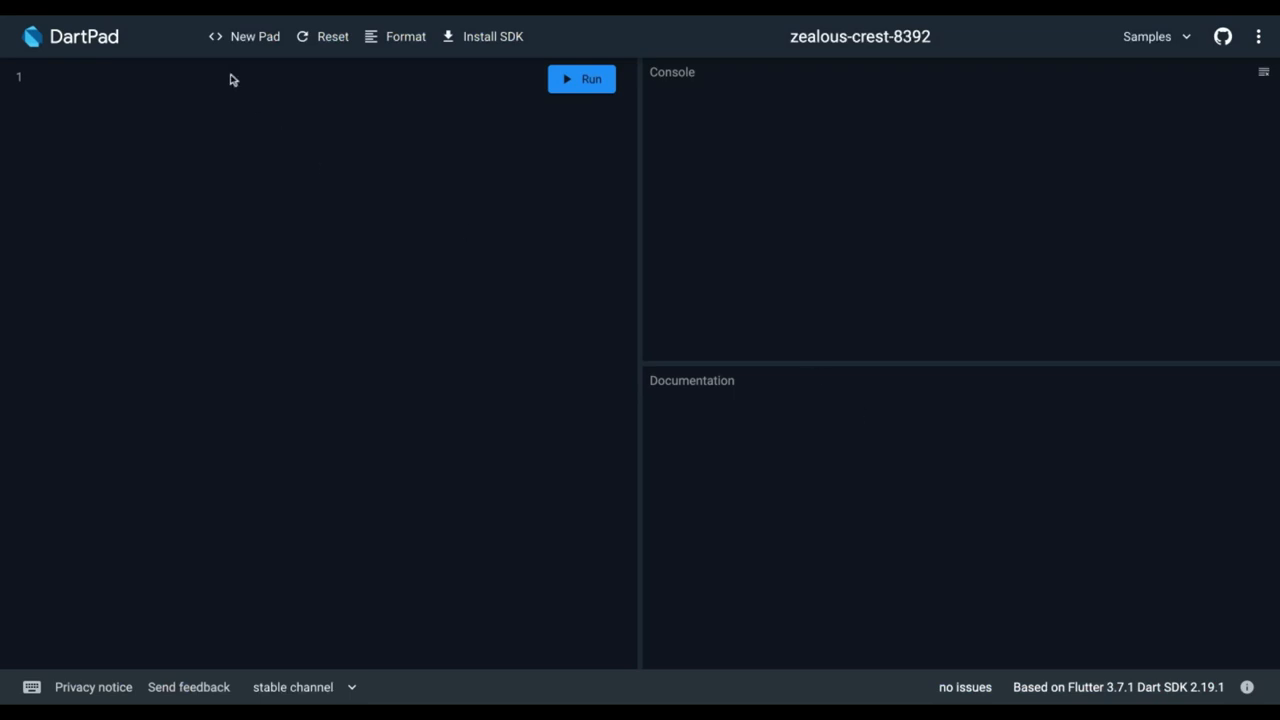
mouse_move(104, 180)
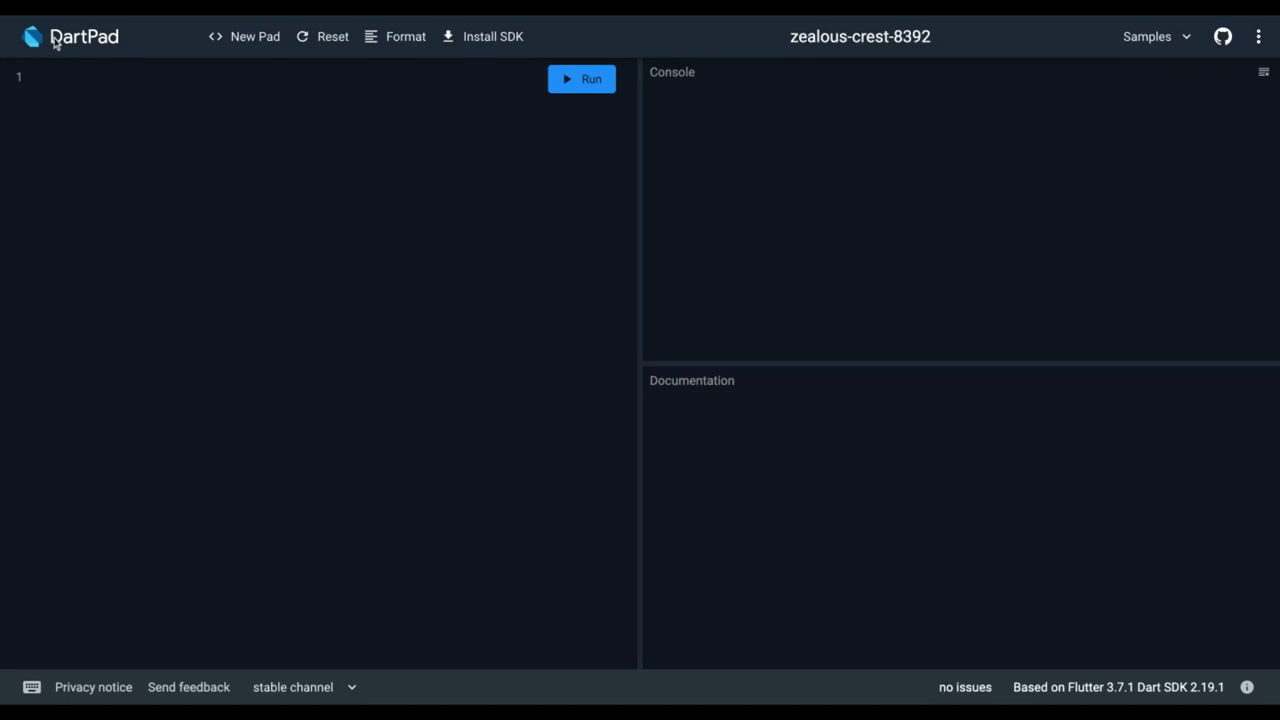
Write void main() printing 'codectionary' in a new Dart pad and run it
type("dart")
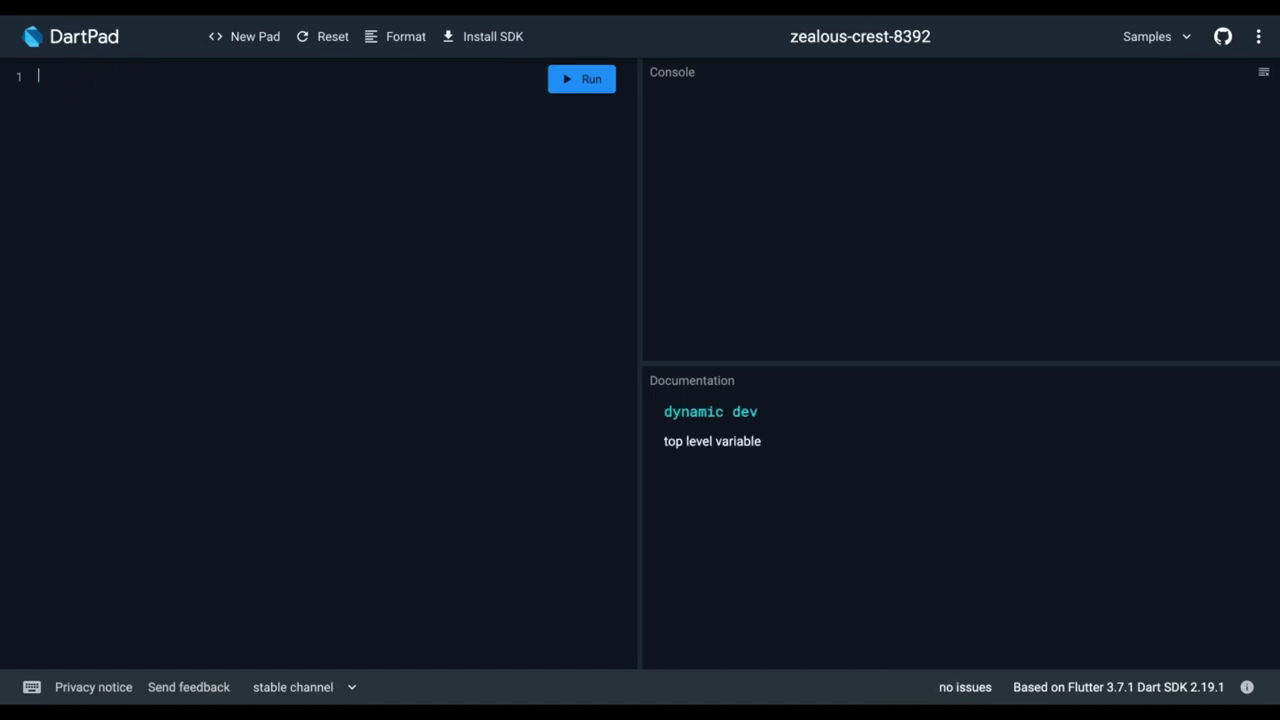
type("void main")
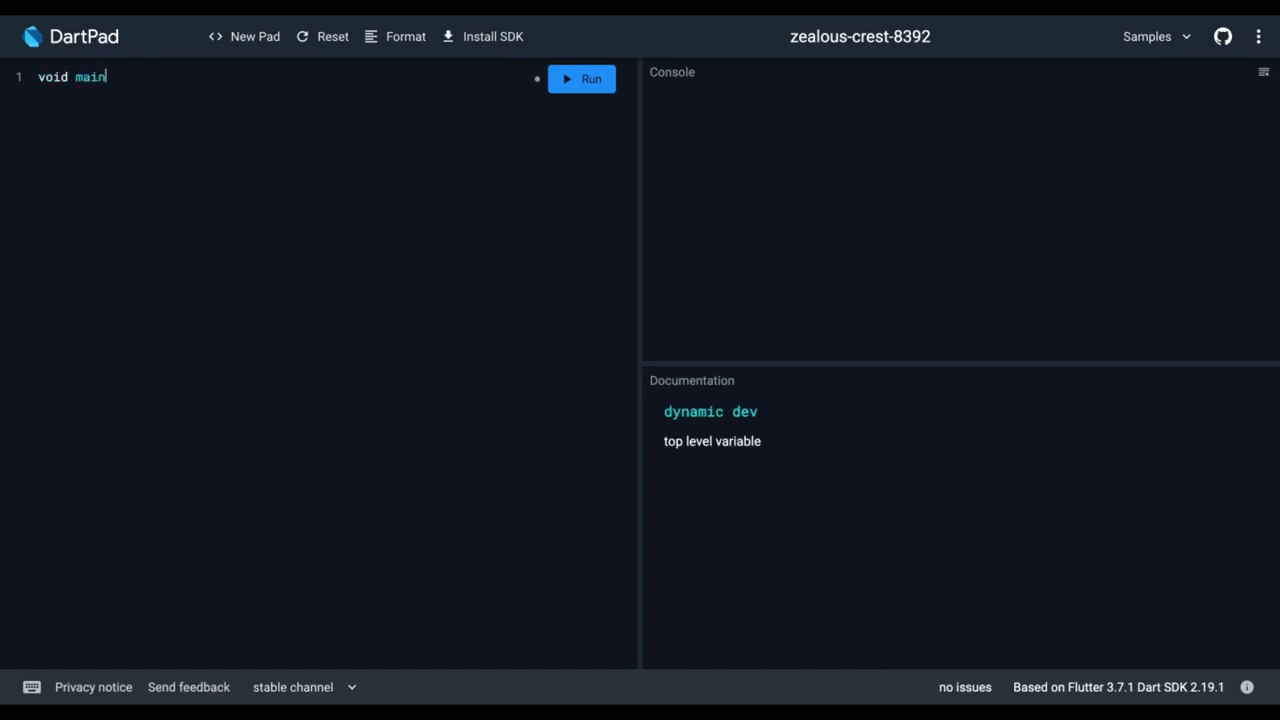
type("(){")
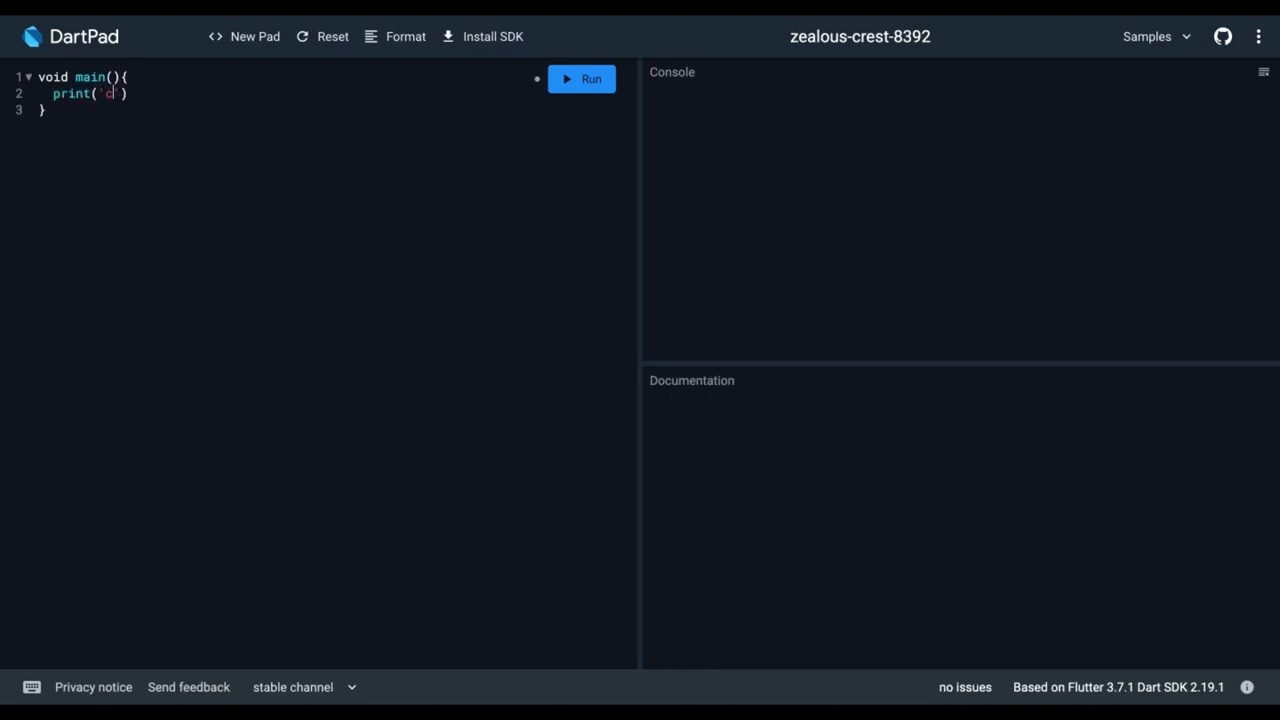
type("codectionary'")
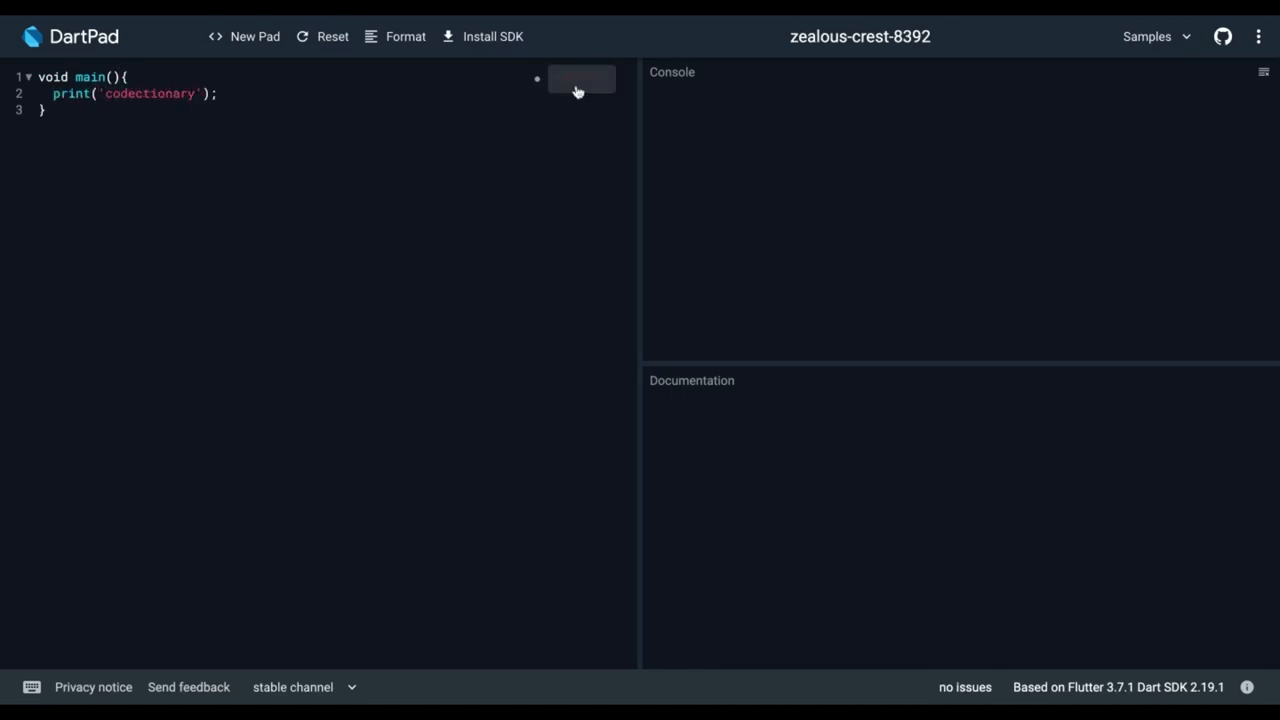
left_click(580, 80)
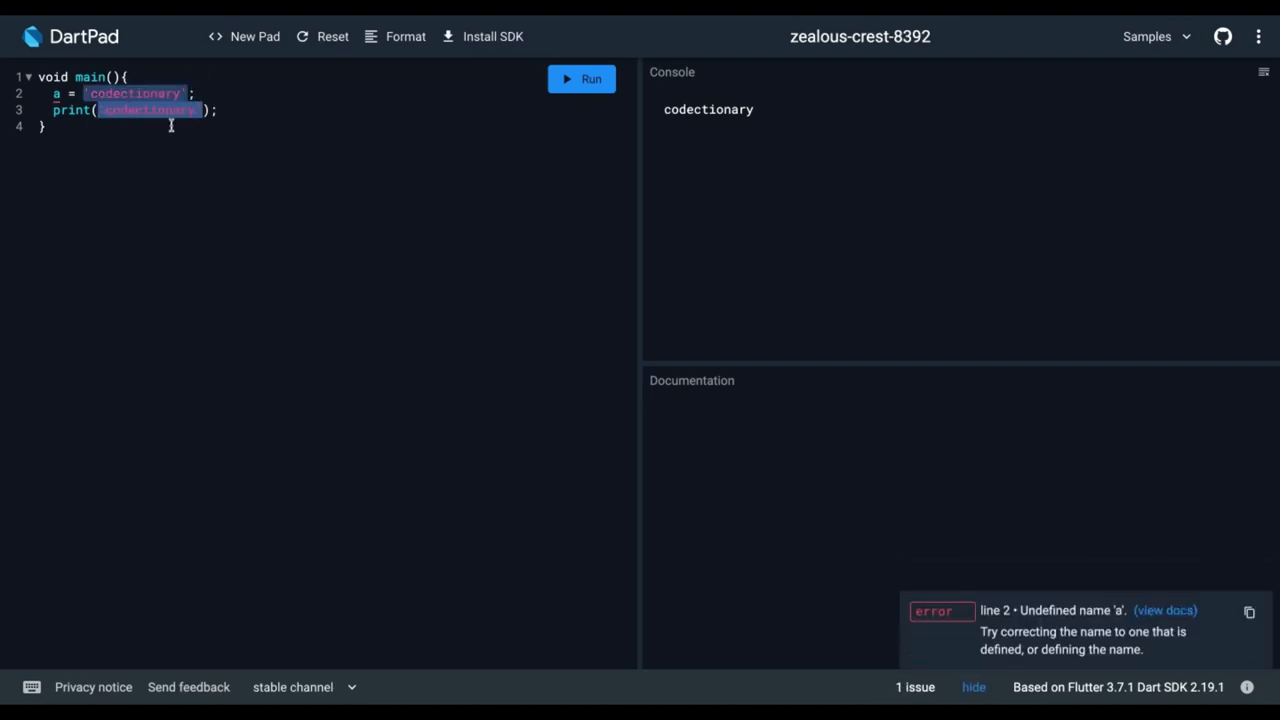
Print an undeclared variable a, run into the error, then begin declaring it as String
type("a);")
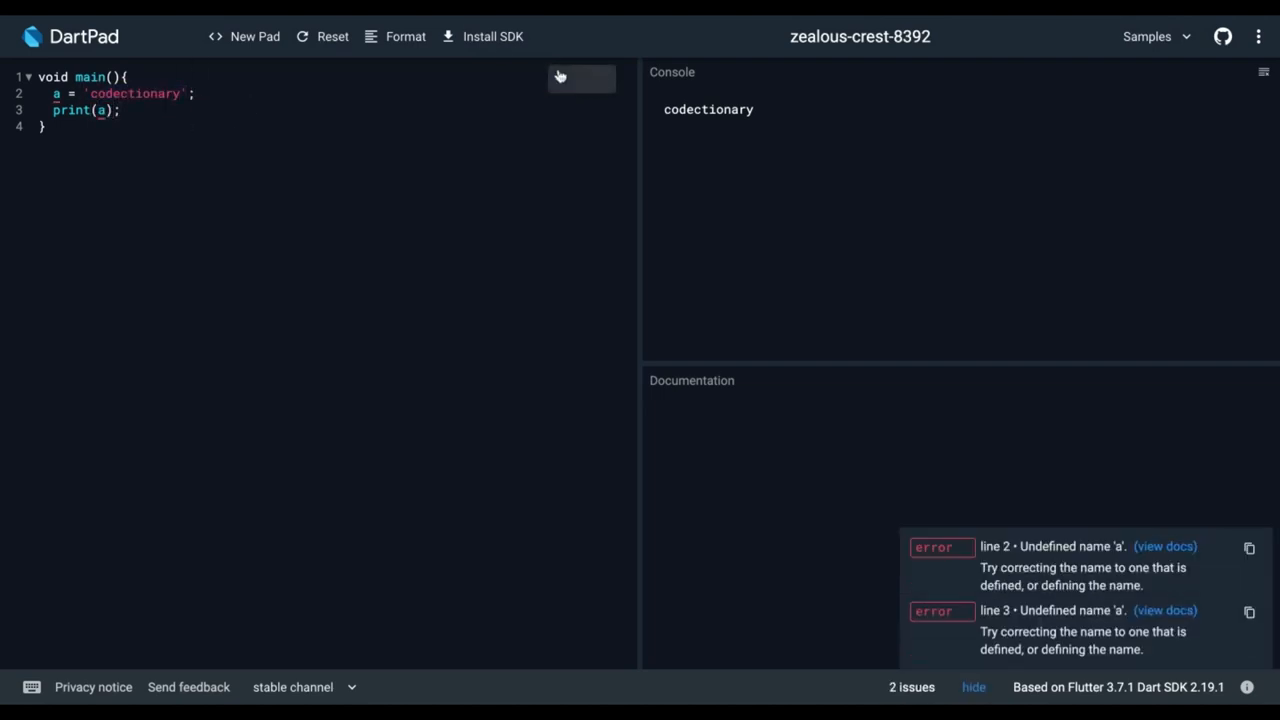
left_click(580, 78)
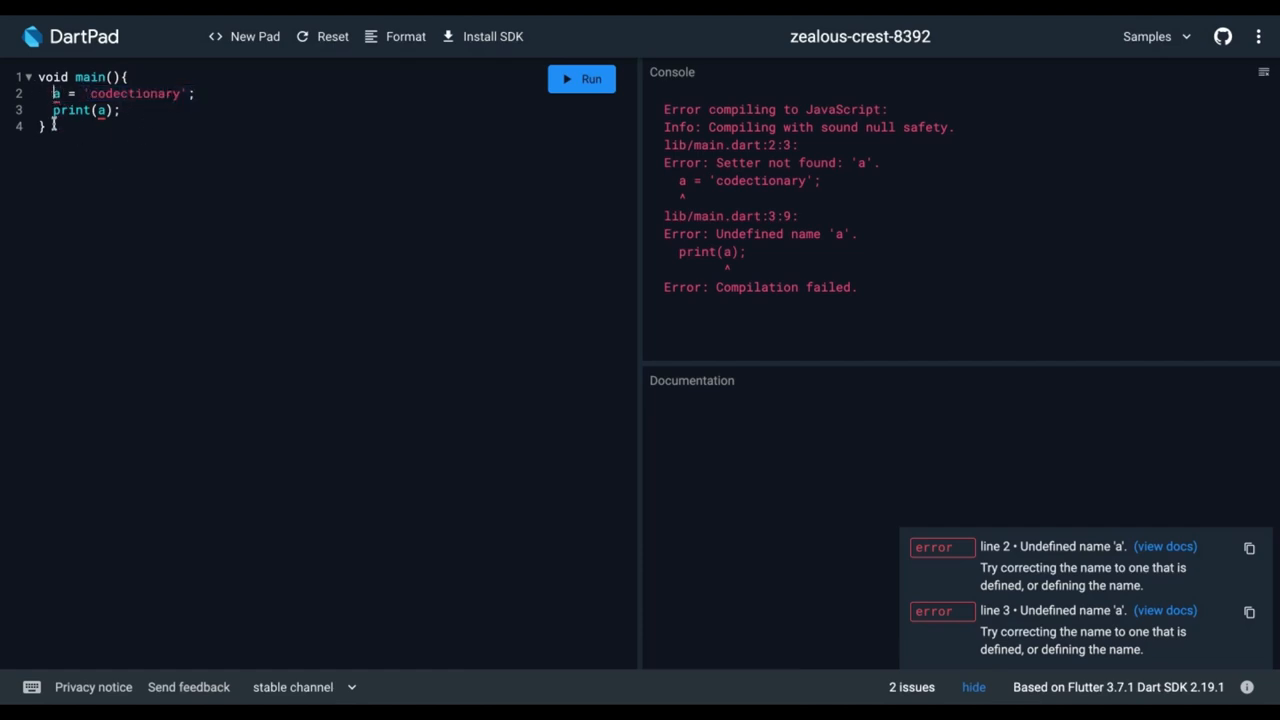
type("String")
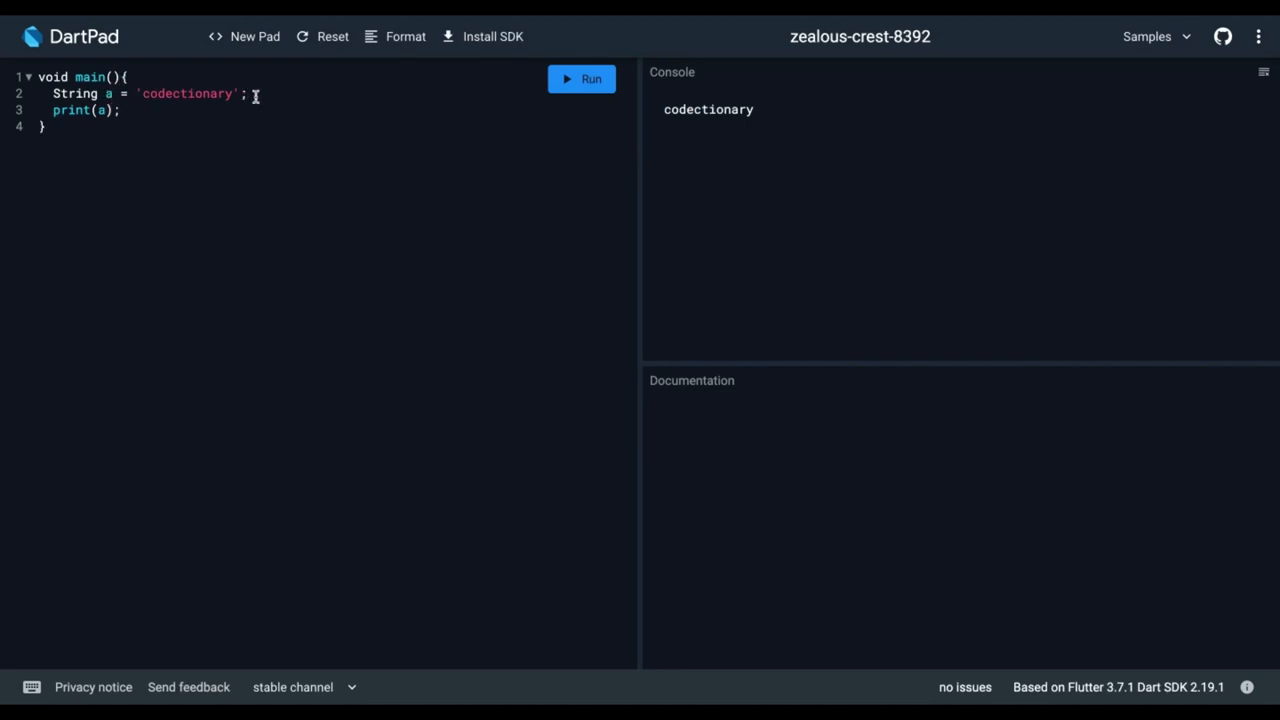
Assign 23 to the String variable a and run to see the result
double_click(184, 94)
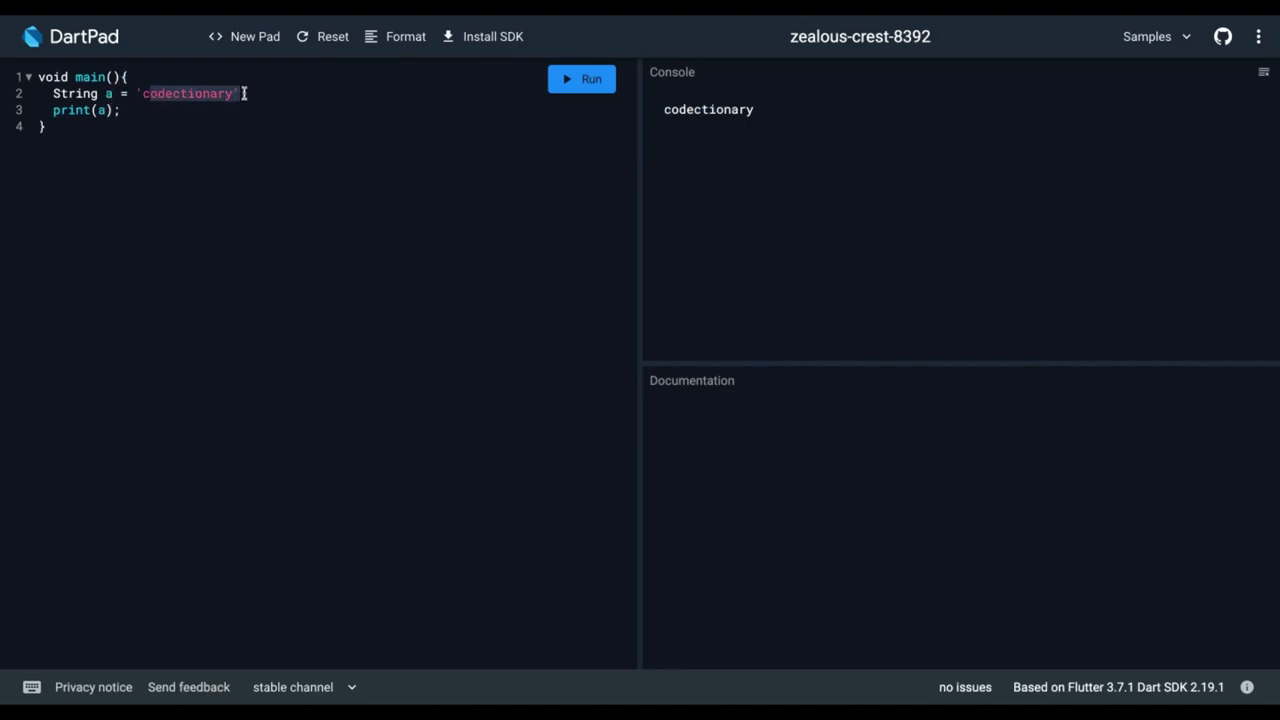
type("23;")
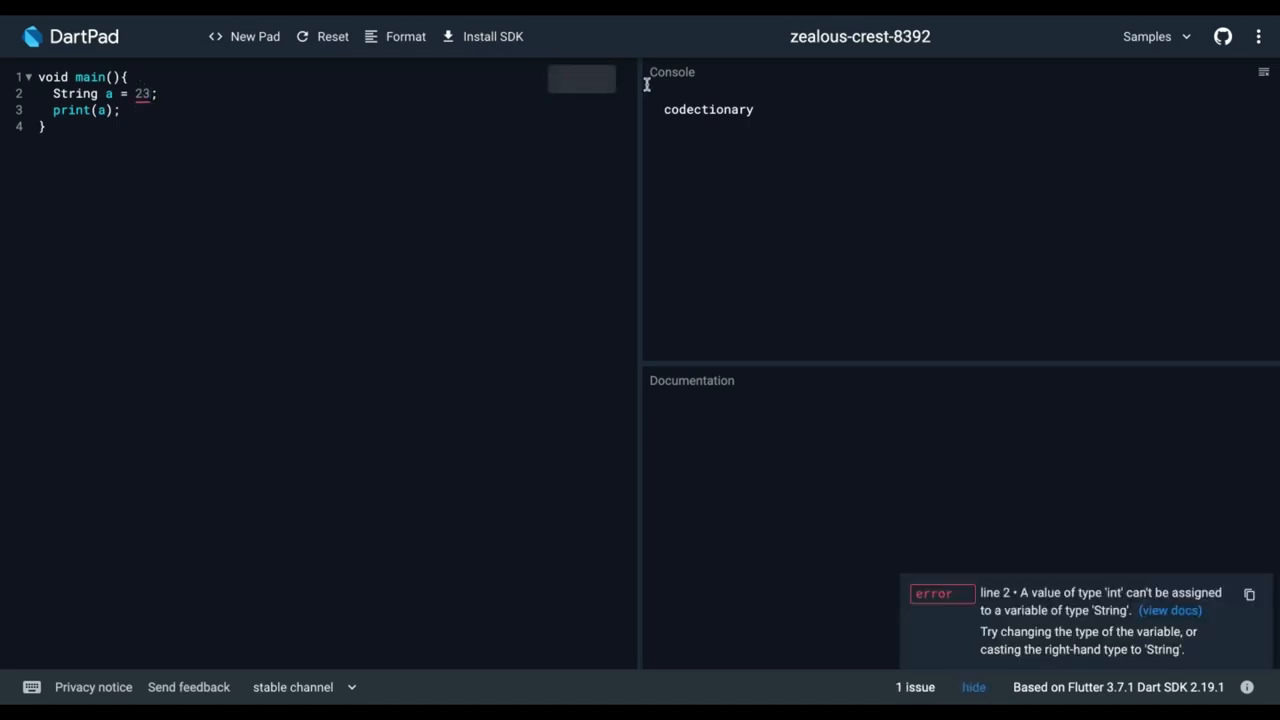
left_click(582, 80)
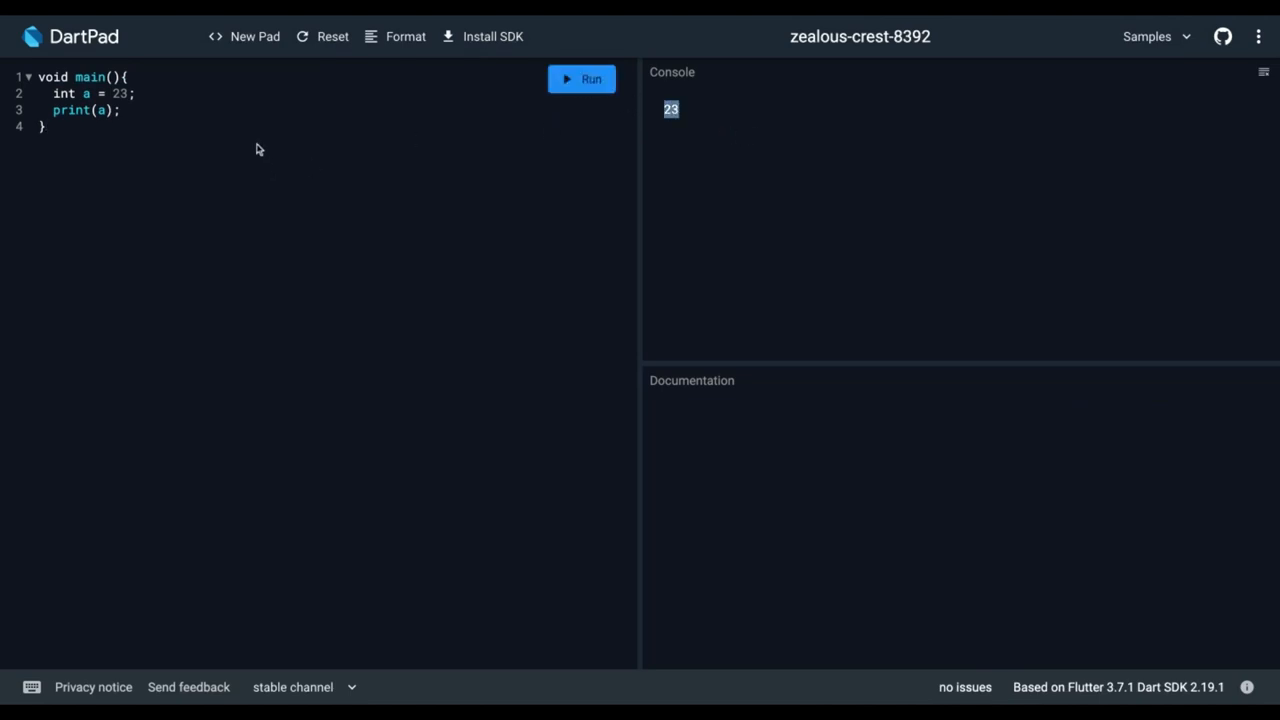
Reassign a = 'code', fix the declaration to String a = '23', run, then clear main's body
double_click(64, 94)
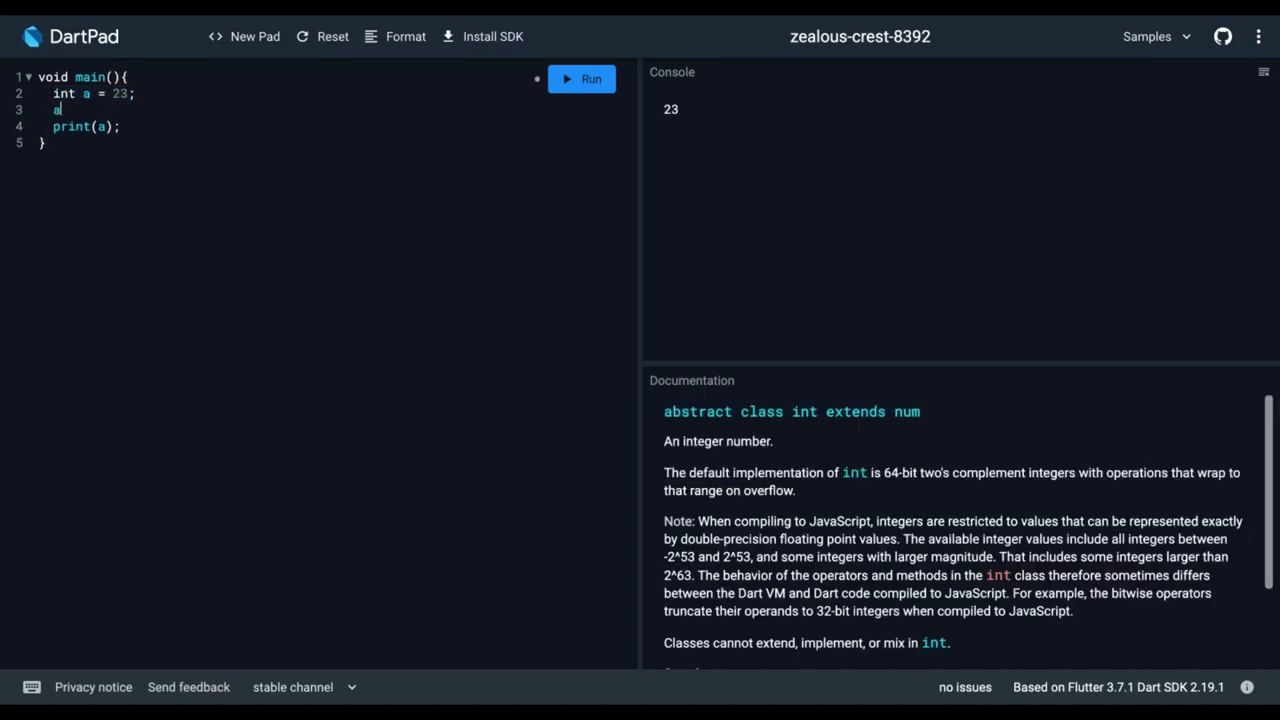
type("= 'coe';")
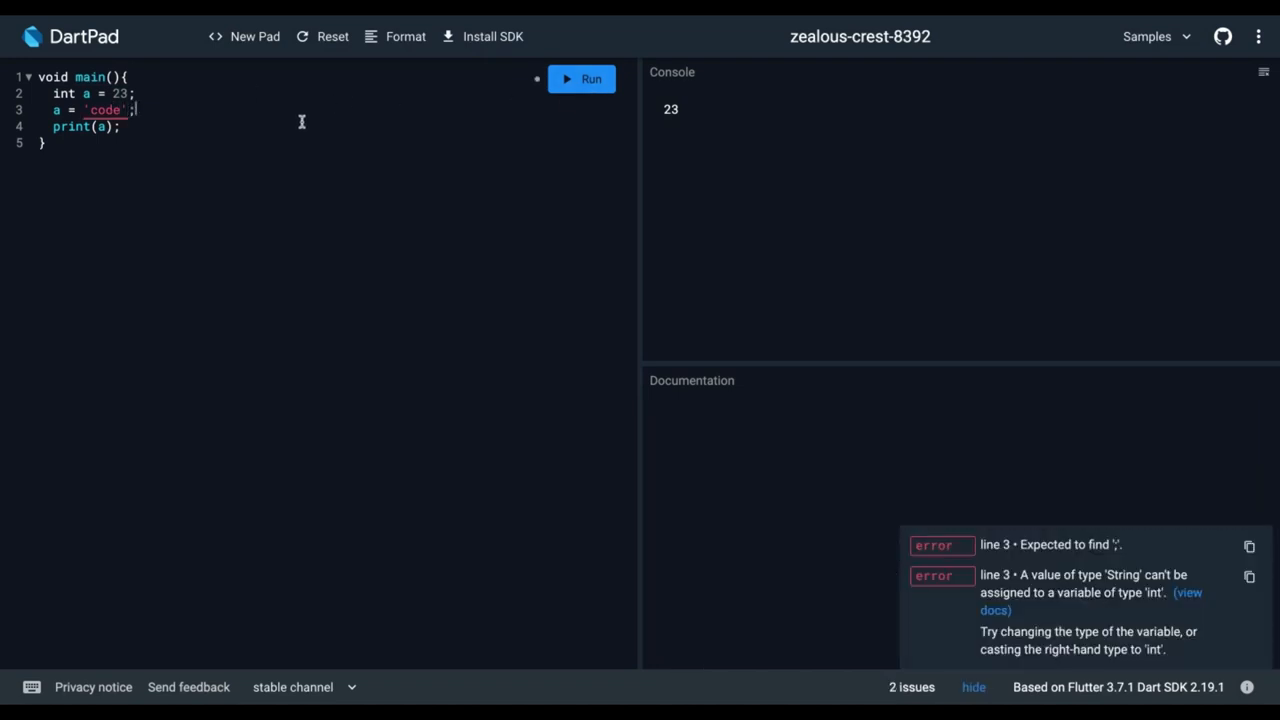
left_click(580, 80)
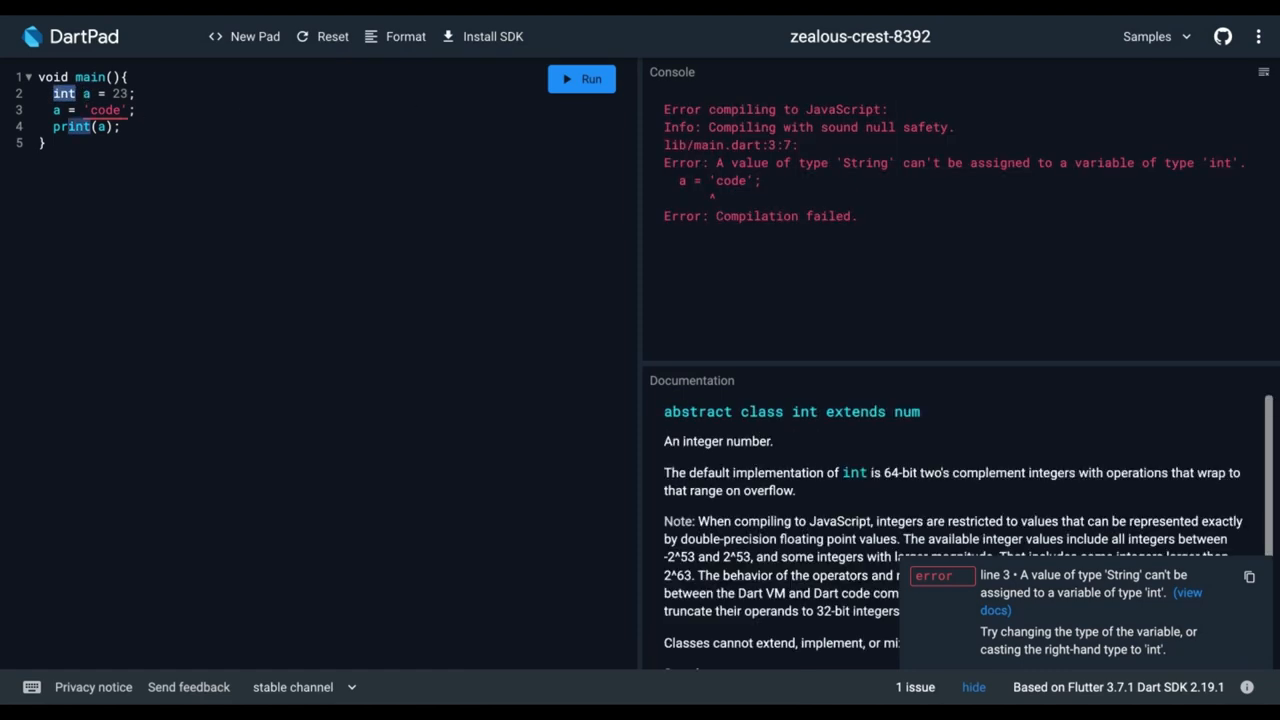
type("String")
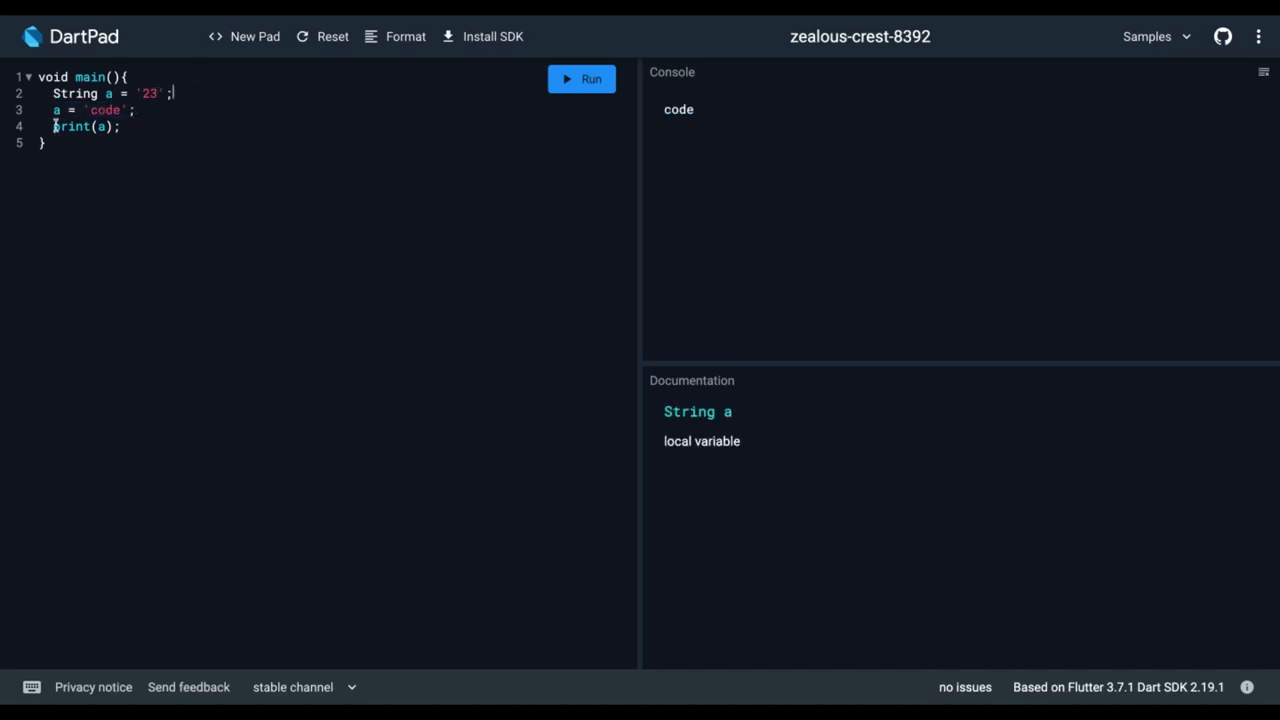
left_click_drag(52, 94, 172, 94)
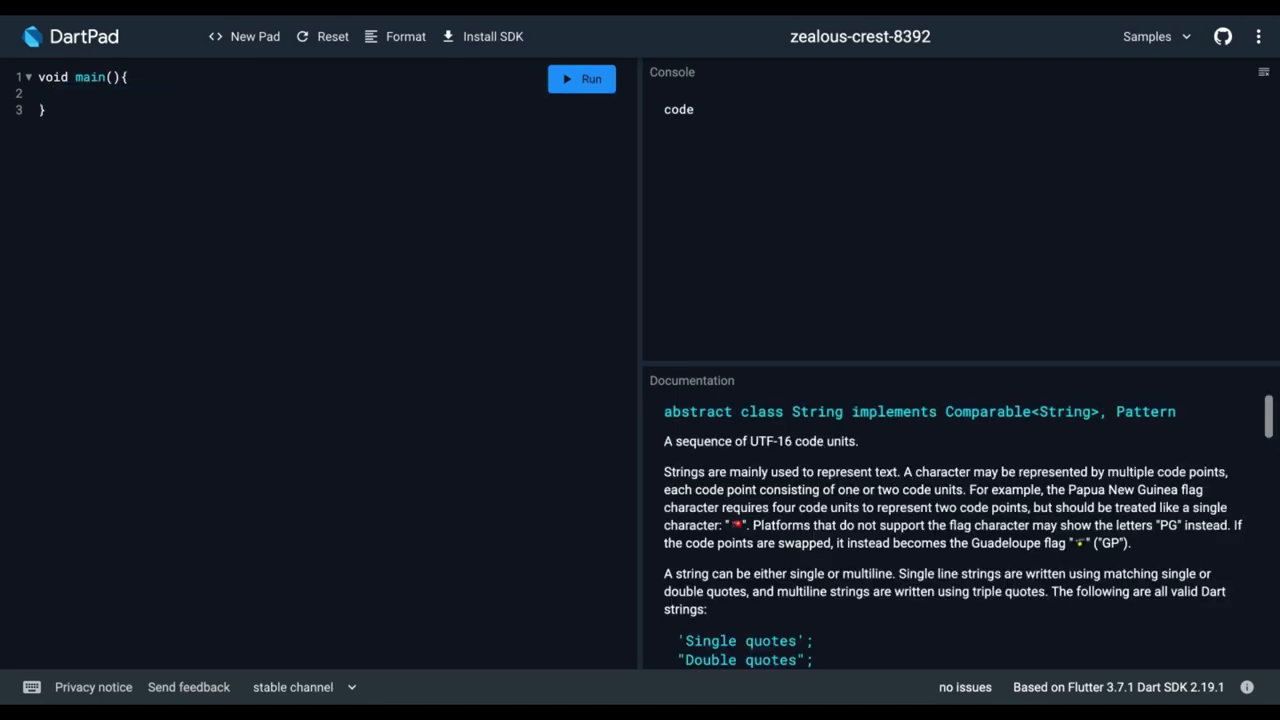
Declare List a = [] with print(a) and run to print the empty list
type("List")
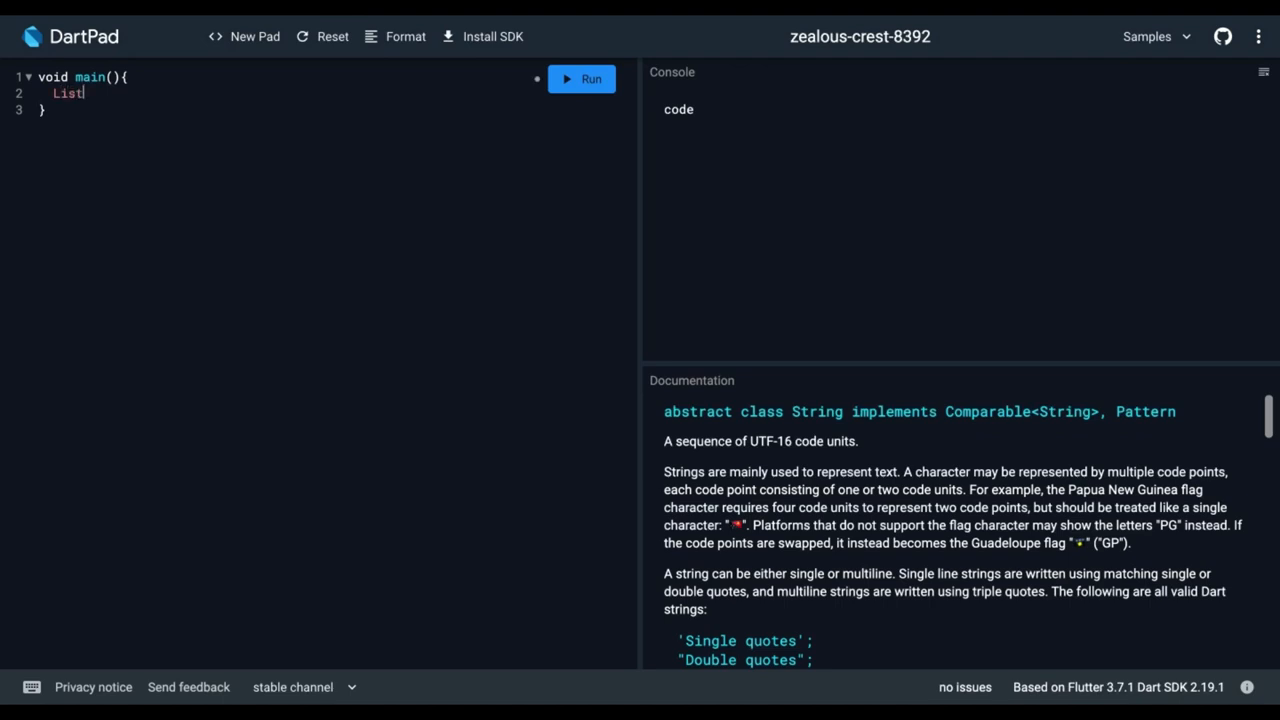
type("a = [];")
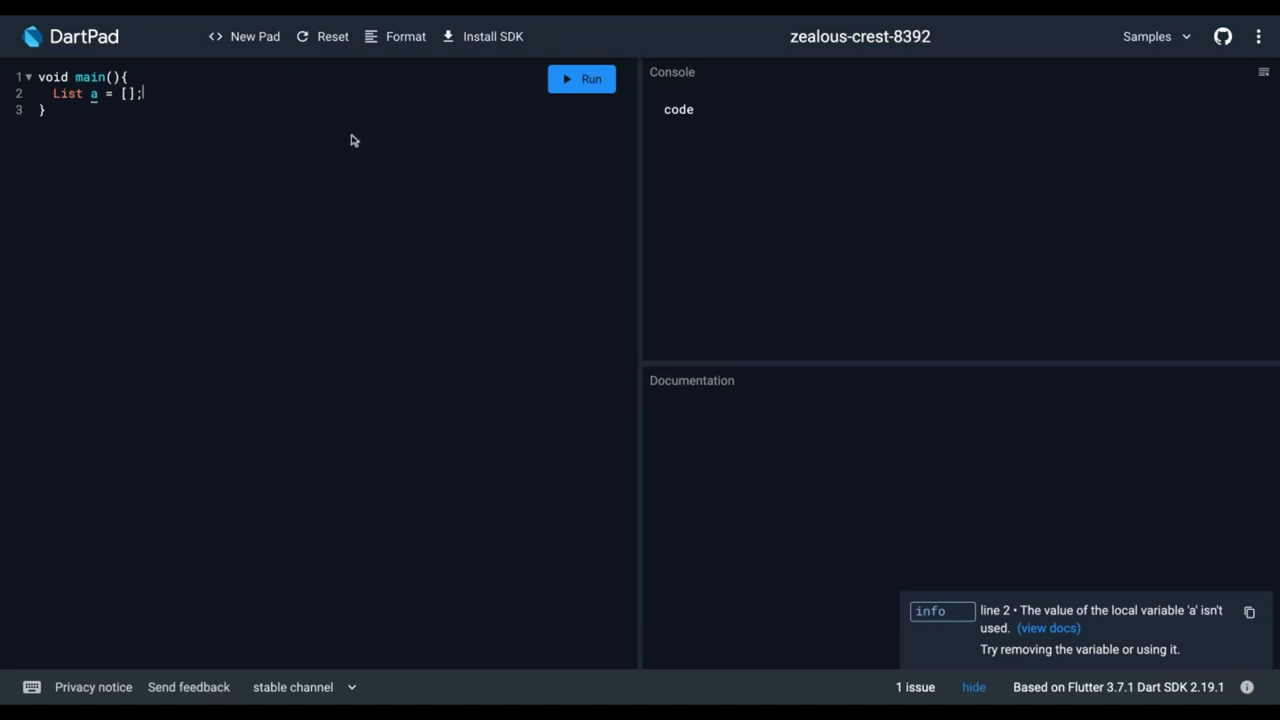
type("print(a);")
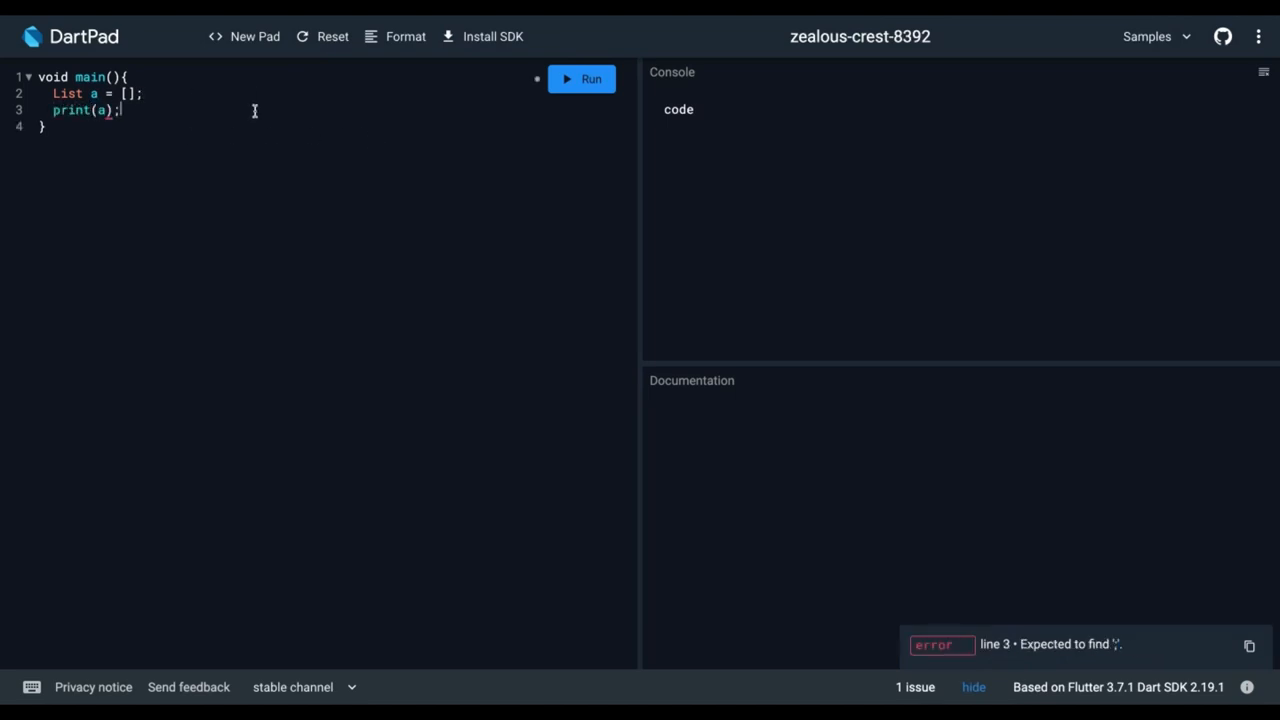
left_click(582, 80)
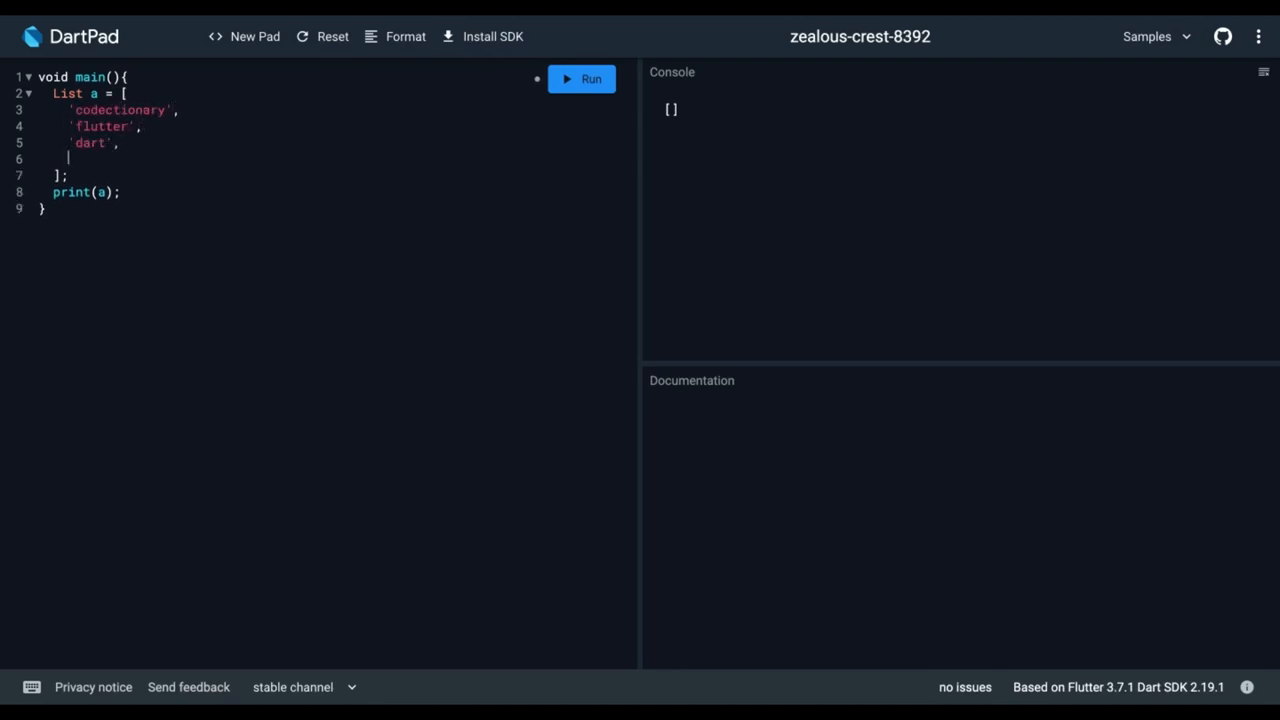
Fill the list with codectionary, flutter, dart, flutter from scratch 2023, run, and rename it list
type("'flutter from scratch 2023',")
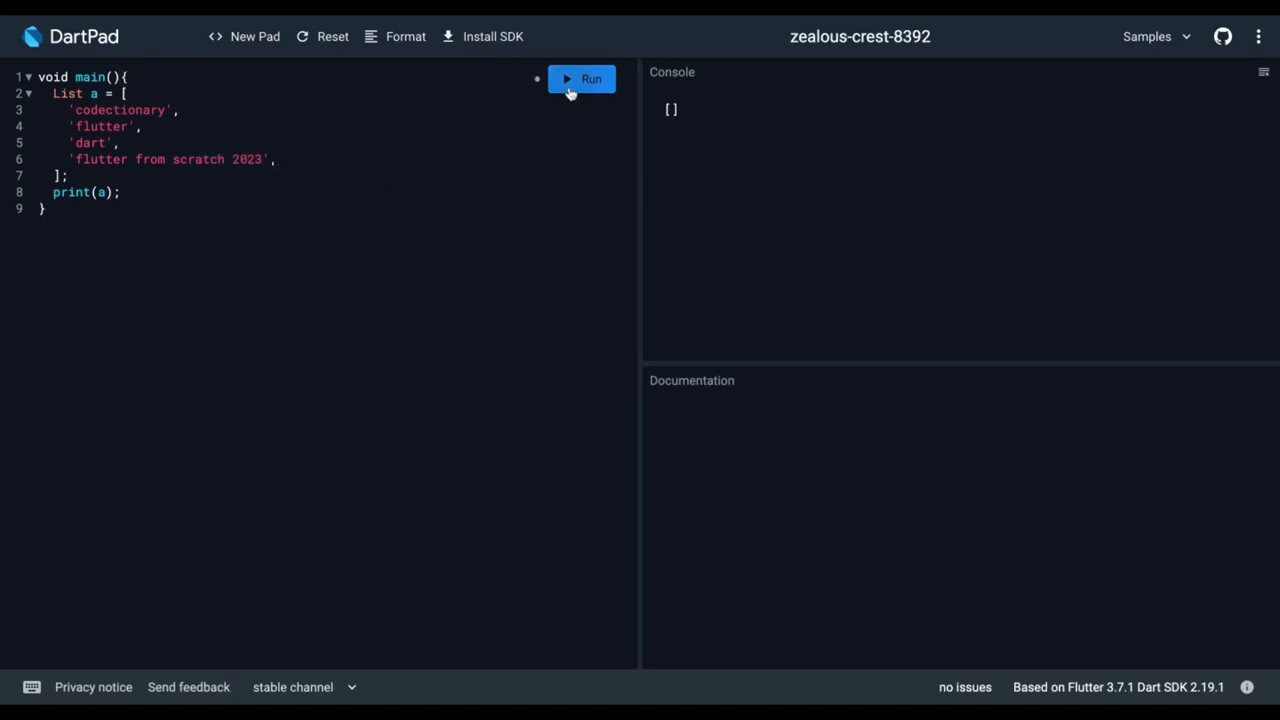
left_click(580, 80)
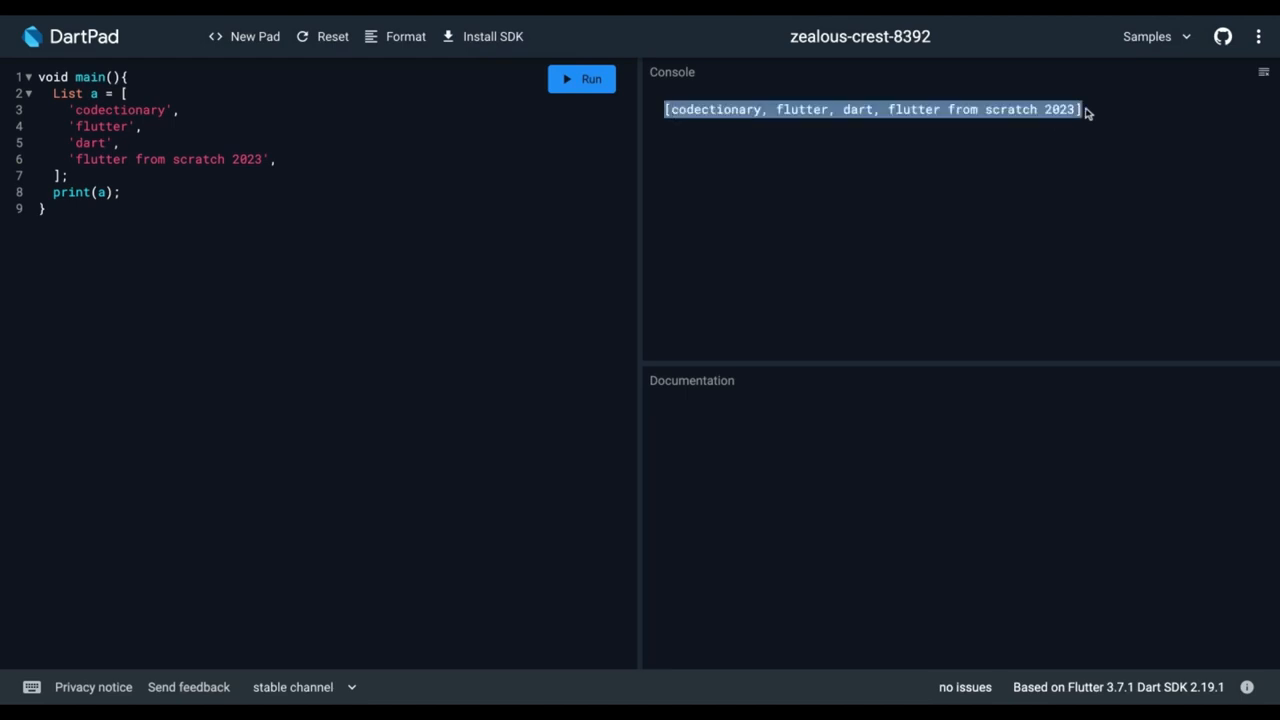
type("list")
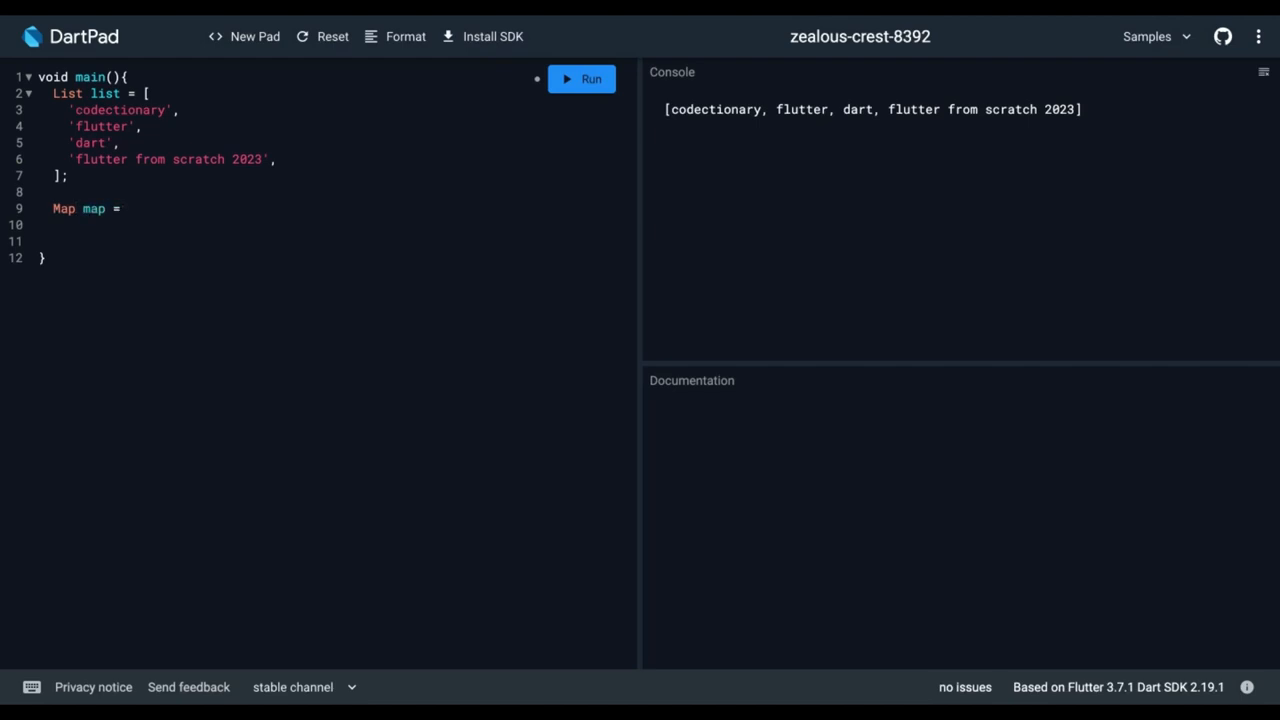
type("{};")
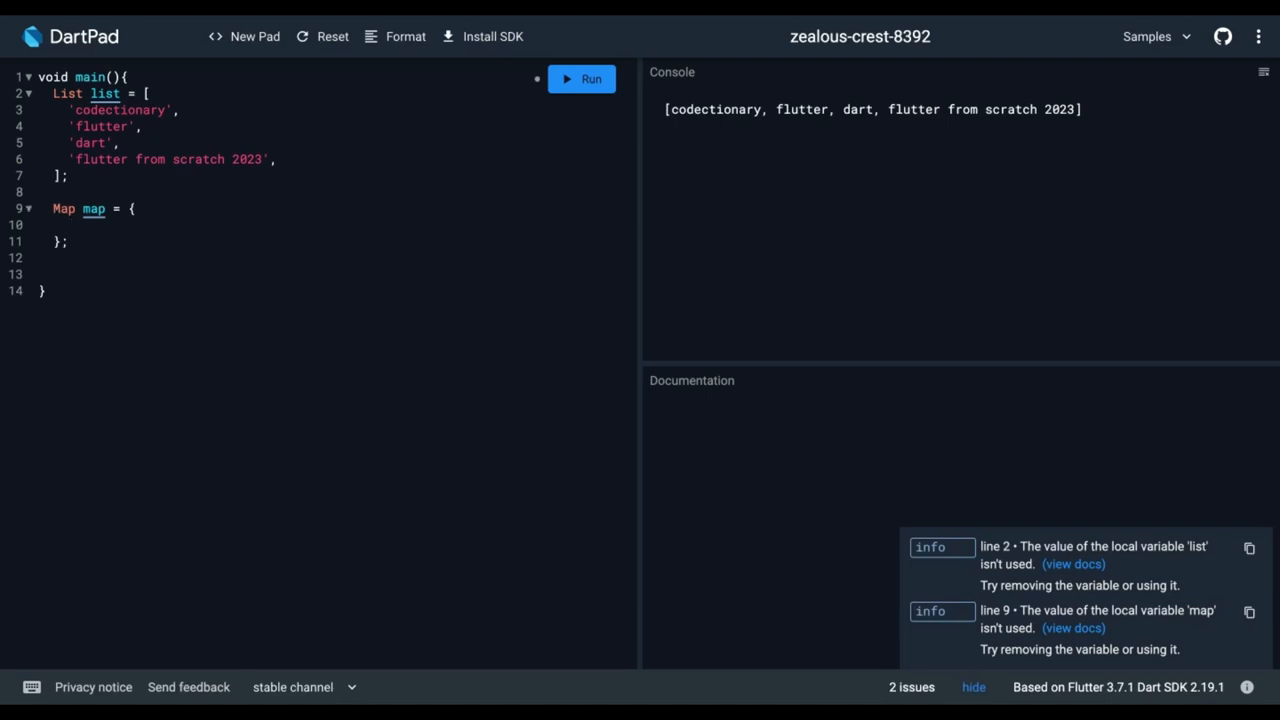
type("'u")
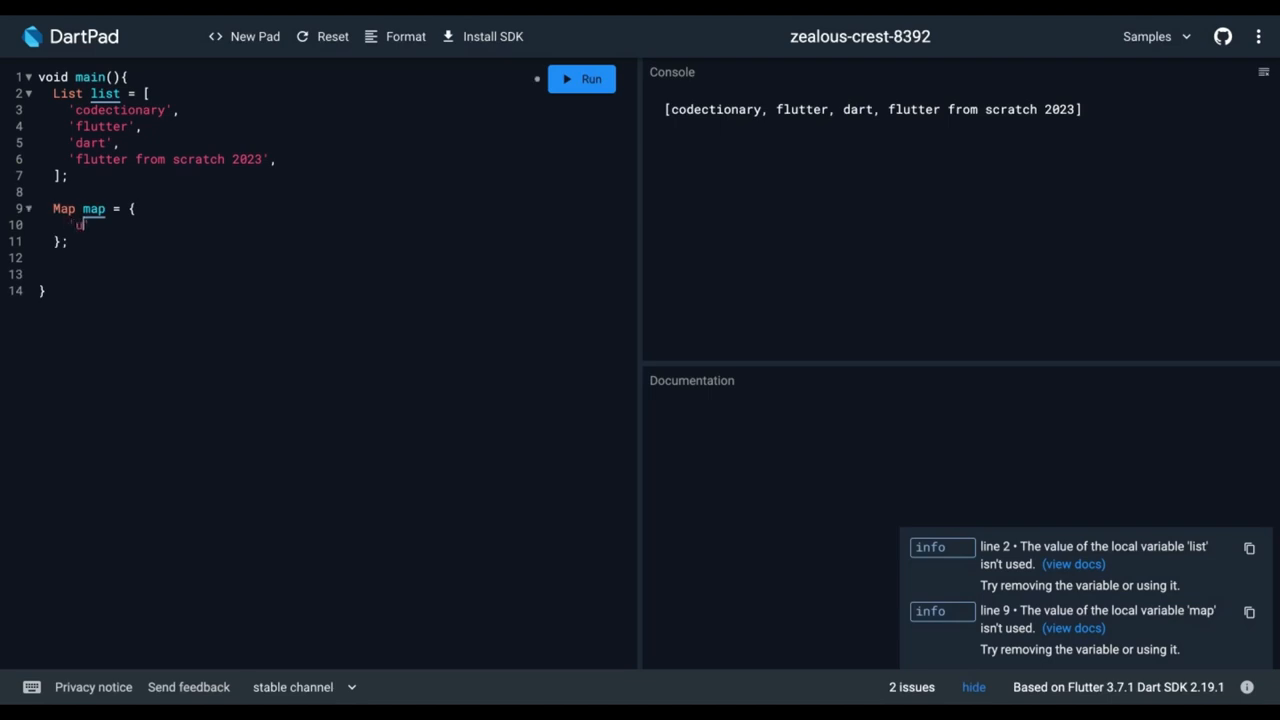
type("ser")
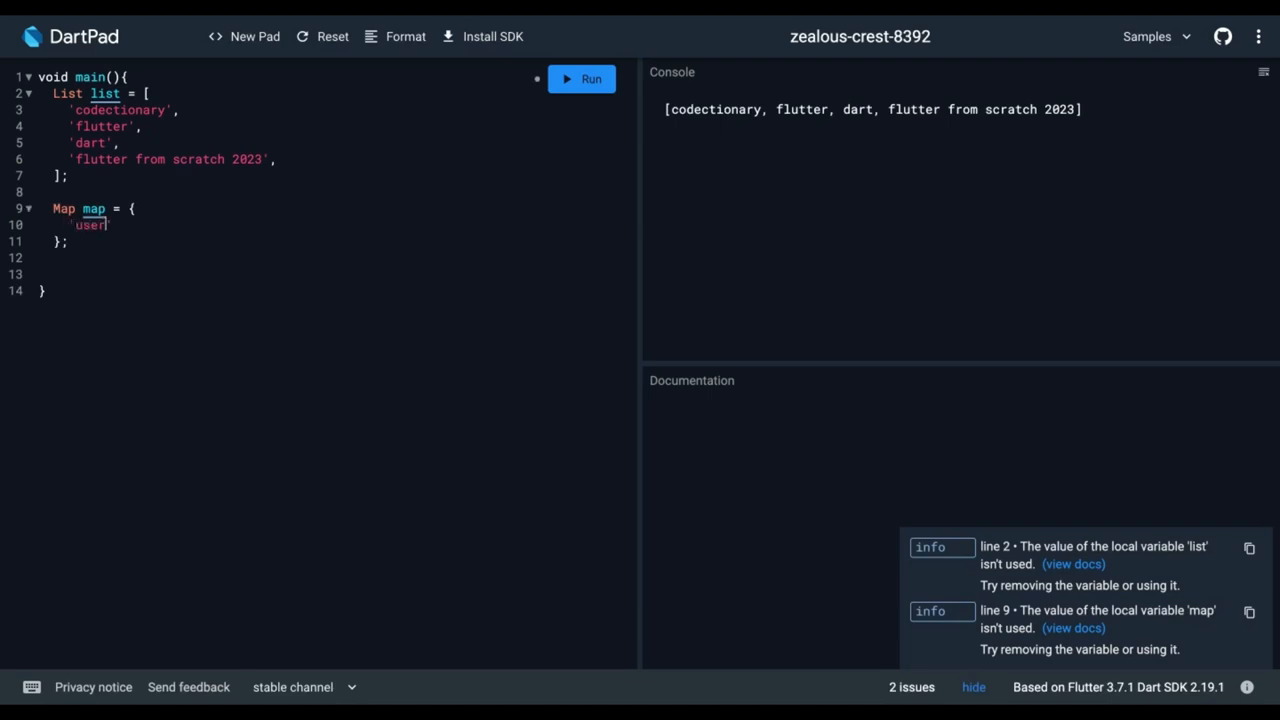
type("name': '")
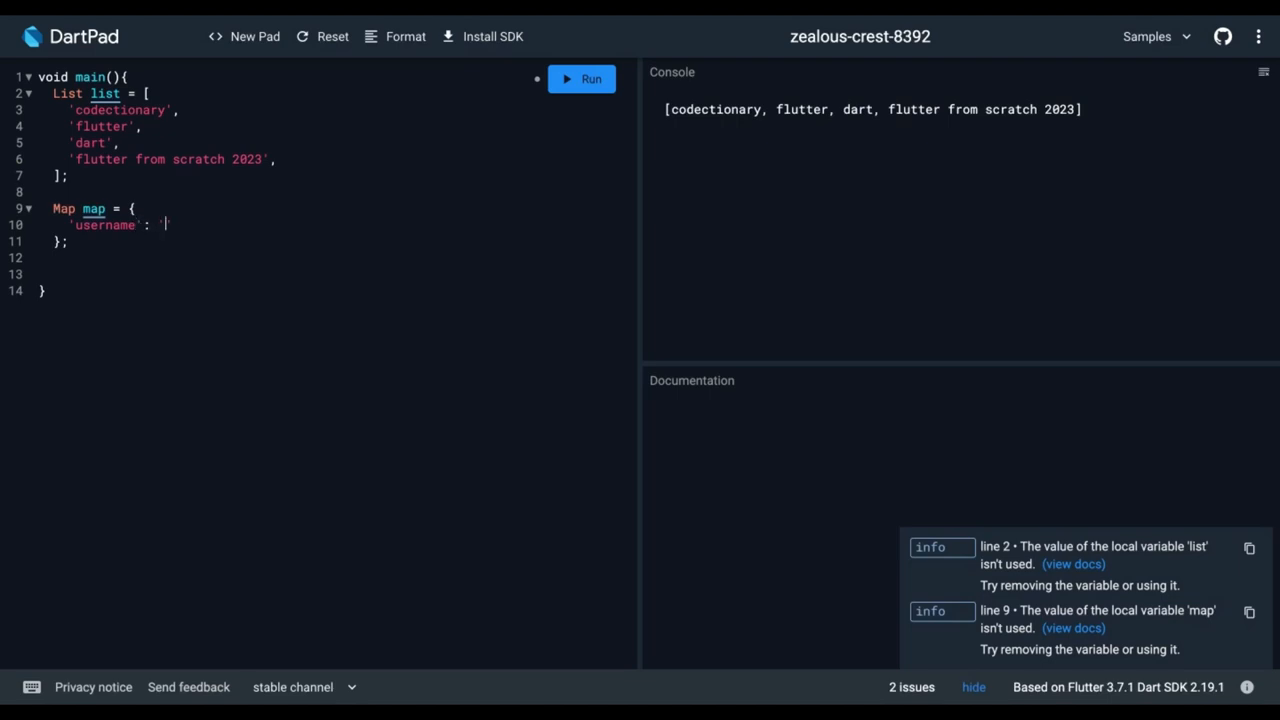
type("codectionary")
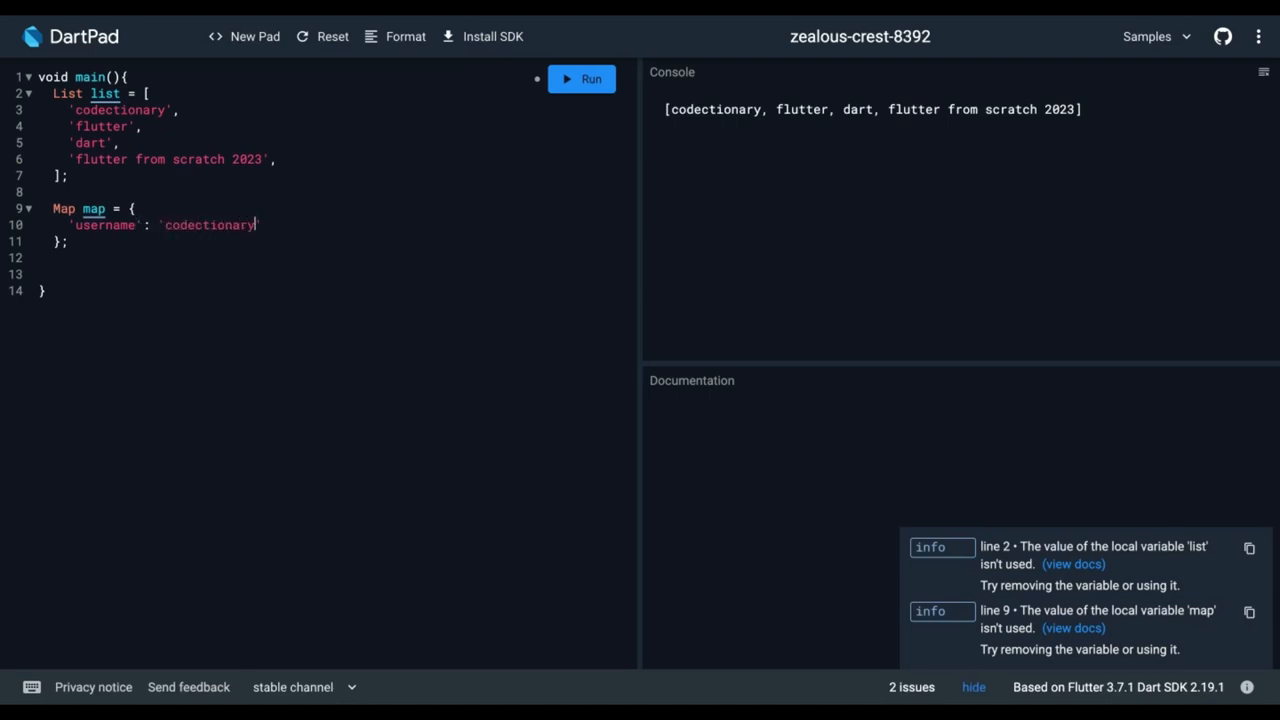
type(",")
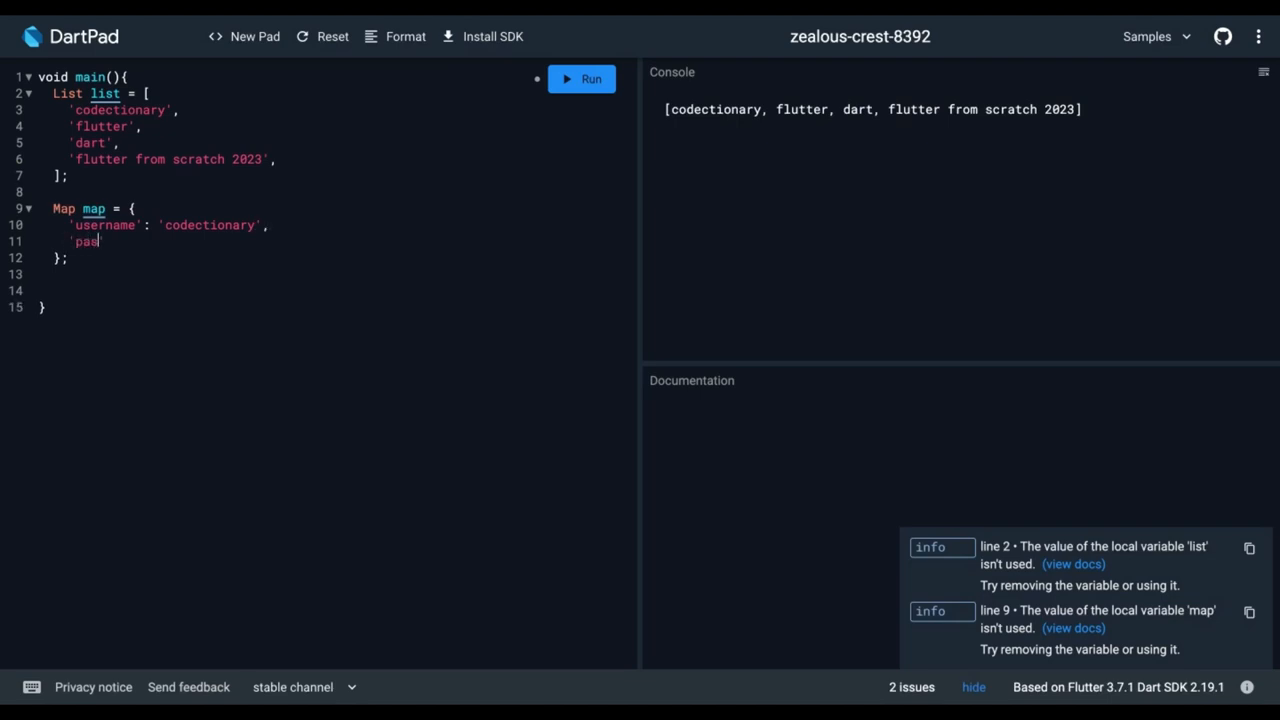
type("sword':")
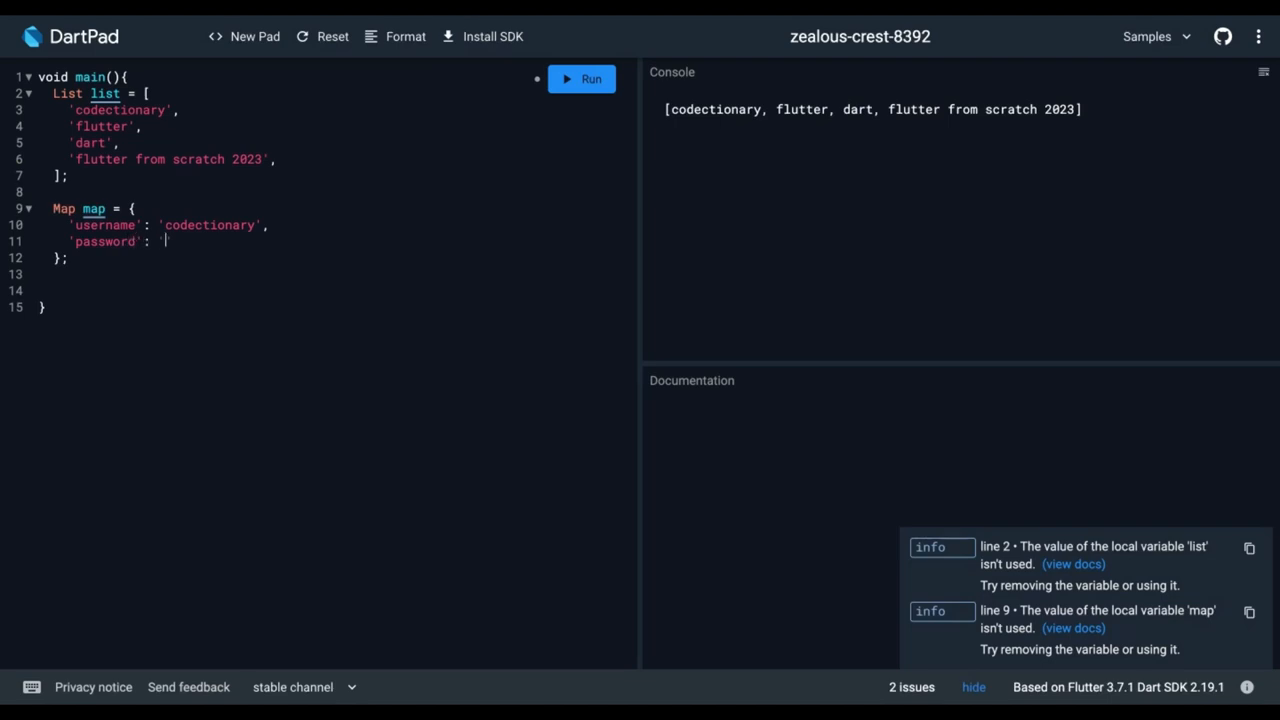
type("pass'")
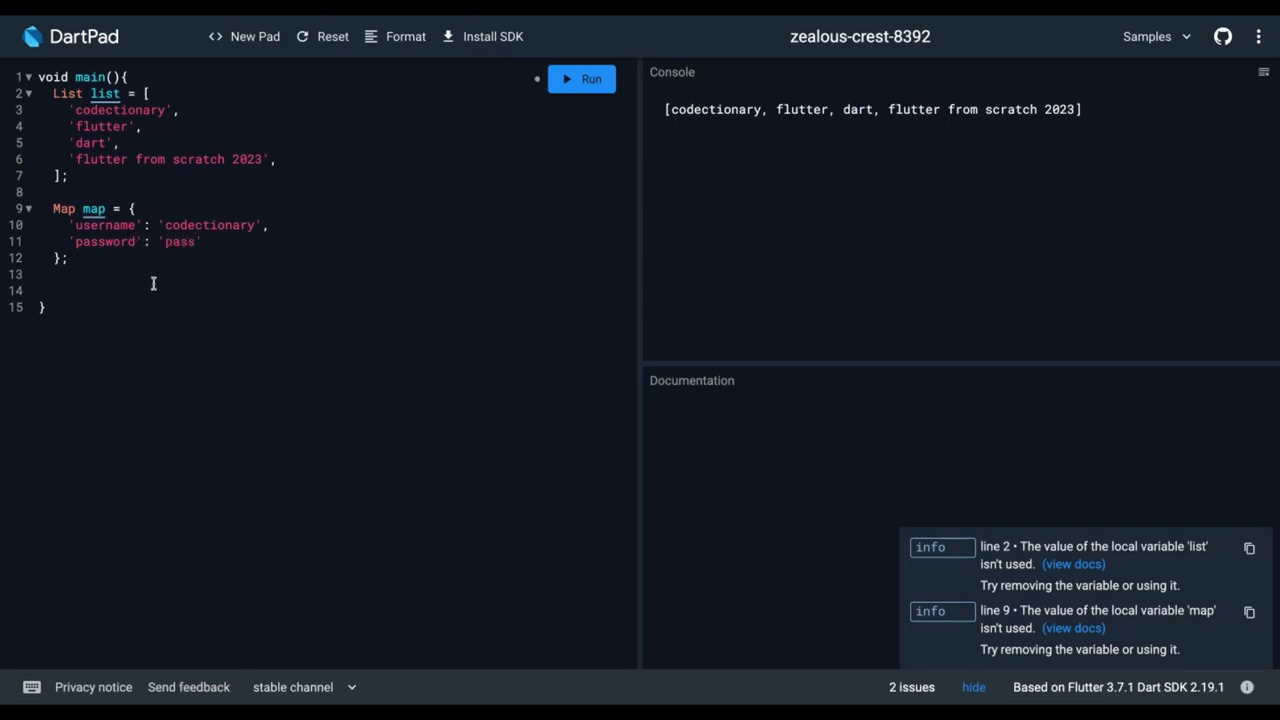
Print map['username'], run to get codectionary, then change the key to password
type("p")
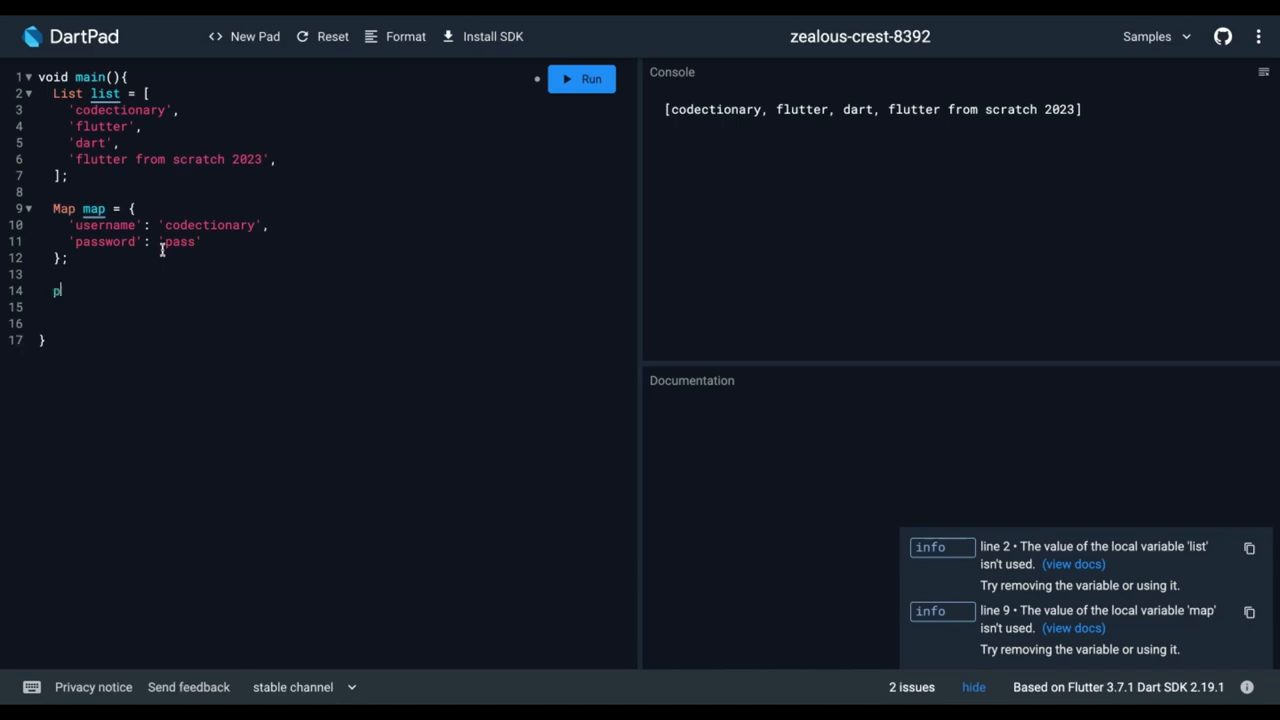
type("rint(map);")
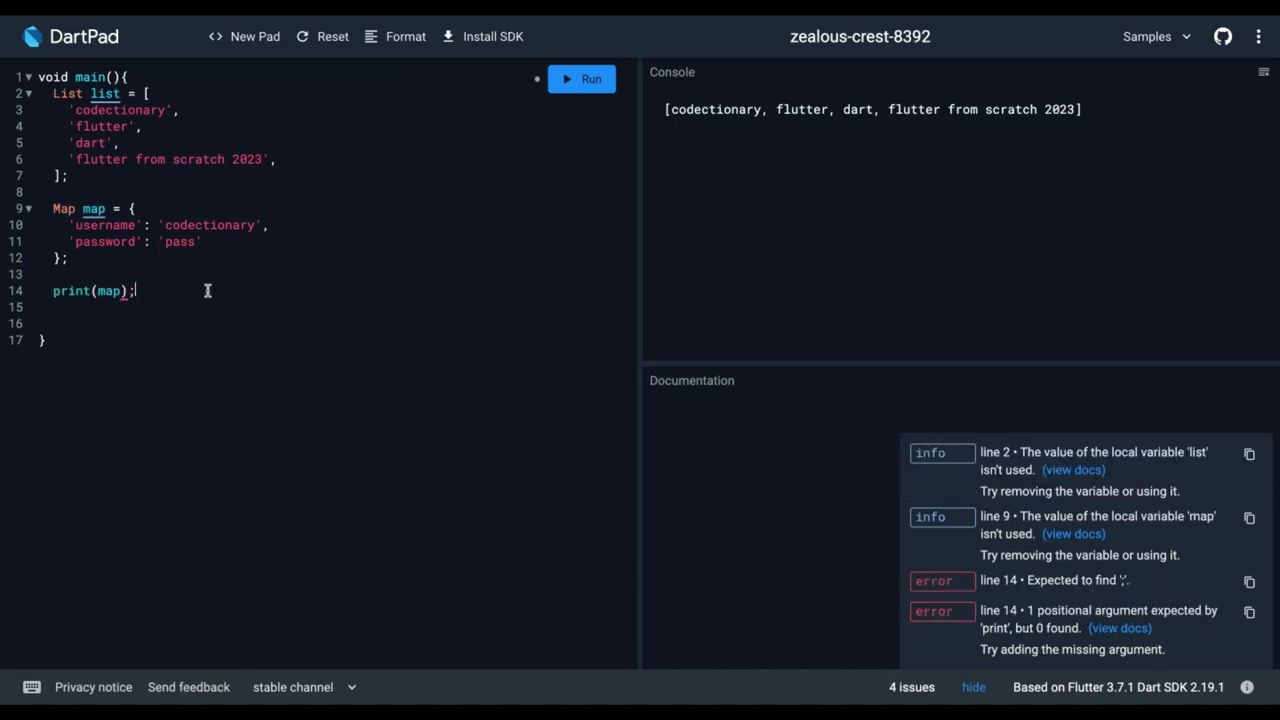
type("['user'")
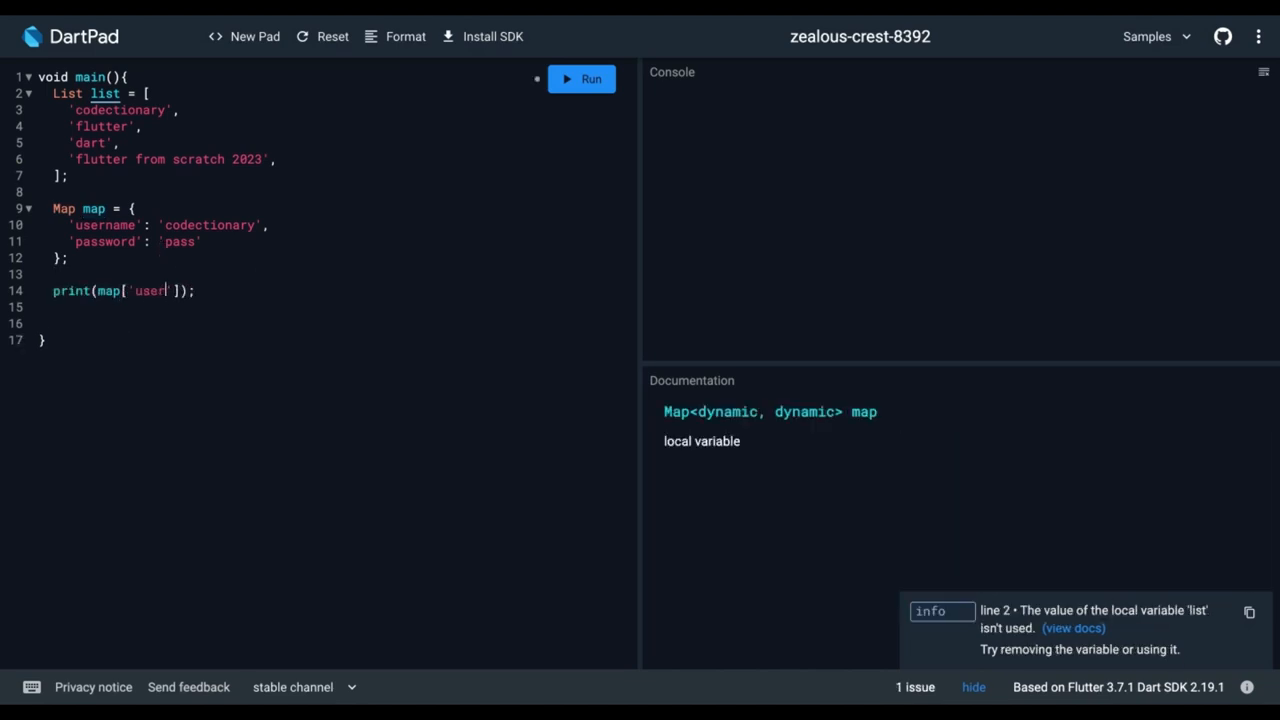
type("name")
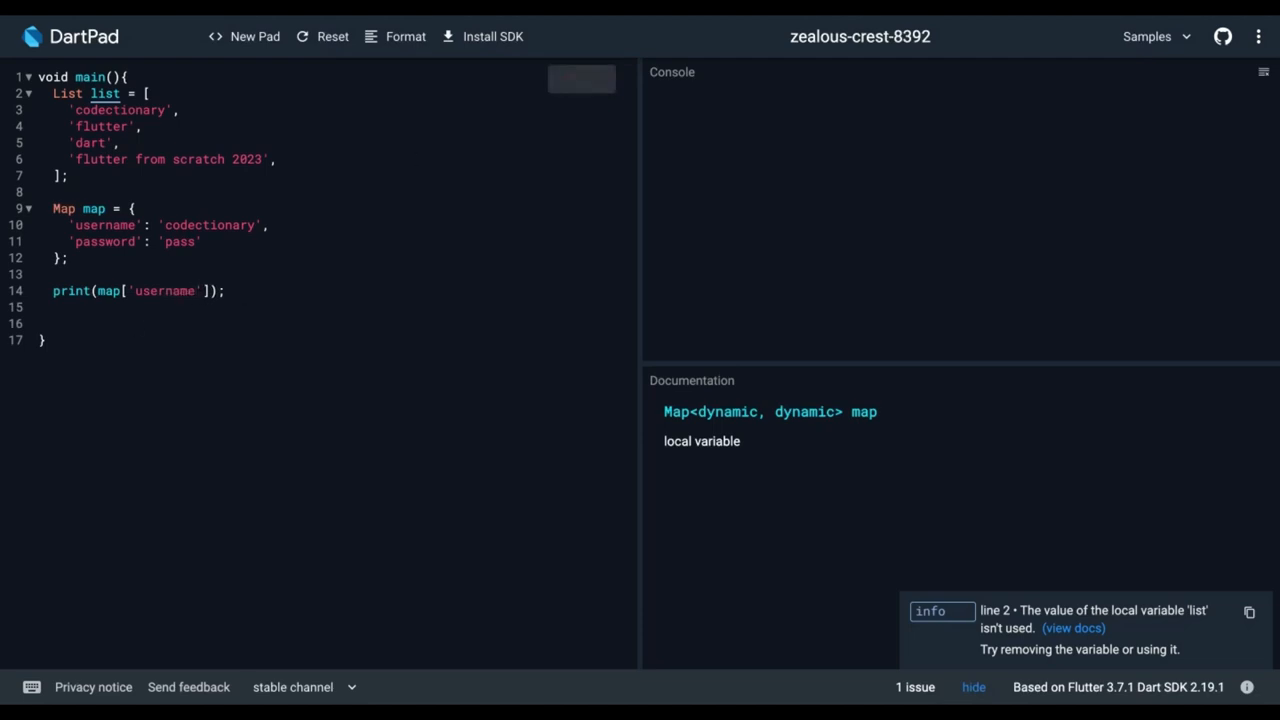
left_click(580, 80)
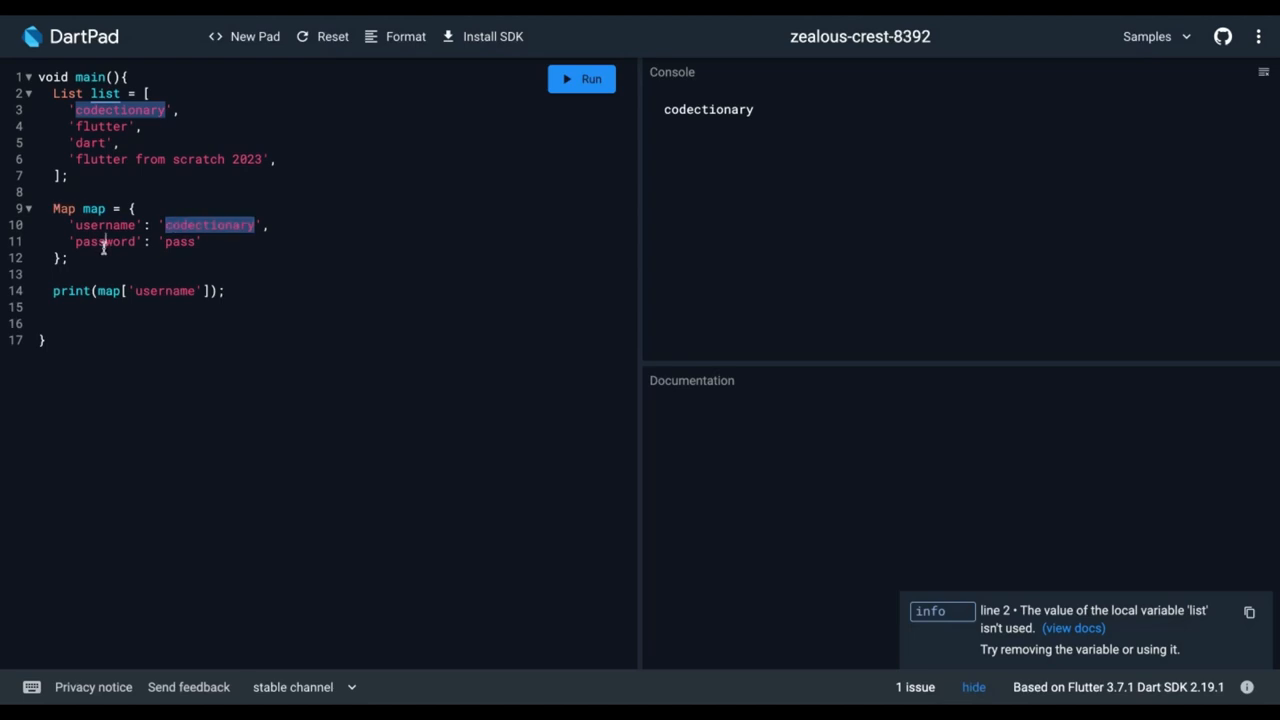
double_click(164, 292)
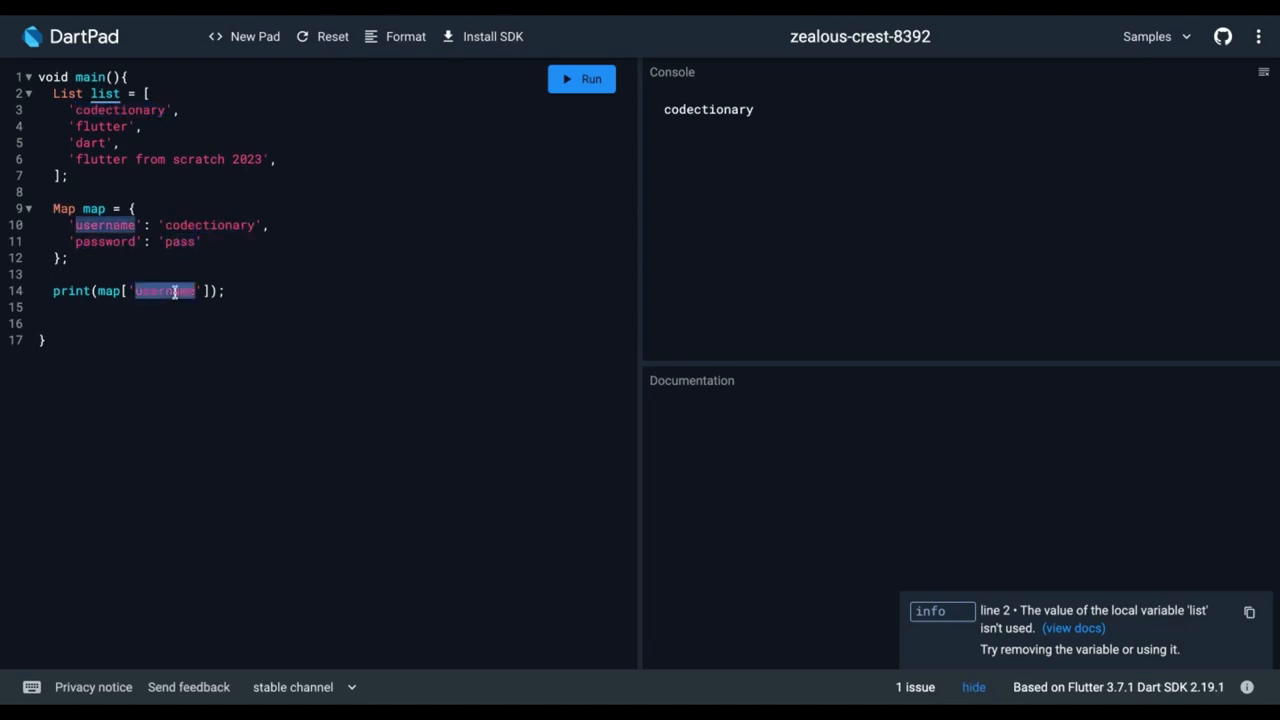
type("password")
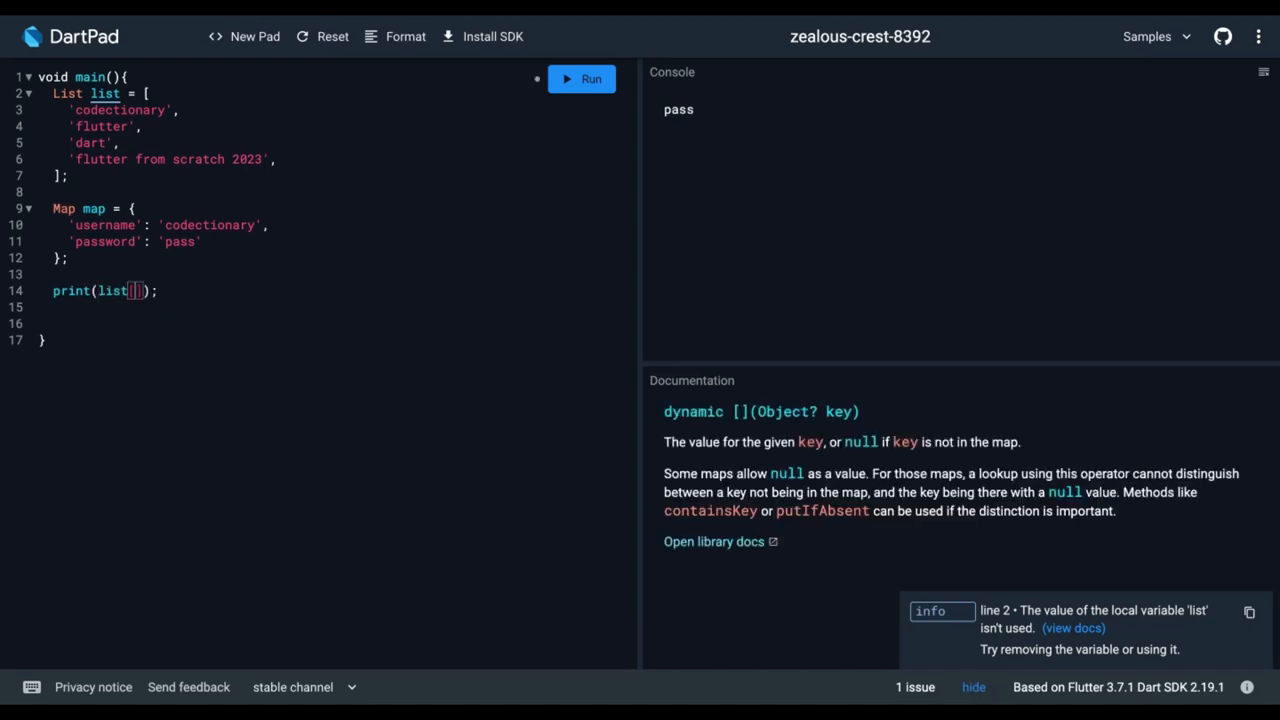
Change the print to list[1] and run to output flutter
type("1")
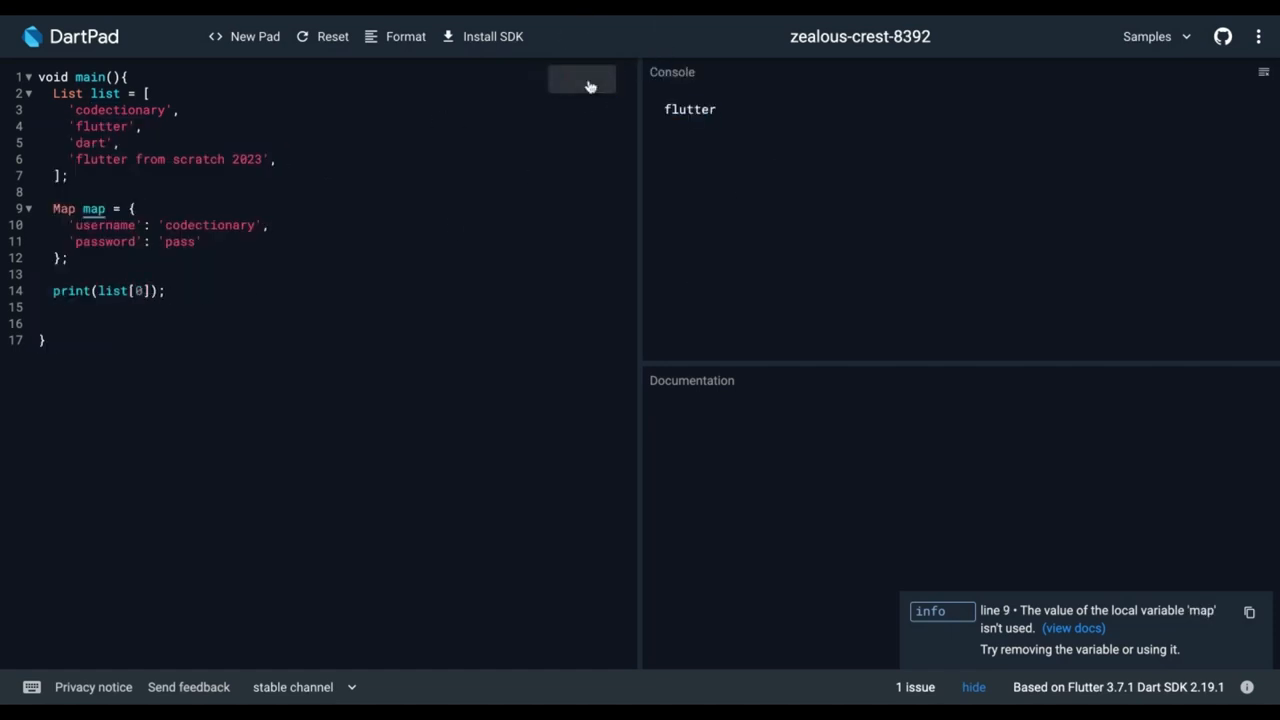
left_click(580, 80)
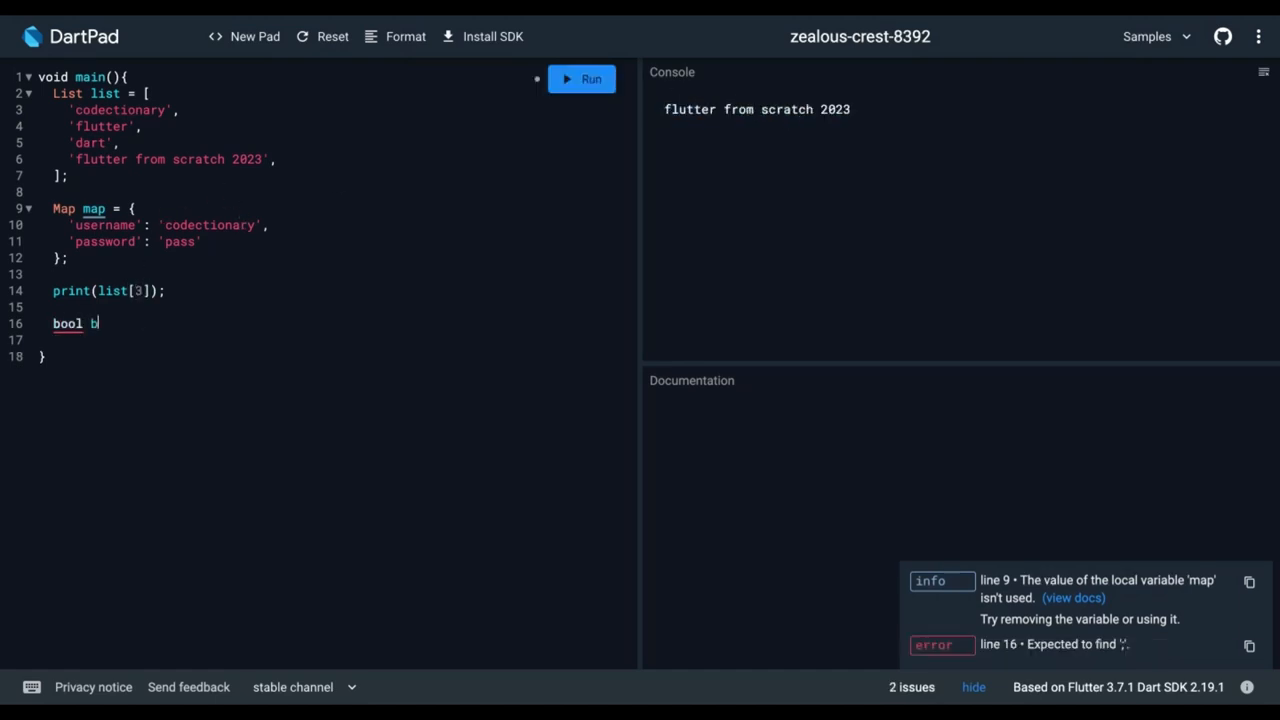
Declare bool boolean = true, print it and run to see true
type("oolean = true;")
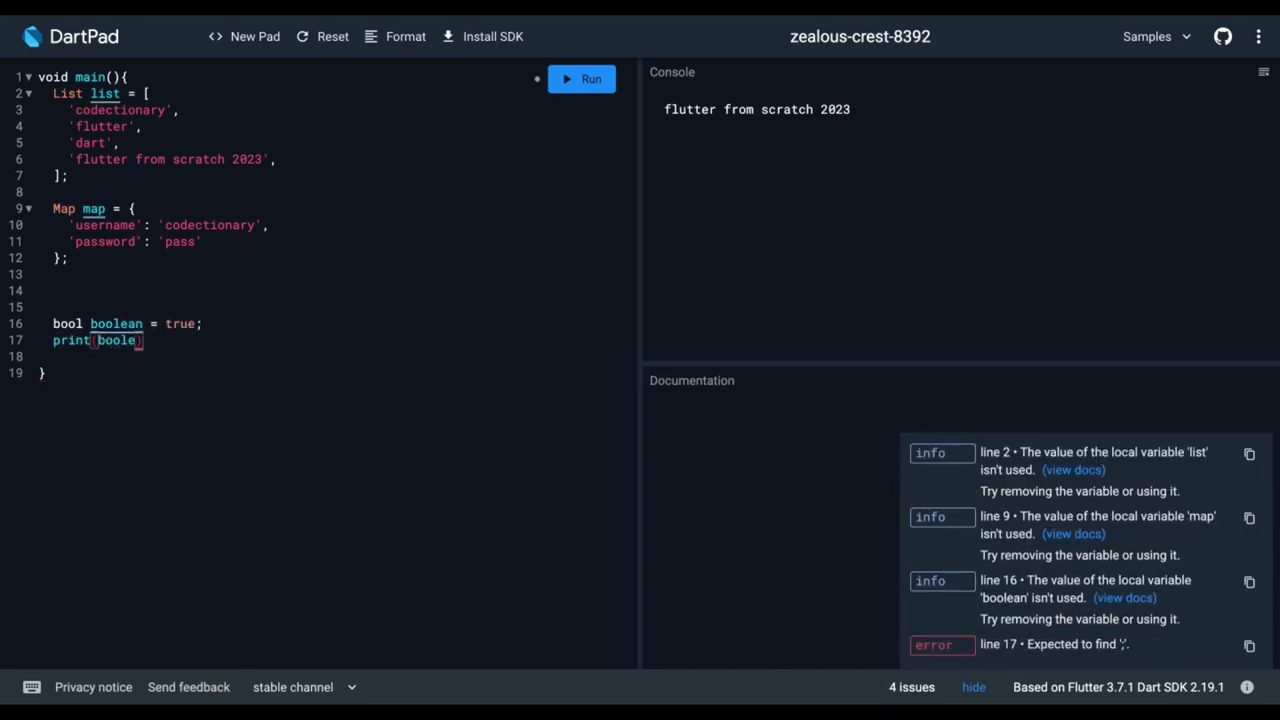
left_click(582, 78)
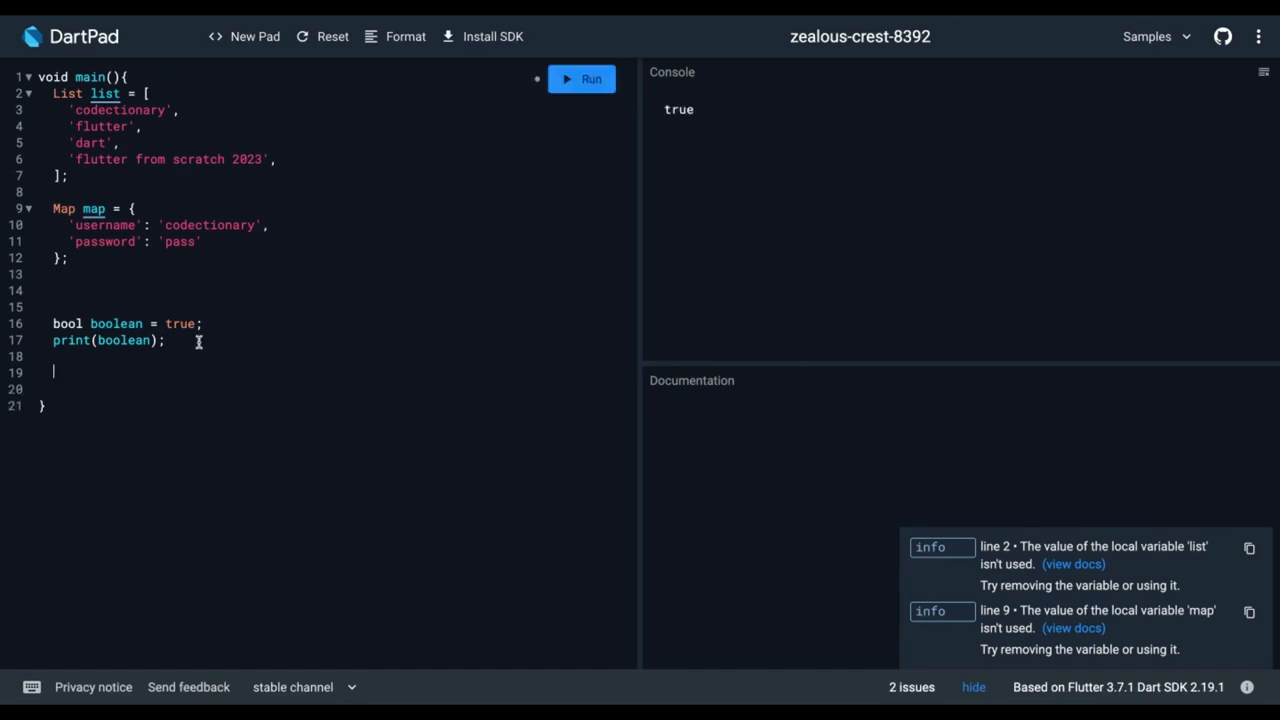
Write a // comment noting many other data types exist and will be discussed later
type("And also there")
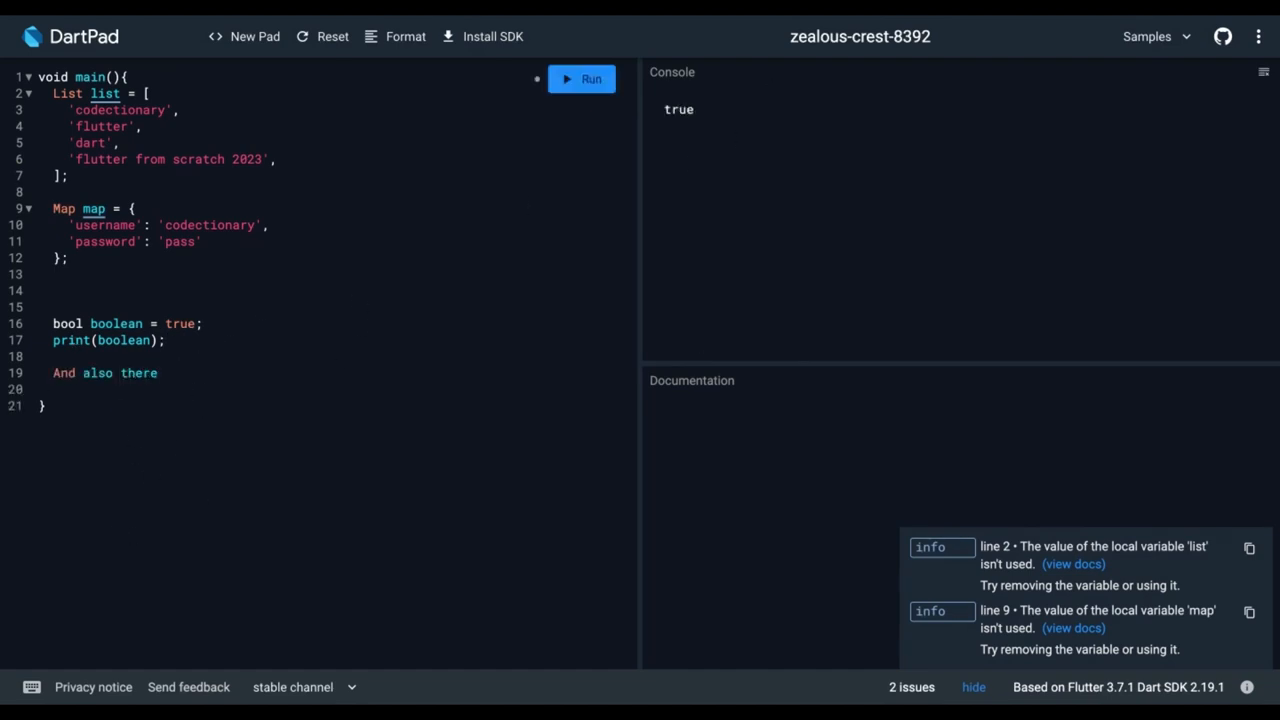
type("//And also there are")
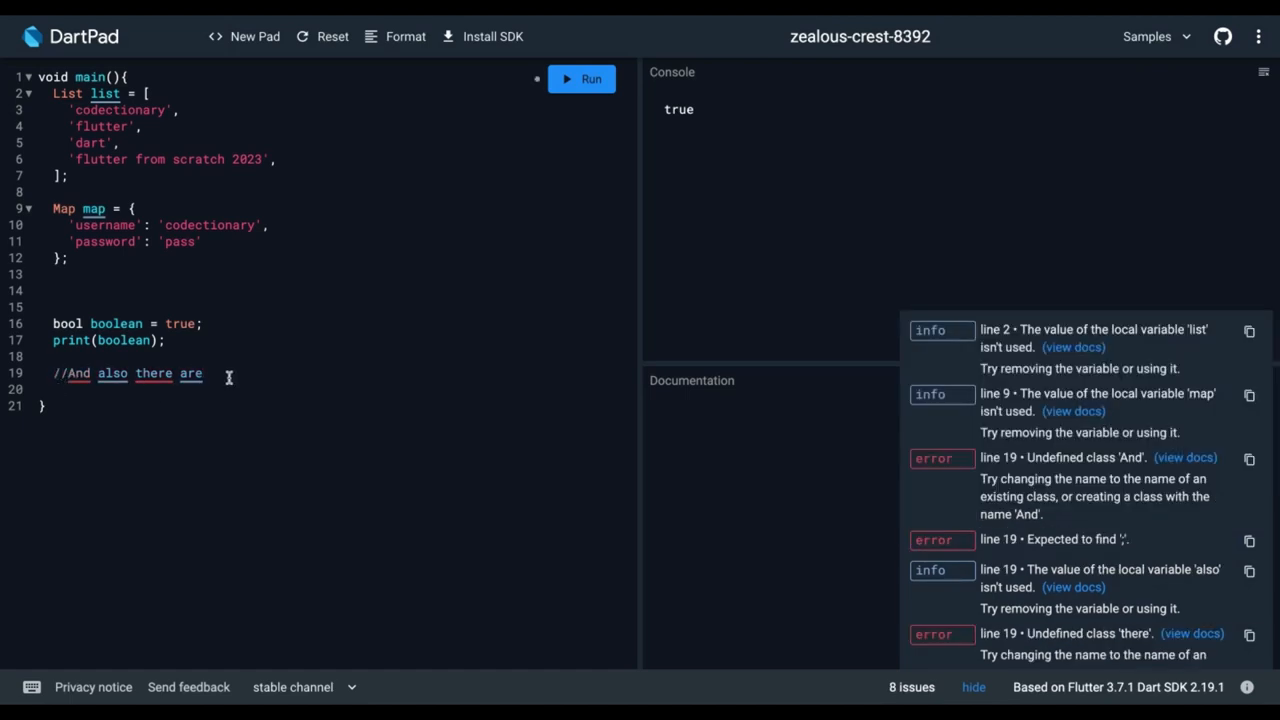
type("many other data types make sure to ex")
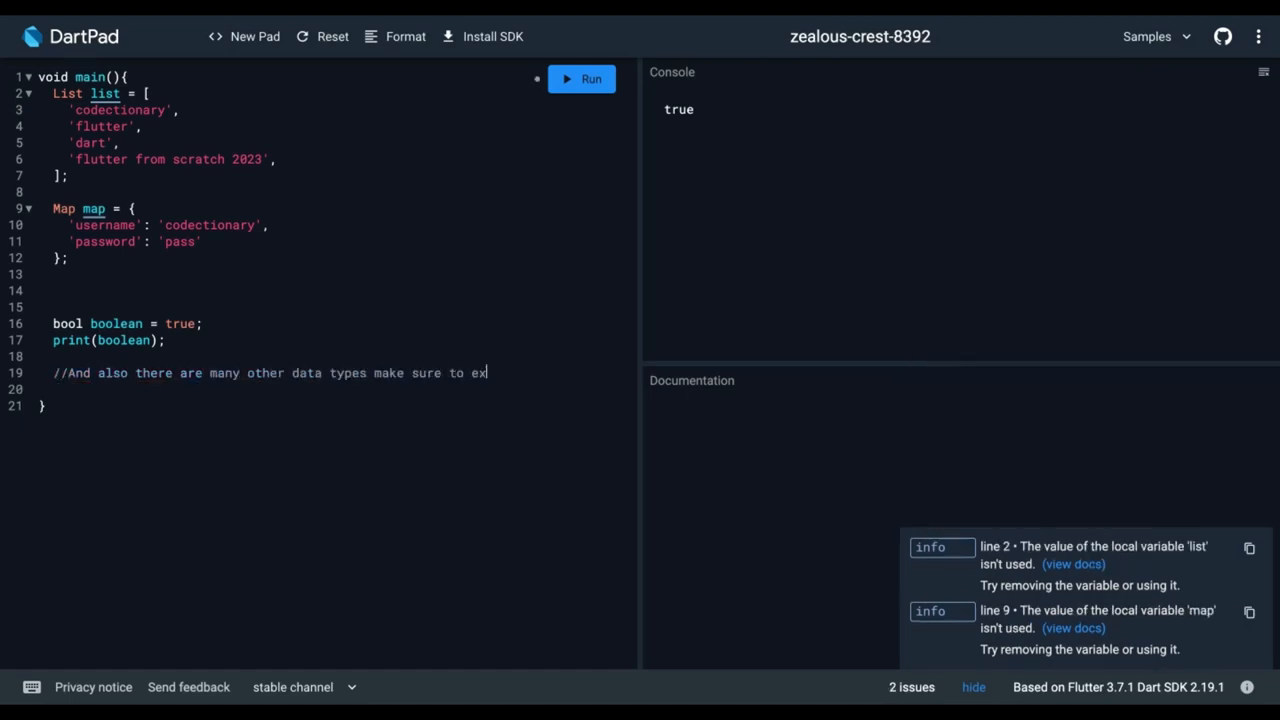
type("plore them.")
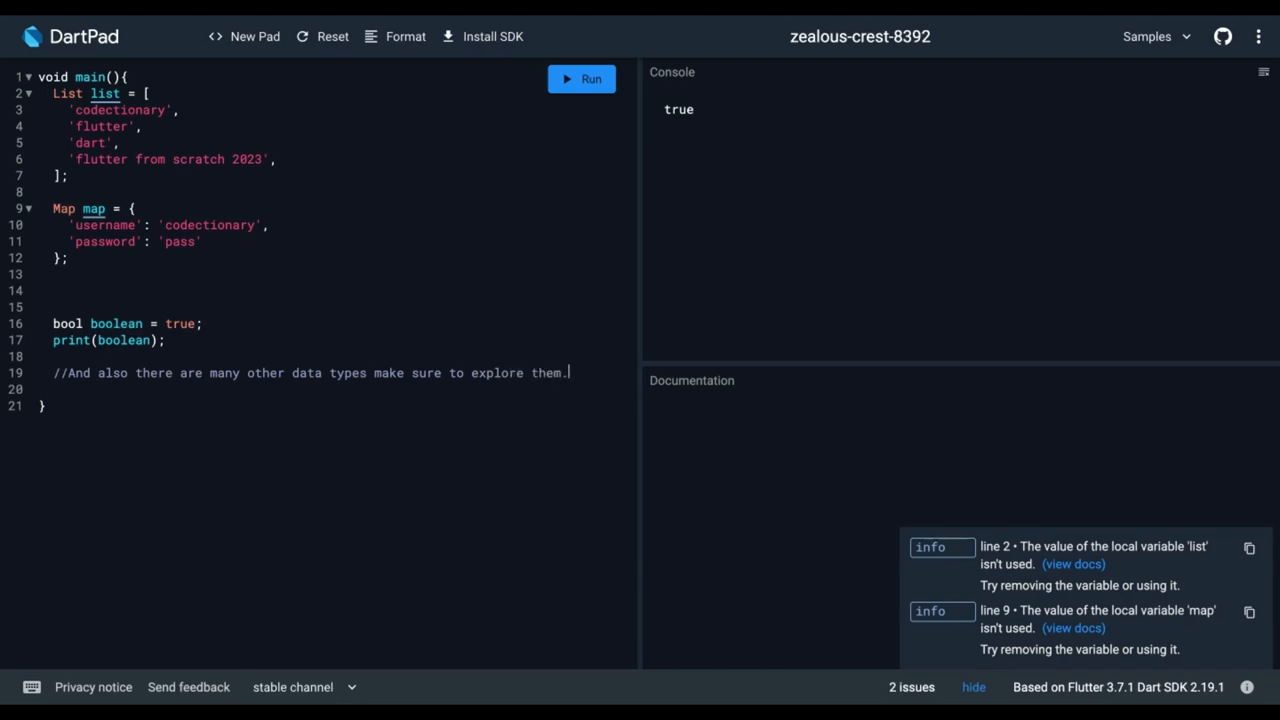
type("we will aos")
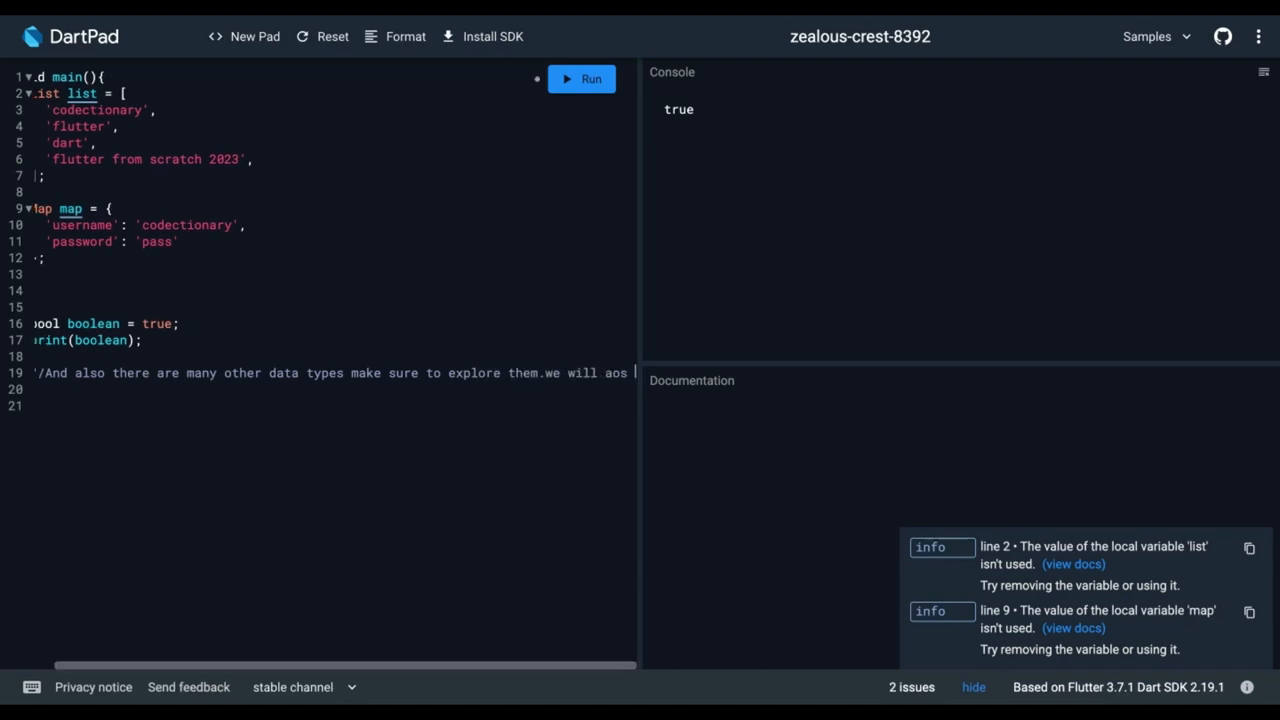
type("also talk mo")
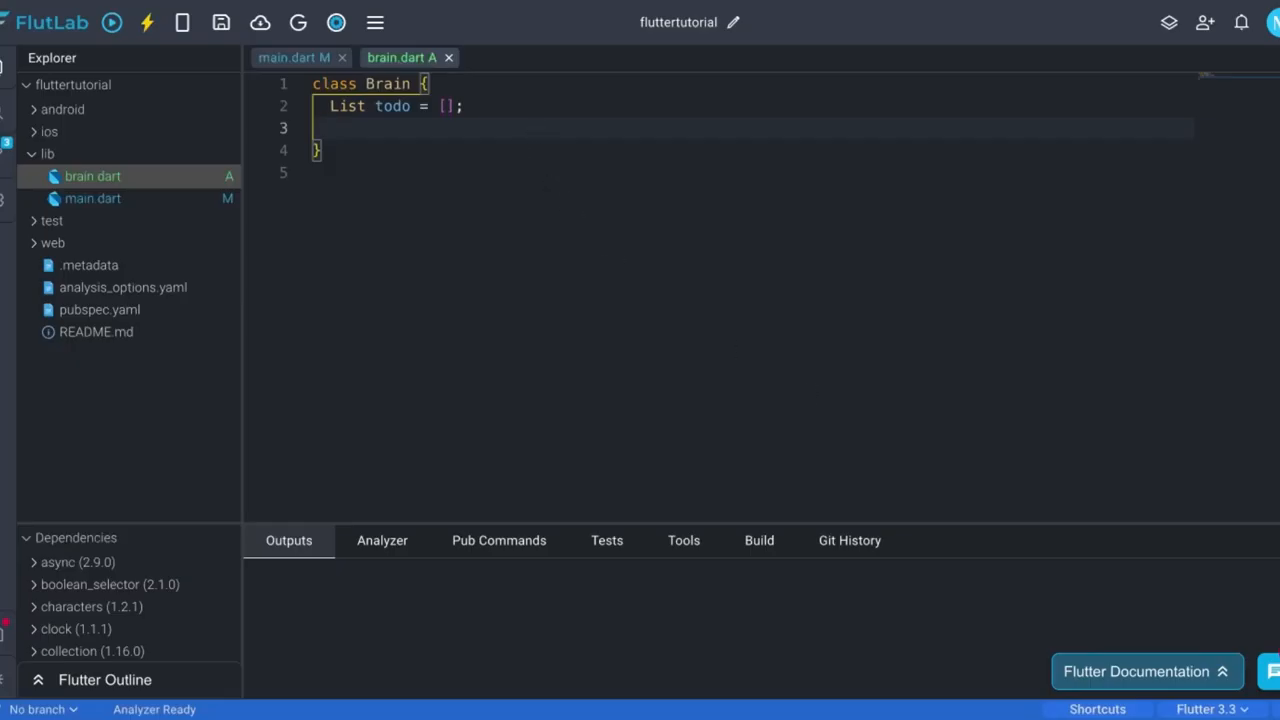
Write addTodo() in Brain so it calls todo.add("this is value")
type("add")
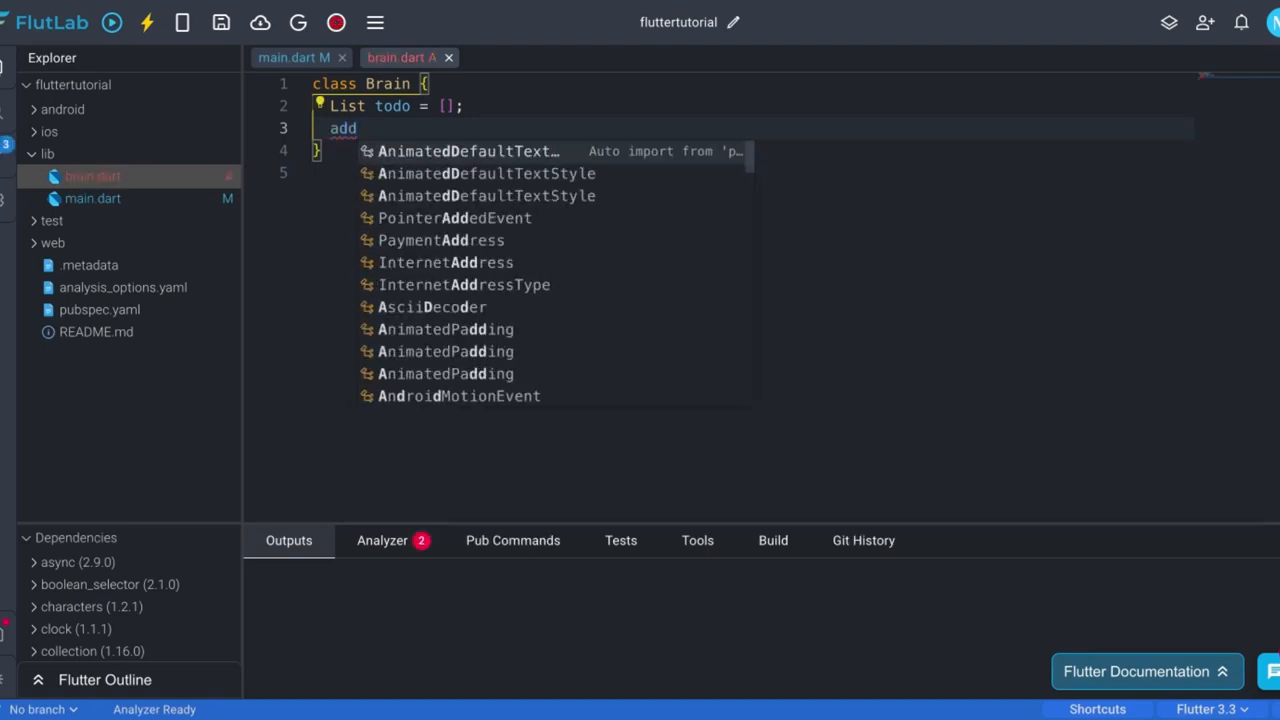
type("Tod")
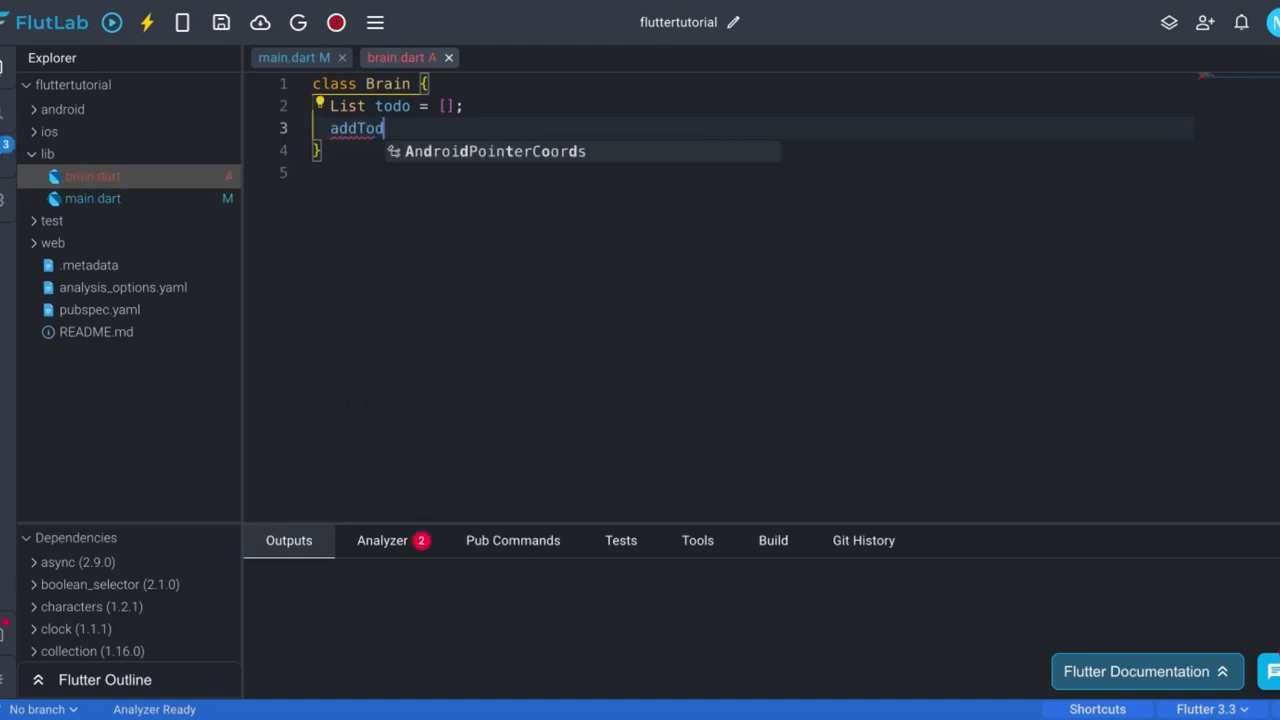
type("()")
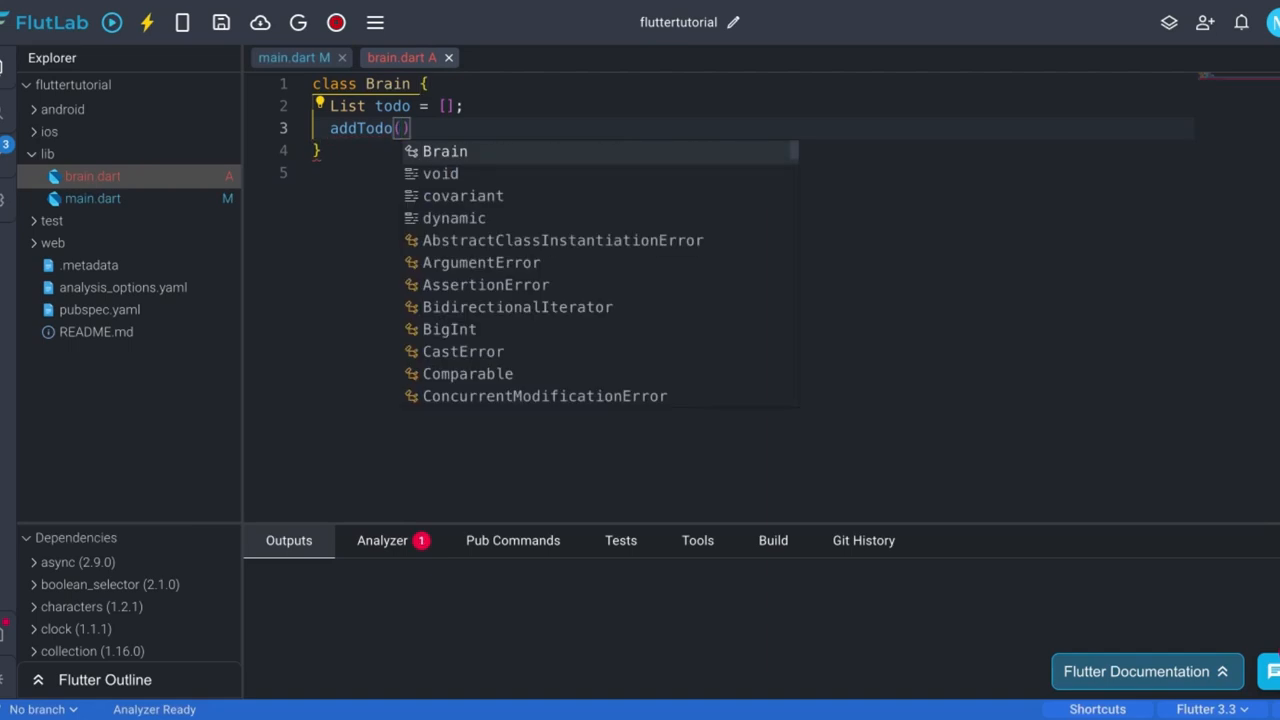
type("{")
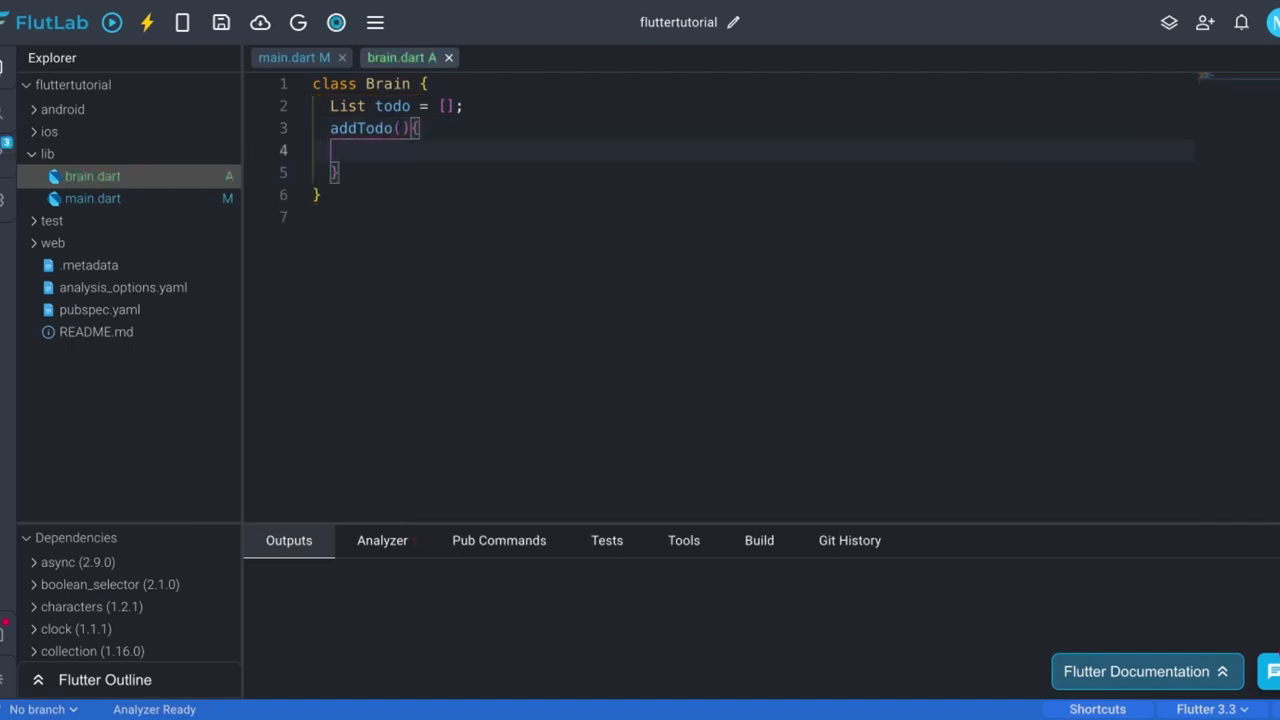
type("t")
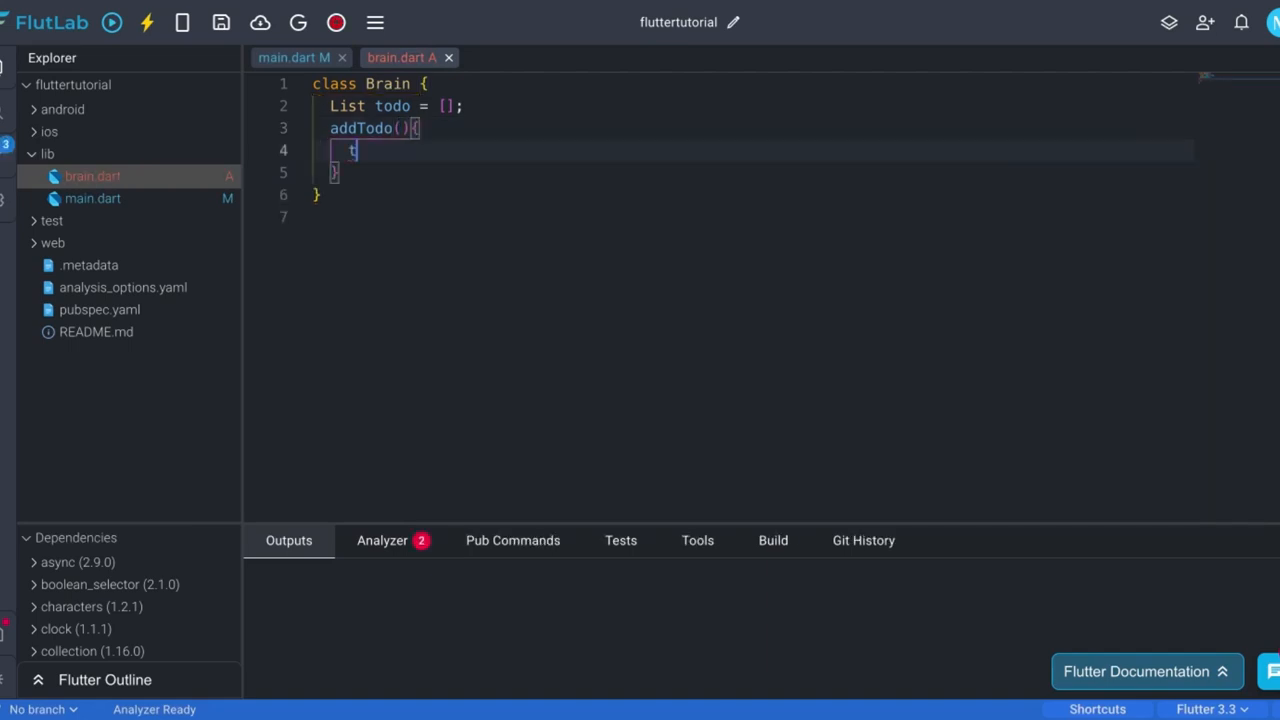
type("odo")
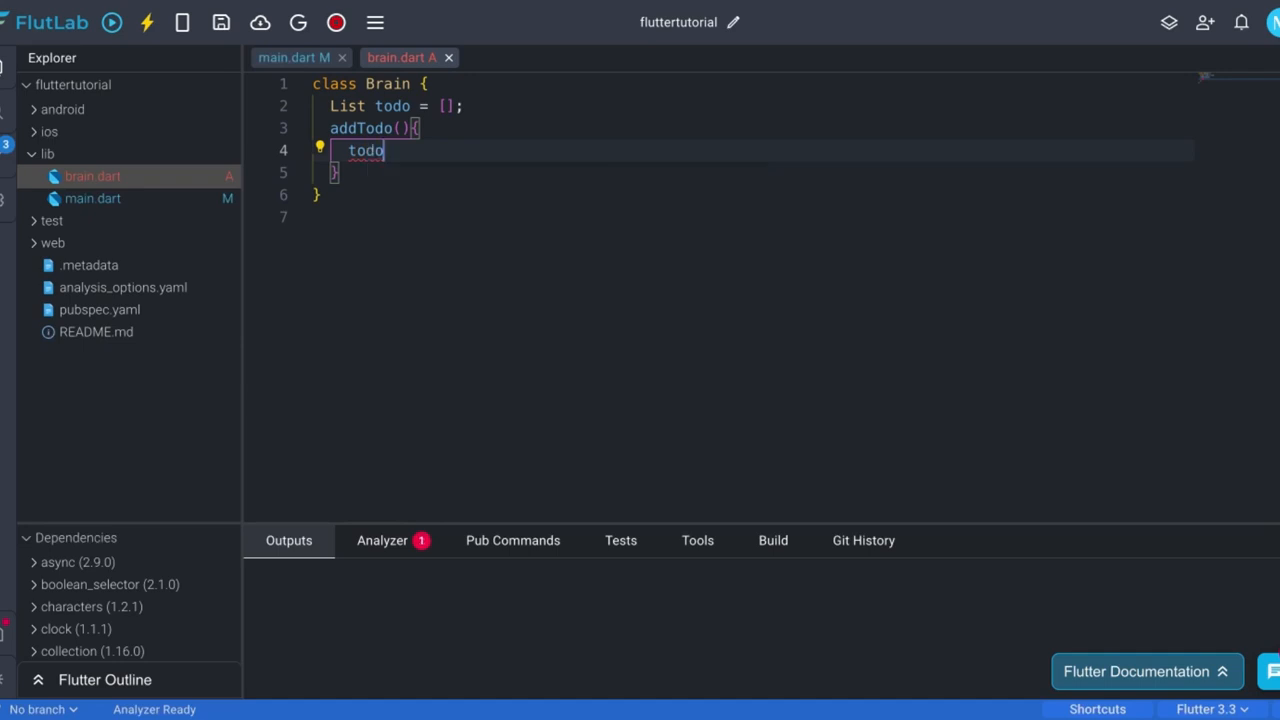
type(".a")
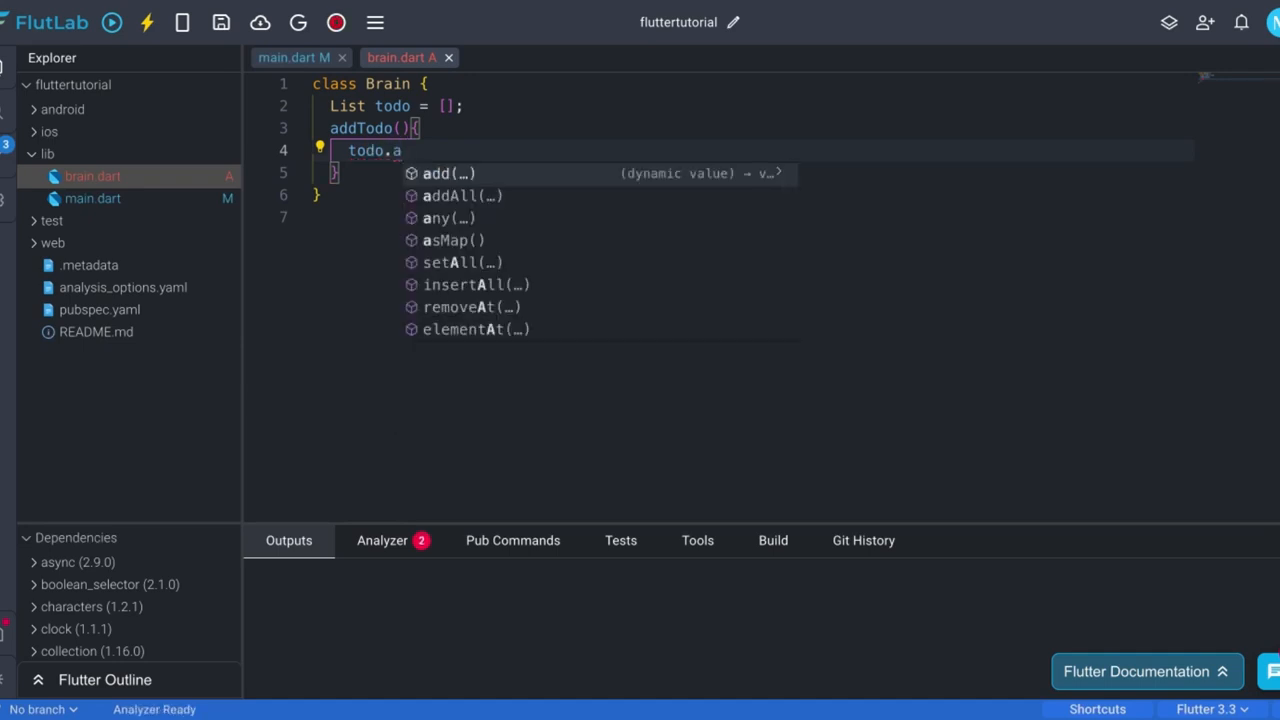
left_click(448, 172)
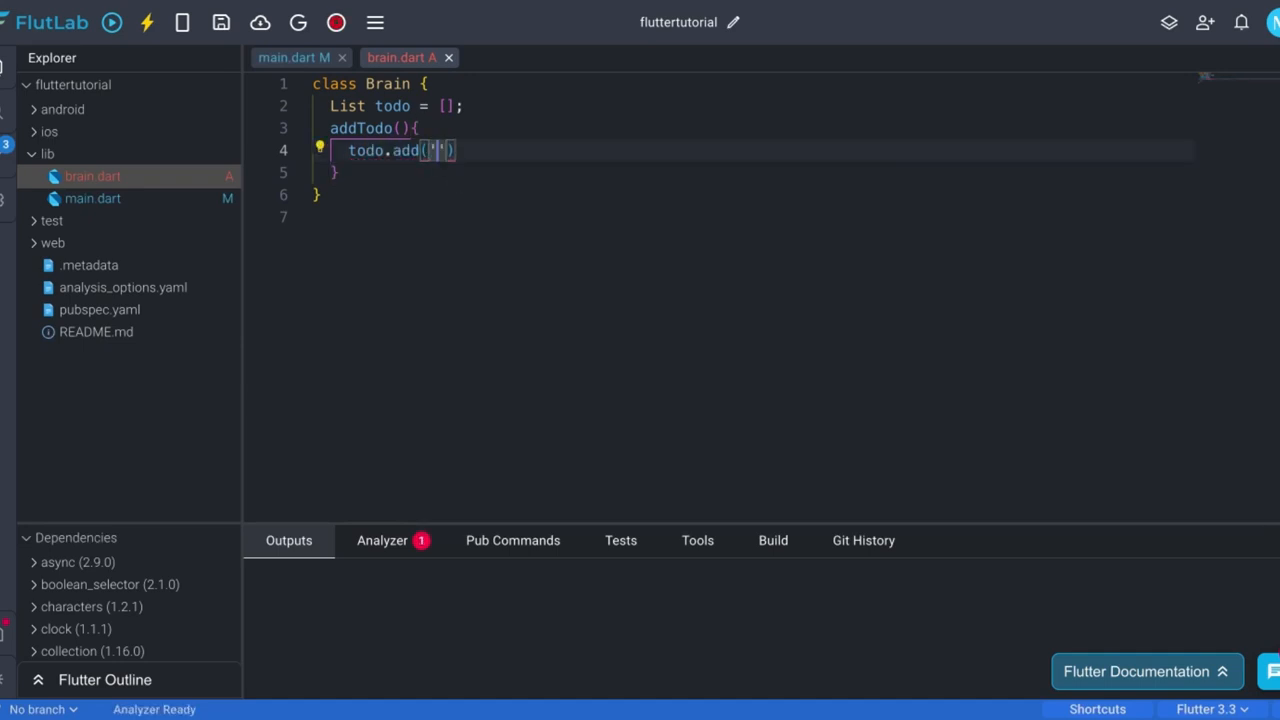
type("this is value")
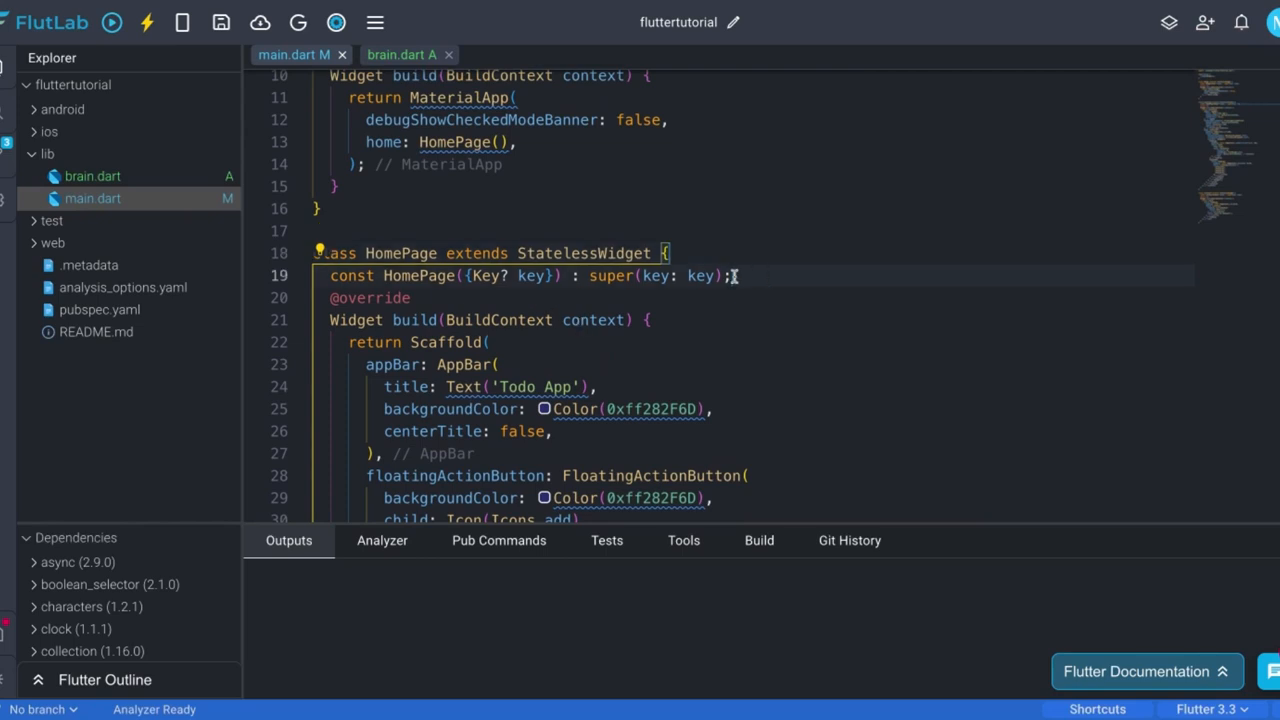
Declare a Brain brain = Brain() field on HomePage in main.dart
type("Brain")
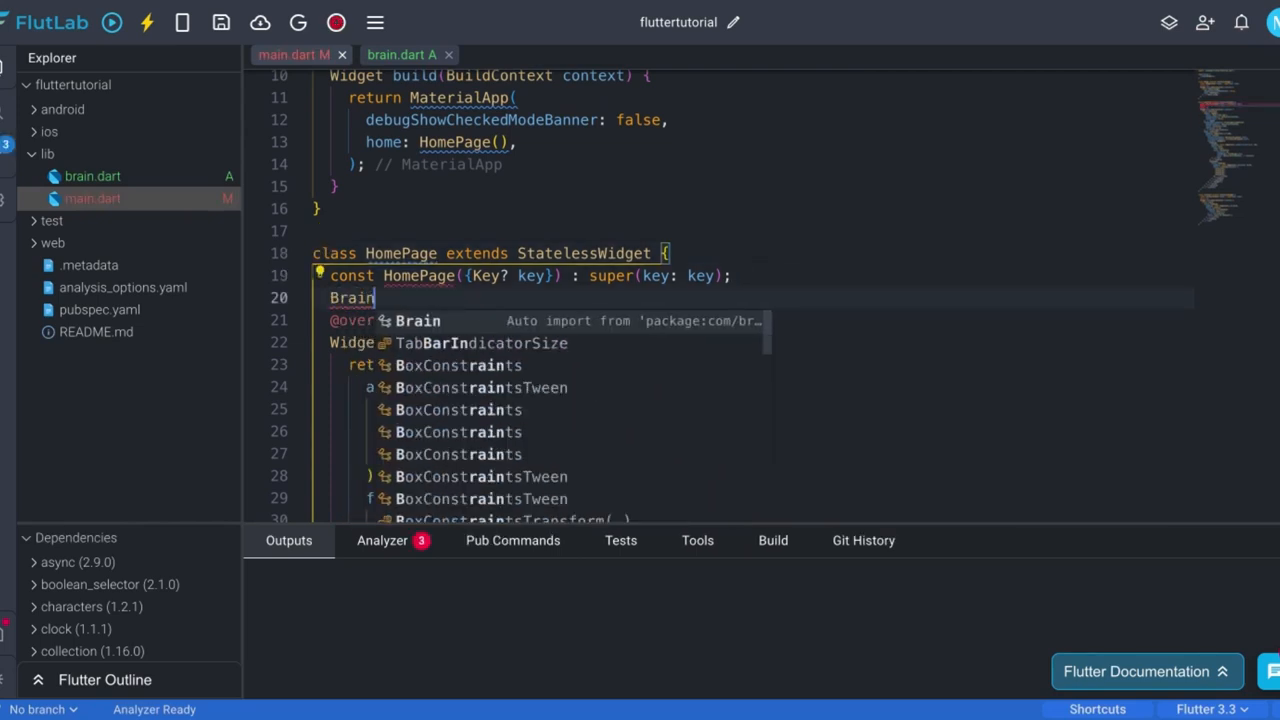
type("brain =")
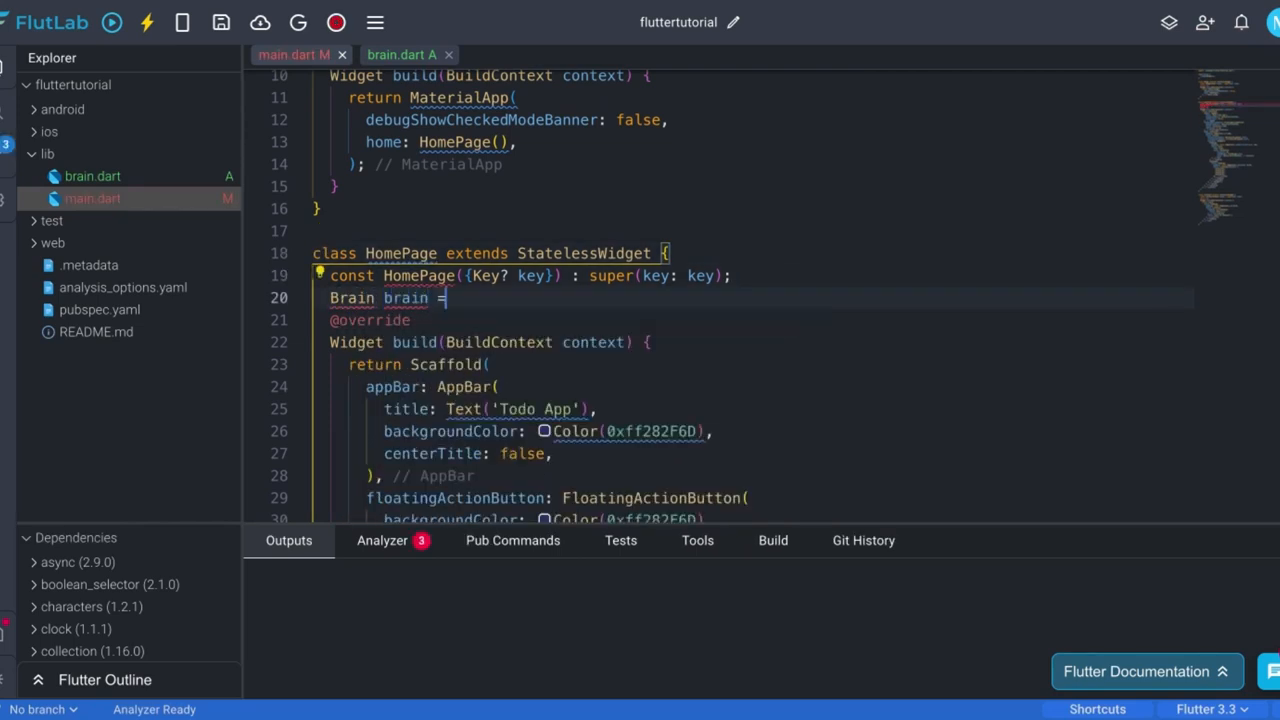
type("Brain();")
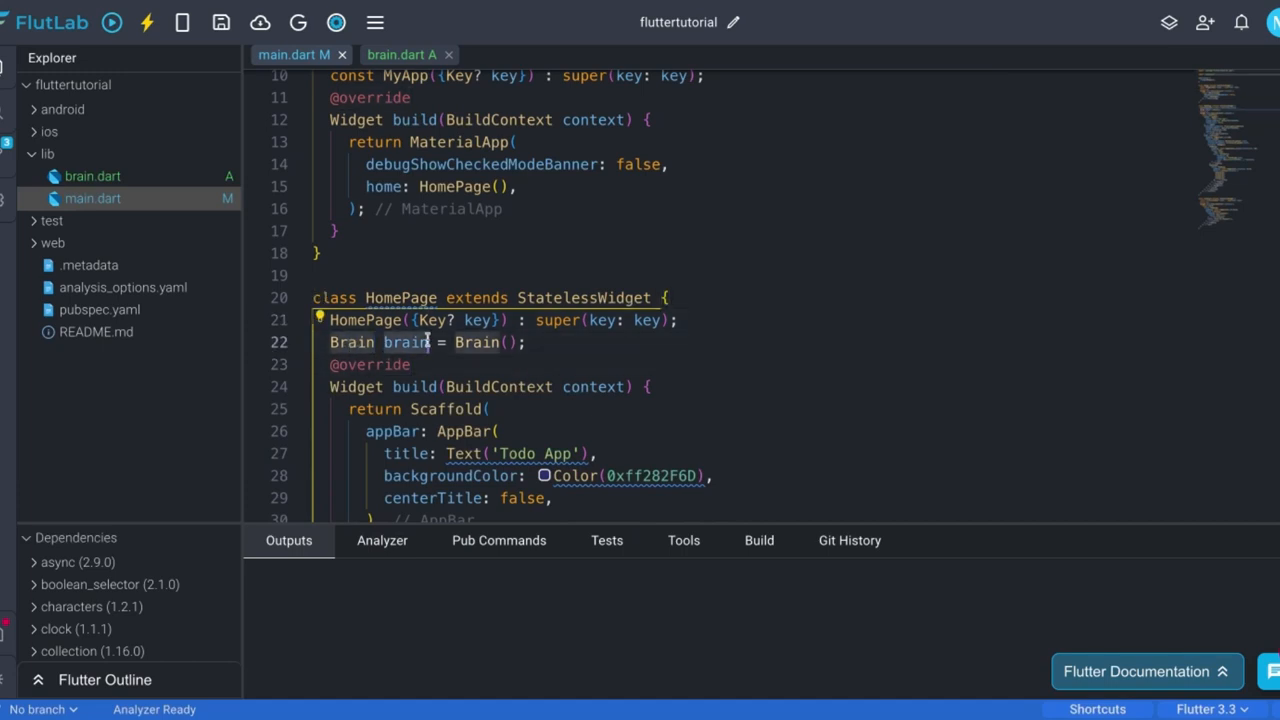
double_click(476, 342)
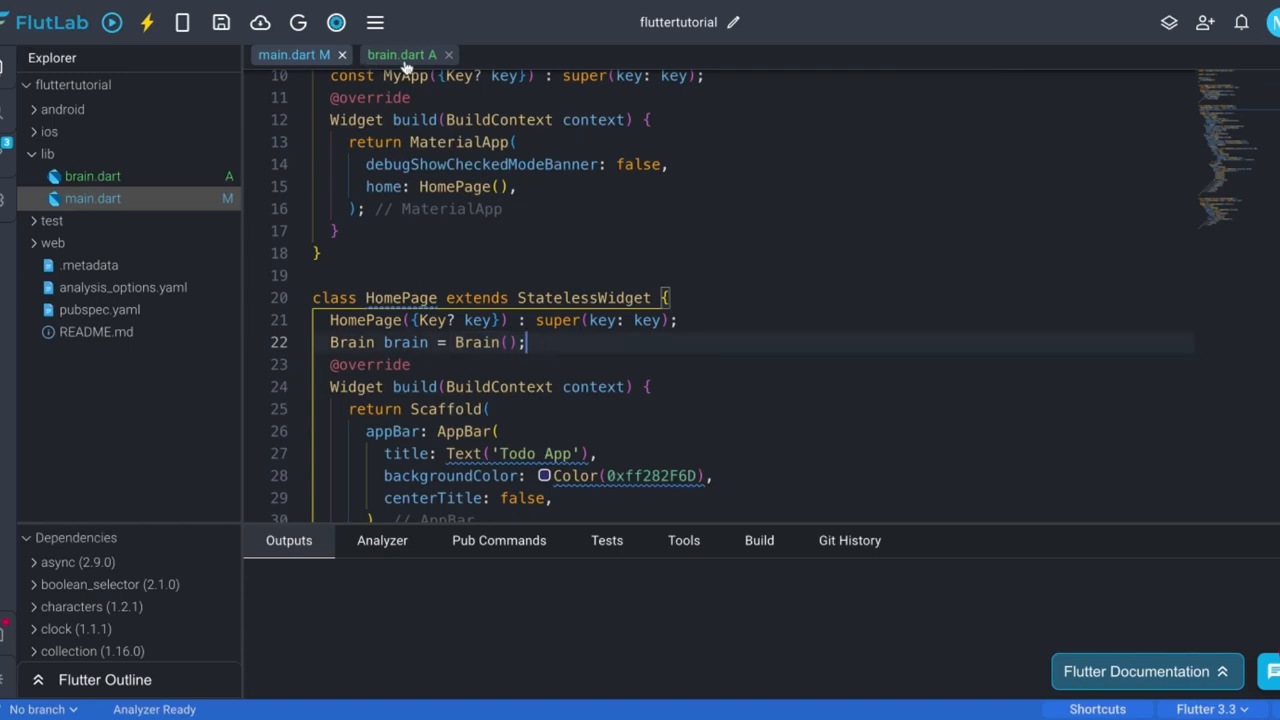
Make the floating action button's onPressed call brain.addTodo() and hot reload
left_click(400, 54)
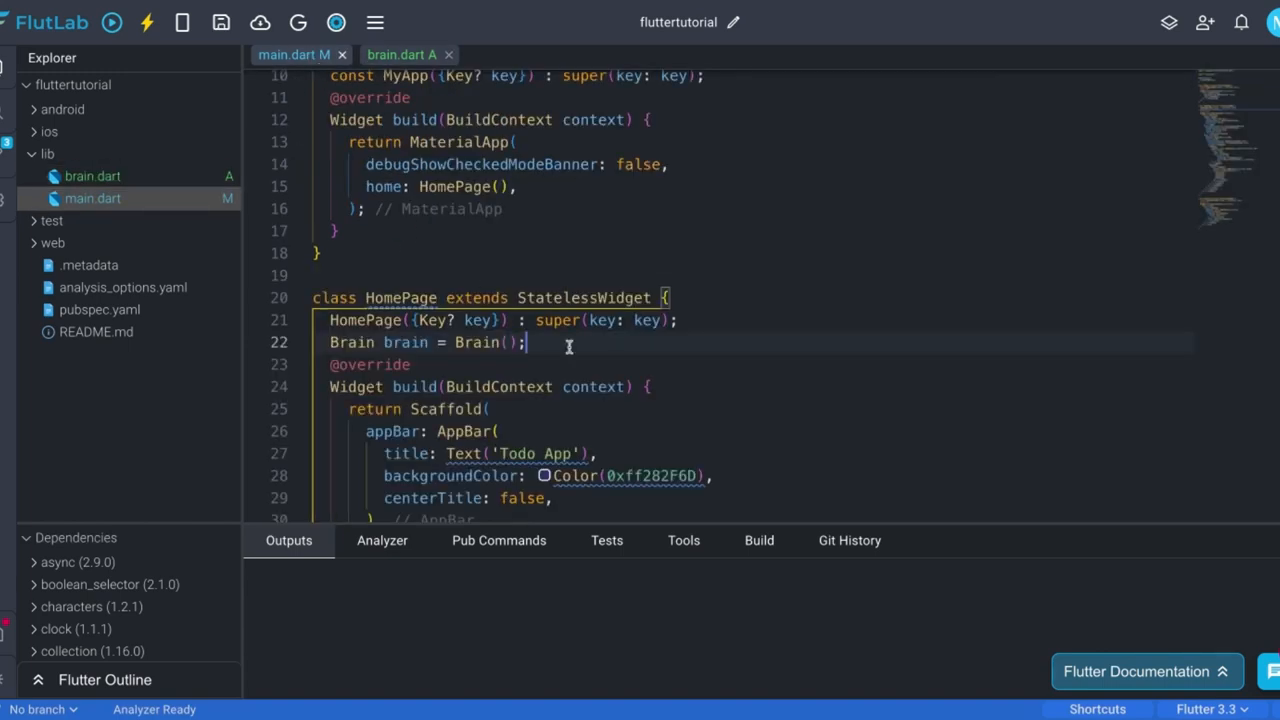
scroll("down", 3)
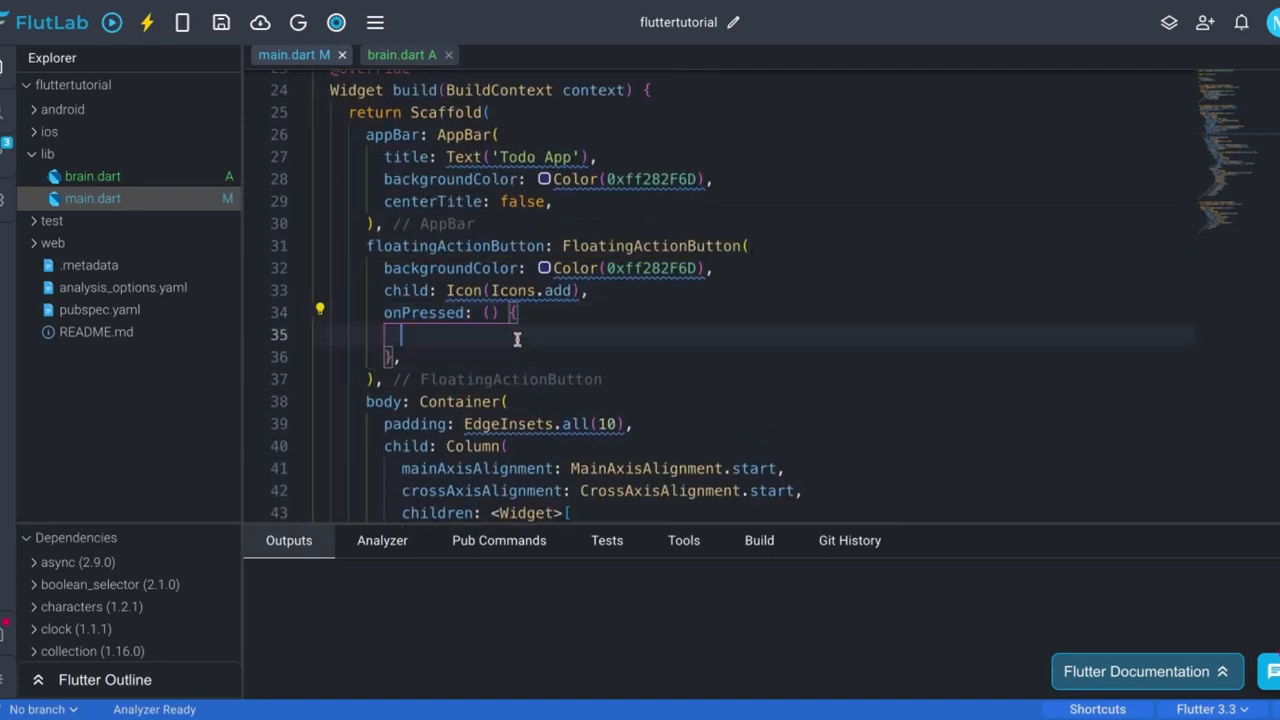
type("brain.addTodo();")
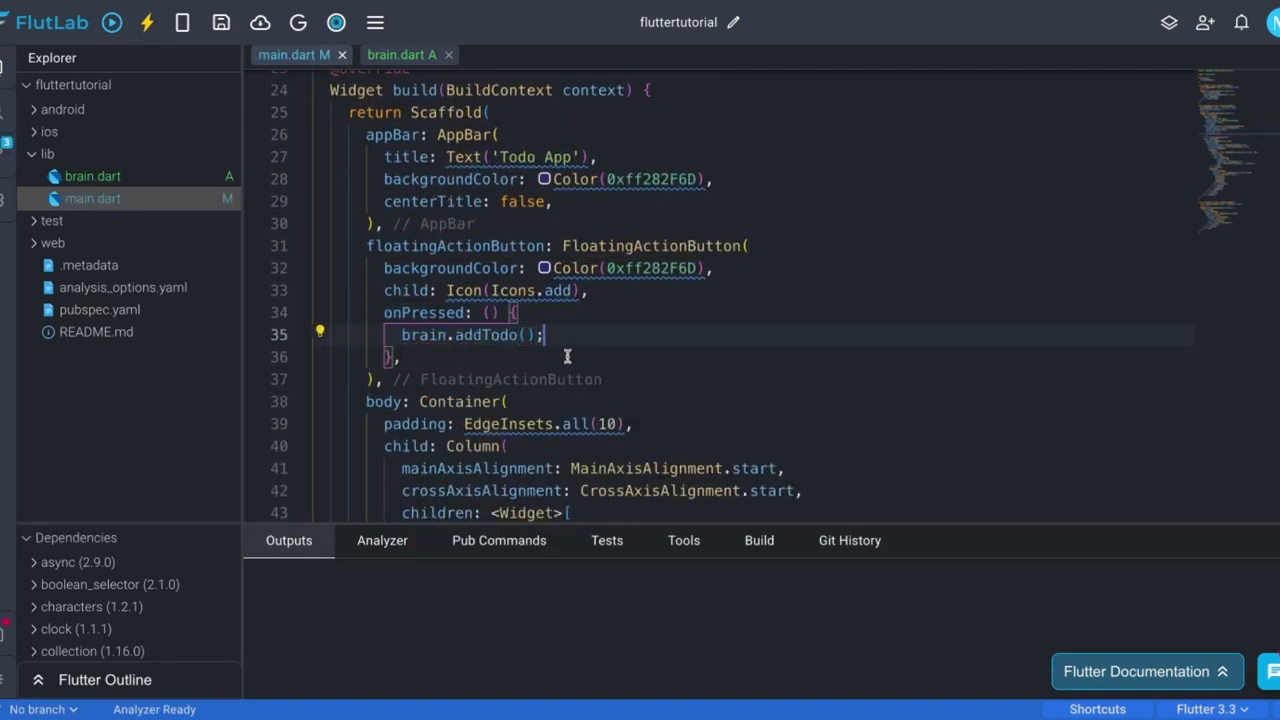
left_click(112, 22)
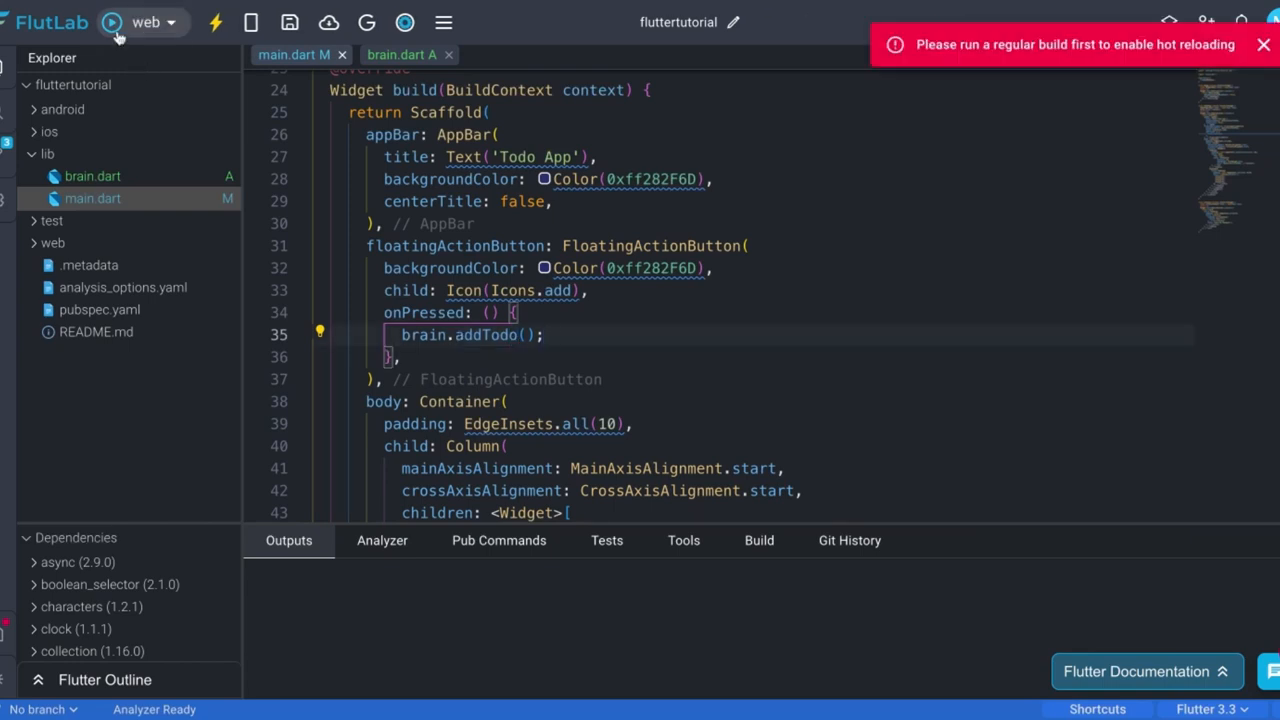
Rebuild the web app and tap + three times so the console lists 'this is value' entries
left_click(112, 22)
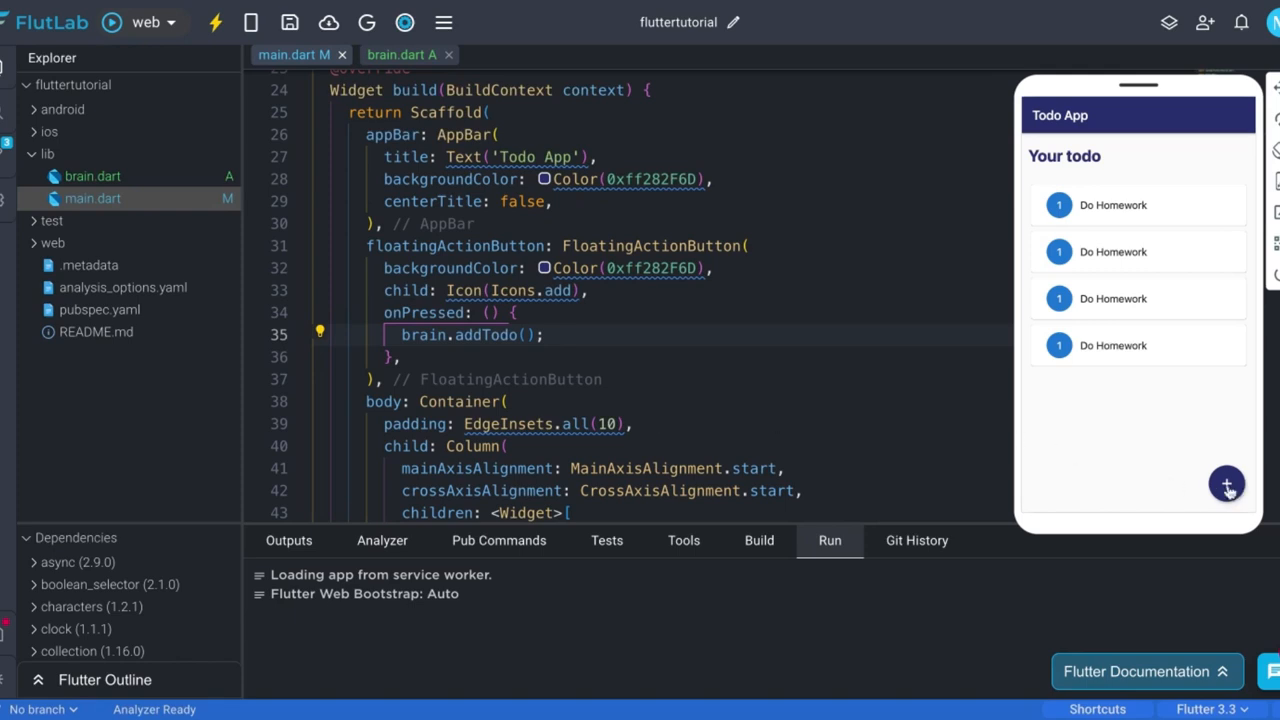
left_click(1226, 482)
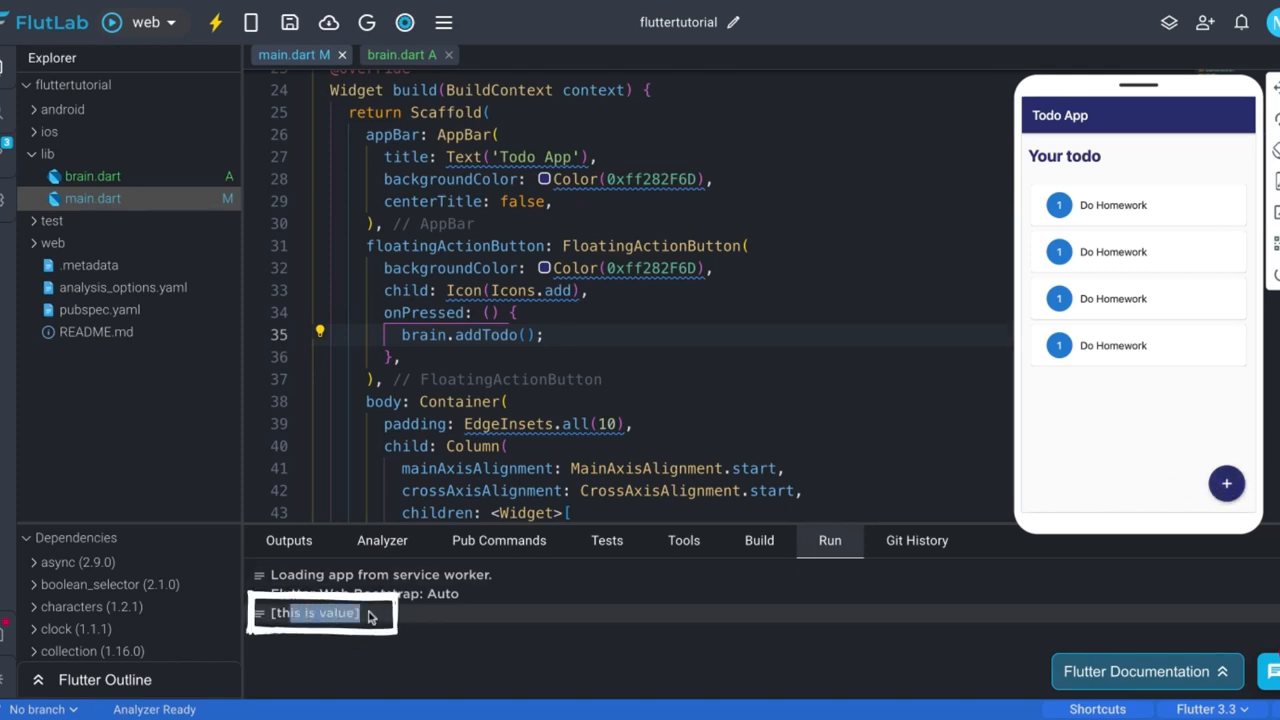
left_click(1228, 482)
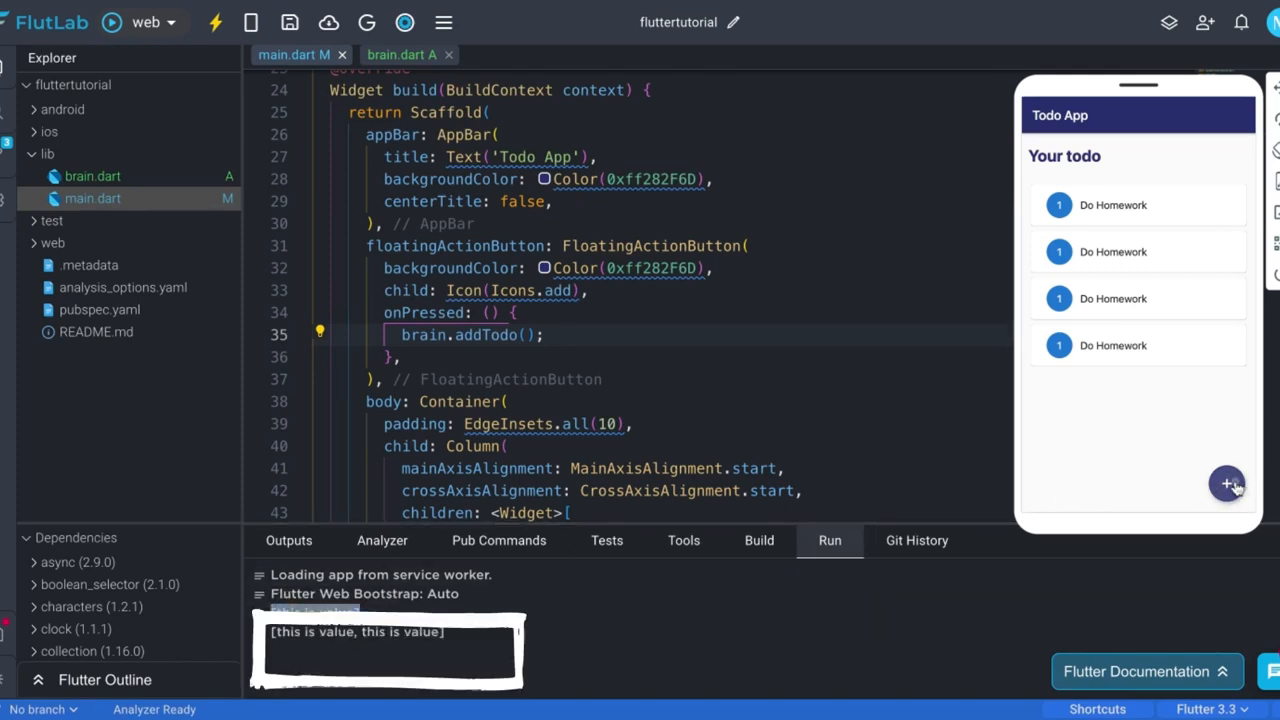
left_click(1226, 482)
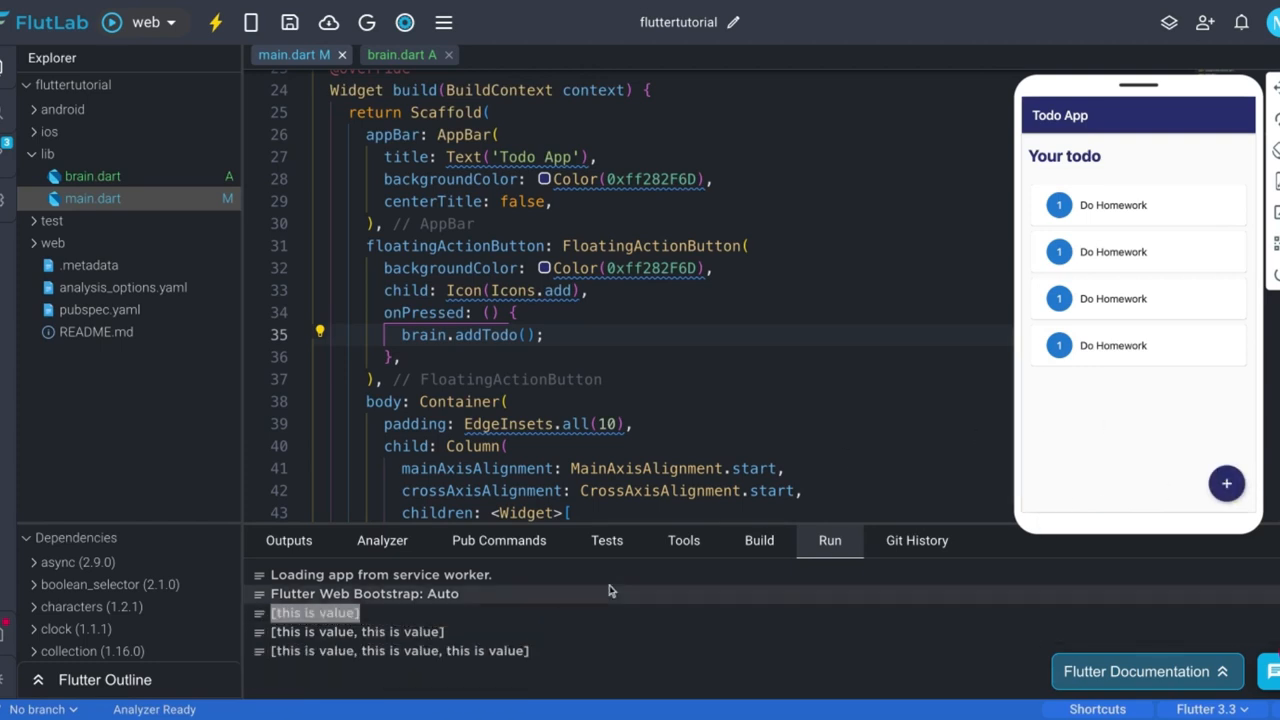
left_click(400, 54)
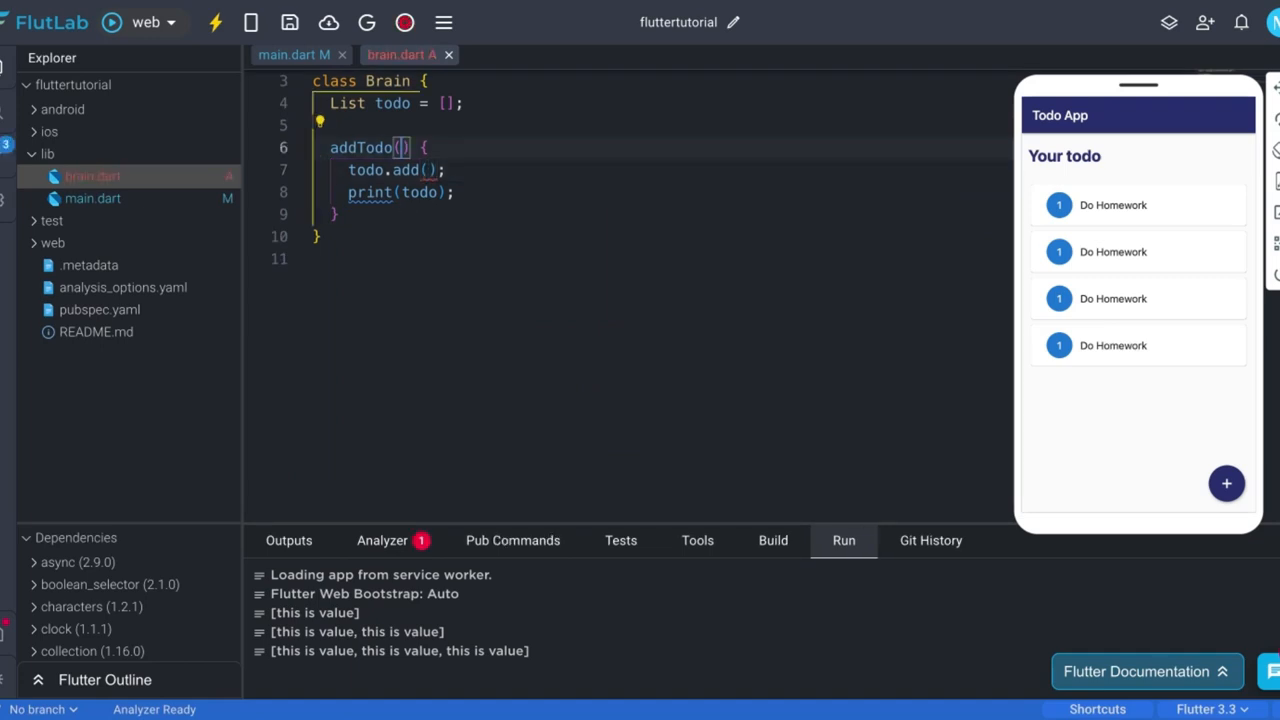
Change addTodo to take a value, call it with 'test', and see [test] then [test, test] printed
type("ain.addTodo();")
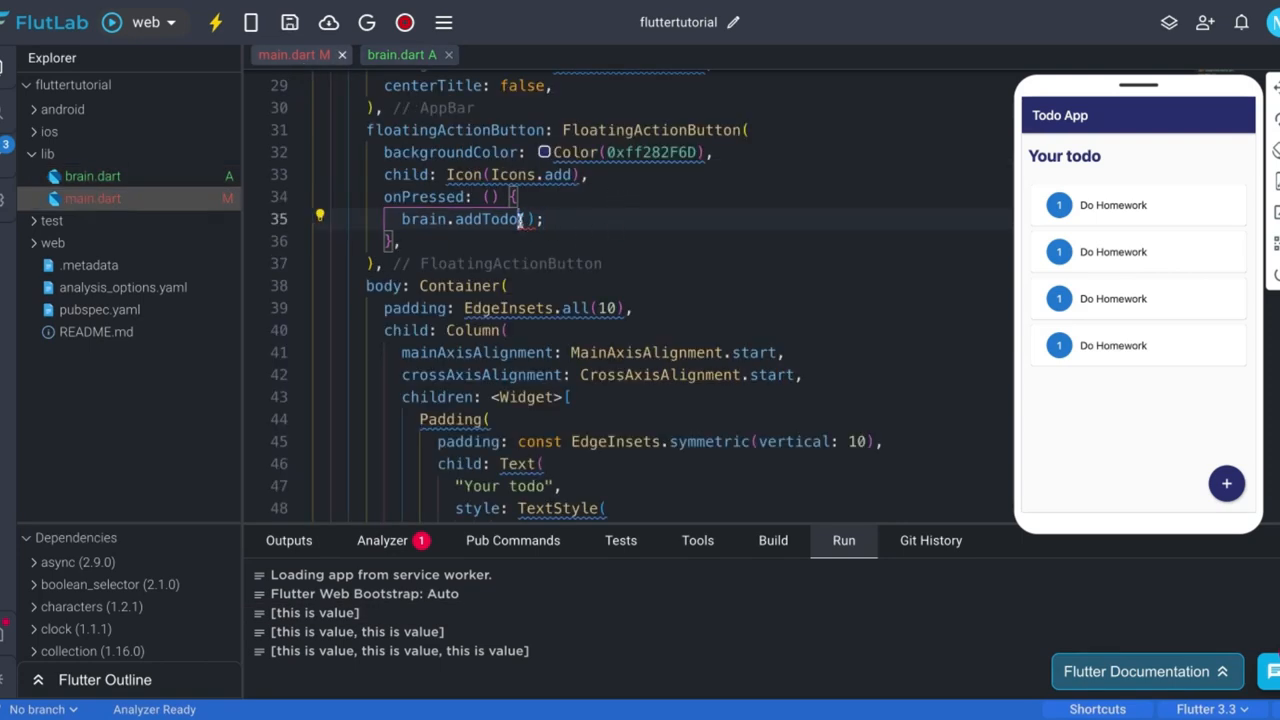
mouse_move(504, 218)
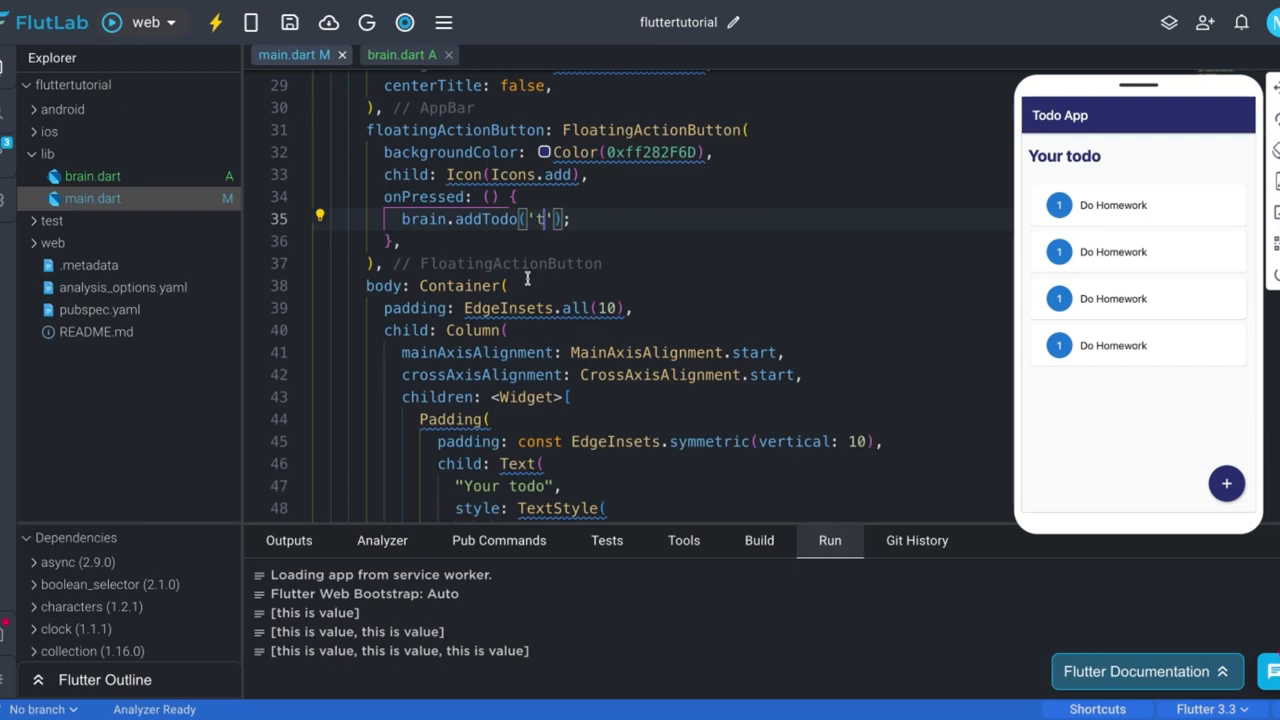
type("est")
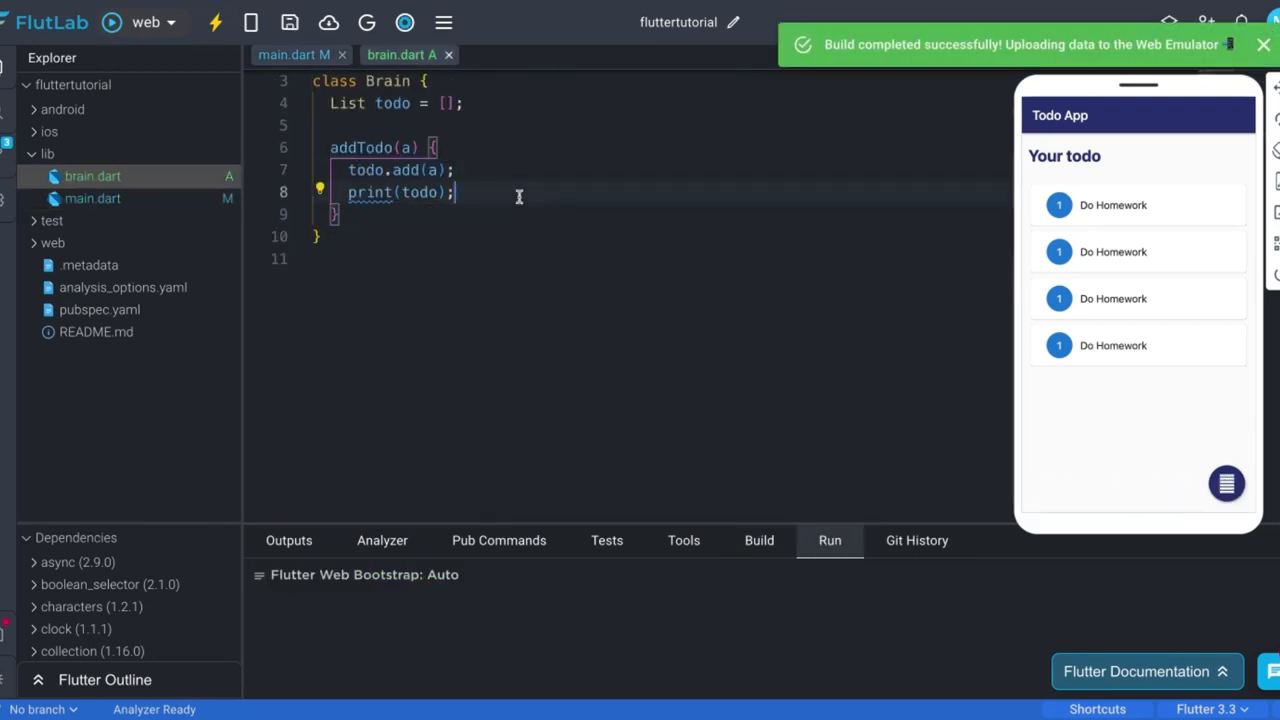
left_click(1228, 482)
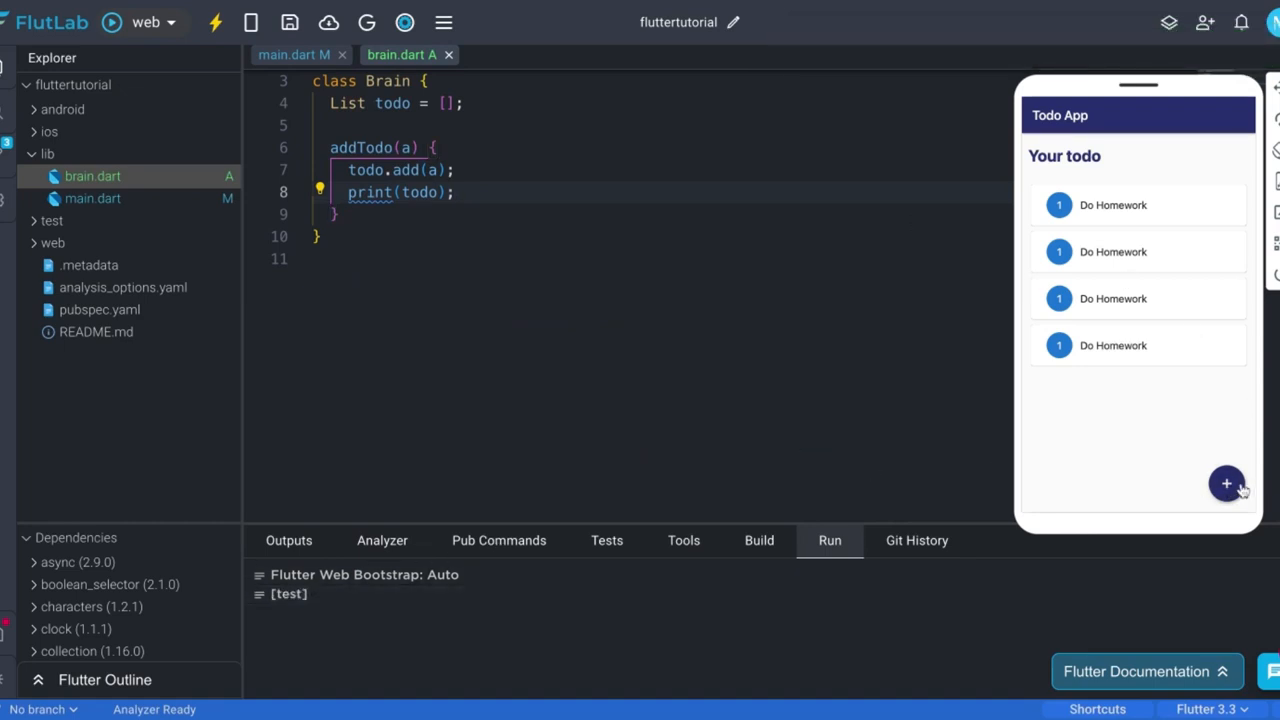
left_click(292, 54)
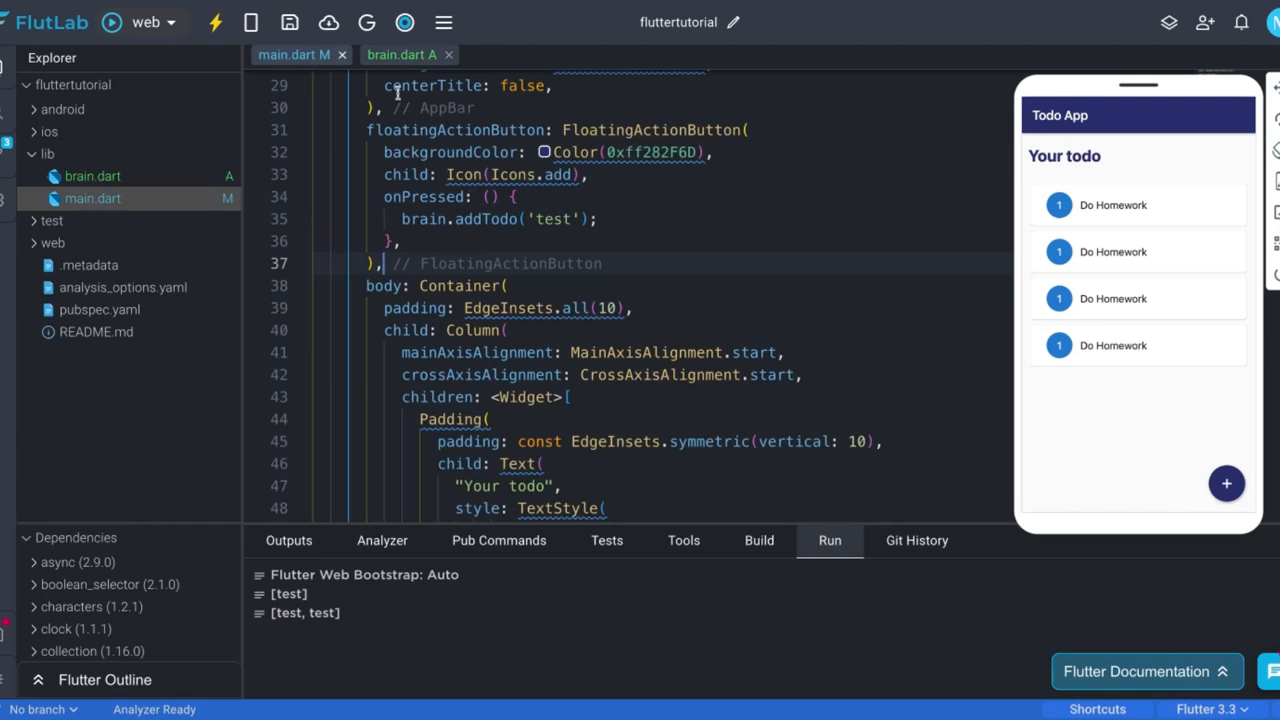
left_click(400, 54)
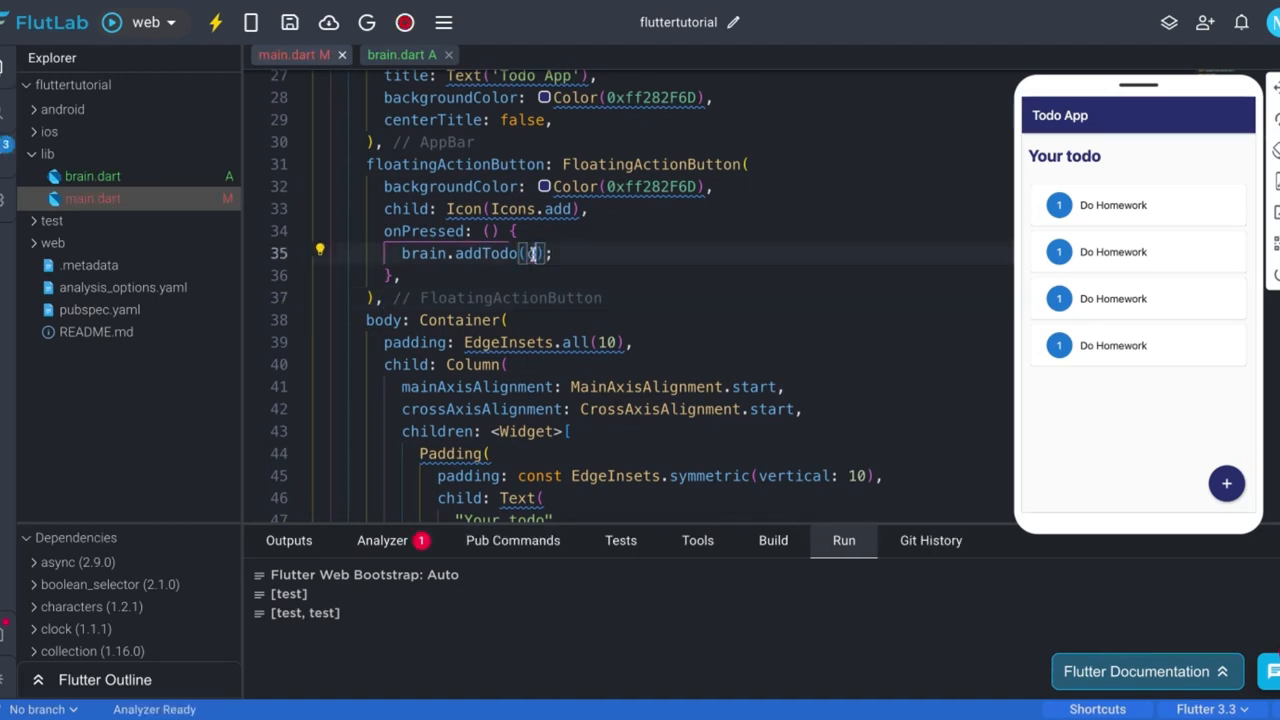
Make addTodo(context) async with String a = await showDialog returning an AlertDialog
type("context")
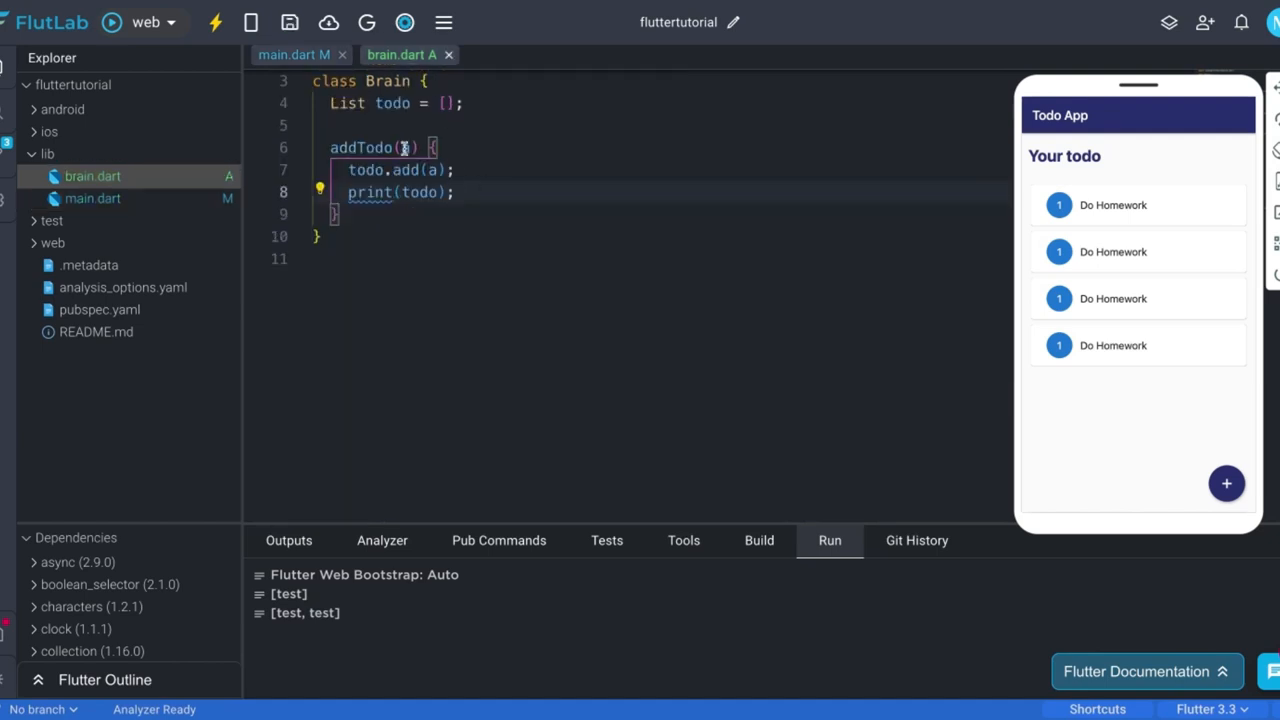
type("Context")
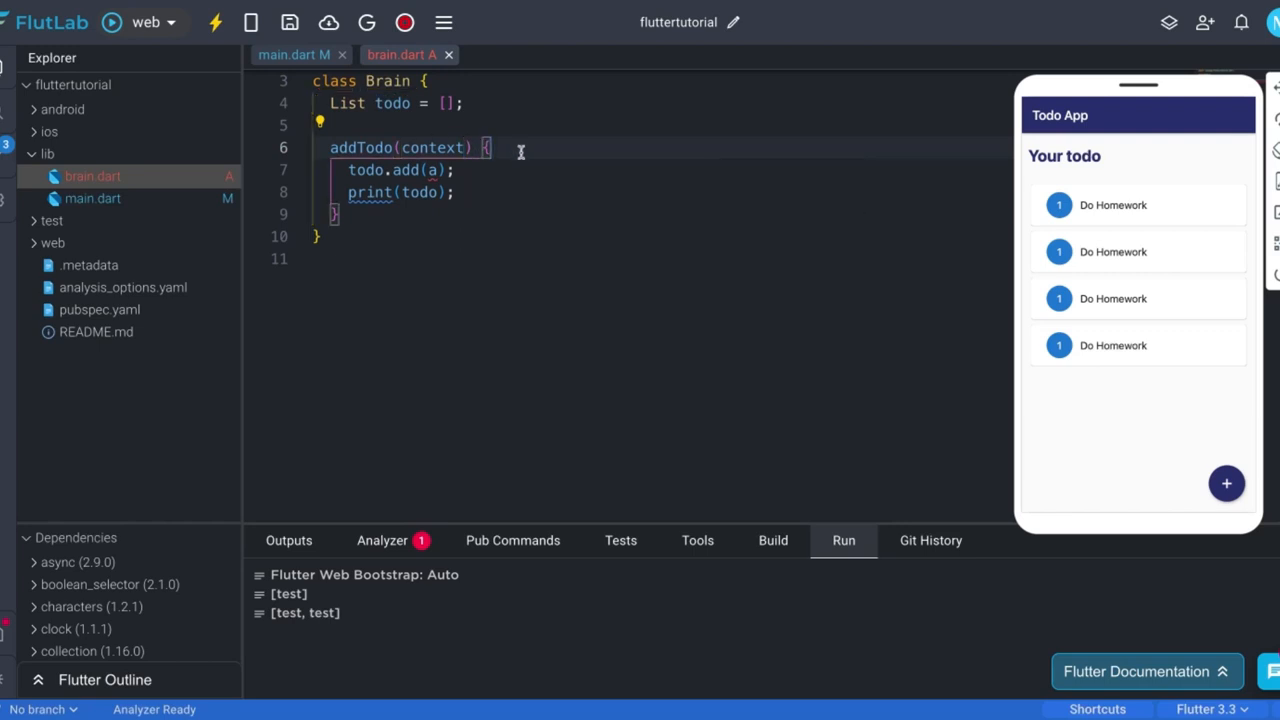
type("showDialog")
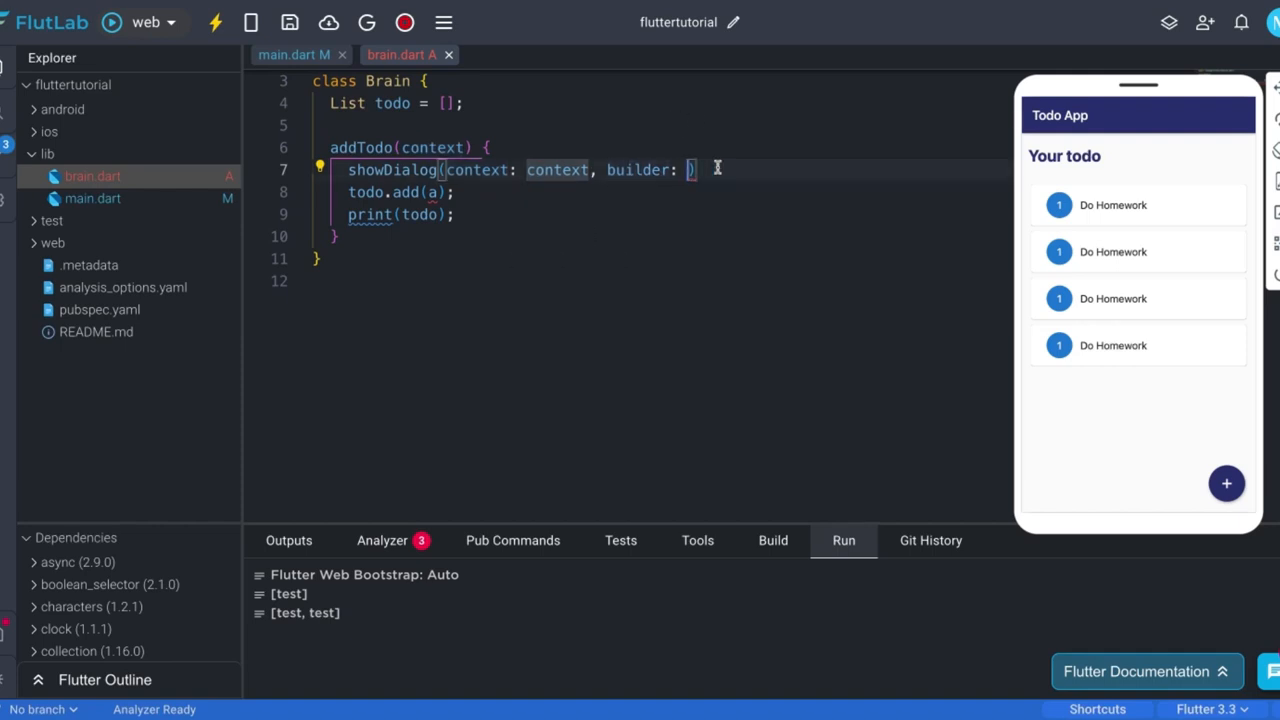
type("(c")
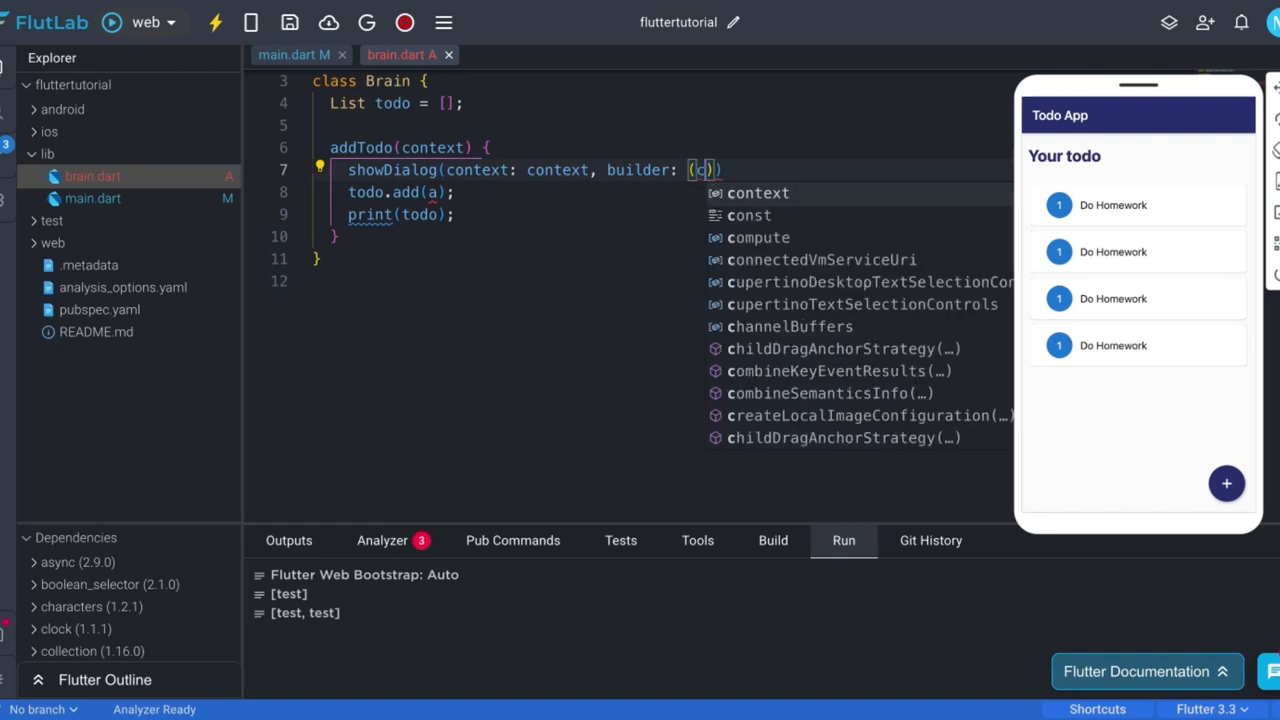
type("ontext")
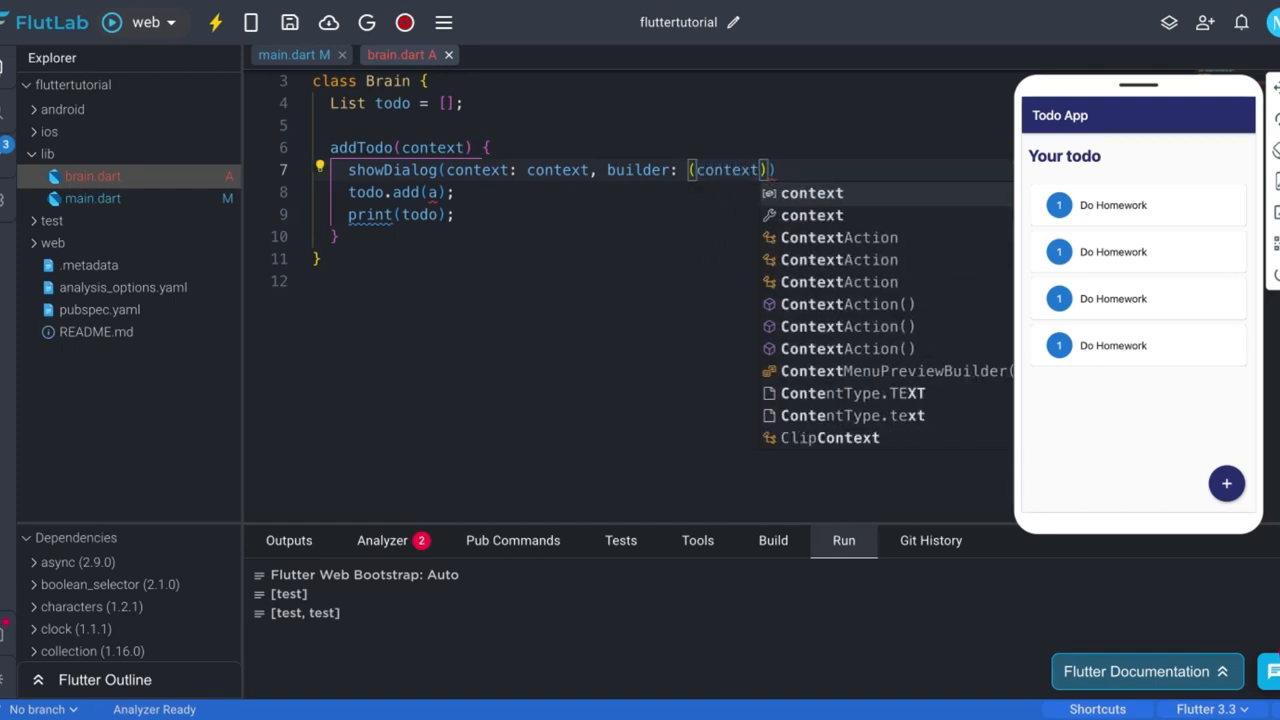
key("Escape")
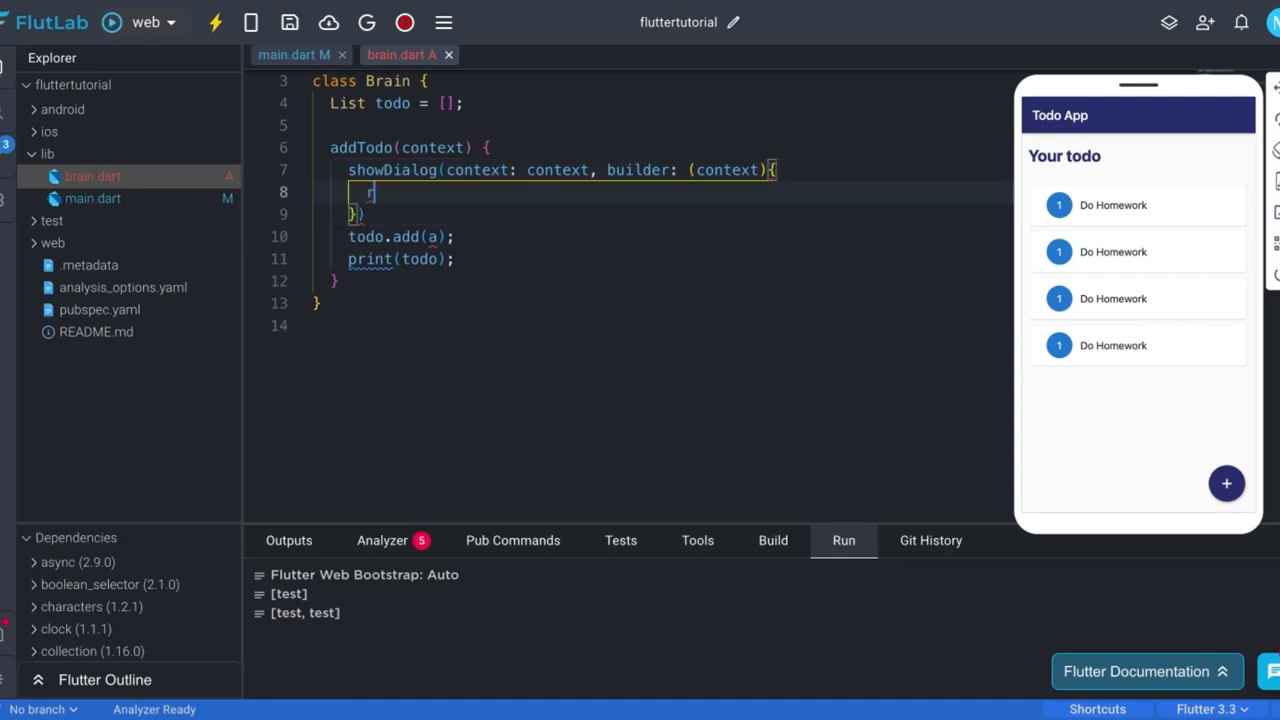
type("return AlertDialog();")
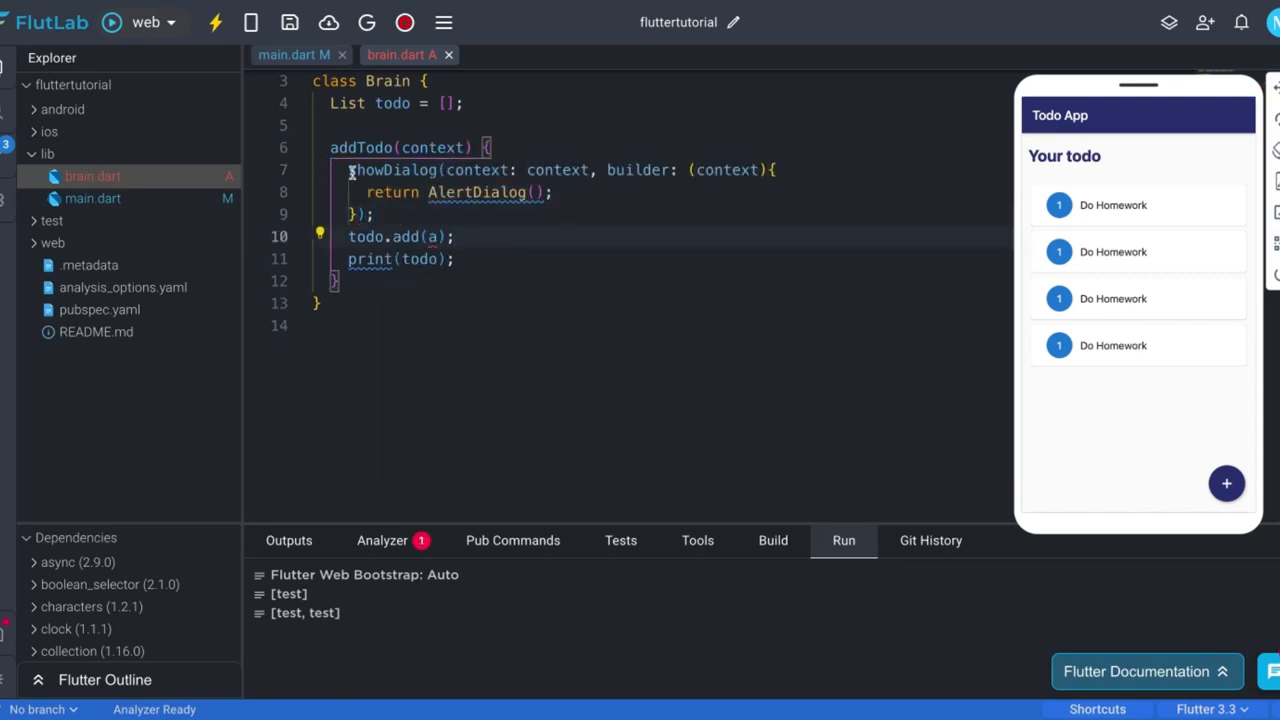
type("String a =")
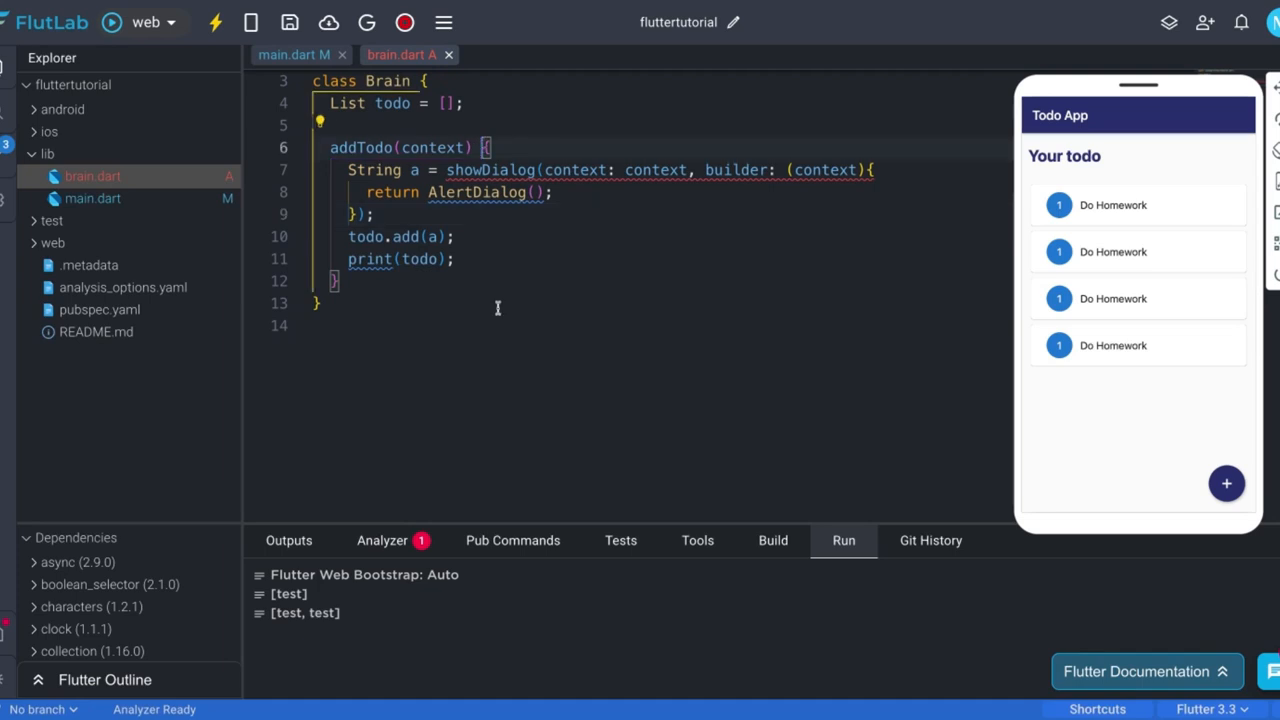
type("async")
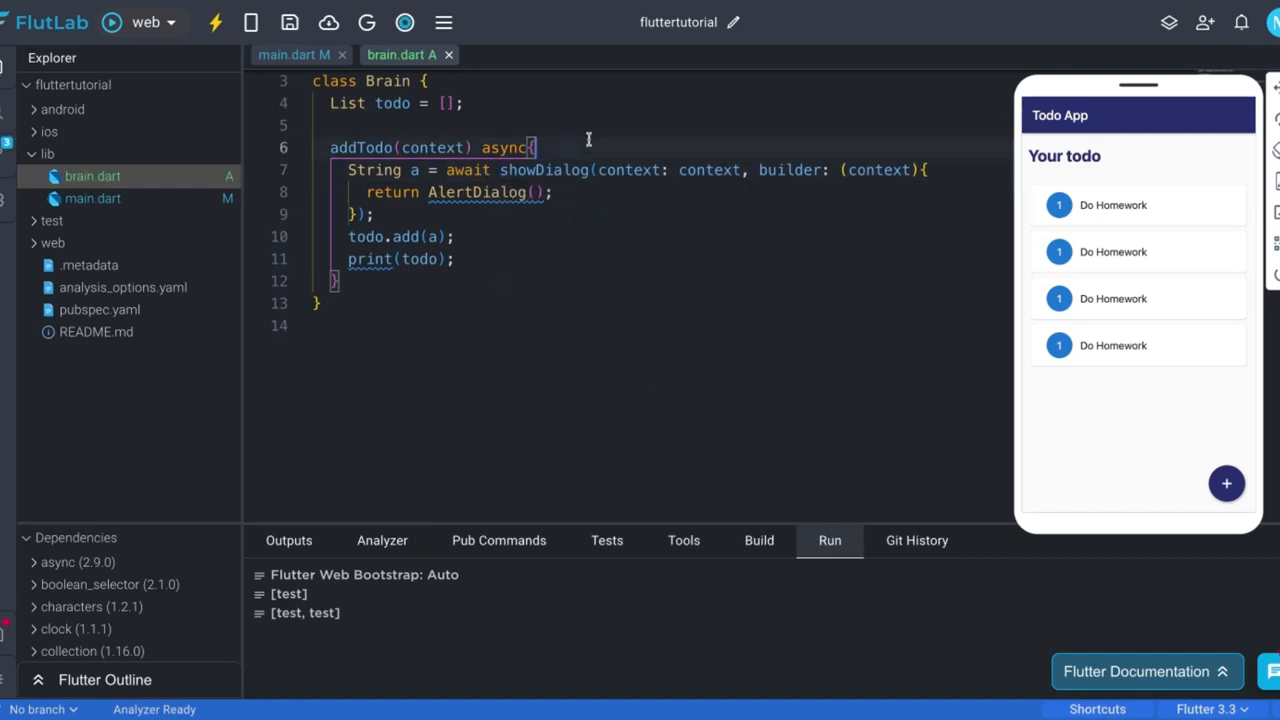
mouse_move(576, 152)
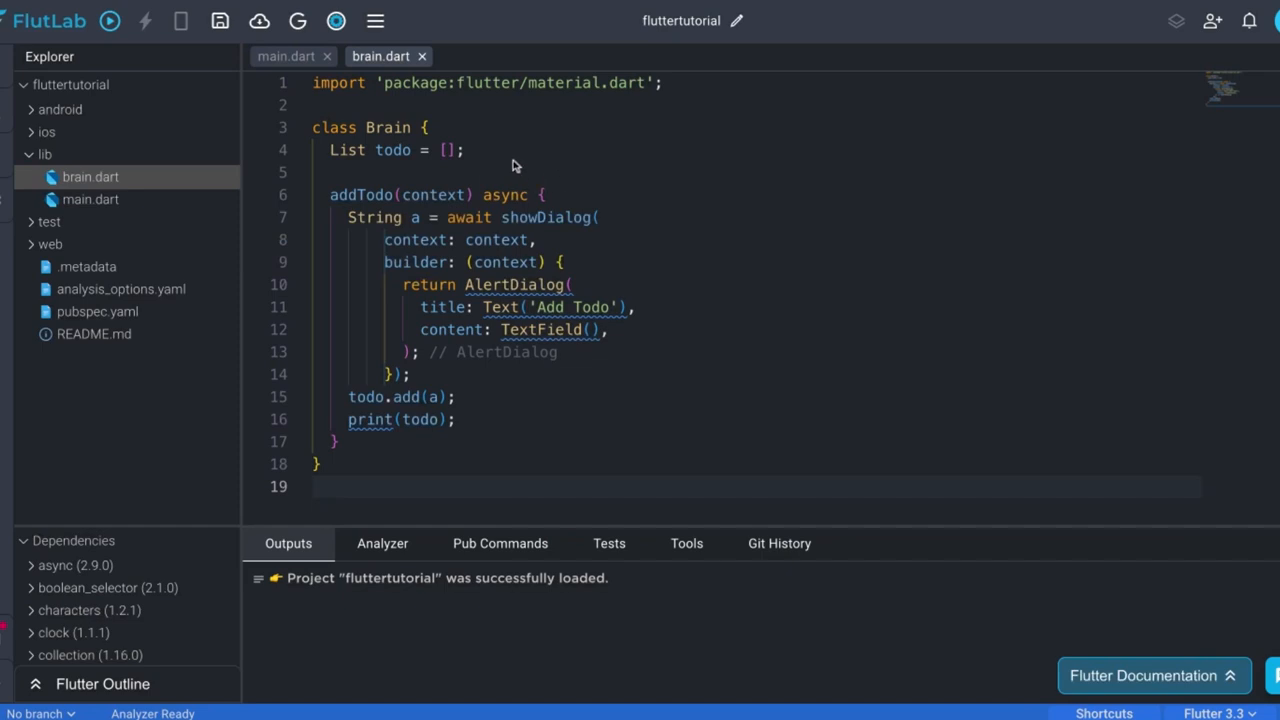
mouse_move(650, 252)
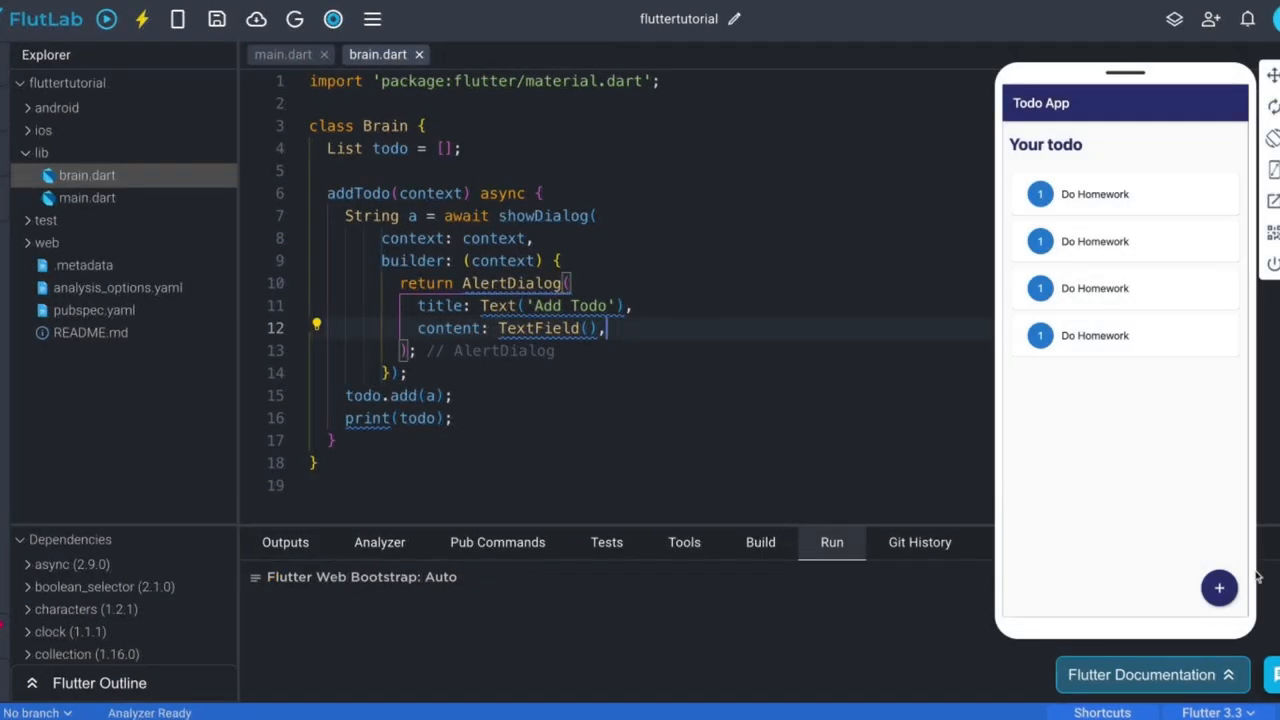
Add actions: [OutlinedButton with child Text('Submit')] to the AlertDialog and show it in the app
left_click(1220, 588)
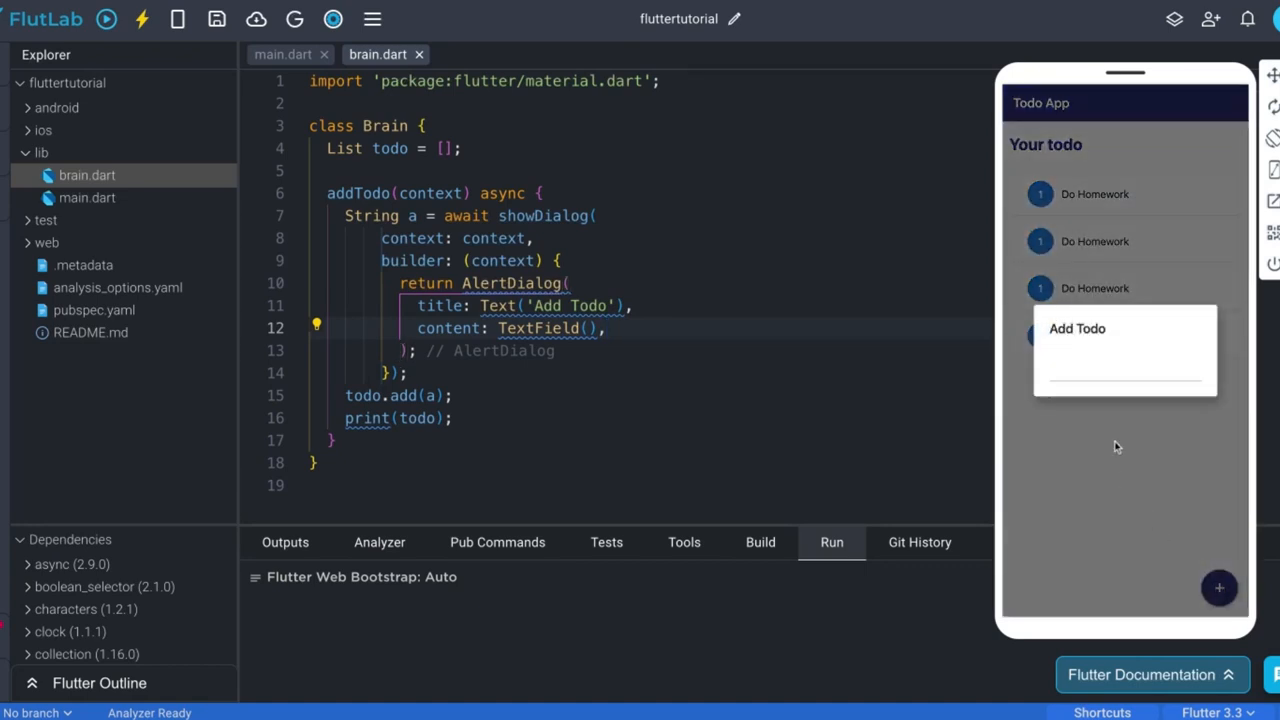
type("xsxs")
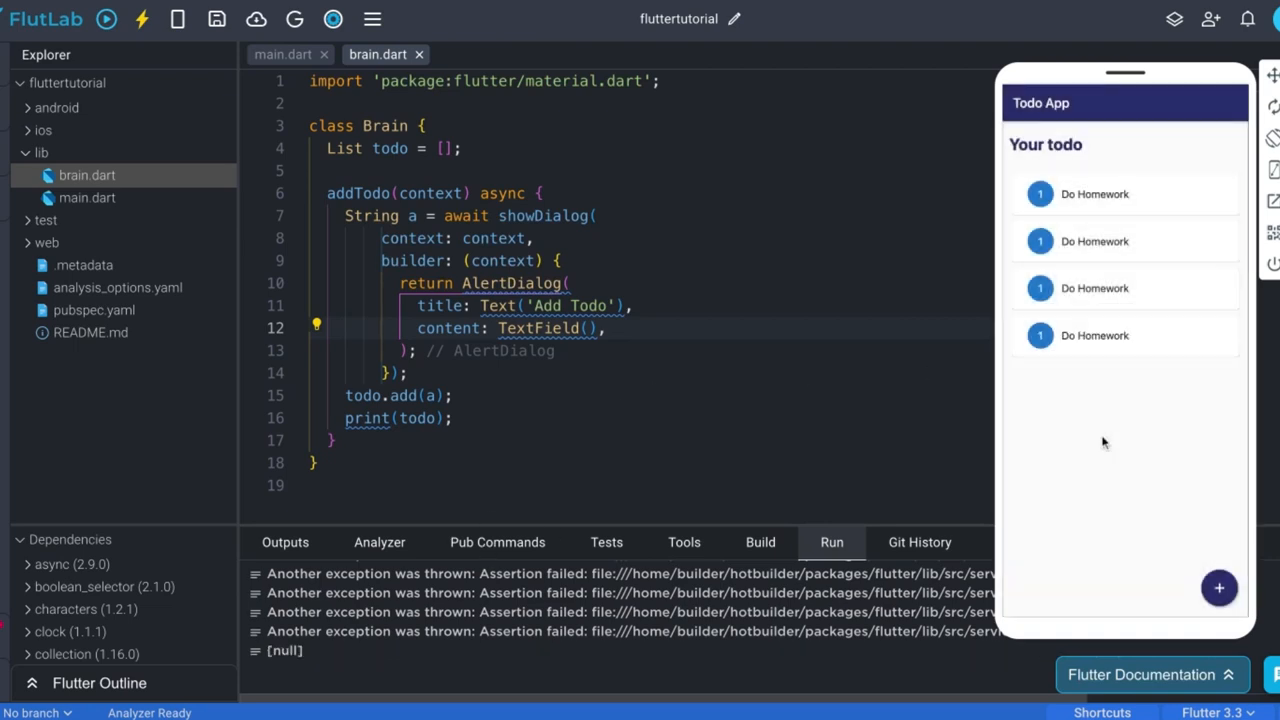
key("enter")
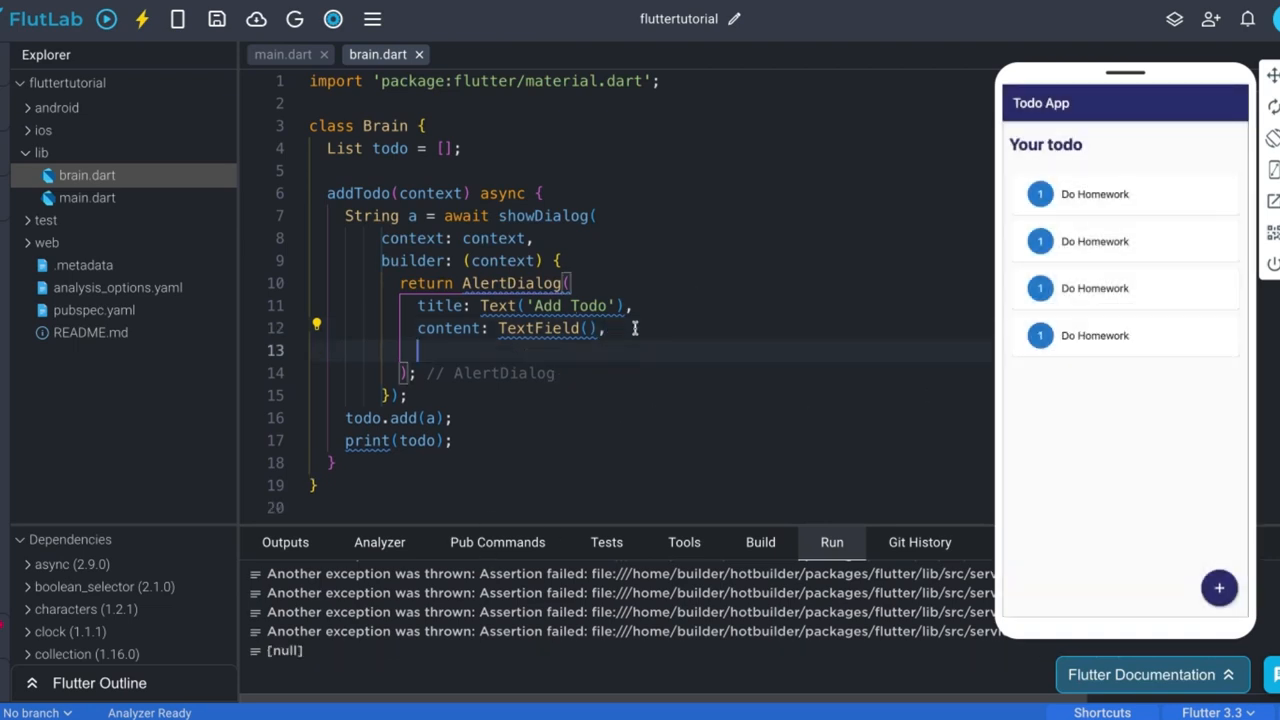
type("actions: [")
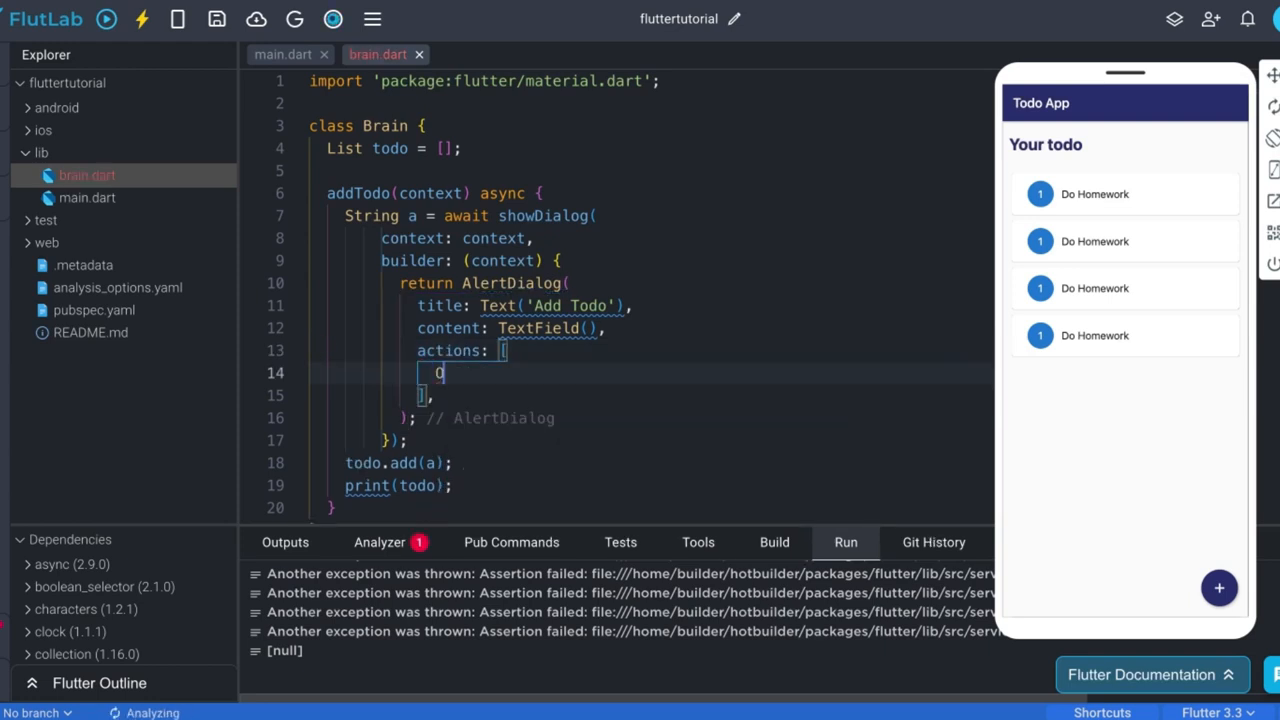
type("Outline")
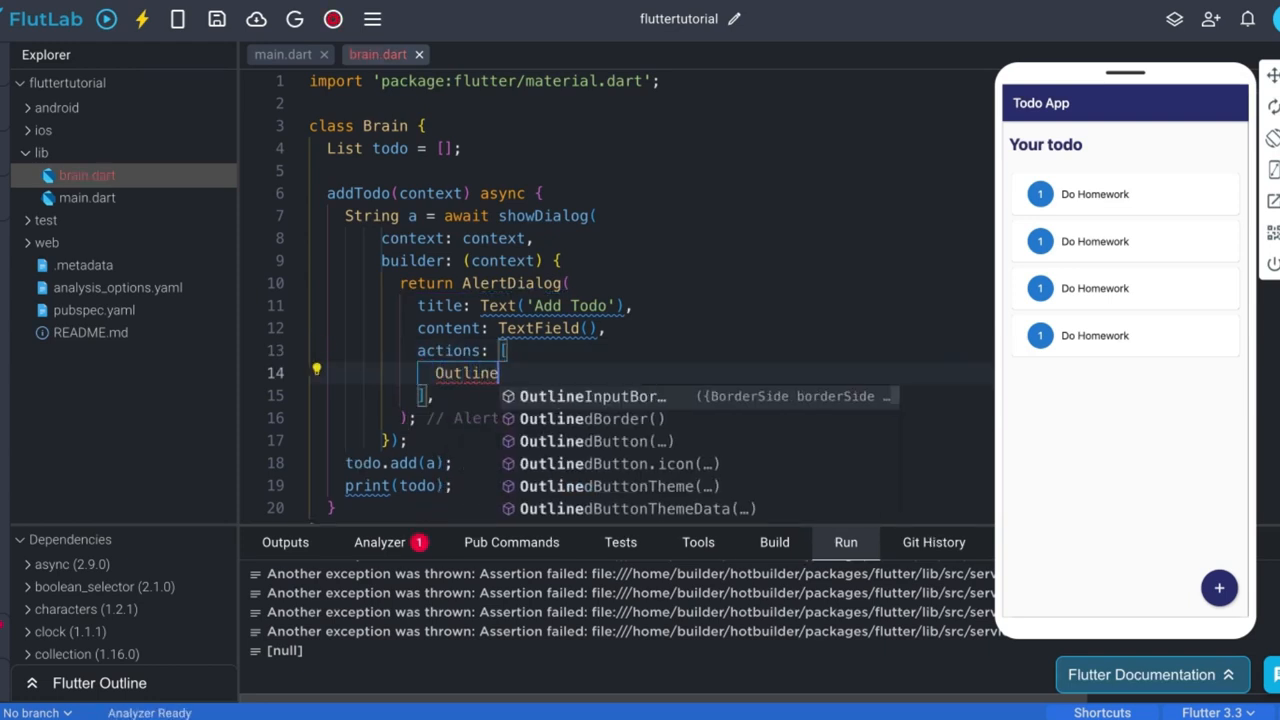
left_click(594, 442)
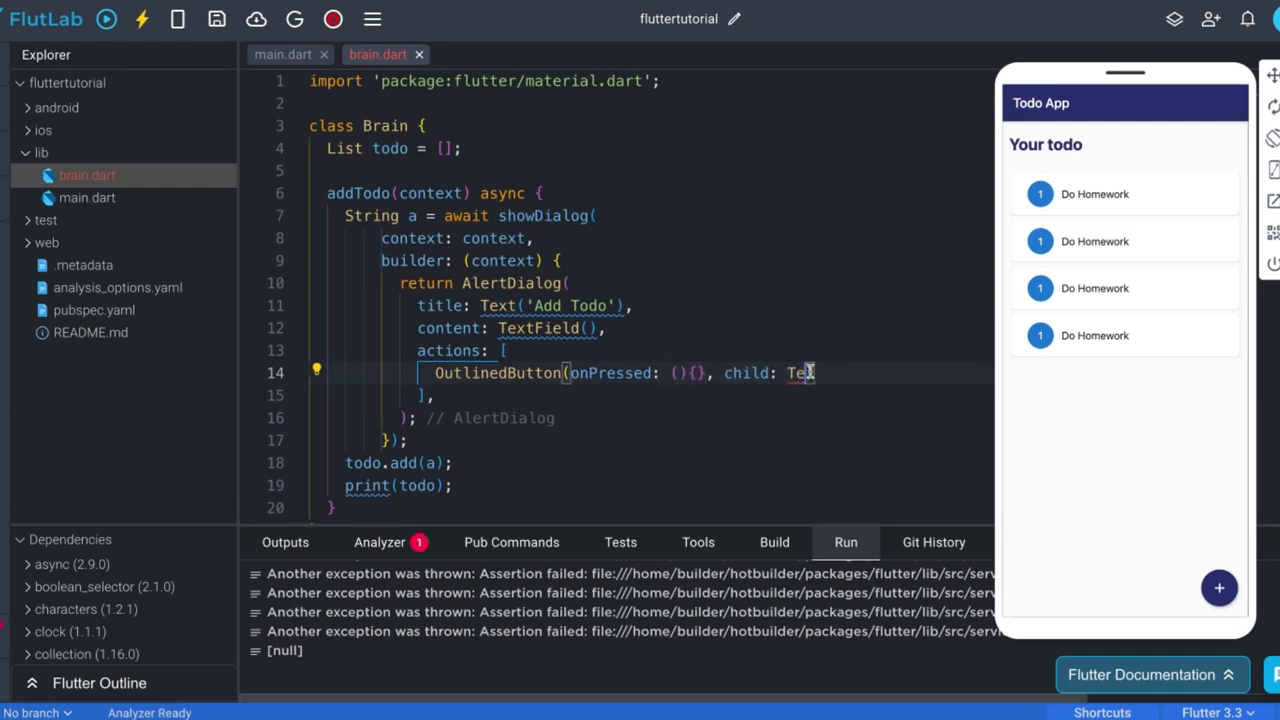
type("Sub'")
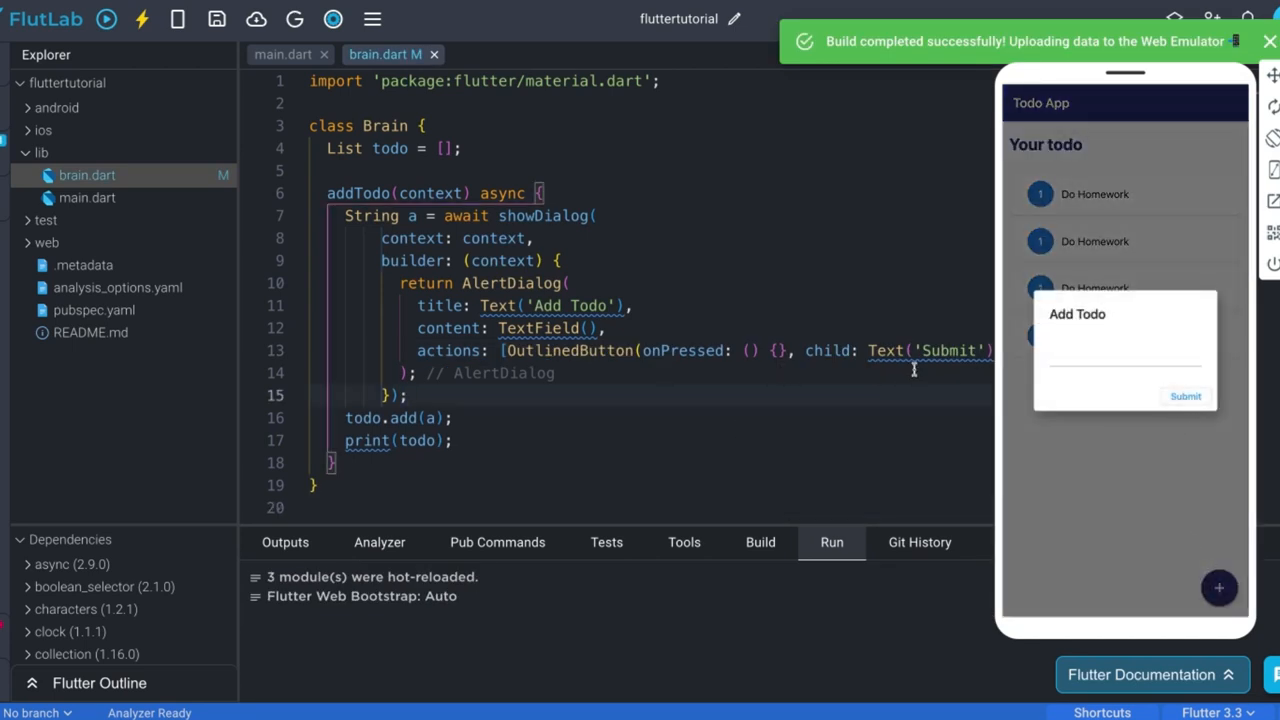
left_click(1184, 396)
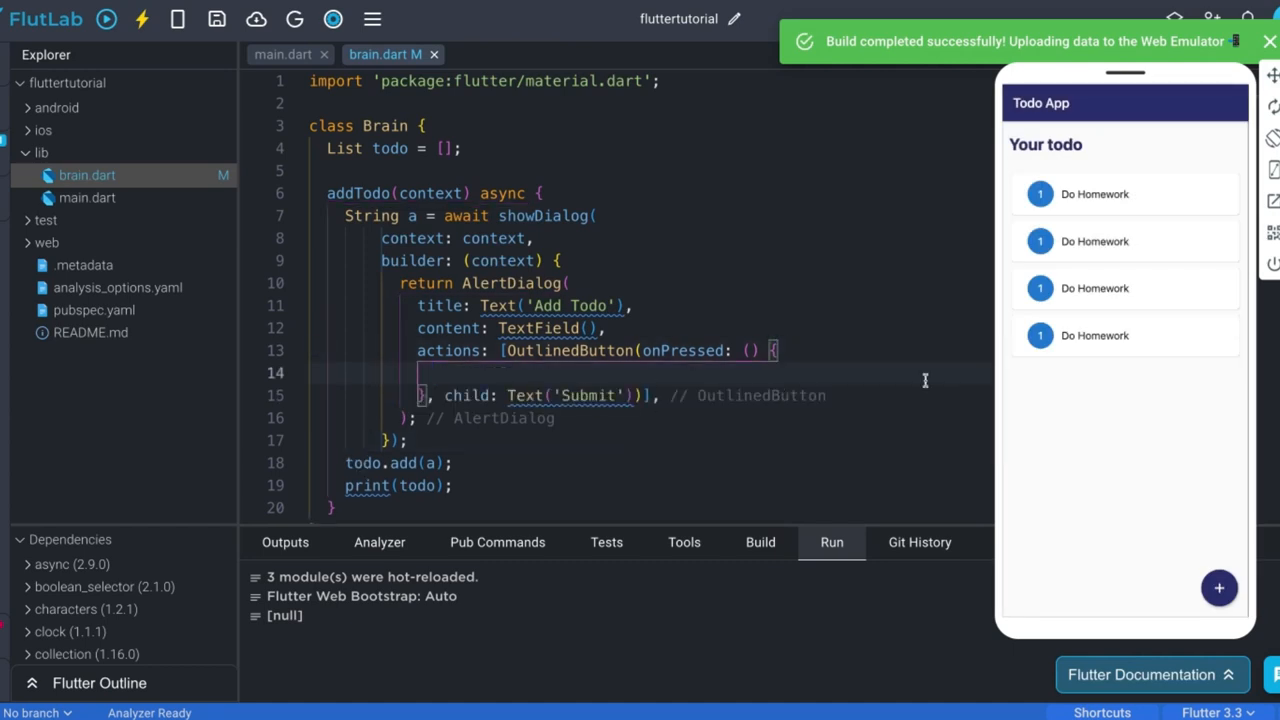
left_click(1220, 588)
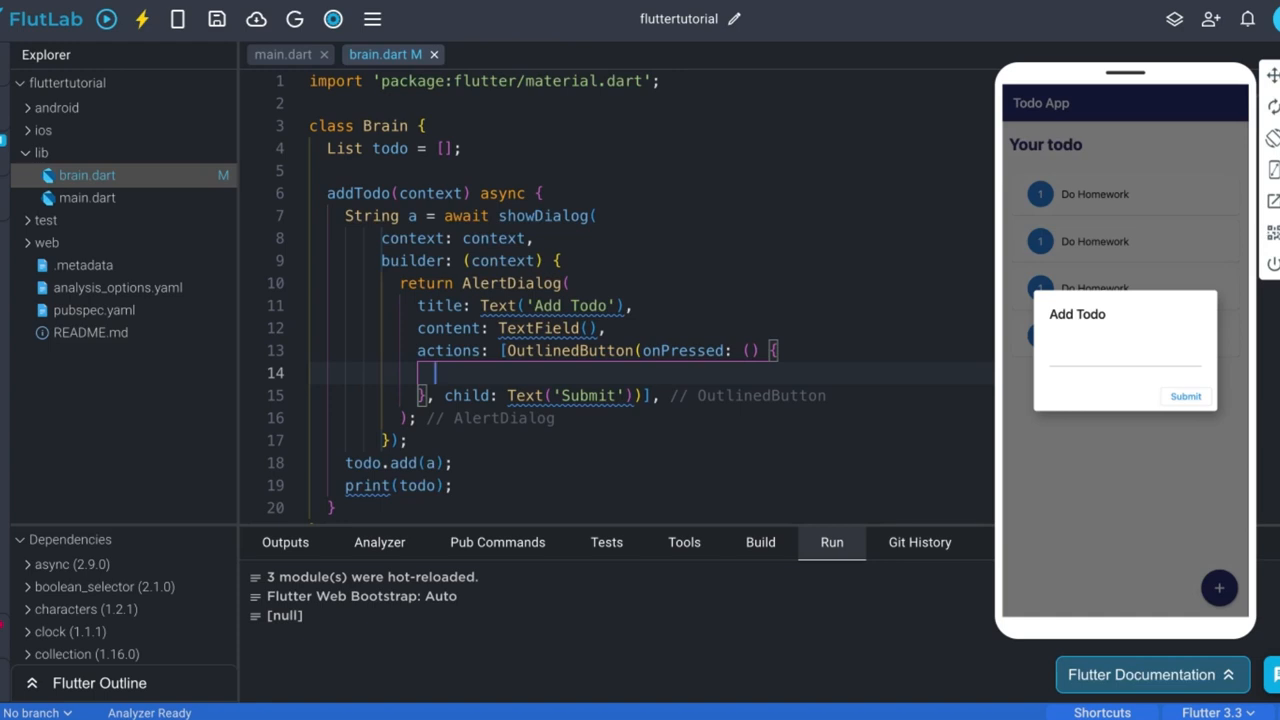
Have Submit call Navigator.pop(context) and submit empty dialogs so the console prints [null, null]
type("Navigato")
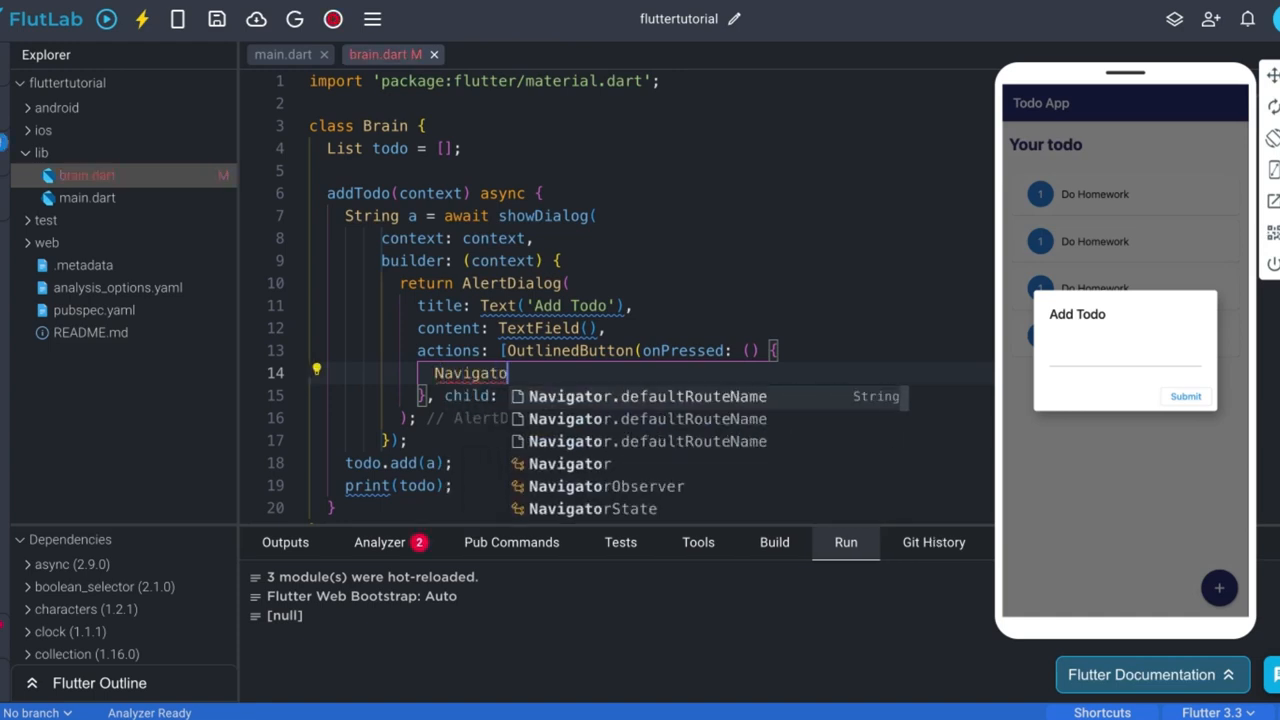
type(".pop(context);")
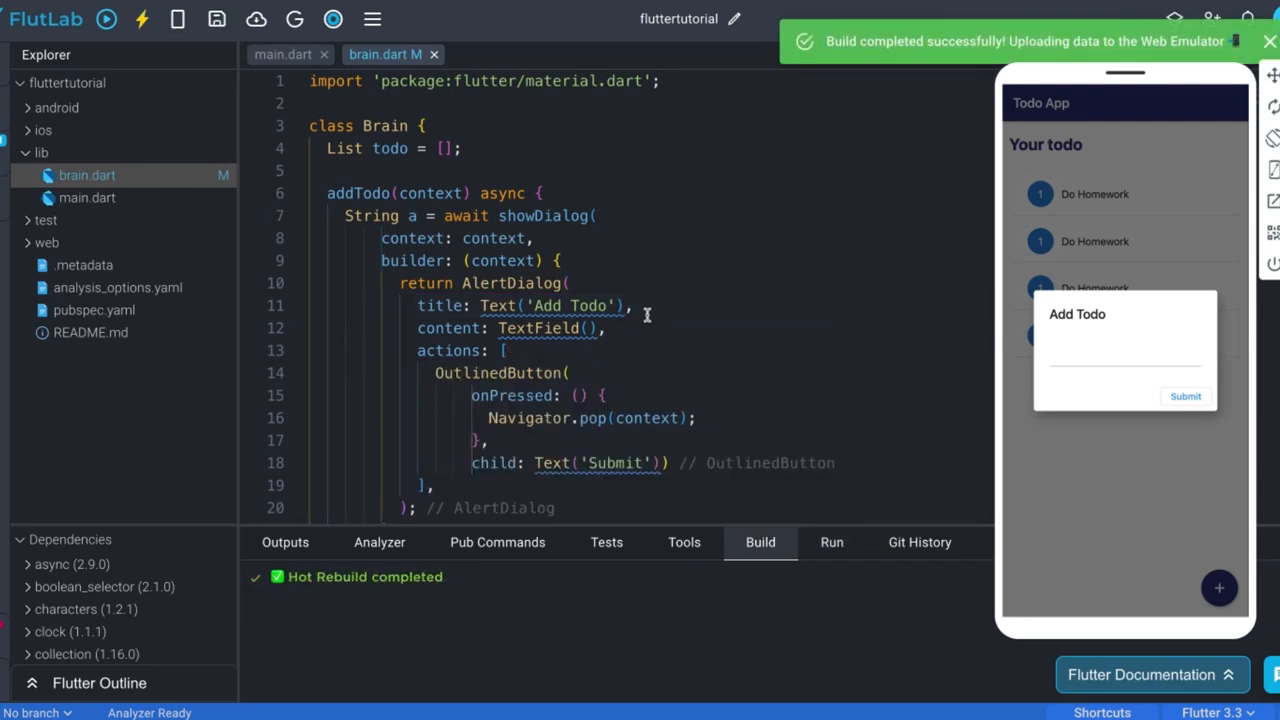
left_click(1184, 396)
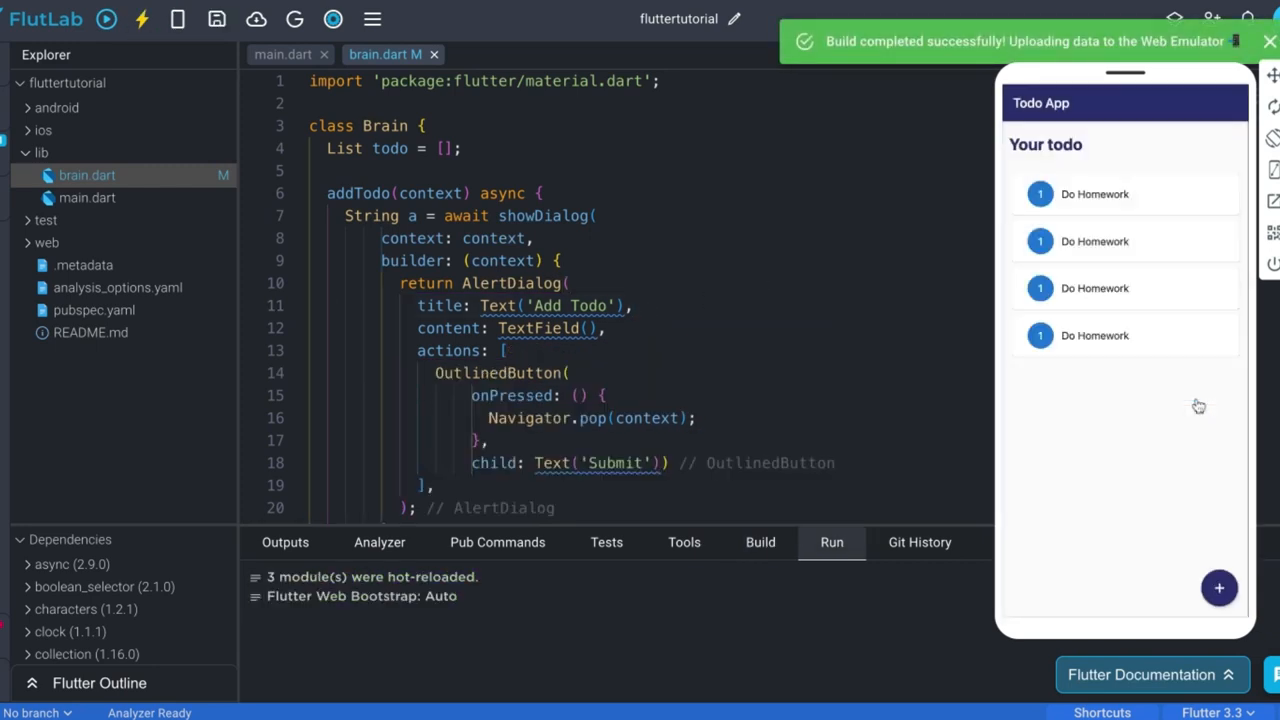
left_click(1220, 588)
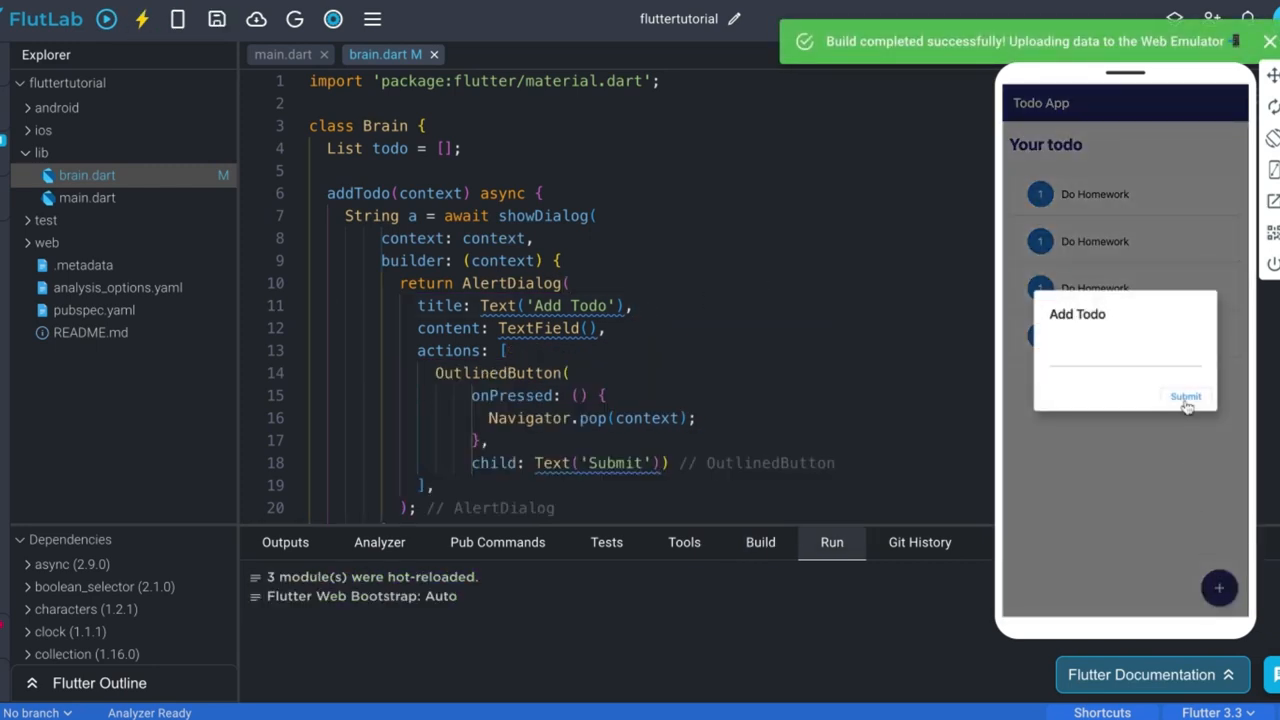
left_click(1184, 396)
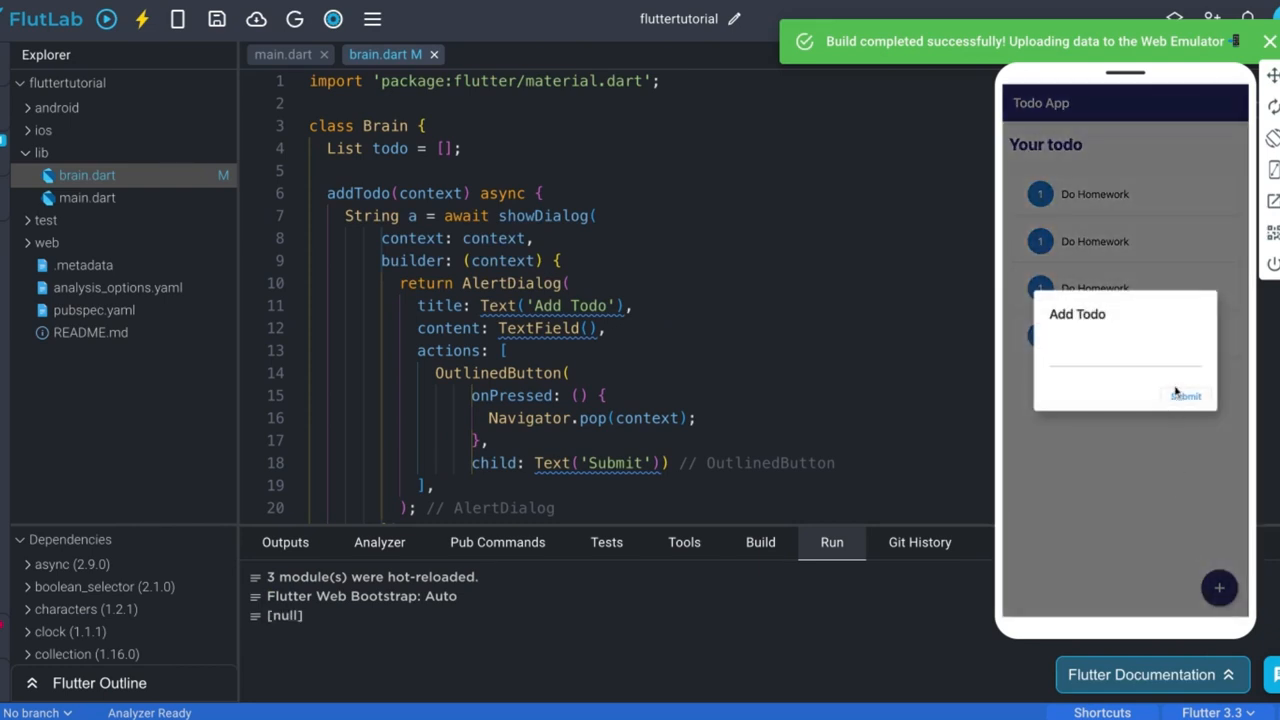
left_click(1186, 396)
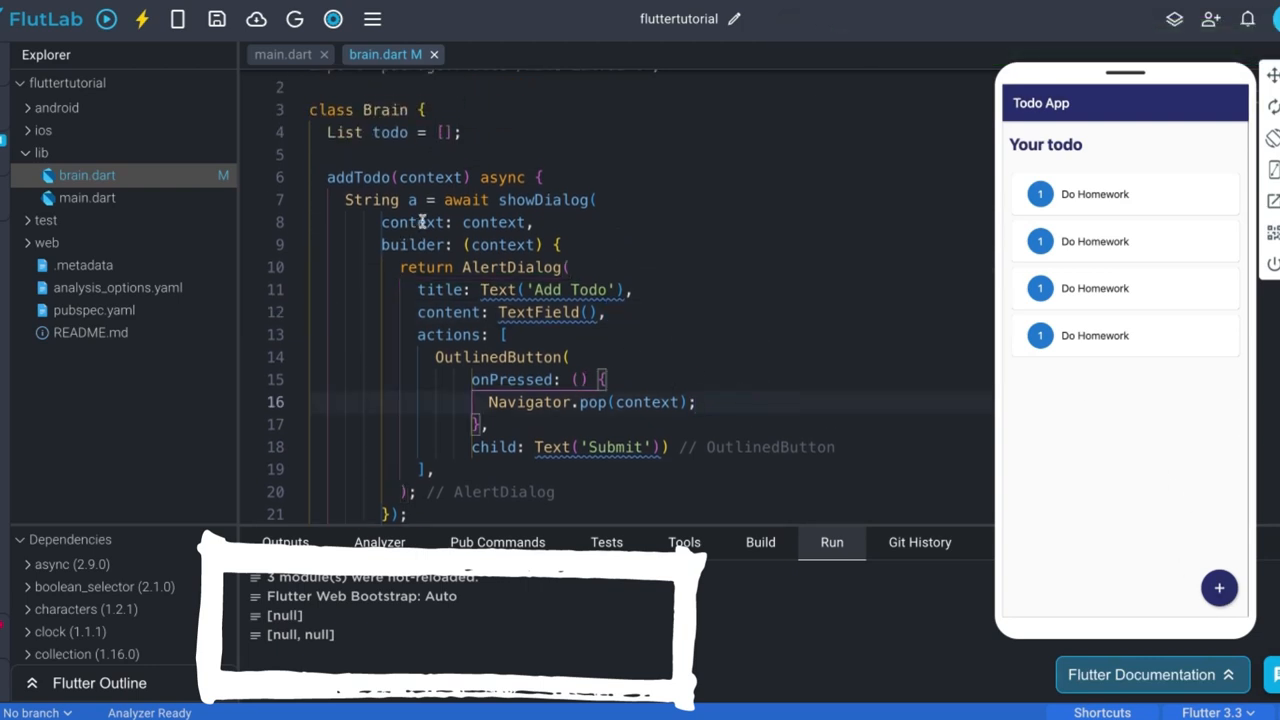
mouse_move(680, 448)
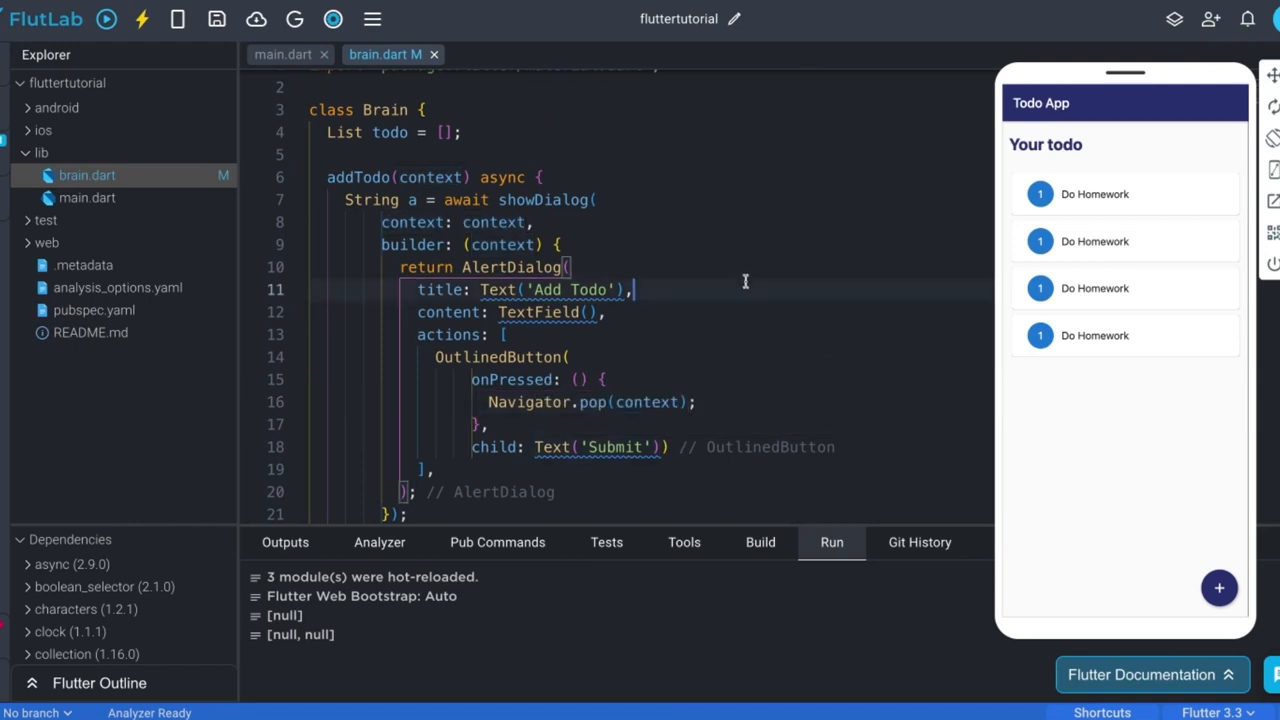
Pass 'wow1' back through Navigator.pop so submitting the dialog prints [wow1]
scroll("down", 3)
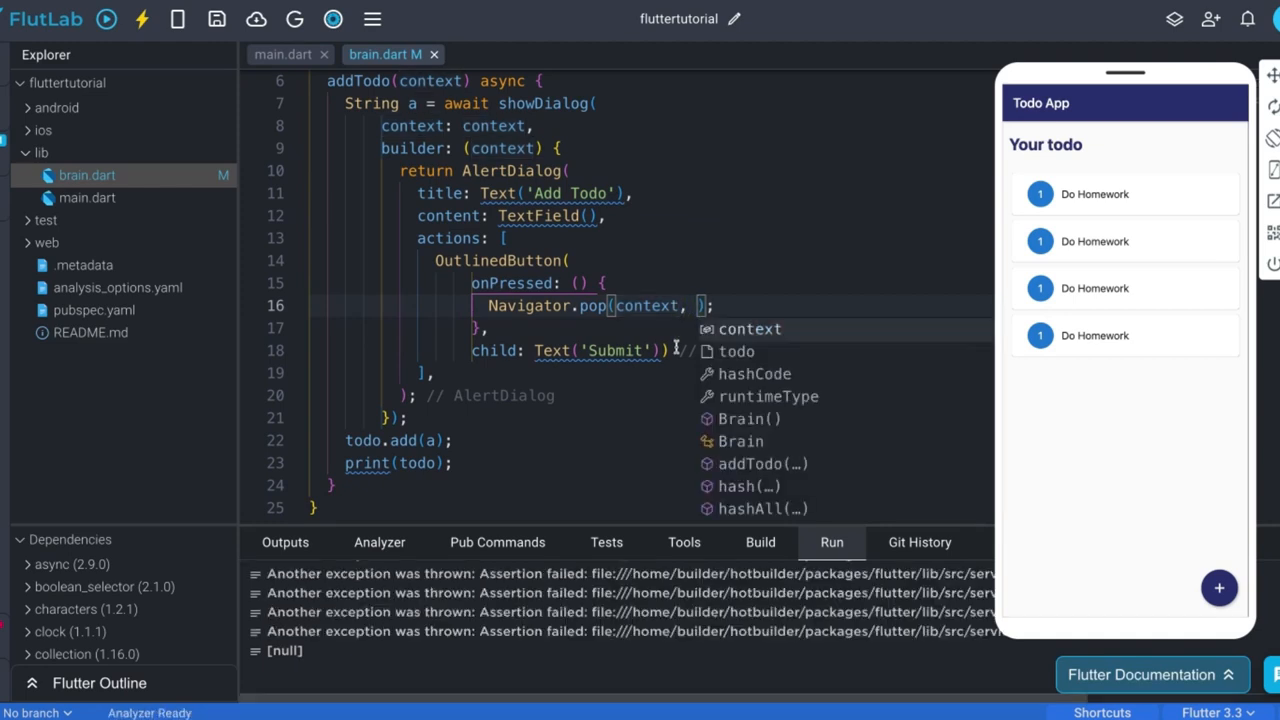
type("'wow'")
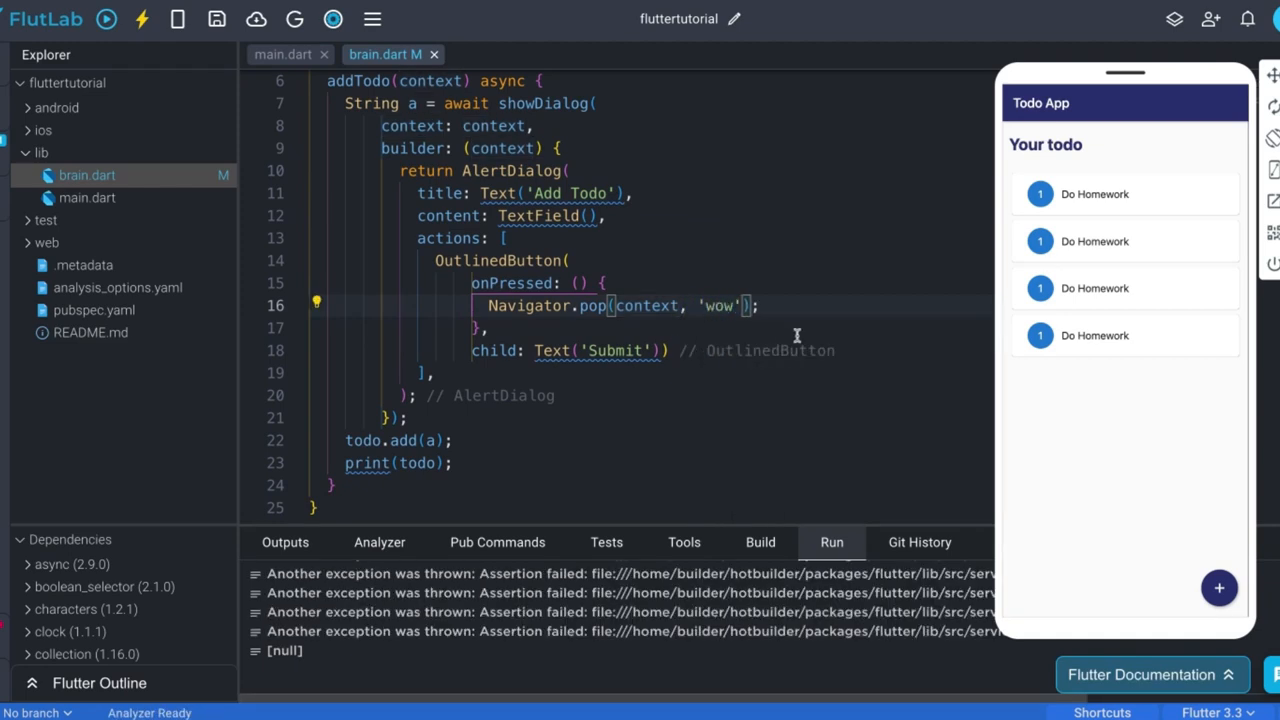
left_click(140, 20)
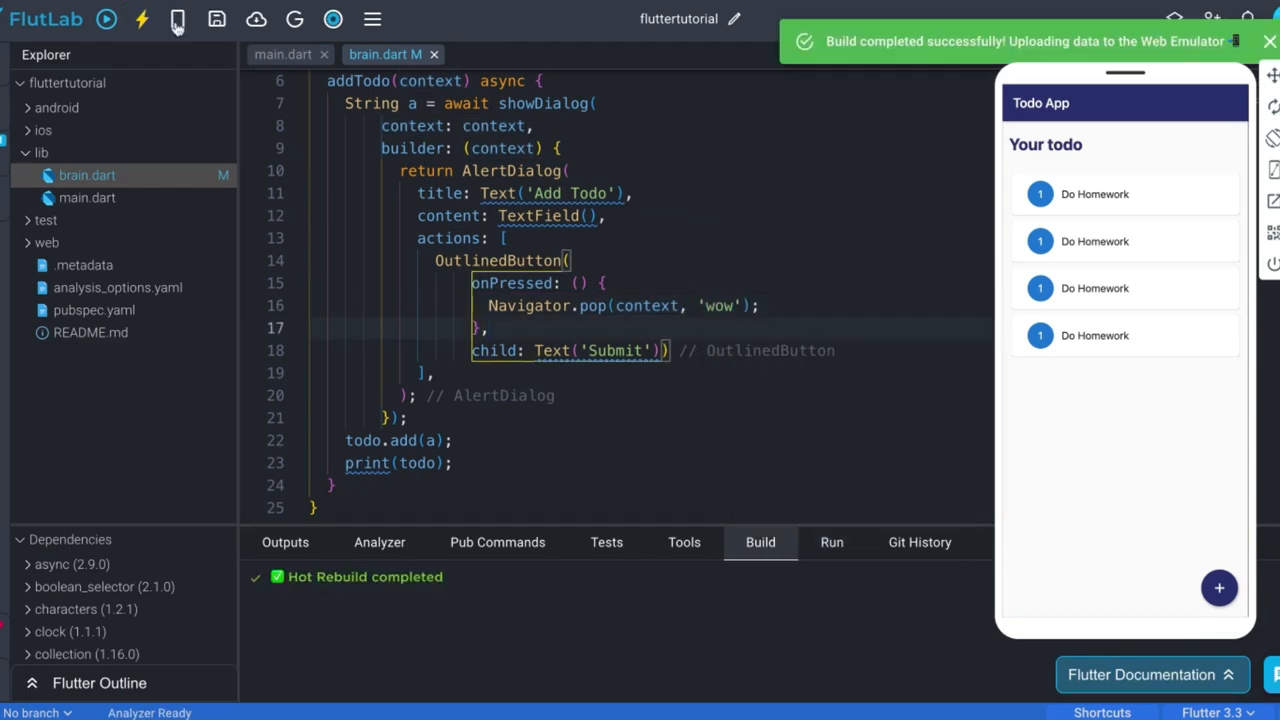
left_click(832, 542)
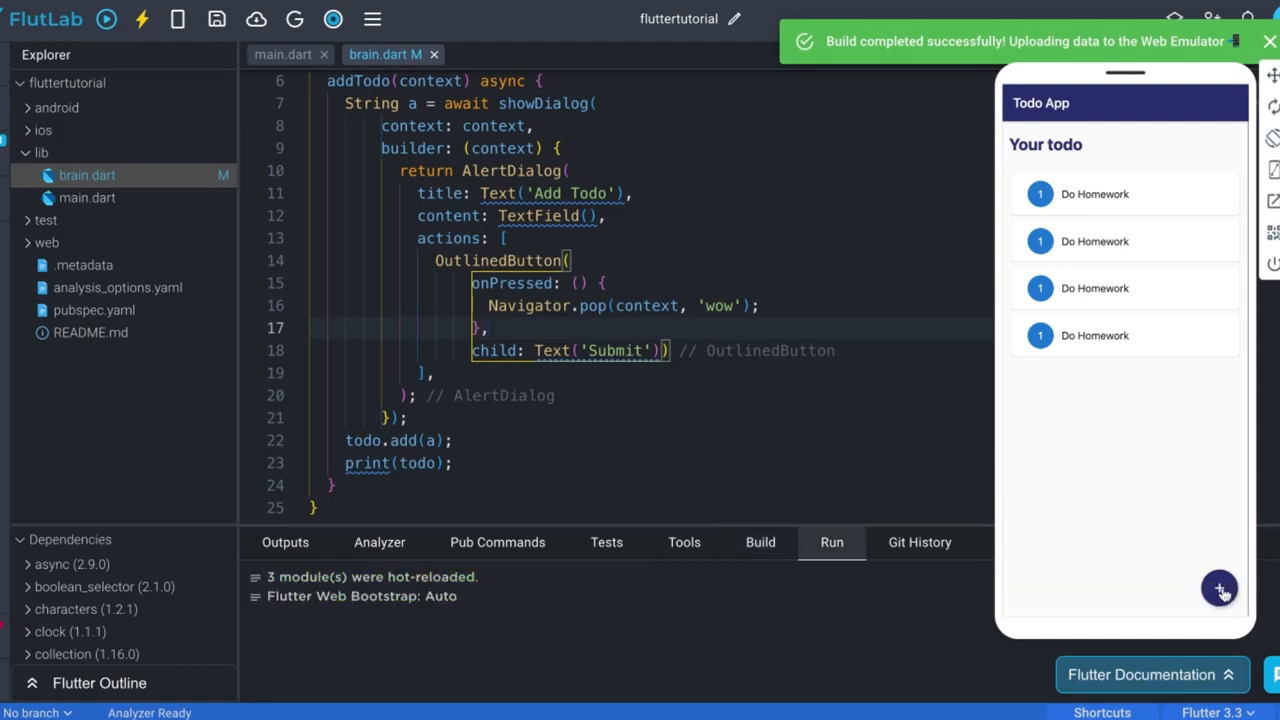
left_click(1220, 588)
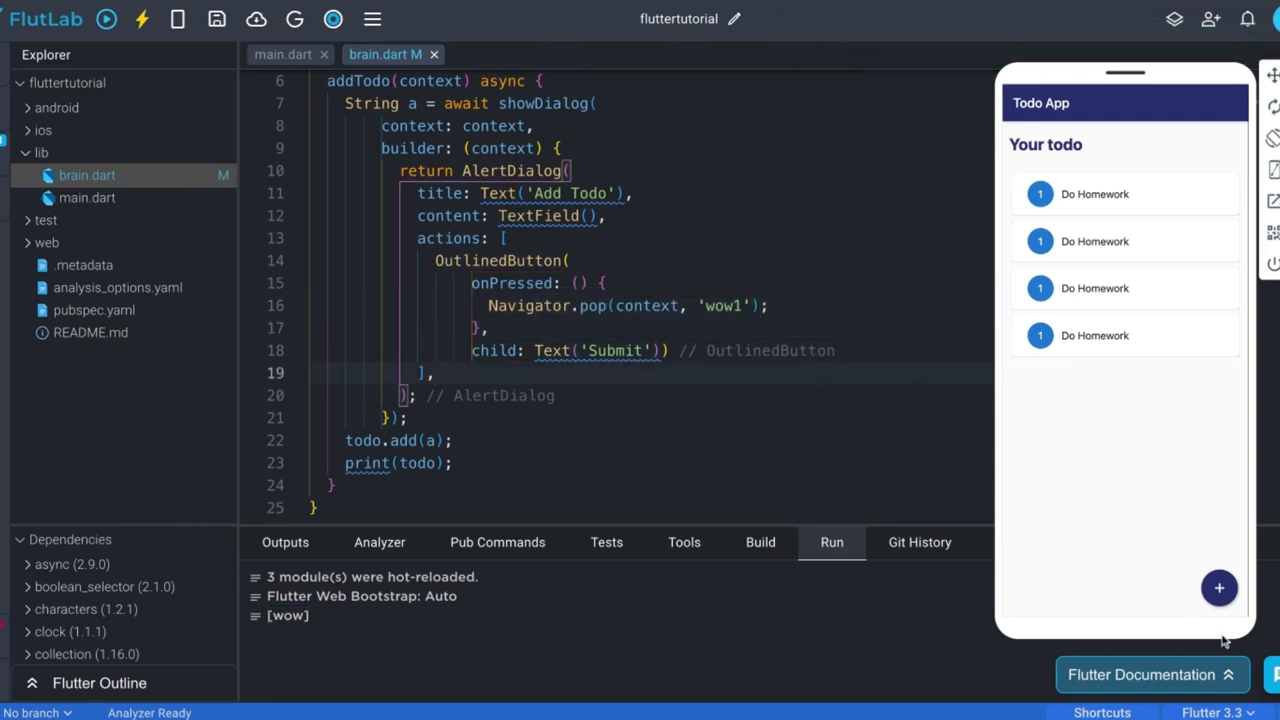
Enter 'sfadwdf' in the dialog's text field and submit it again
left_click(1218, 588)
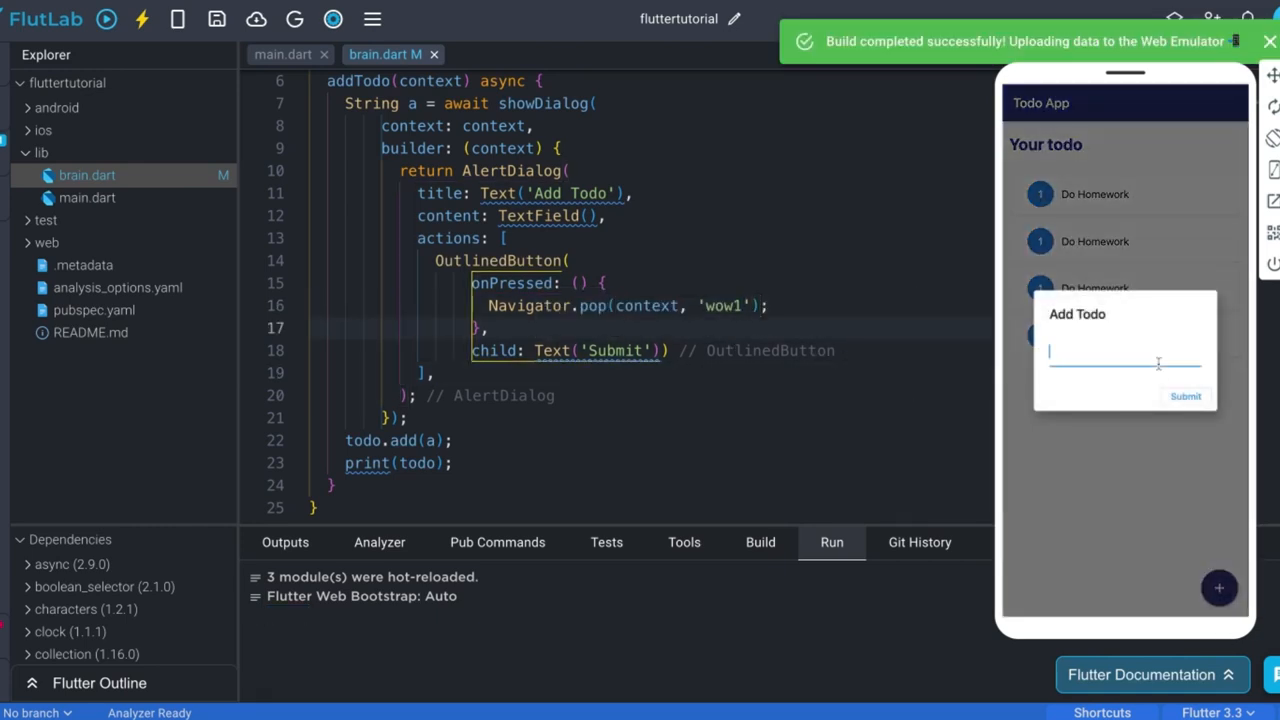
type("sfadwdf")
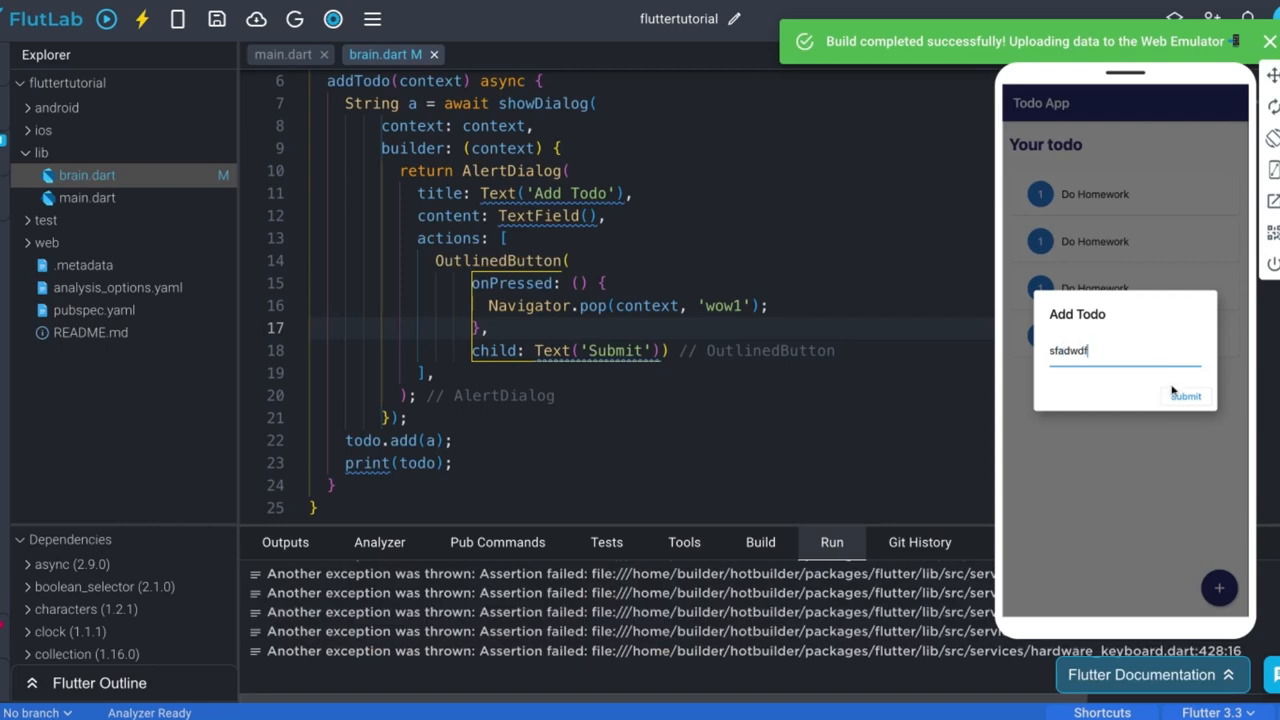
left_click(1184, 396)
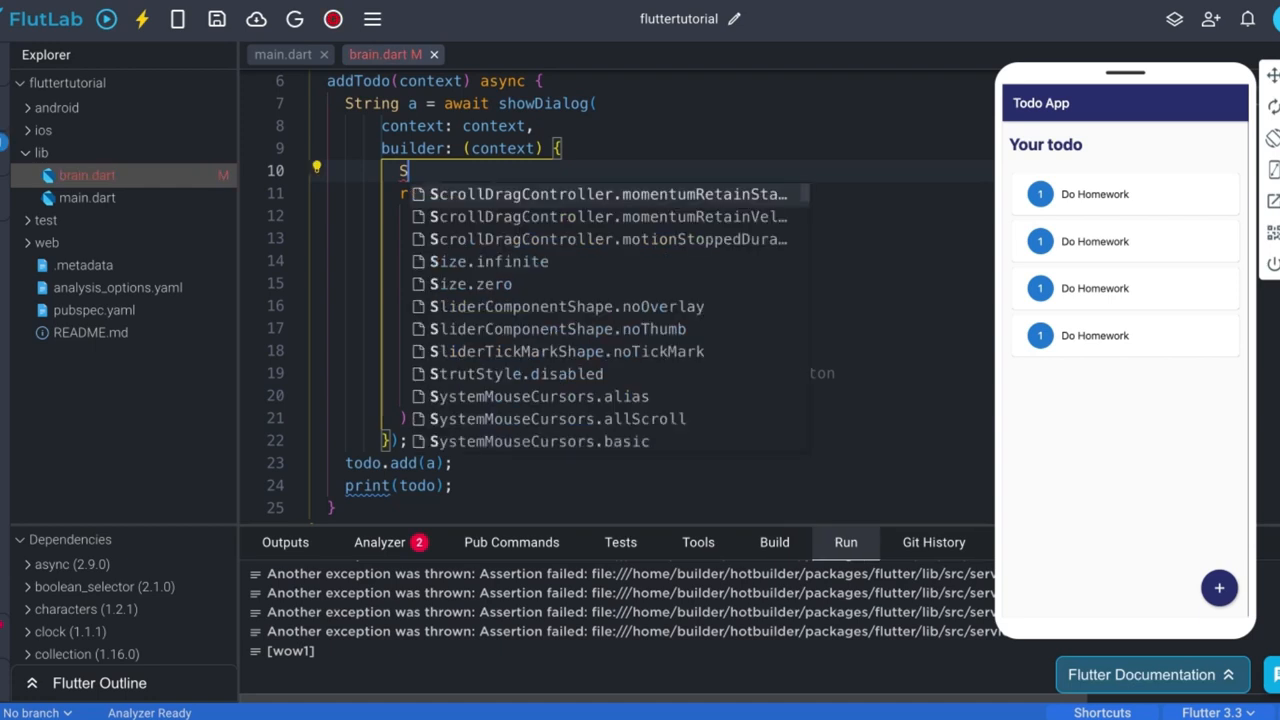
Return a String title = 'wow' from the dialog, printing [wow], then type 'sccsd' in a new dialog
type("tring title = '';")
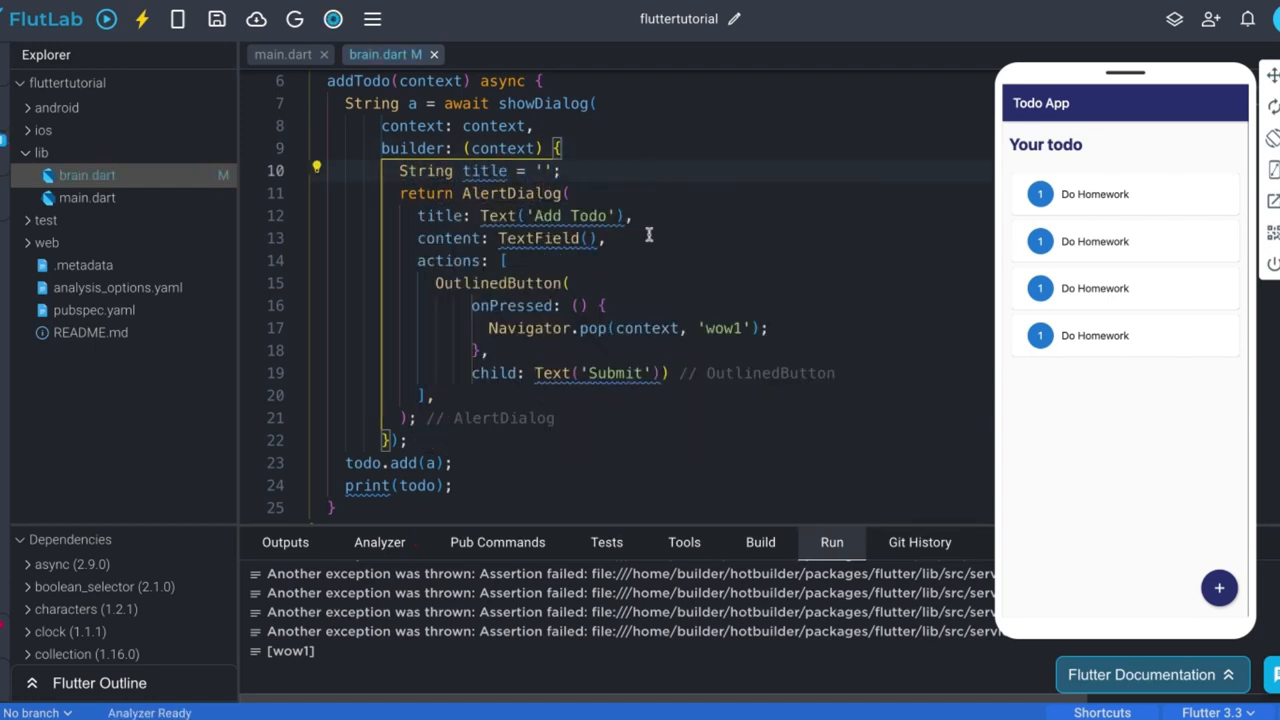
type("wow")
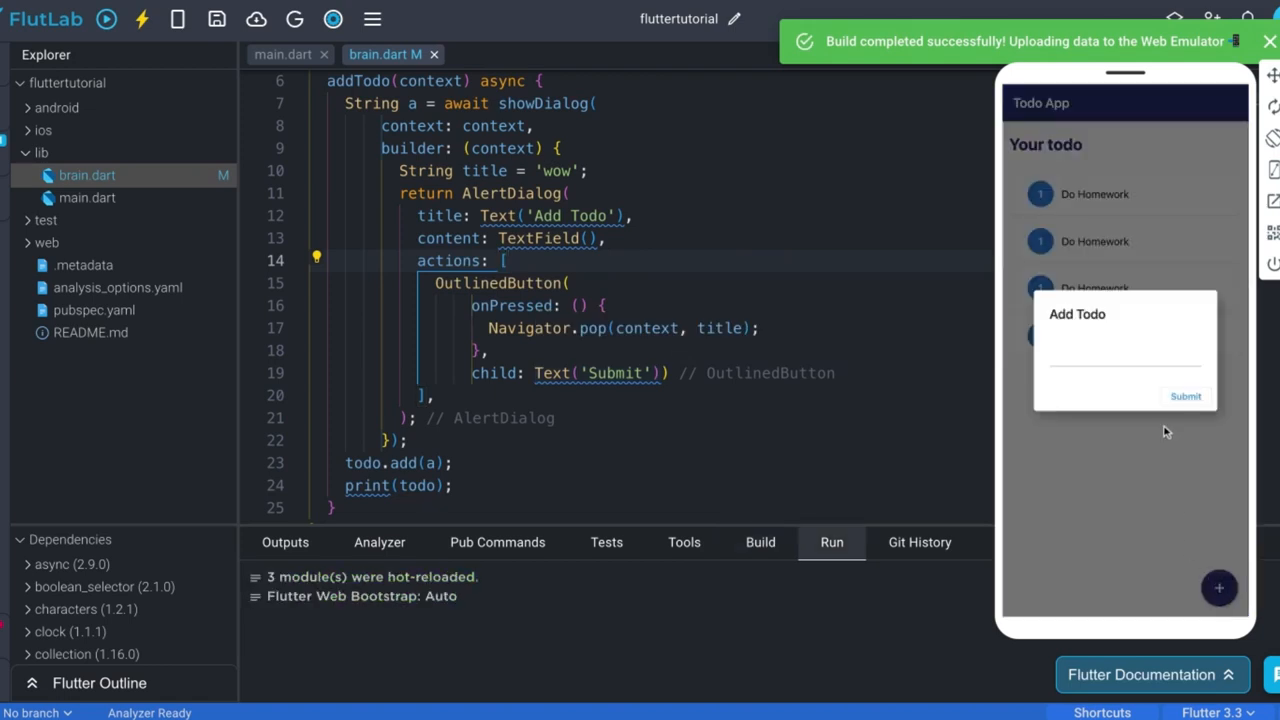
left_click(1184, 396)
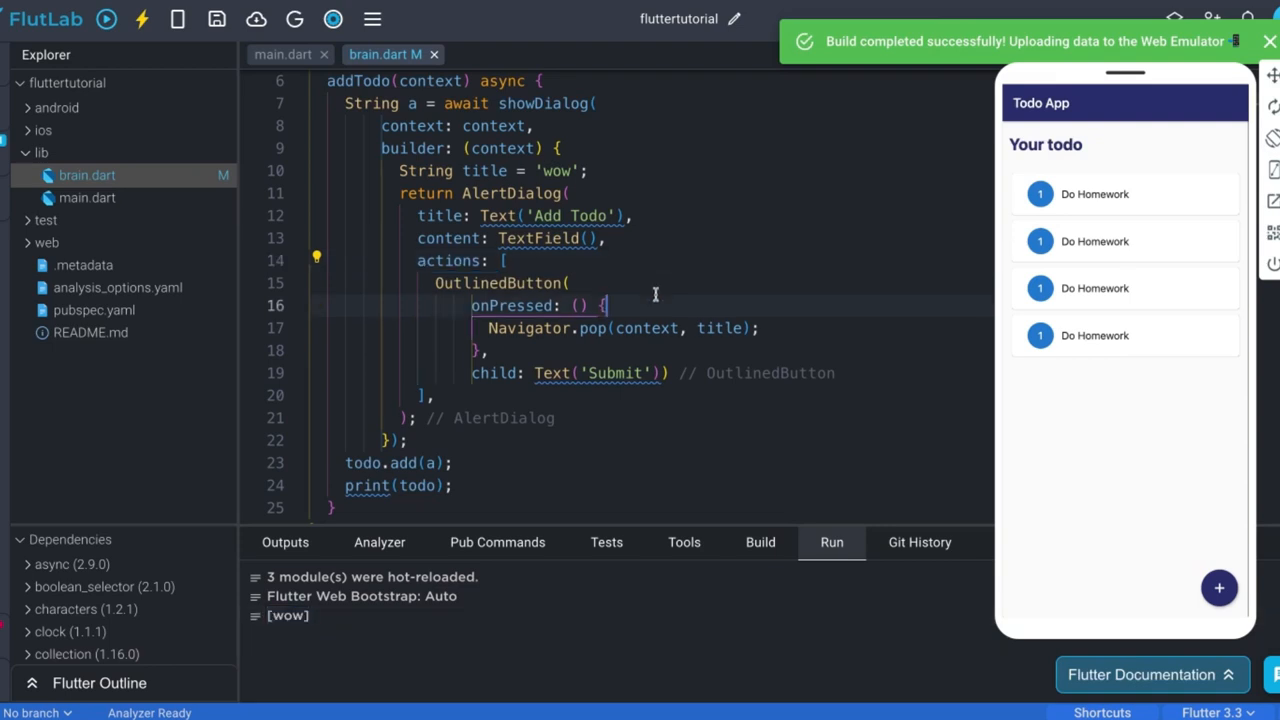
left_click(1220, 588)
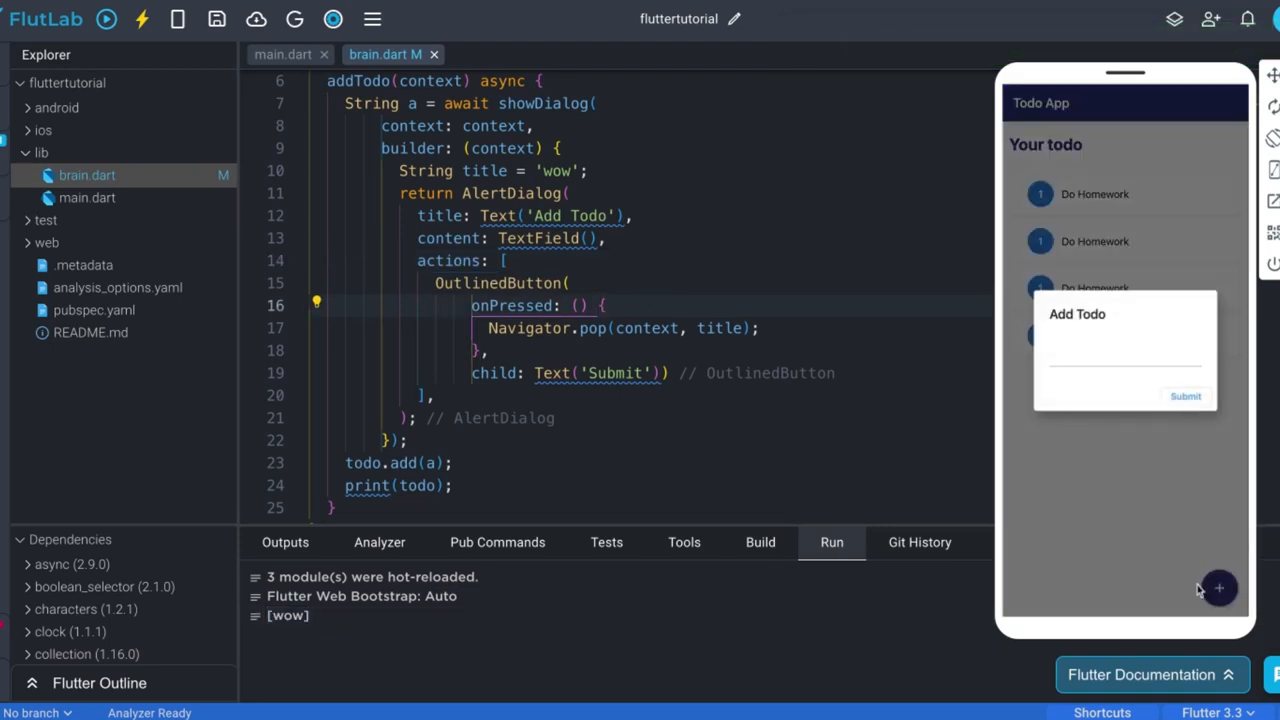
type("sccsd")
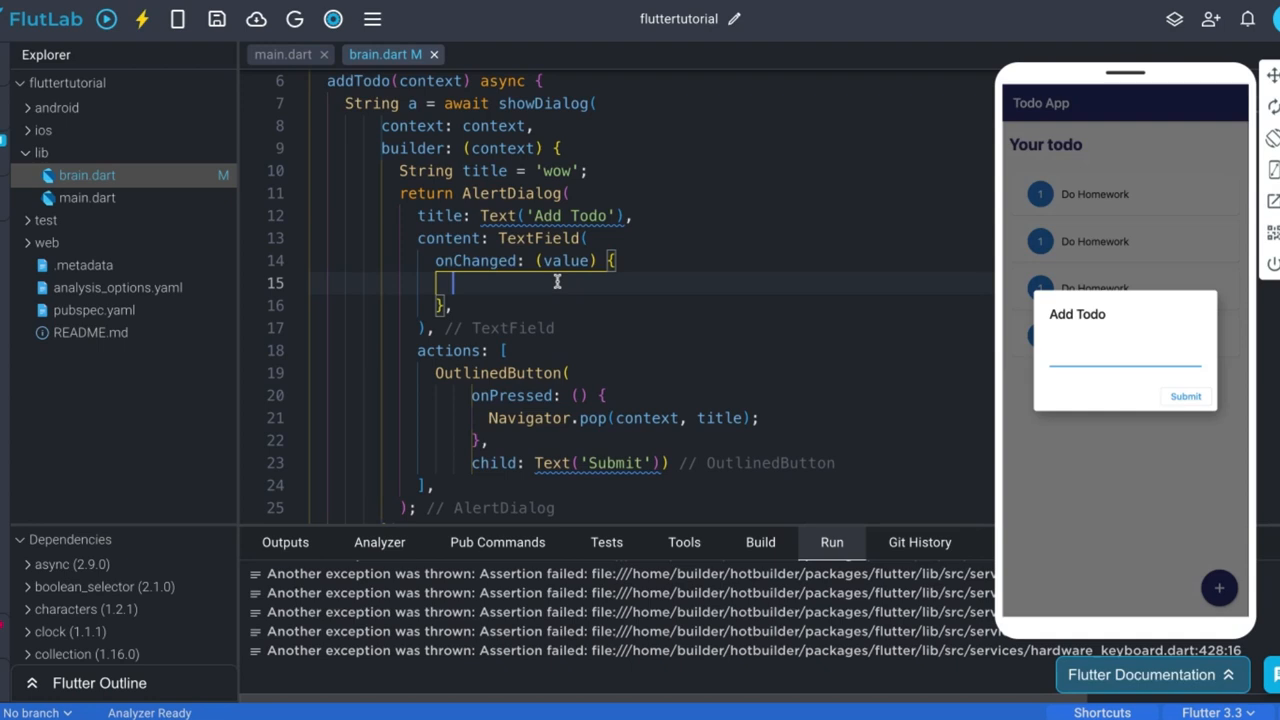
Set title from the TextField's onChanged value so typed todos print, then begin an if check
type("tit")
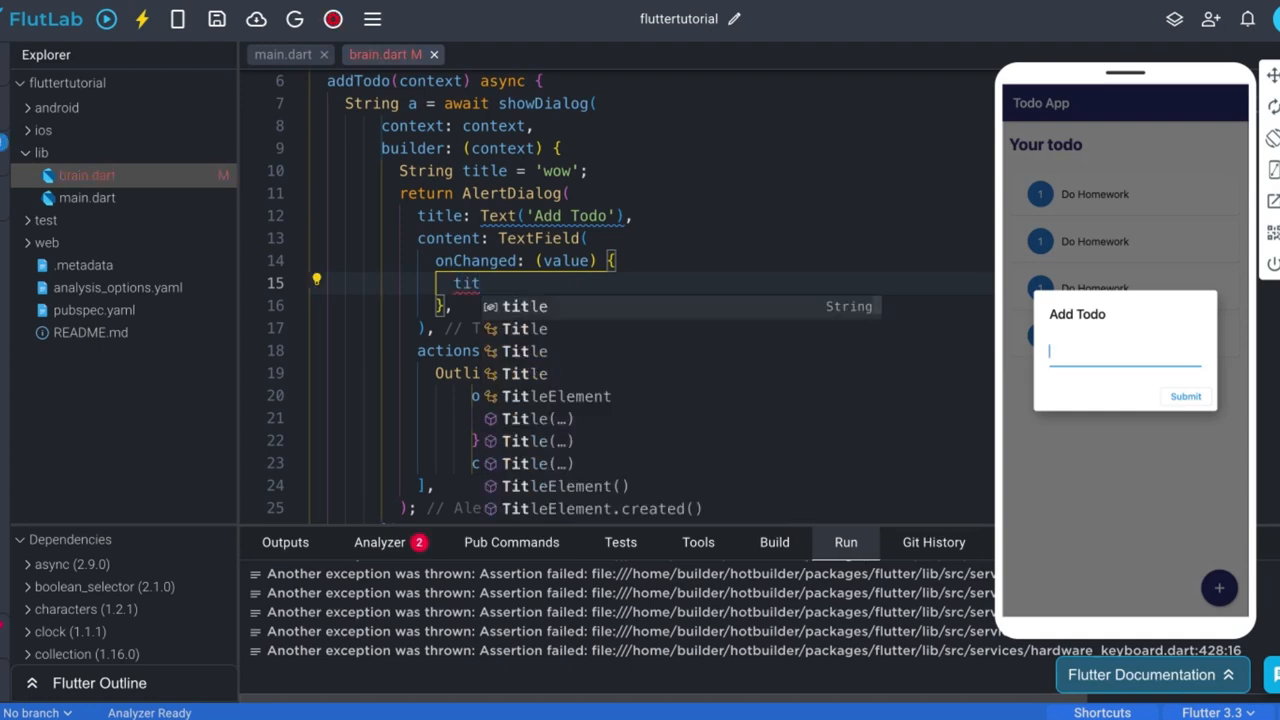
type("title = value;")
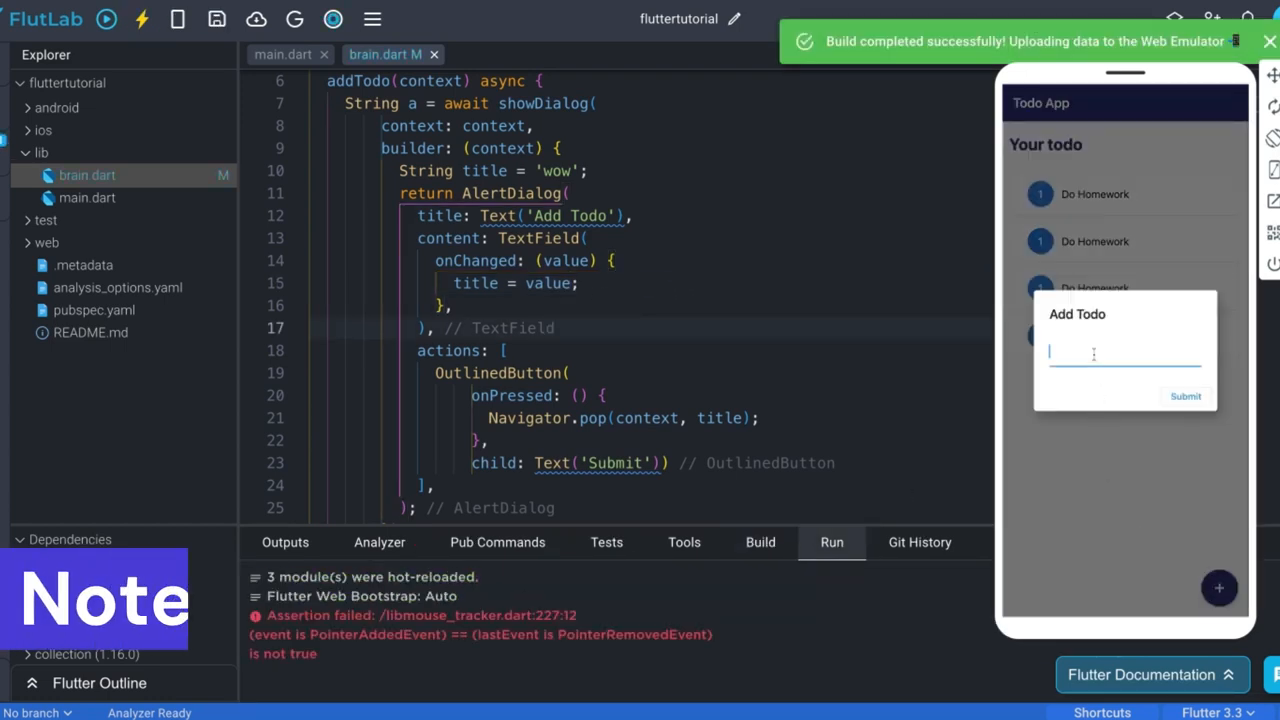
left_click(1186, 396)
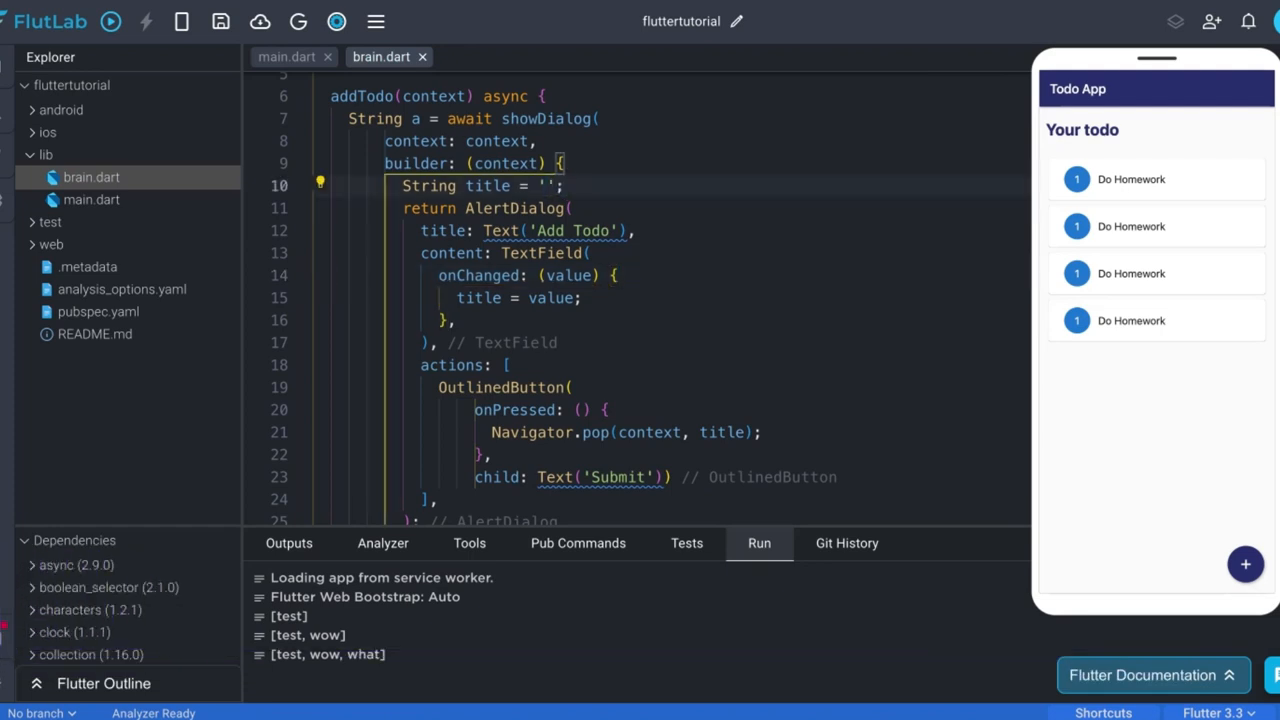
scroll("down", 3)
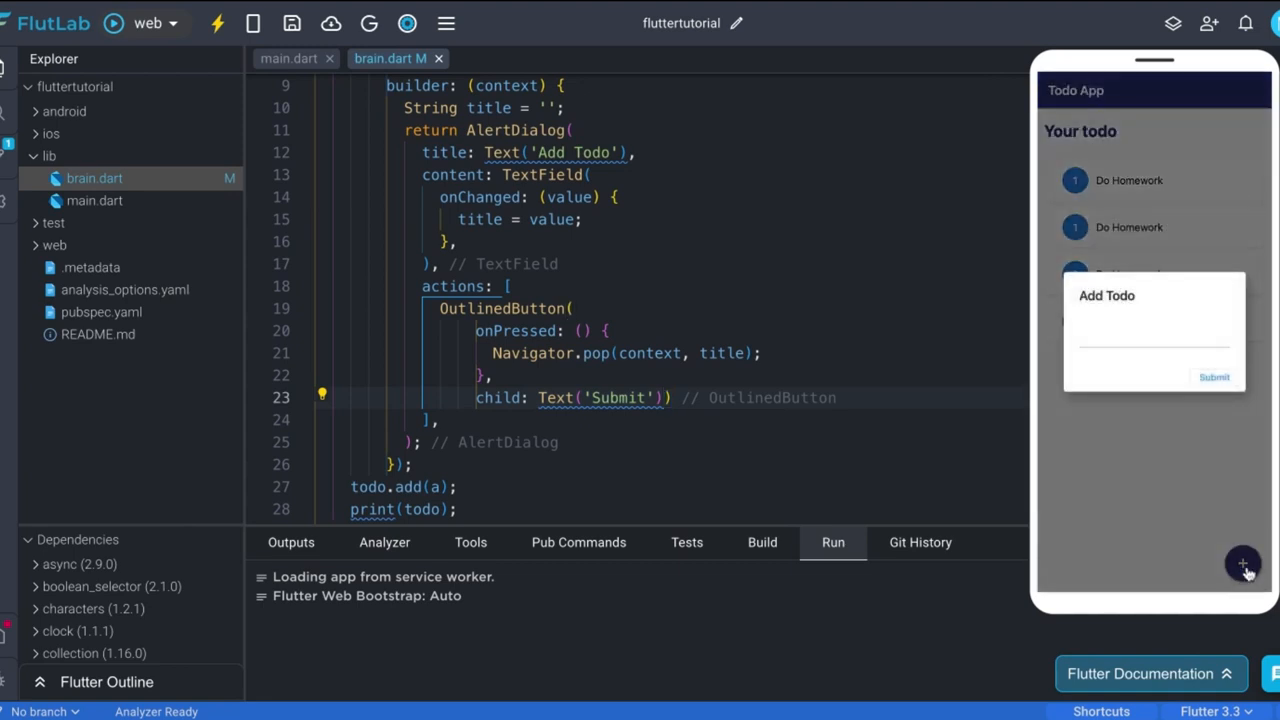
left_click(1212, 376)
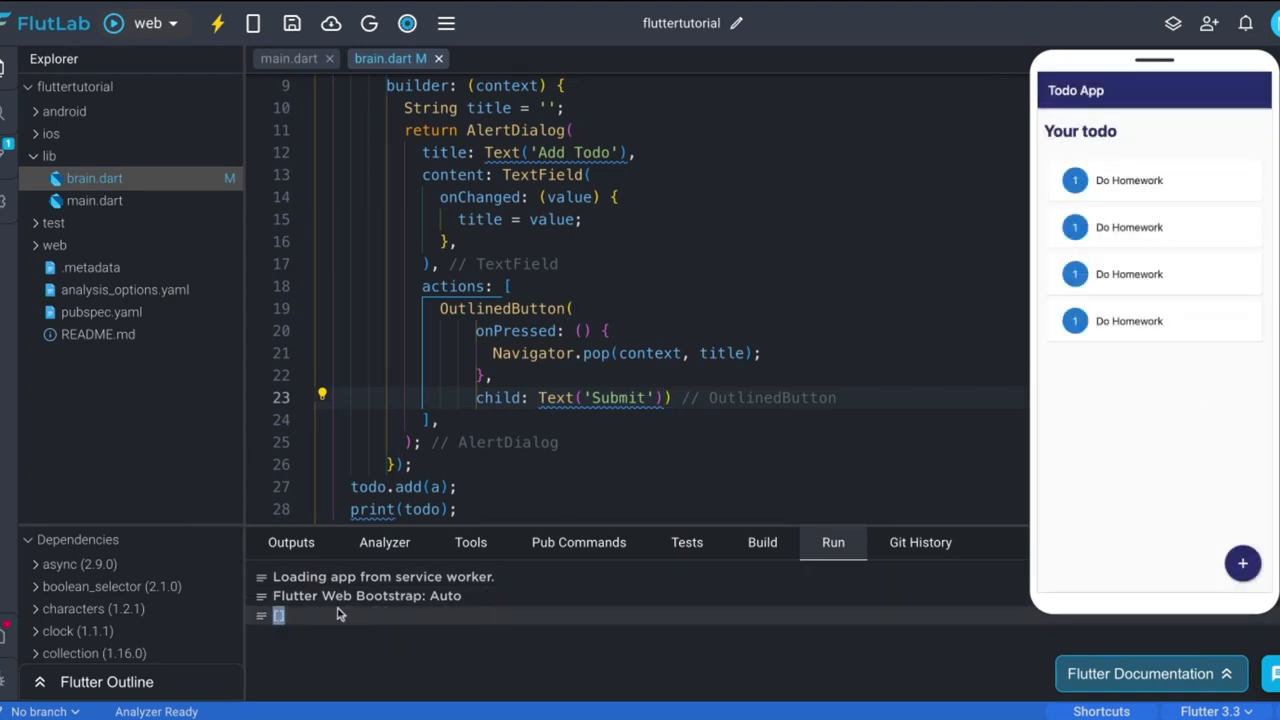
type("if(a != ''){")
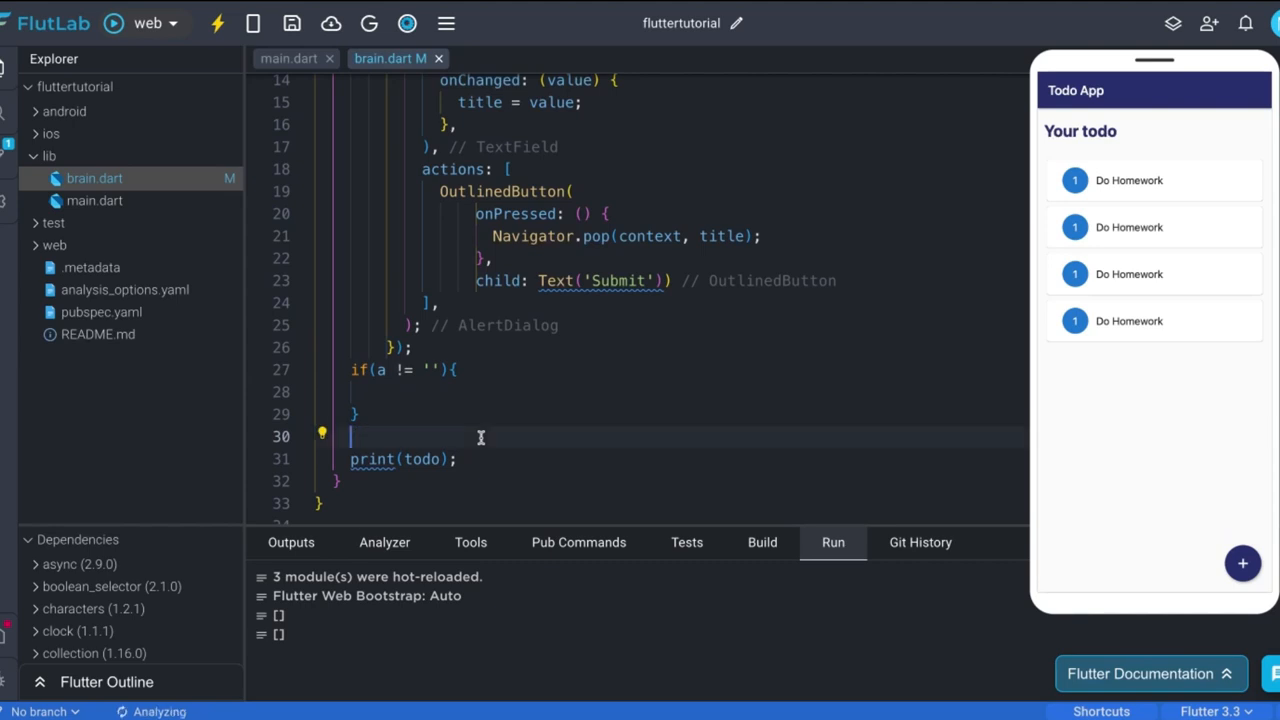
Guard todo.add(a) with if (a != '') and submit an empty Add Todo dialog to confirm nothing is added
type("todo.add(a);")
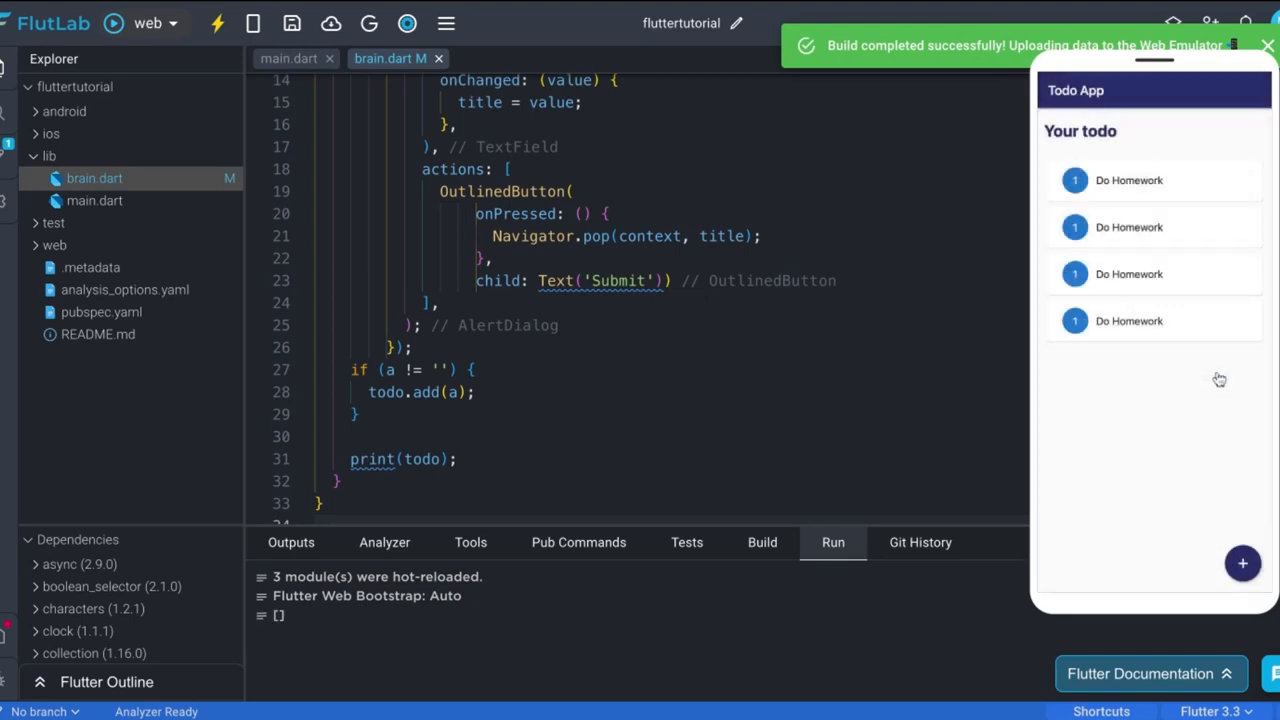
left_click(1242, 564)
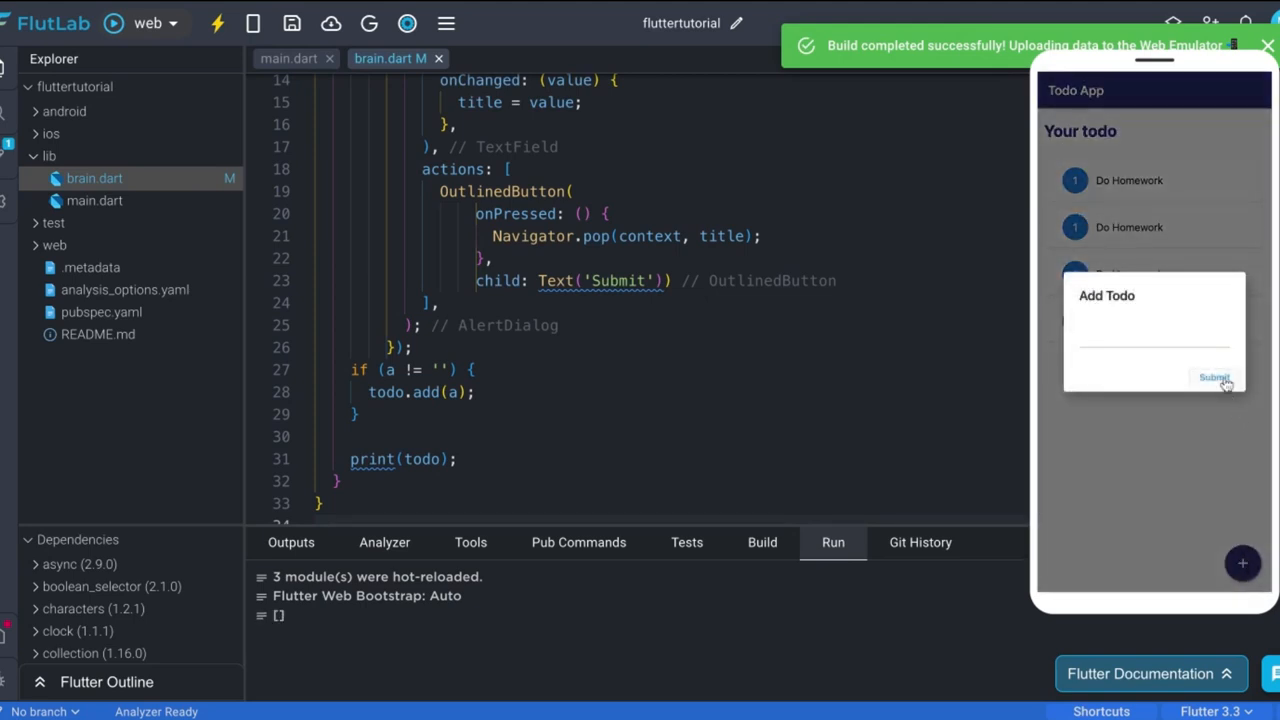
left_click(1212, 376)
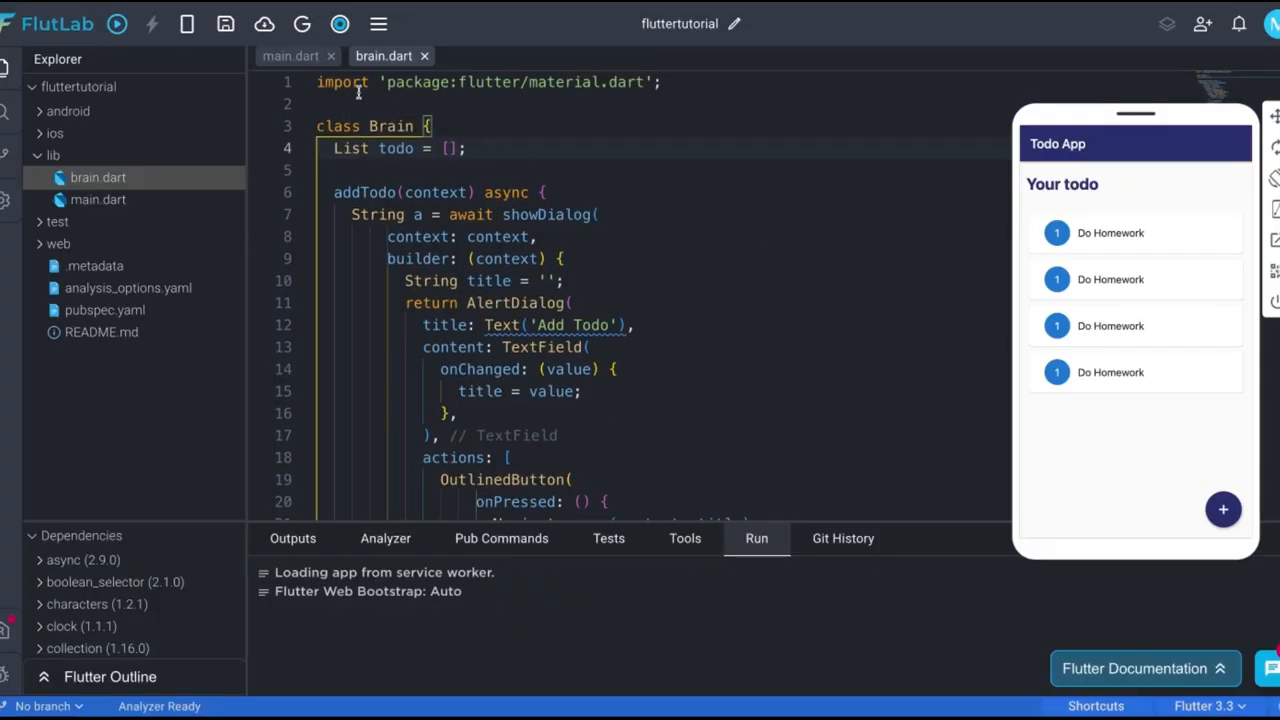
In main.dart, replace the card list with a ListView.builder of itemCount 15 returning InfoCard()
left_click(290, 56)
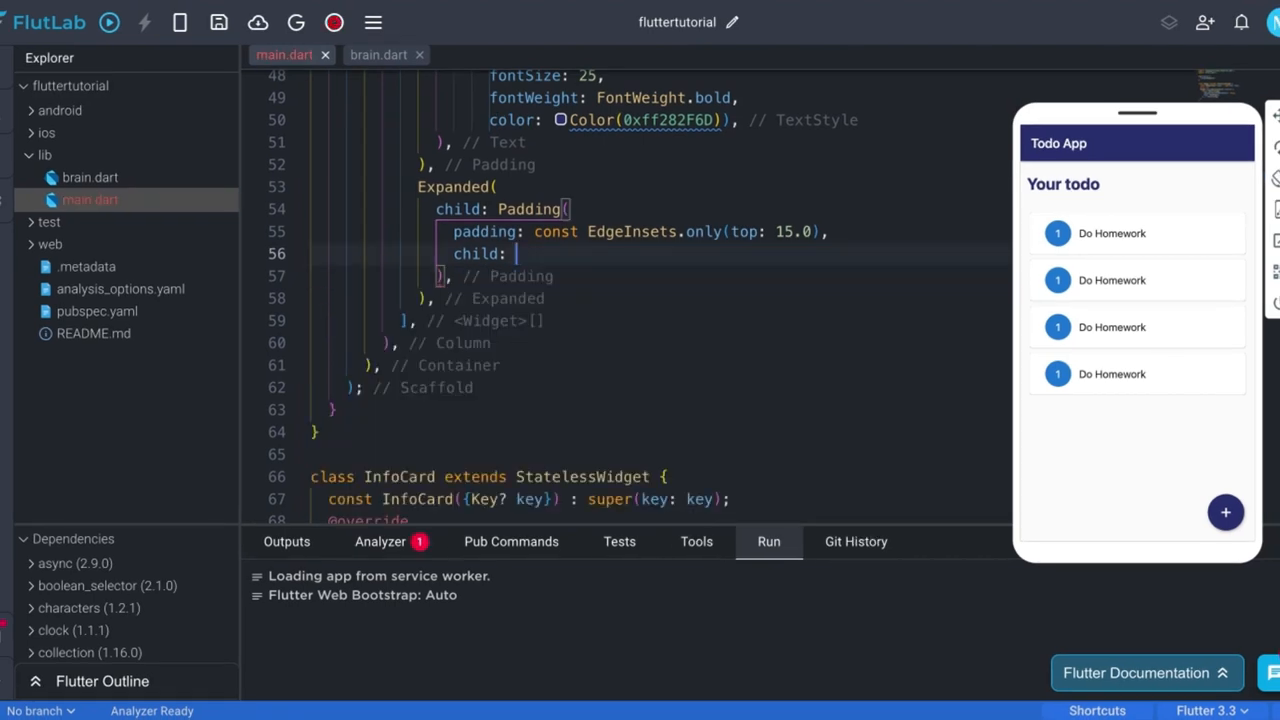
type("List")
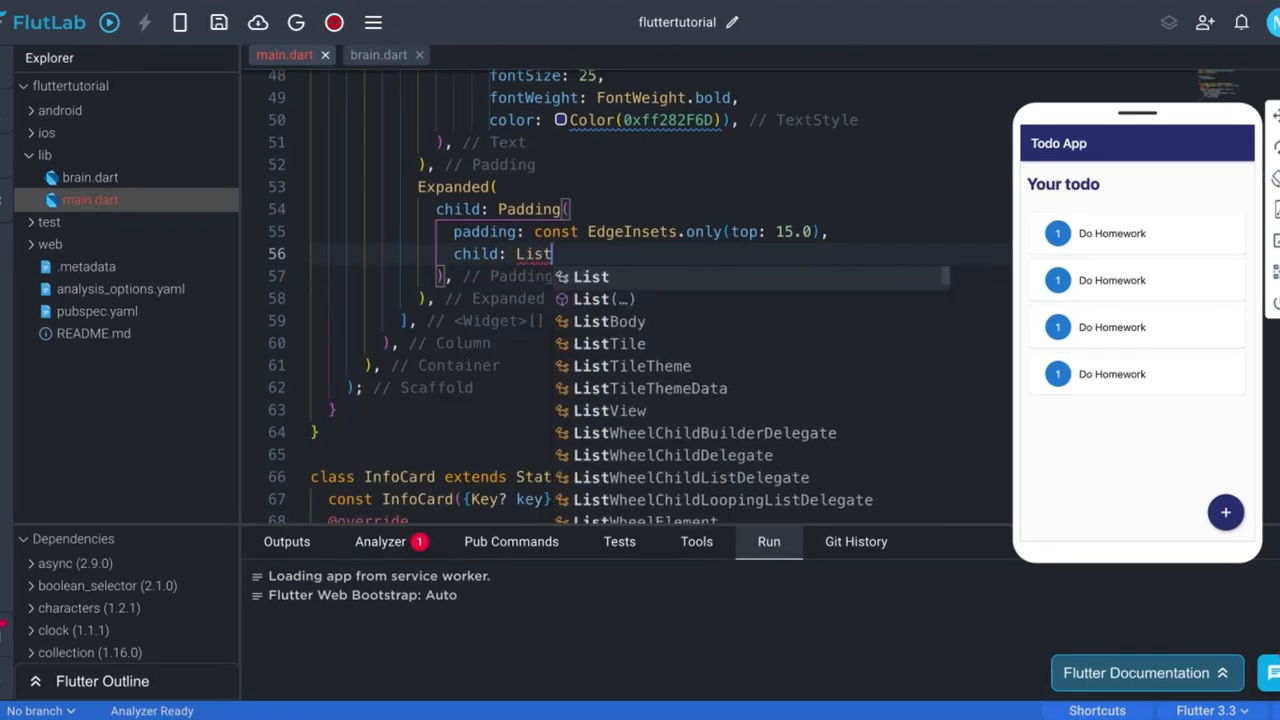
type("View.builder(itemBuilder: ((context, index) {")
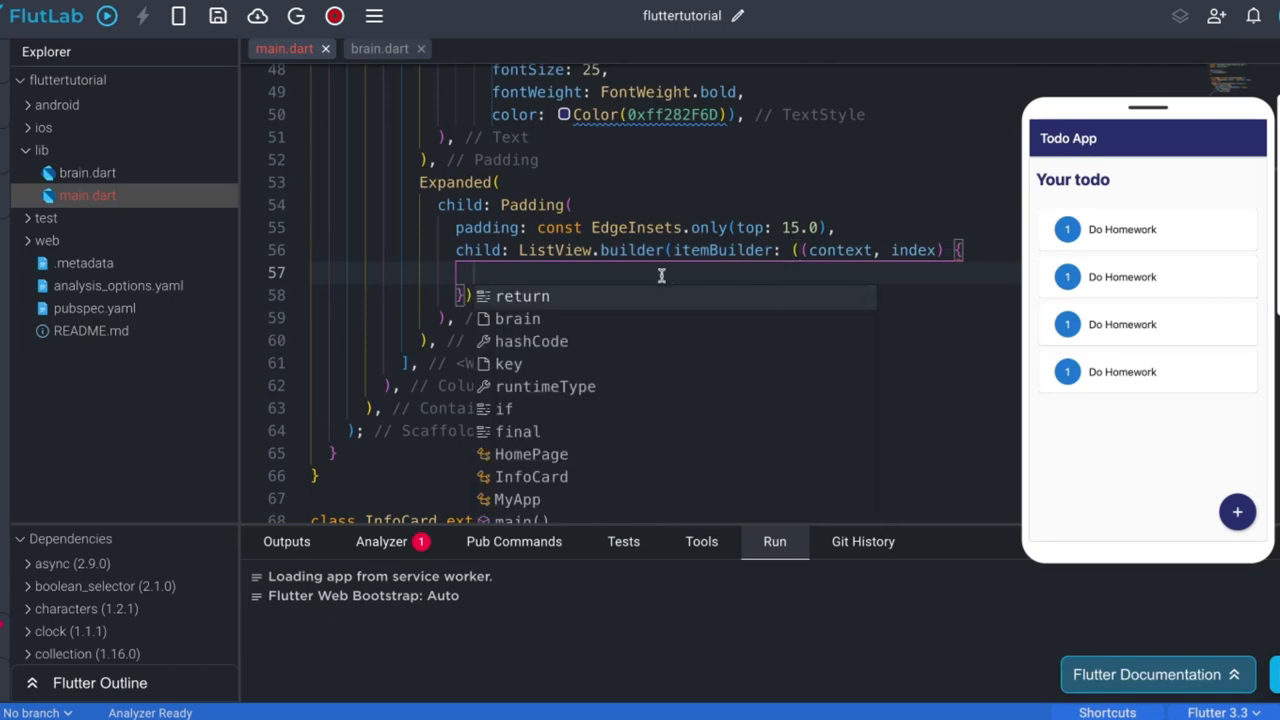
type("return InfoCard();")
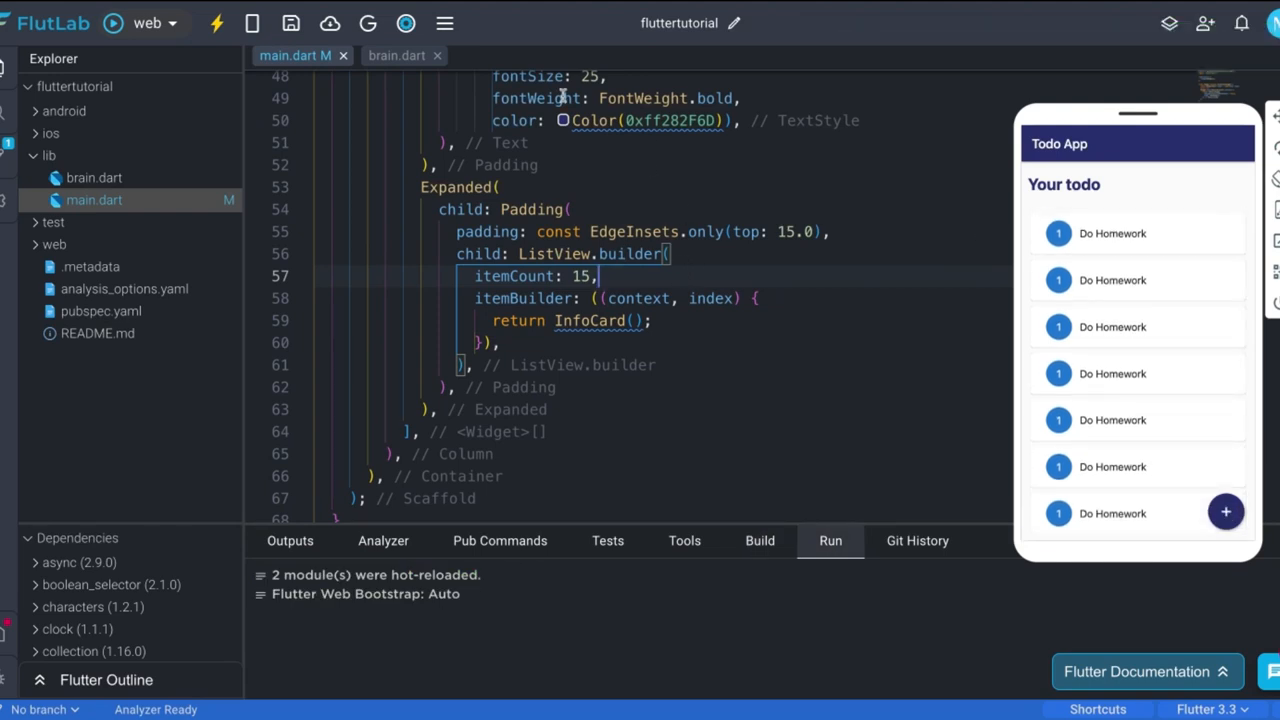
left_click(396, 56)
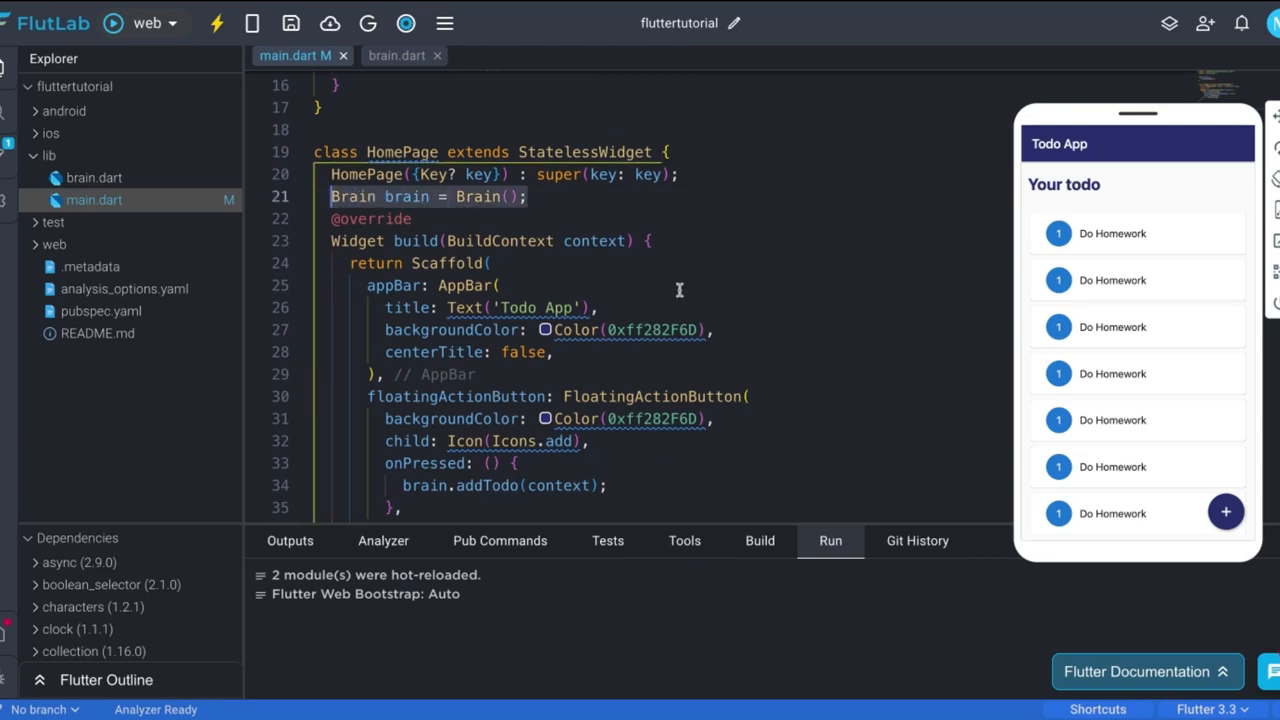
Set itemCount to brain.todo.length and submit a todo from the + dialog in the preview
type("brain.todo,")
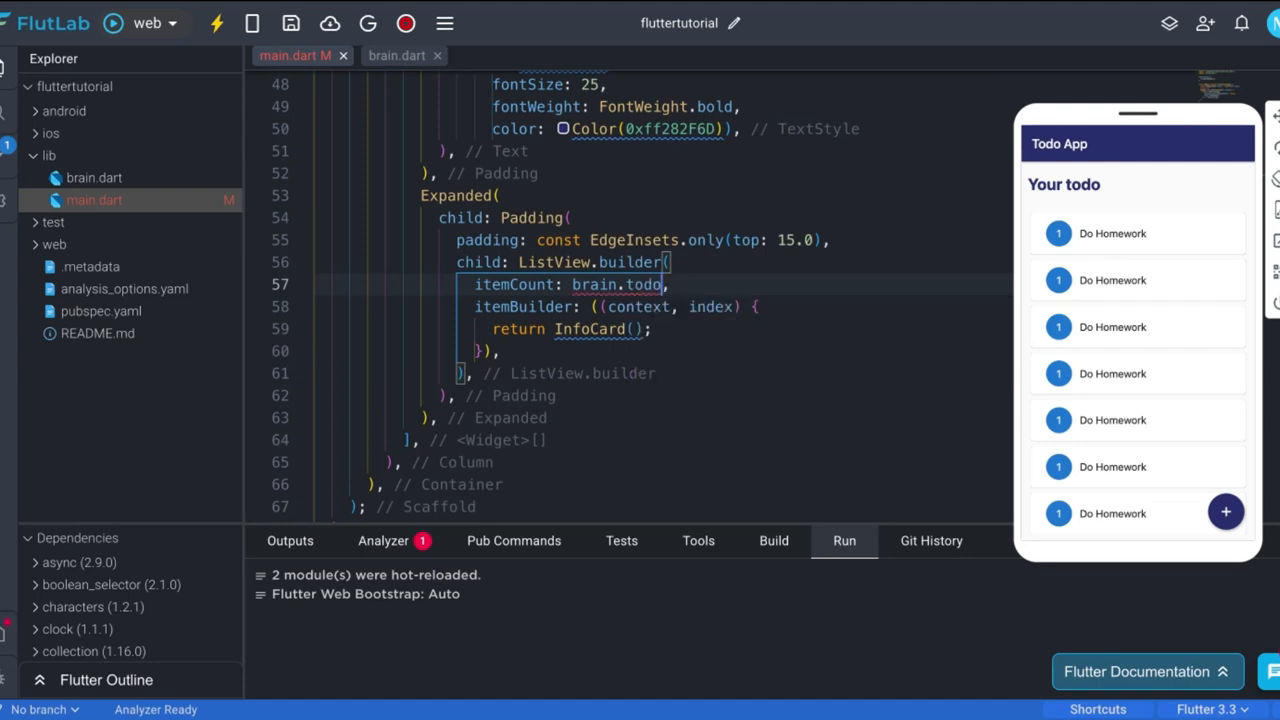
type(".length")
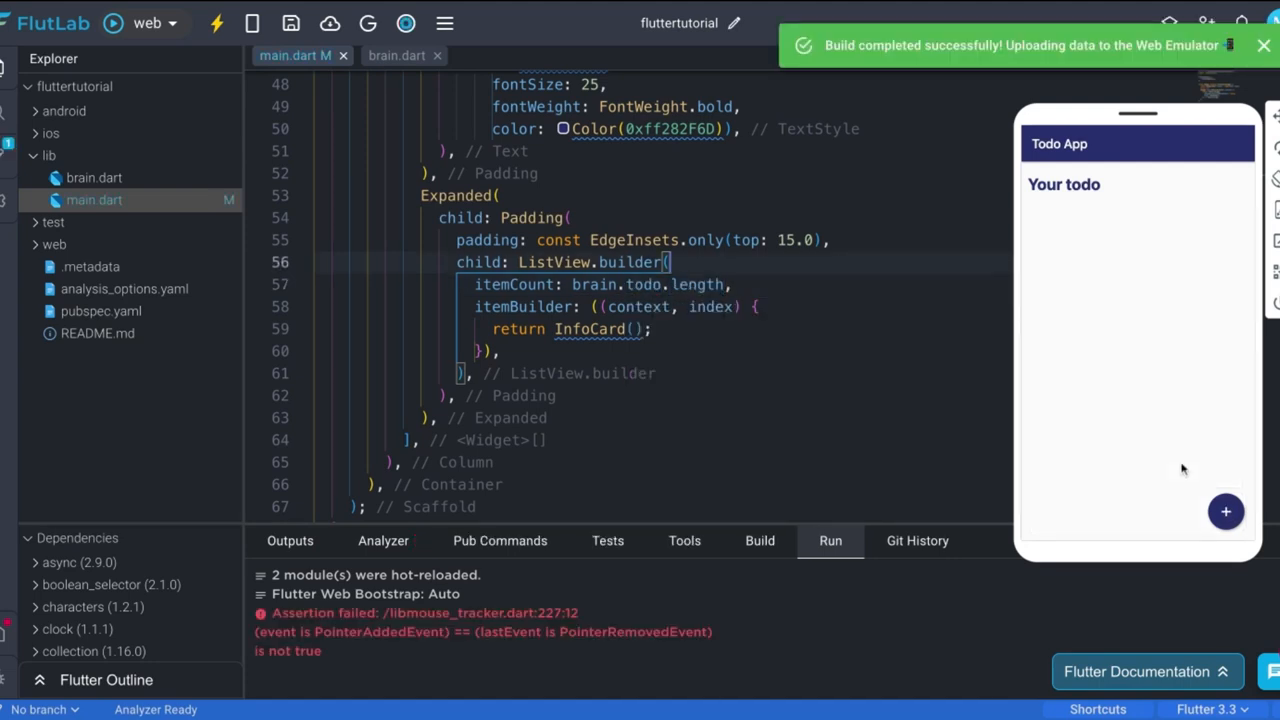
mouse_move(1008, 242)
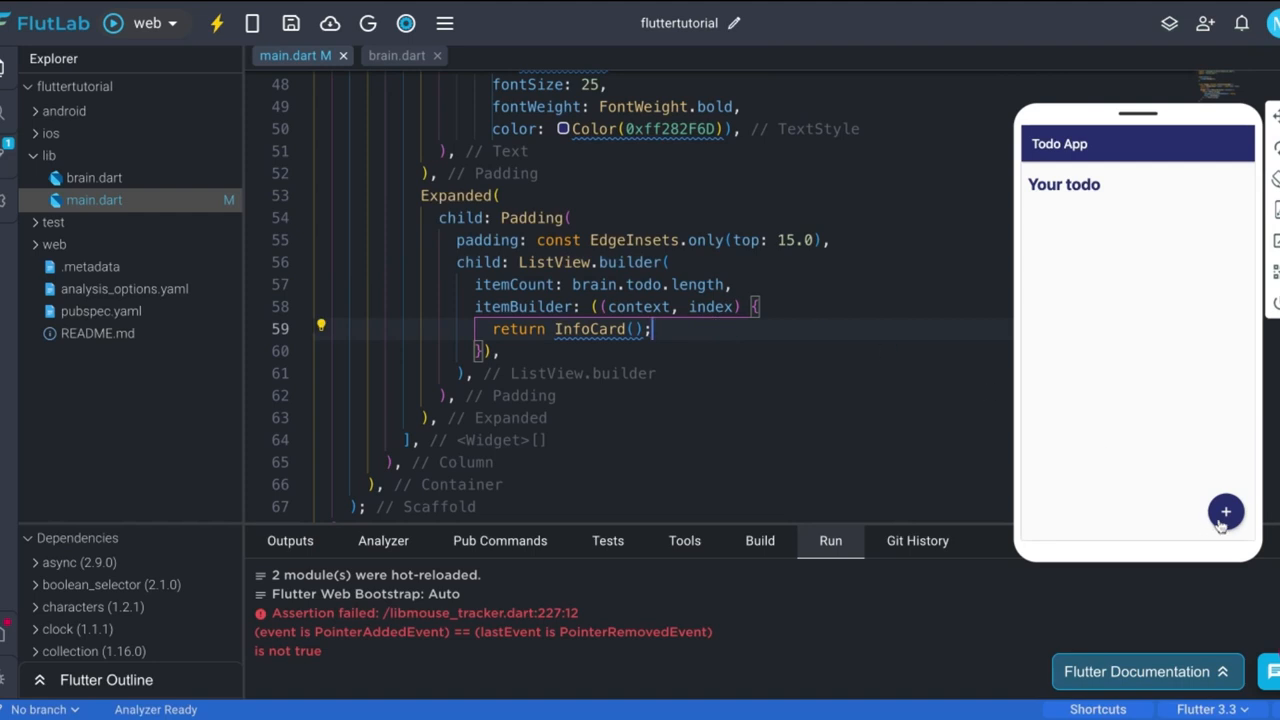
left_click(1224, 512)
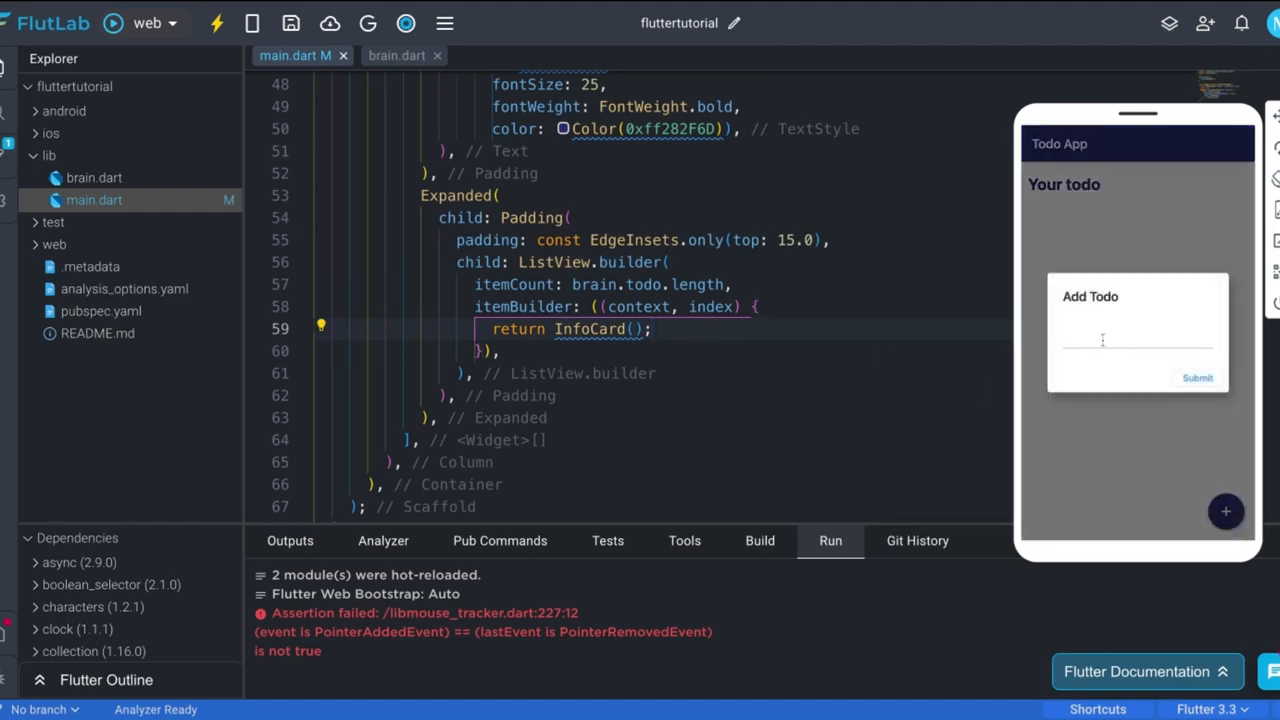
left_click(1196, 378)
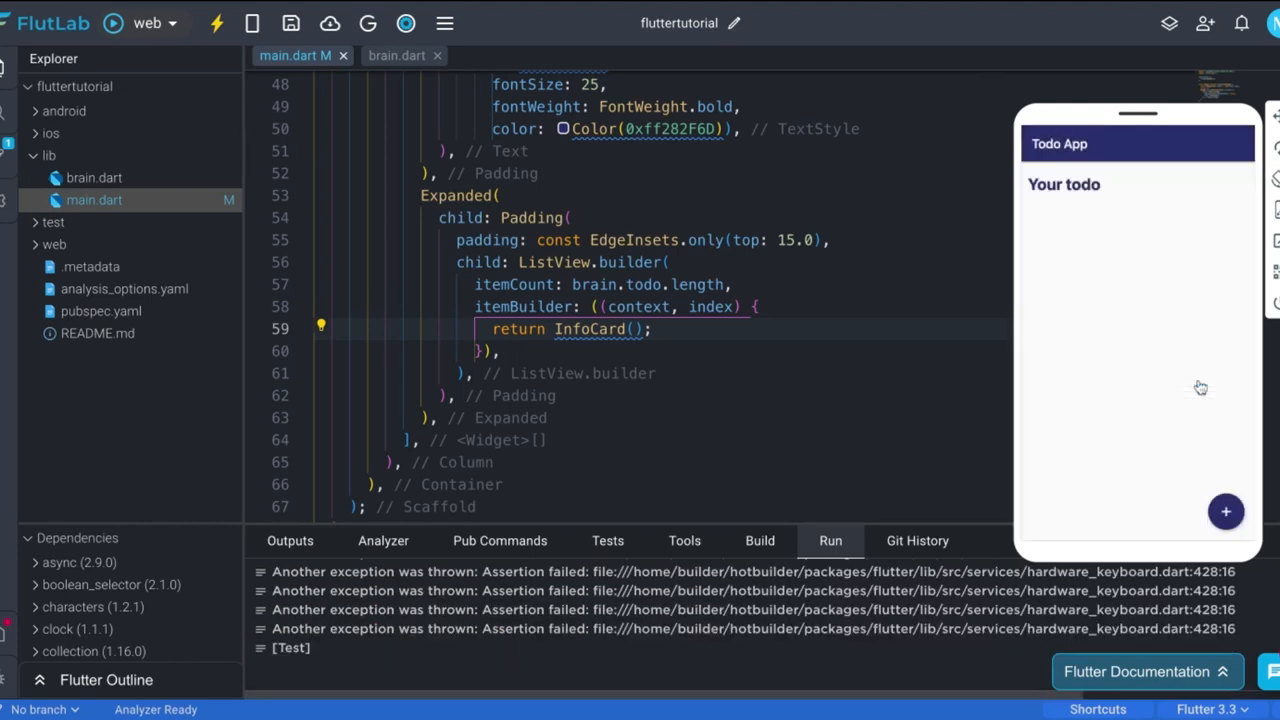
mouse_move(332, 650)
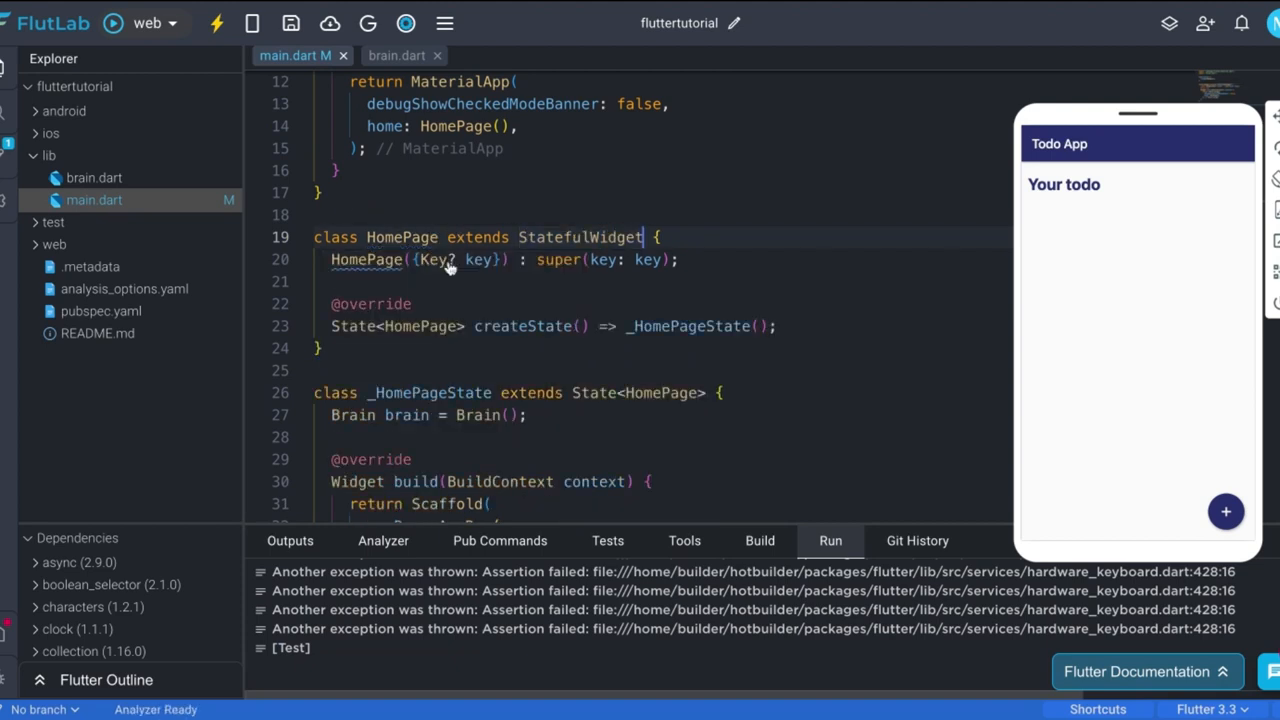
Make HomePage stateful with setState after brain.addTodo(context), then add the todo 'Test'
scroll("down", 3)
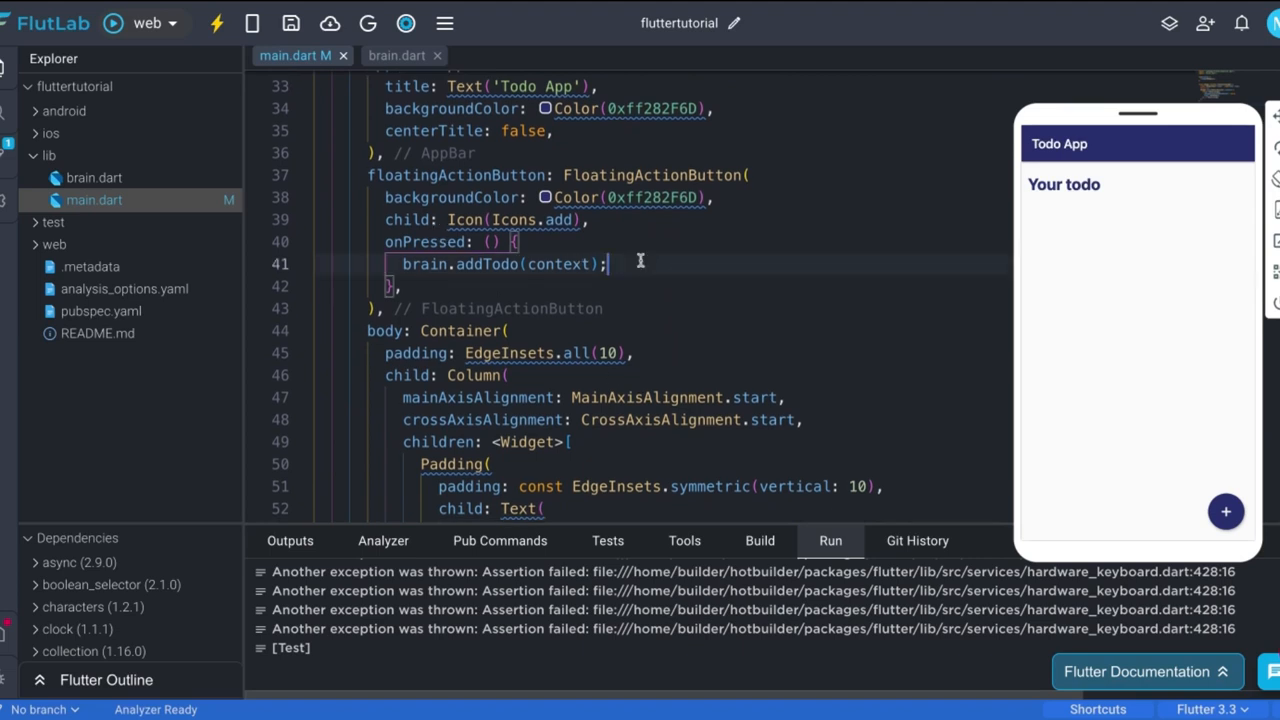
type("setState(() {});")
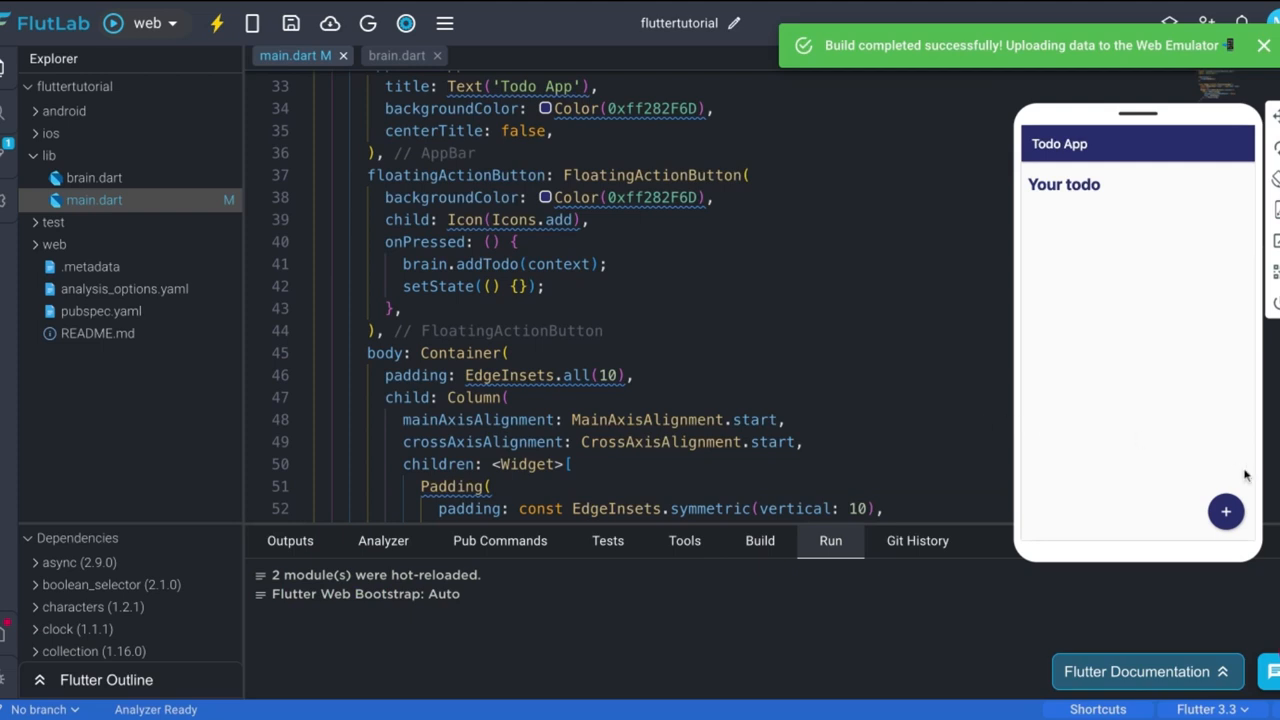
left_click(1226, 512)
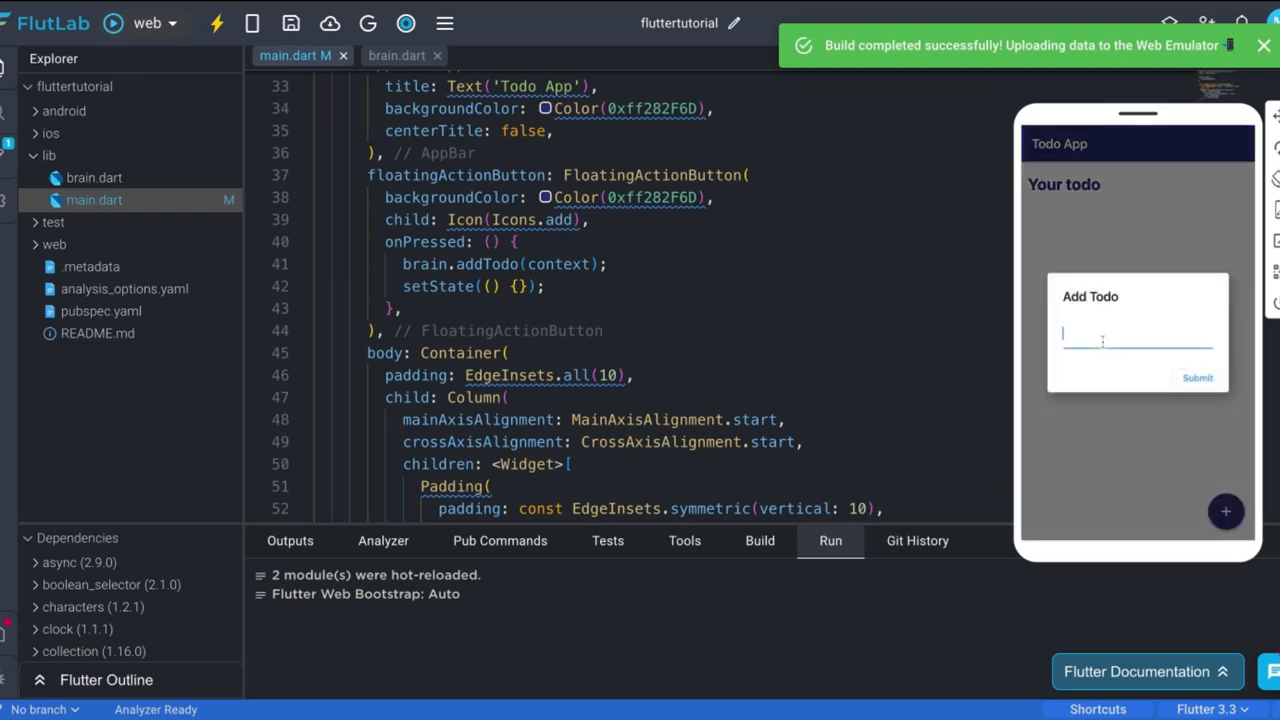
type("Test")
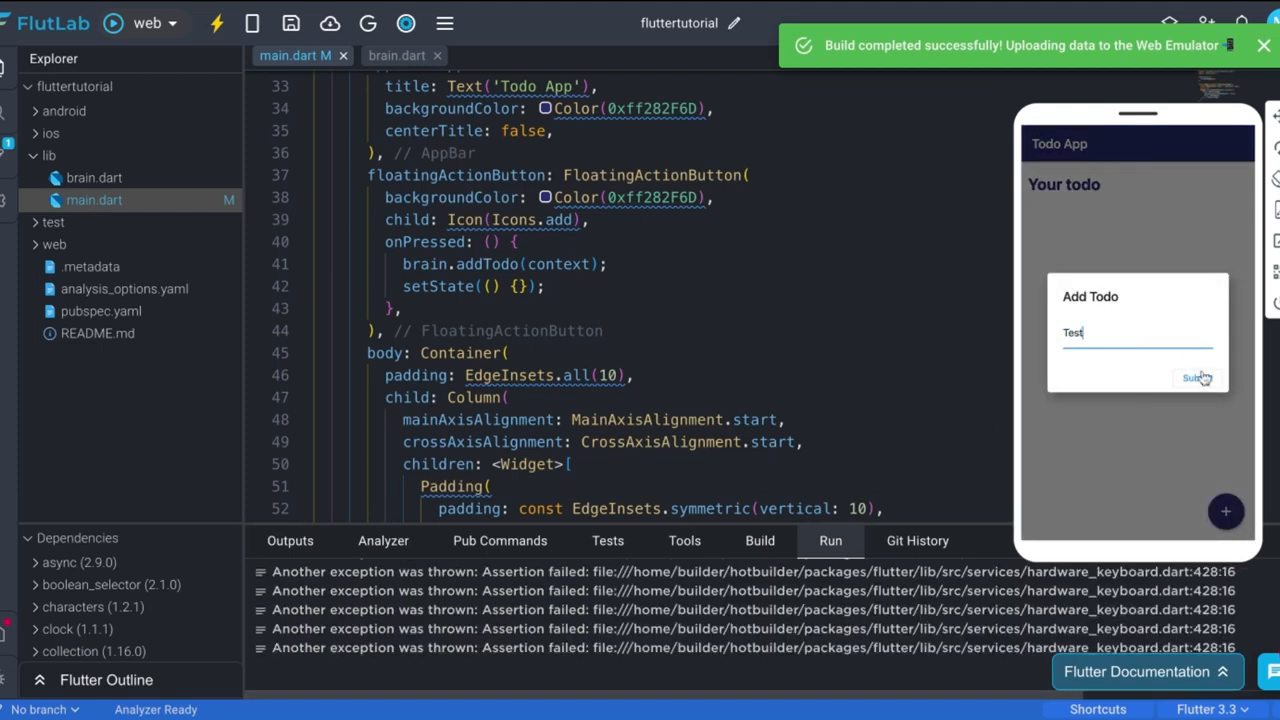
left_click(1196, 378)
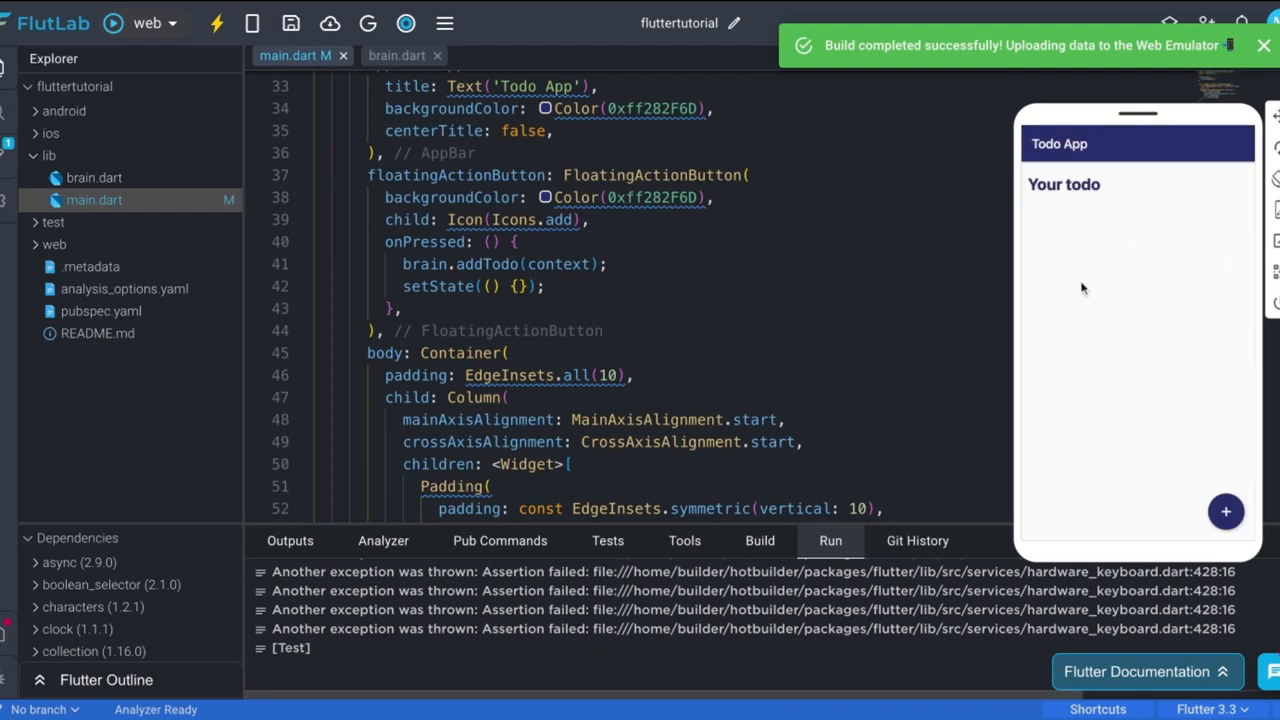
mouse_move(704, 320)
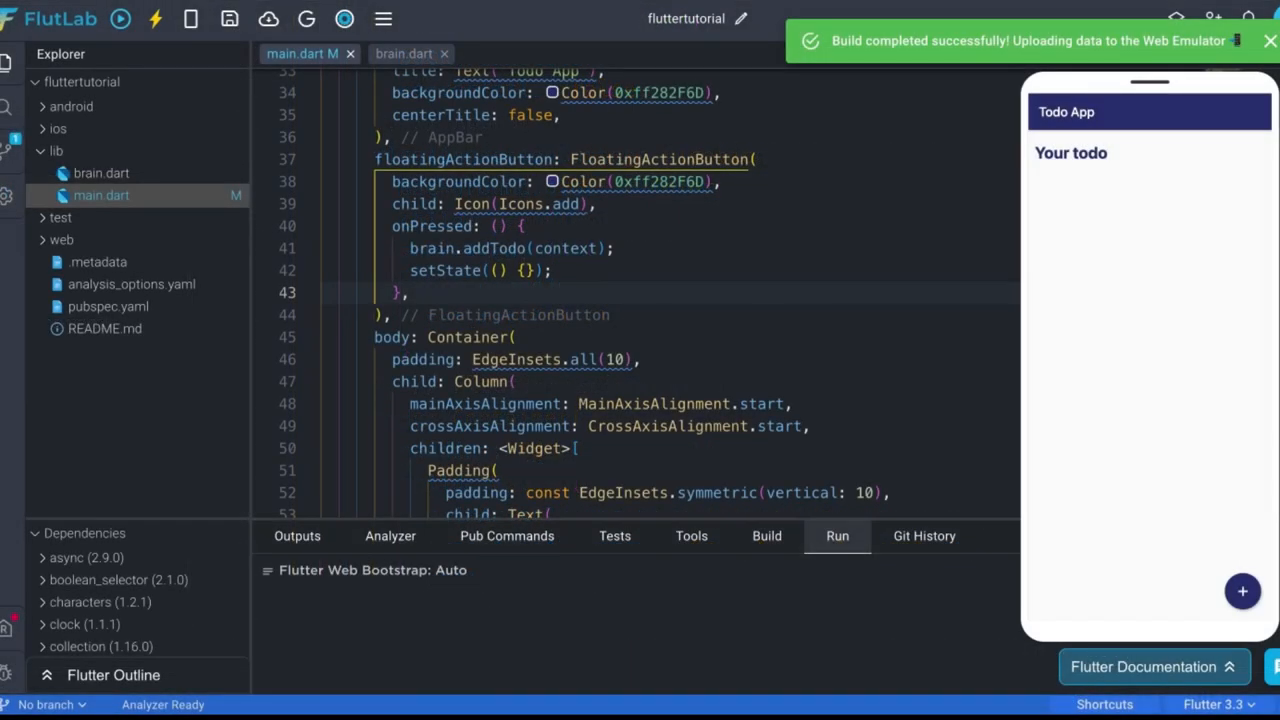
Make onPressed async and await brain.addTodo(context), then add the todo 'Test homework'
type("async")
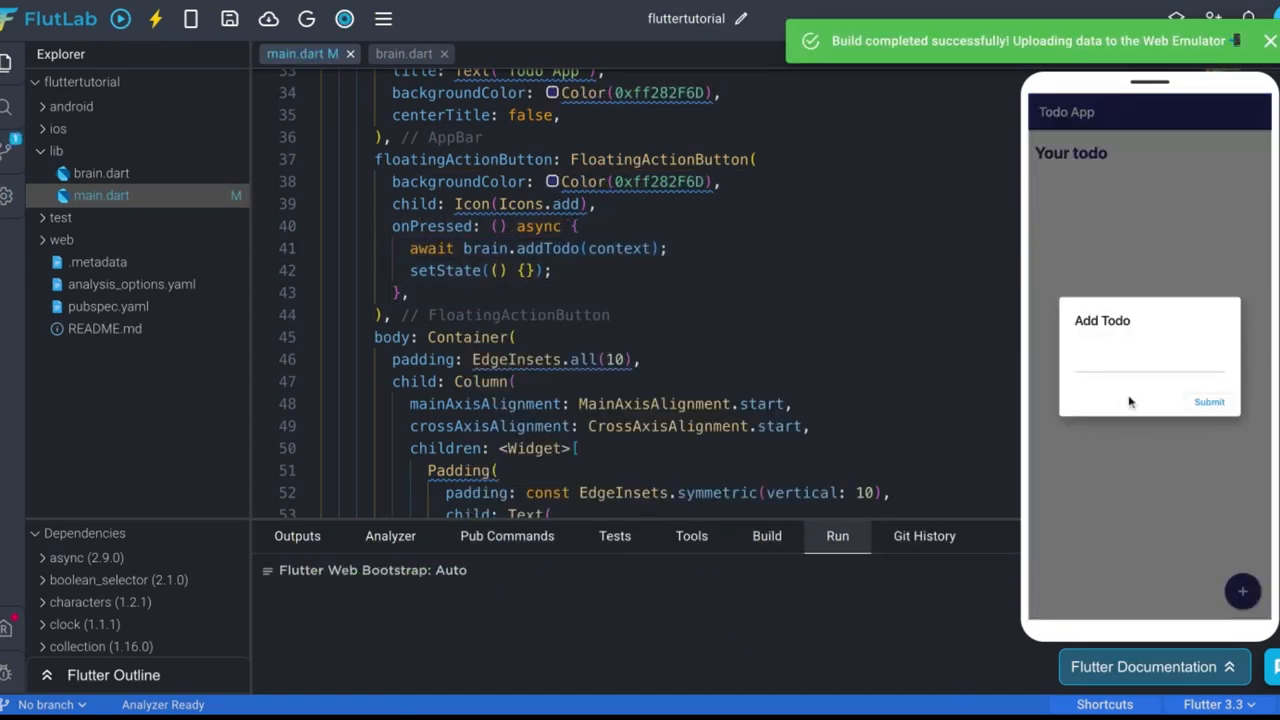
type("Test")
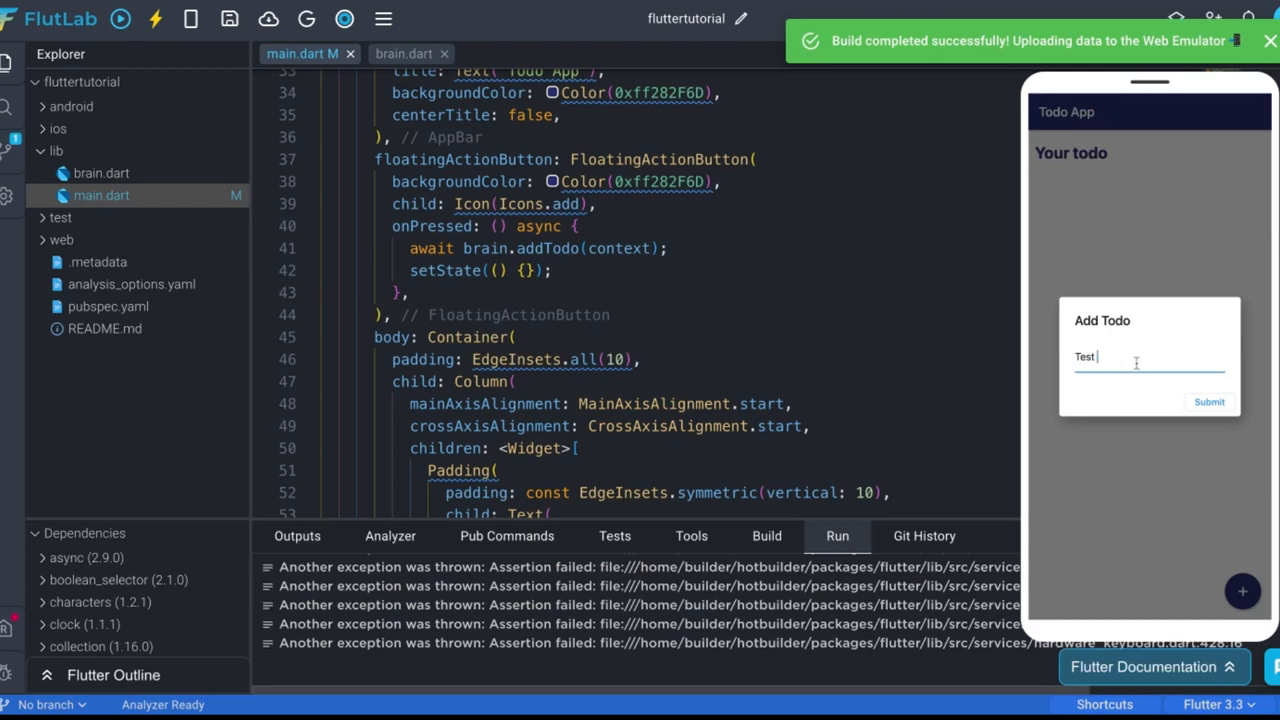
type("homework")
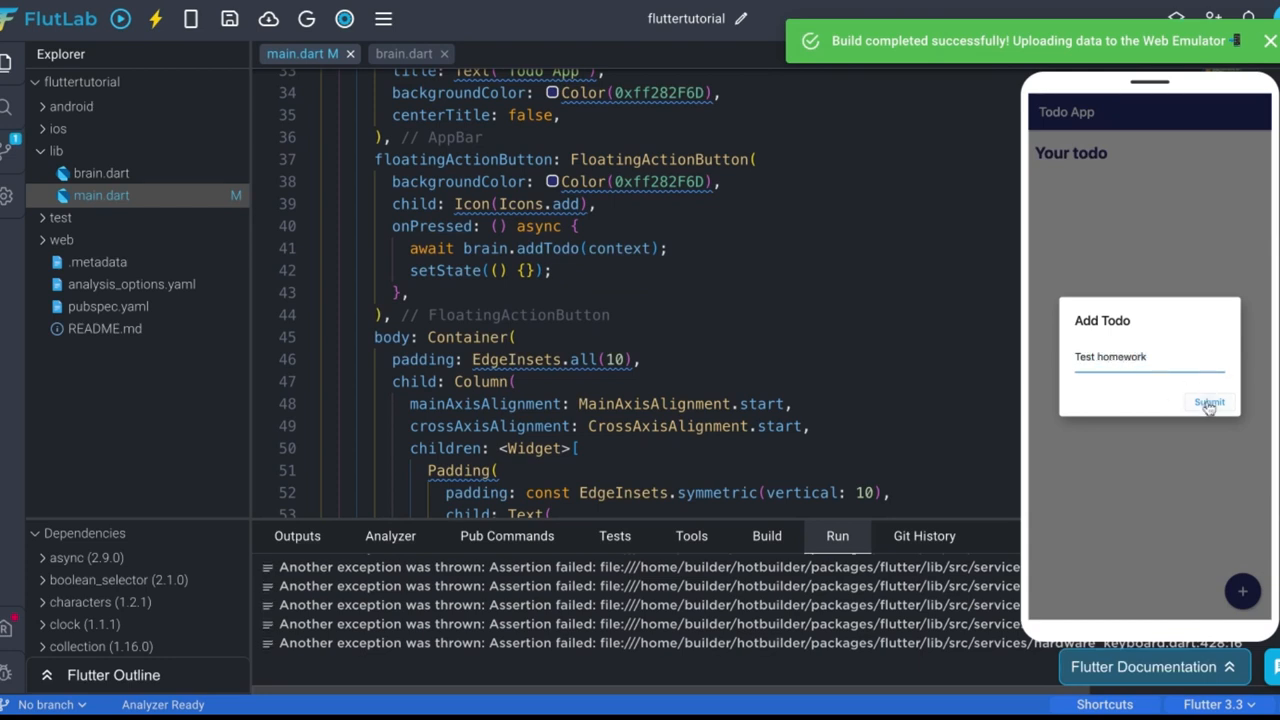
left_click(1208, 402)
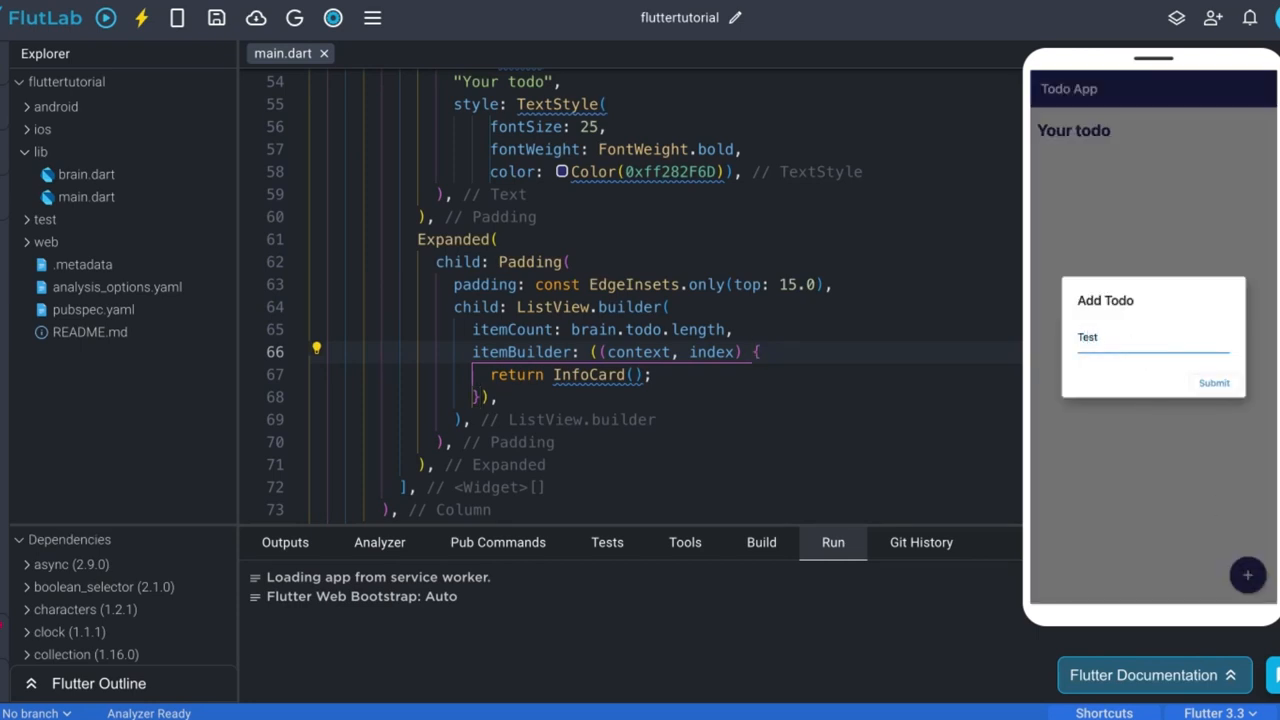
Submit the pending dialog and change the InfoCard title text from 'Do Homework' to 'hello'
left_click(1212, 384)
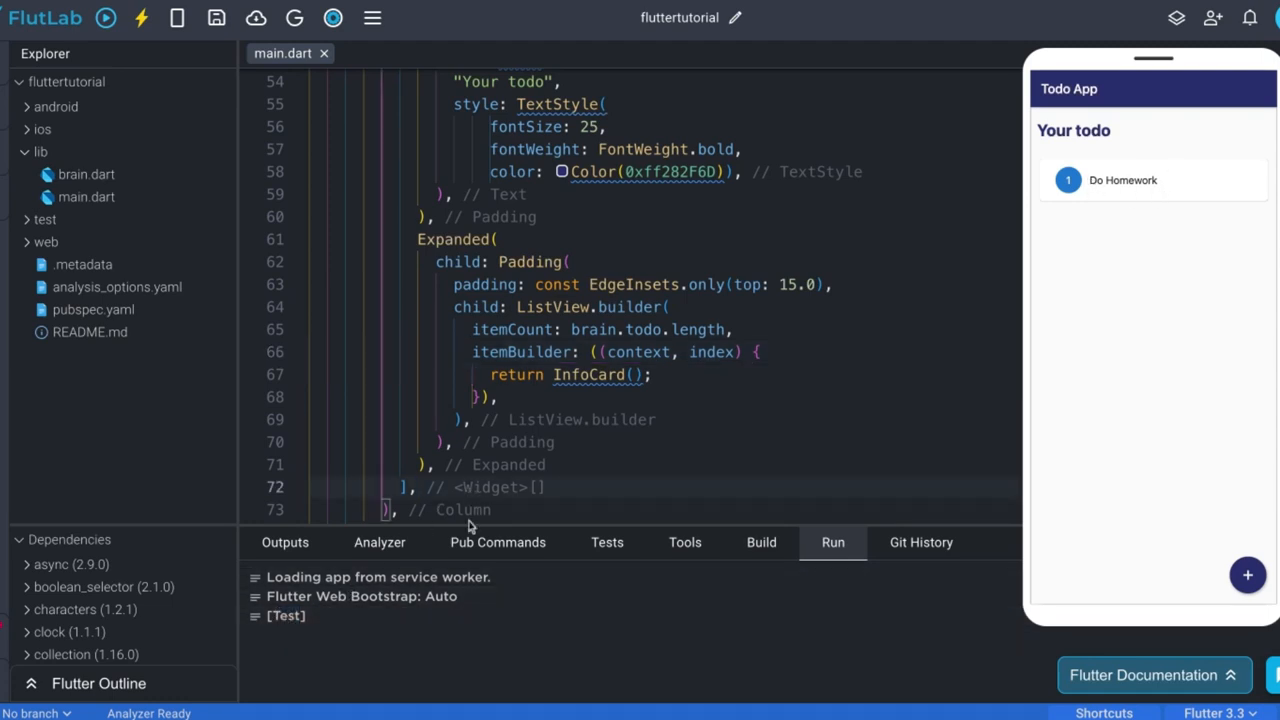
scroll("down", 3)
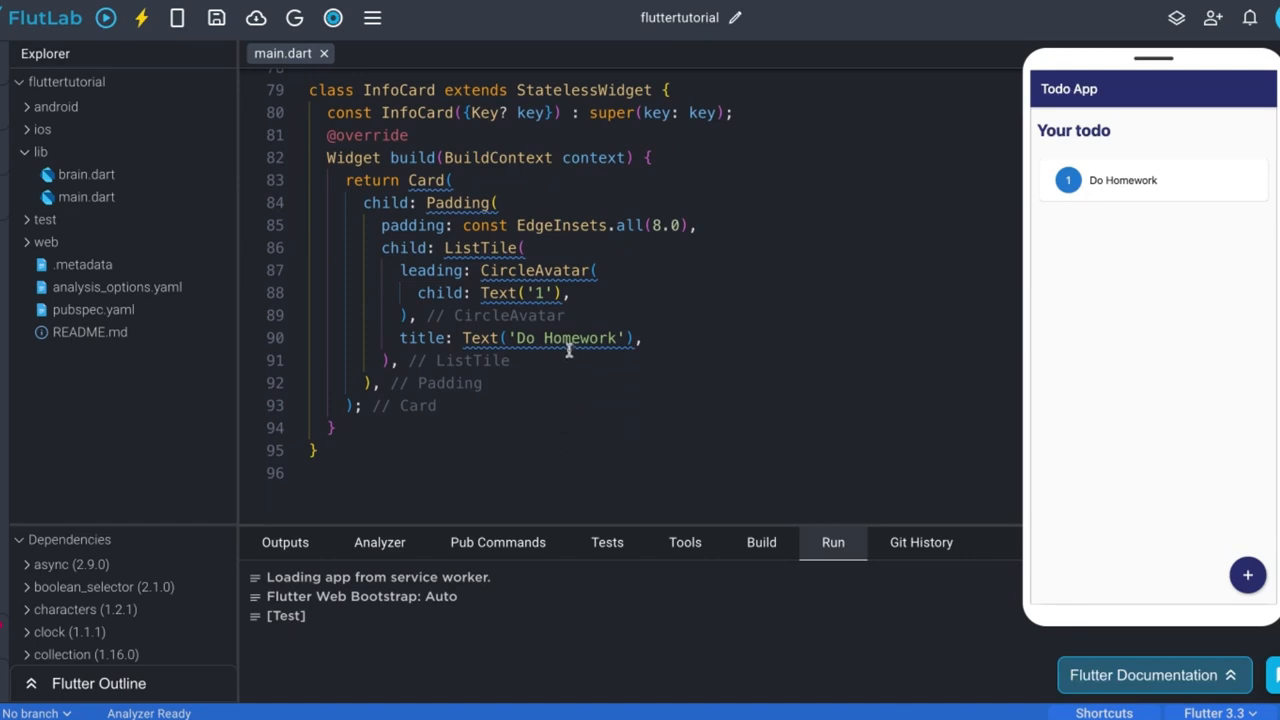
double_click(568, 338)
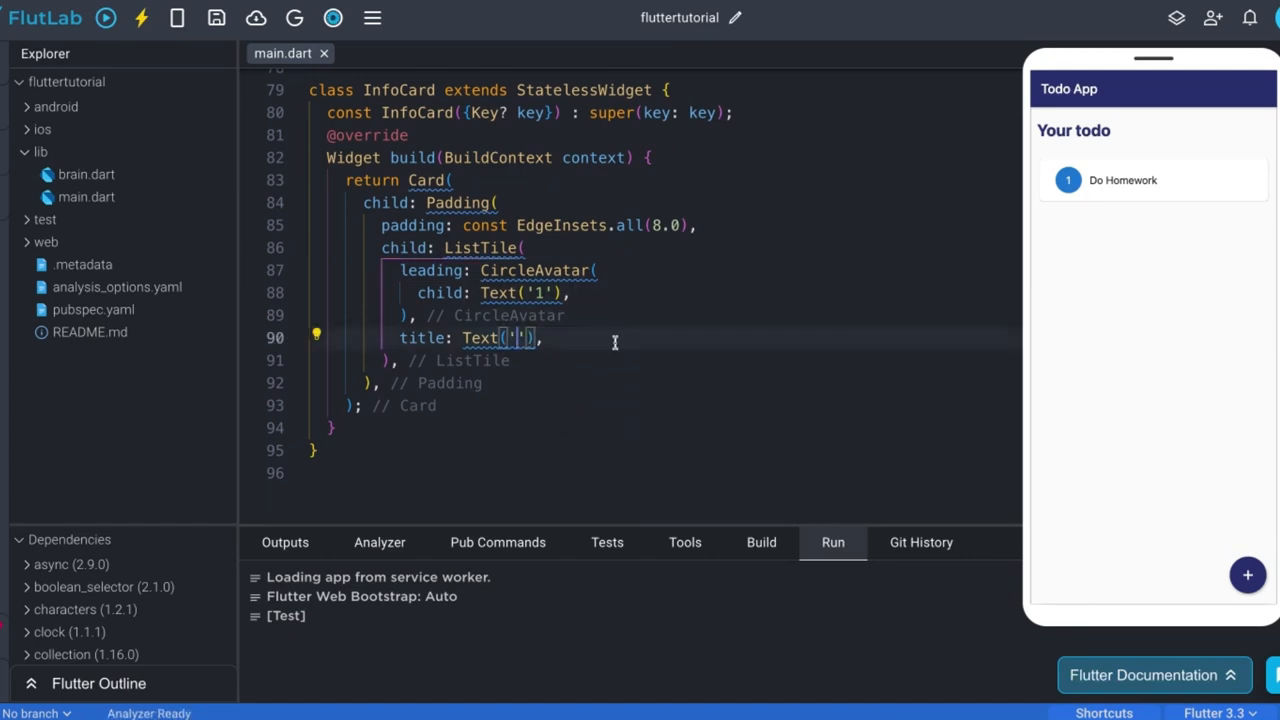
type("hello")
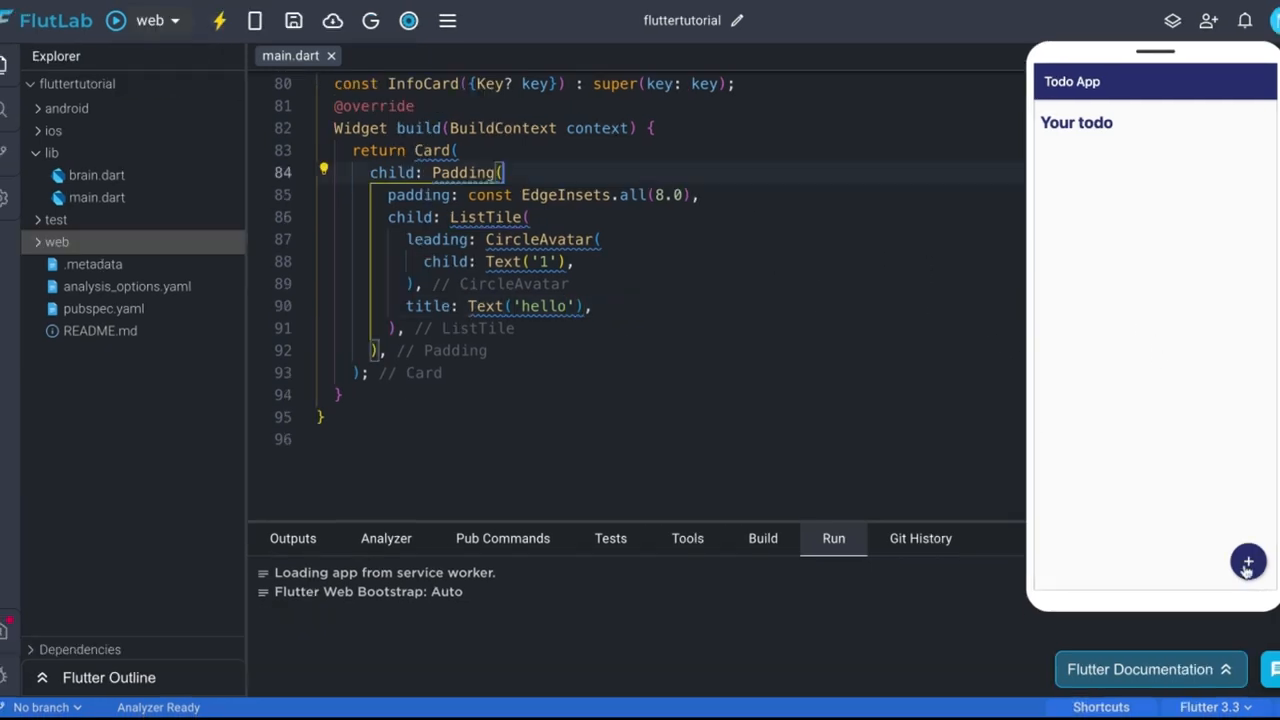
Add the todos 'test' and 'wow' so two hello cards appear in the preview
type("test")
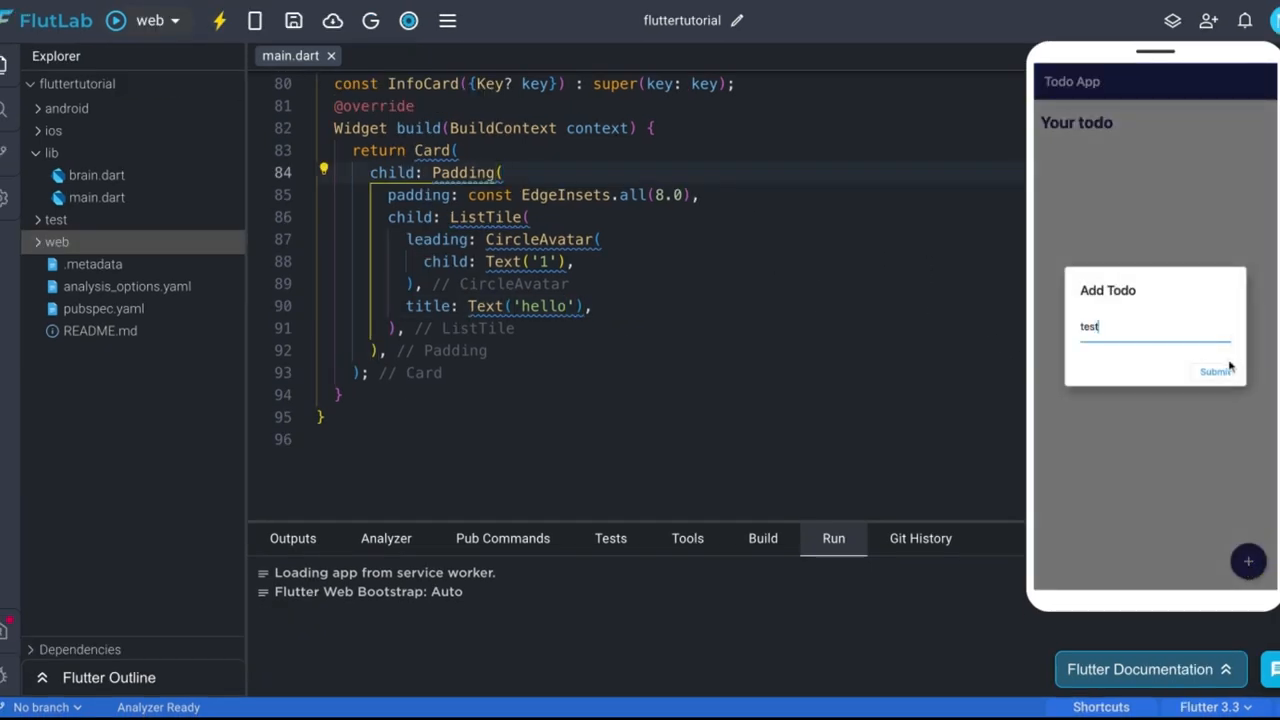
left_click(1216, 370)
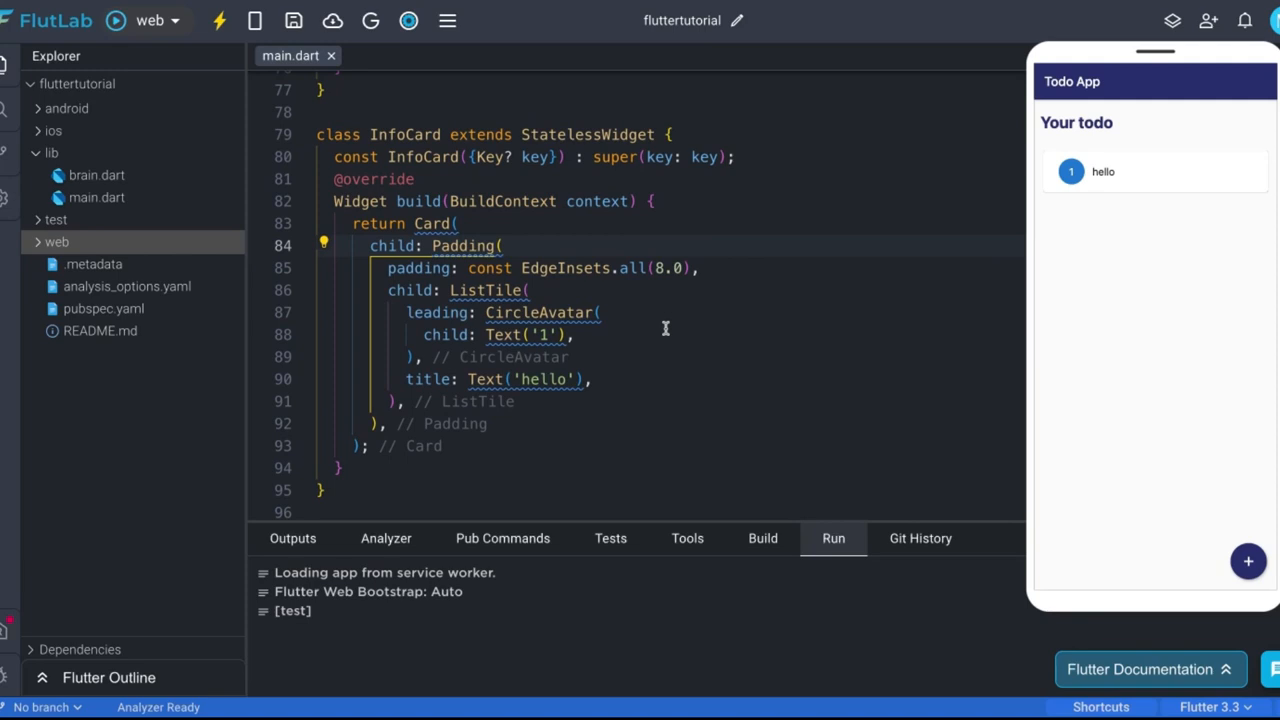
type("w")
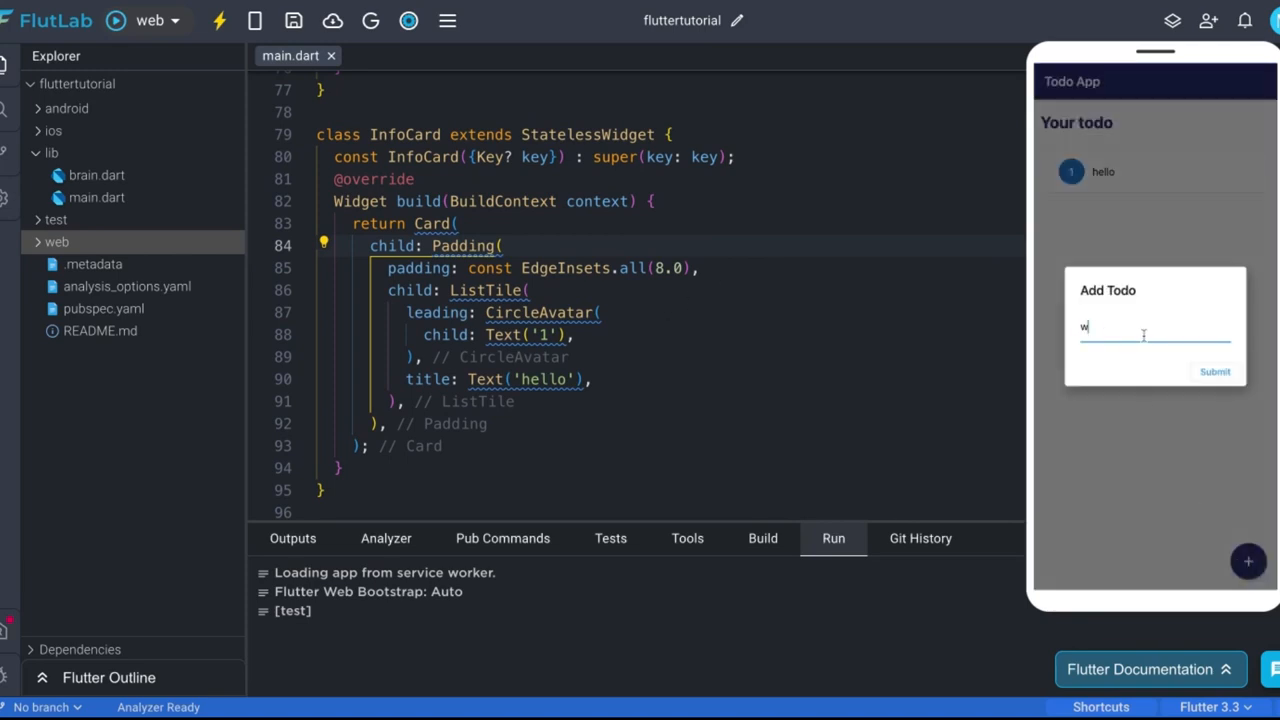
left_click(1216, 370)
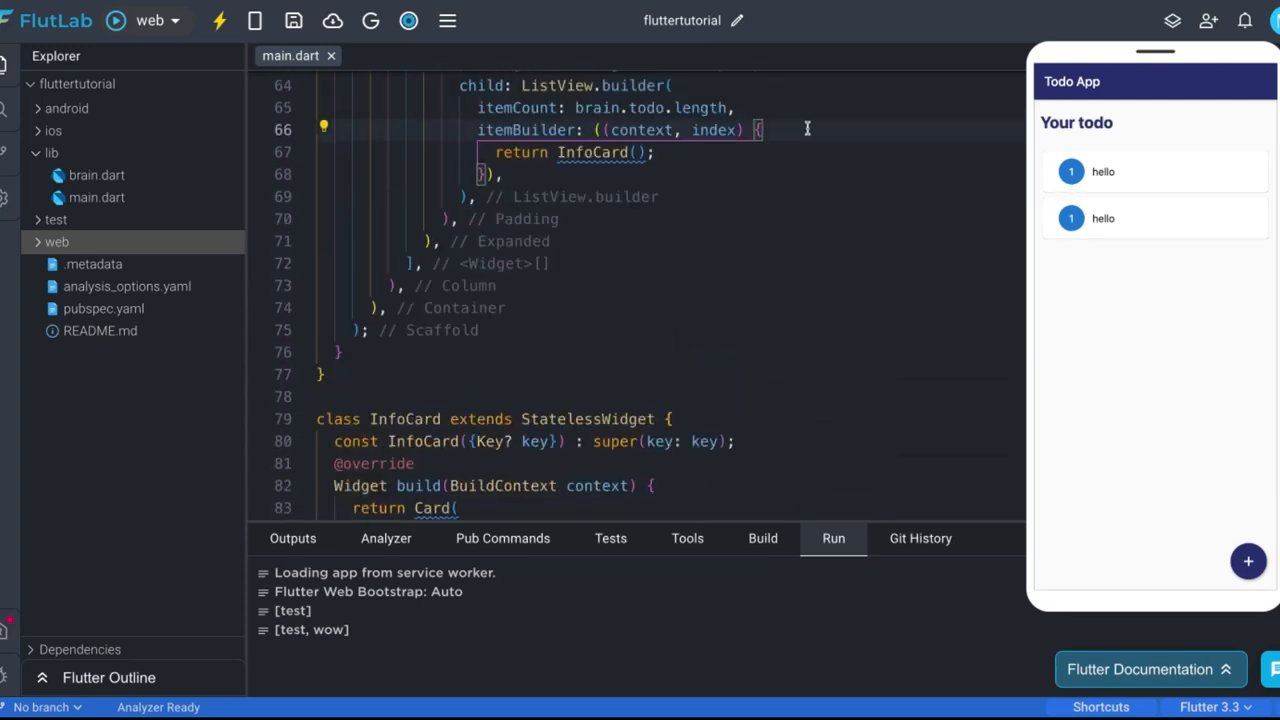
In itemBuilder, read brain.todo[index] into String title and print(title)
key("Enter")
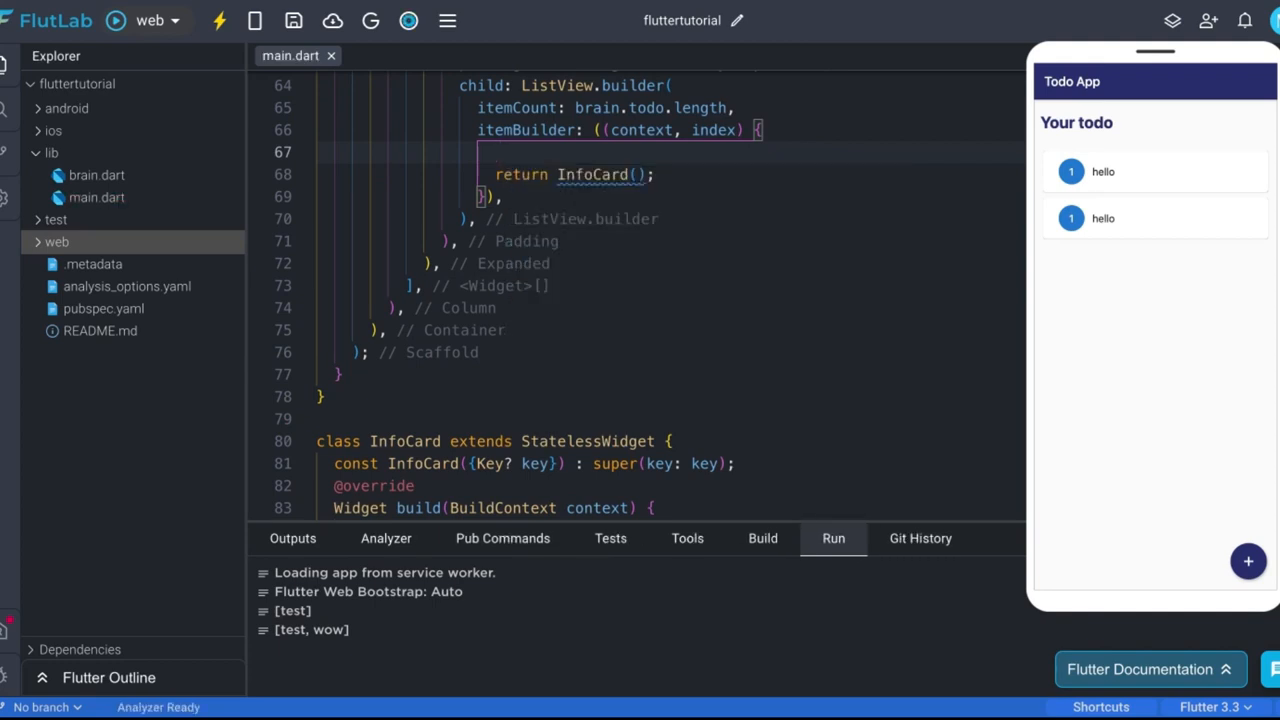
type("String title =")
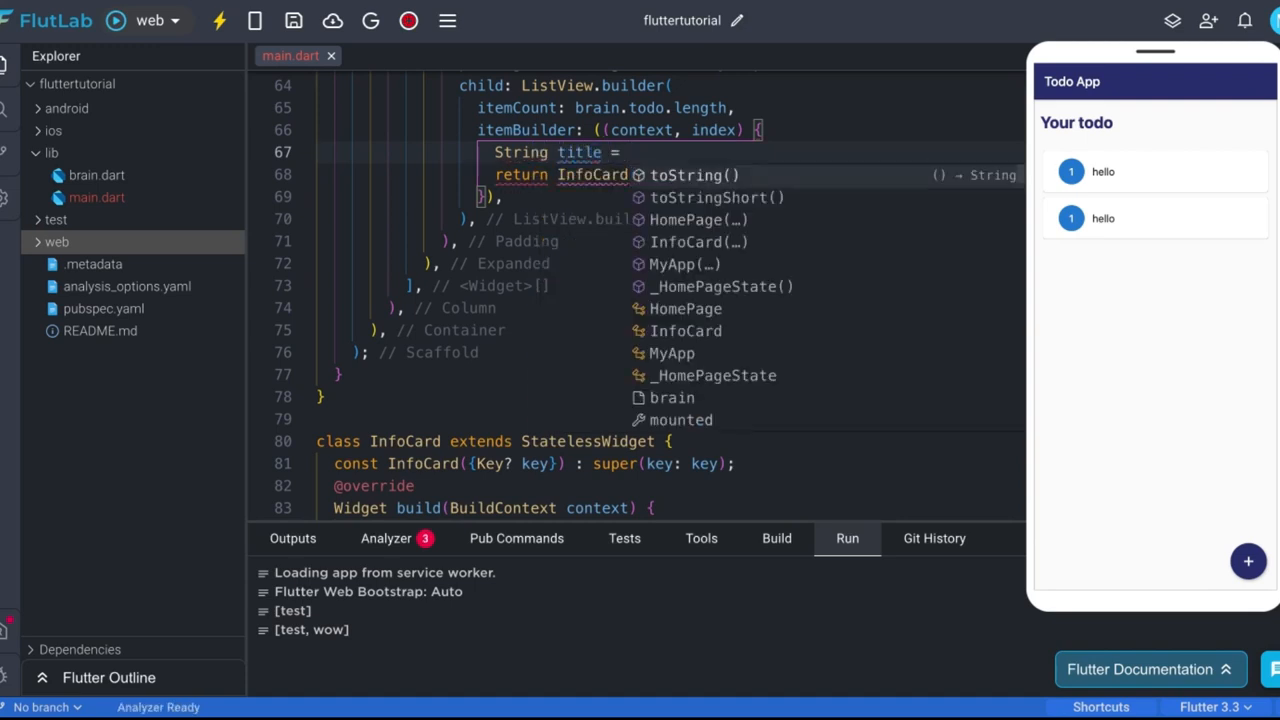
type("brain")
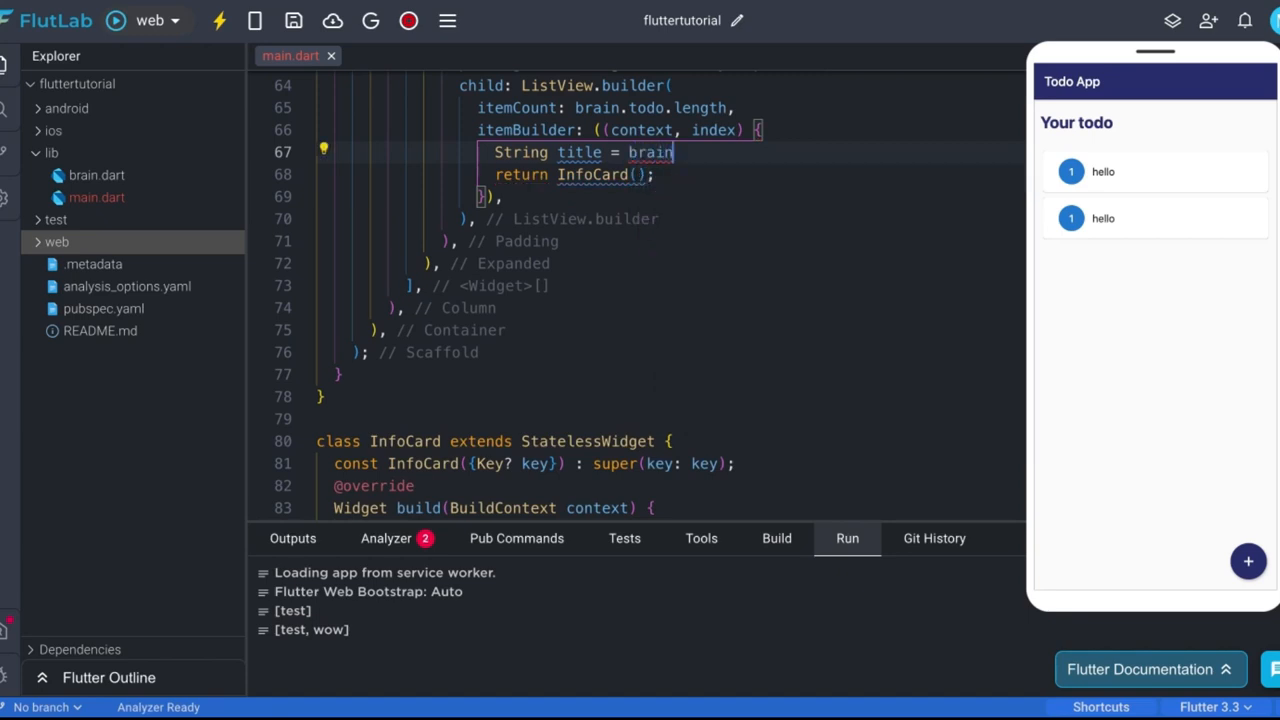
type(".todo[index];")
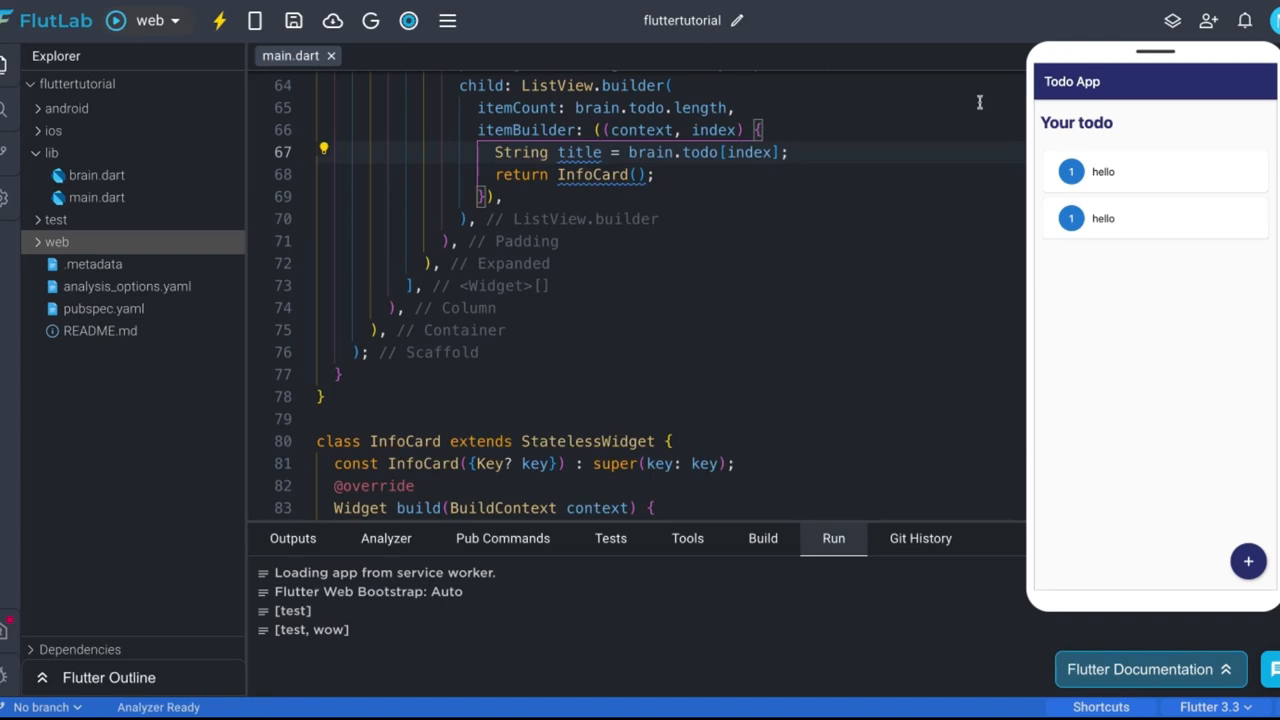
type("pri")
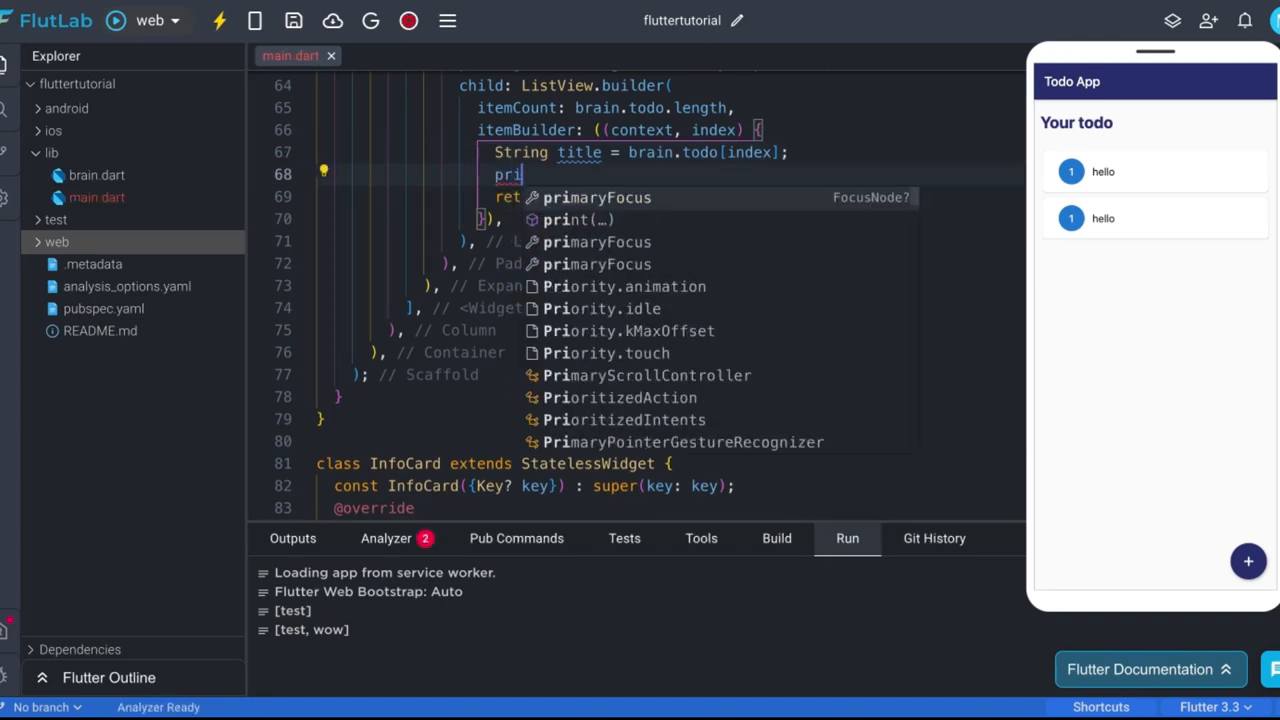
type("nt()")
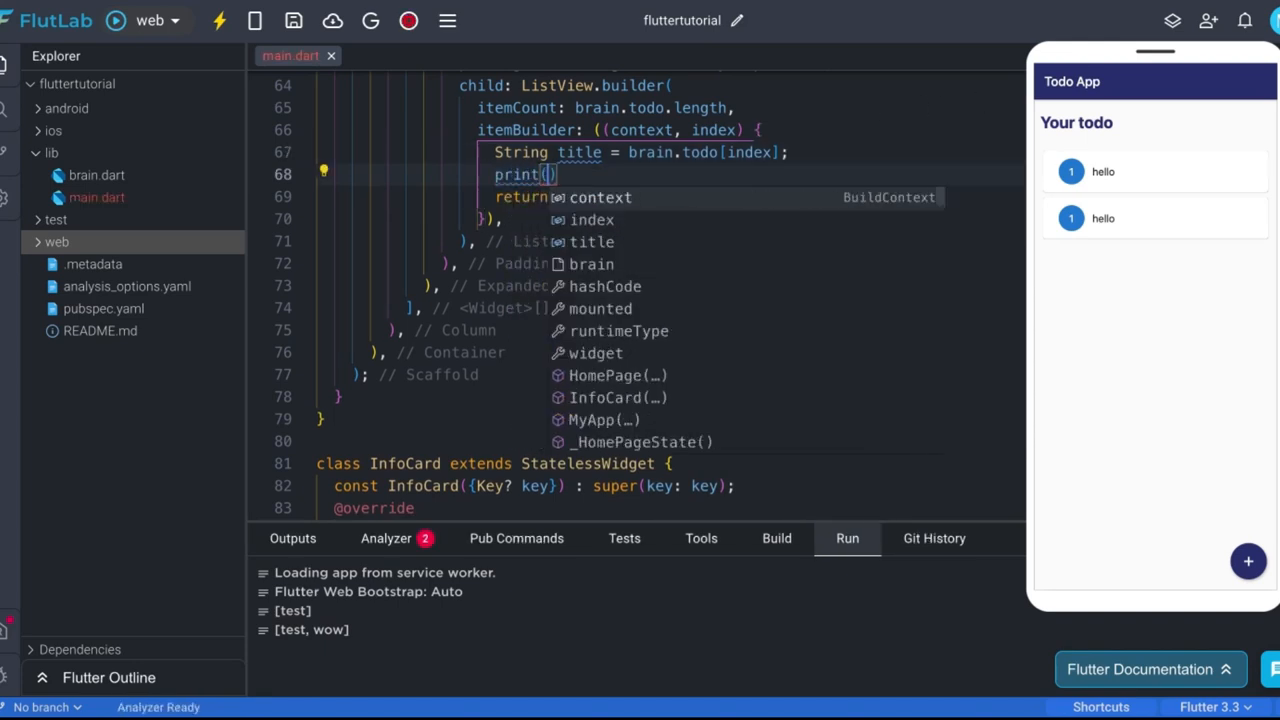
type("title")
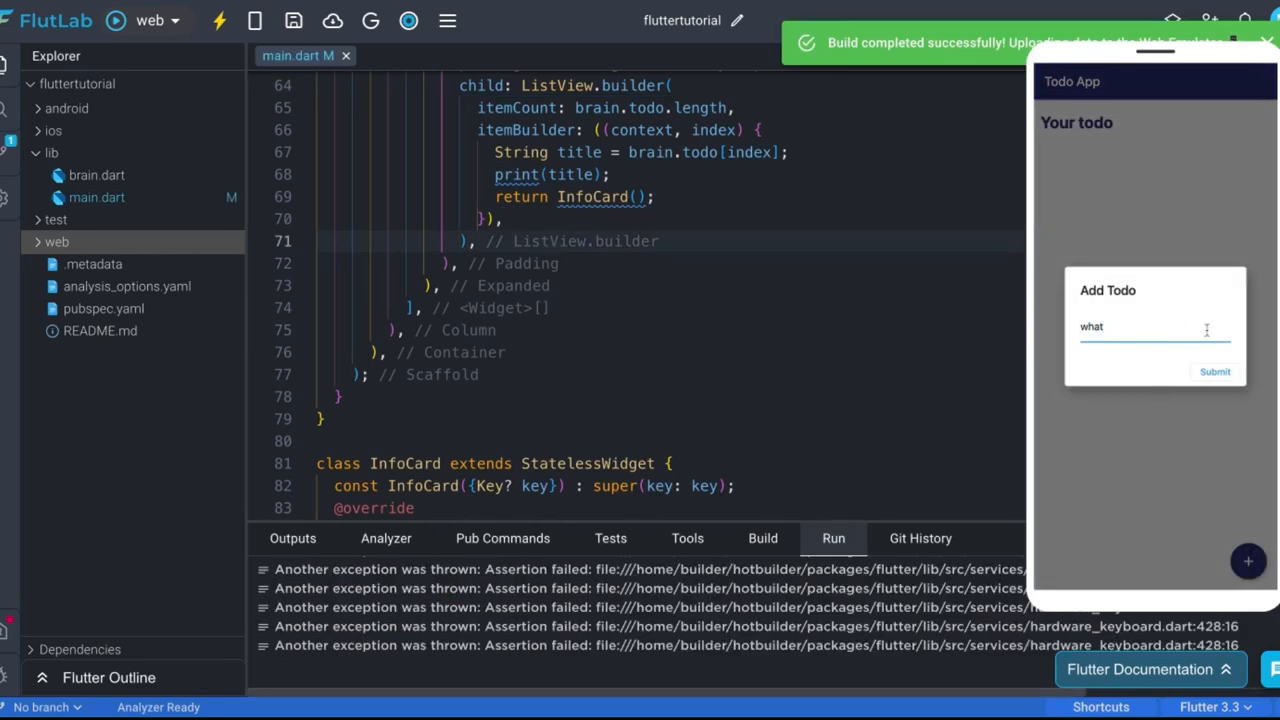
Add the todo 'carry out' in the preview and check it prints in the console
left_click(1214, 370)
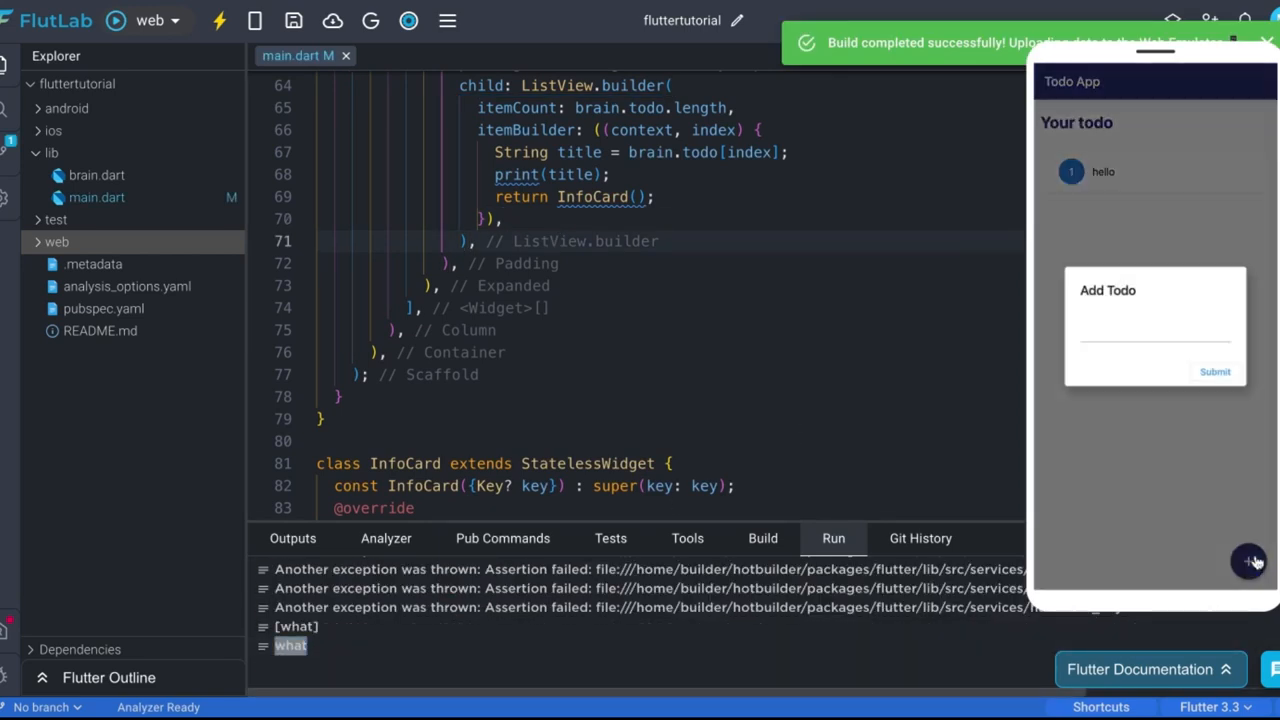
type("carry ou")
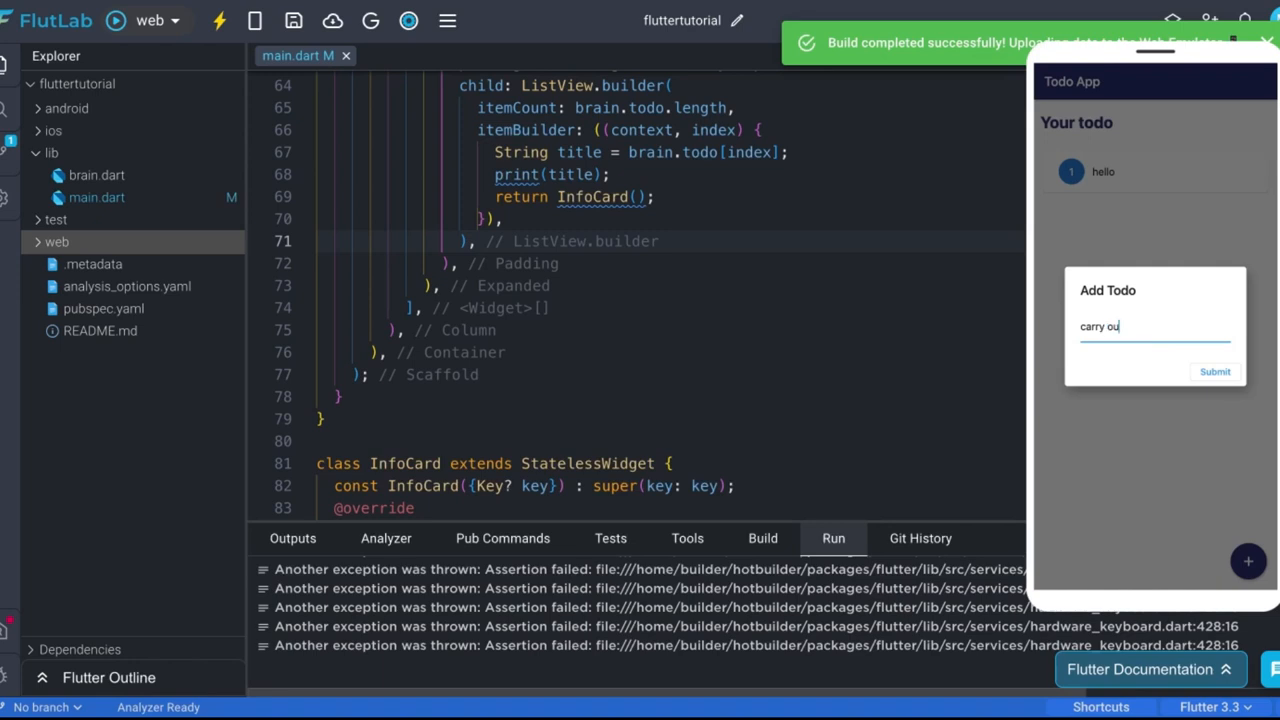
left_click(1214, 370)
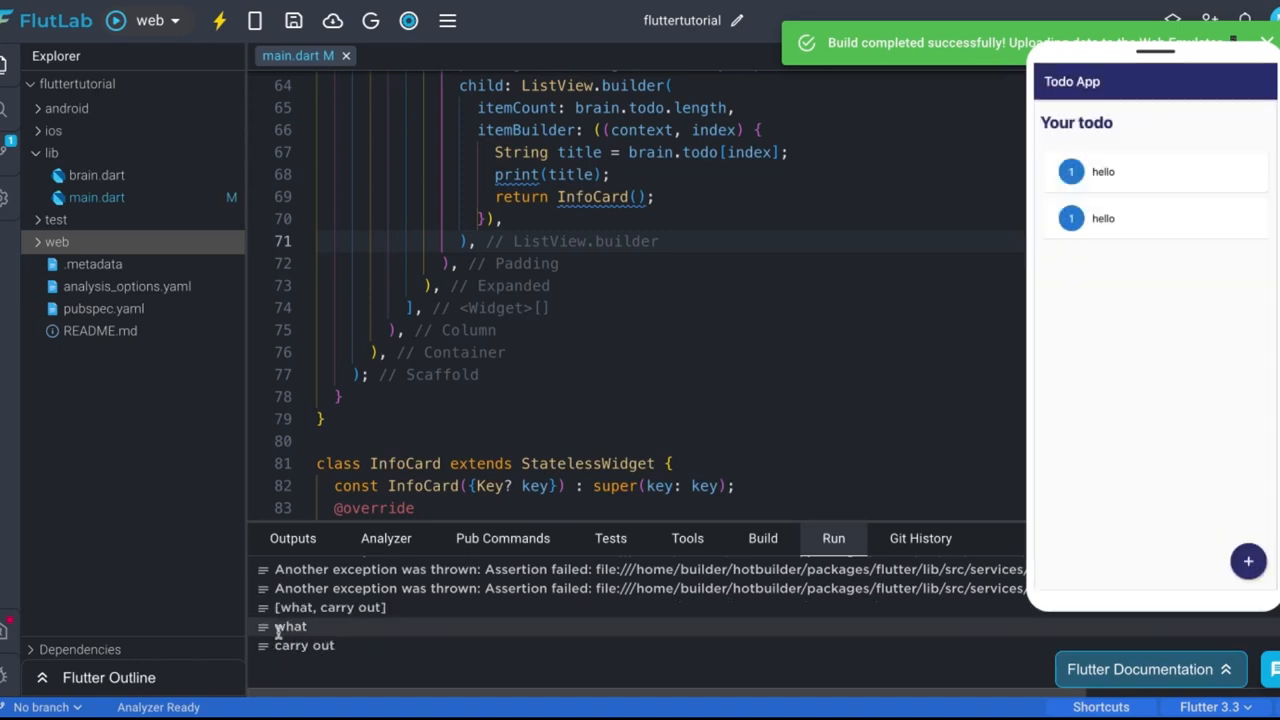
scroll("down", 3)
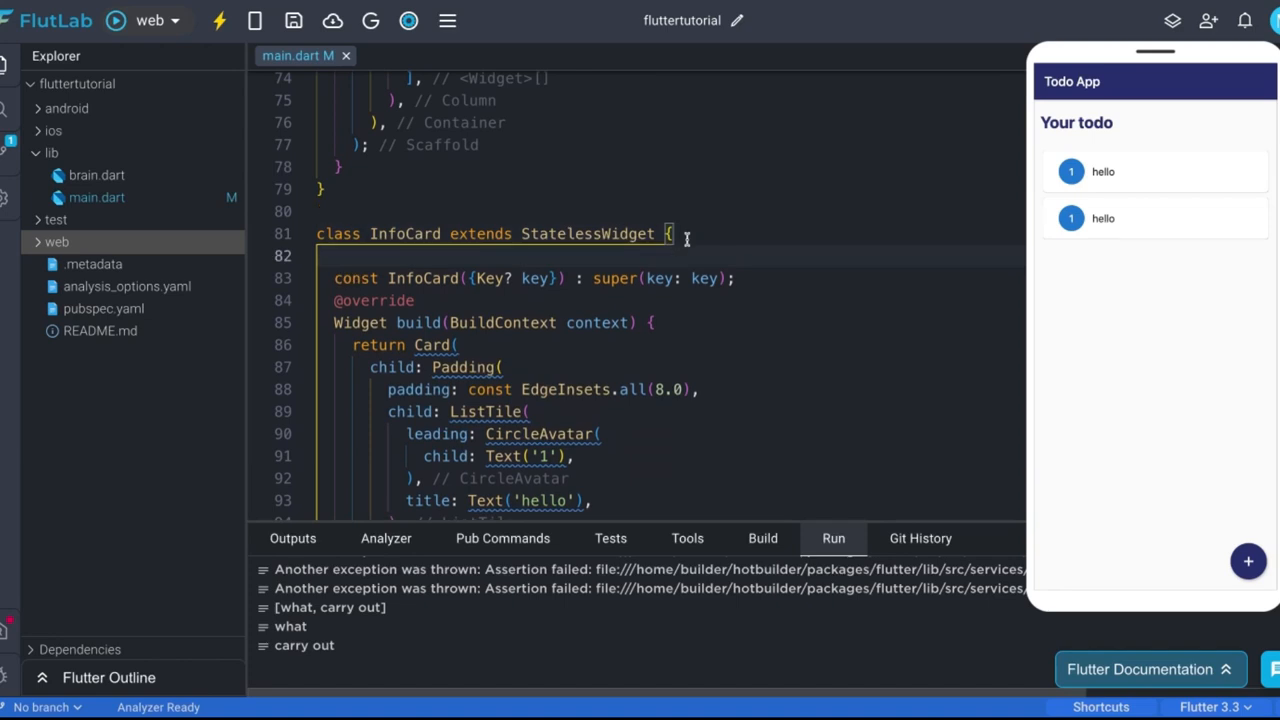
Give InfoCard a required final String title shown in Text(title) and pass title: title from itemBuilder
type("final String title;")
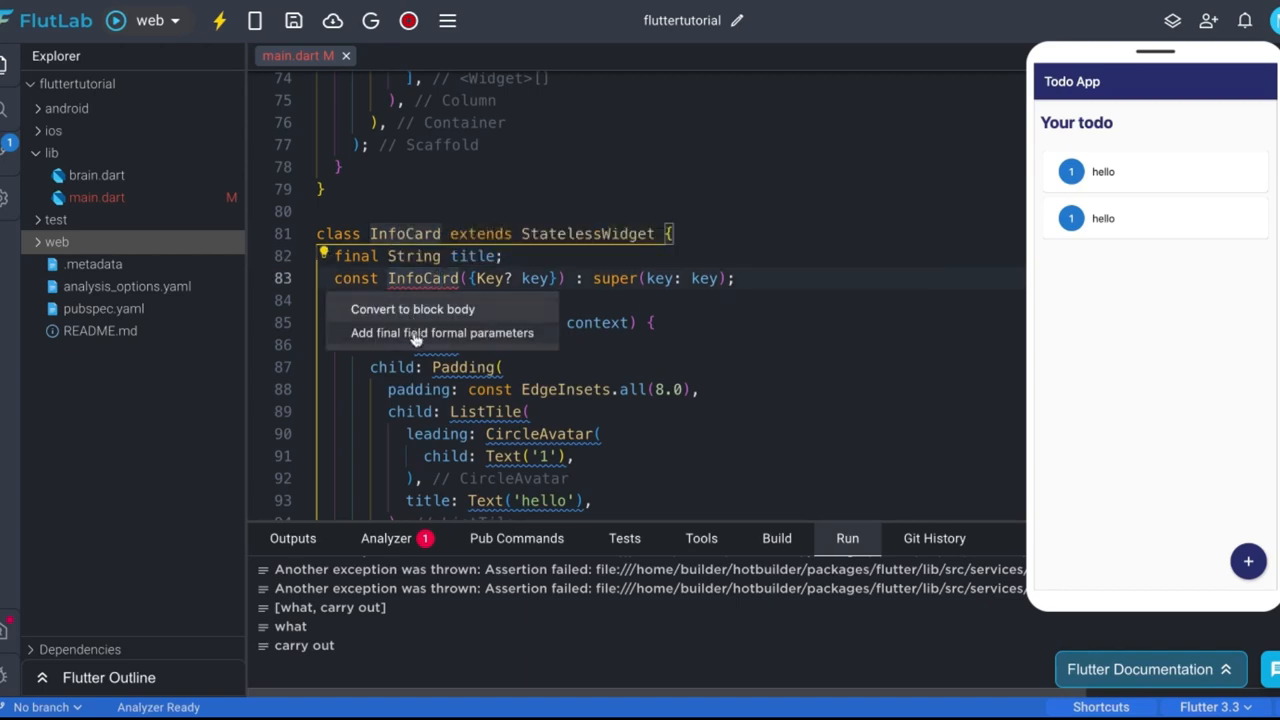
left_click(440, 332)
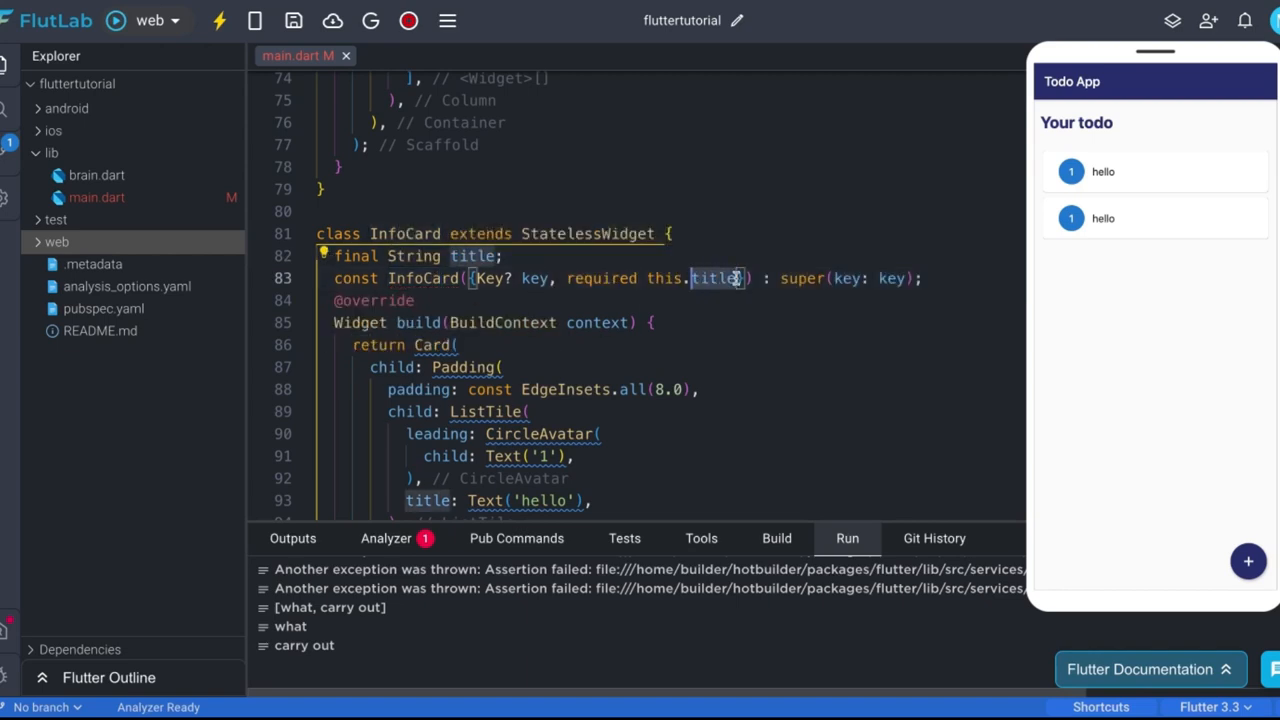
scroll("down", 3)
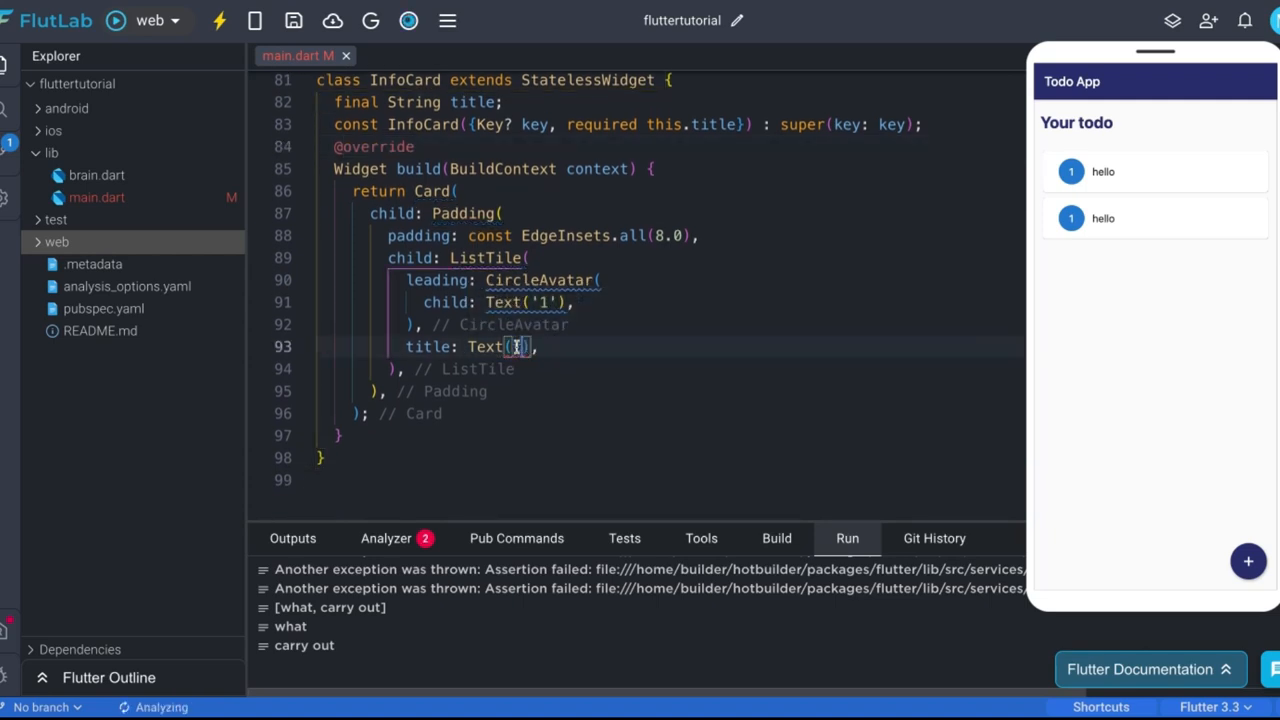
type("title")
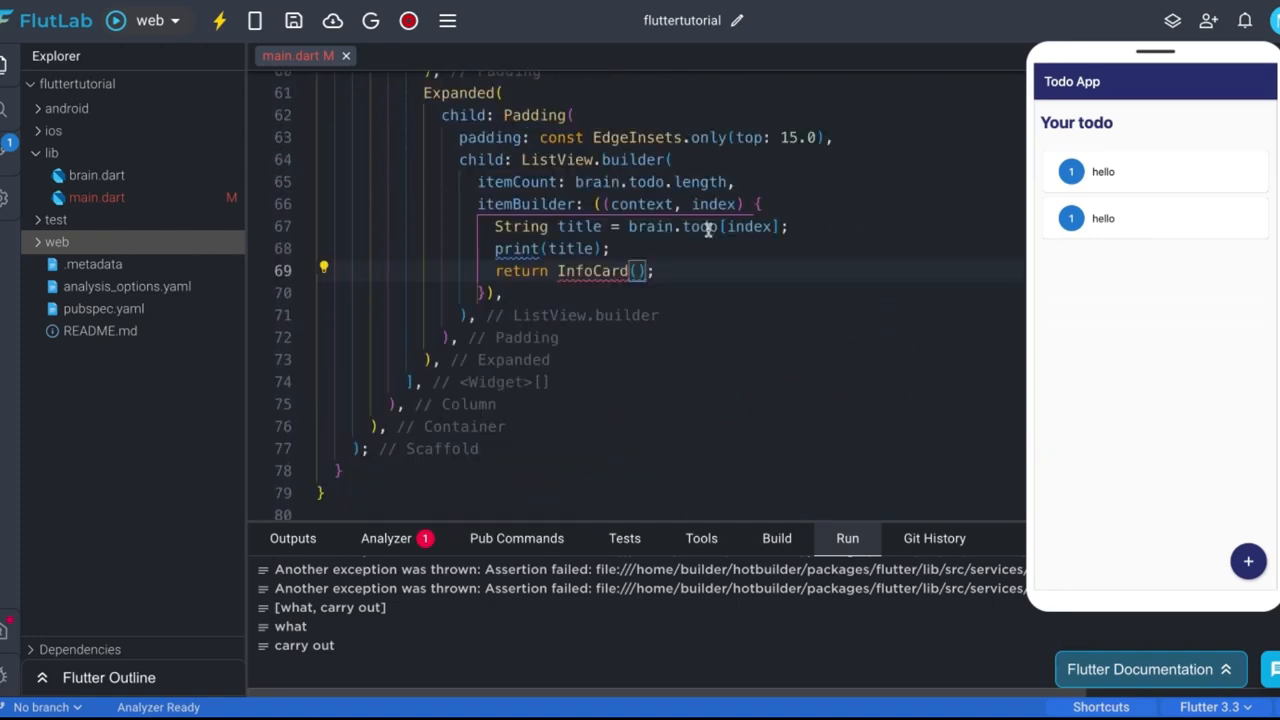
type("title: ,")
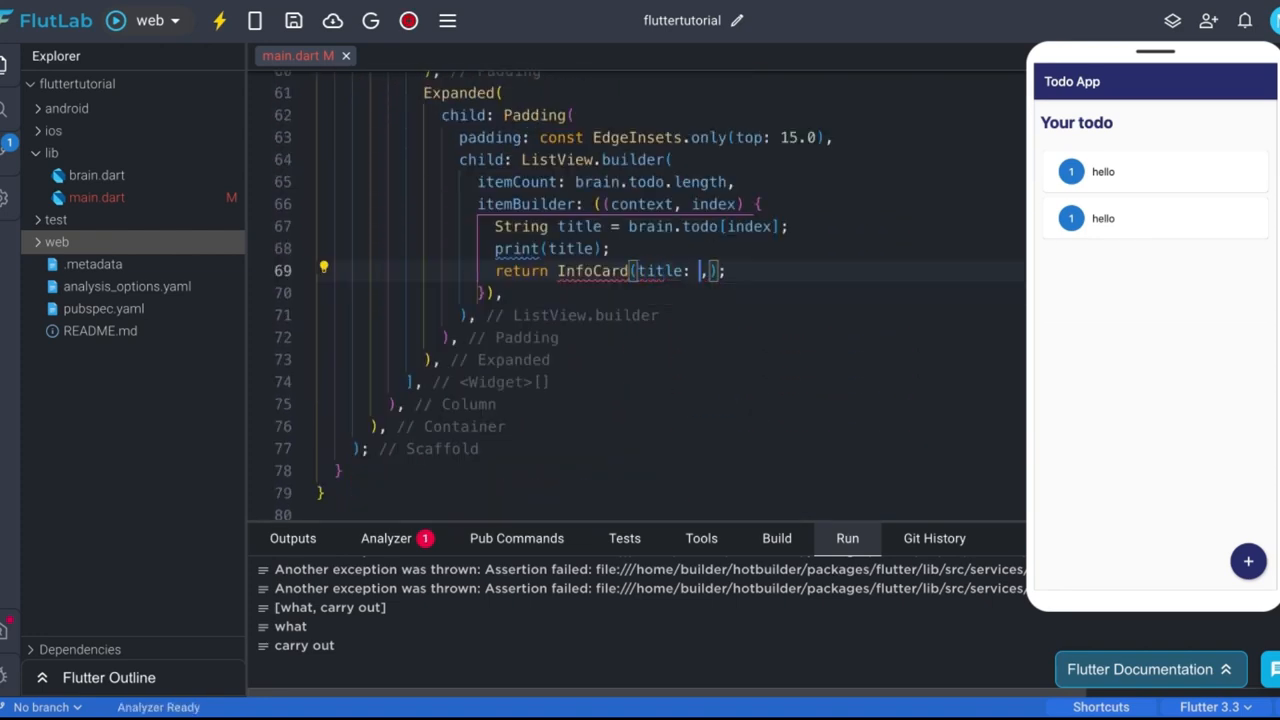
type("title: title,")
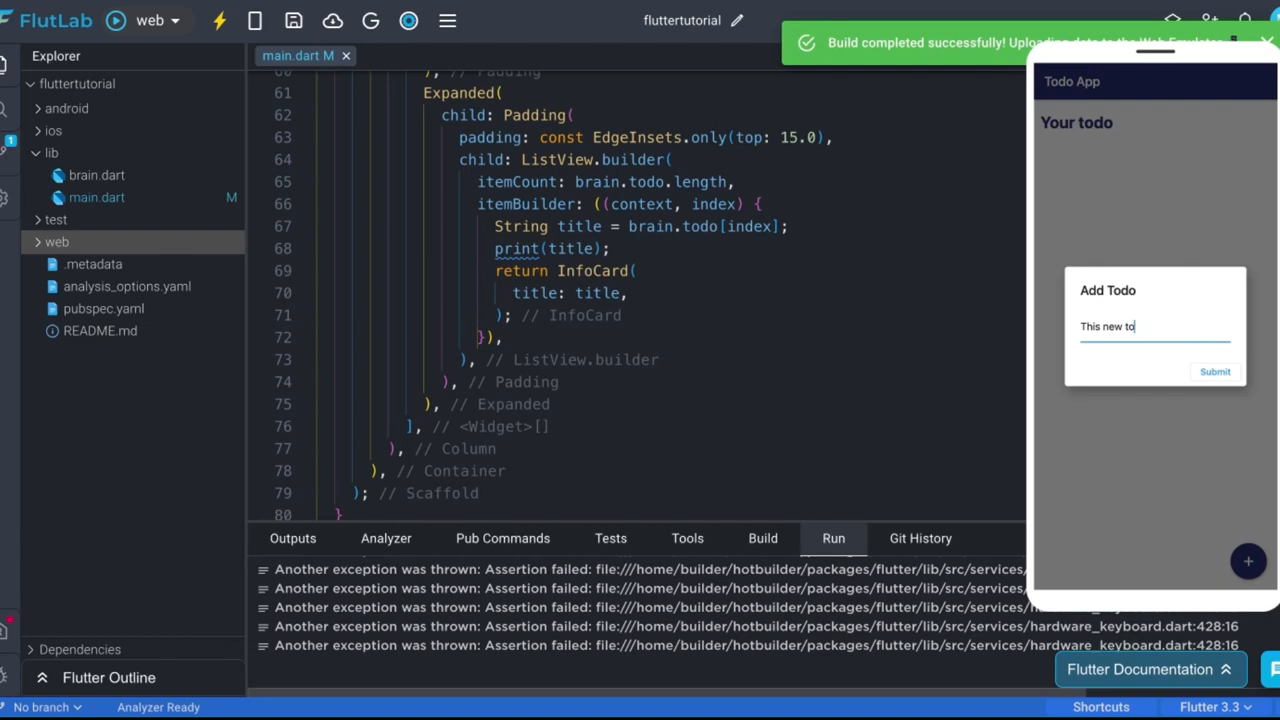
Add the todos 'This new todo' and 'Say Hello' so each card shows its own title
left_click(1214, 370)
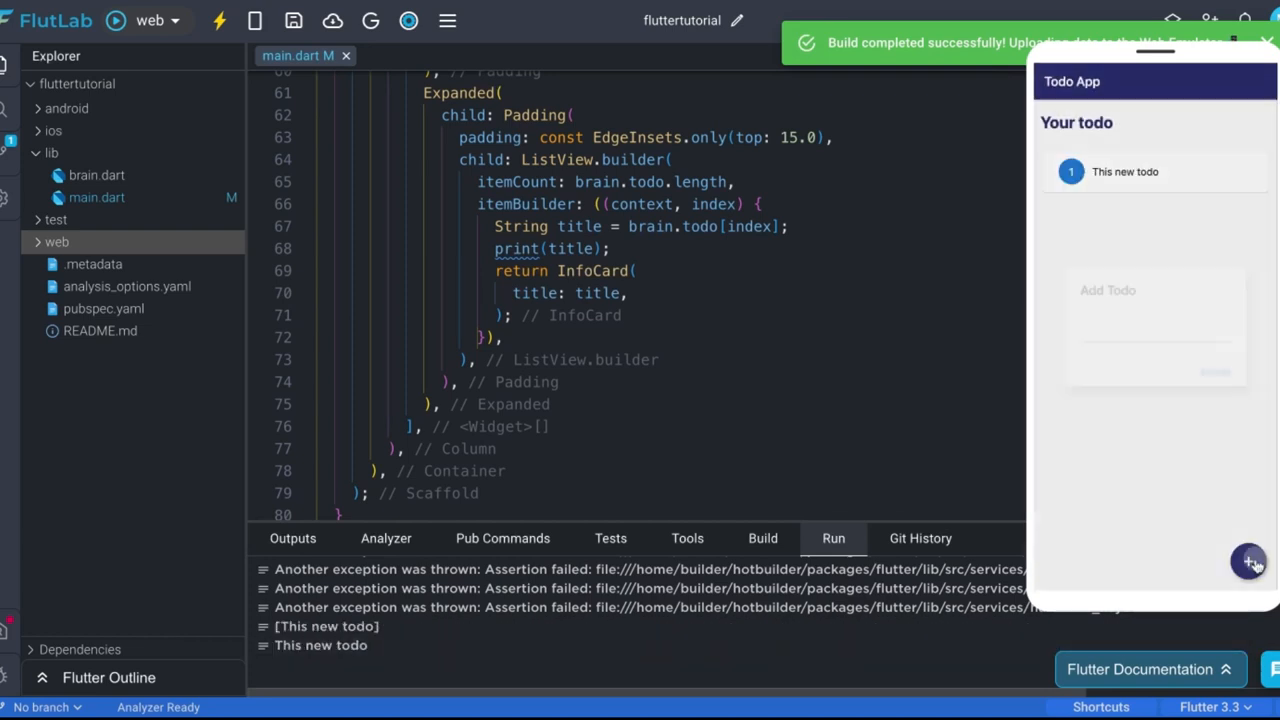
type("Say Hello")
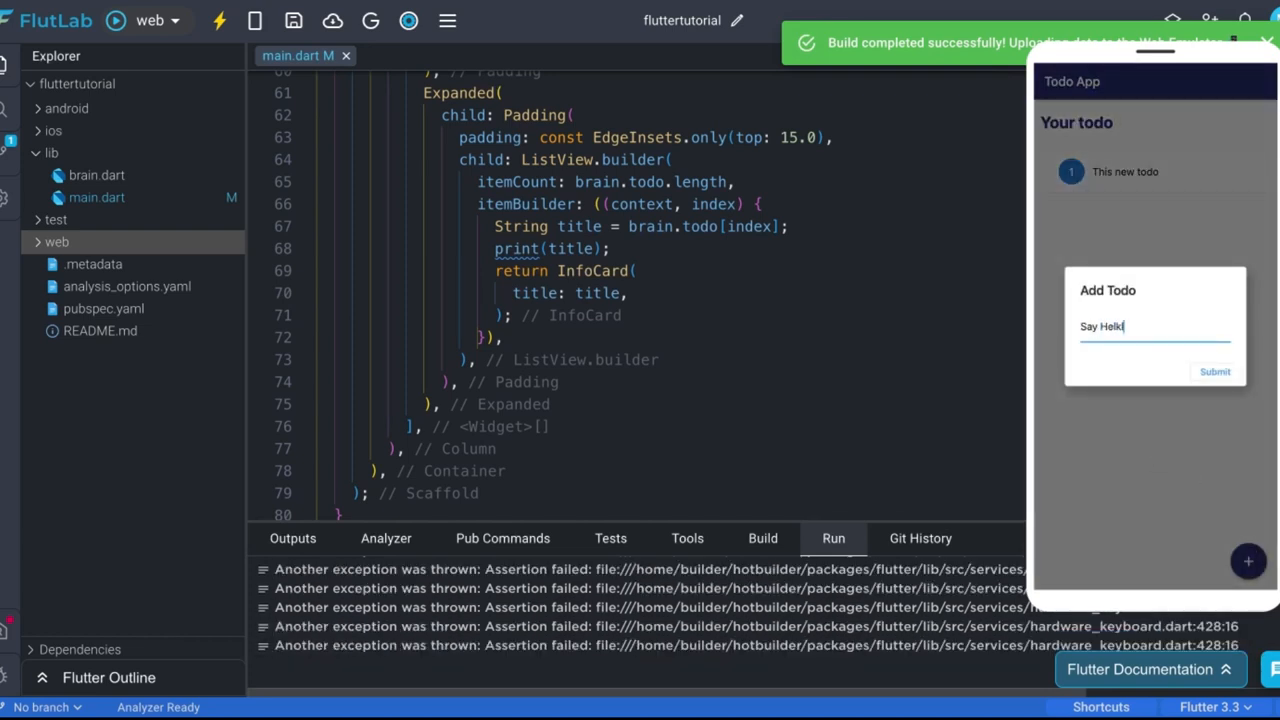
left_click(1214, 370)
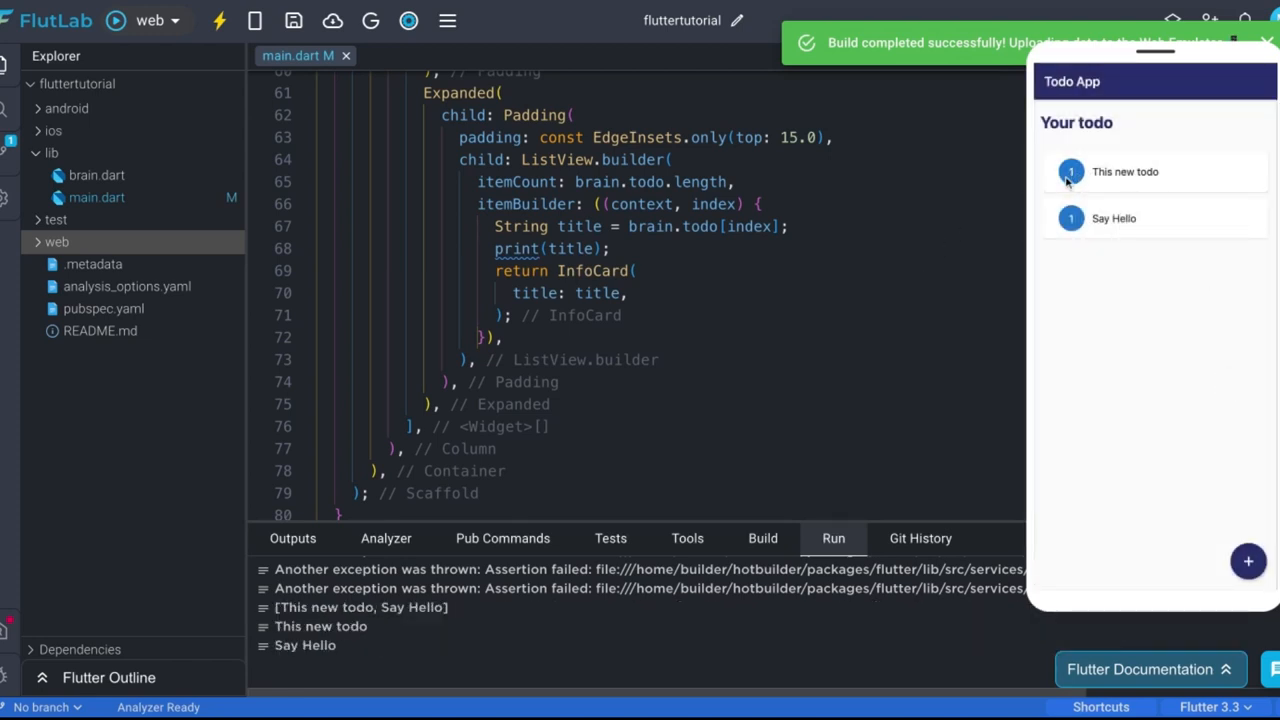
Give InfoCard a required final int index displayed as Text(index.toString())
scroll("down", 3)
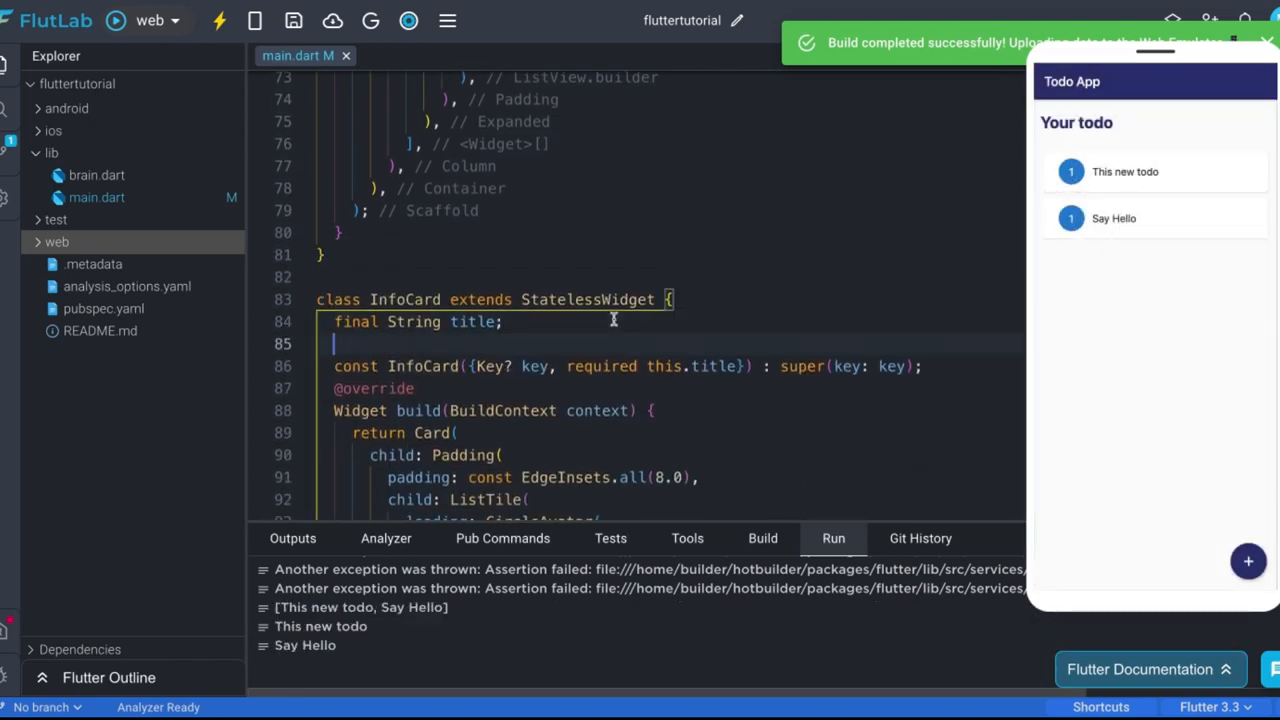
type("final int")
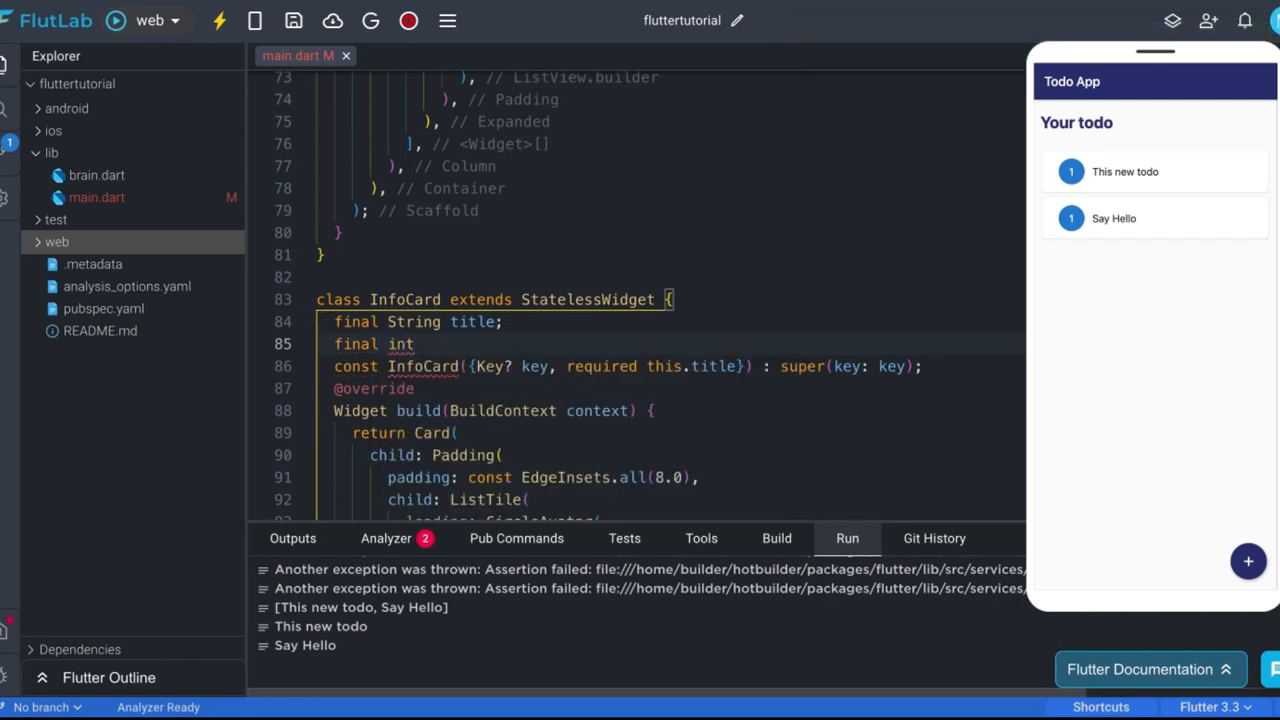
type("index;")
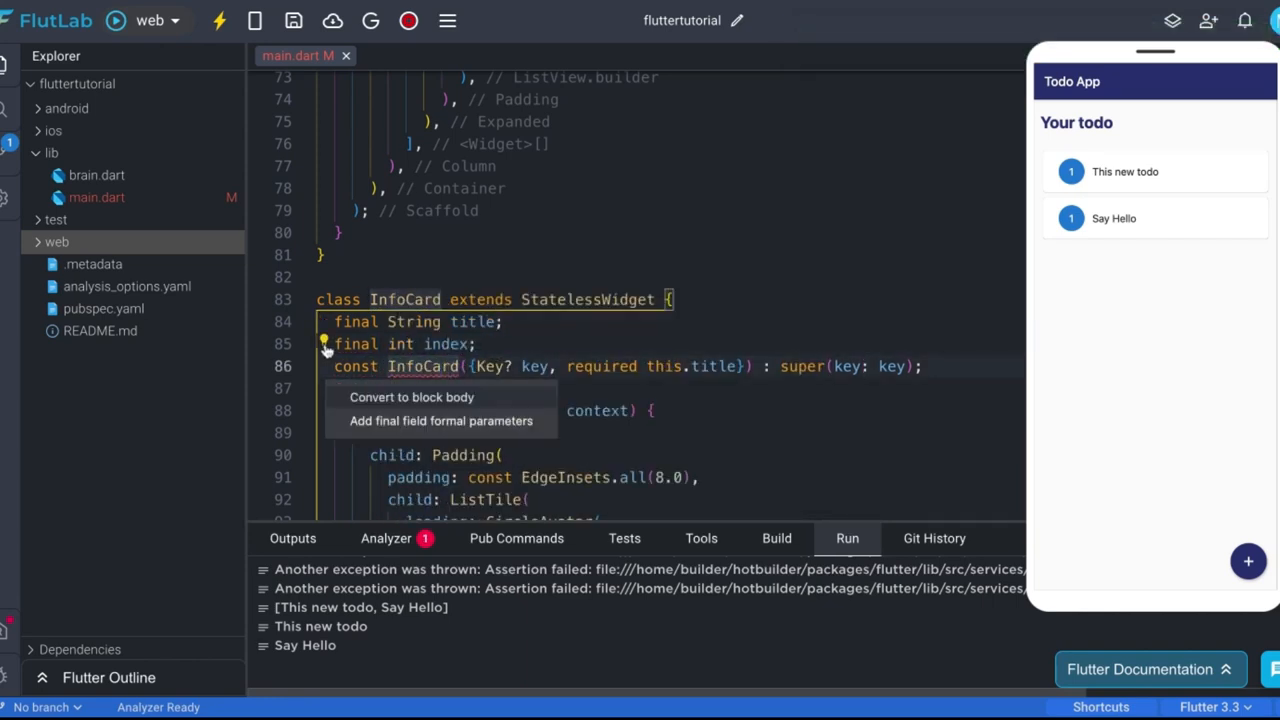
left_click(440, 420)
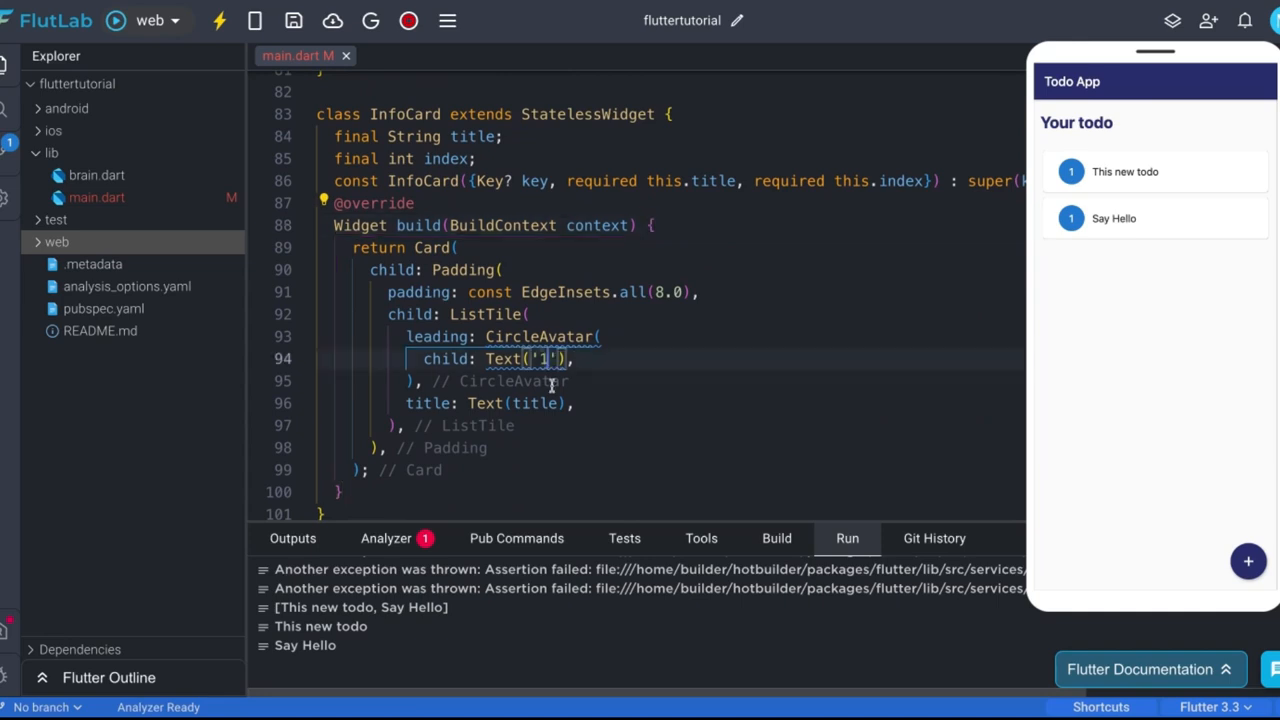
type("index")
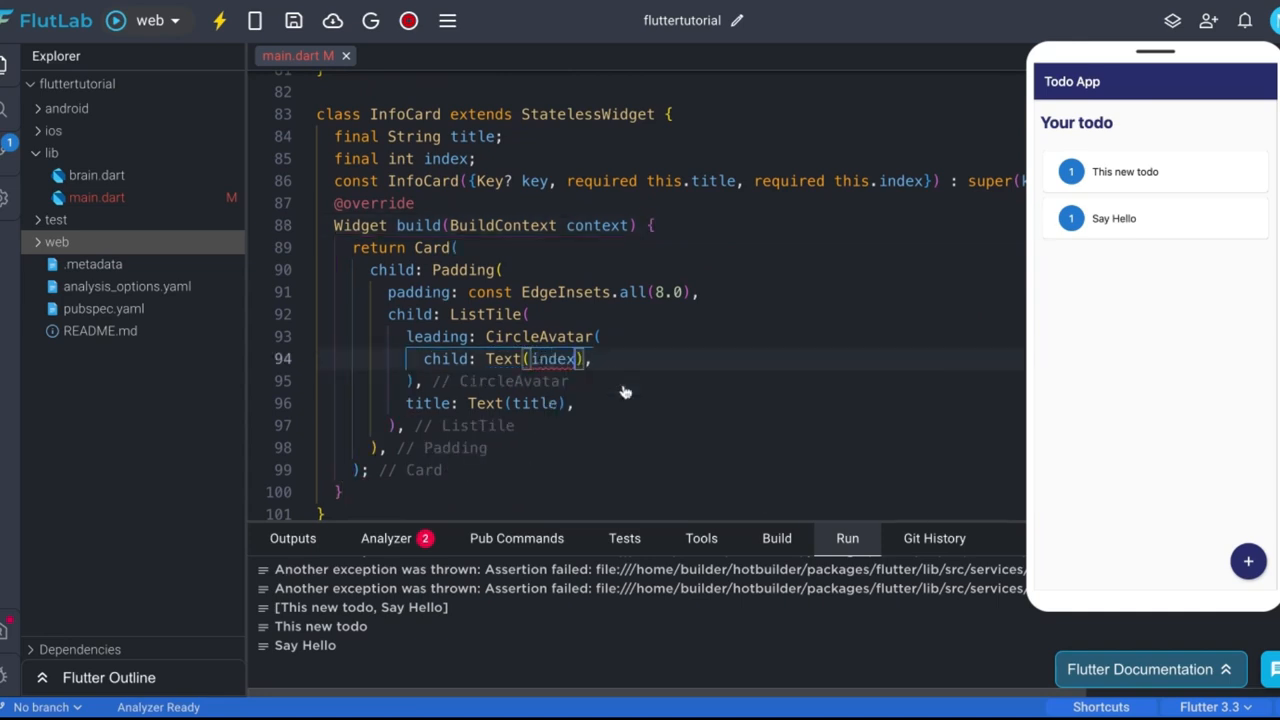
type(".toString()")
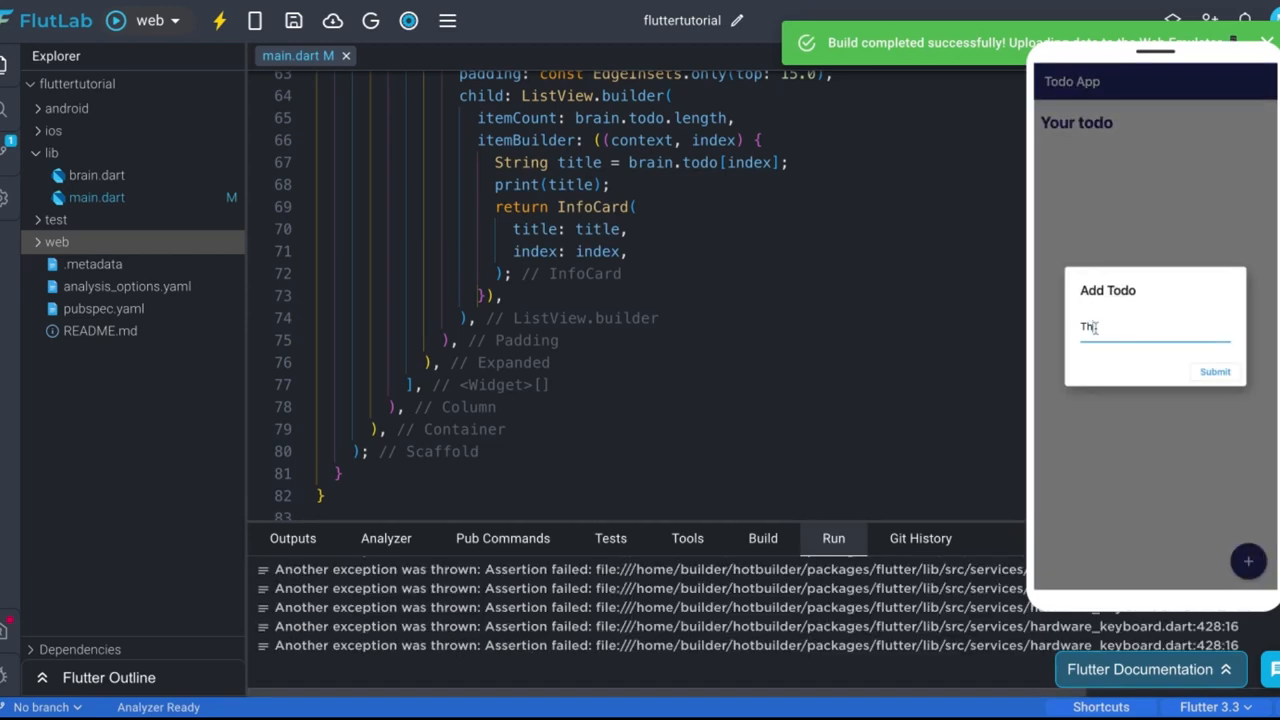
Pass index: index + 1 with an explanatory comment and add todos so cards number 1 and 2
type("This is first.")
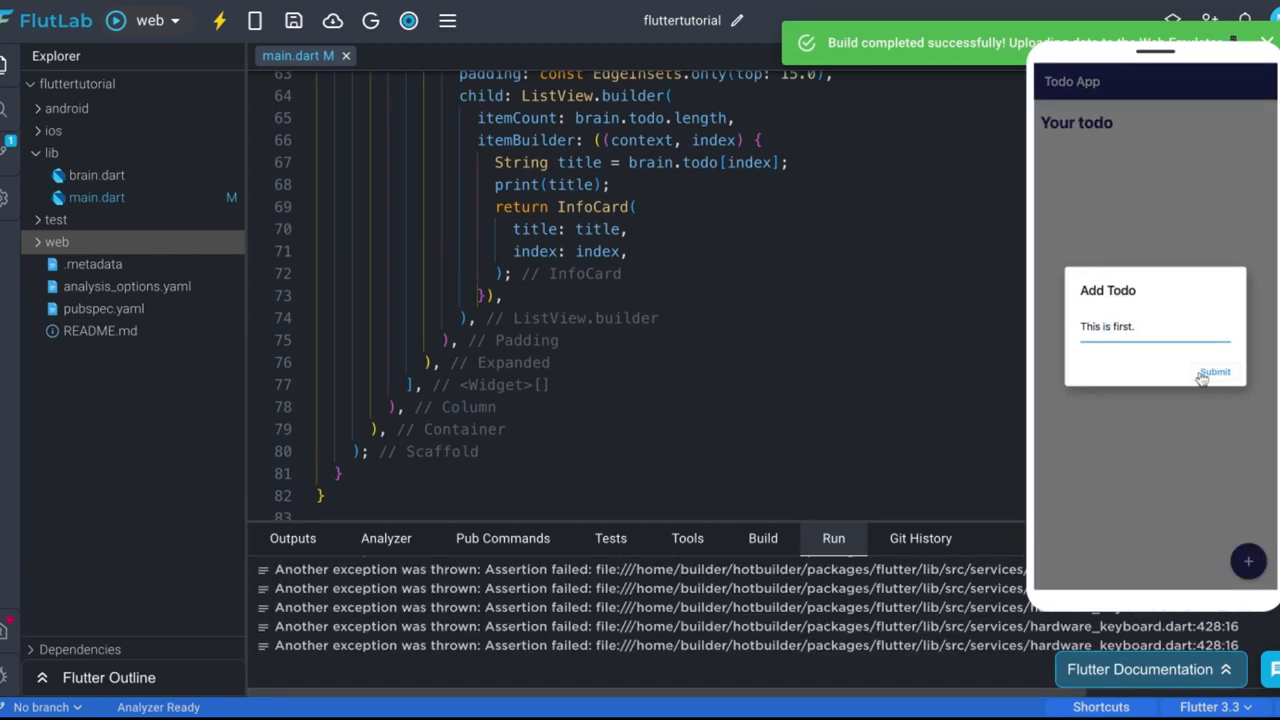
left_click(1214, 372)
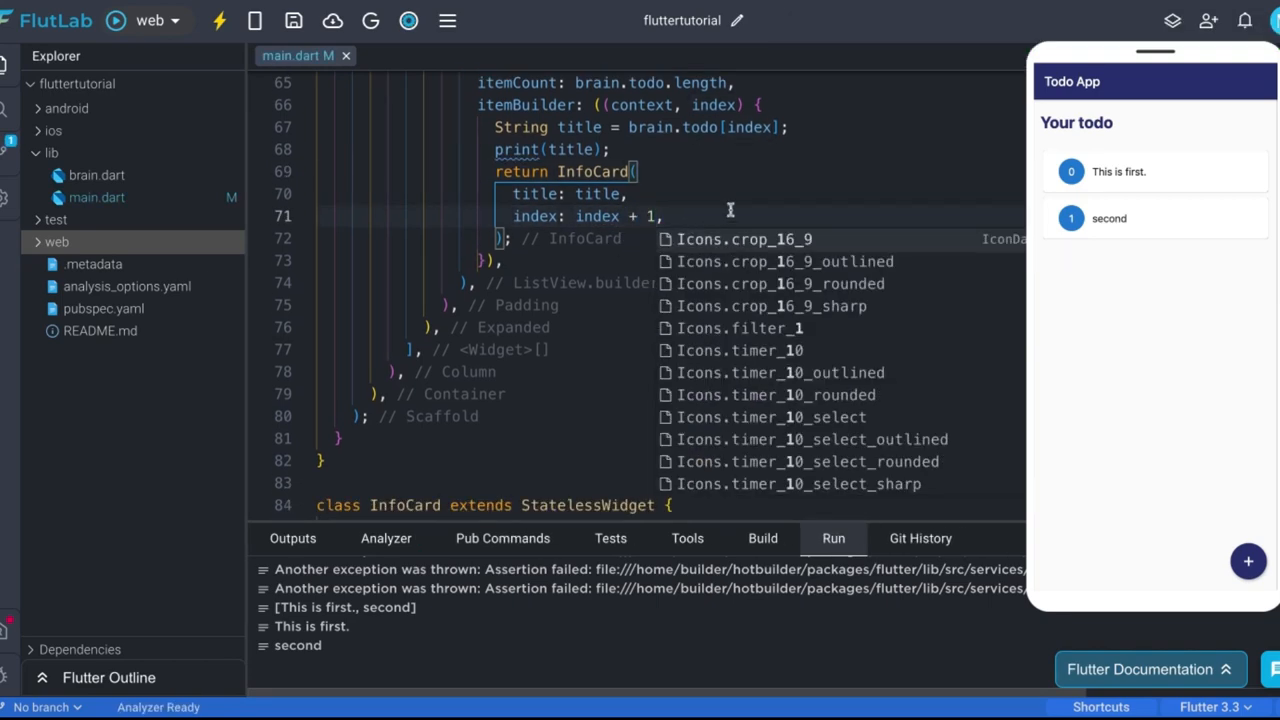
type("/// Because index of listview always")
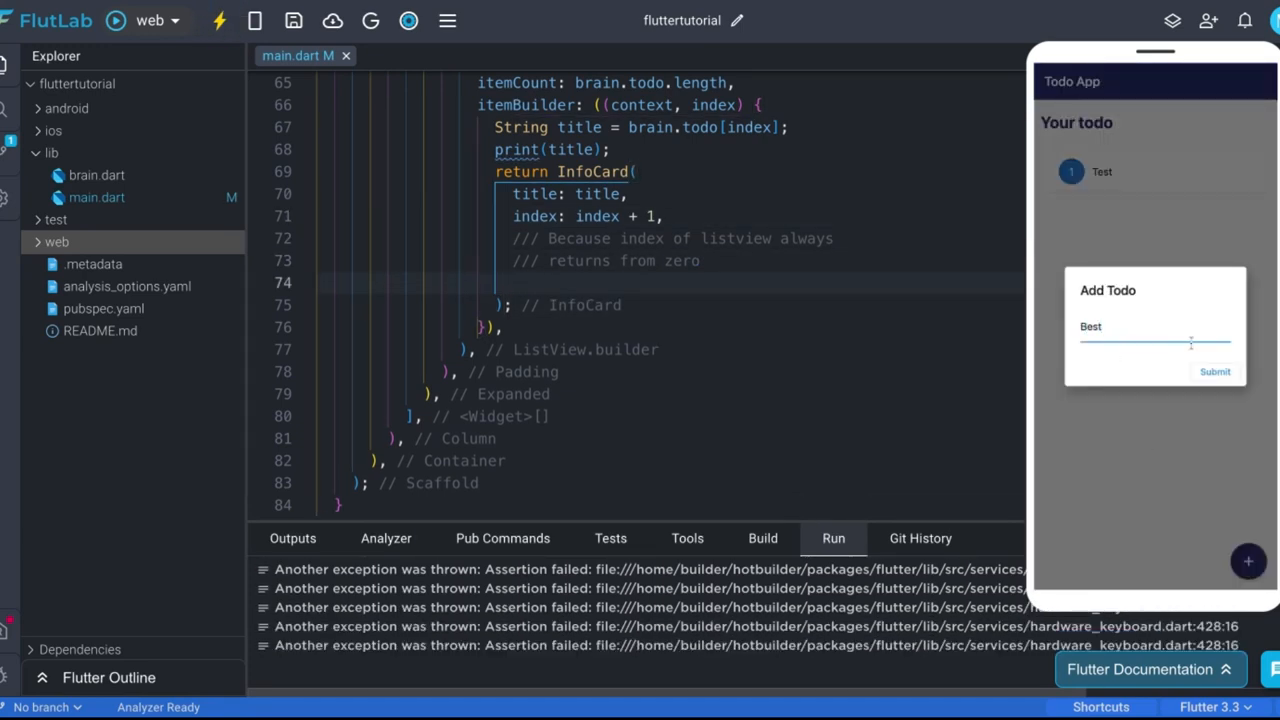
left_click(1216, 370)
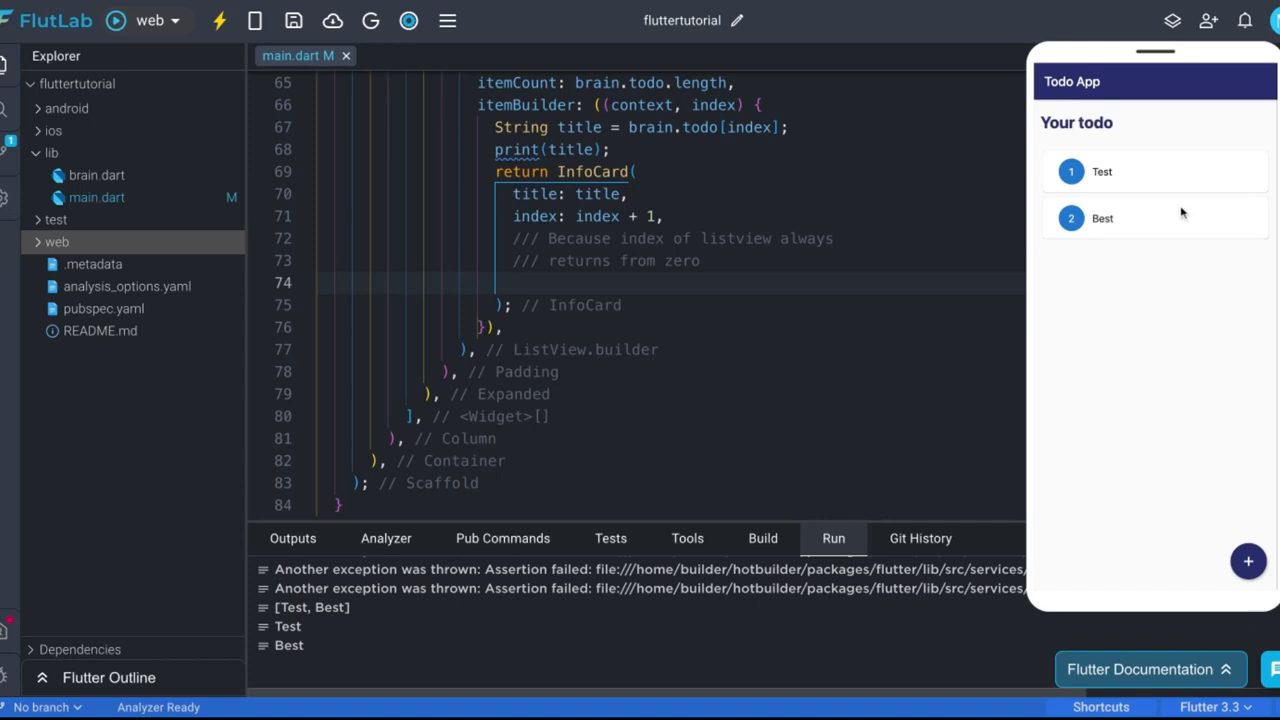
mouse_move(1248, 172)
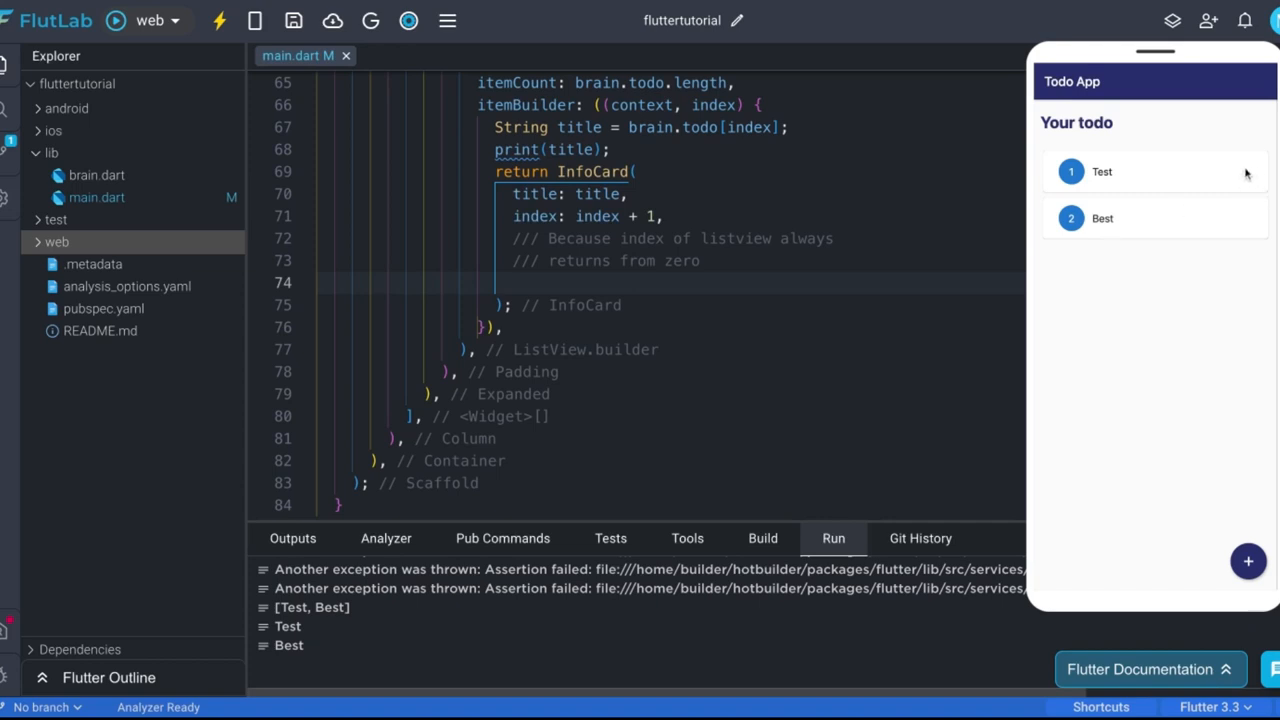
Add a trailing close IconButton to the ListTile and declare final Function onPressed in InfoCard
scroll("down", 3)
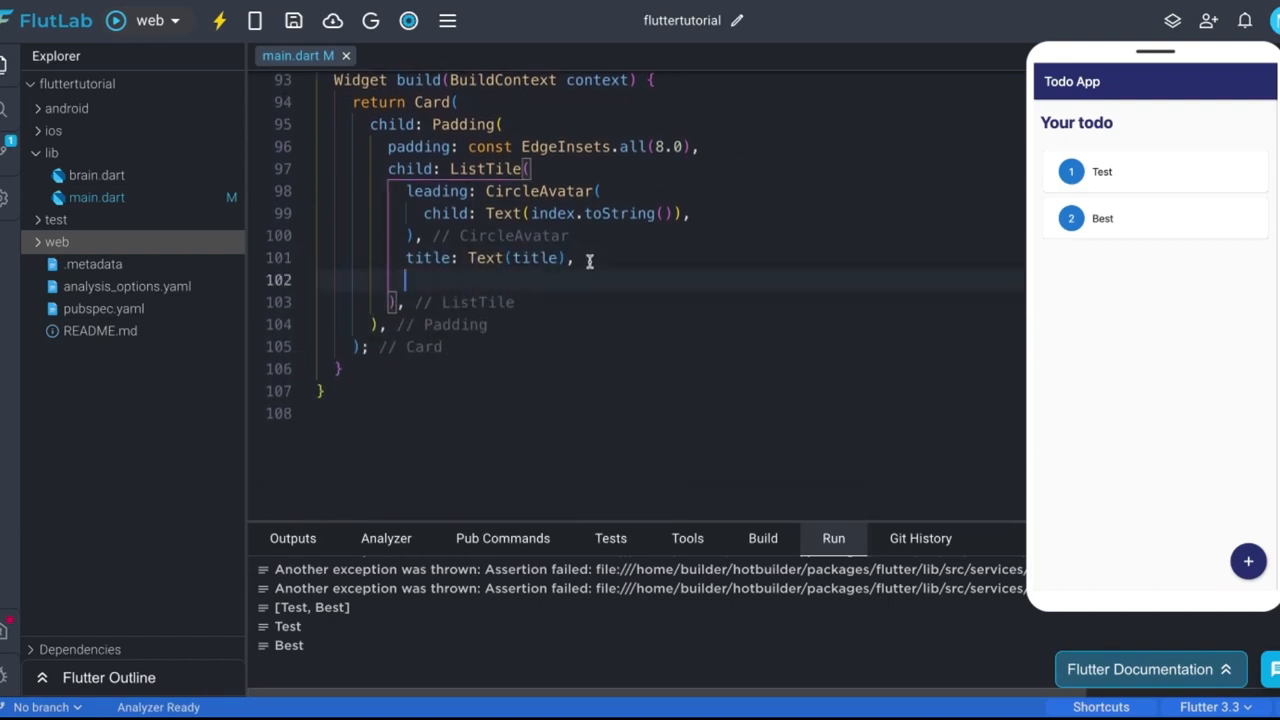
type("trailing: IconButton")
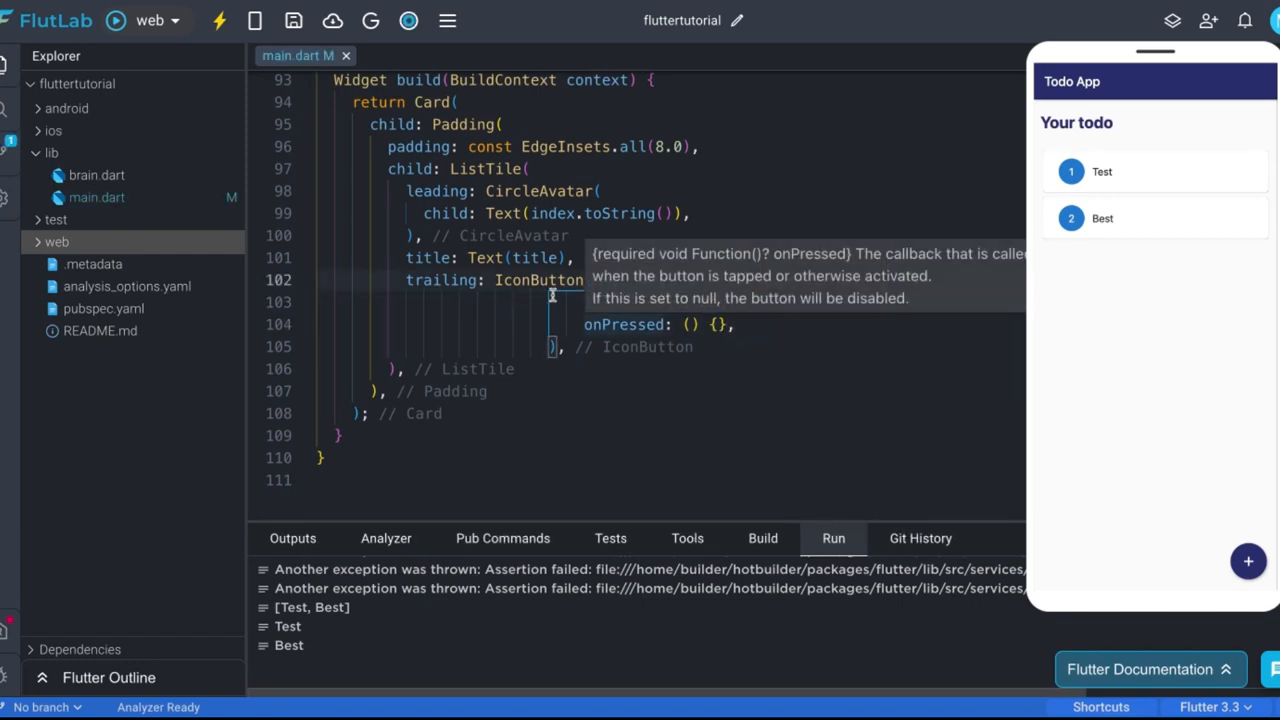
type("fi")
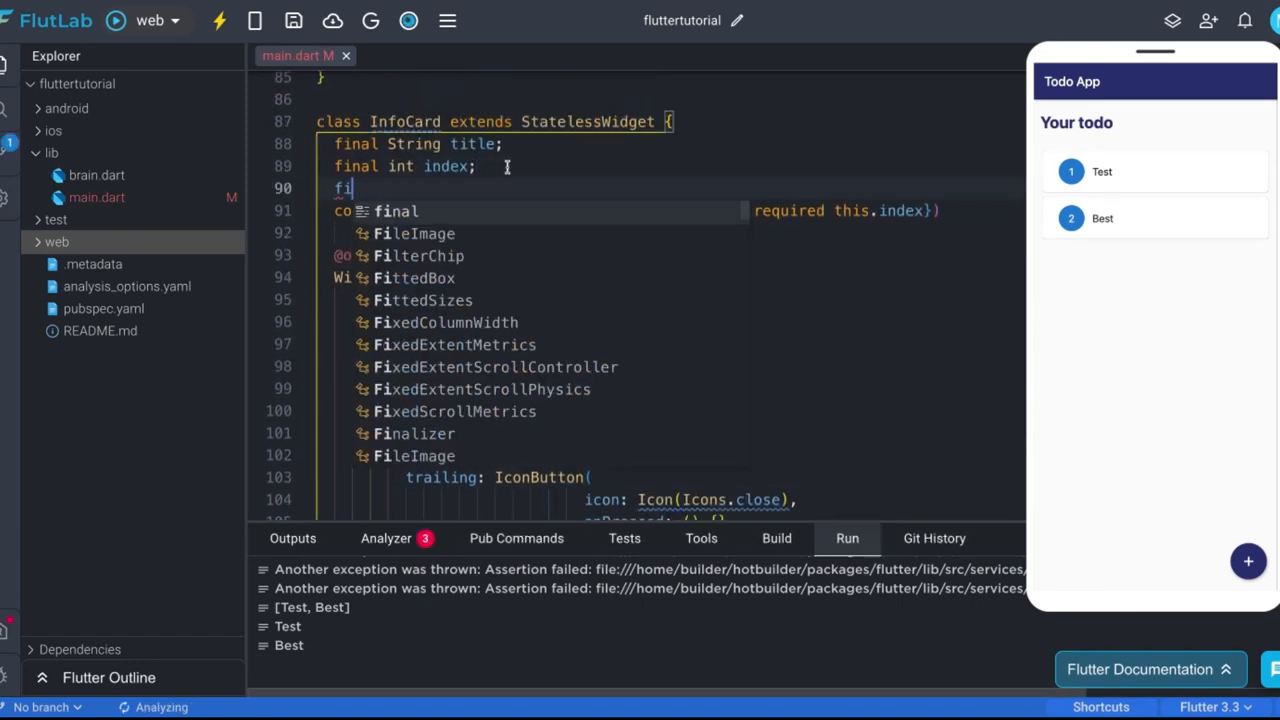
type("unct")
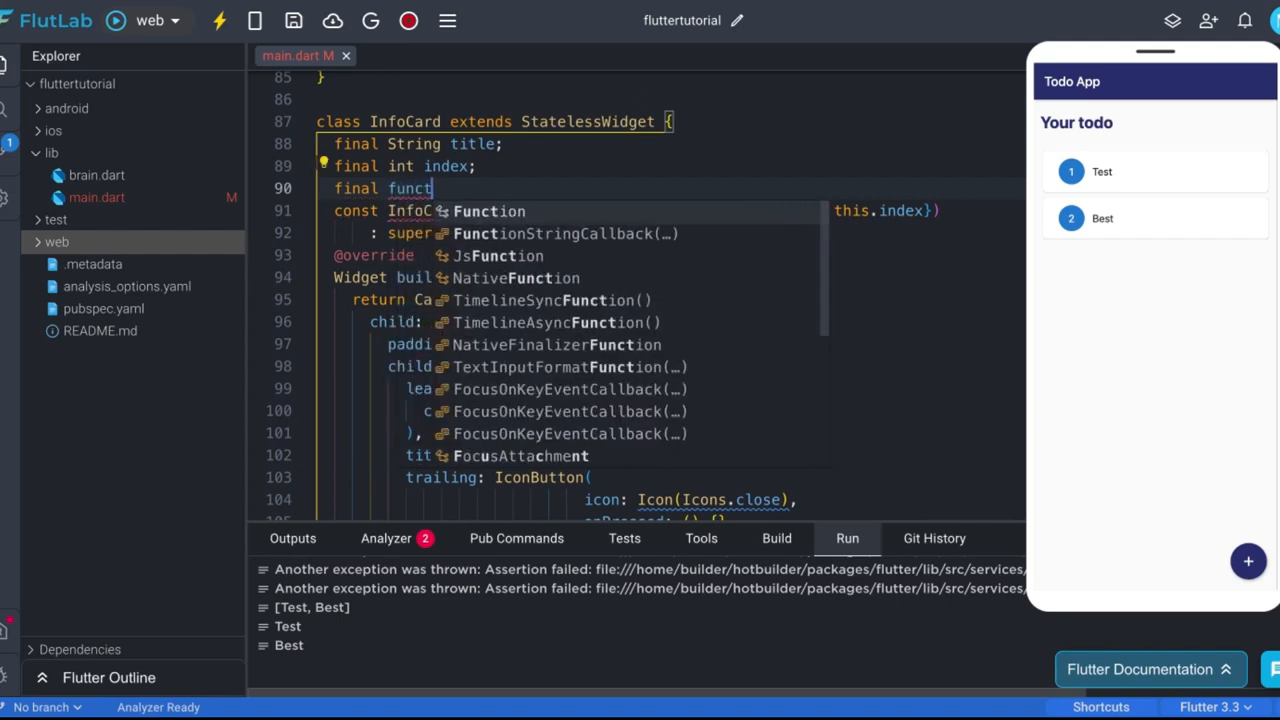
type("onPresse")
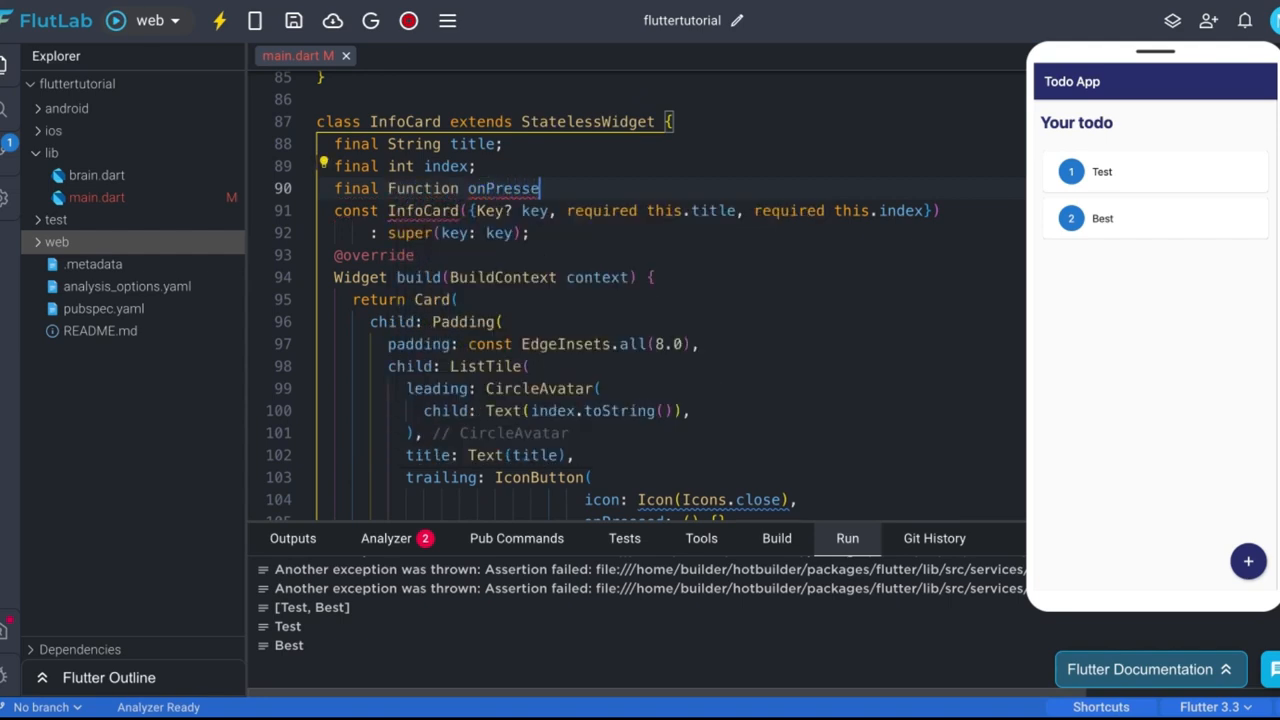
type("d;")
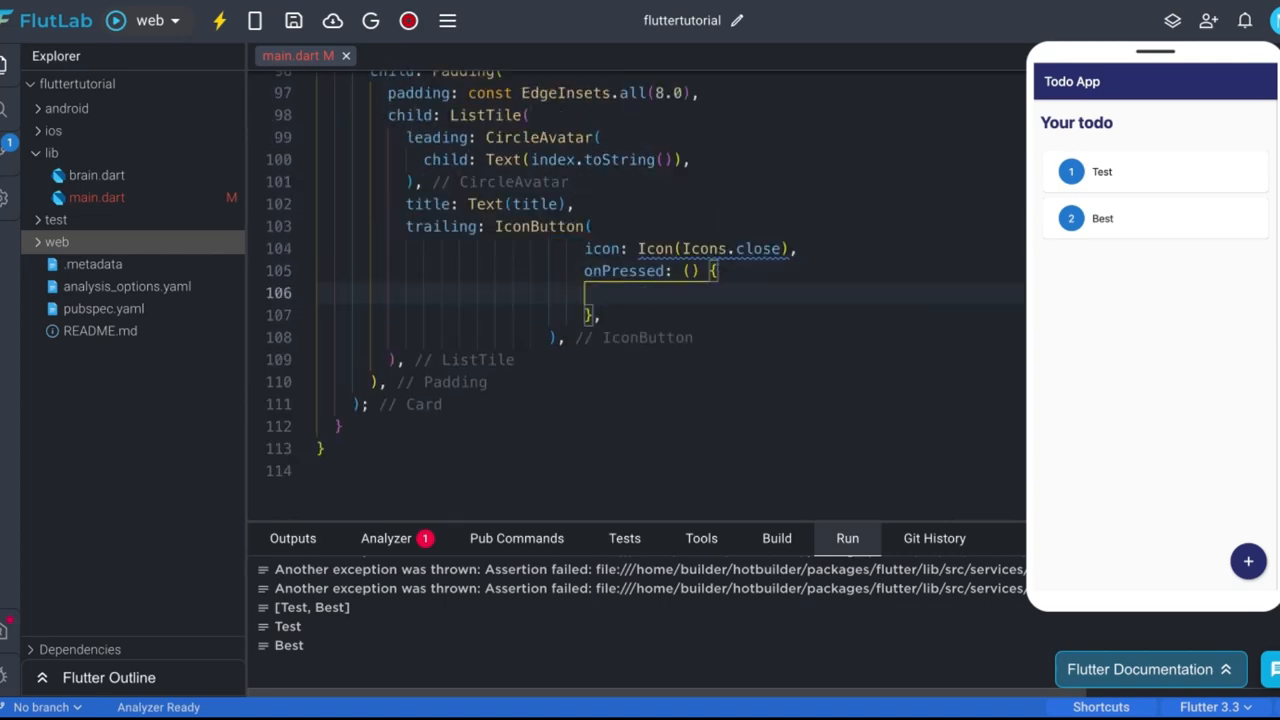
type("onPressed;")
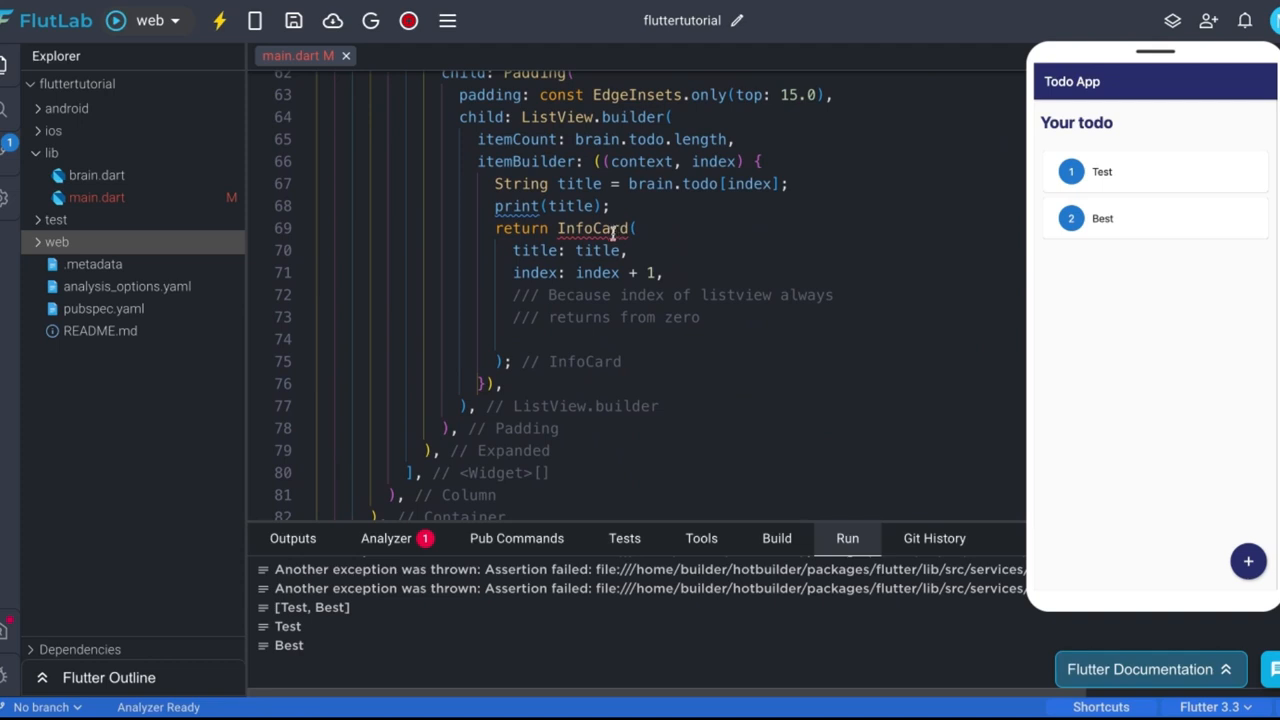
type("on")
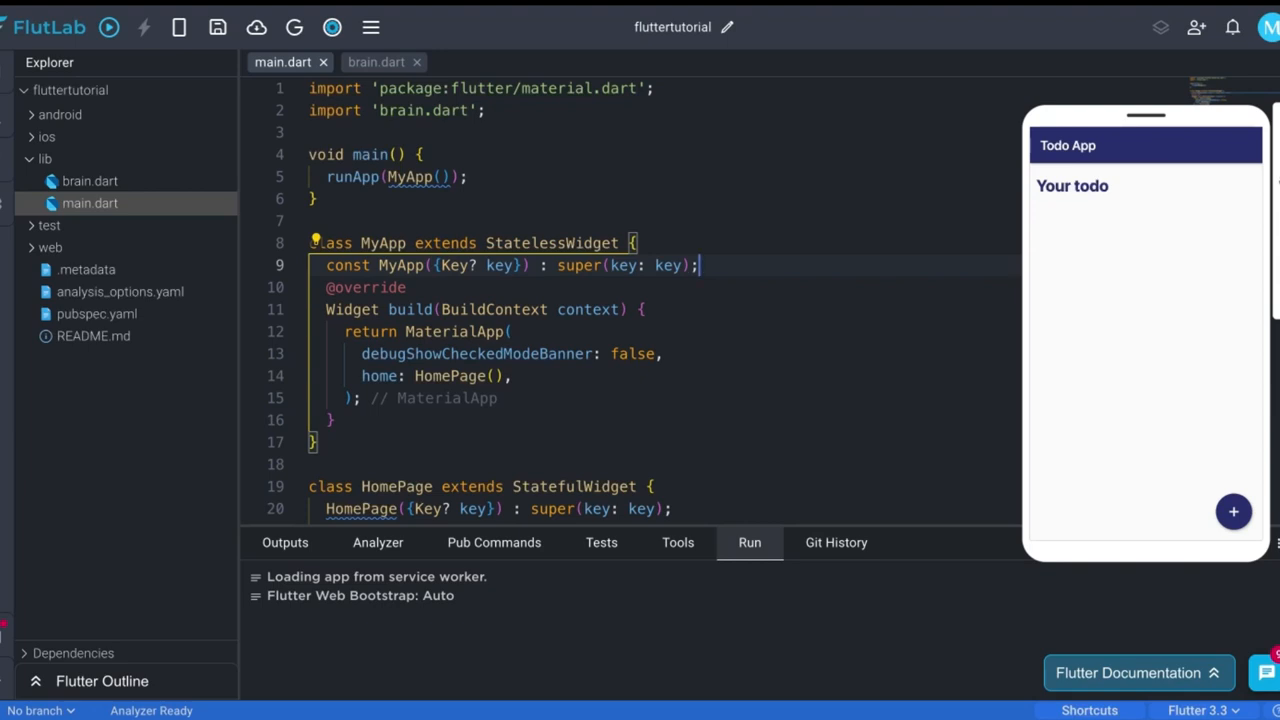
scroll("down", 3)
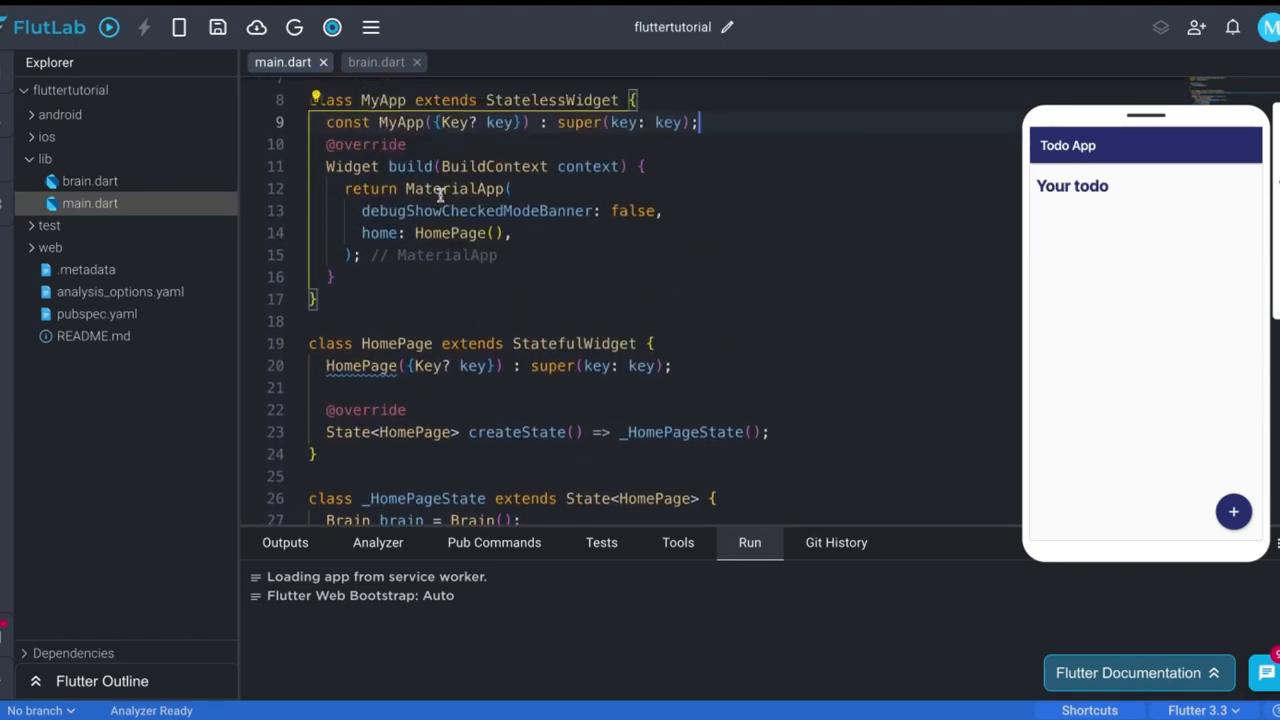
Write delete(index) { todo.remove(todo[index]) } below addTodo in brain.dart, then return to main.dart
left_click(376, 60)
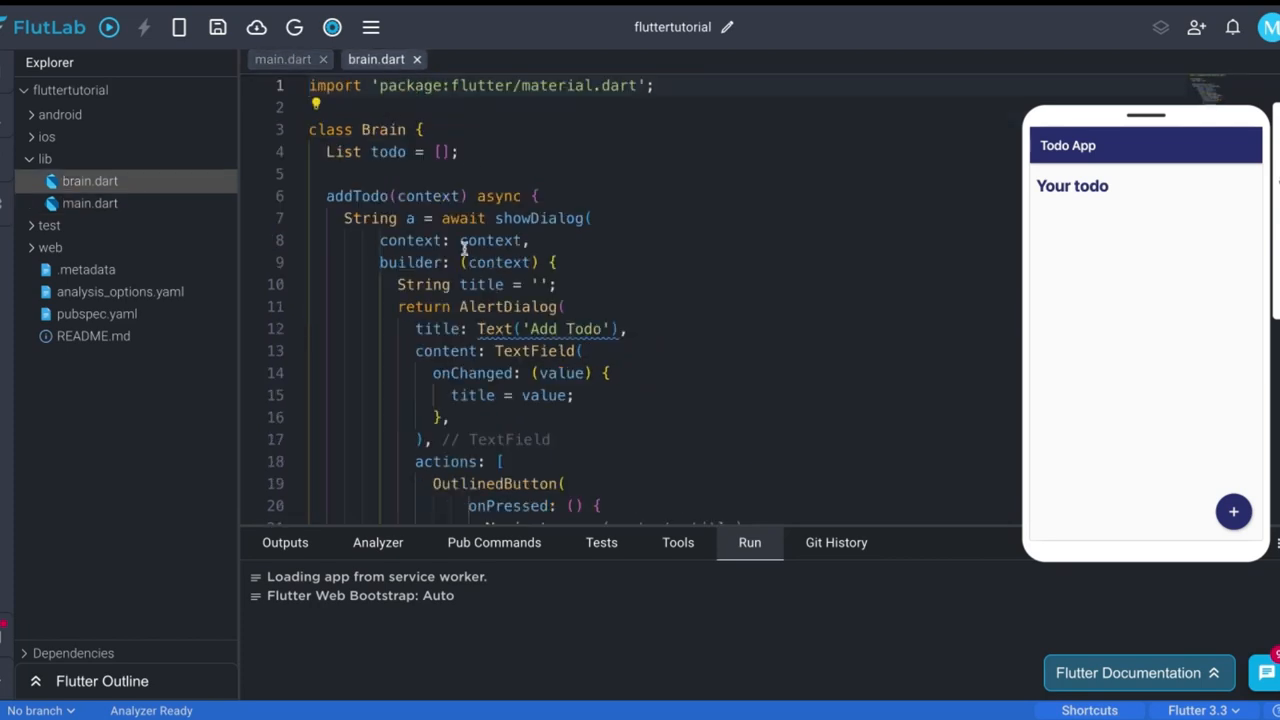
scroll("down", 3)
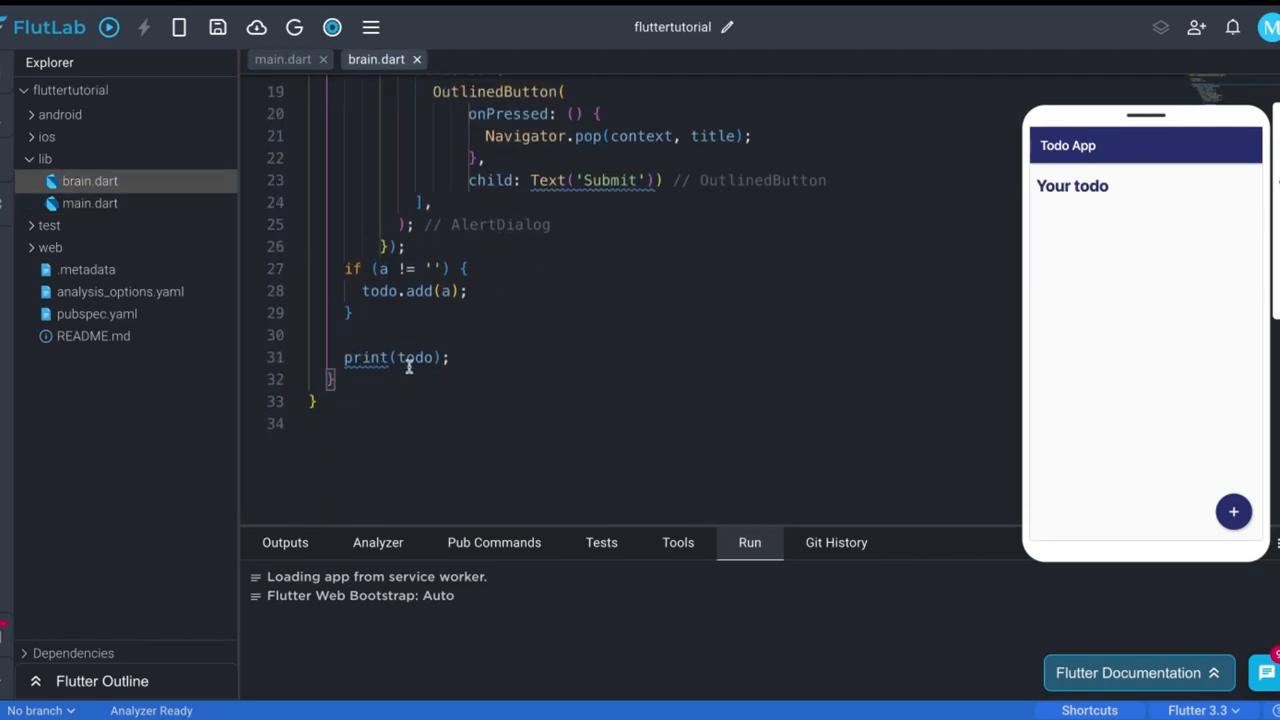
type("delete(){")
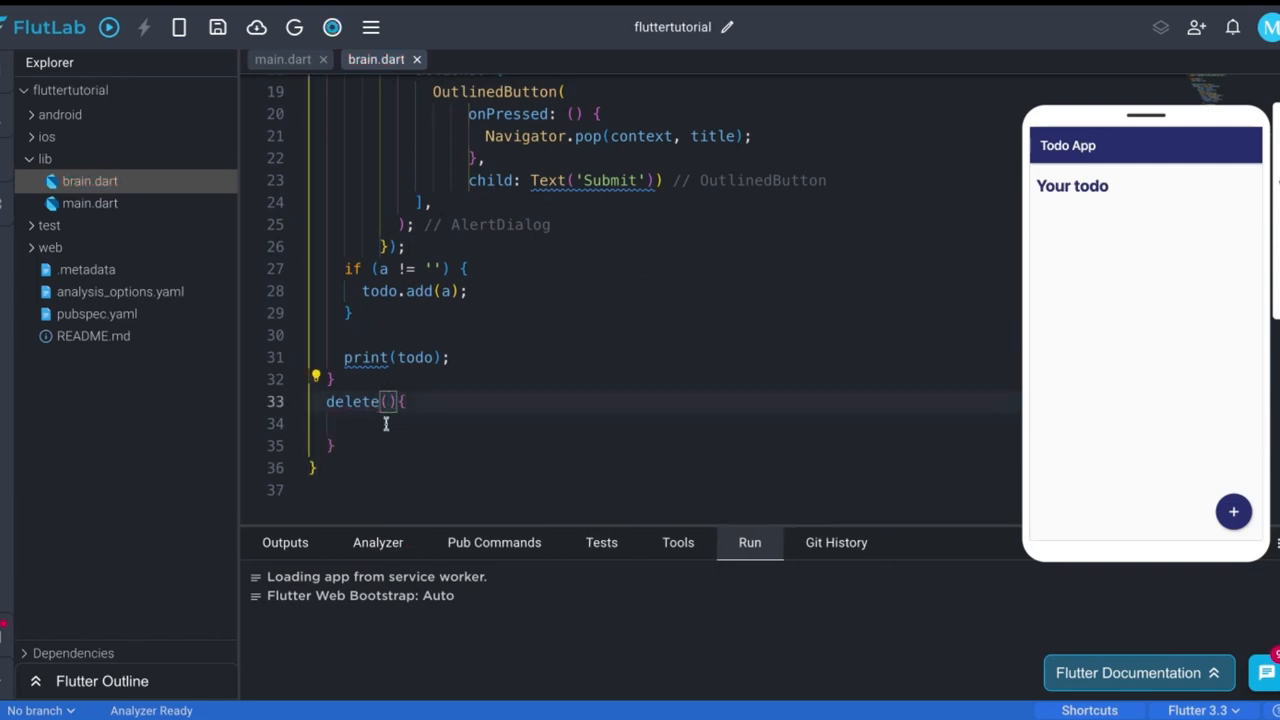
type("index")
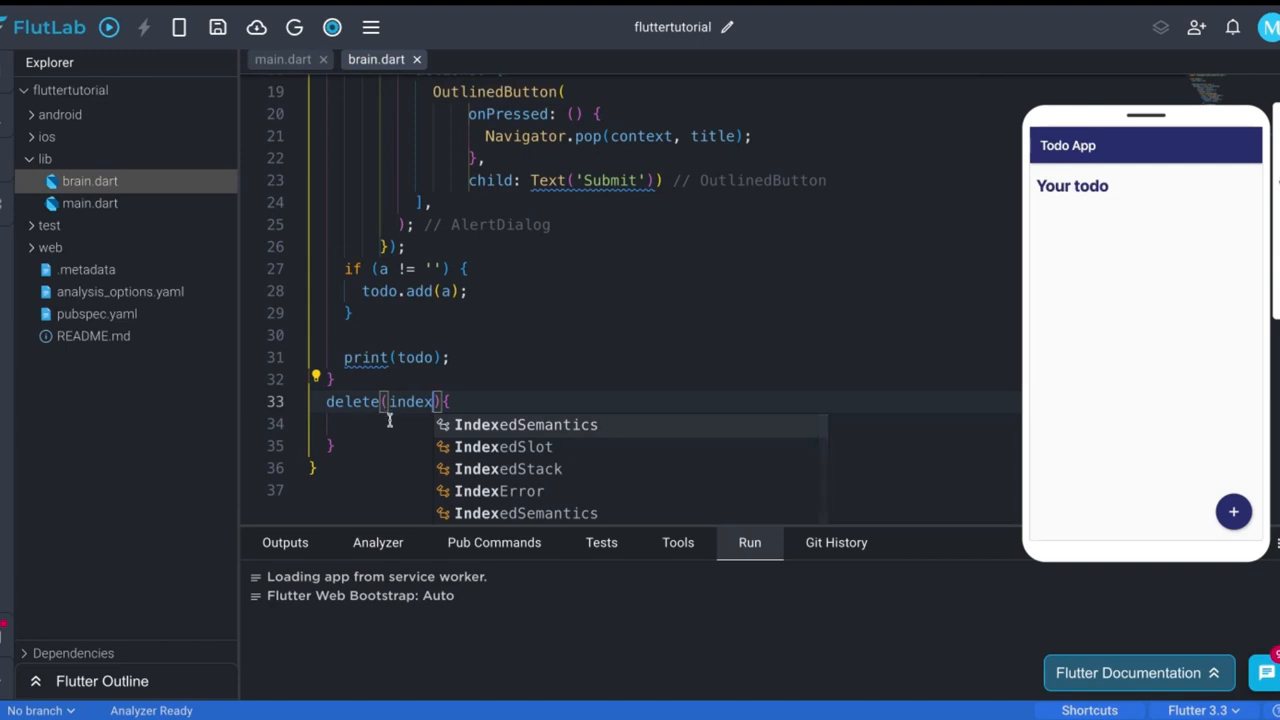
type("tot")
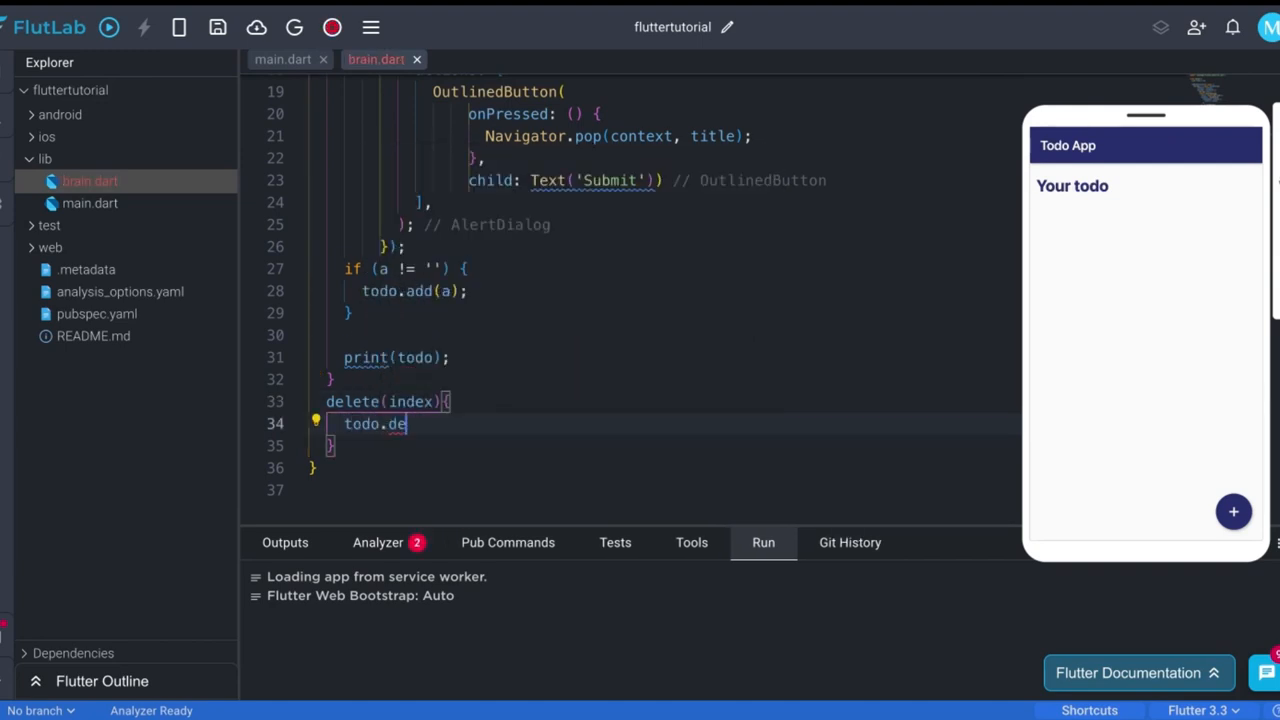
type("remove(value")
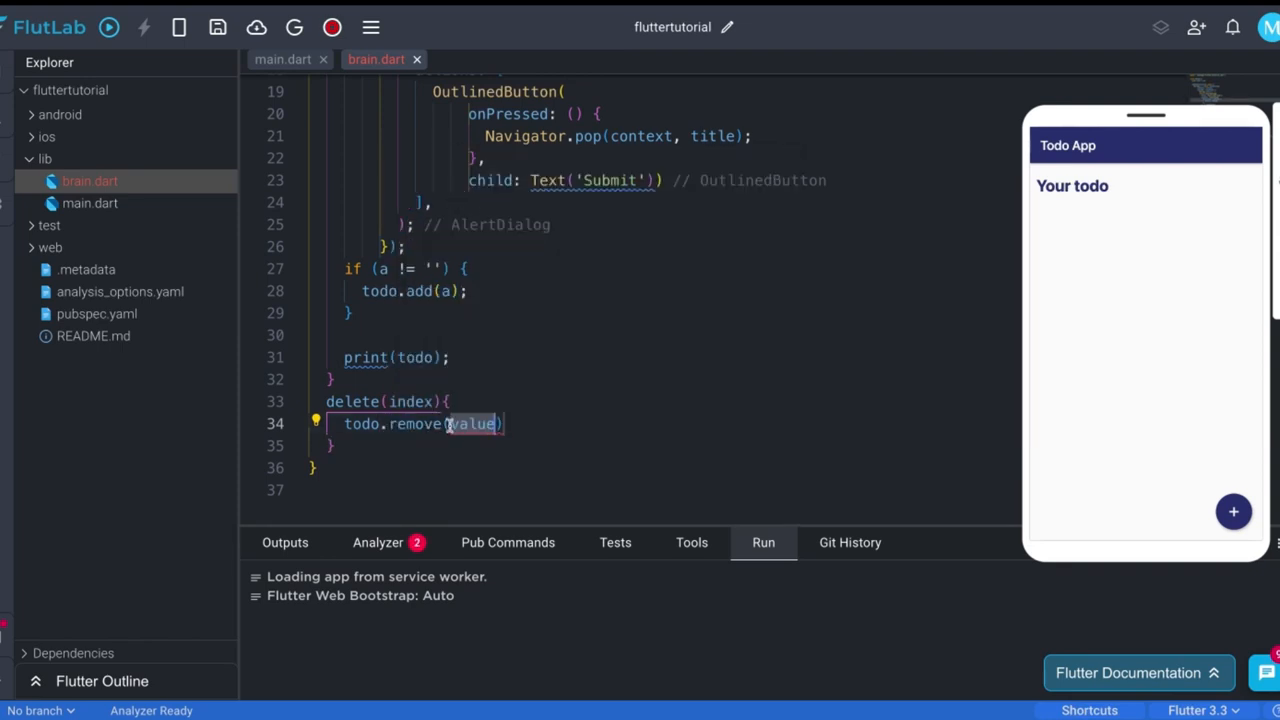
type("tod")
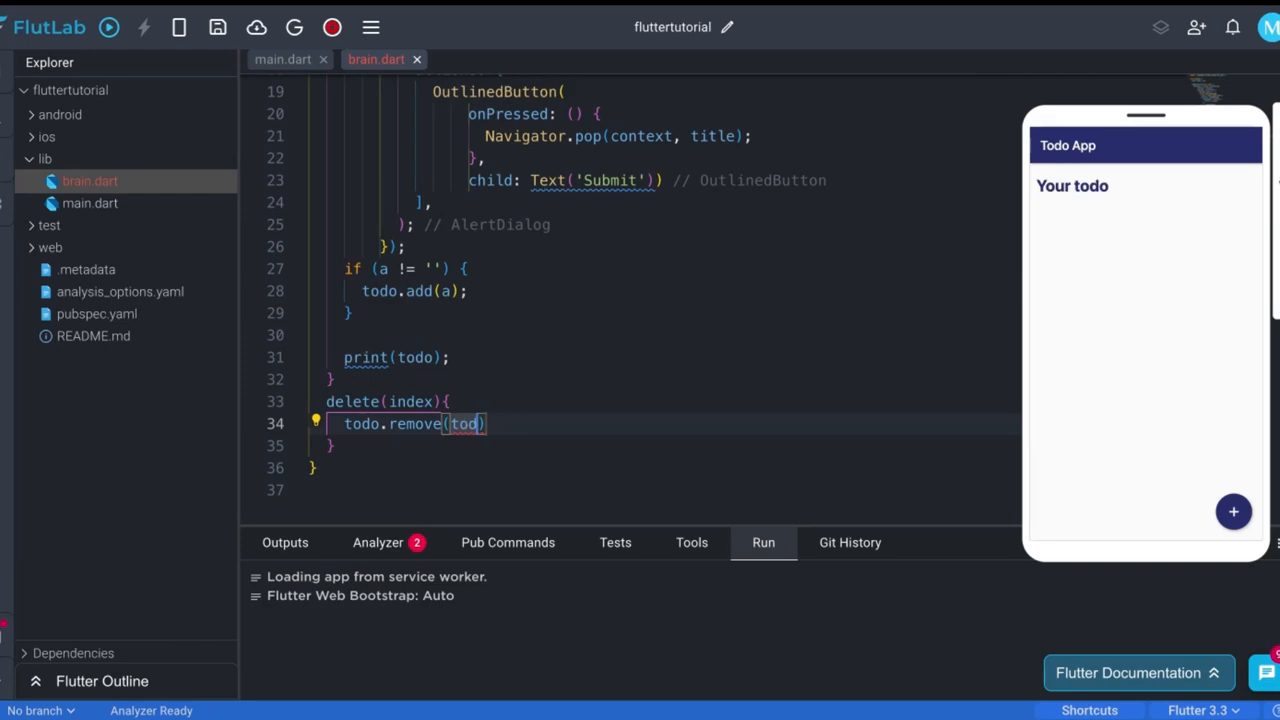
type("[index]")
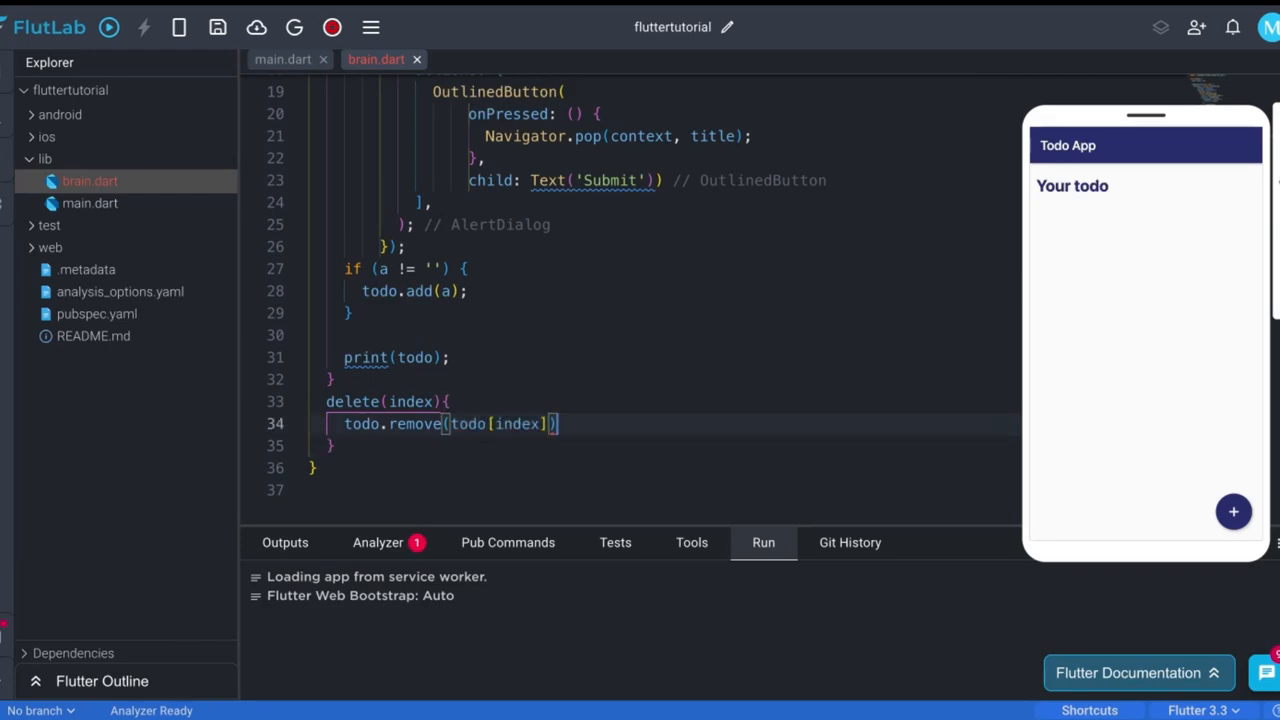
left_click(284, 60)
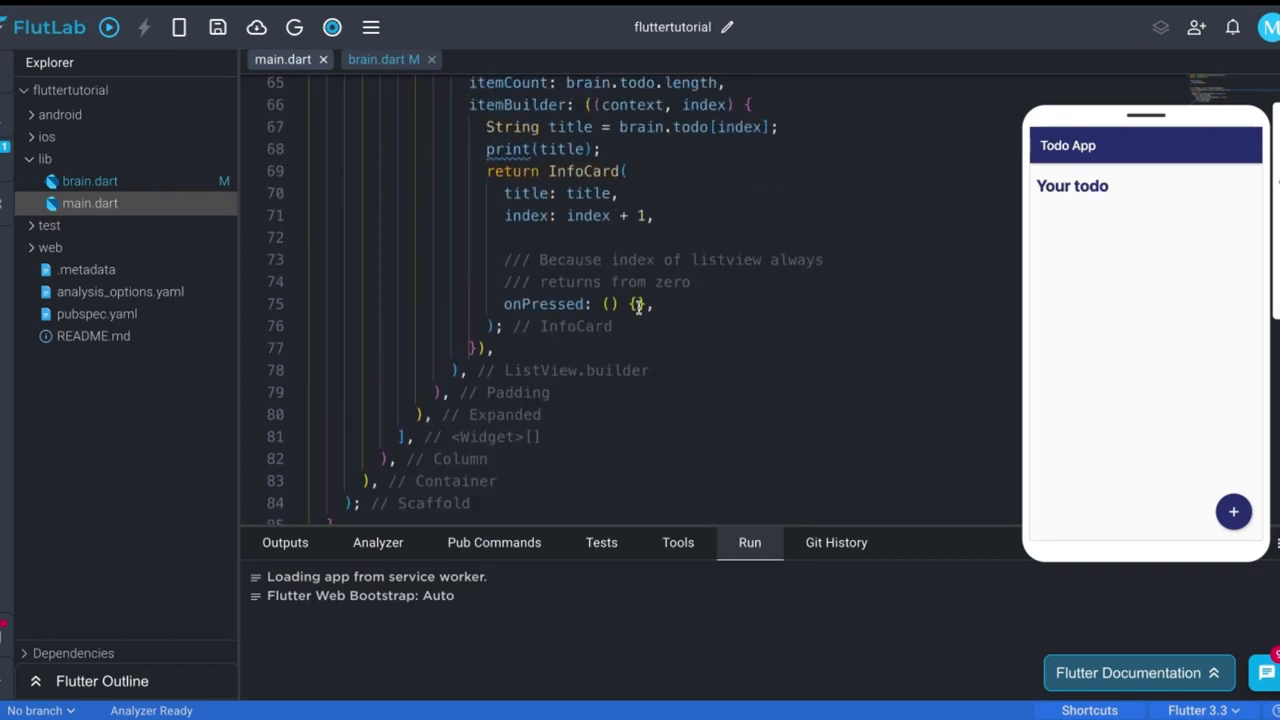
Have InfoCard's onPressed call brain.delete(index); inside setState(() { ... })
type("brain.")
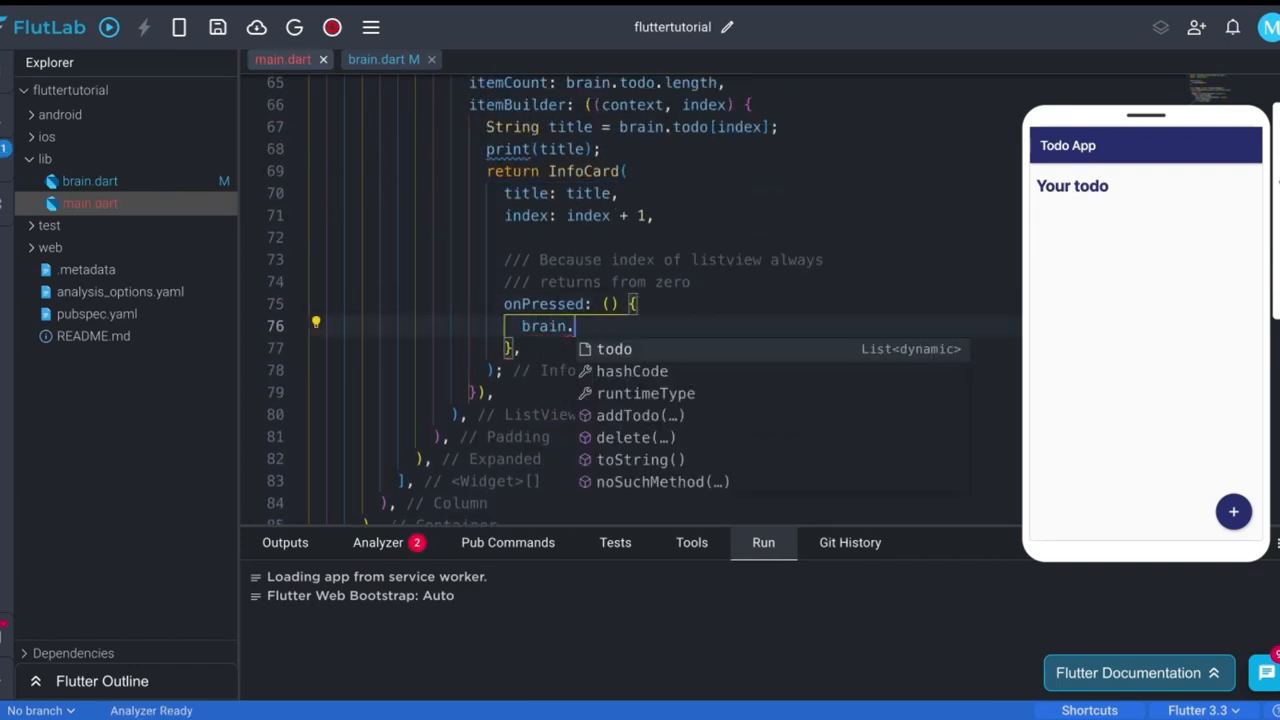
type("delete(index)")
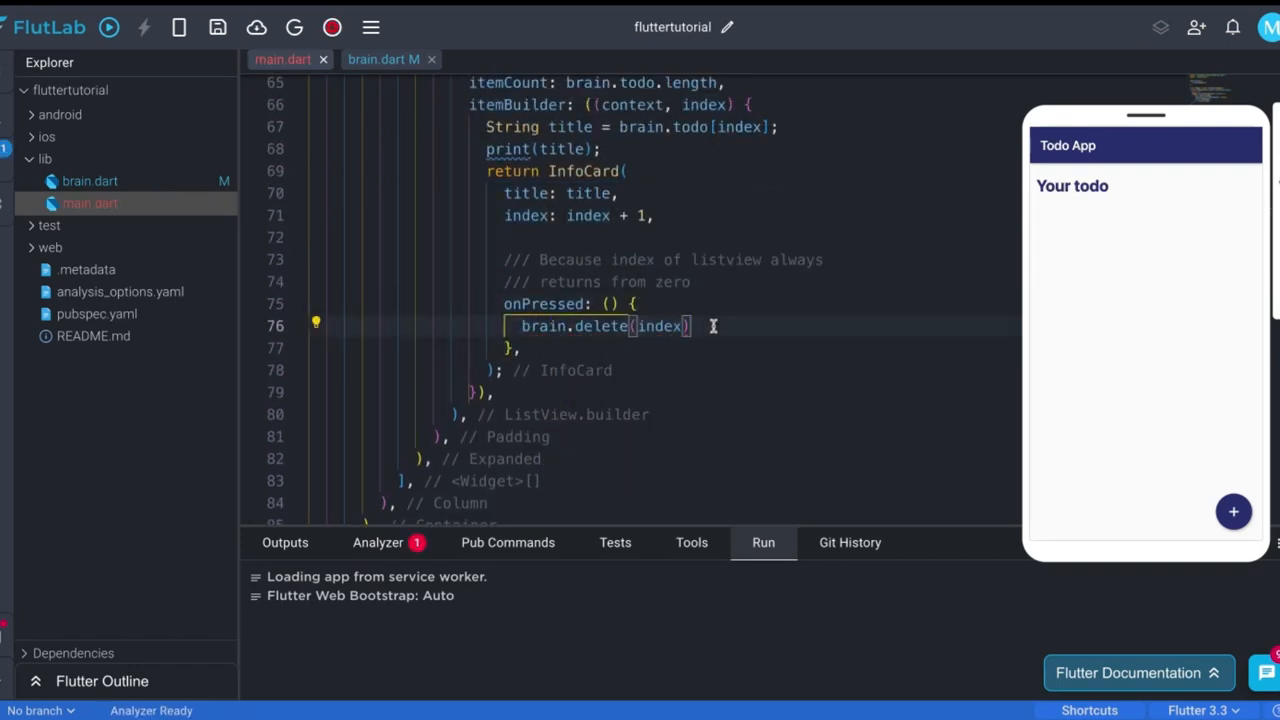
type(";")
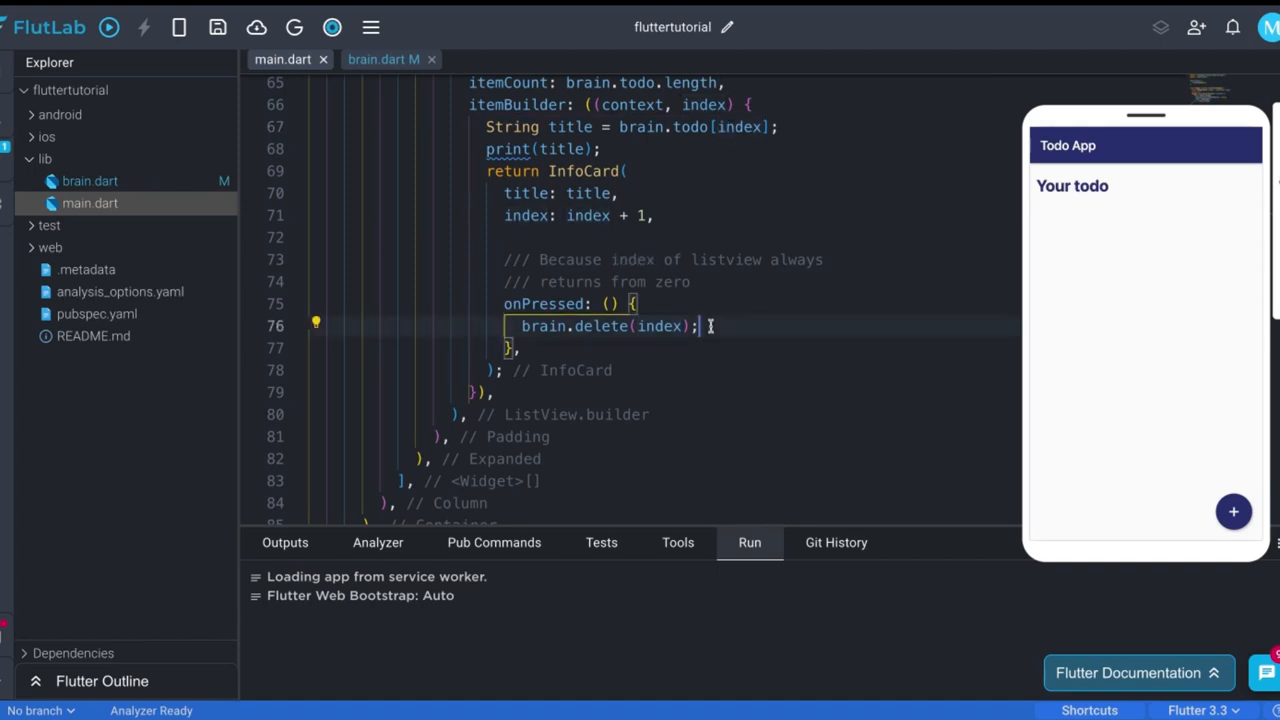
type("setState(() {")
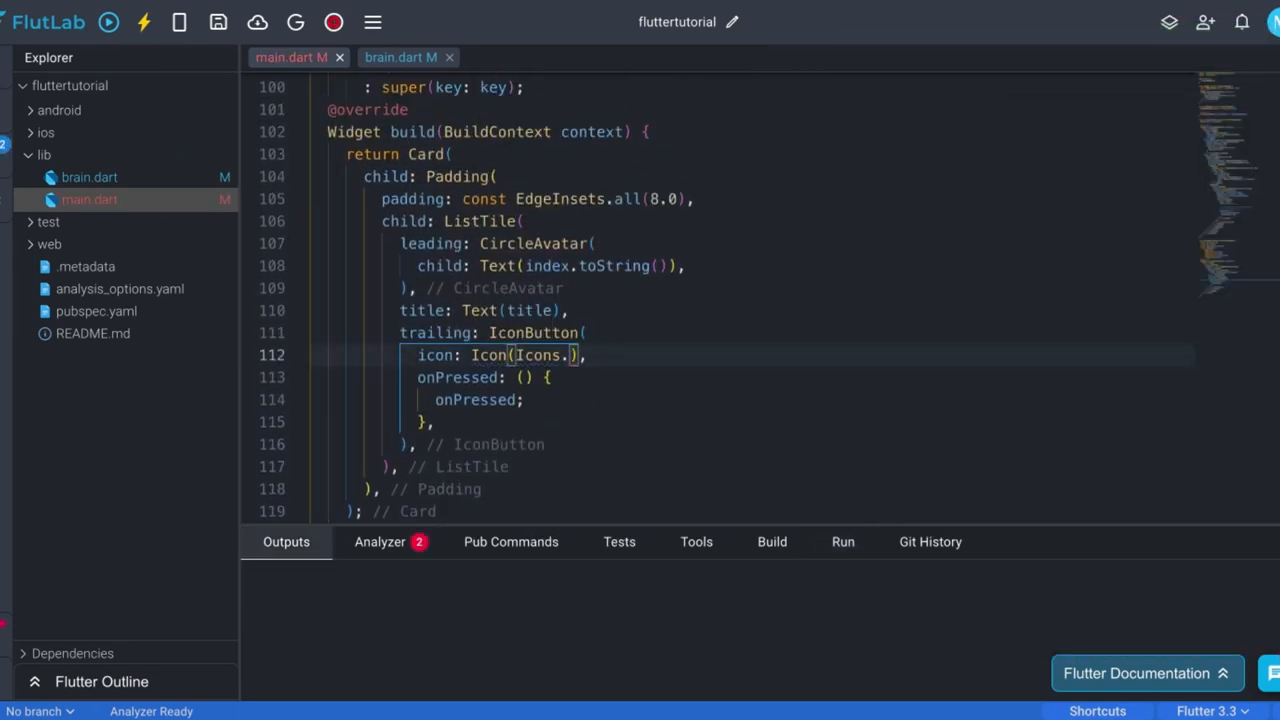
Set the IconButton icon to Icons.done coloured Color(0xff282F6D) and its handler to onPressed();
type("done, color:")
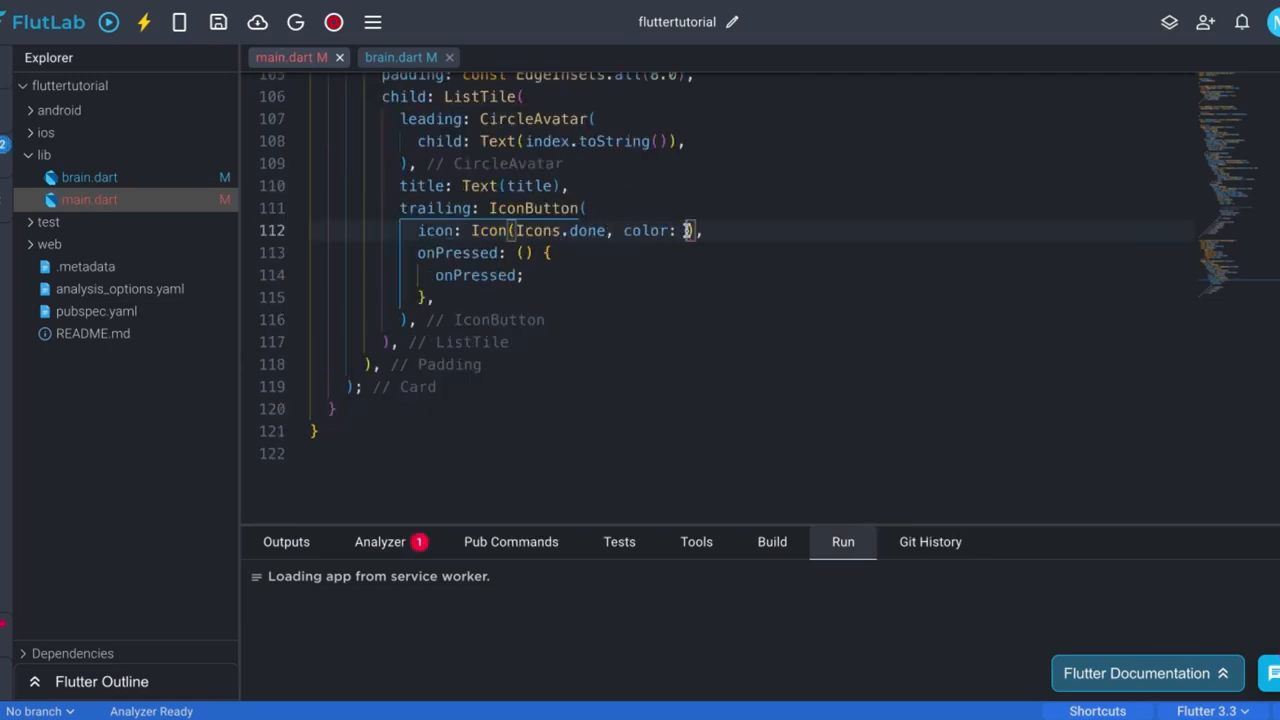
type("Color(0xff282F6D))")
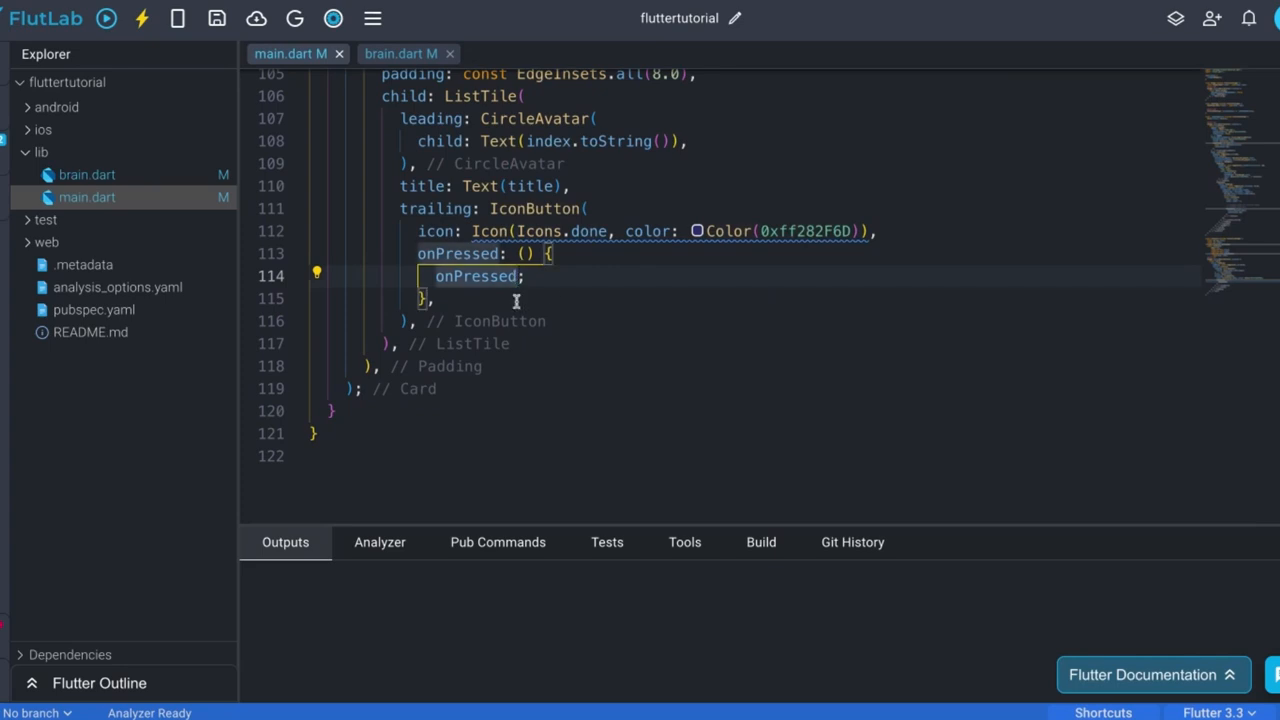
type("();")
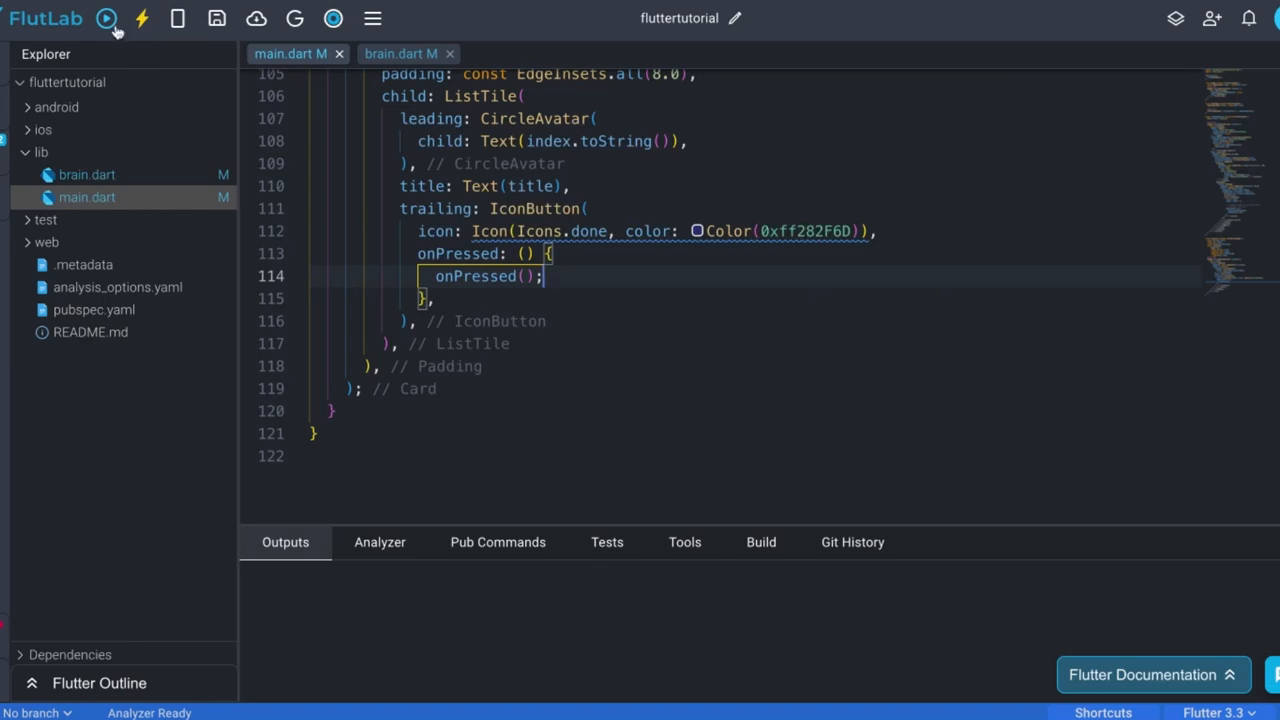
Run the app and add todos Like the video, Subscribe the channel, Share it with friends, Comment below
left_click(108, 18)
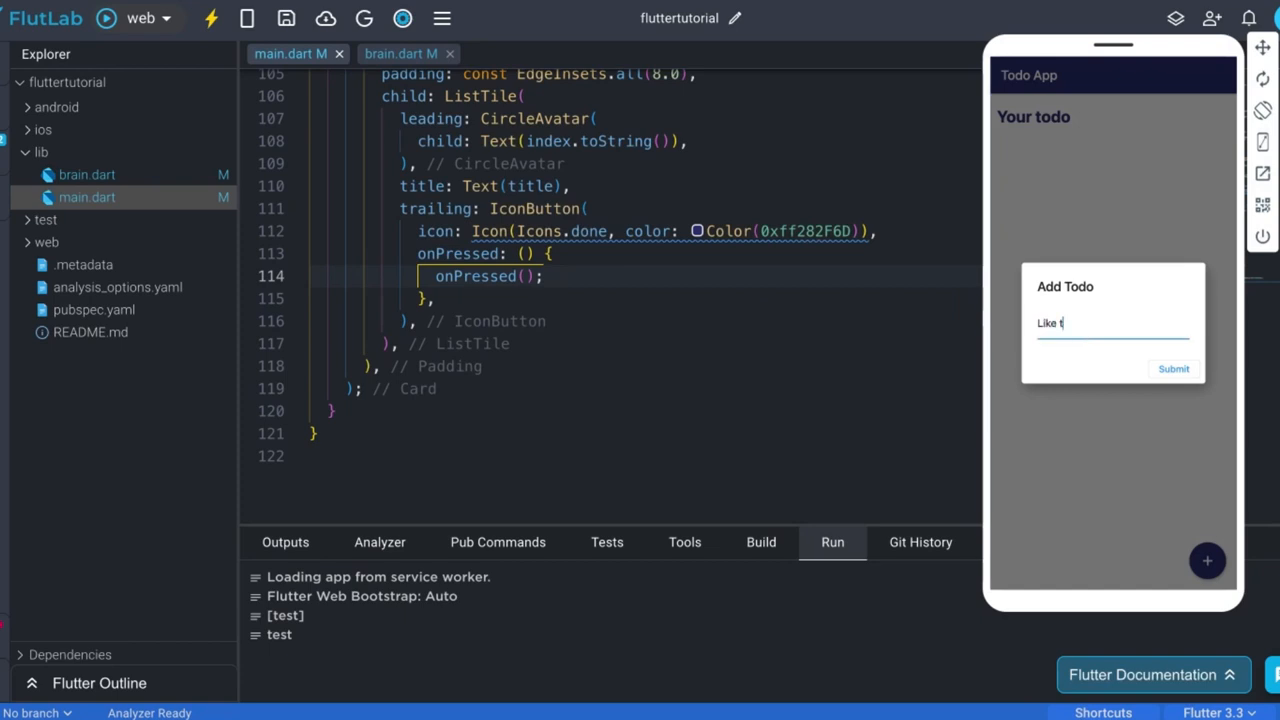
left_click(1172, 368)
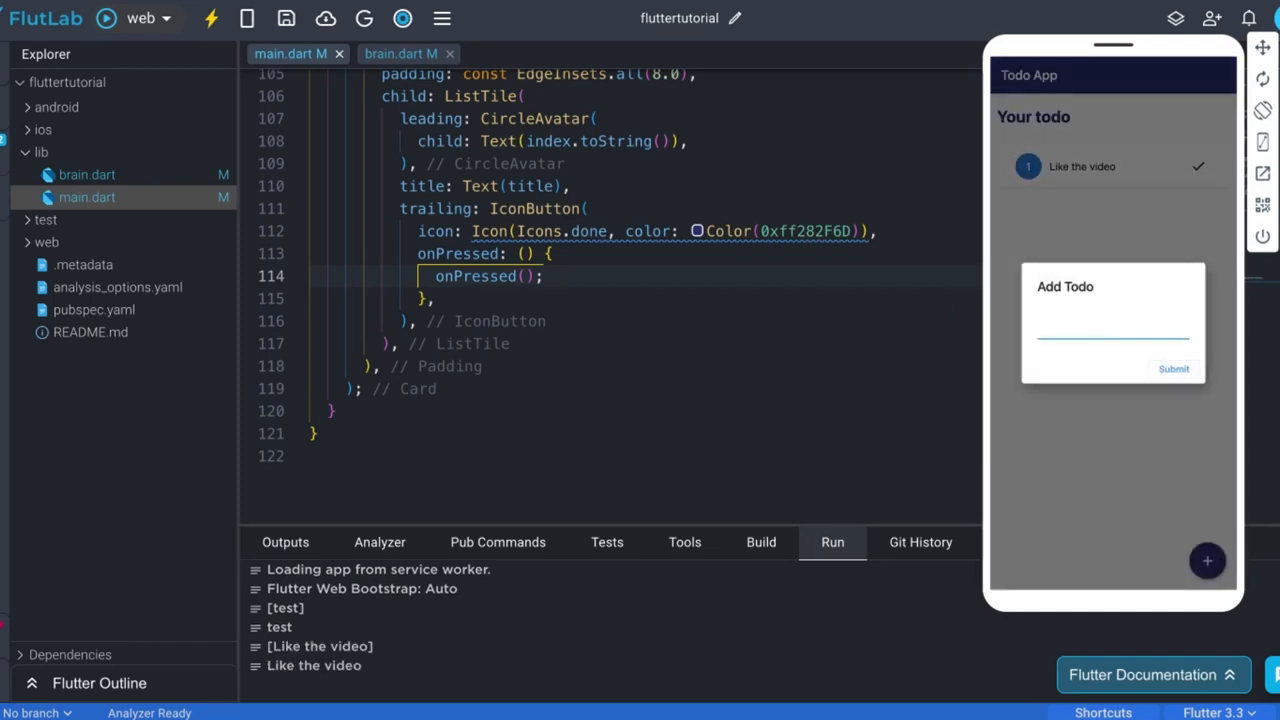
type("Subscribe the channel")
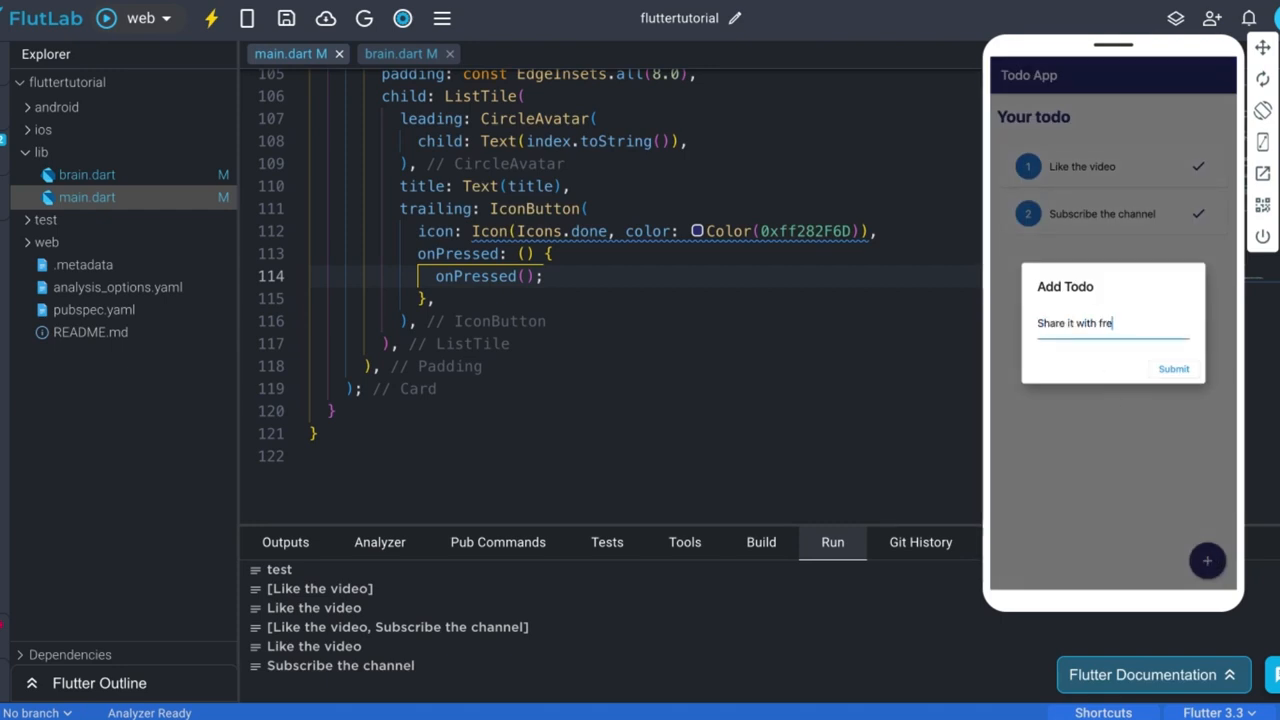
left_click(1174, 368)
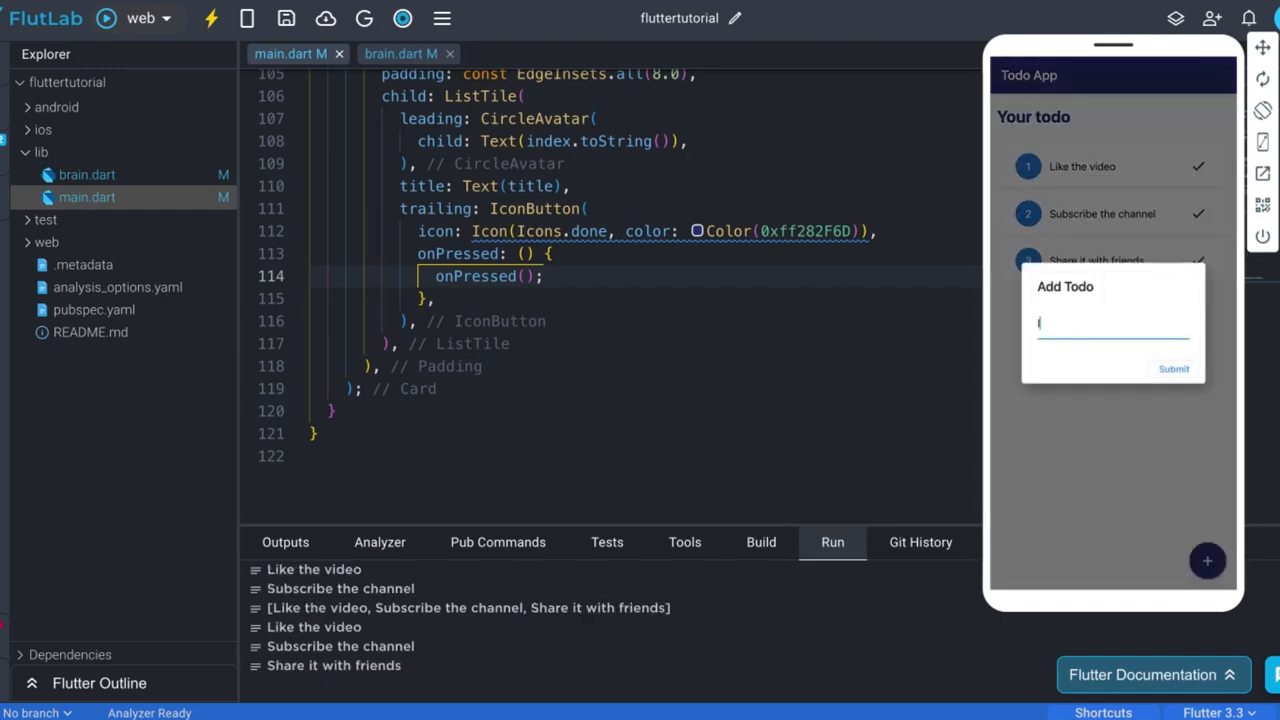
left_click(1172, 368)
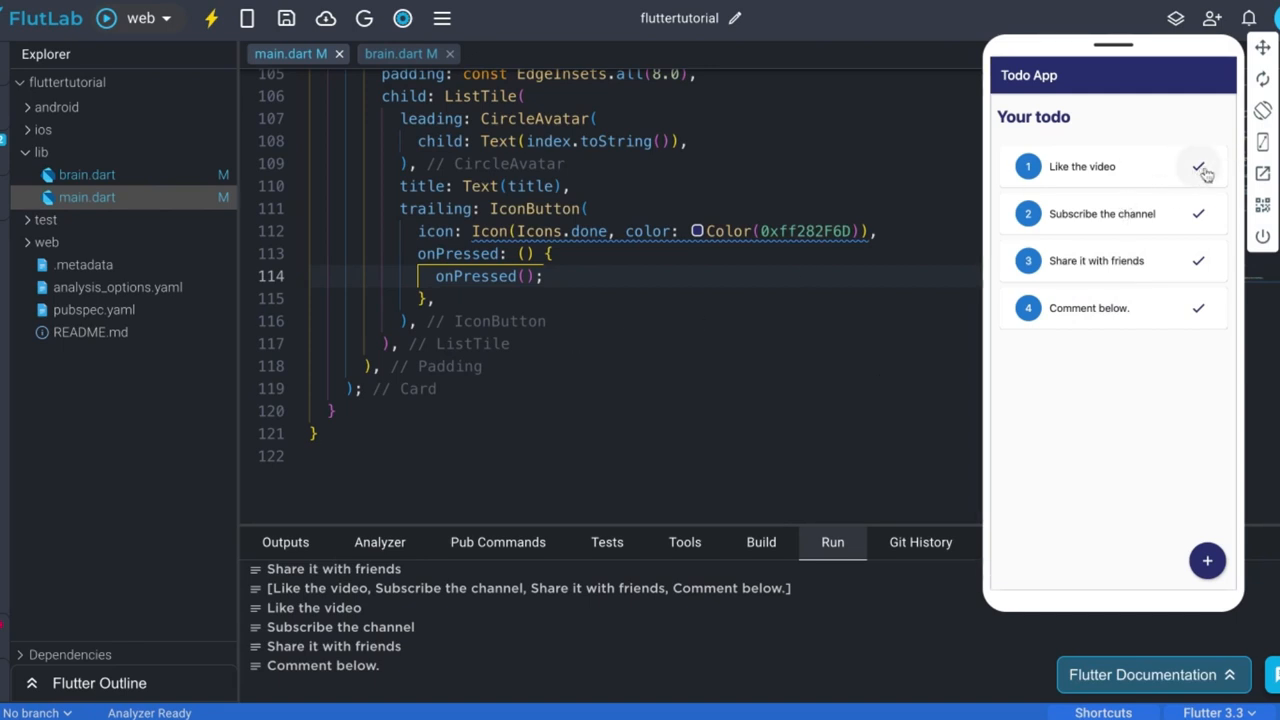
Check off Like the video, Subscribe the channel and Share it with friends, leaving only Comment below
left_click(1200, 166)
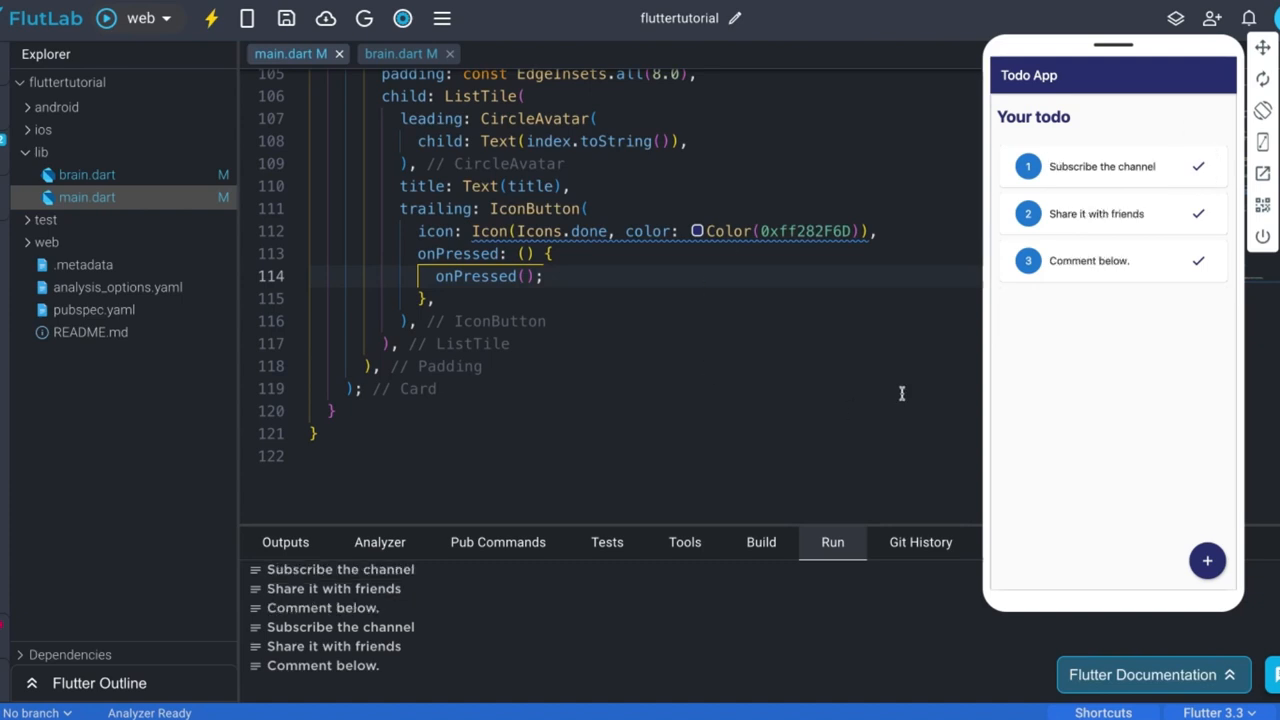
left_click(1196, 166)
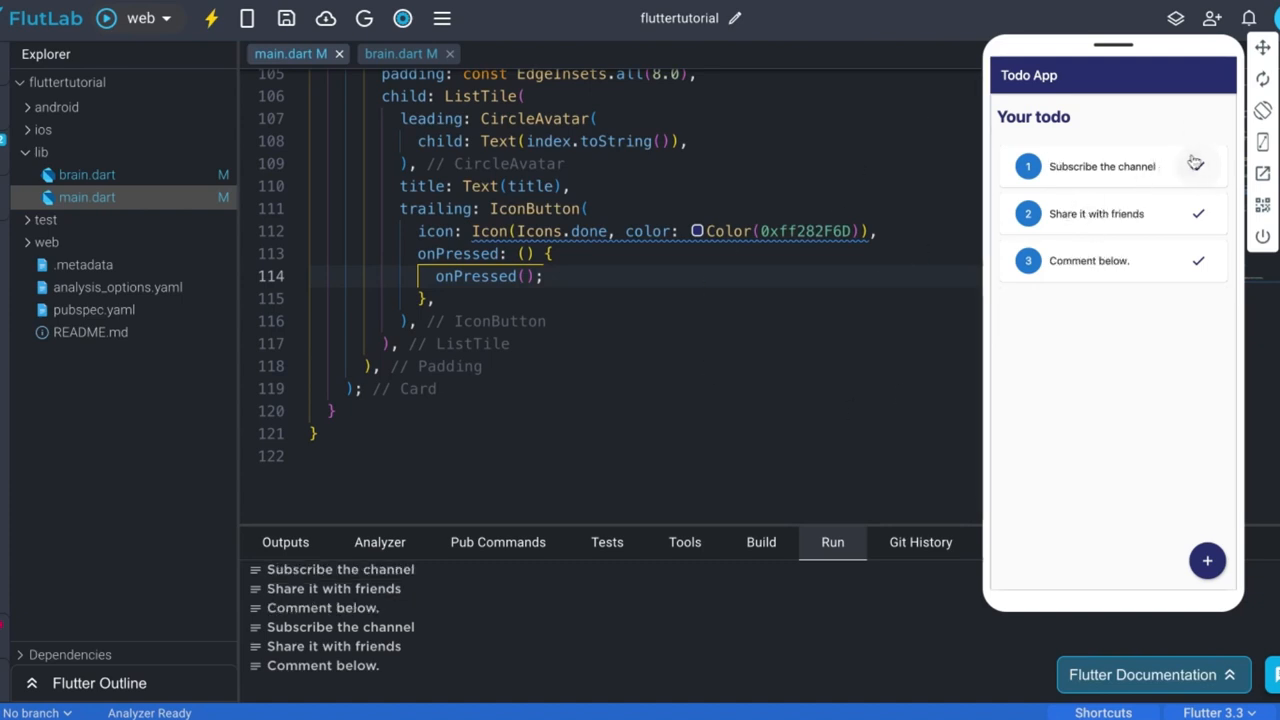
left_click(1196, 166)
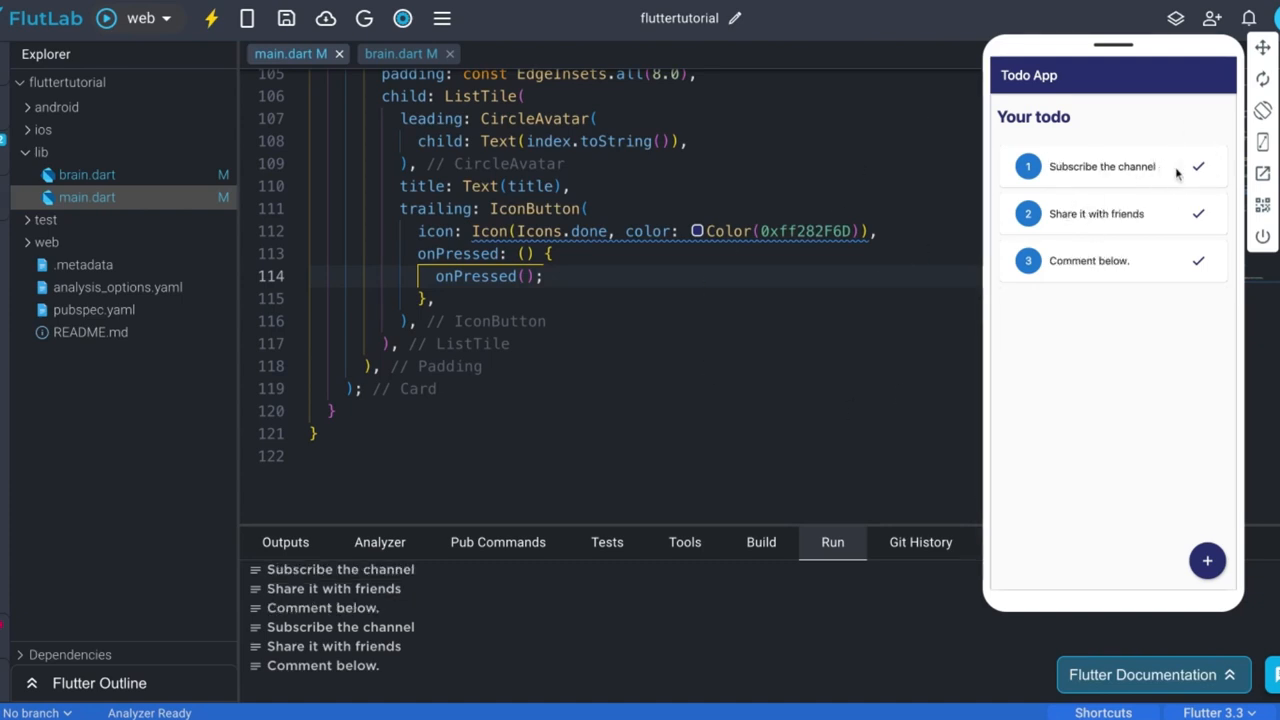
left_click(1198, 166)
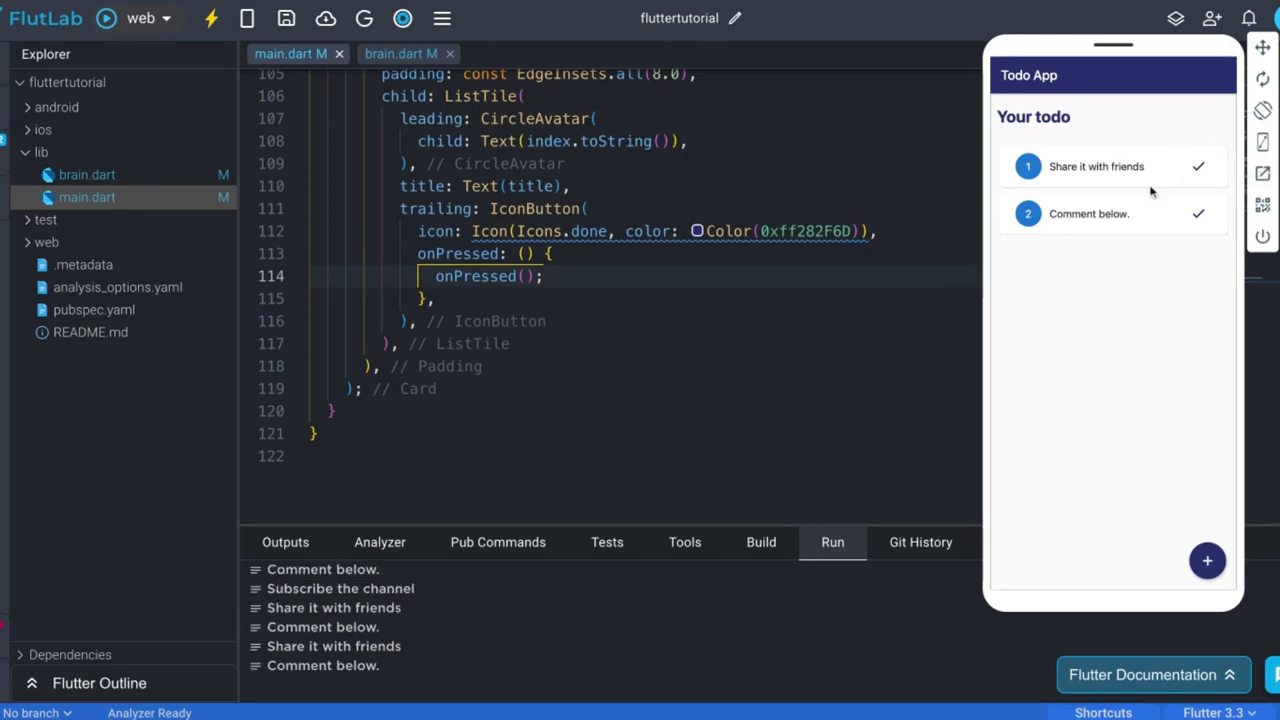
left_click(1196, 166)
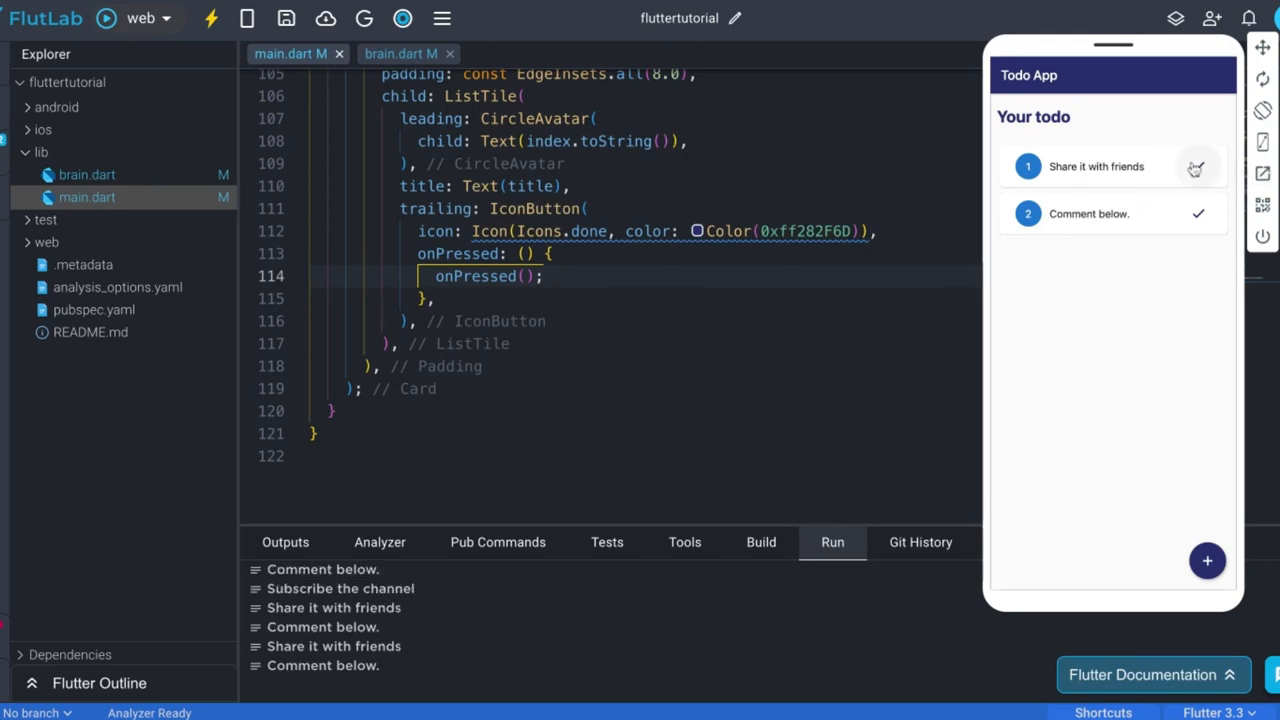
left_click(1196, 166)
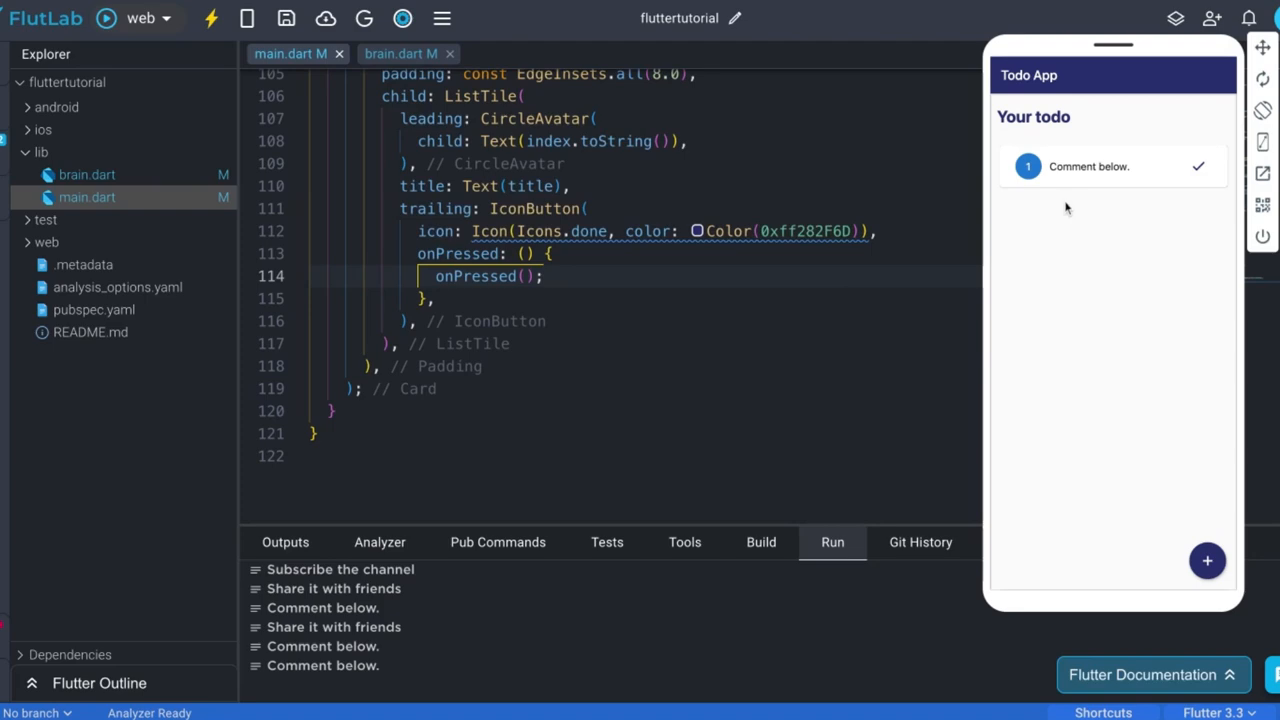